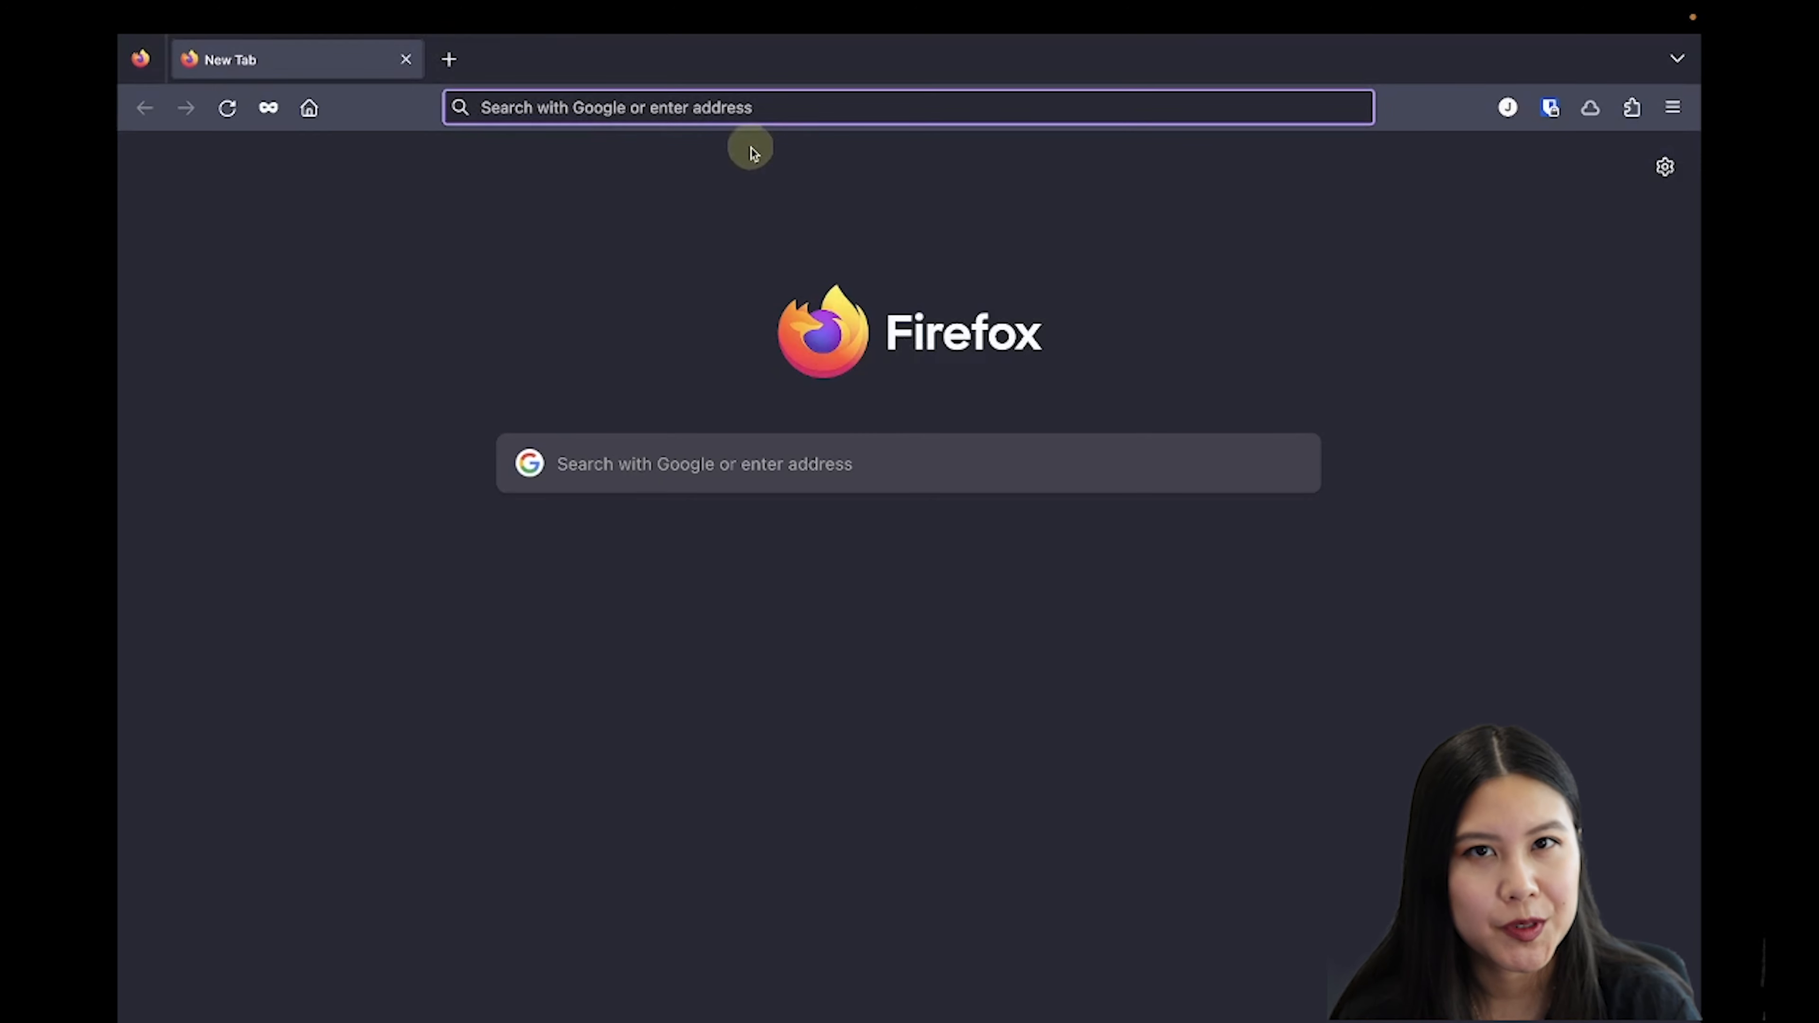
- Reach the Baskerville portal, submit username and password, then the one-time code to sign in
type("porta")
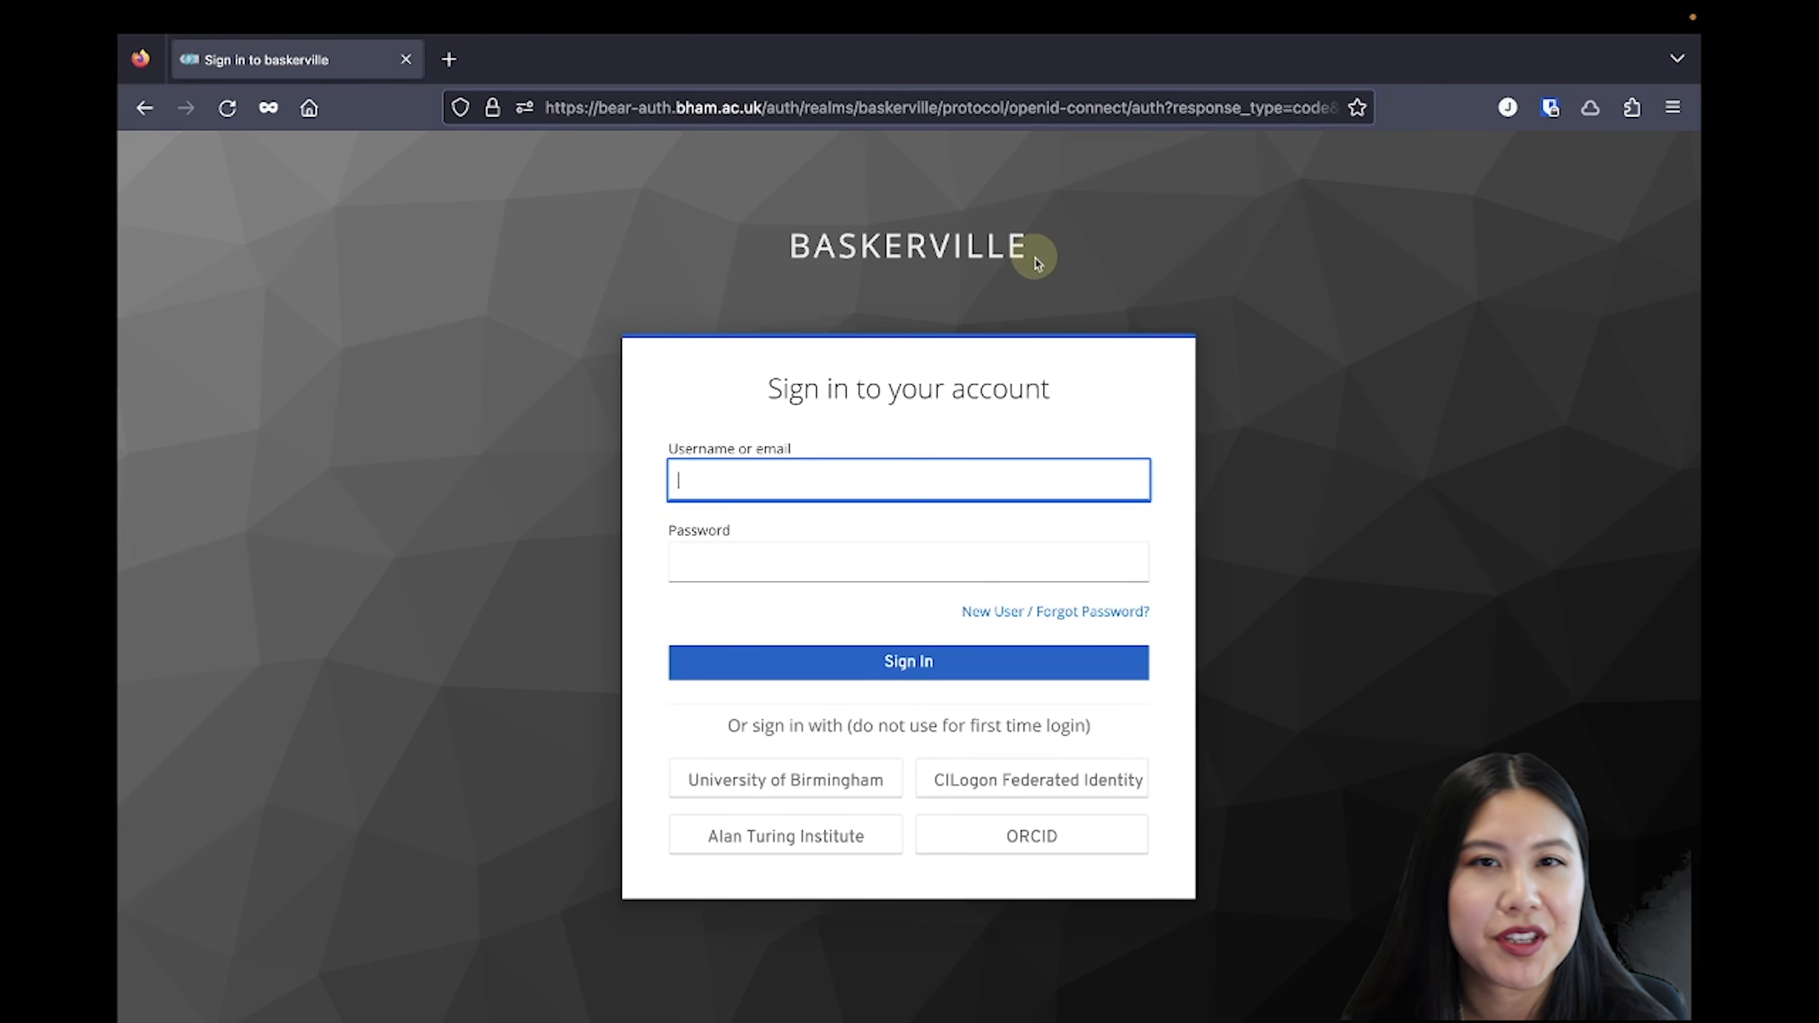
mouse_move(932, 543)
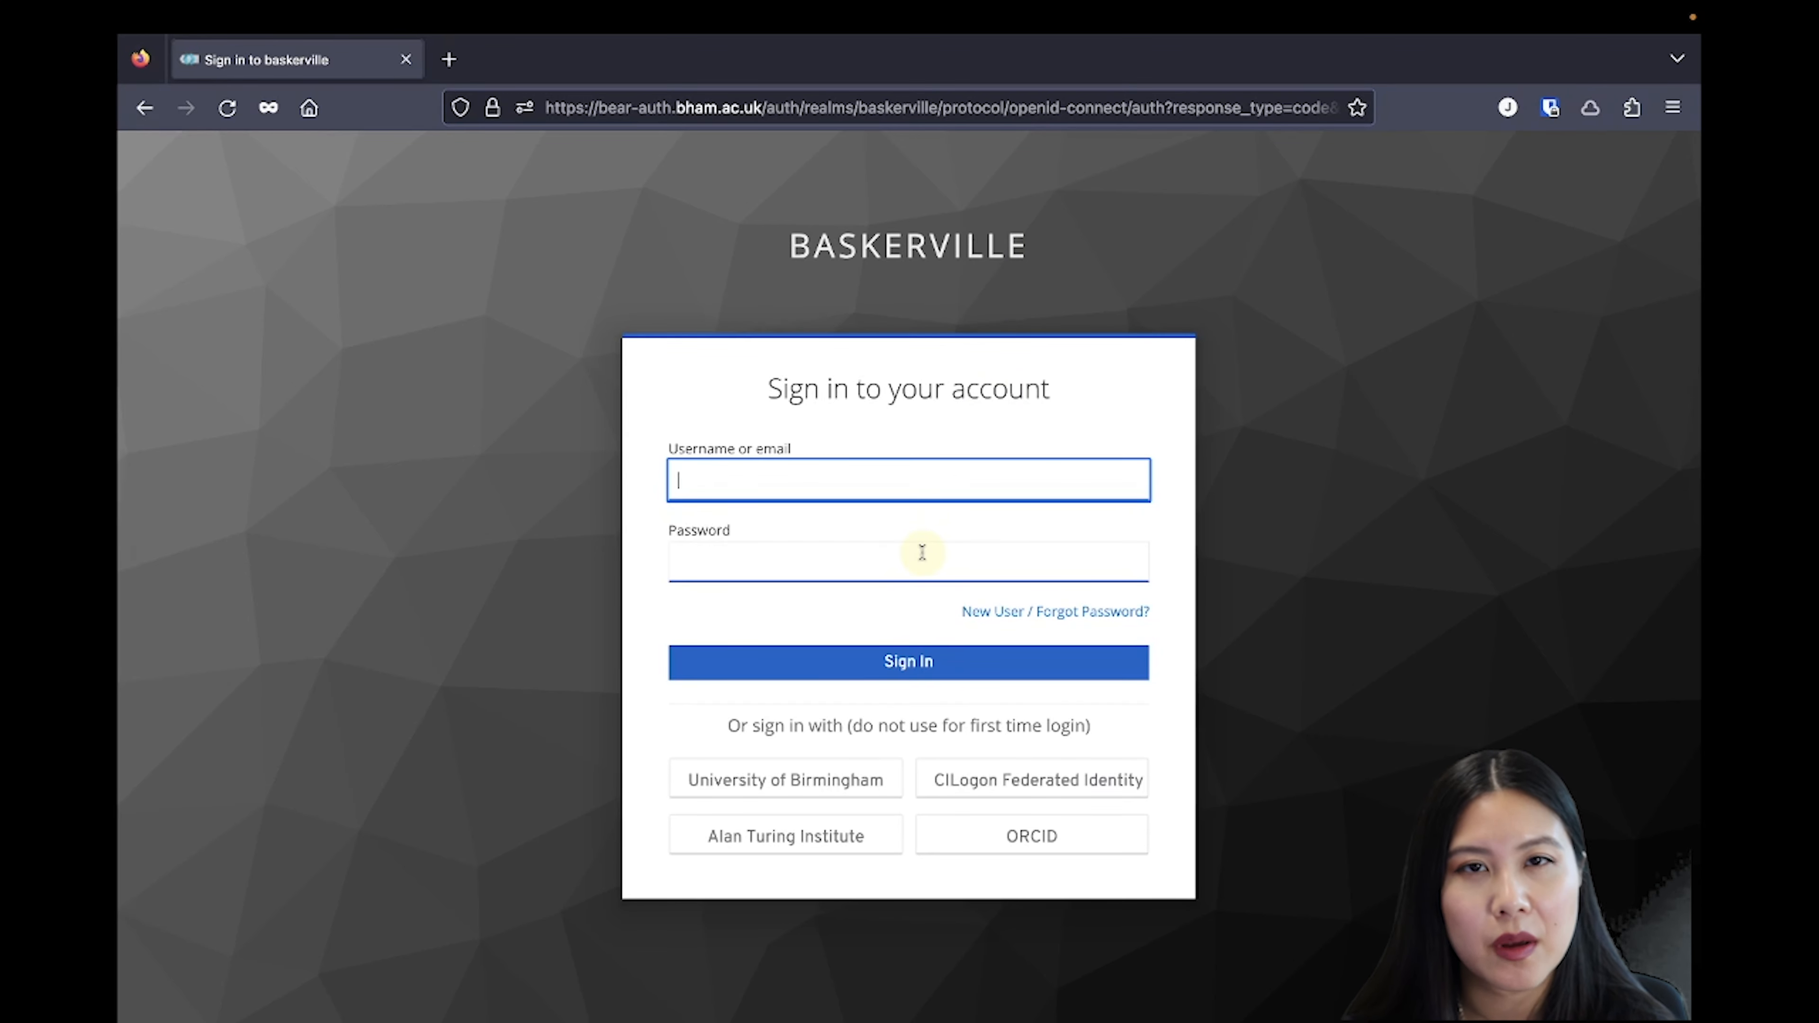
mouse_move(785, 778)
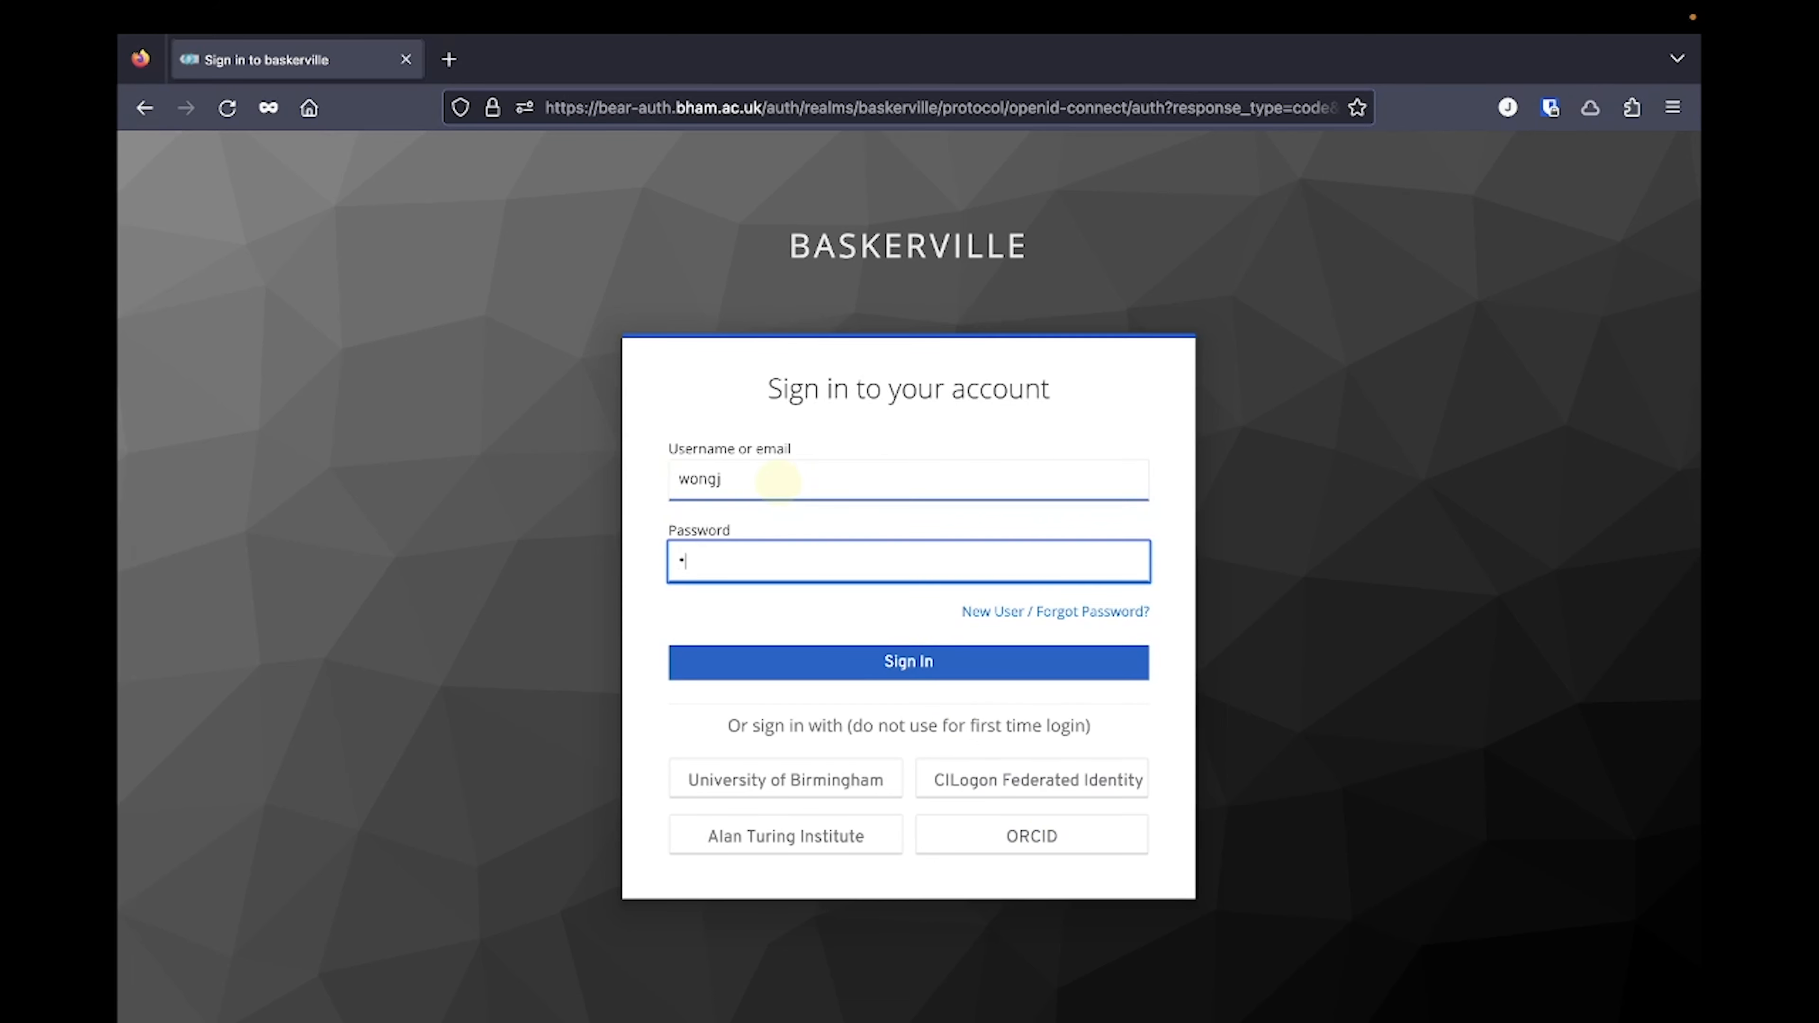
left_click(908, 661)
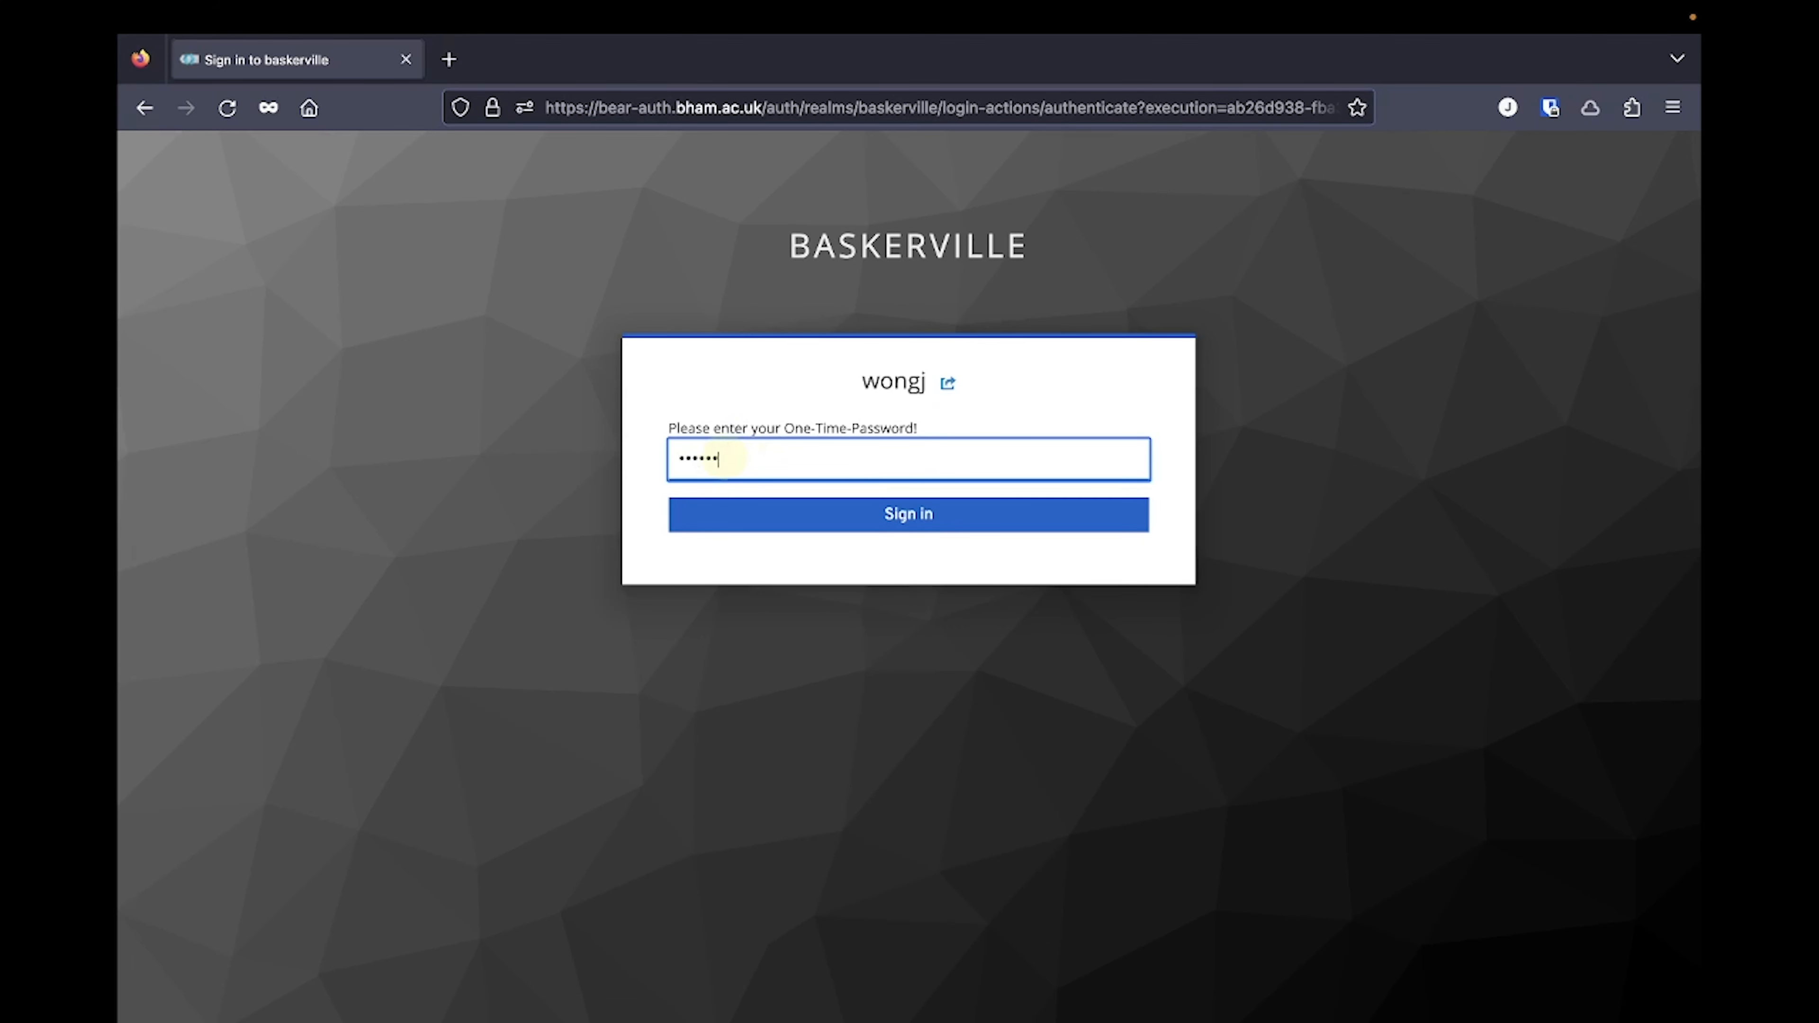
left_click(908, 513)
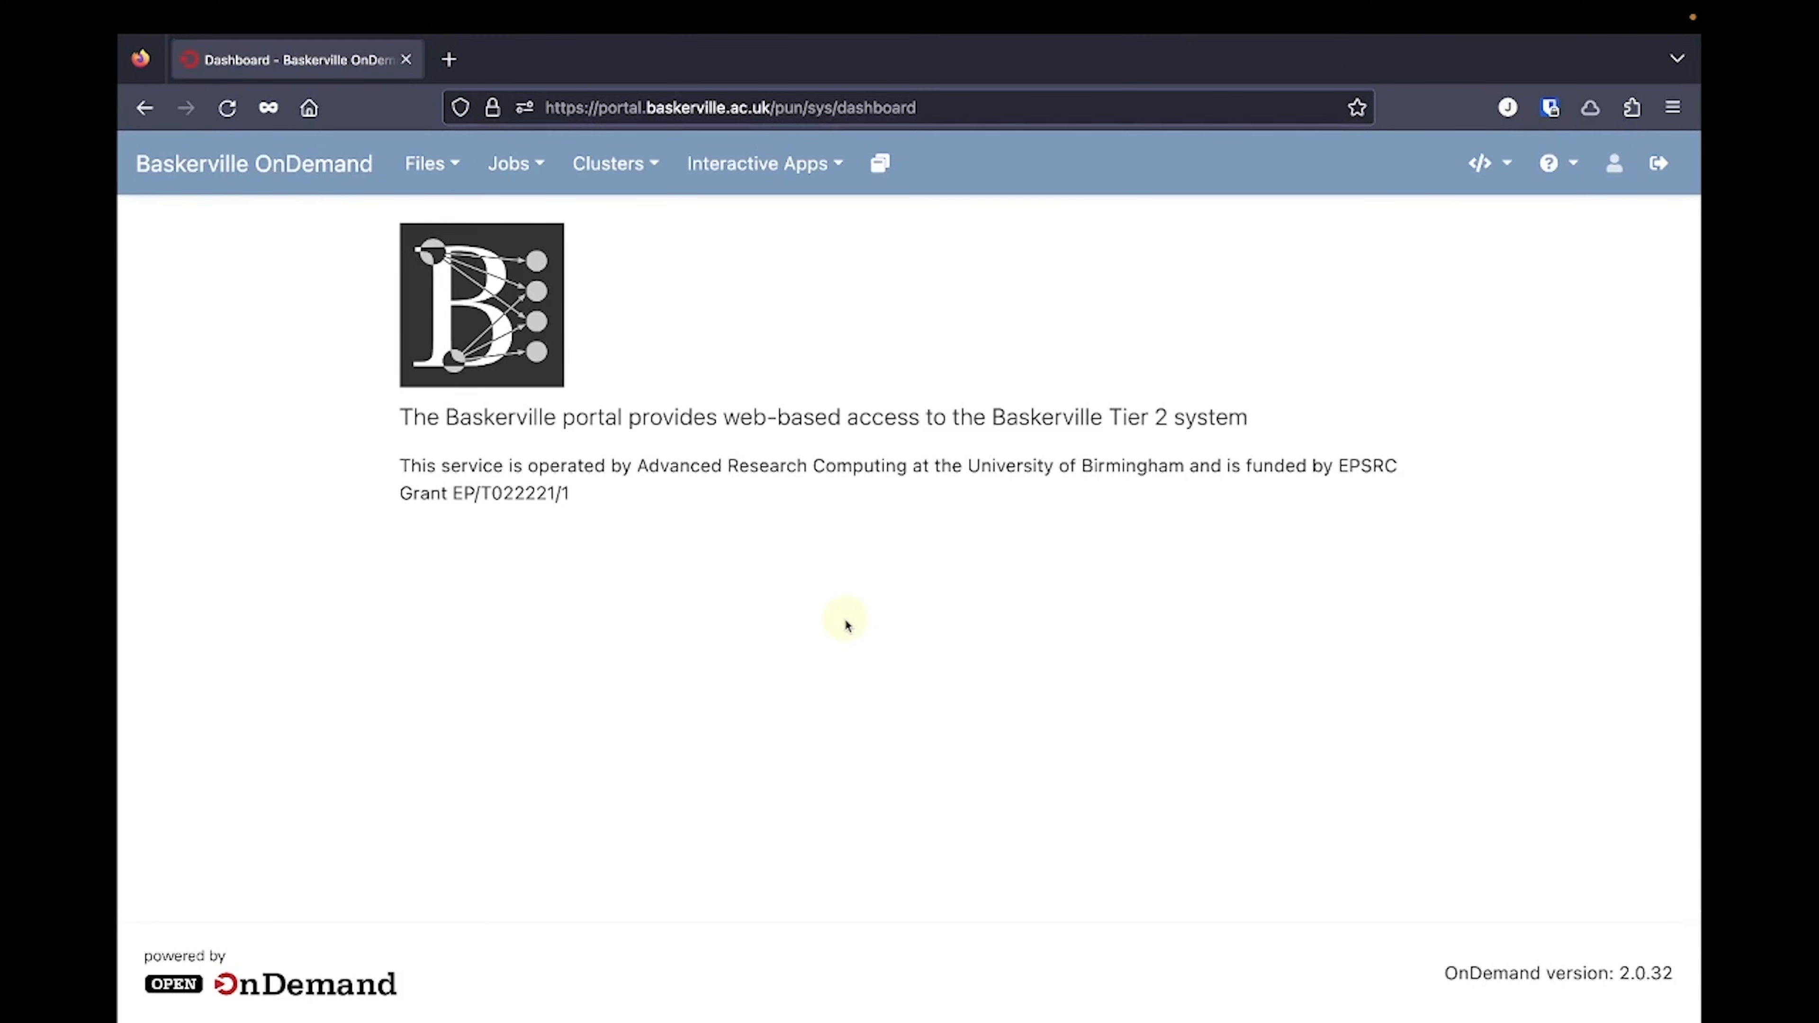
- Start Baskerville Tier 2 HPC Shell Access from the Clusters menu
left_click(609, 162)
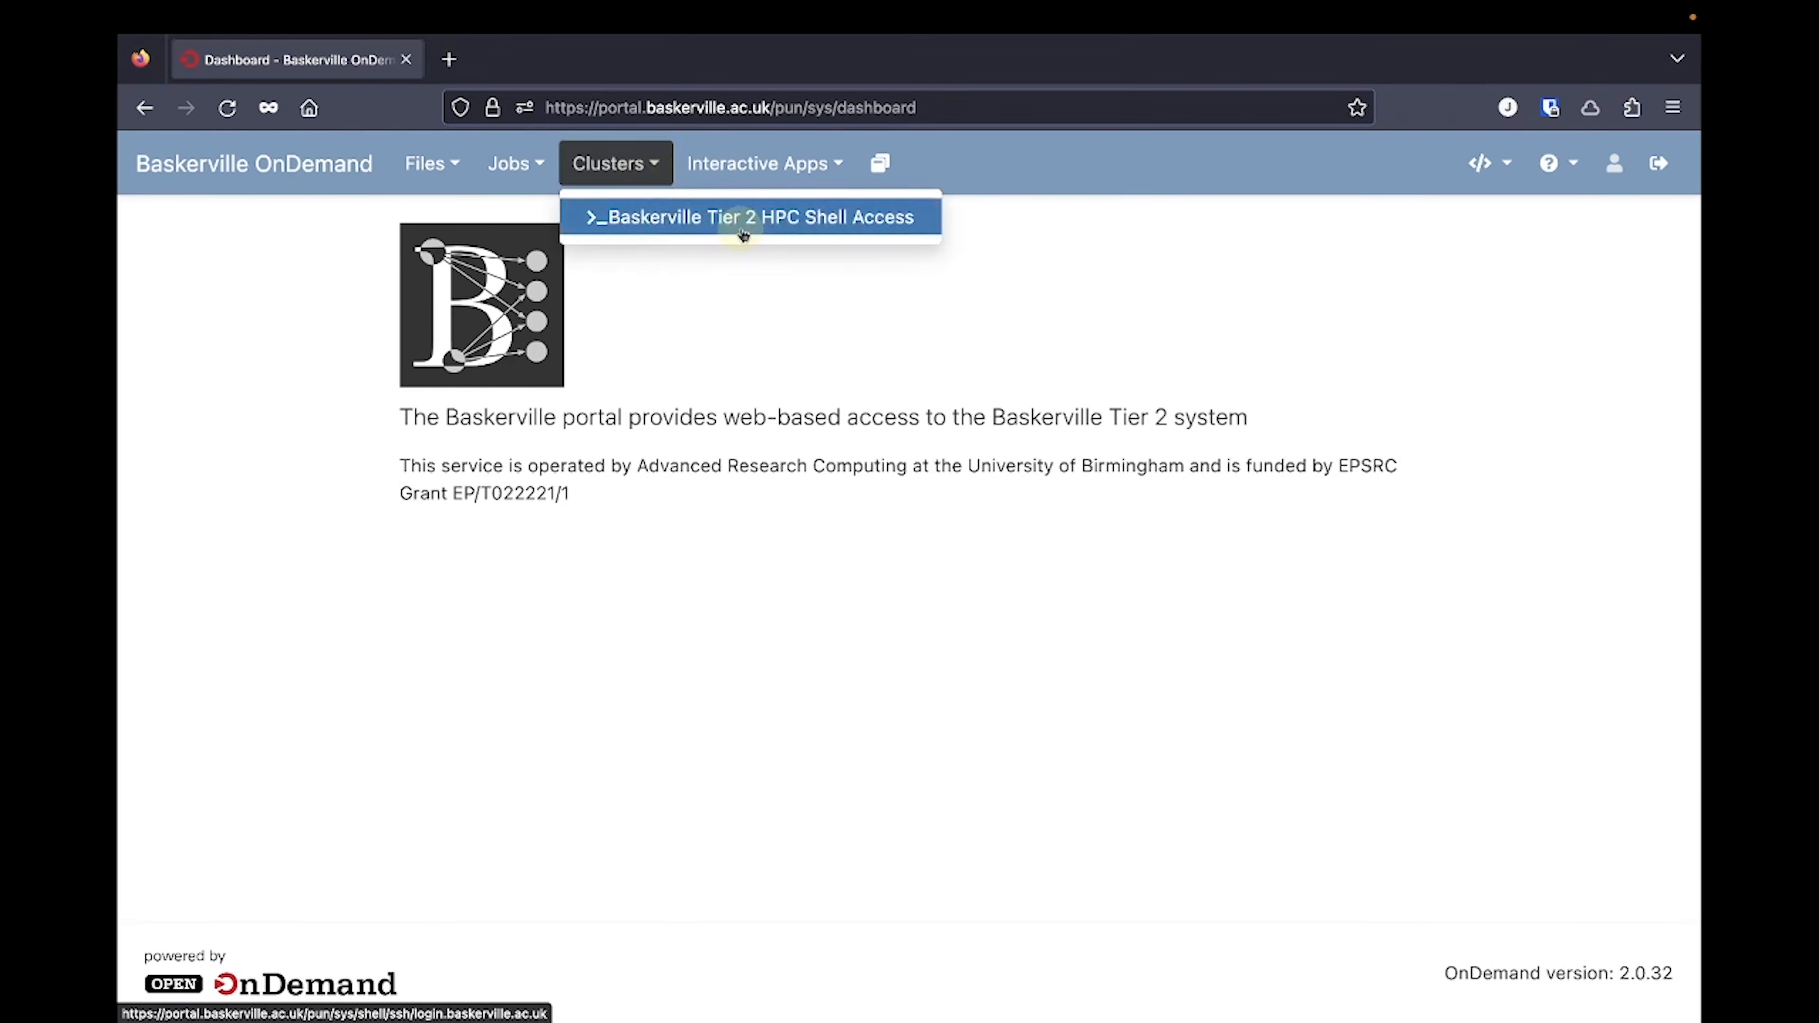
left_click(748, 217)
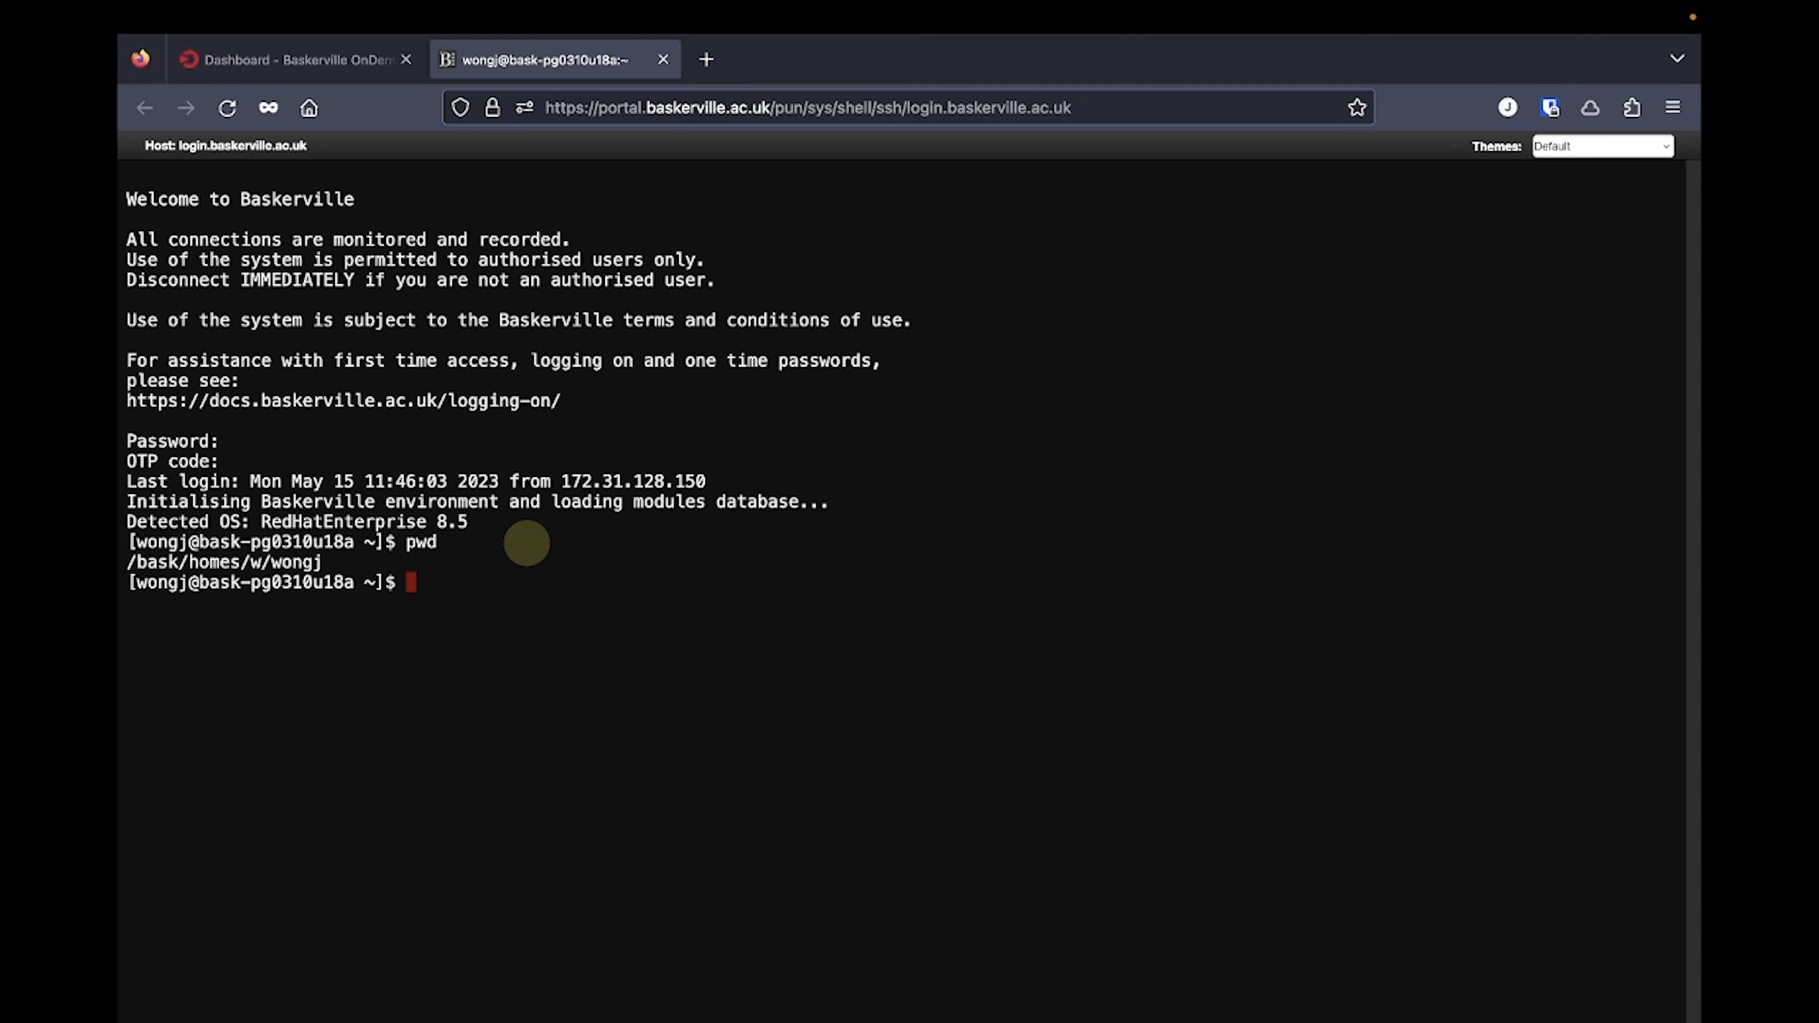
- Run my_baskerville to list projects, default project and QoS, then reach the Baskerville Admin site
type("my_bas")
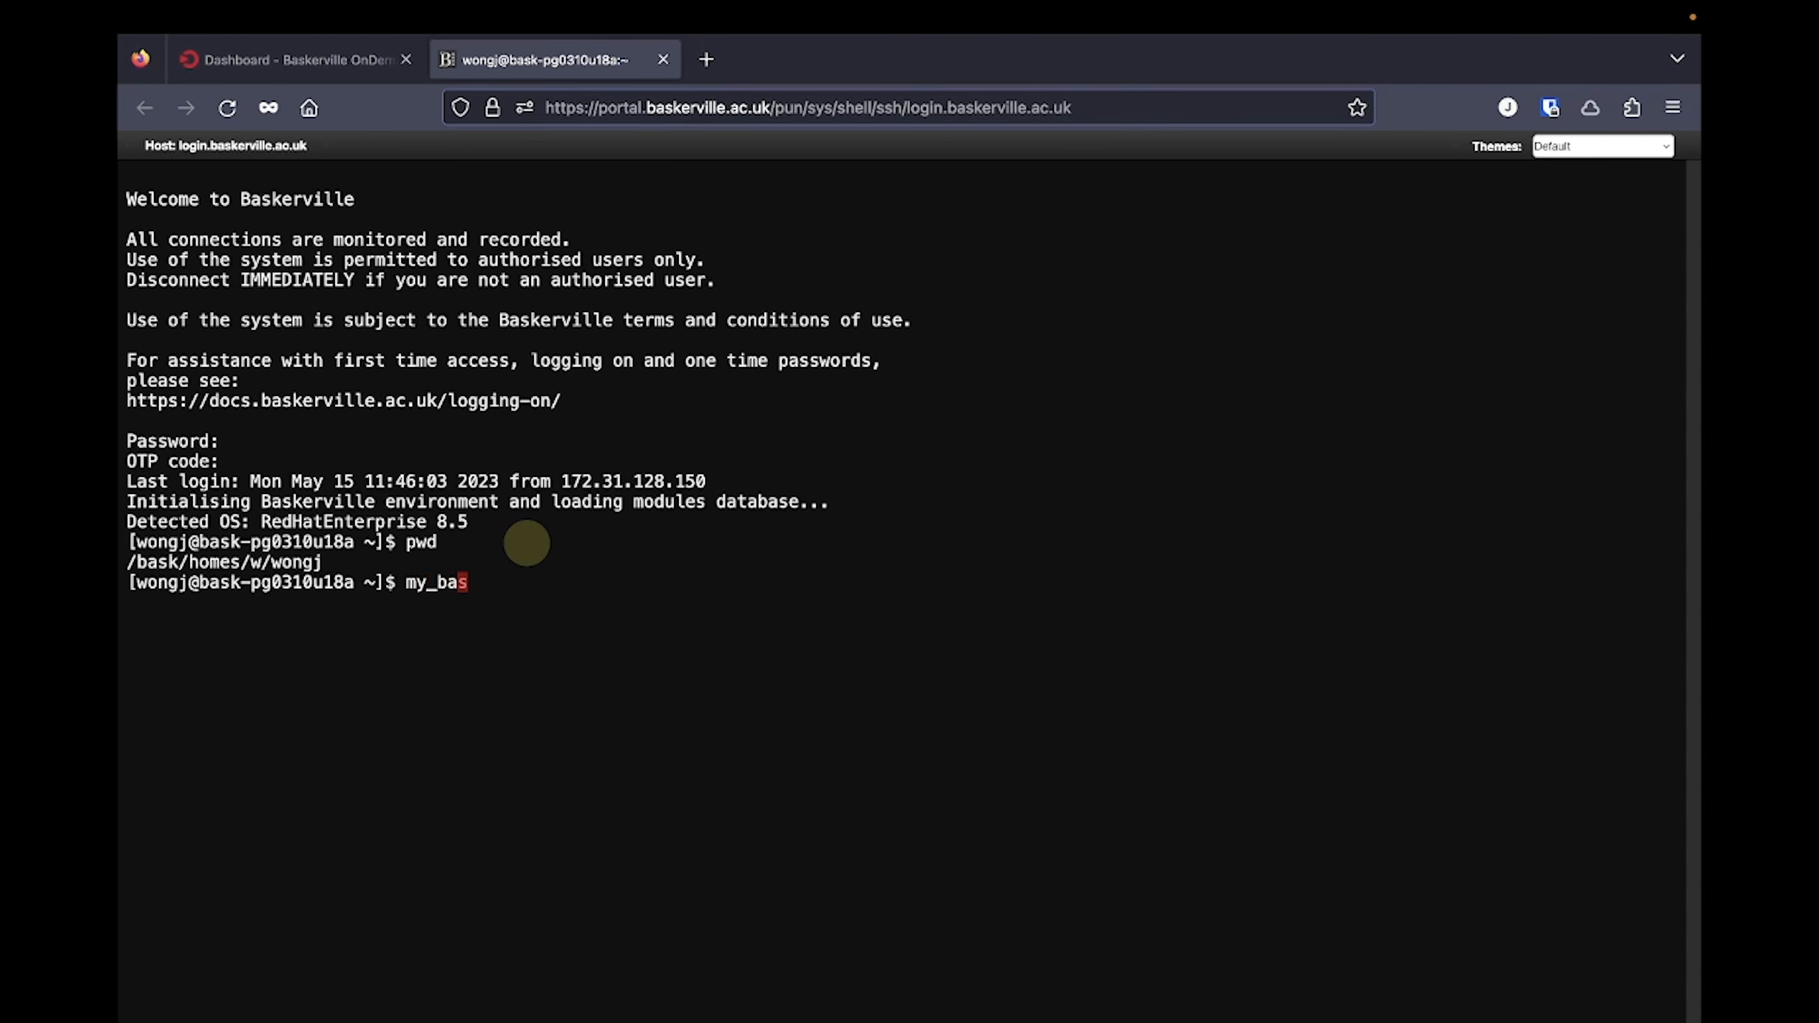
type("kerville")
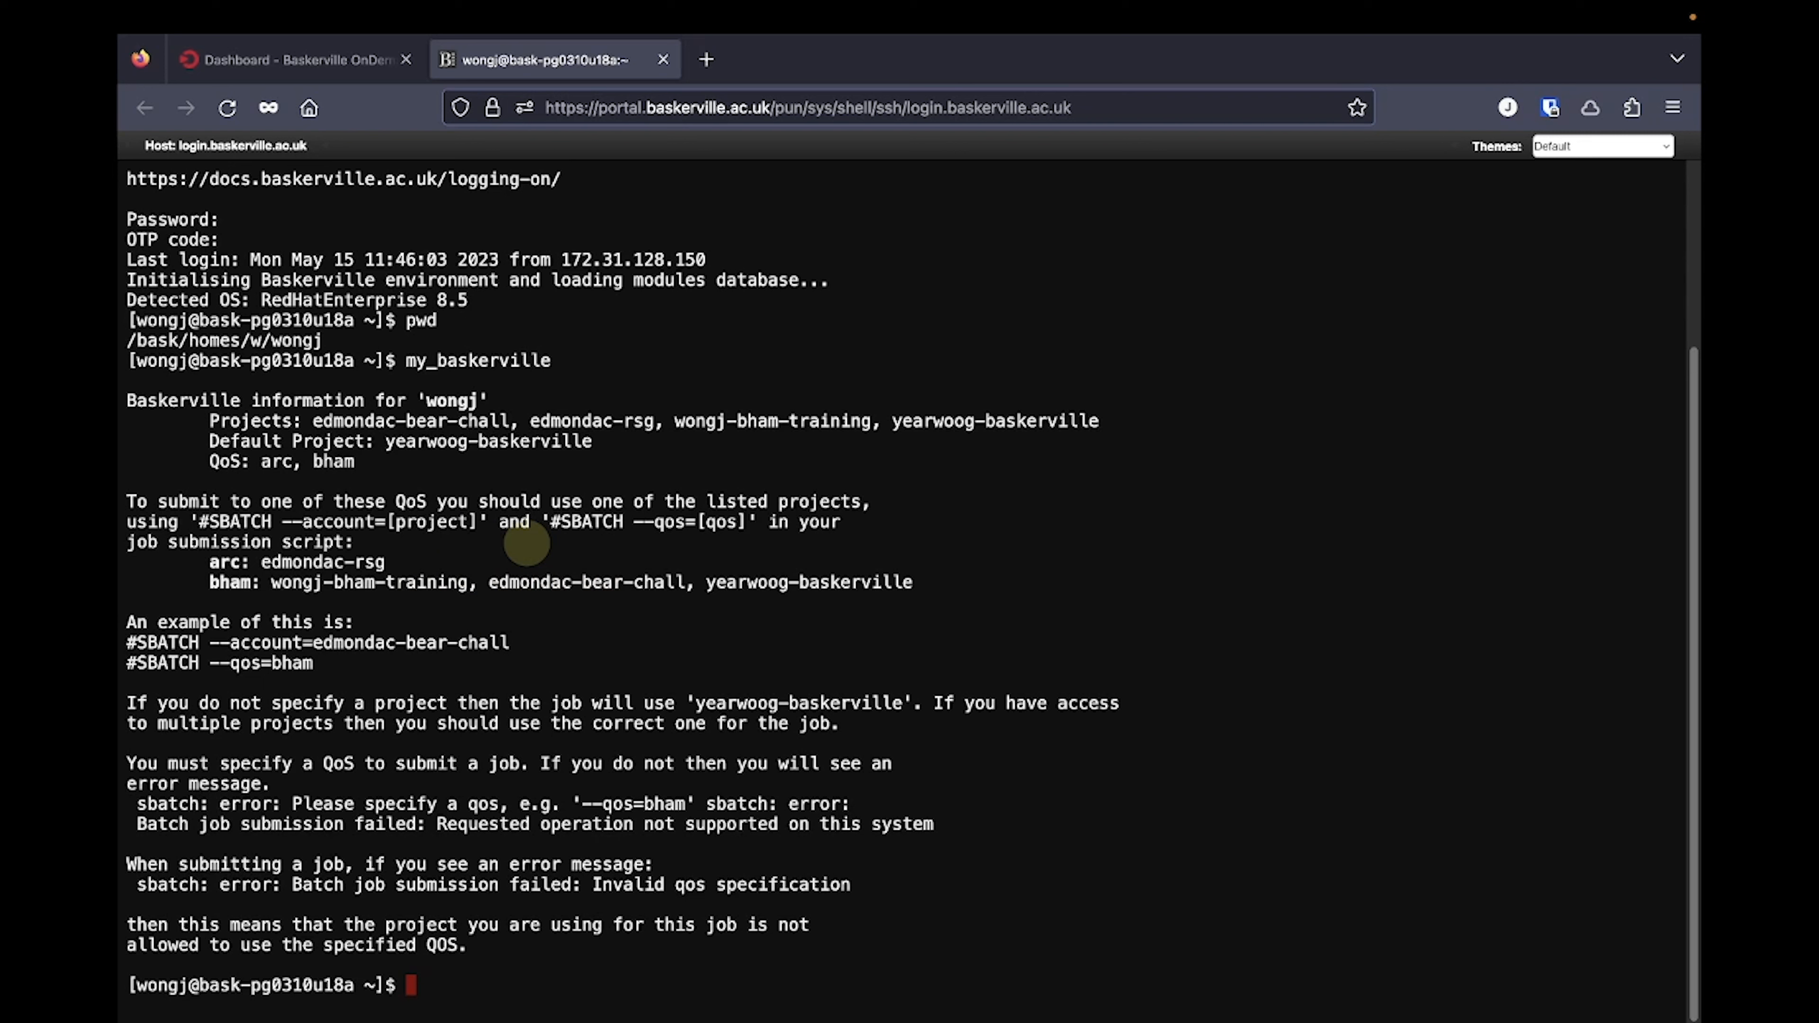
mouse_move(218, 419)
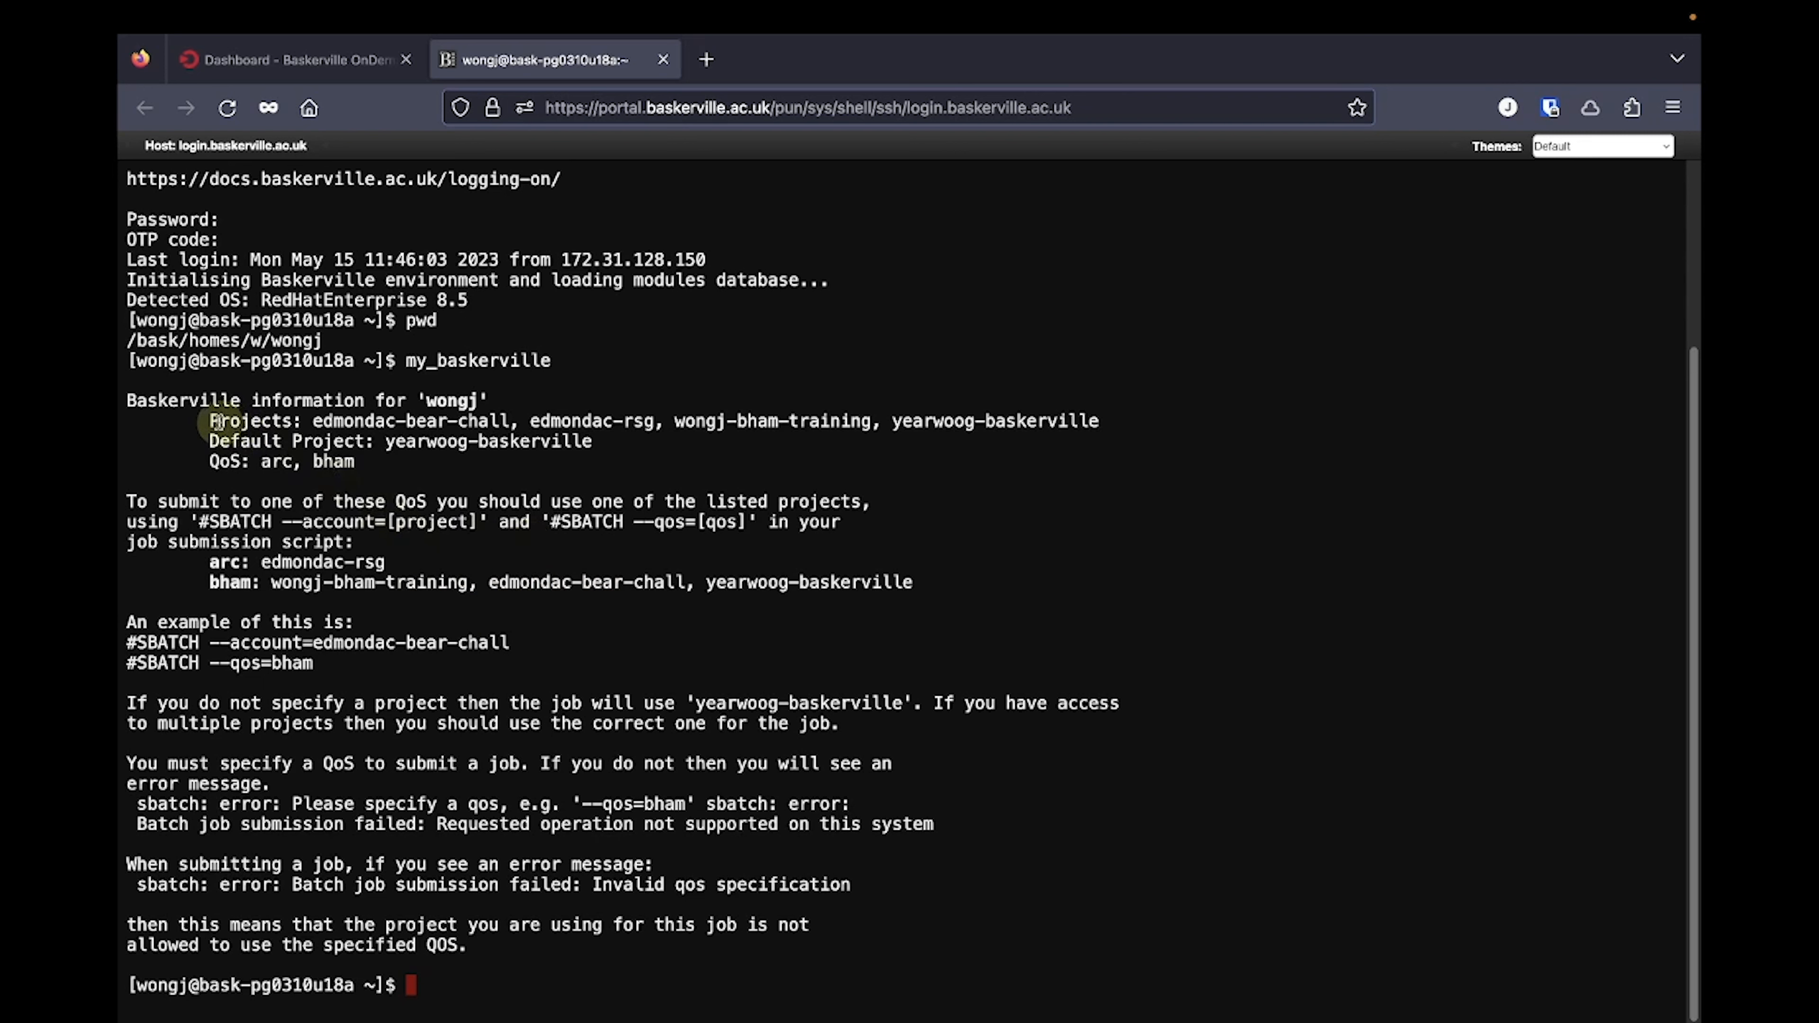
mouse_move(294, 420)
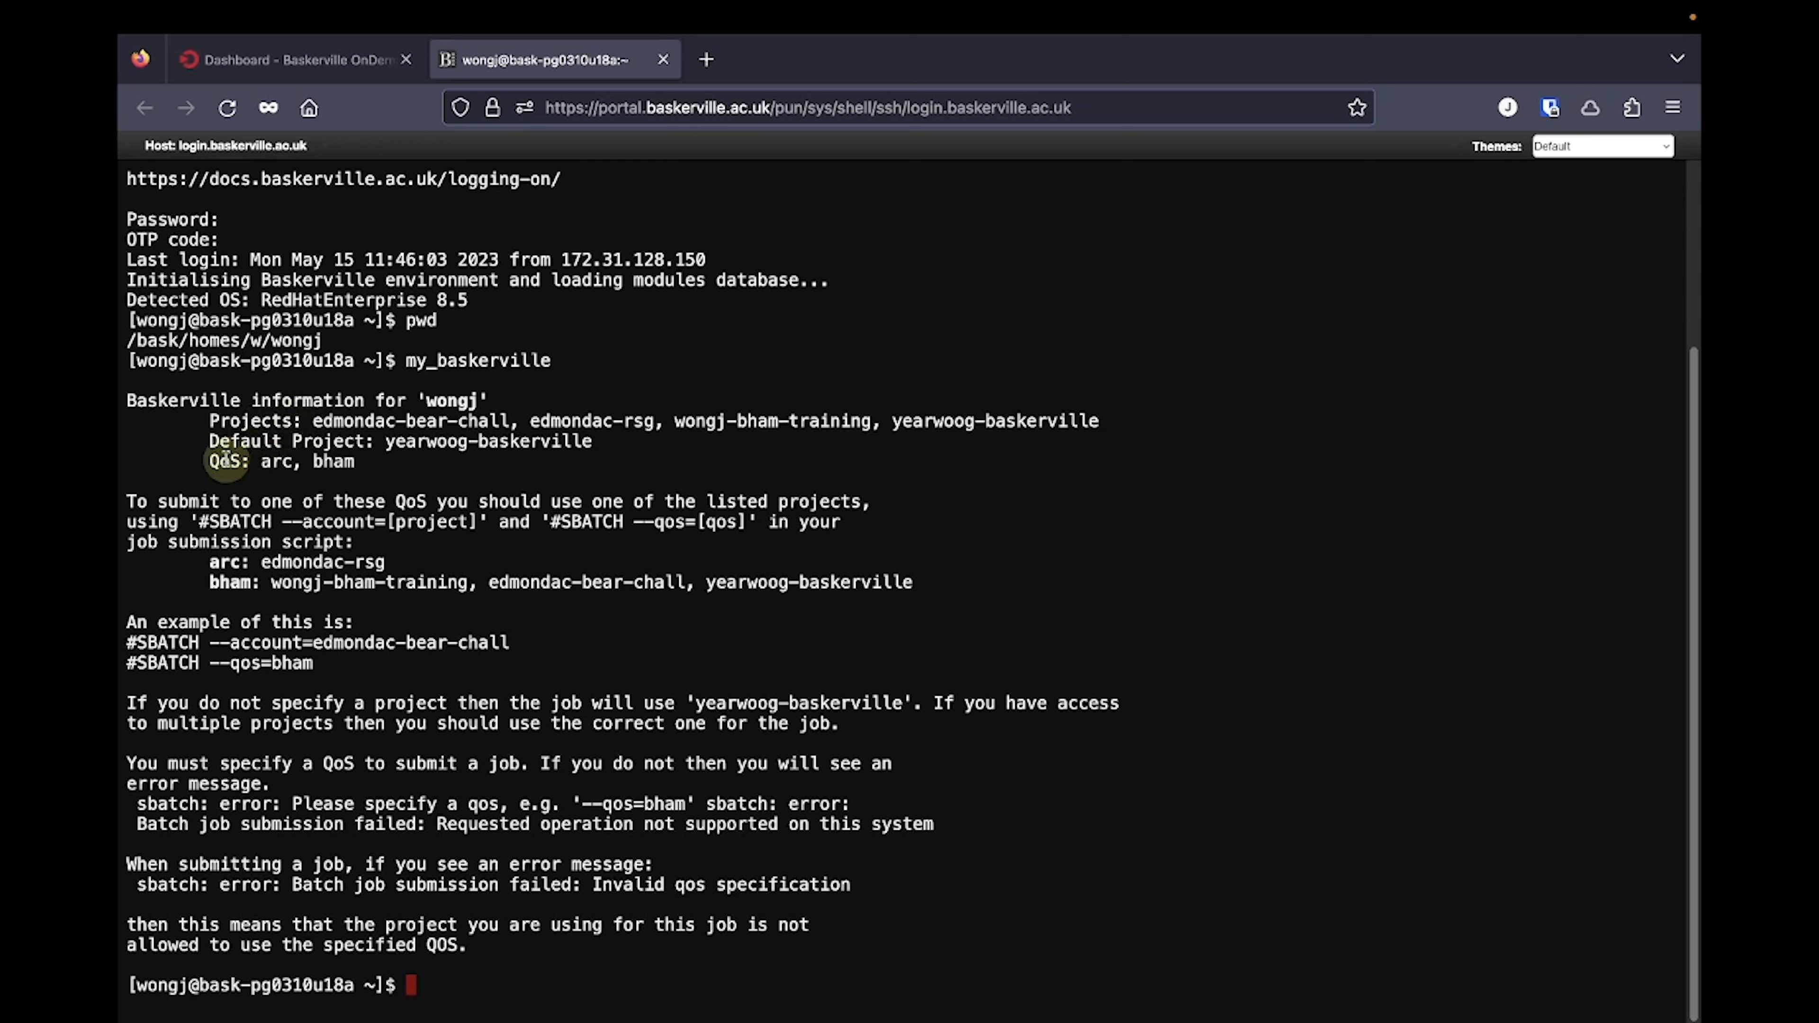
type("admin.baskerville.ac.uk")
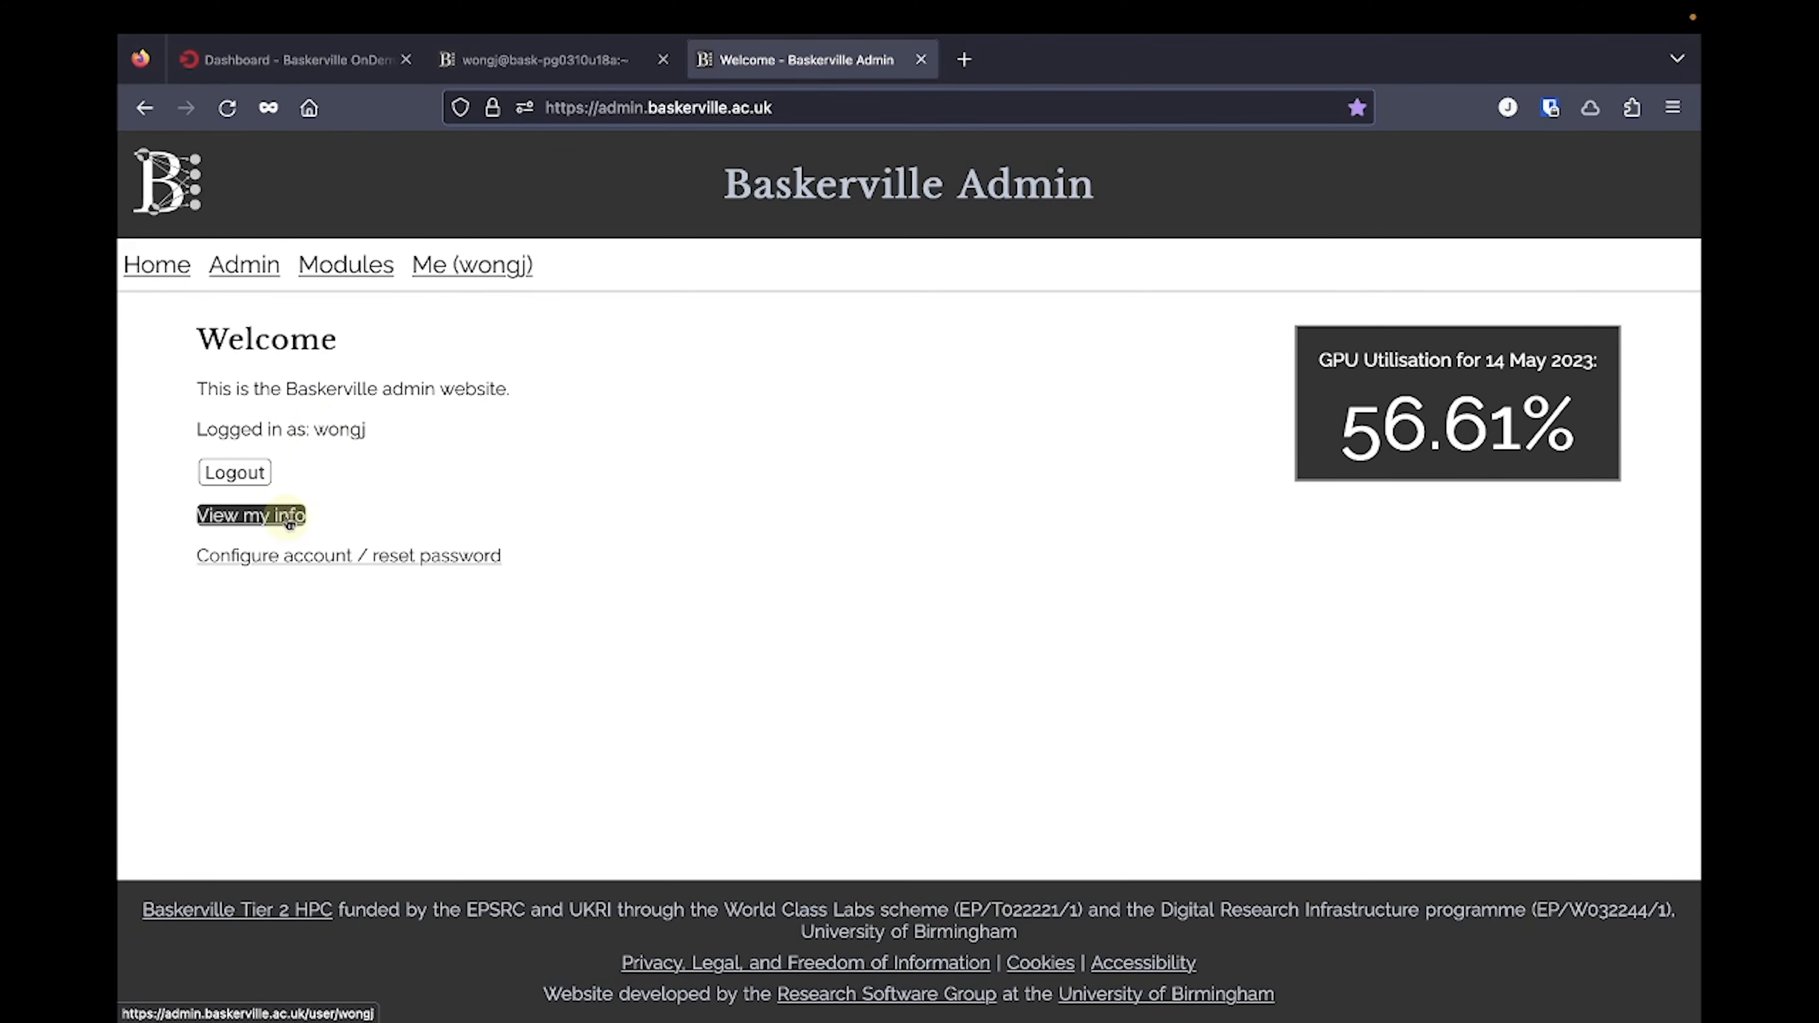
- View my account information on the Baskerville Admin welcome page
left_click(249, 515)
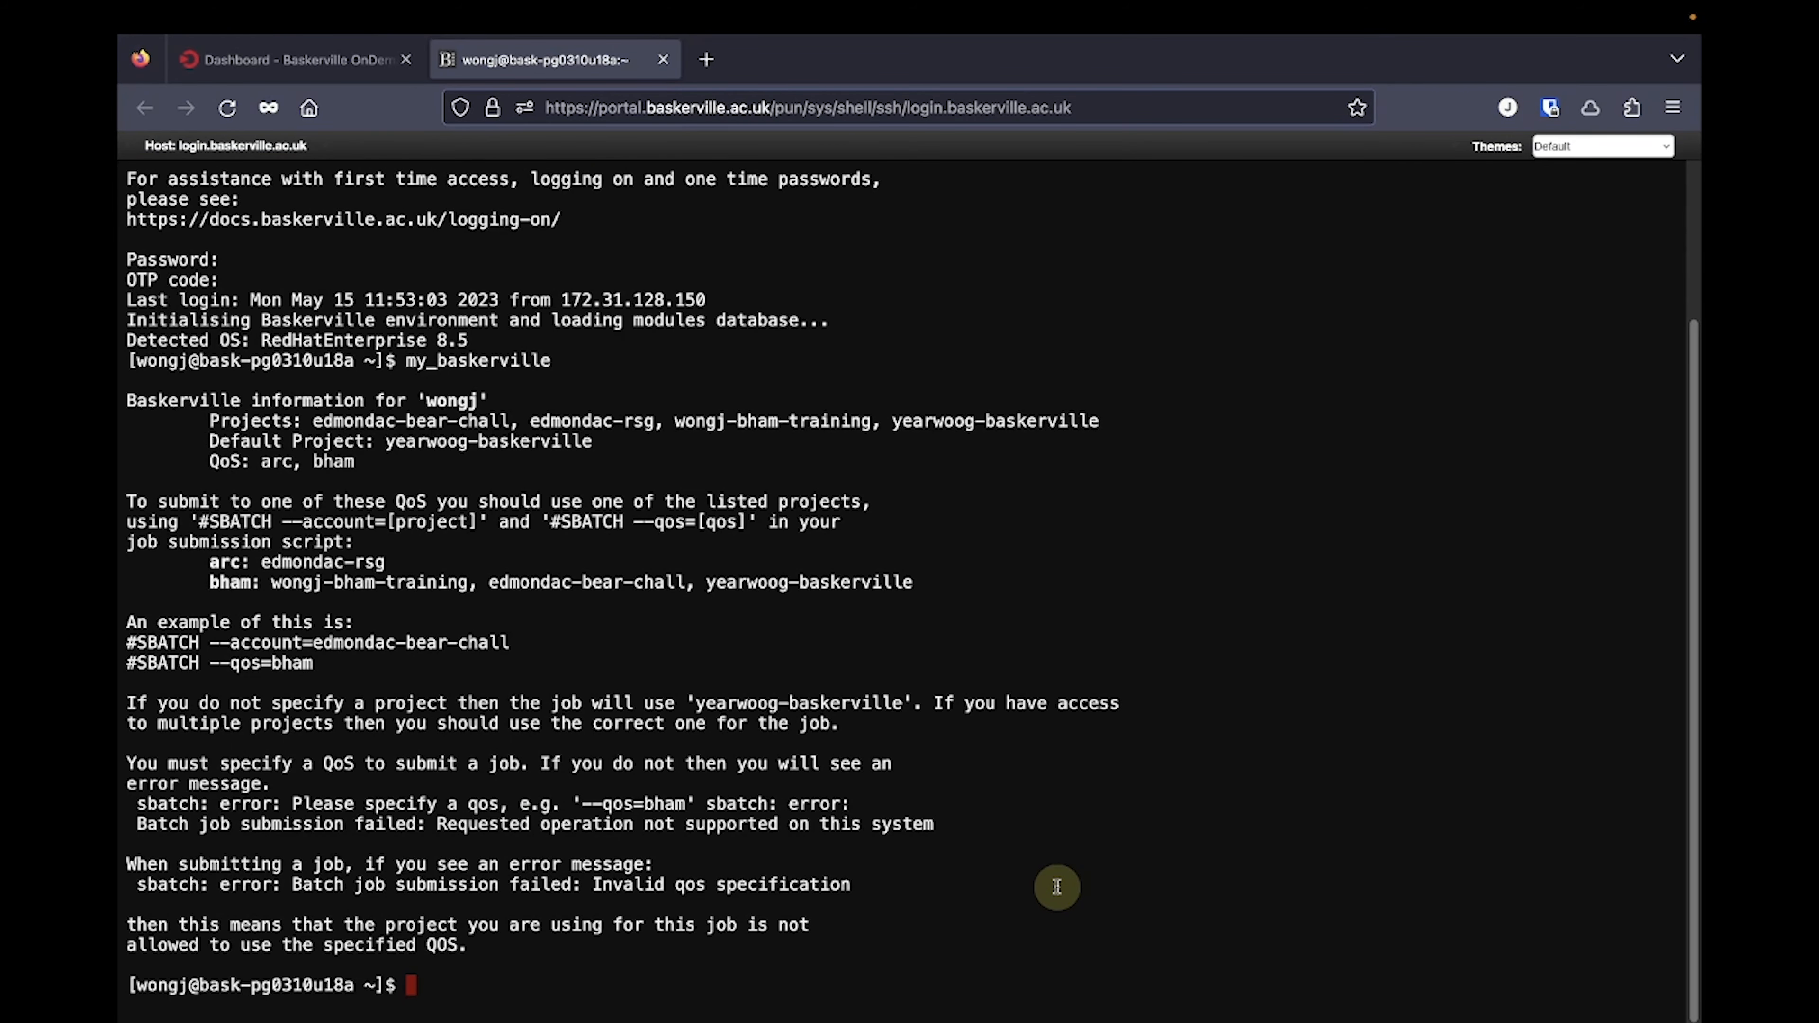
- Run my_quota to show home directory usage of 24.15% of 20.02 GB
type("my_quota")
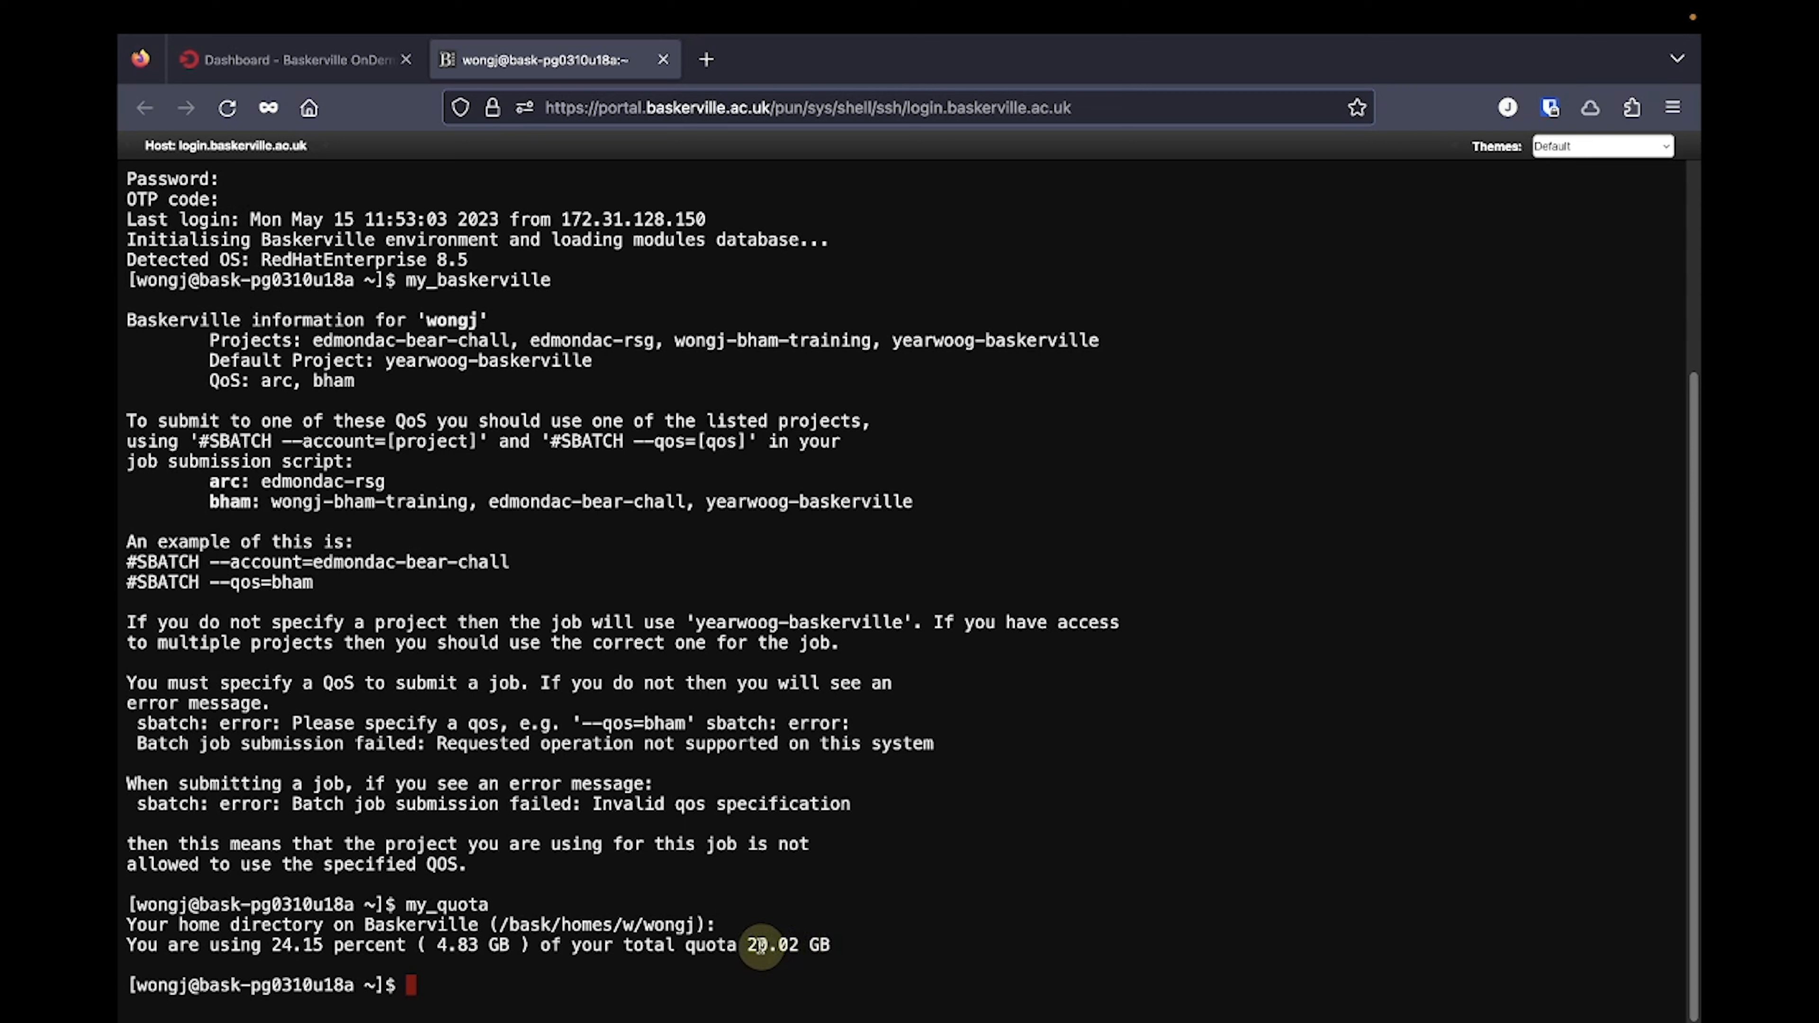
mouse_move(895, 936)
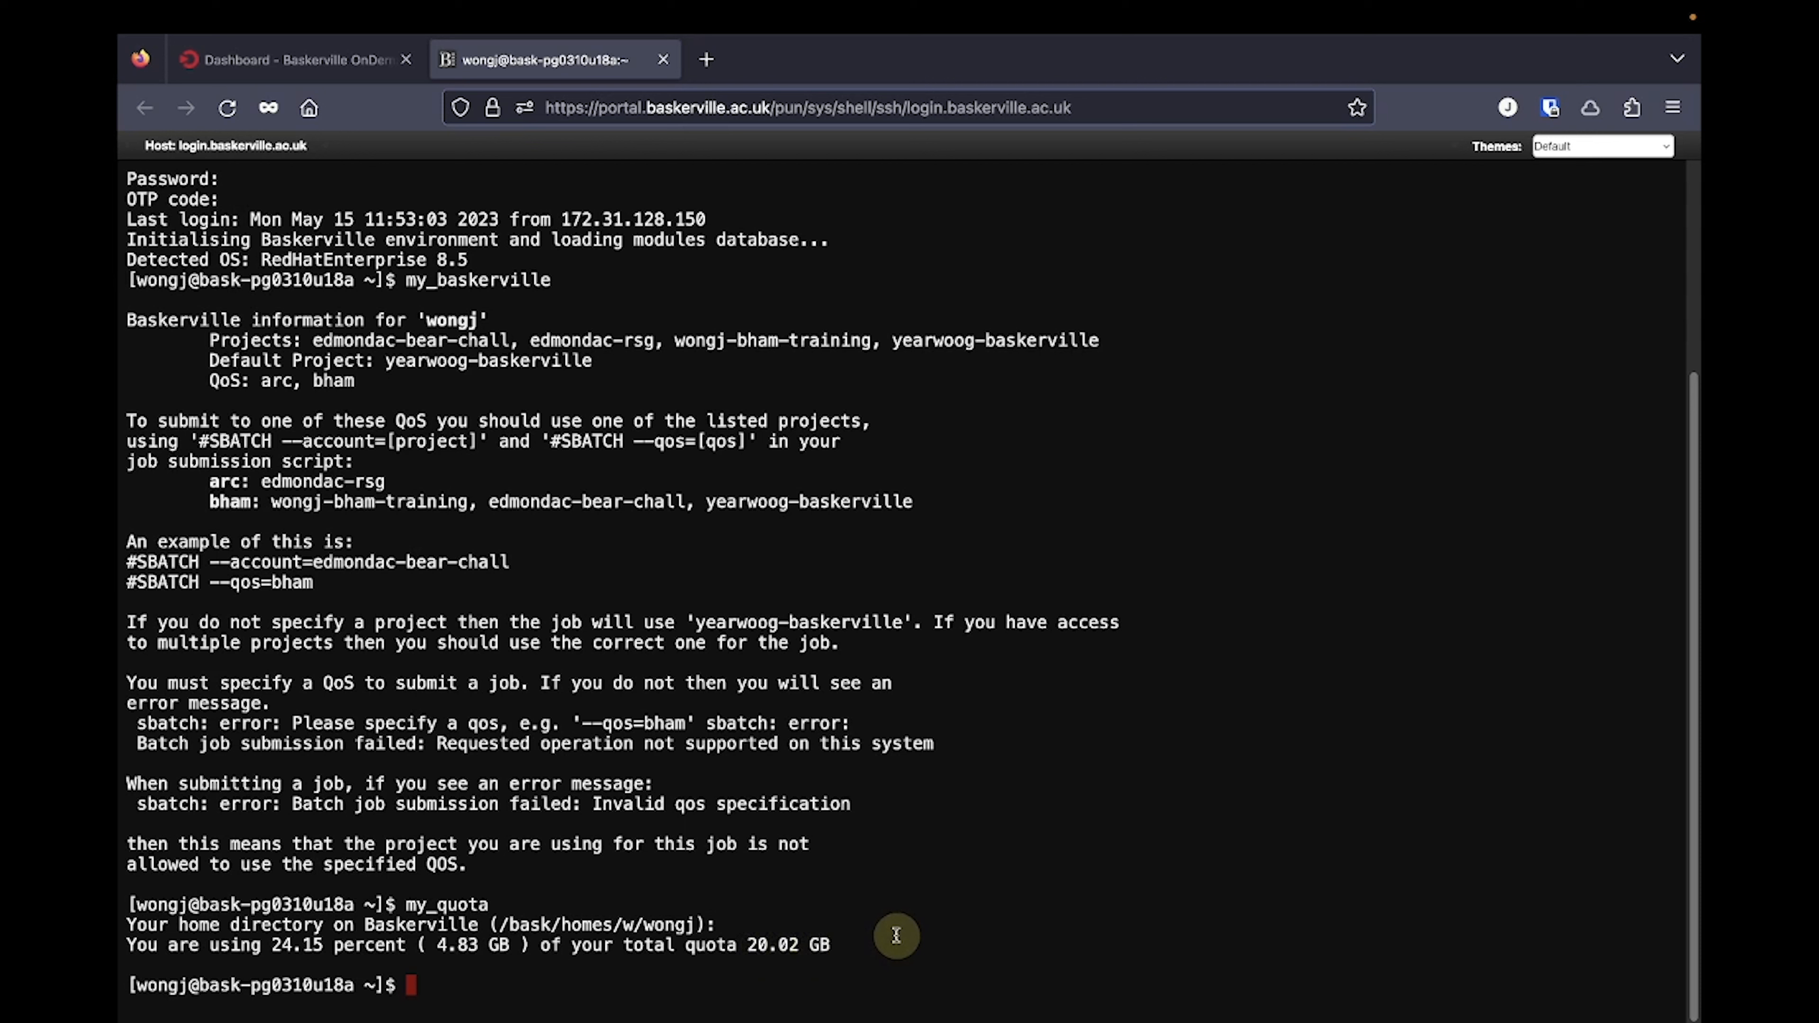
- Change into the yearwoog project directory under /bask/projects and run df -h . showing 1.0T, 7% used
type("cd /b")
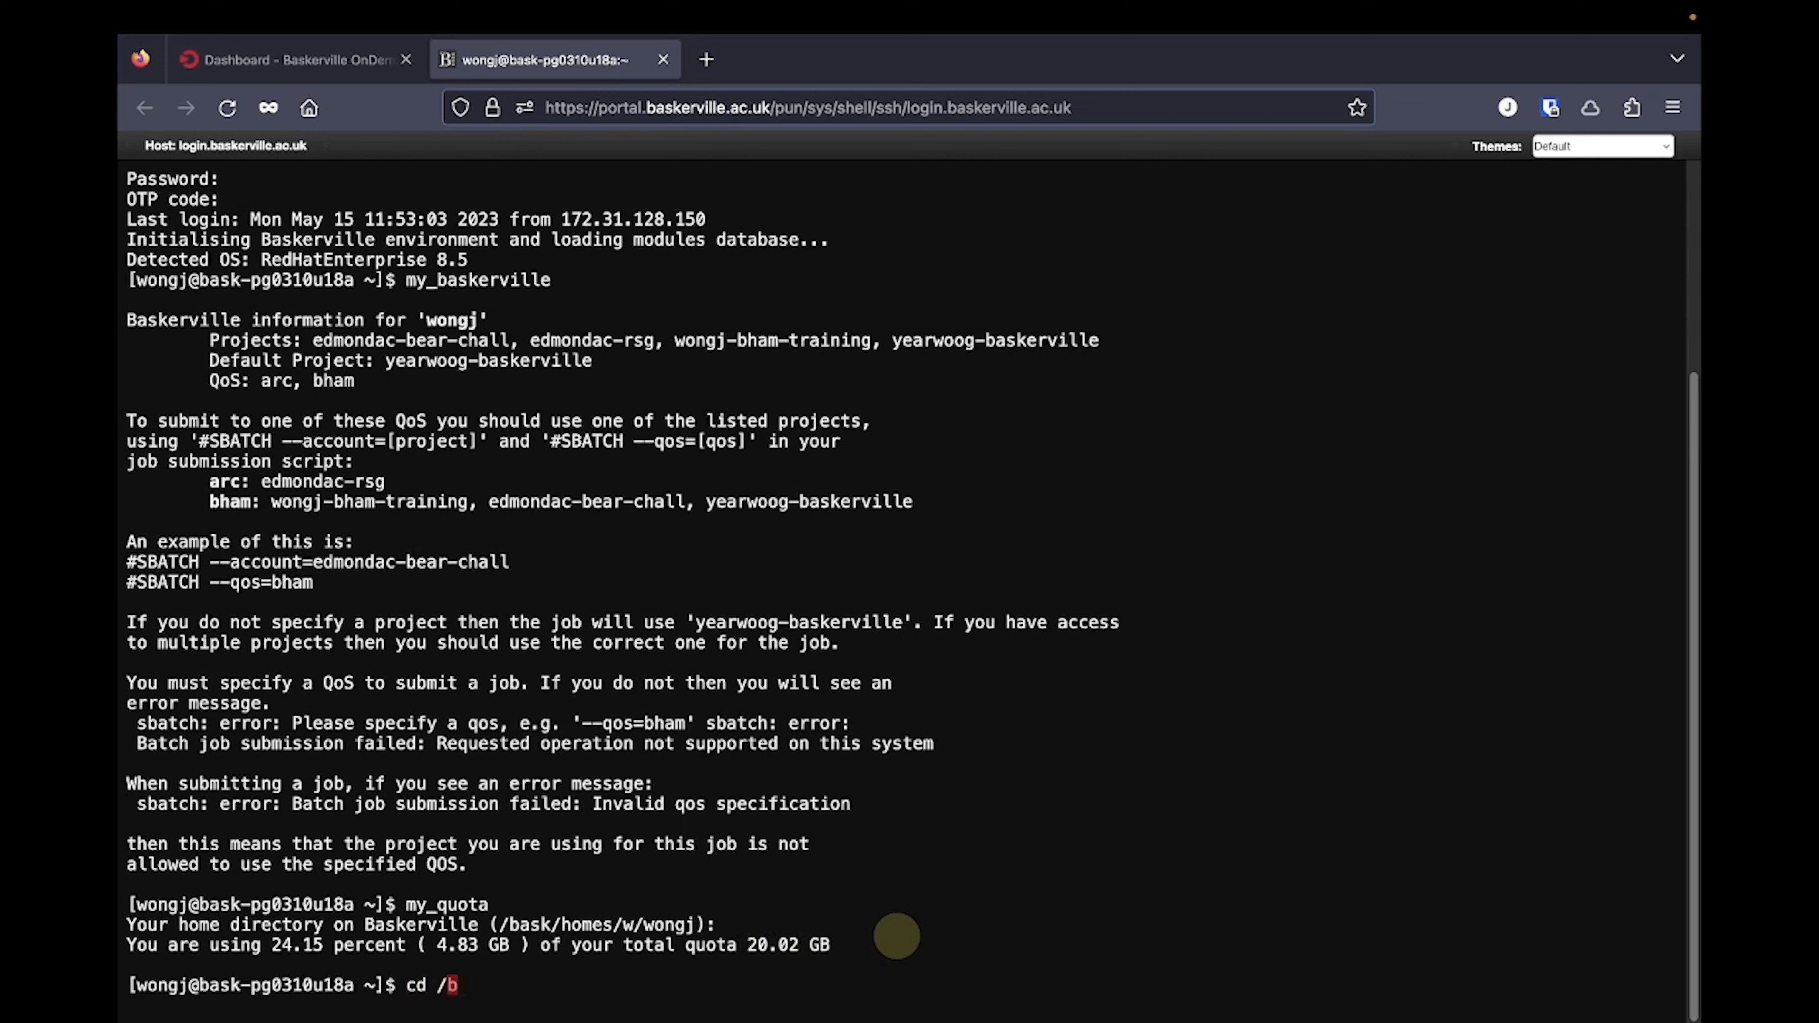
type("ask/projects")
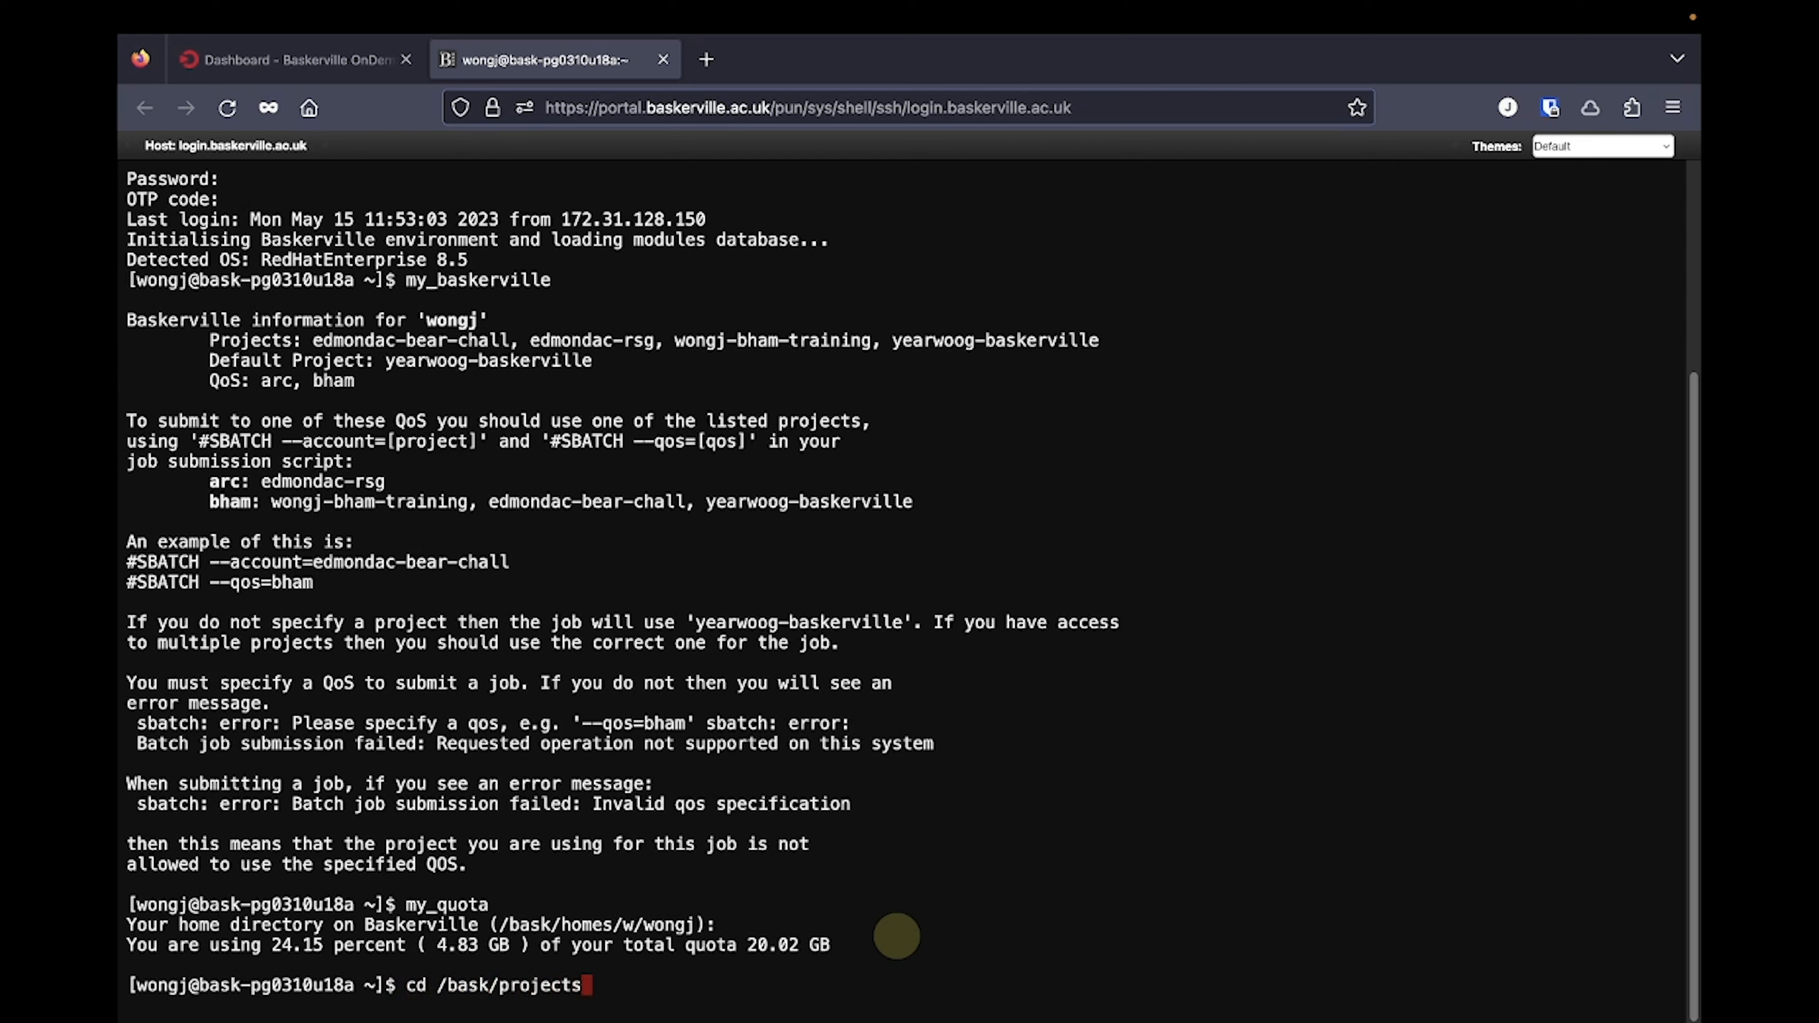
type("m")
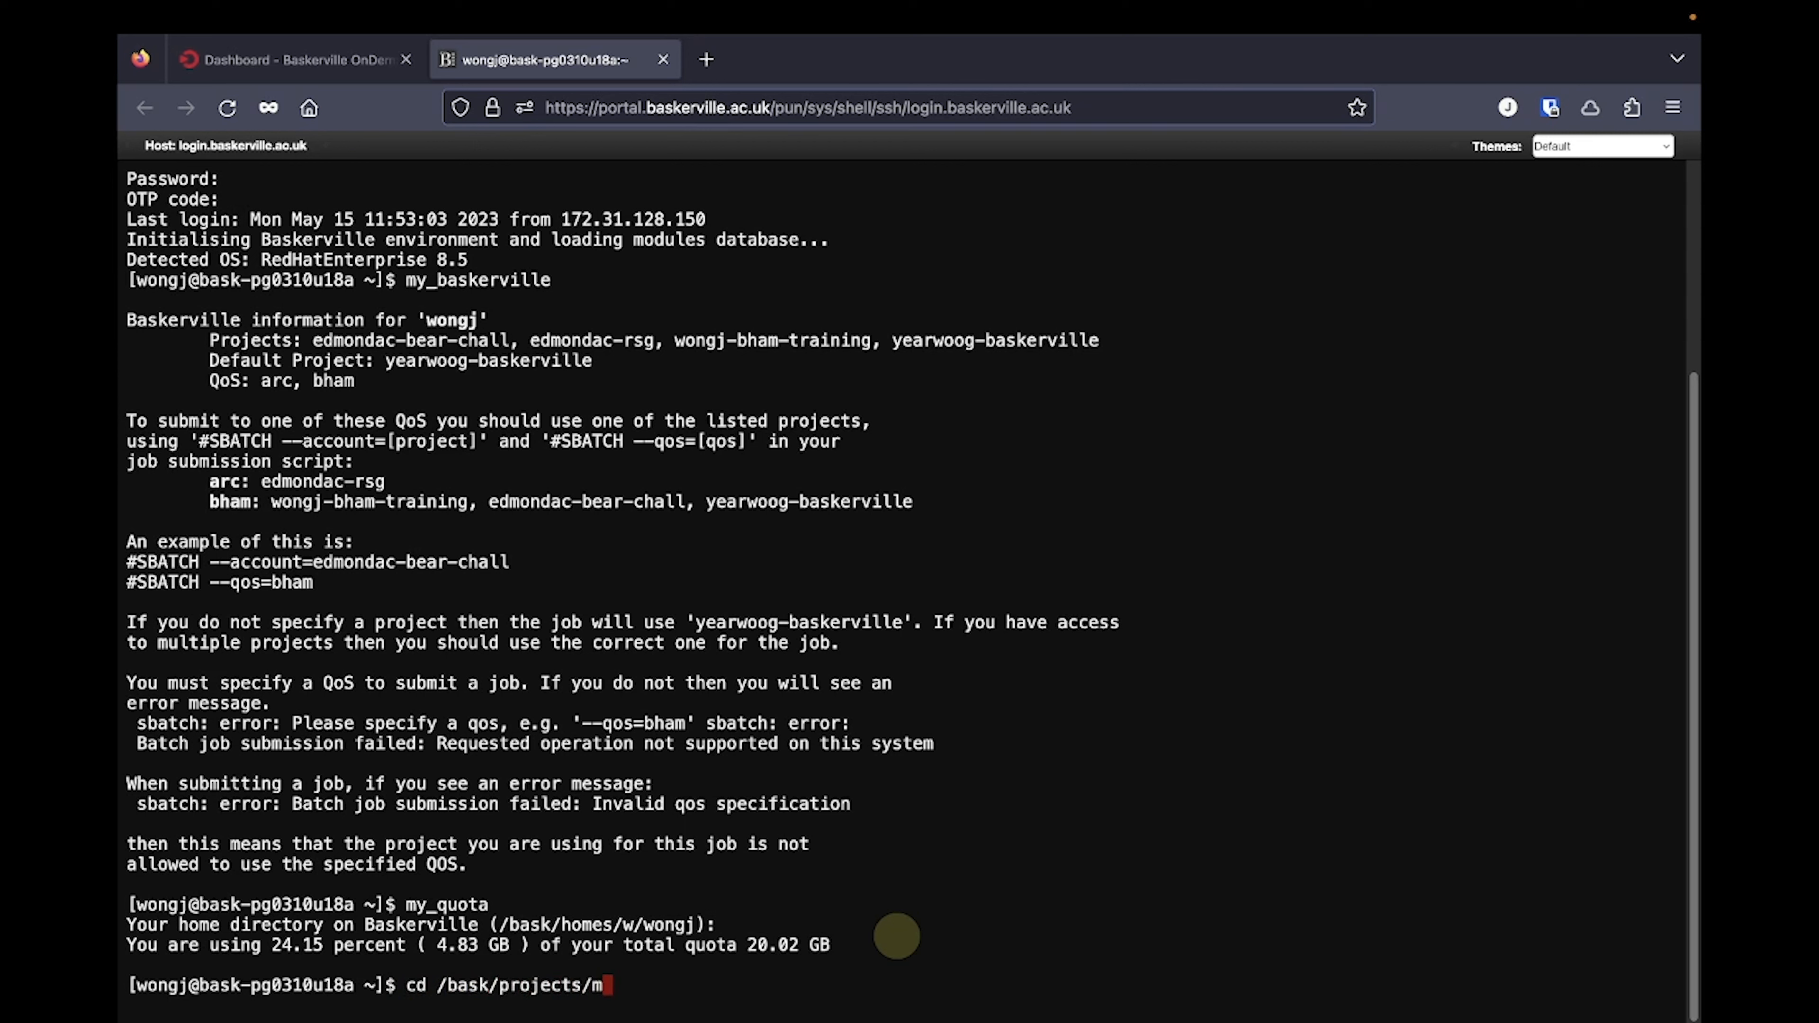
type("/myproject")
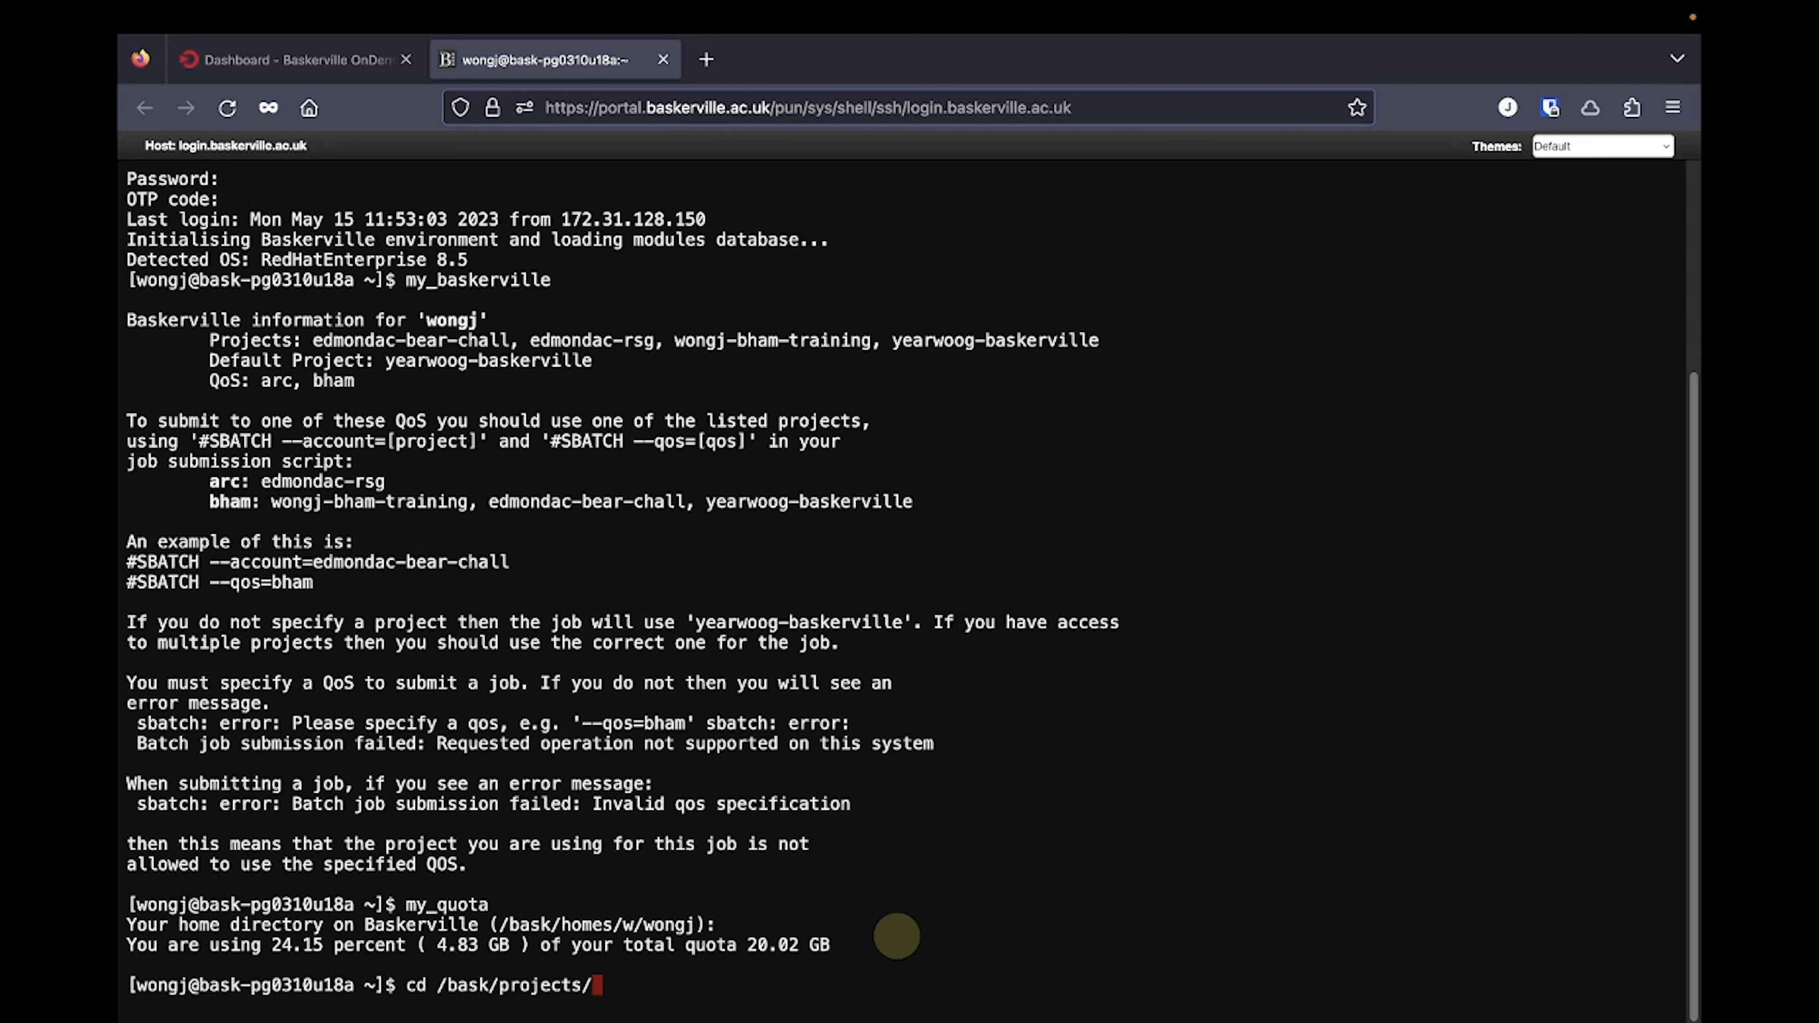
type("y/yearwoog-baskerville")
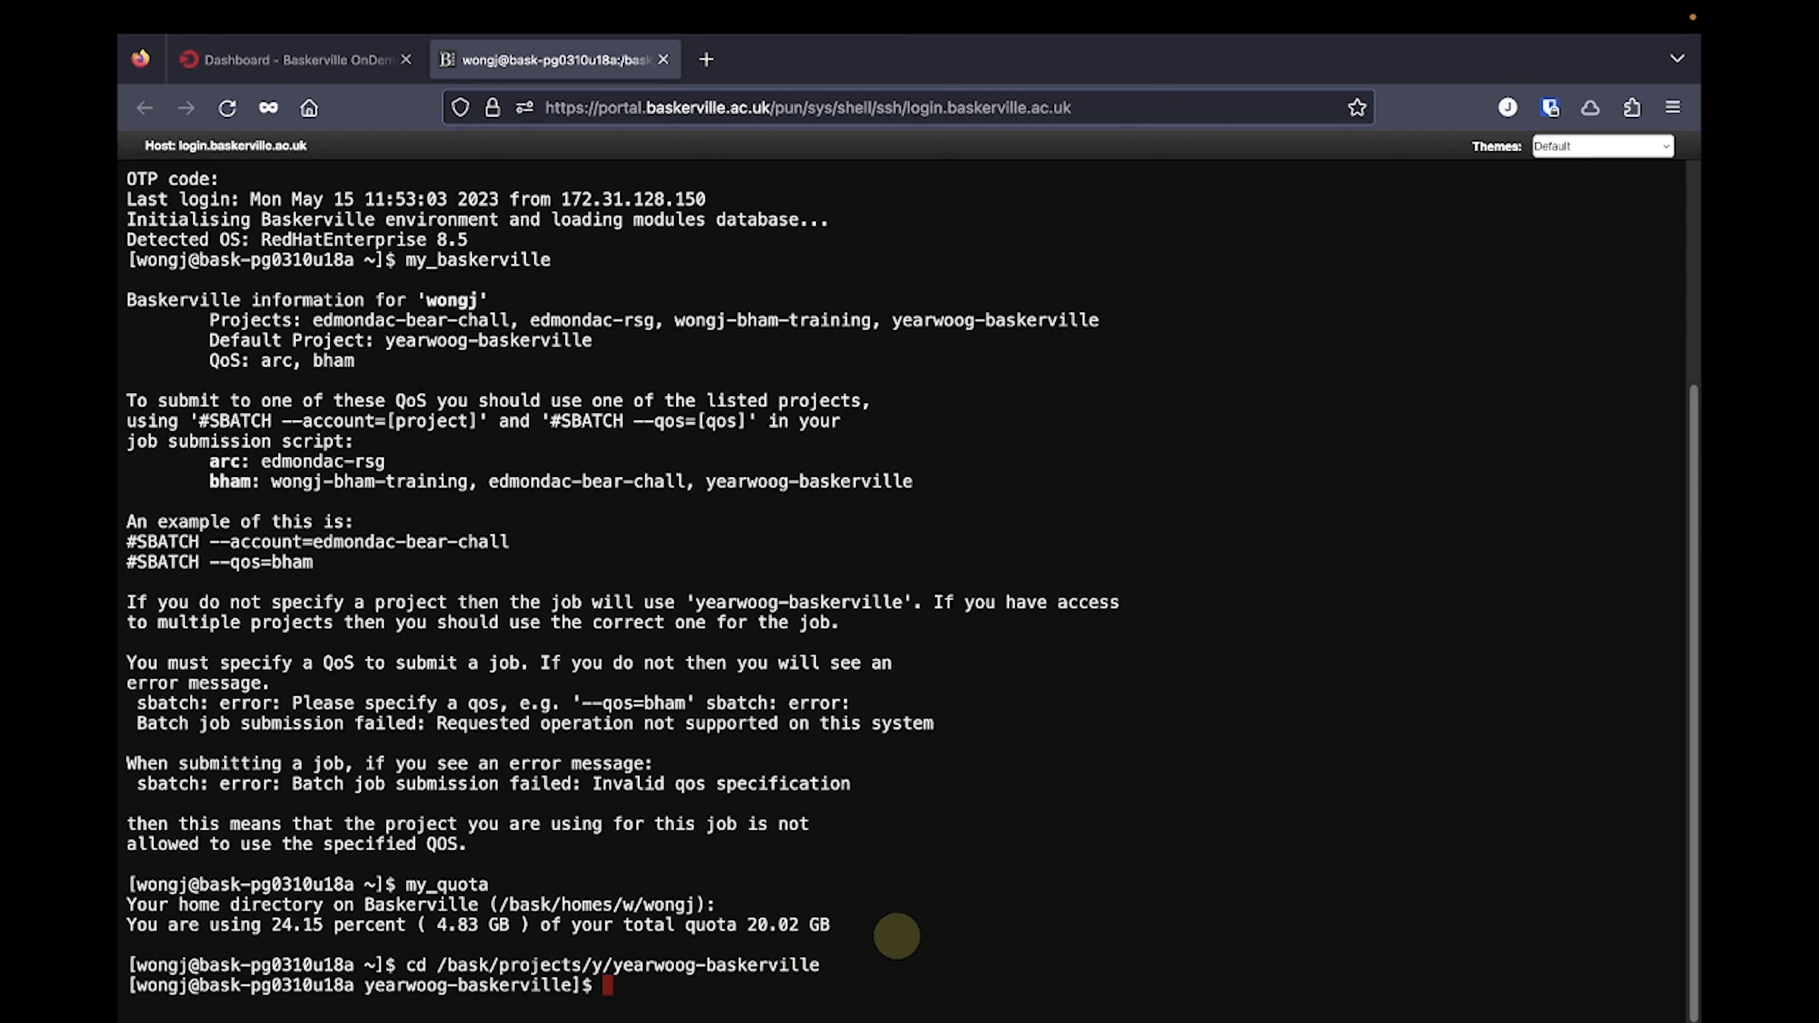
type("df")
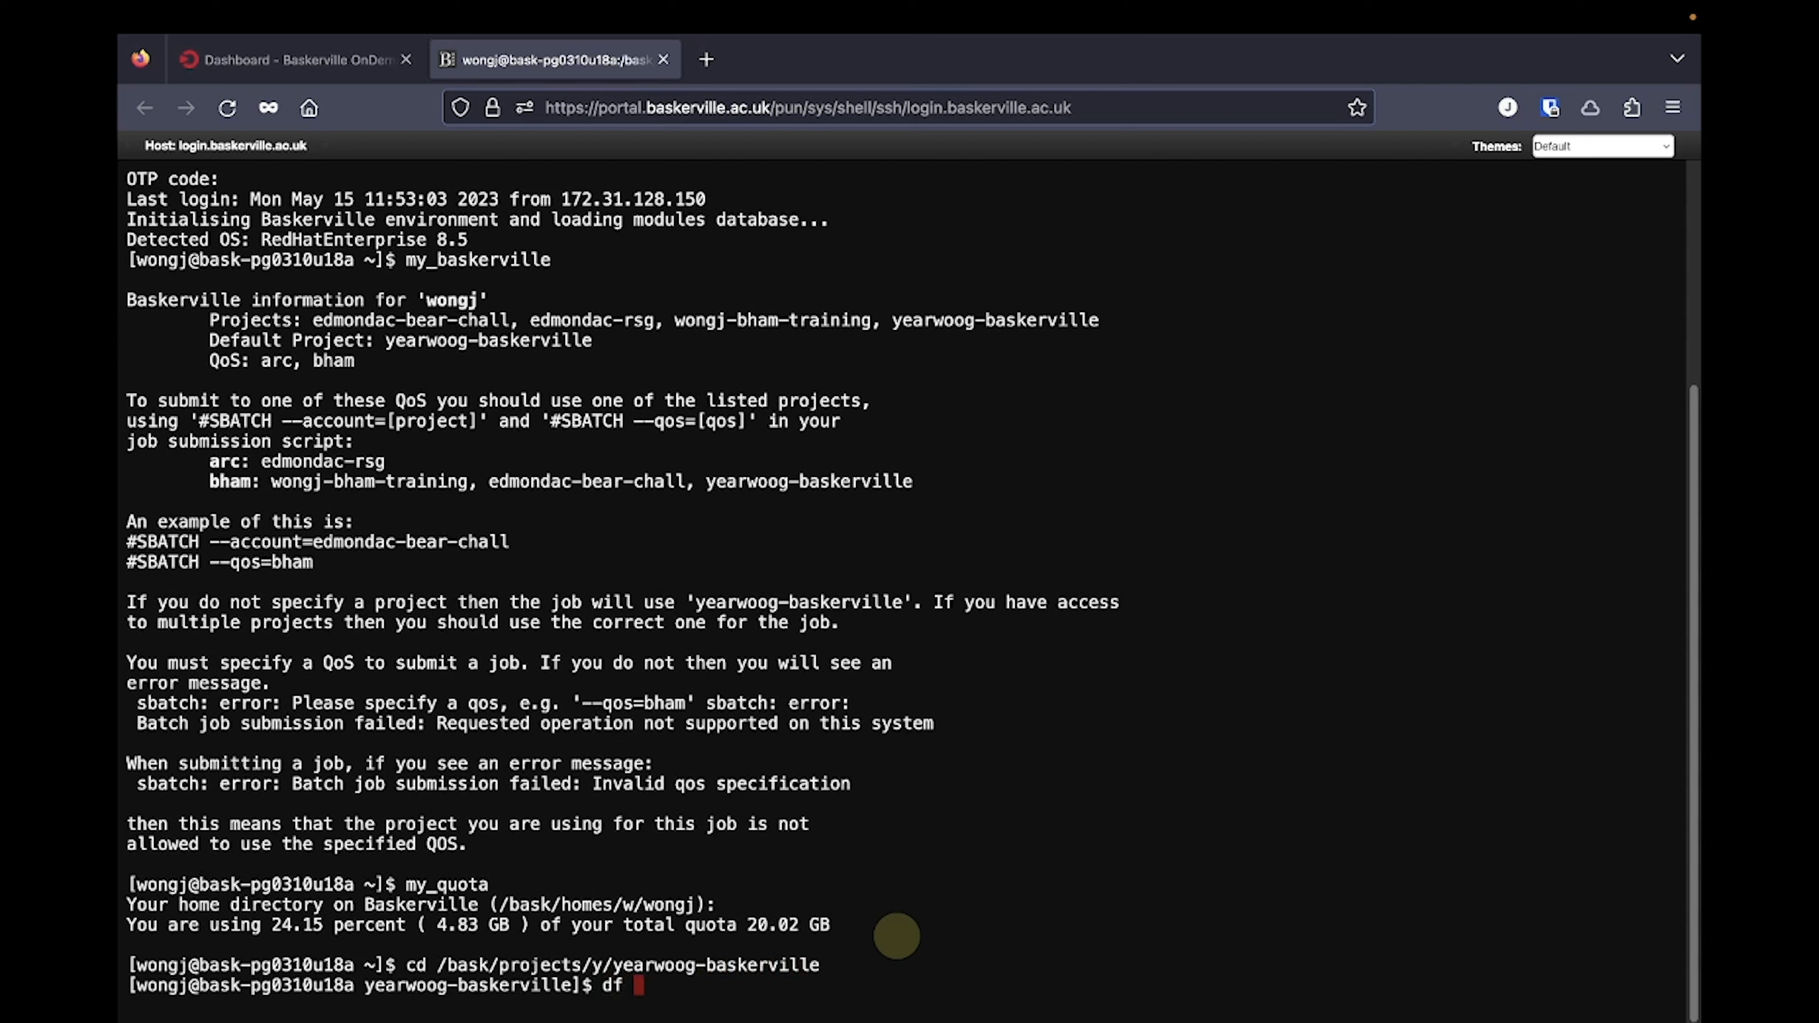
type("-h .")
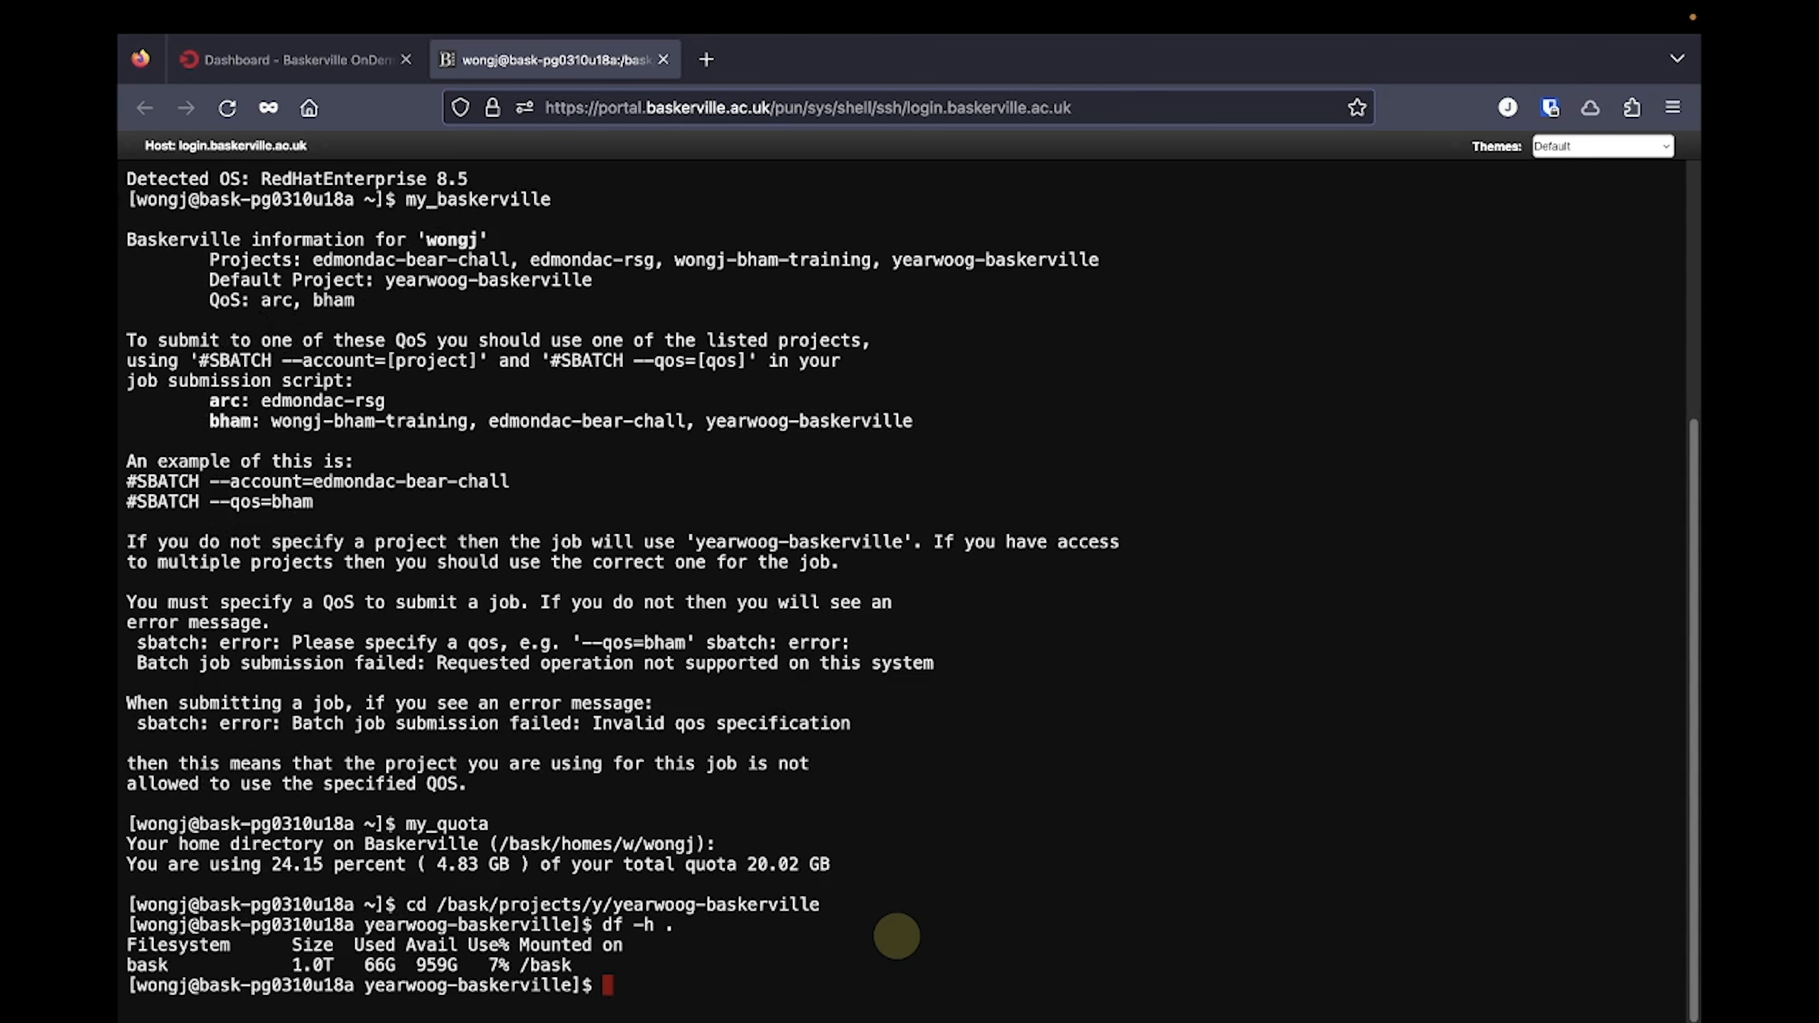
mouse_move(336, 964)
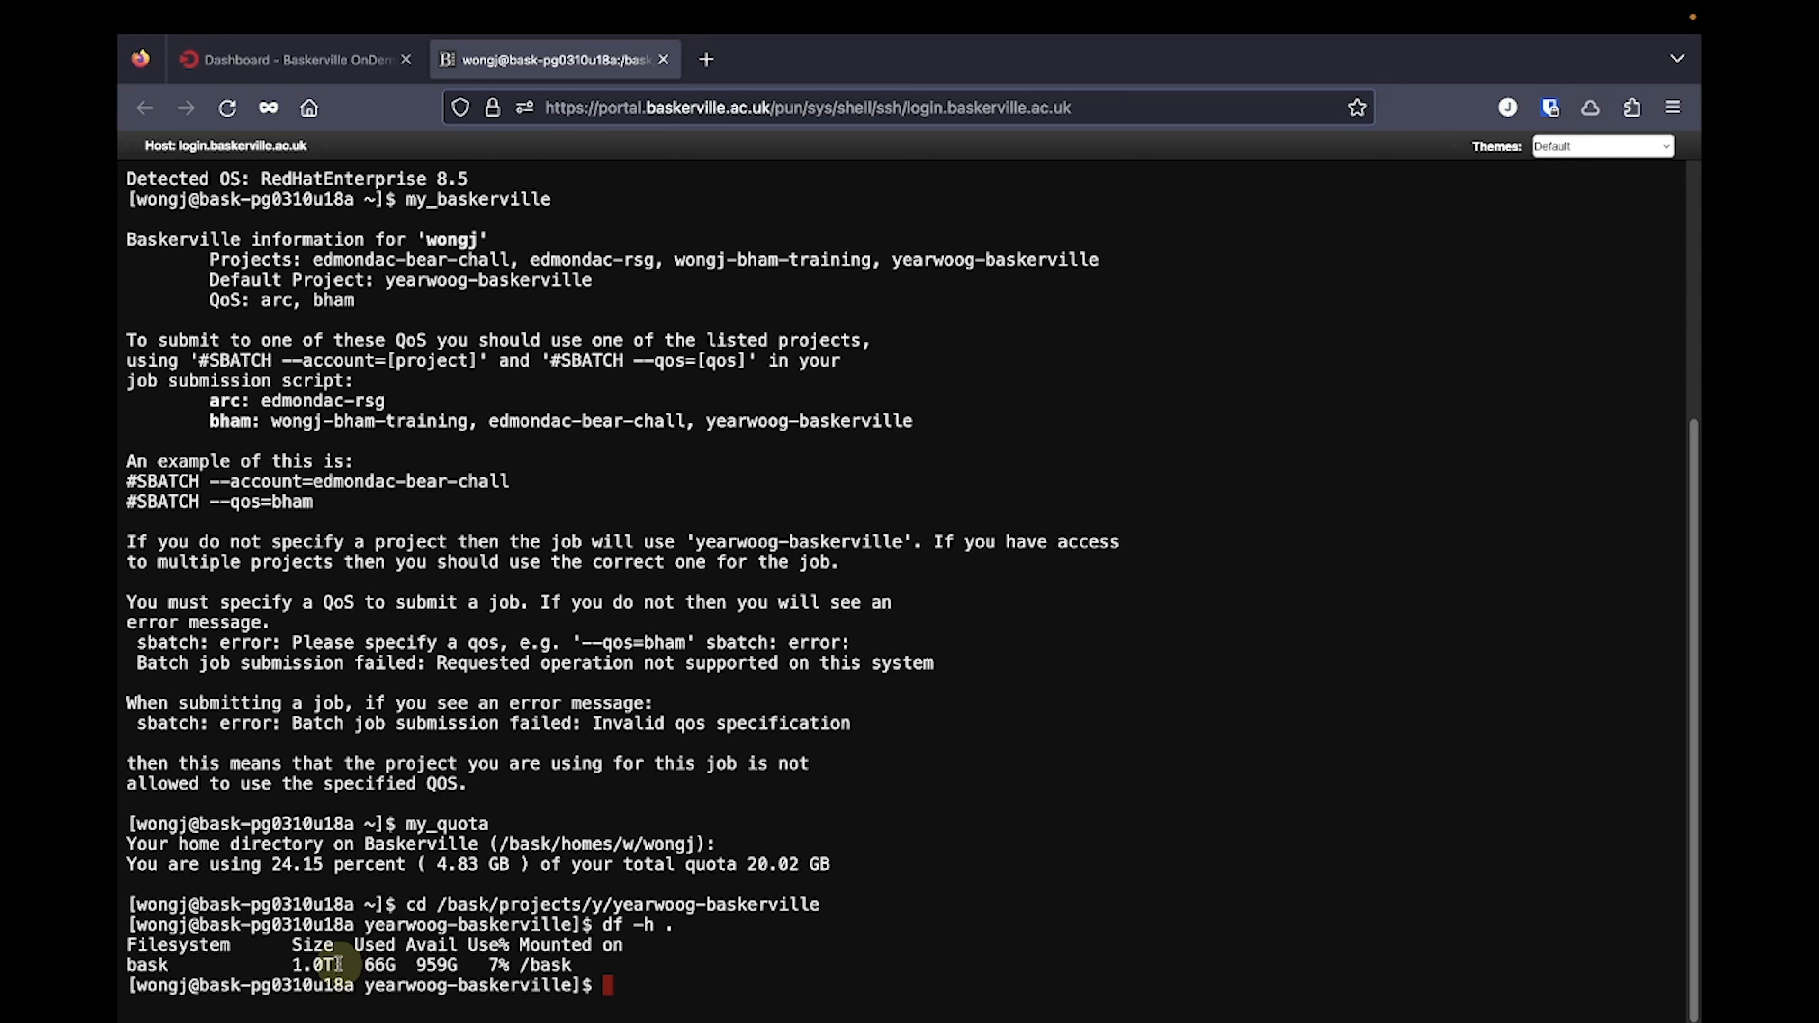
type("cd")
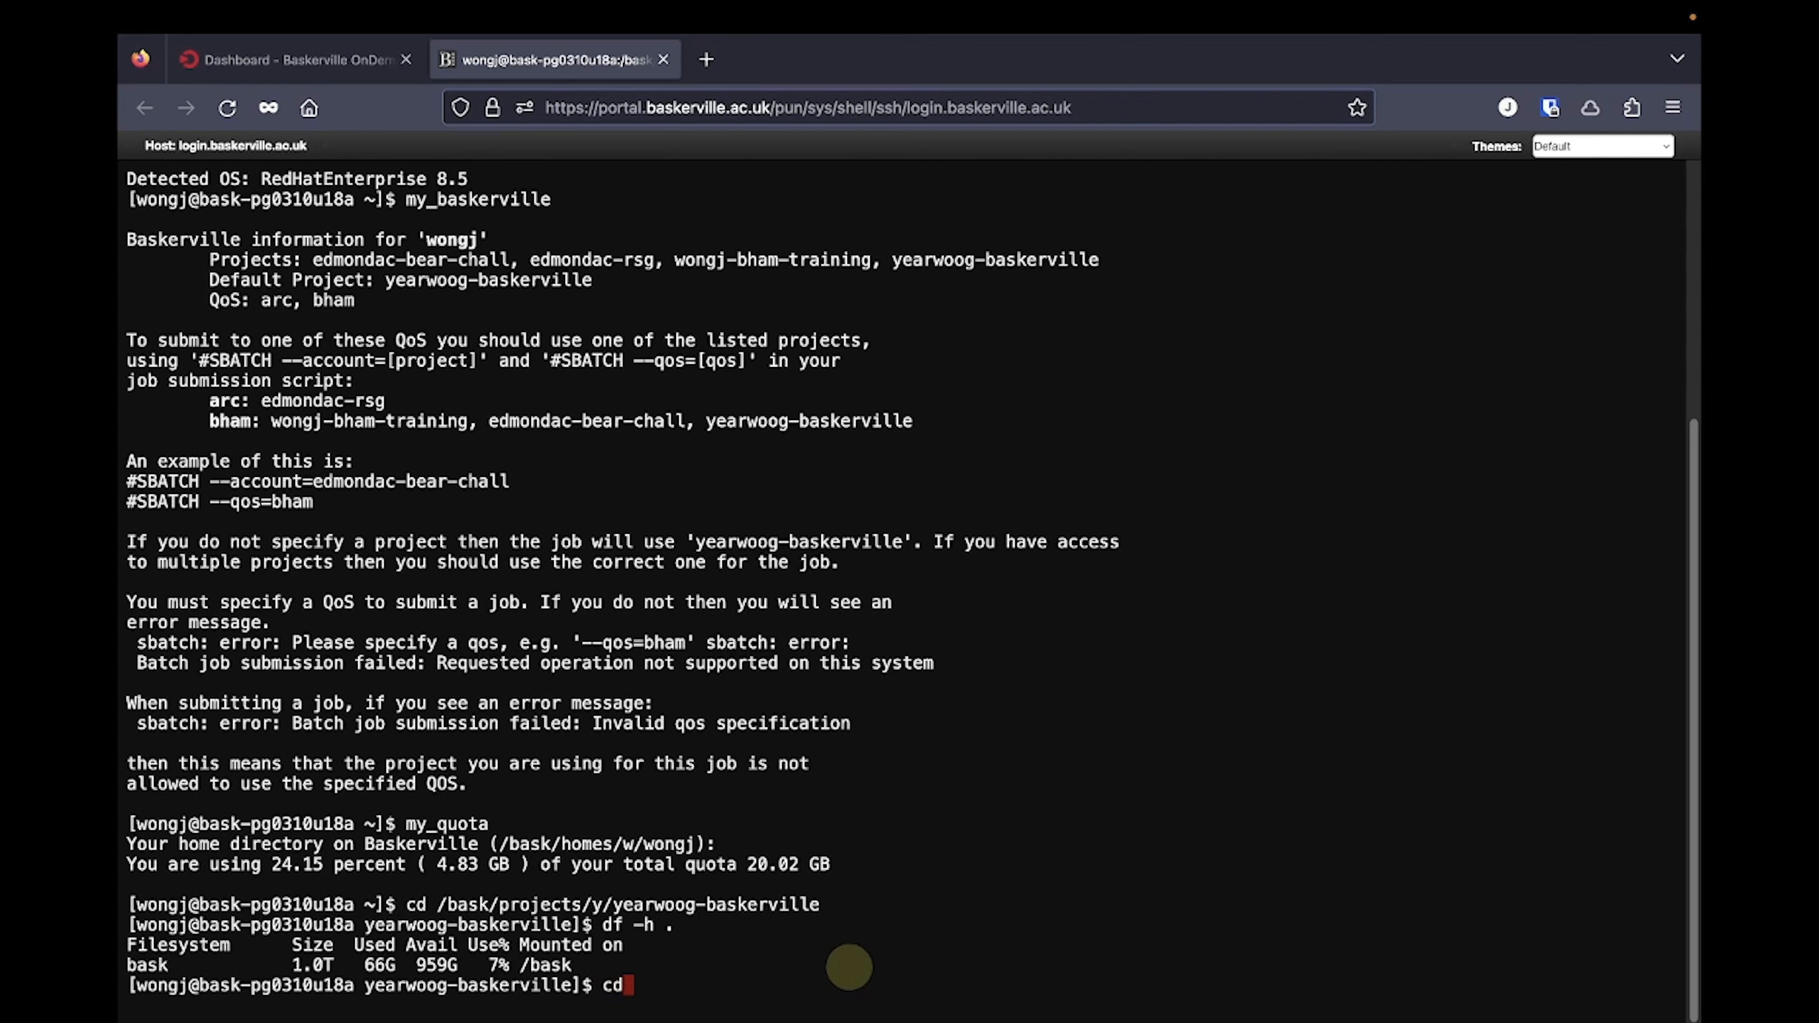
- Return home, list its contents and create a yearwoog-baskerville symlink to the project directory
type("~")
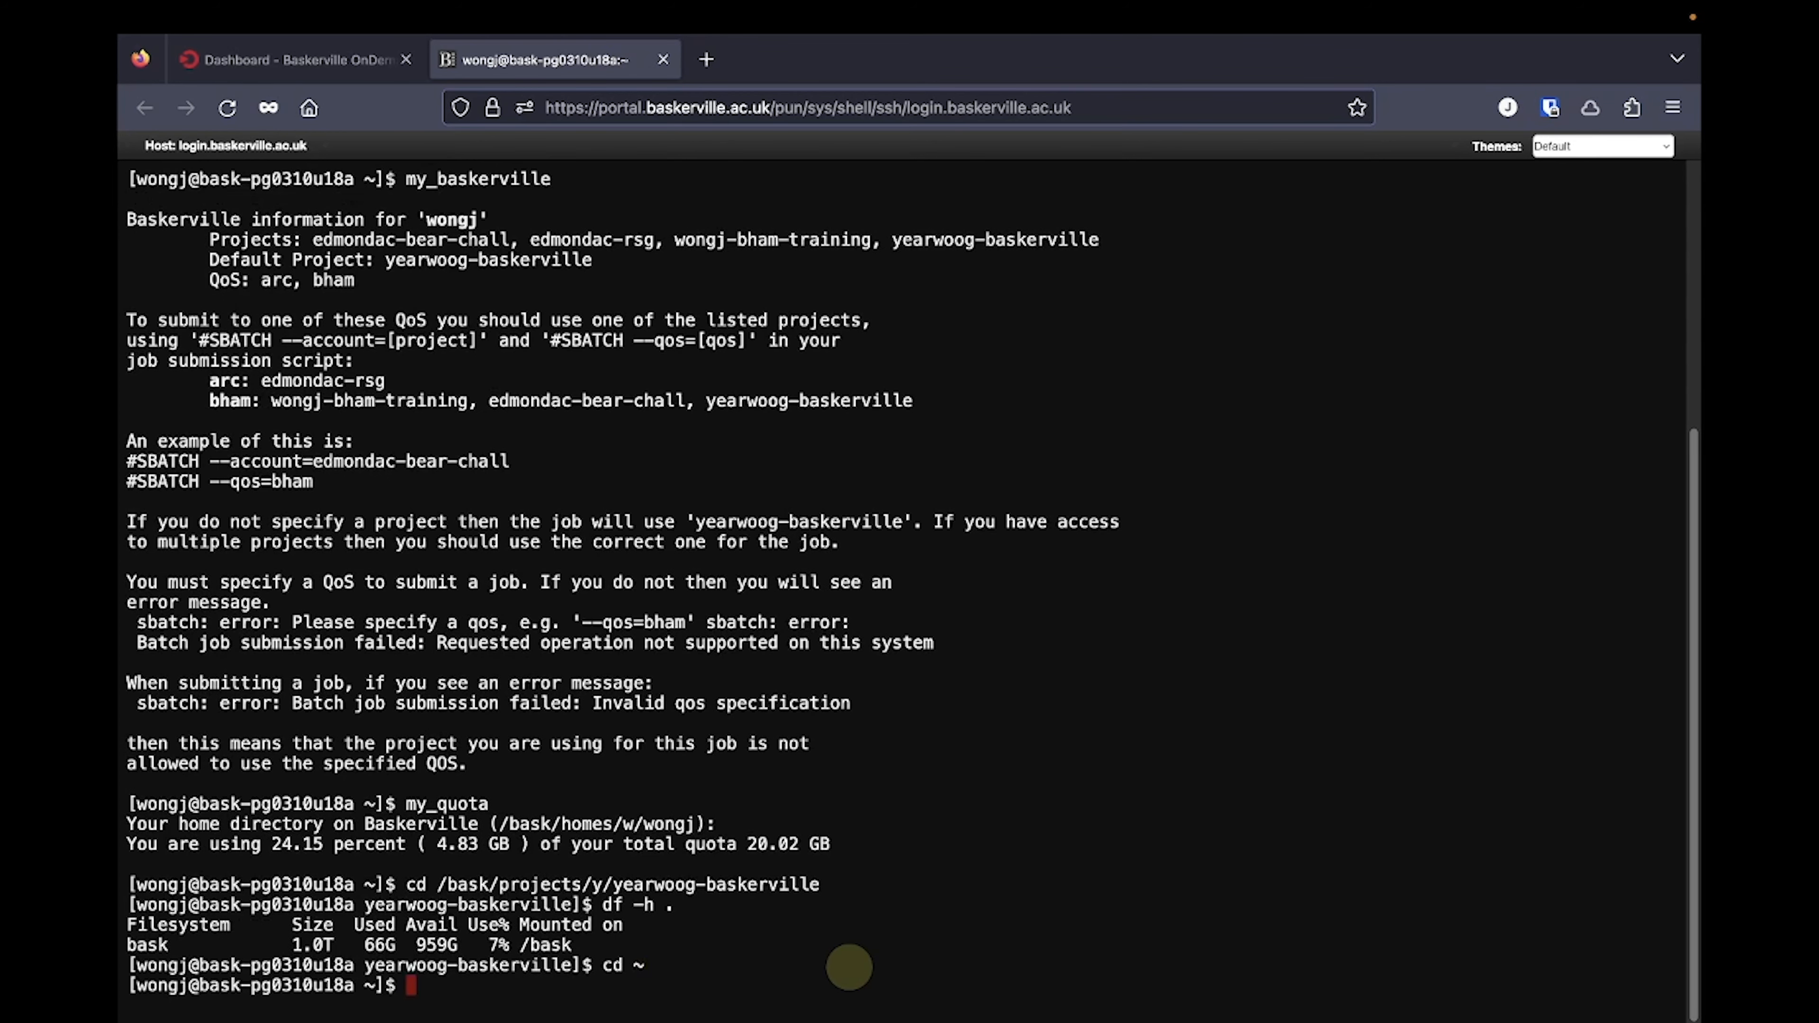
type("pwd")
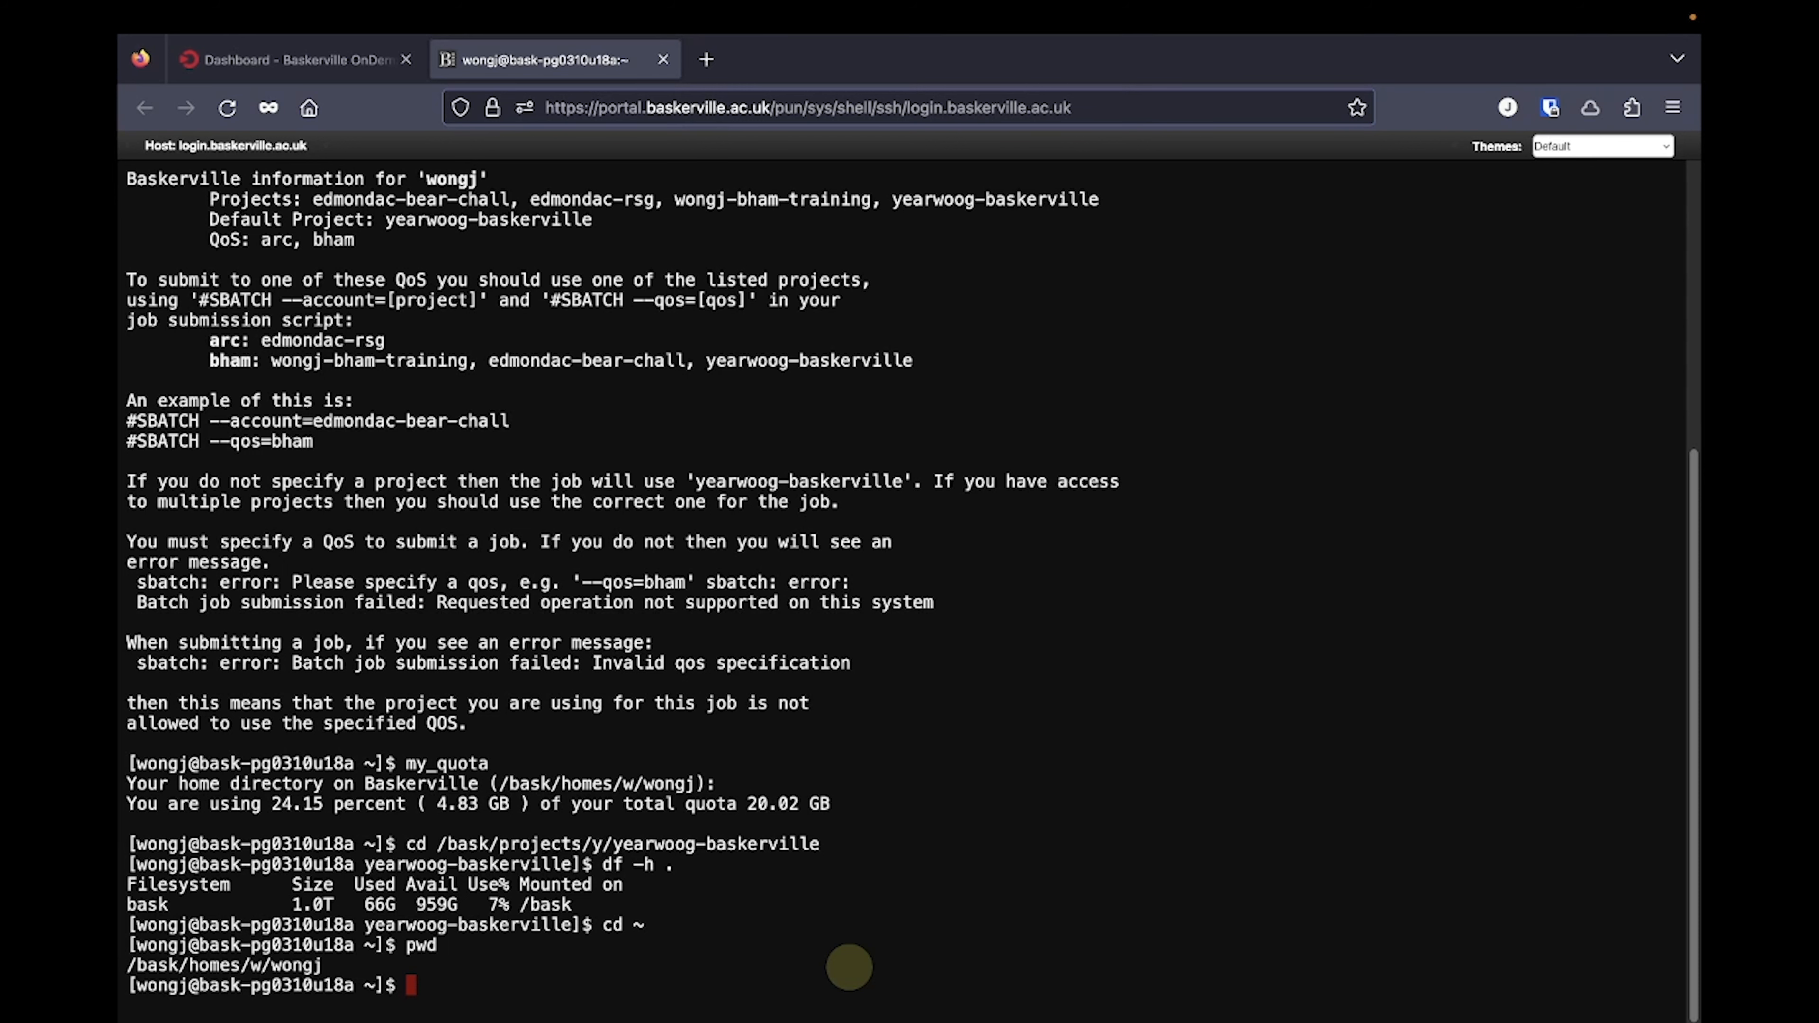
type("ls")
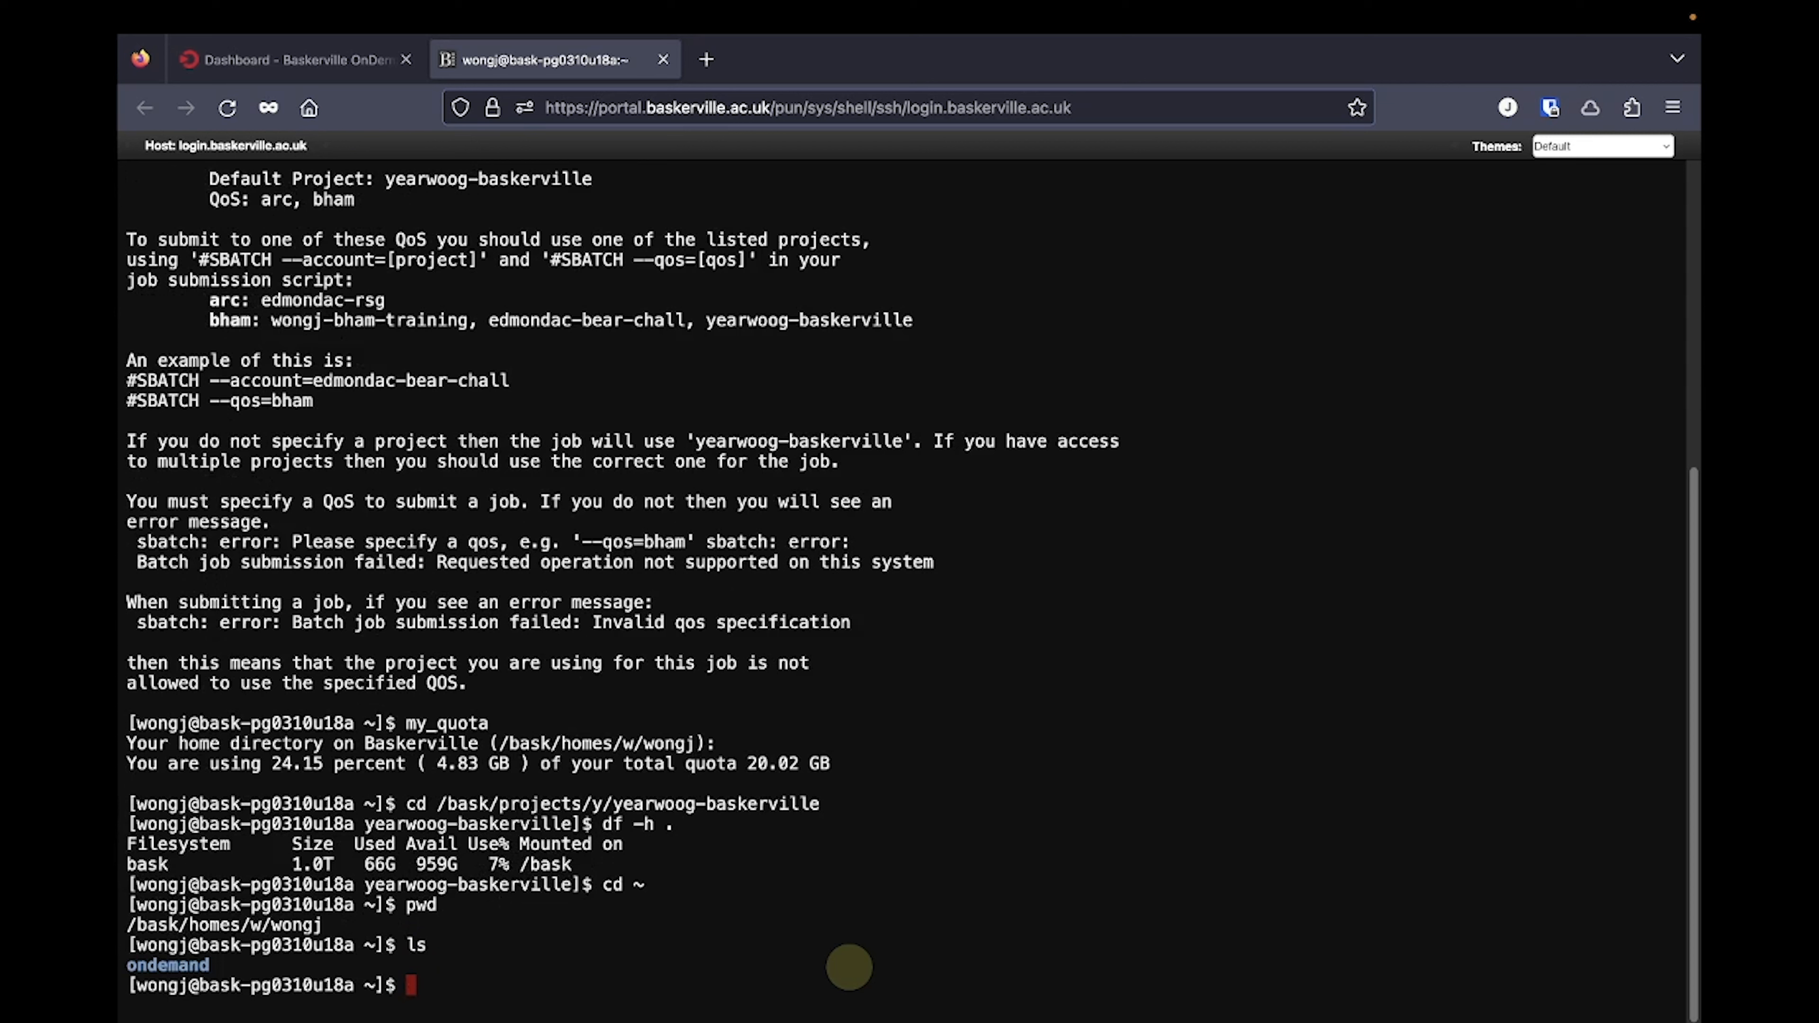
type("ln")
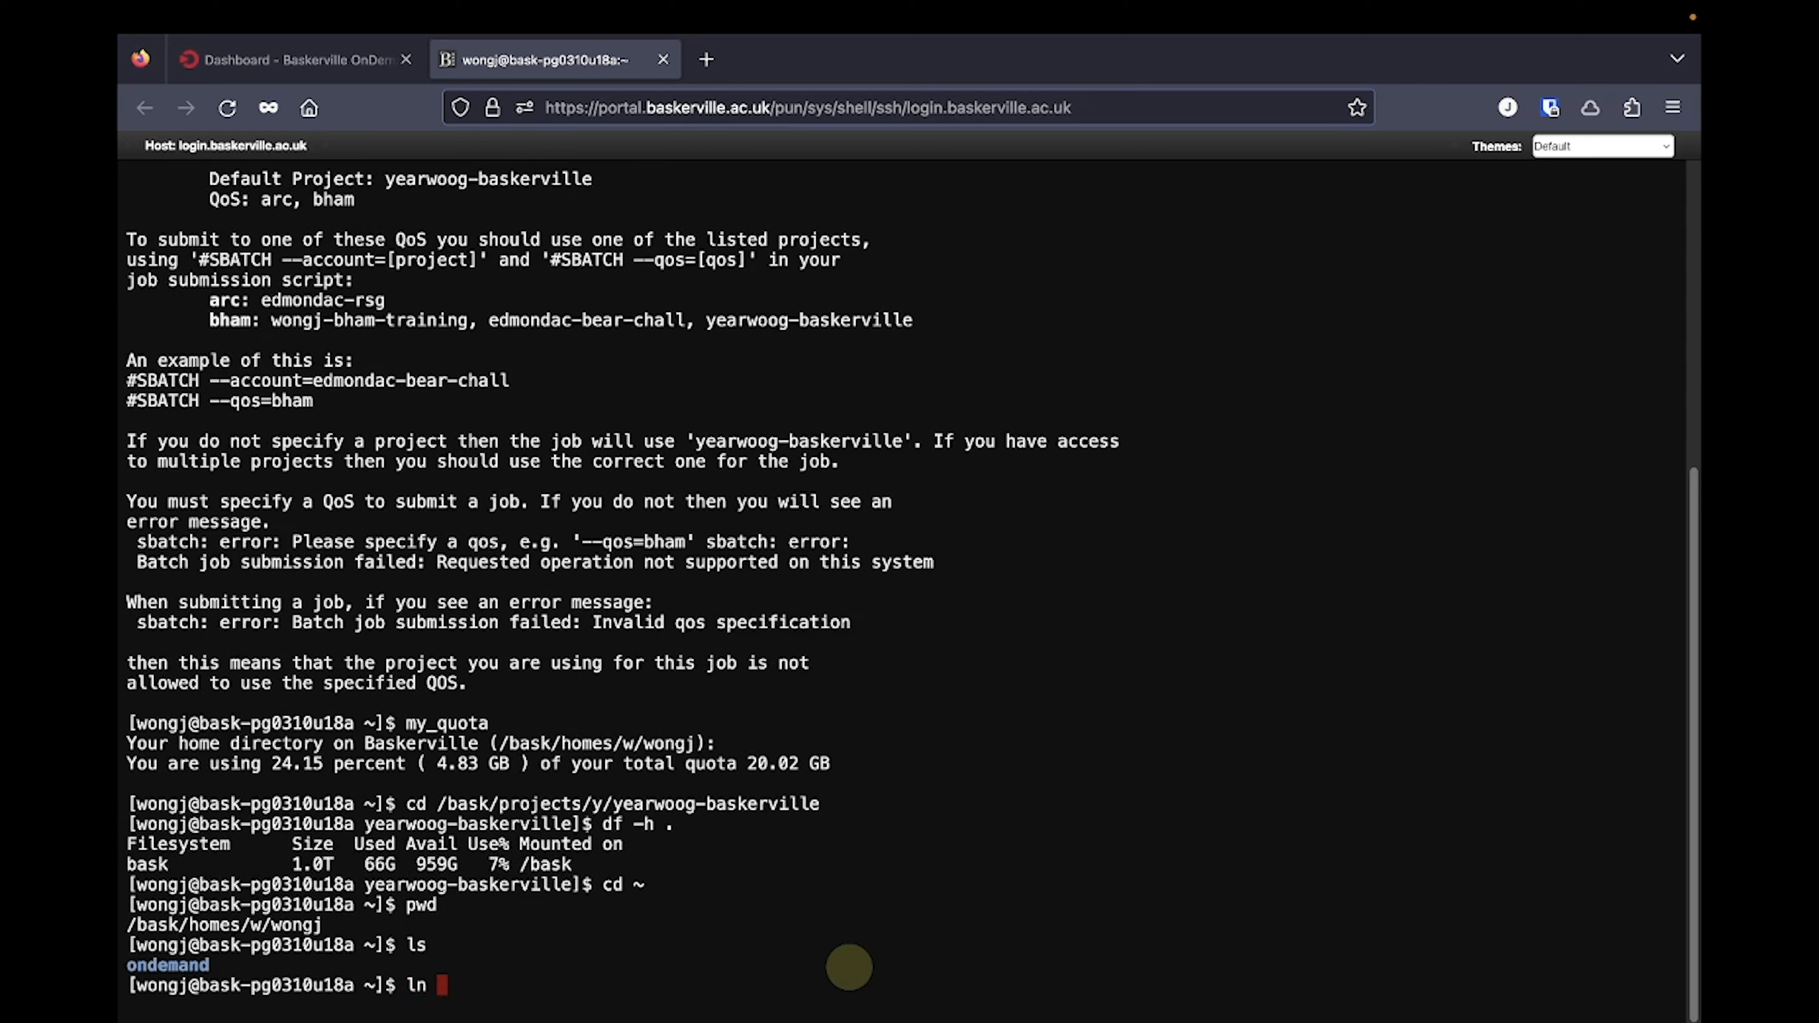
type("-s /b")
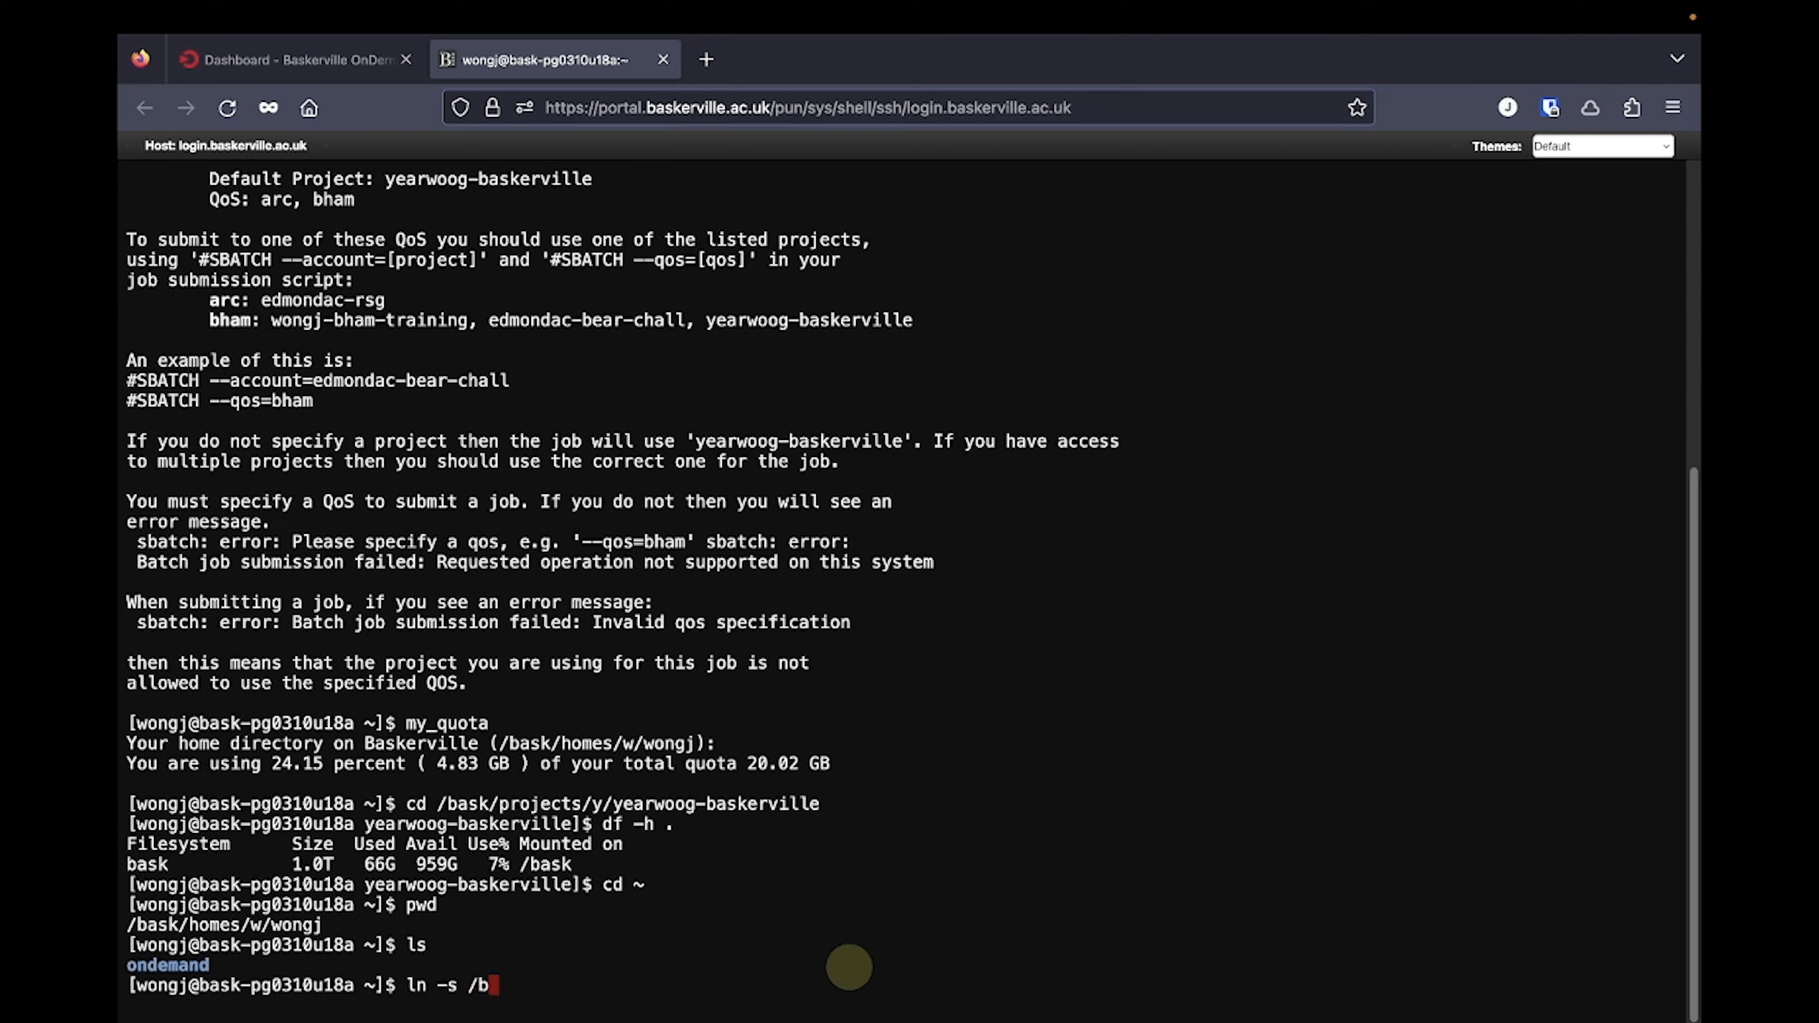
type("ask/projects/y/yearwoog-baskerville")
type("ls")
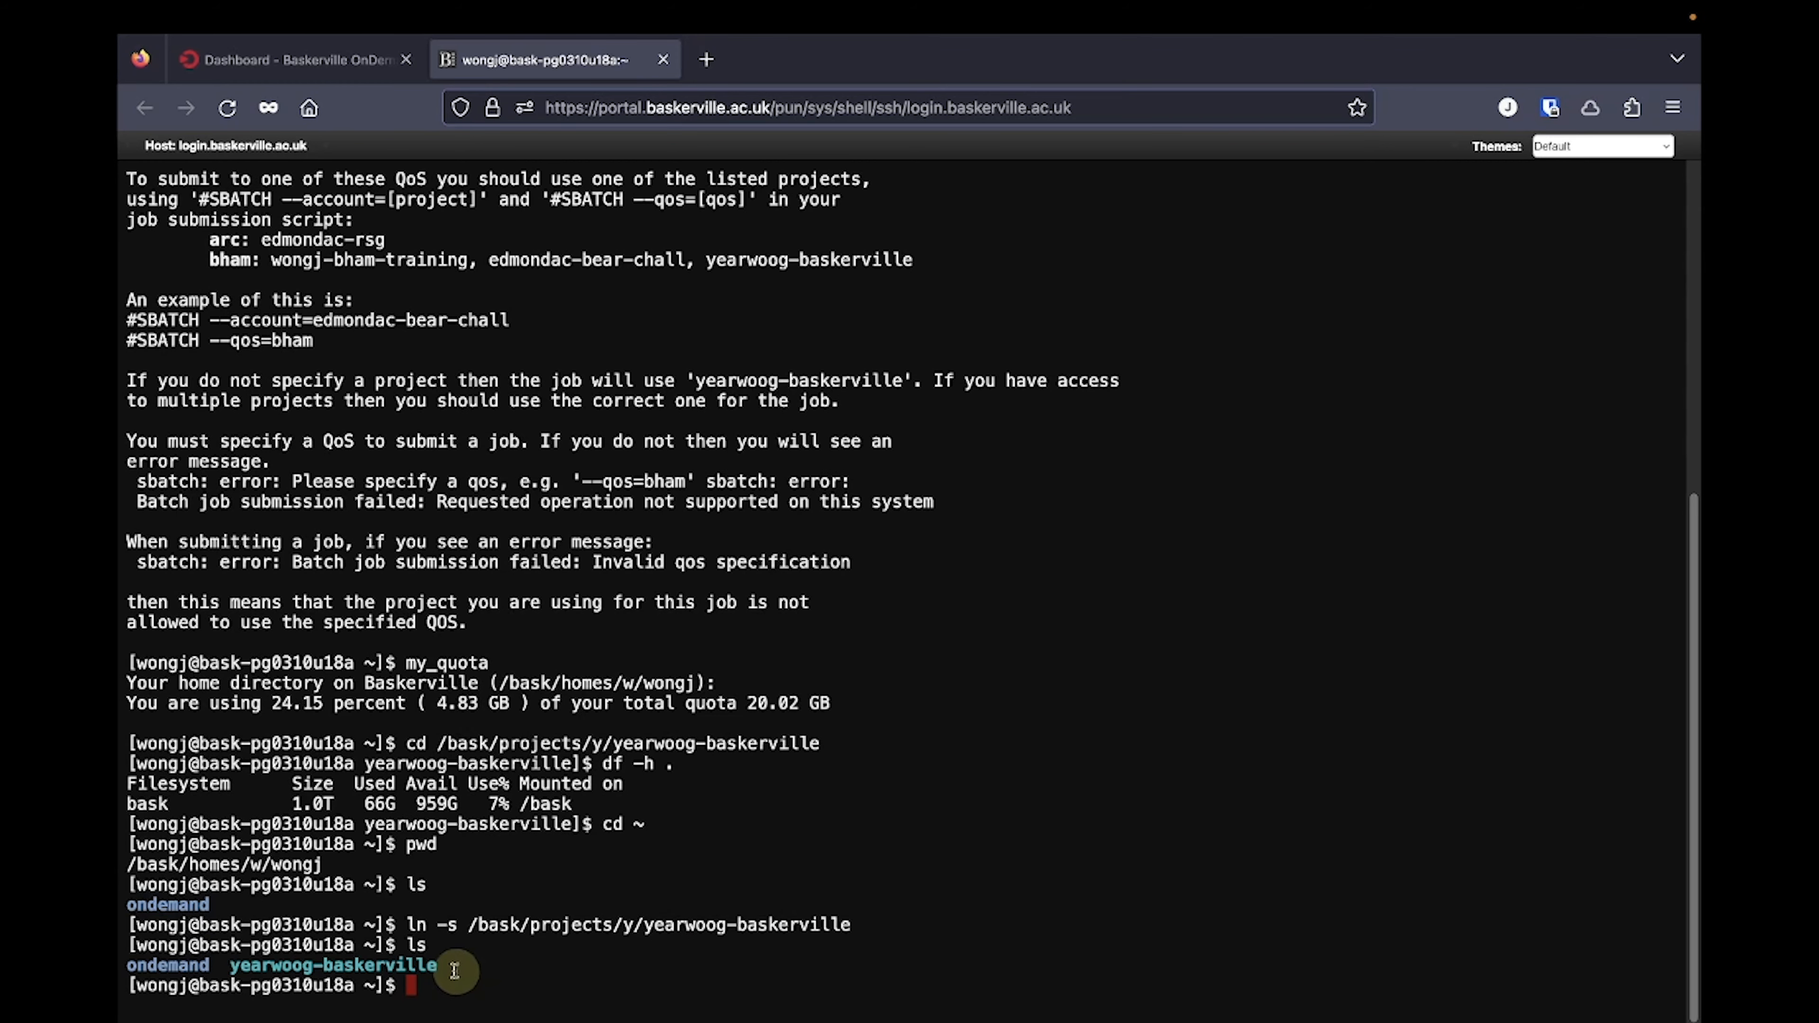
mouse_move(244, 964)
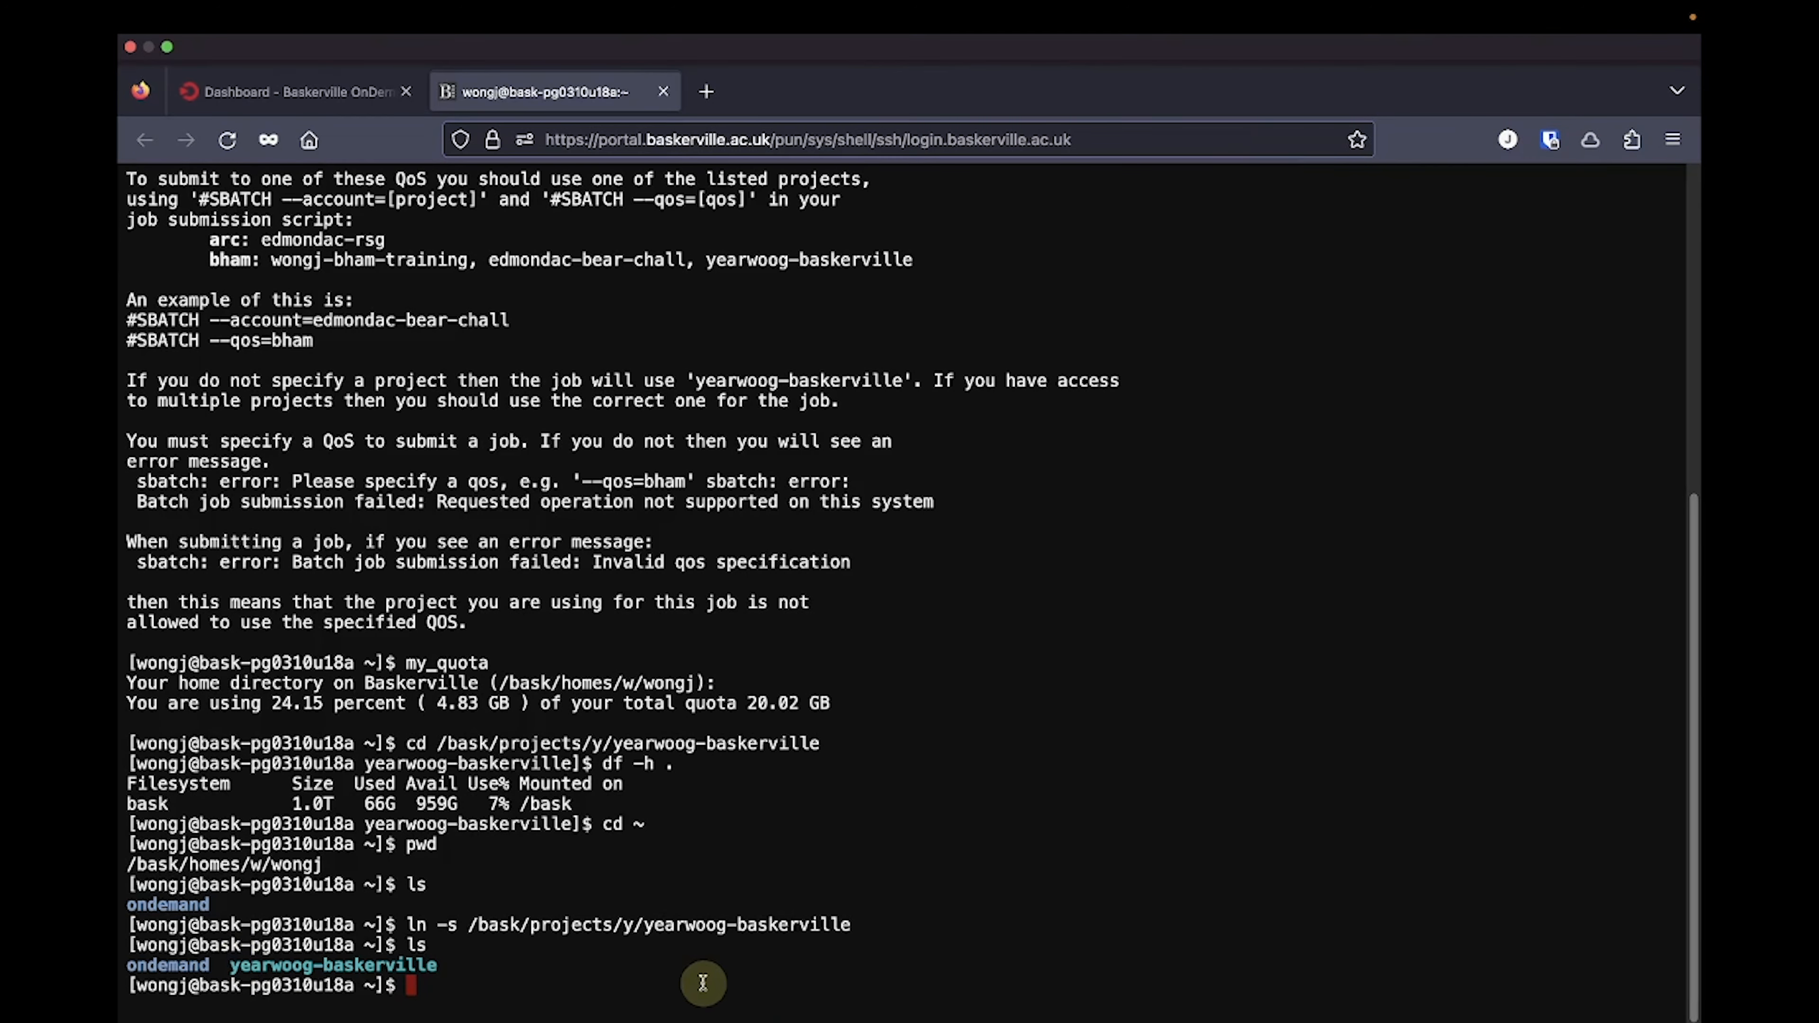
- Run baskstatus to list the available A100 GPU nodes
type("baskstatus")
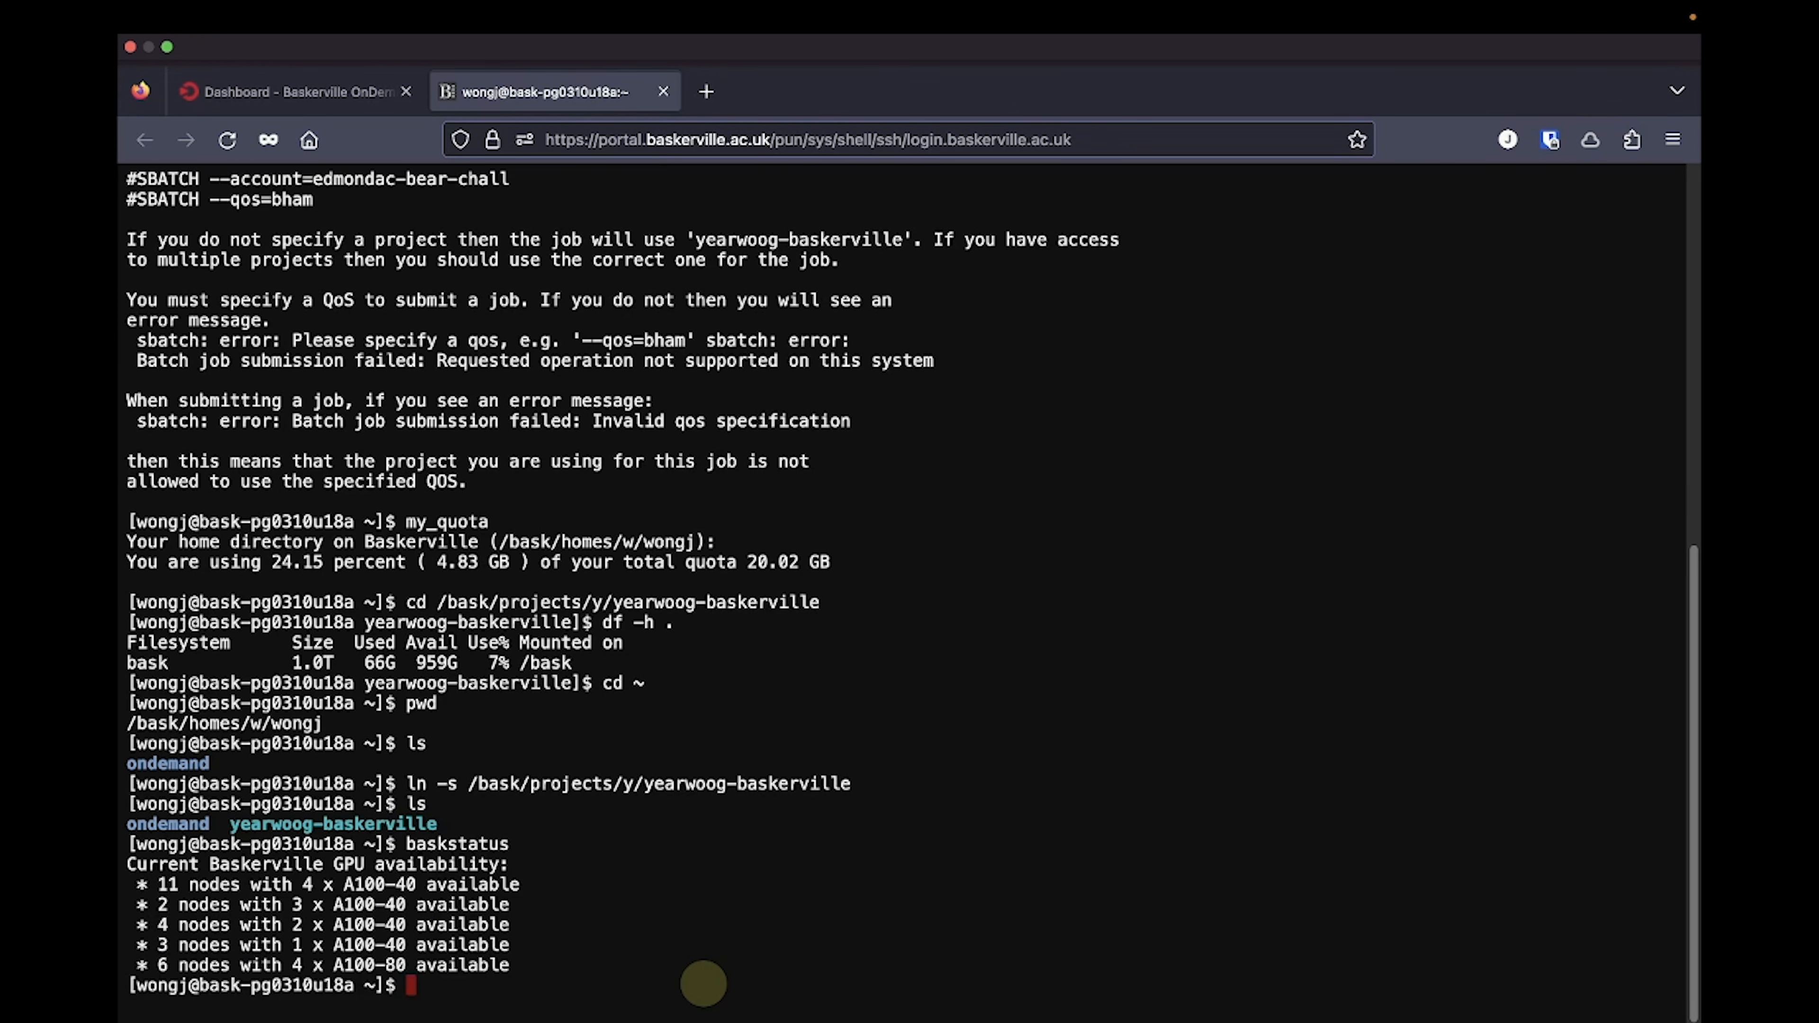
mouse_move(560, 887)
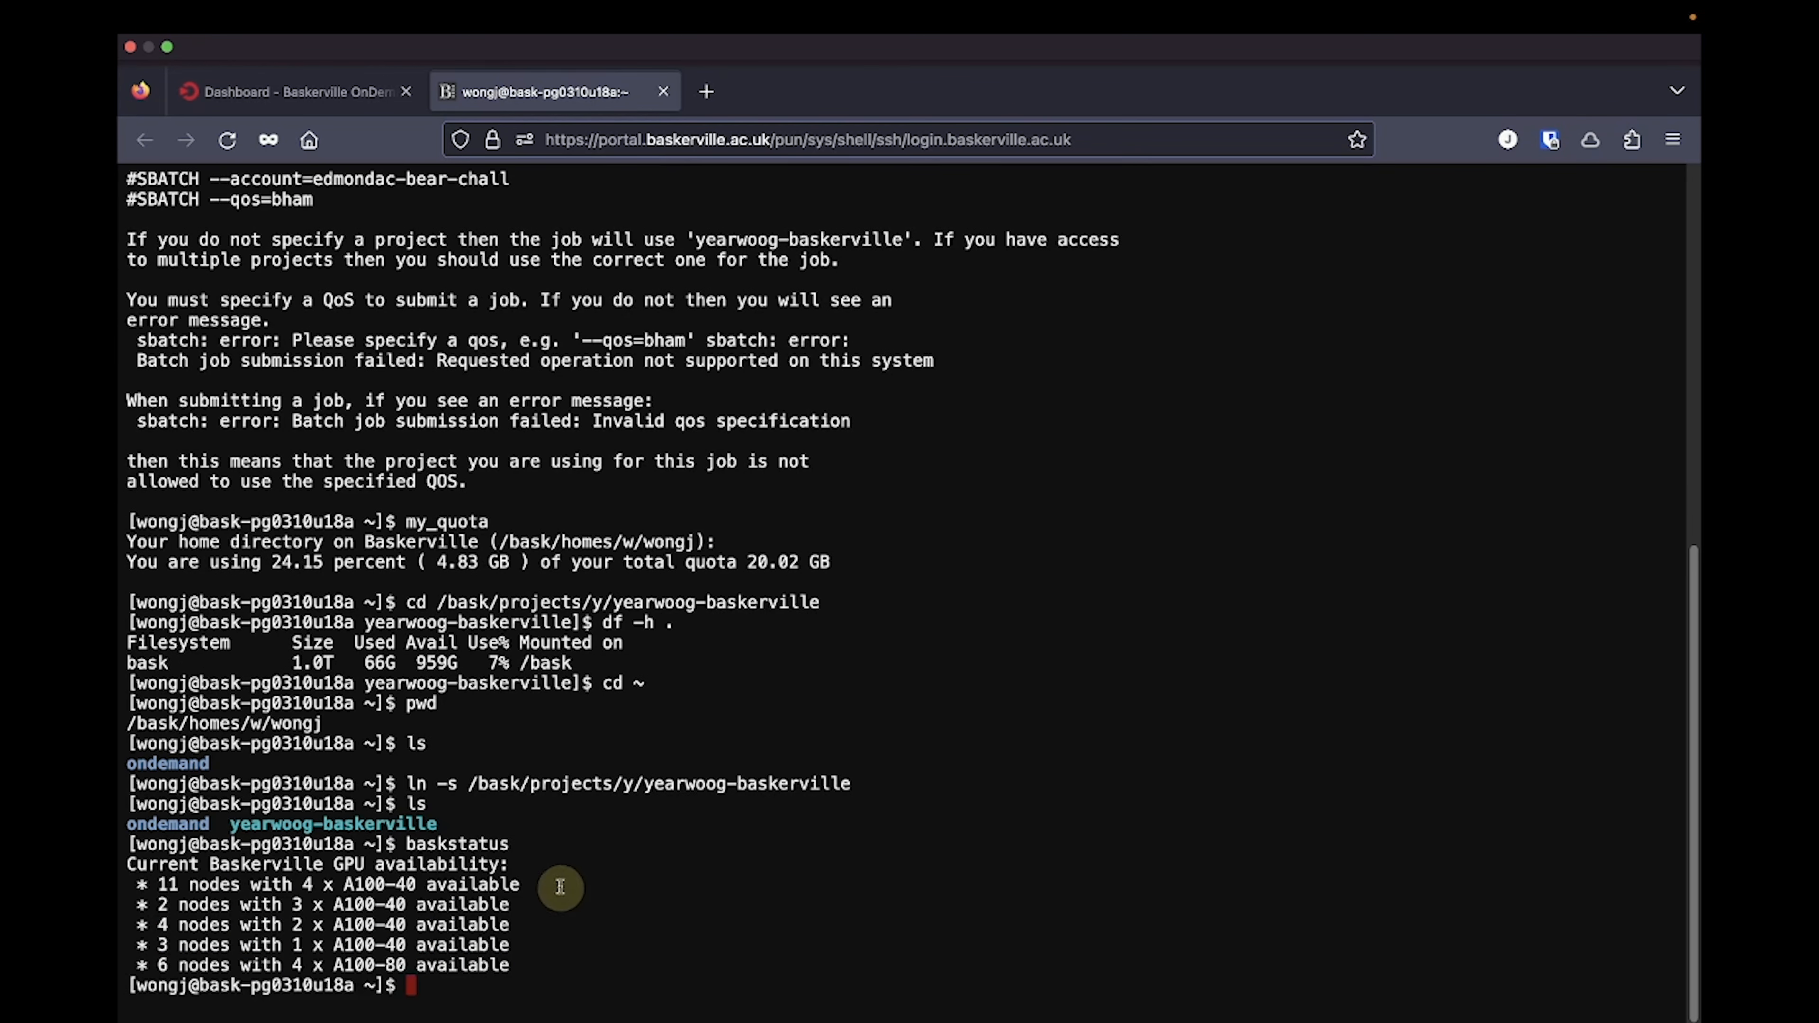
mouse_move(543, 883)
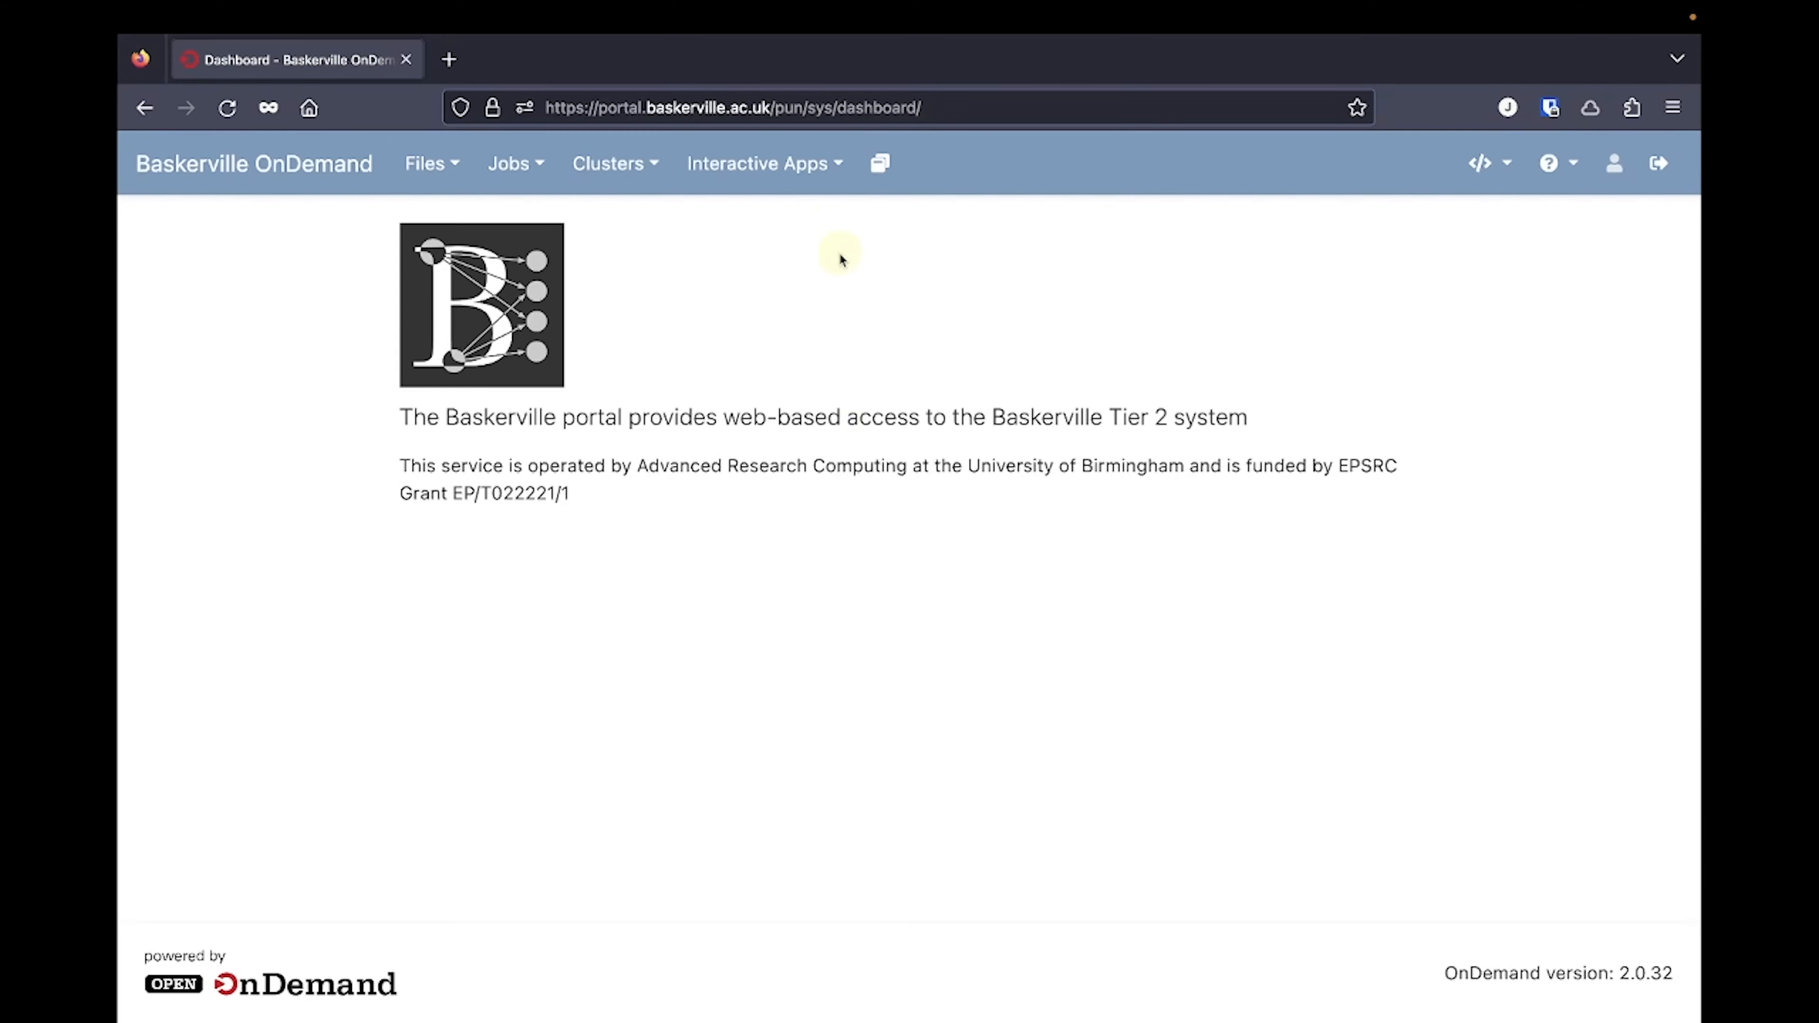
- Reach the JupyterLab request form under Interactive Apps
left_click(763, 162)
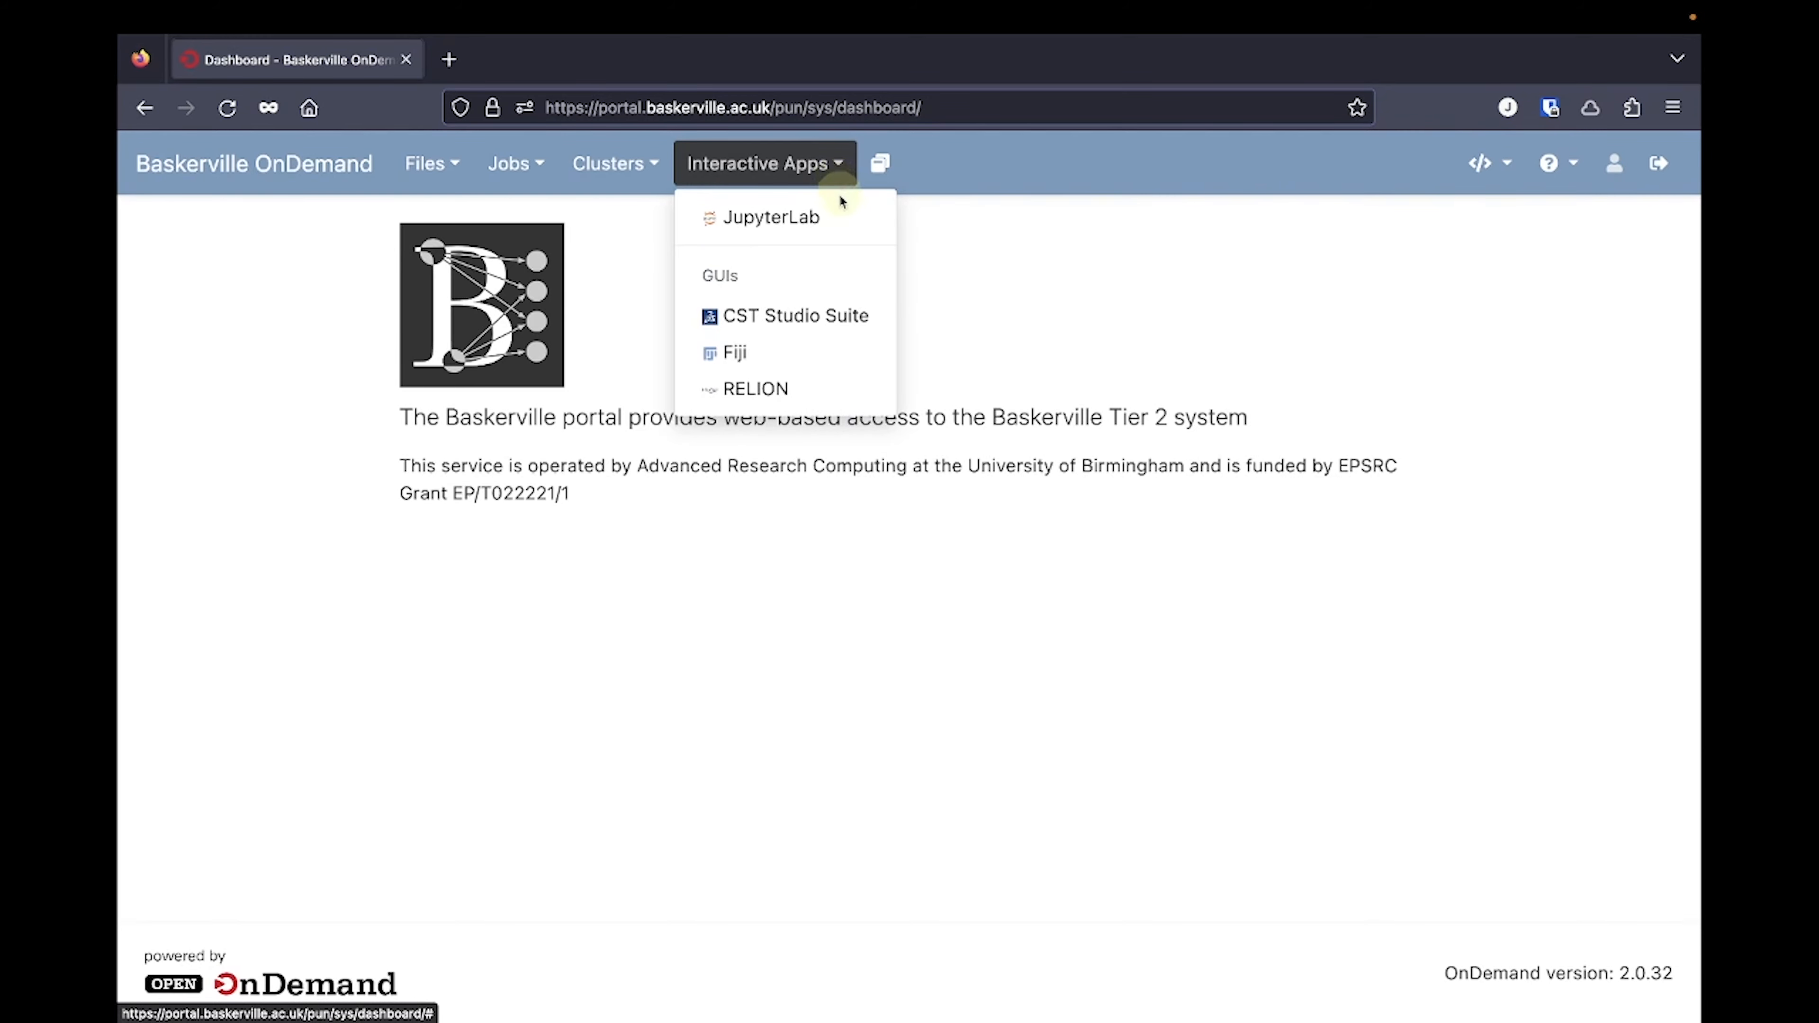
left_click(770, 218)
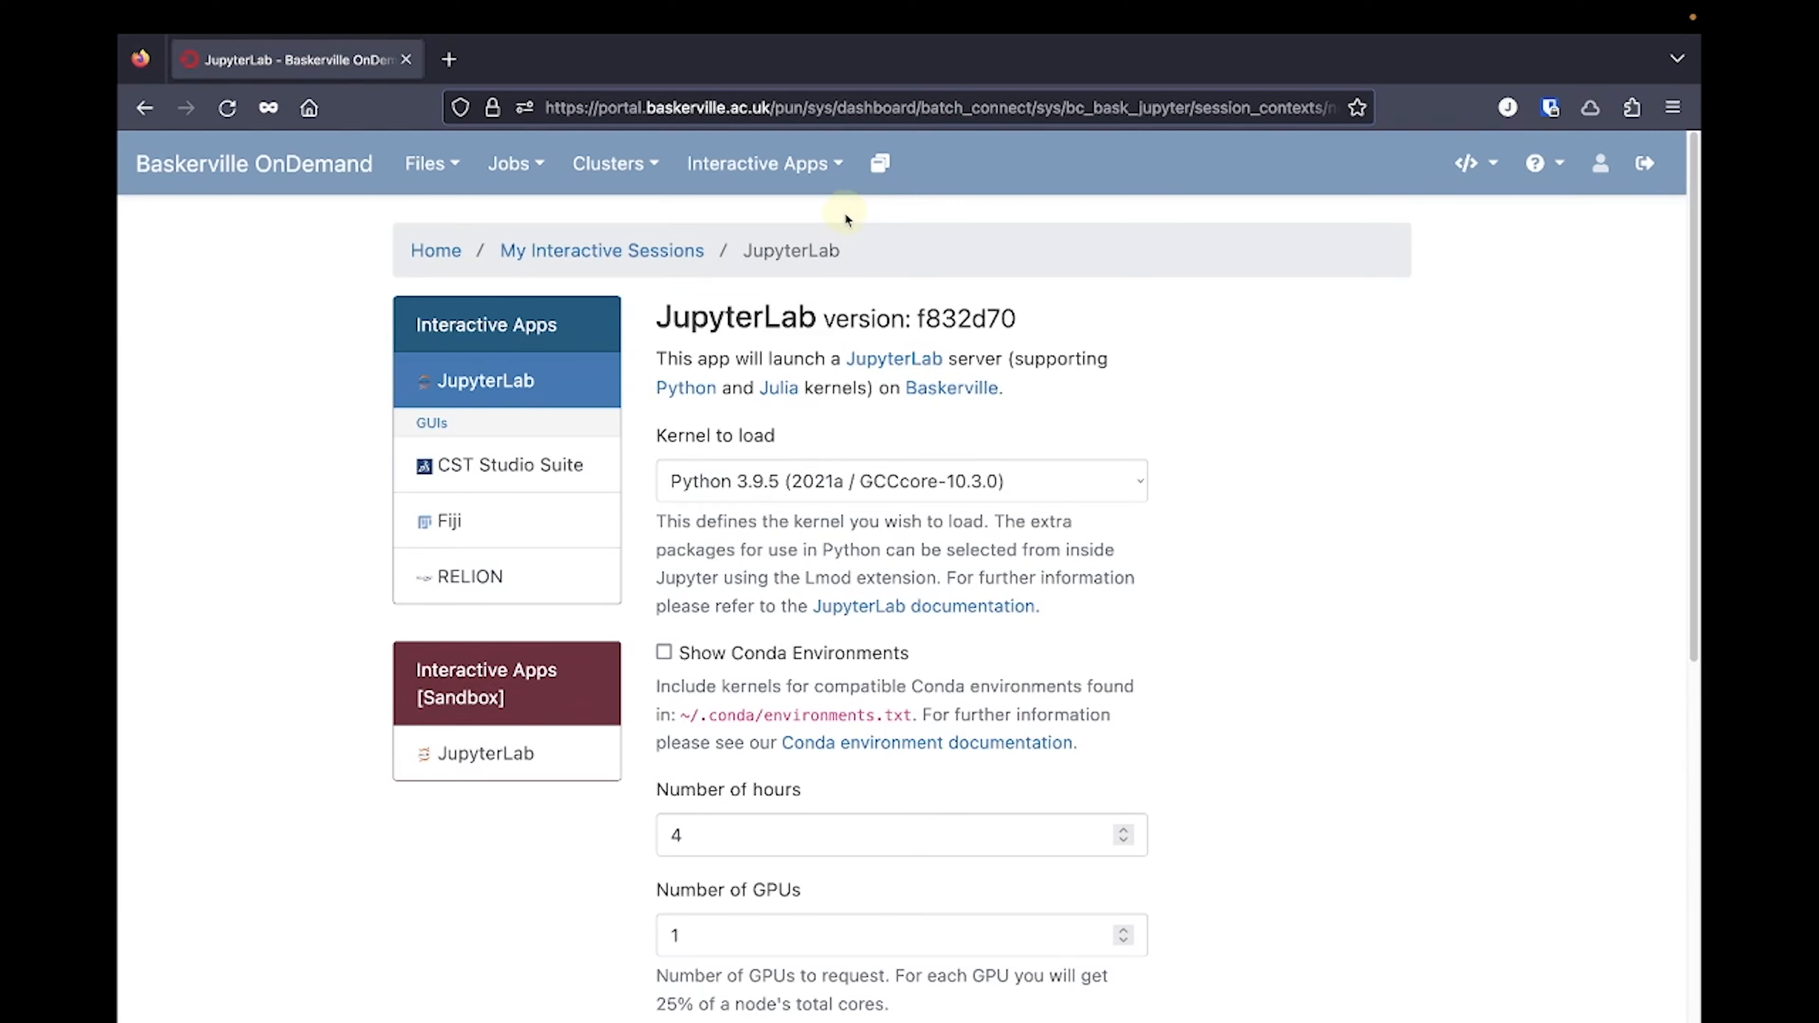
mouse_move(1071, 482)
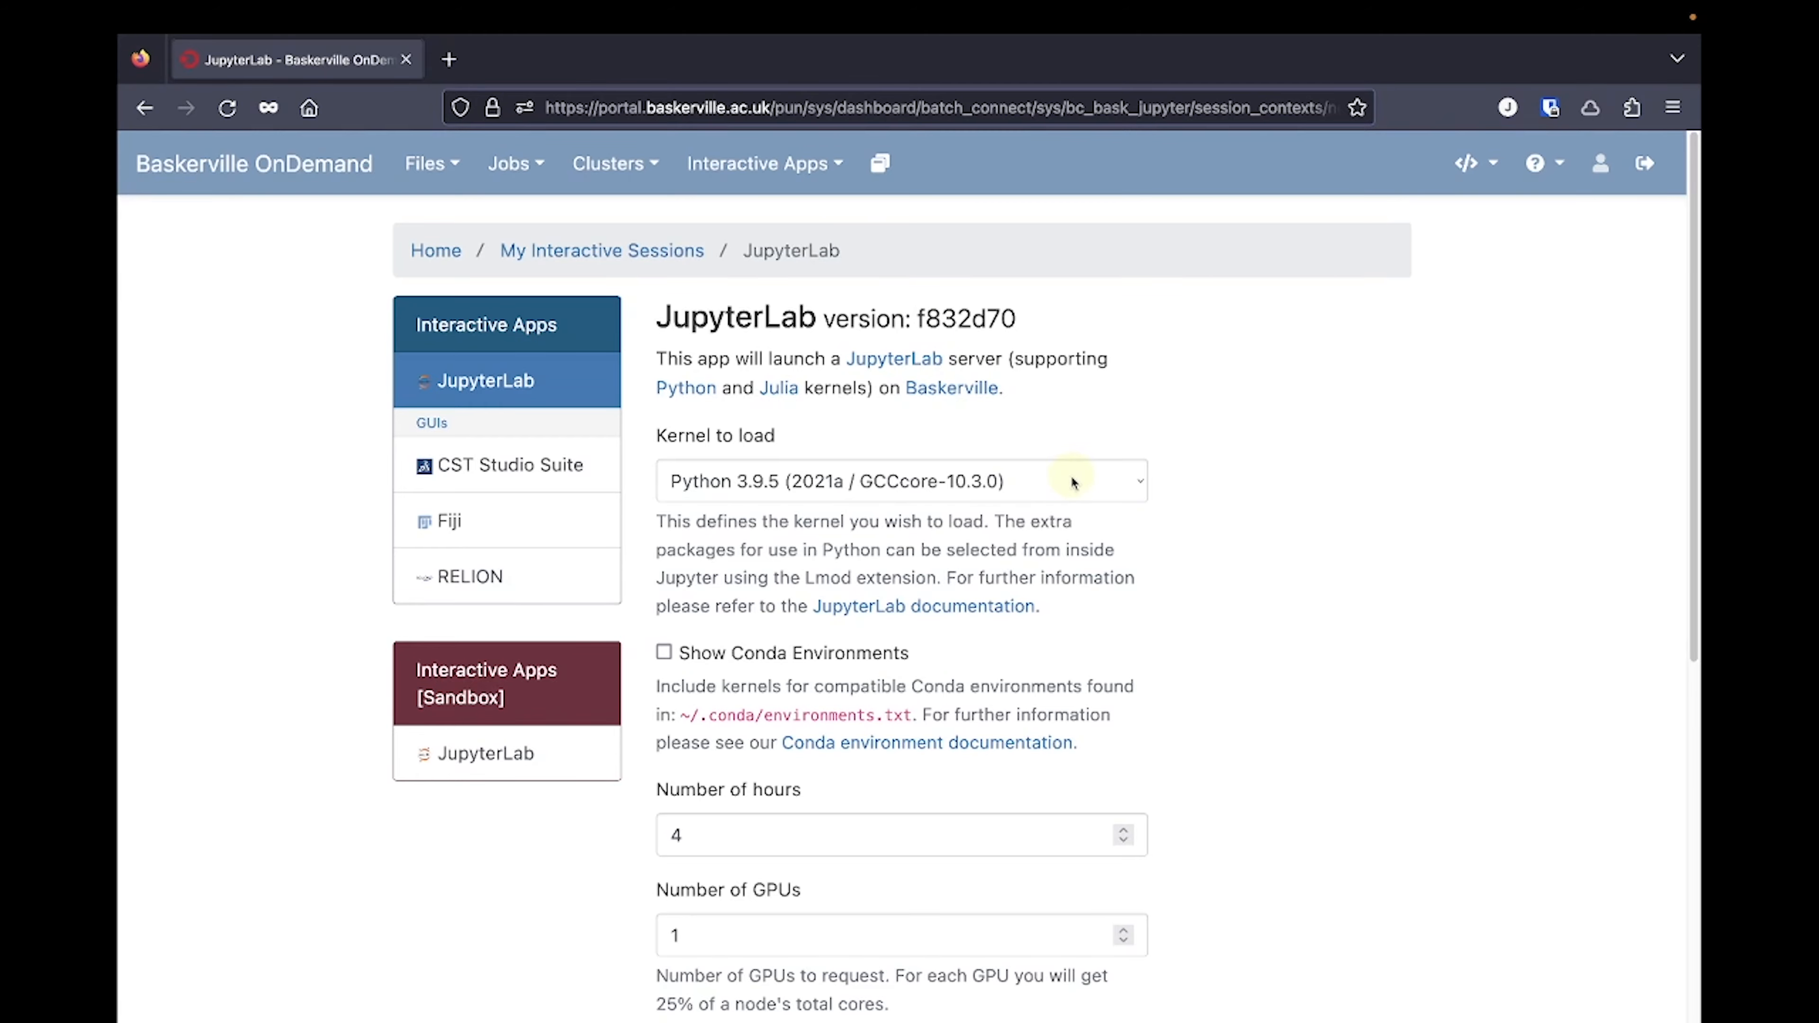
scroll("down", 3)
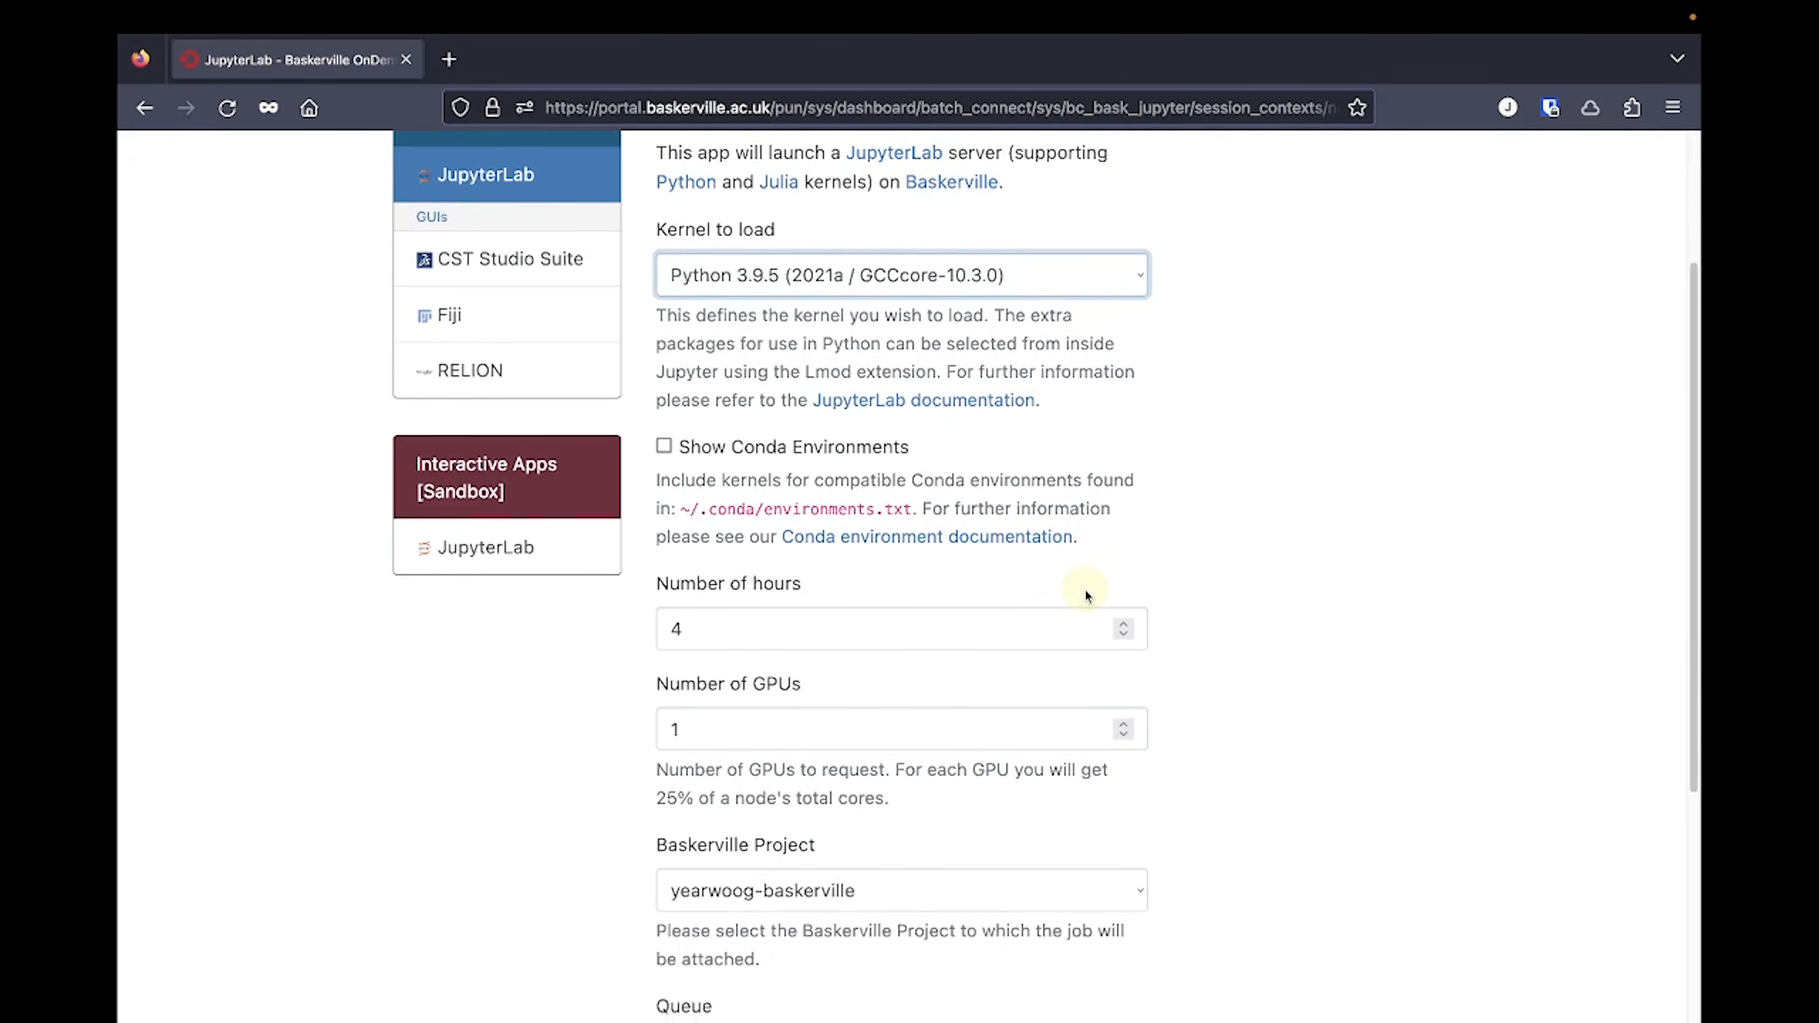
scroll("down", 3)
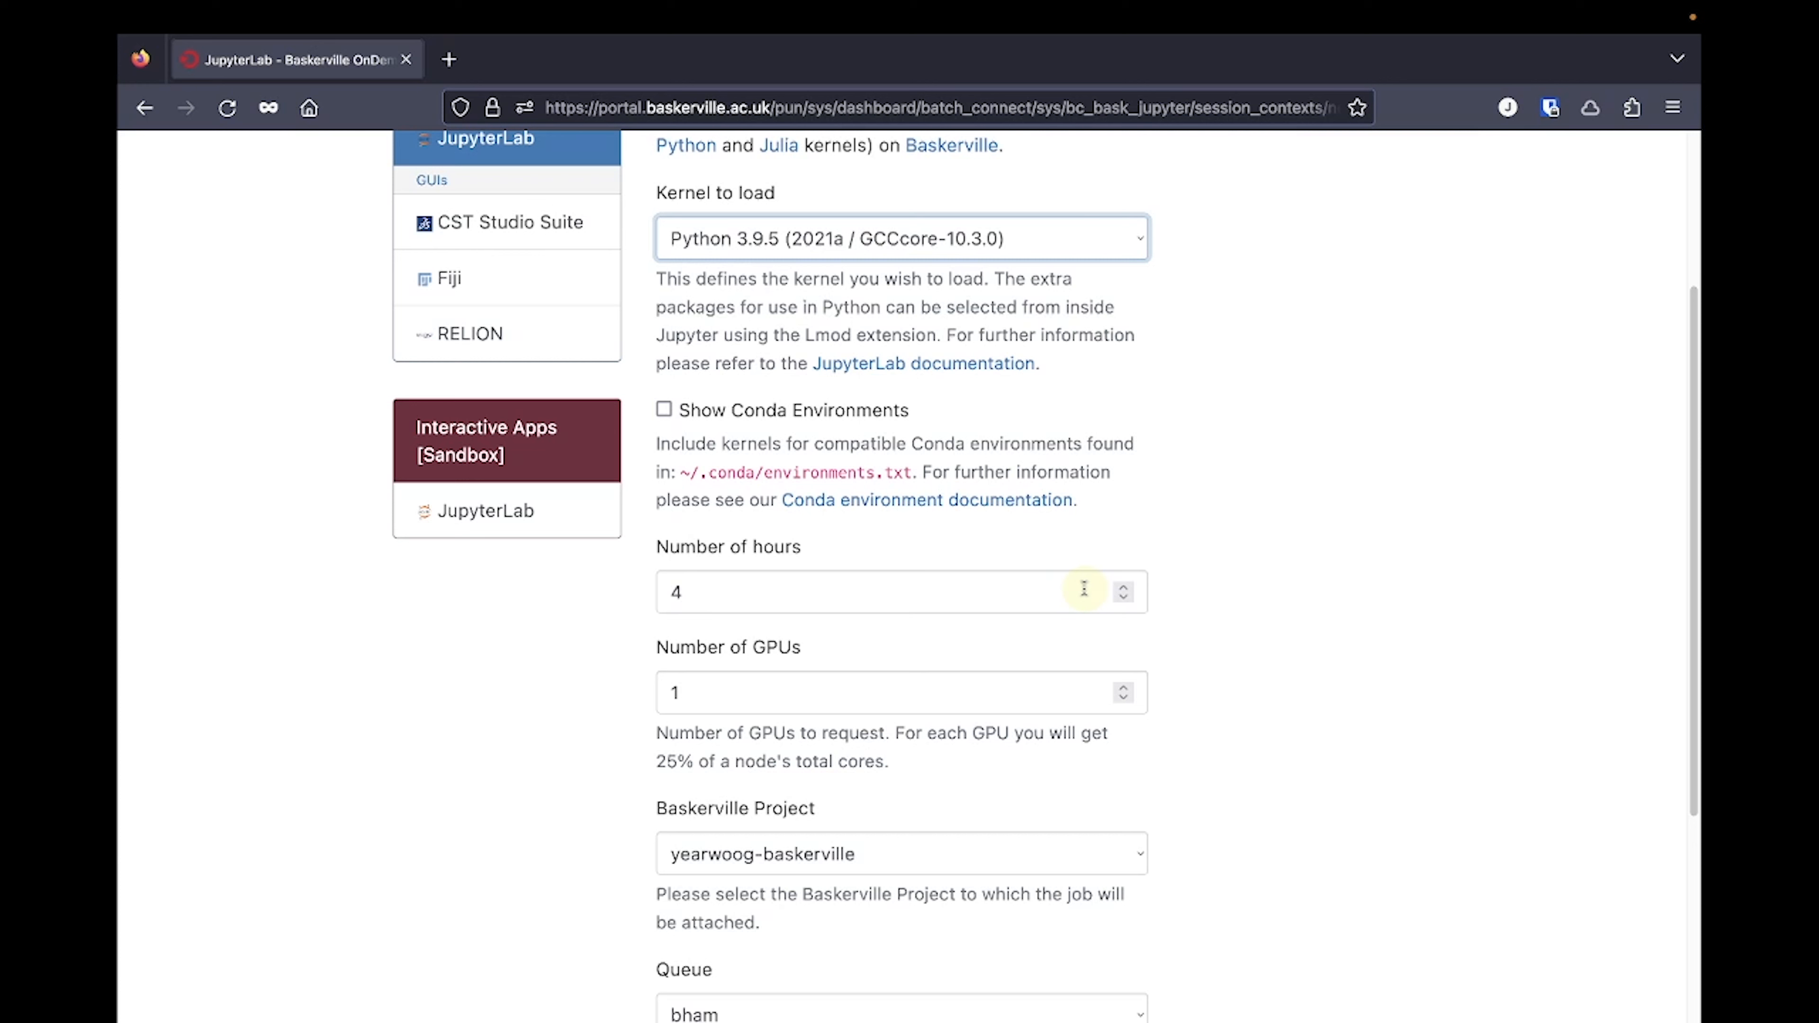
- Try the hours and GPU spinners and leave them at 4 hours and 1 GPU
left_click(1124, 601)
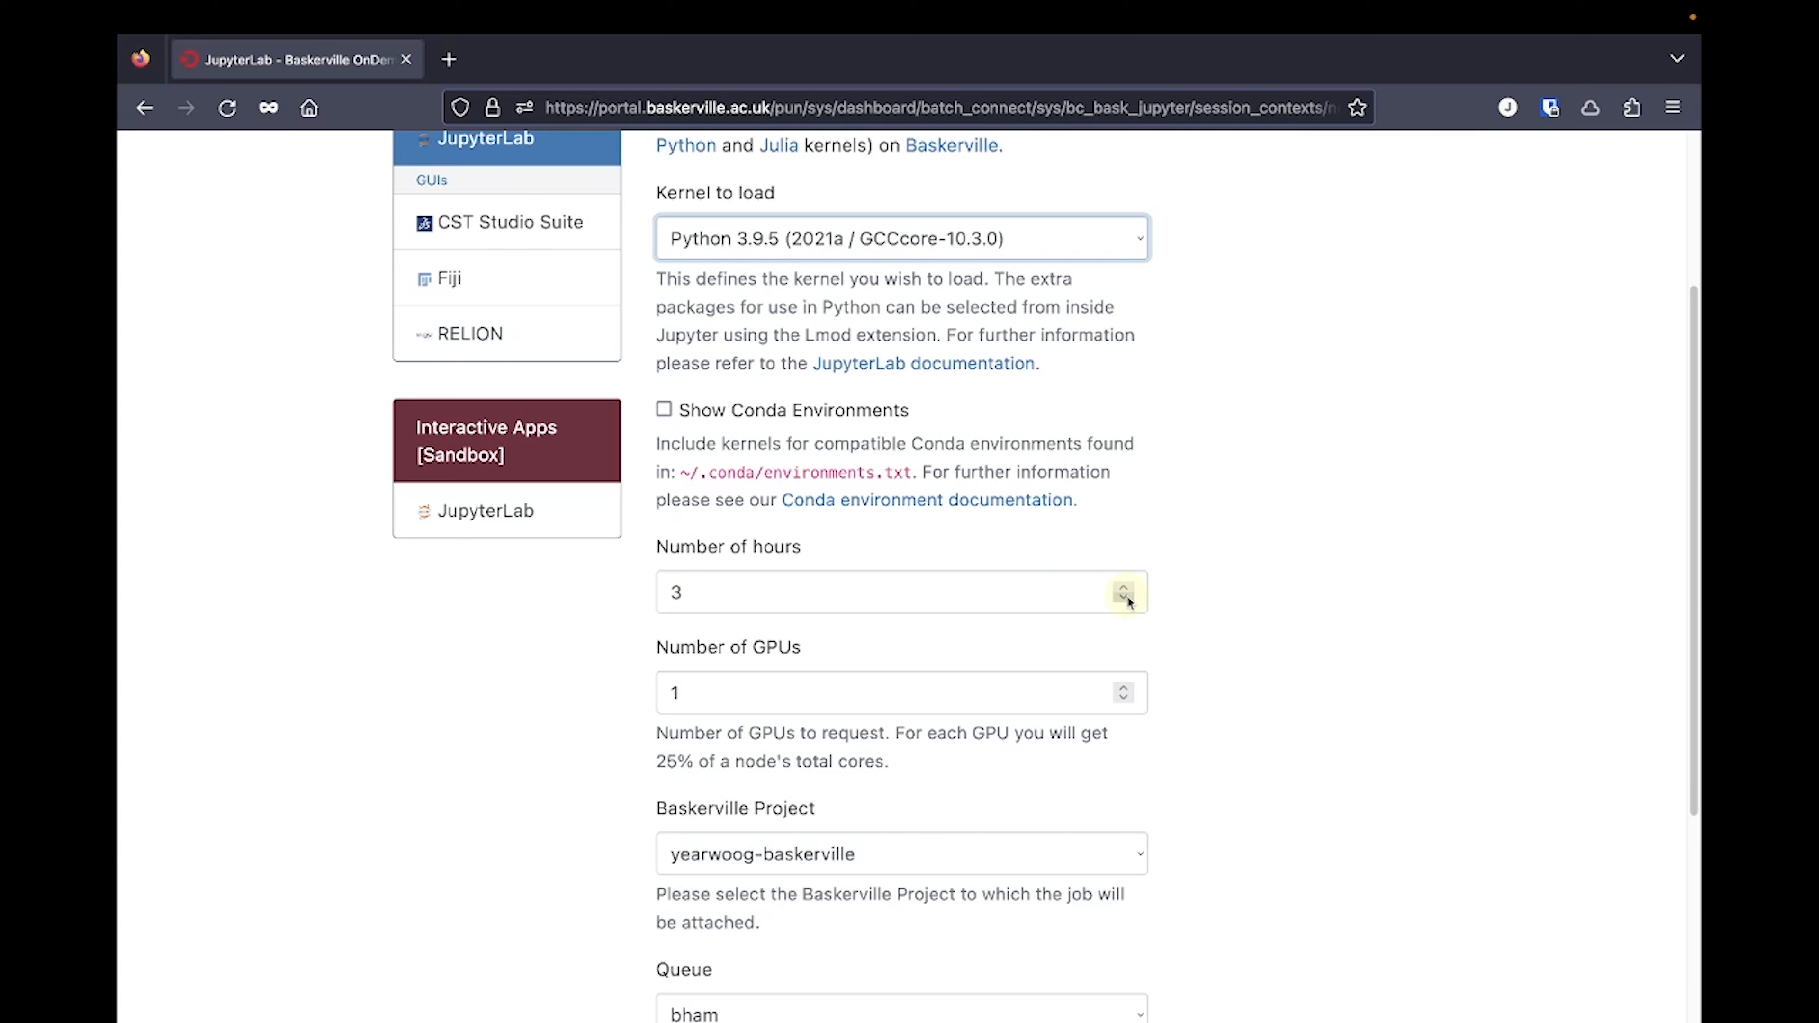
left_click(1124, 601)
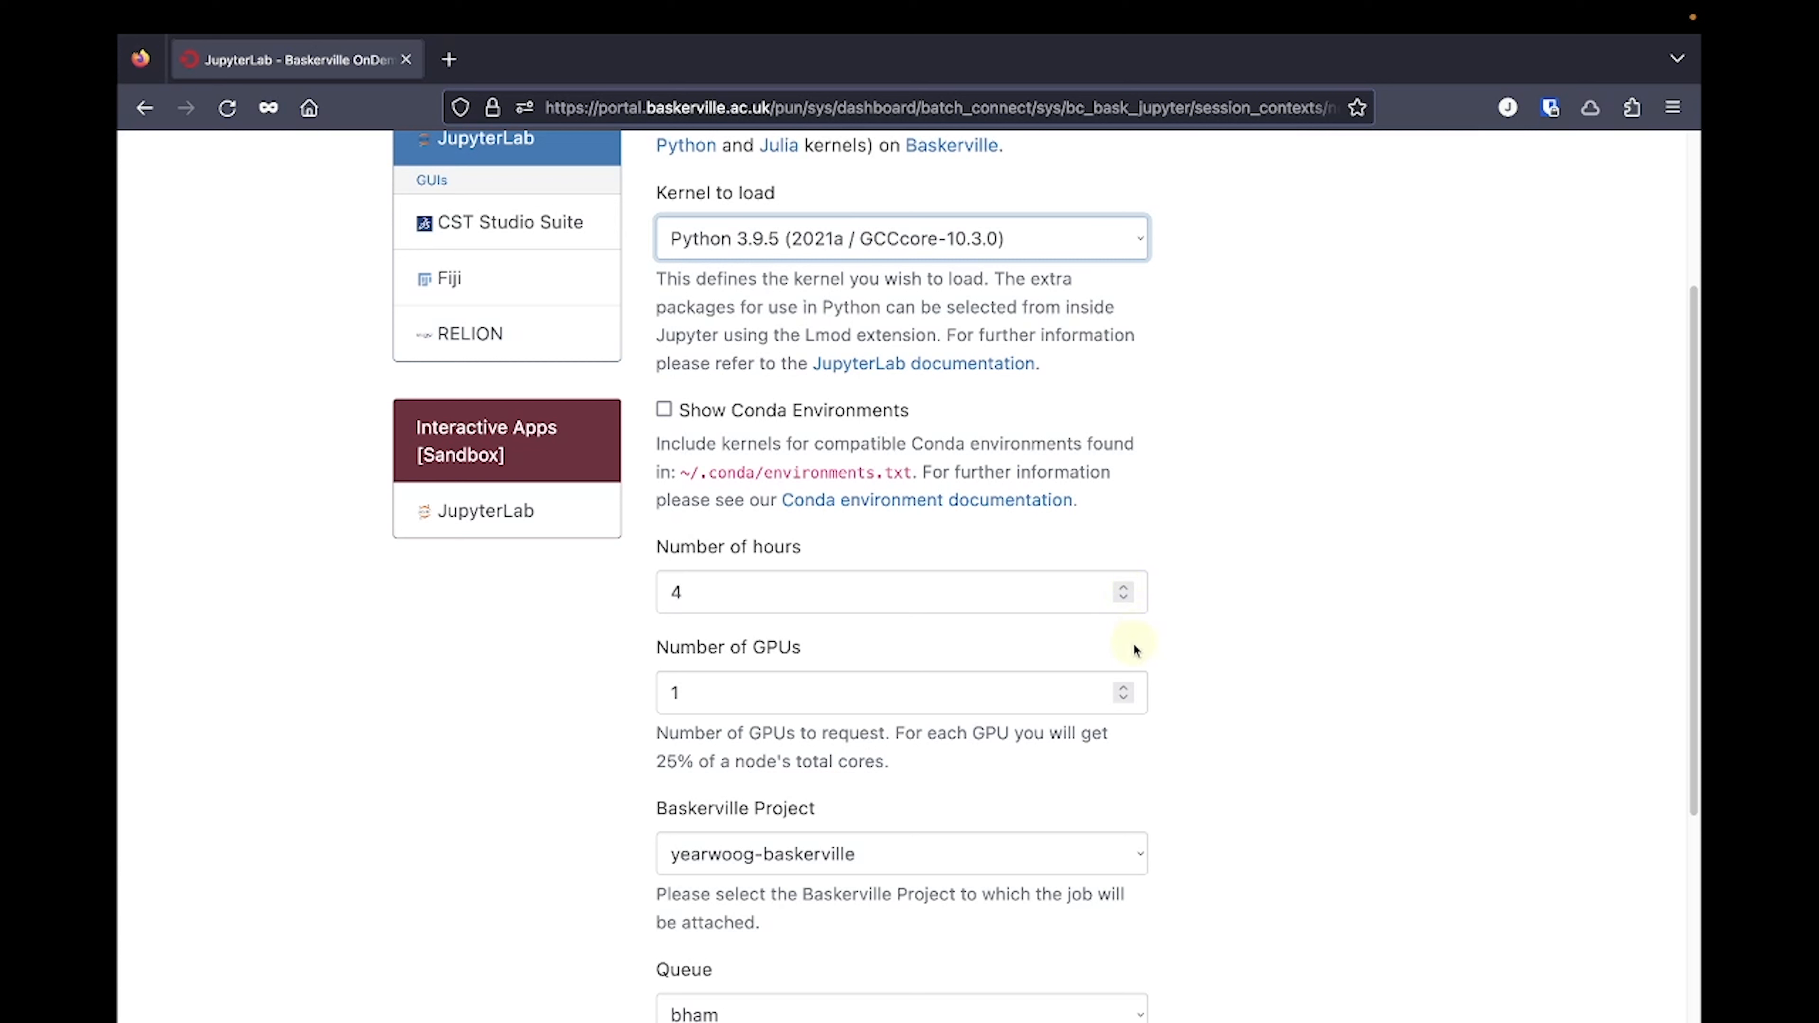
left_click(1121, 684)
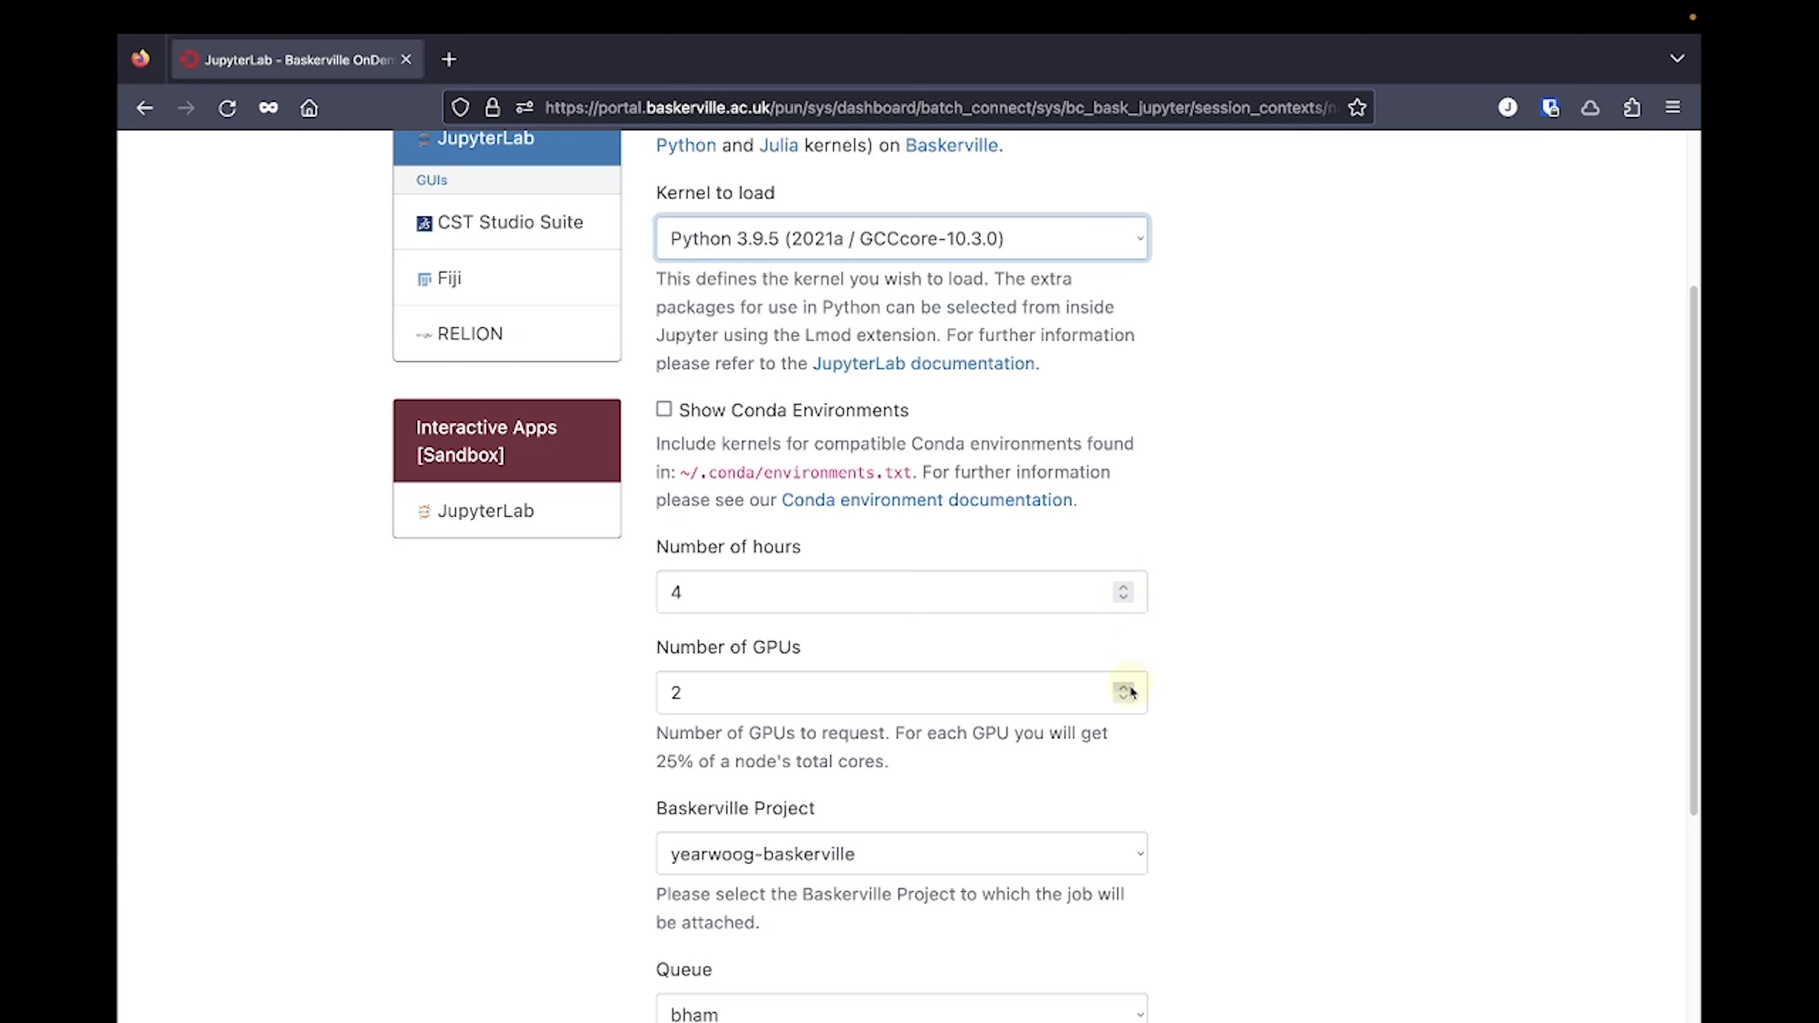
left_click(1121, 684)
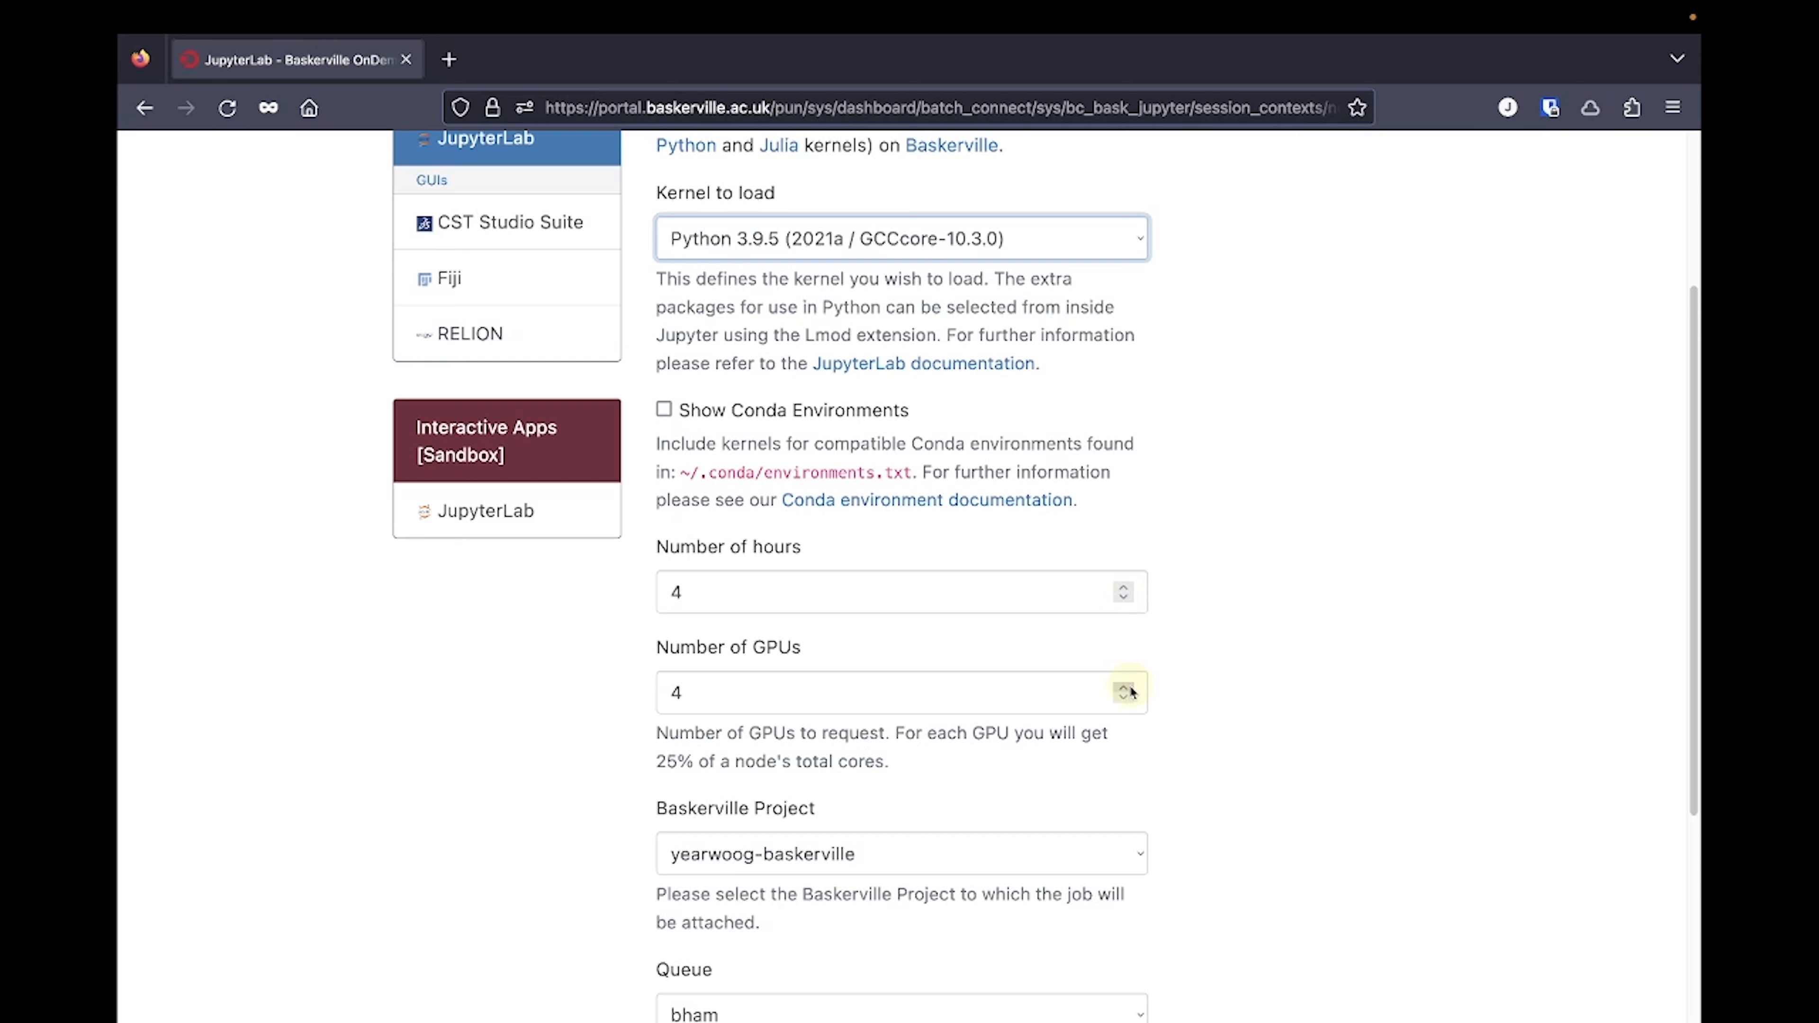
left_click(1123, 699)
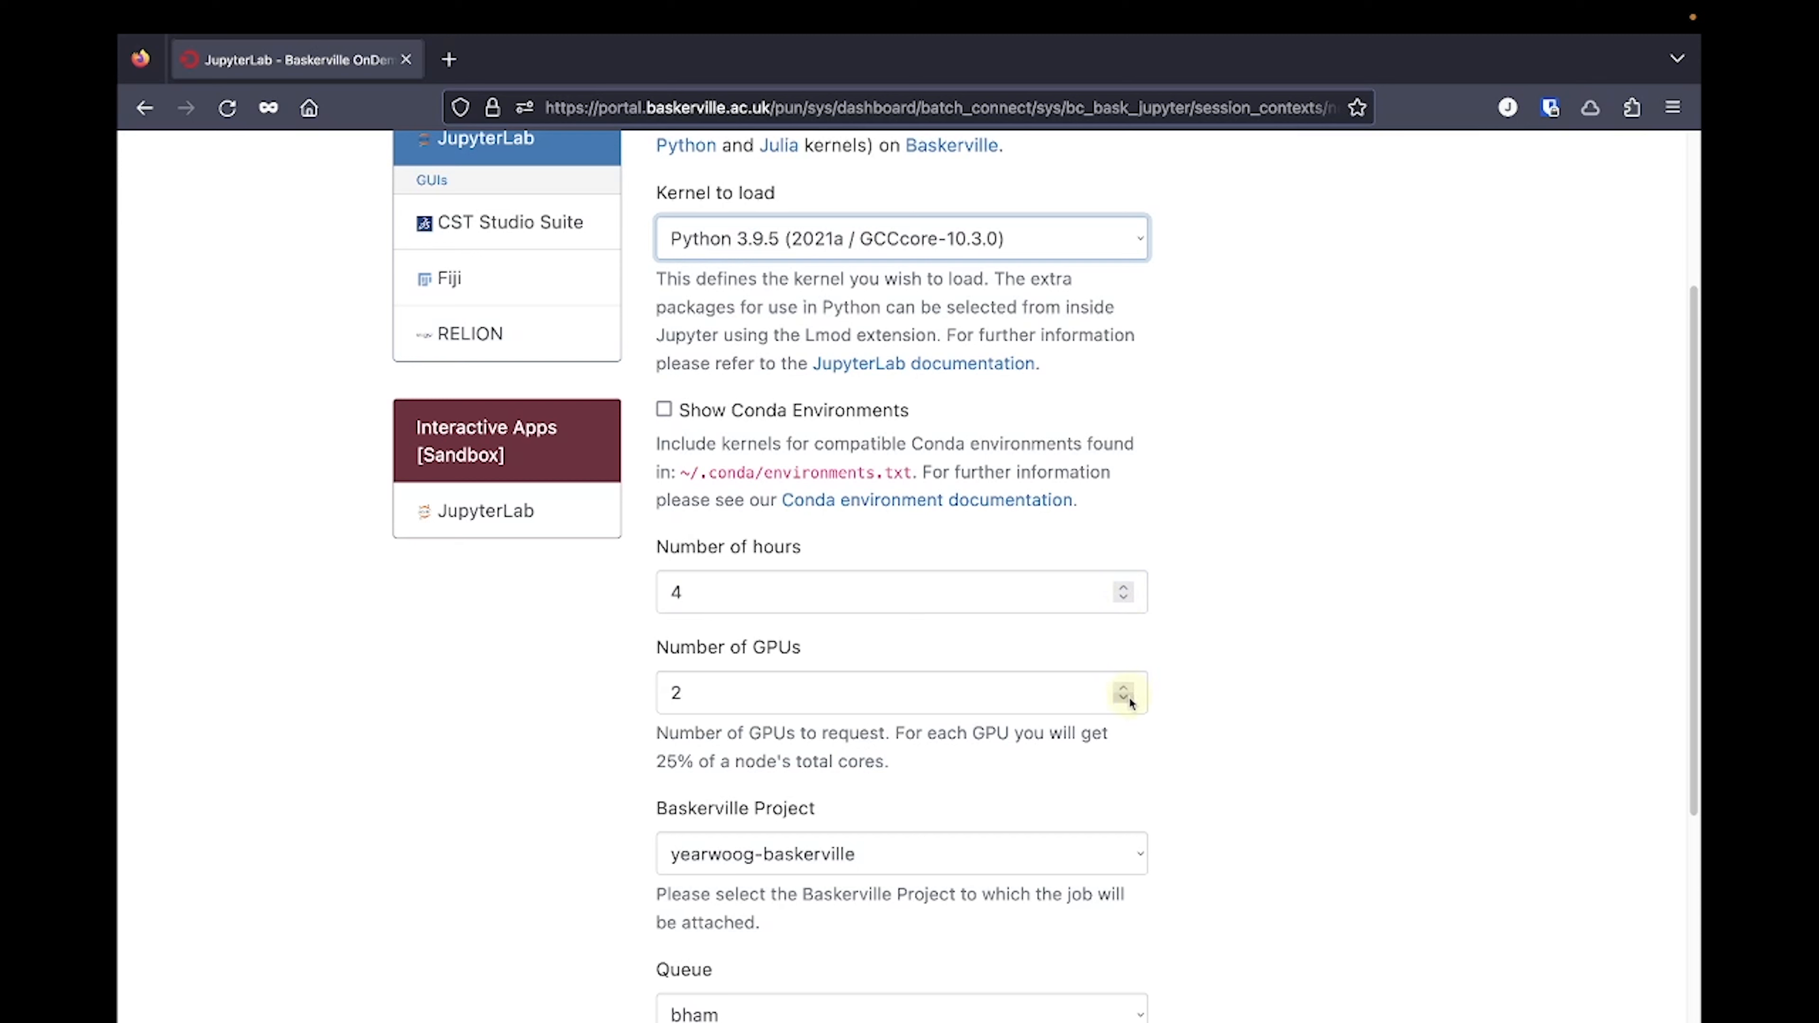
left_click(1121, 698)
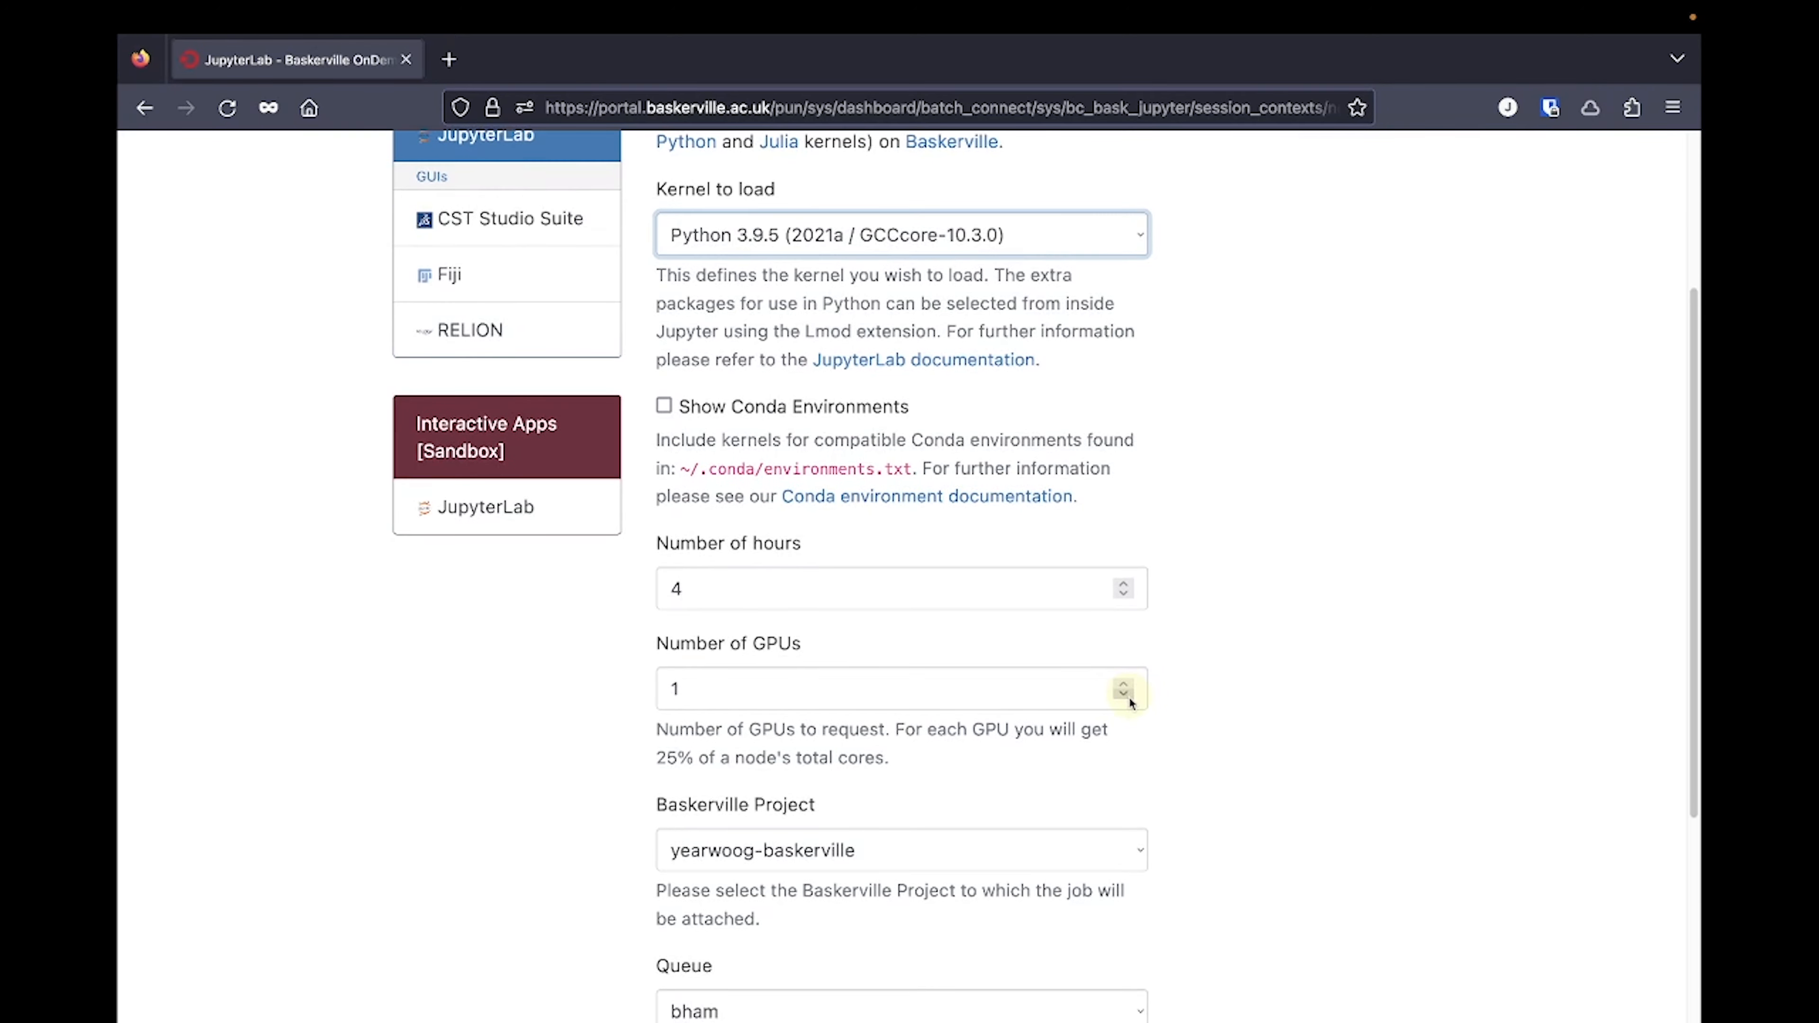
scroll("down", 3)
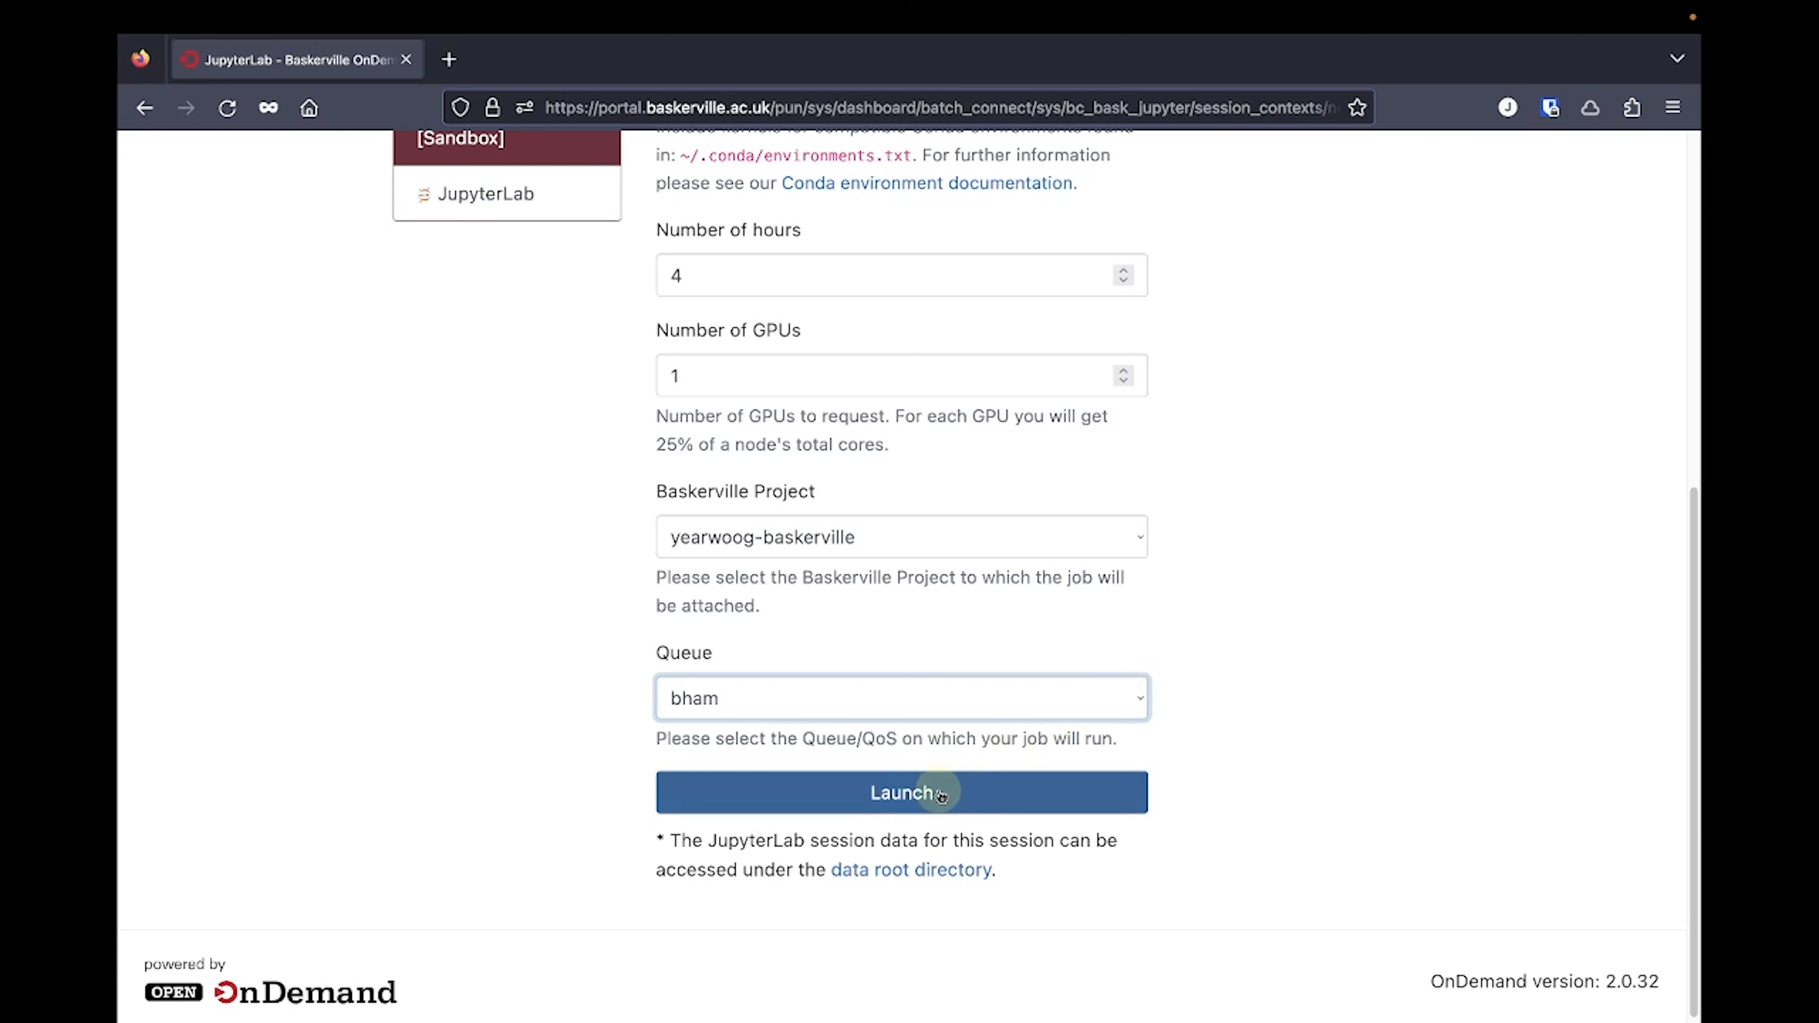
- Launch the JupyterLab session request
left_click(901, 792)
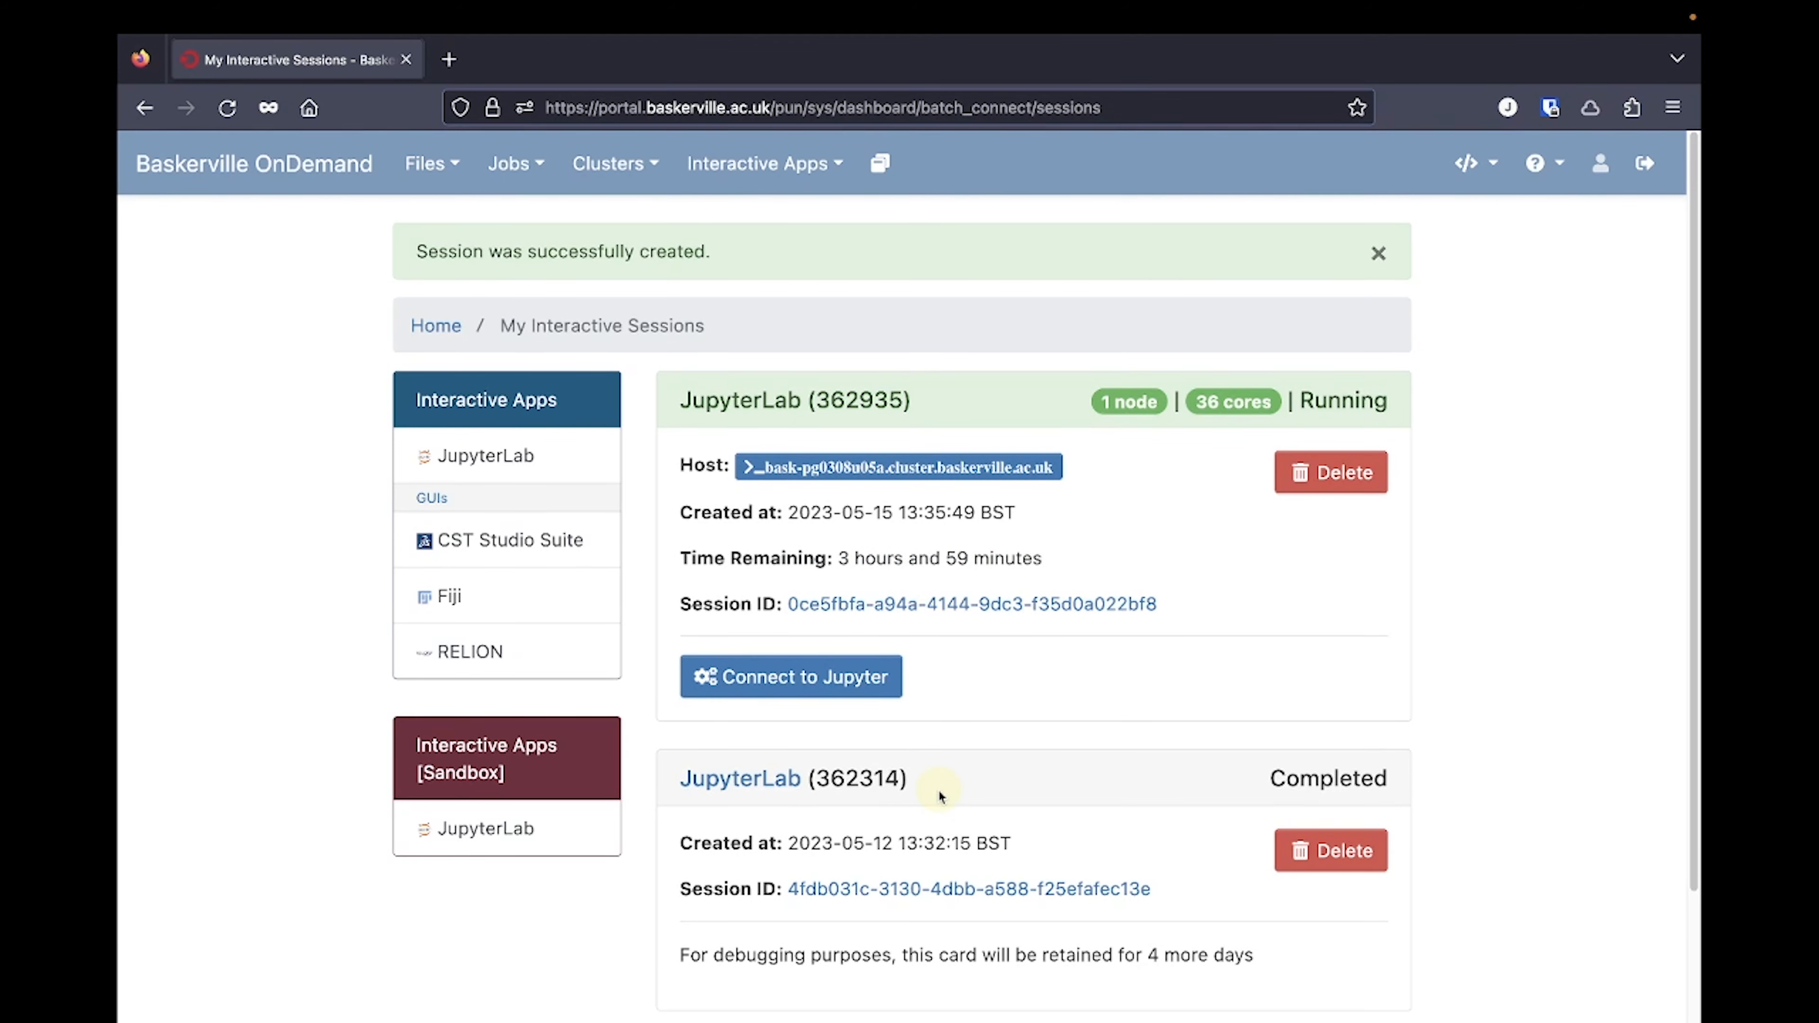
mouse_move(924, 741)
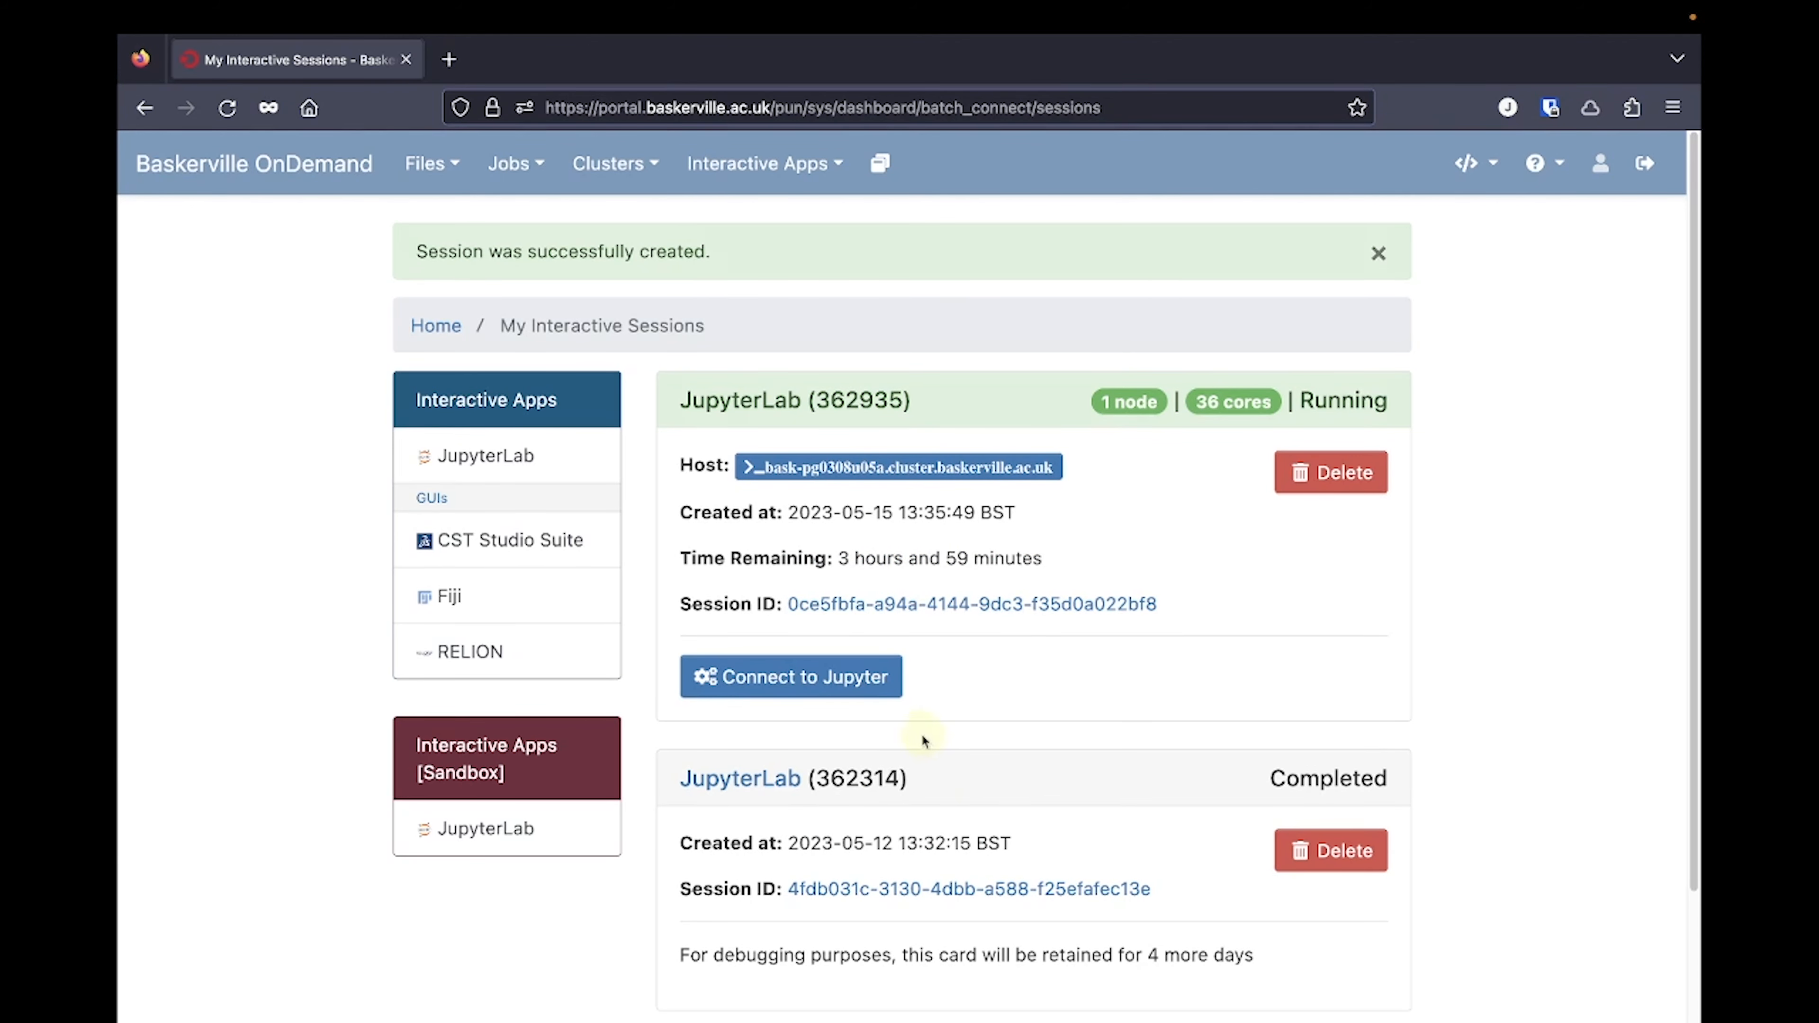
- Connect to the running JupyterLab session and enter the yearwoog-baskerville folder
left_click(790, 677)
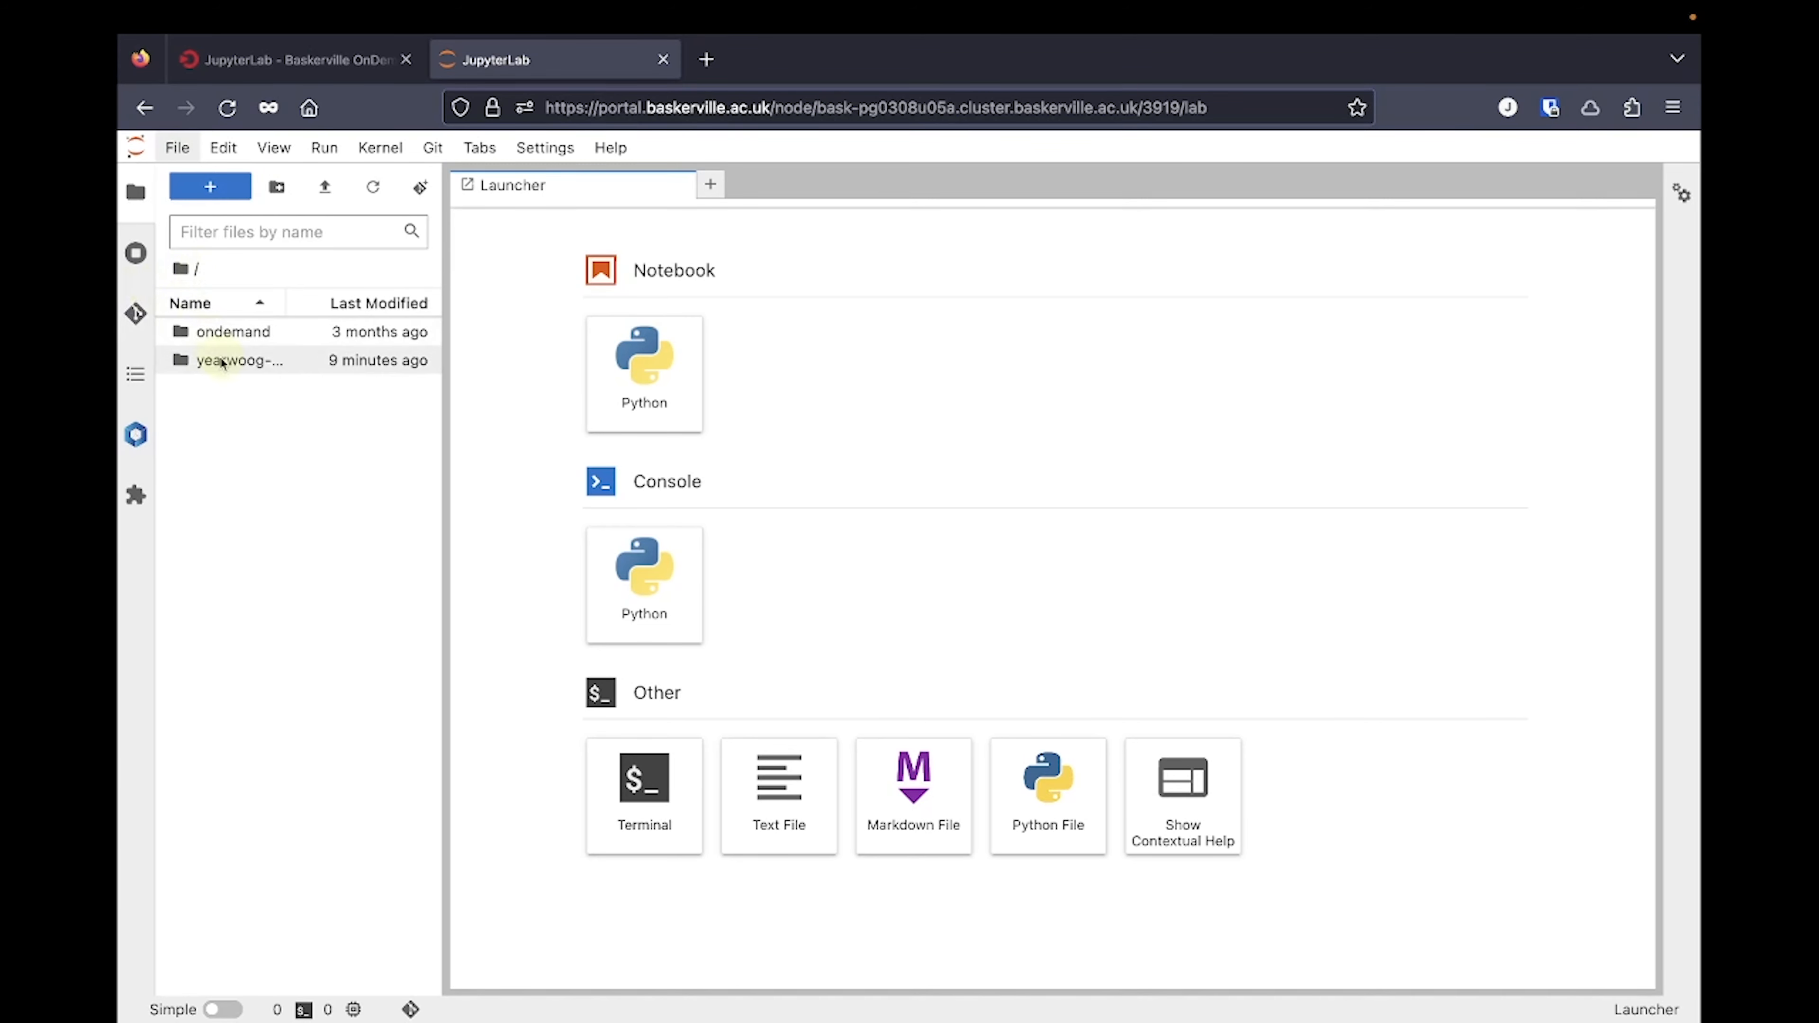
mouse_move(237, 360)
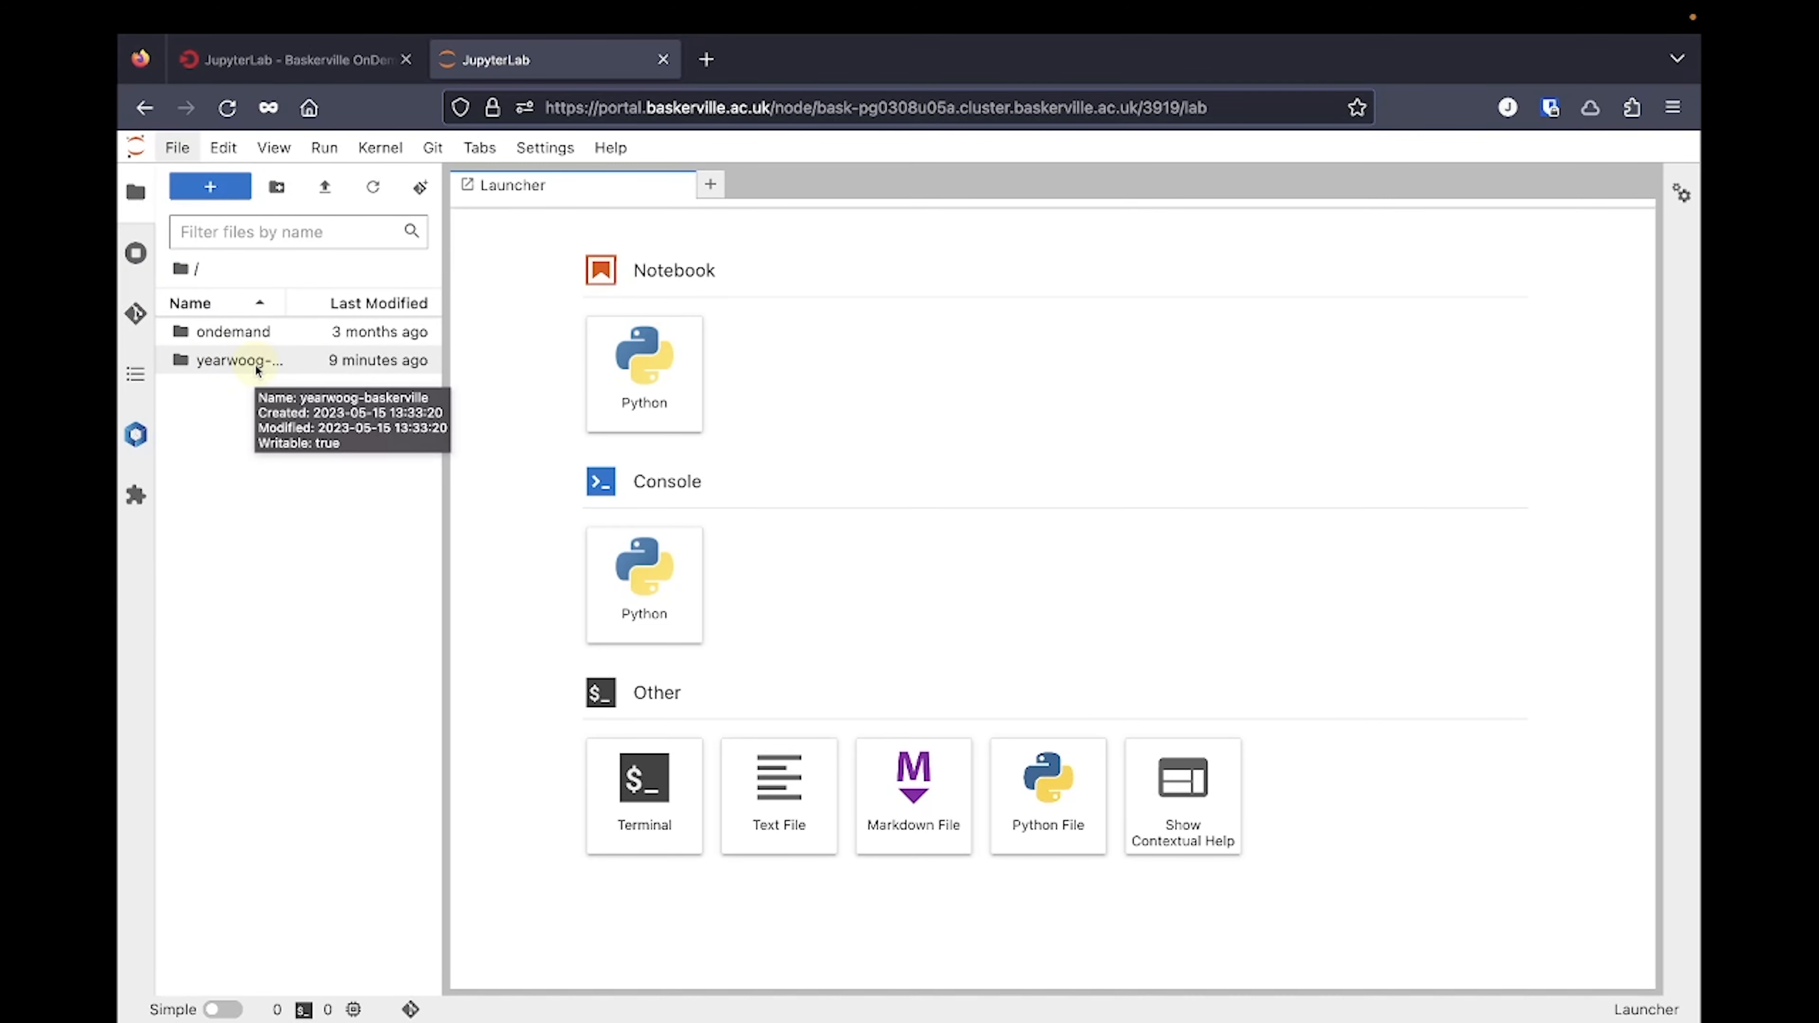
mouse_move(249, 362)
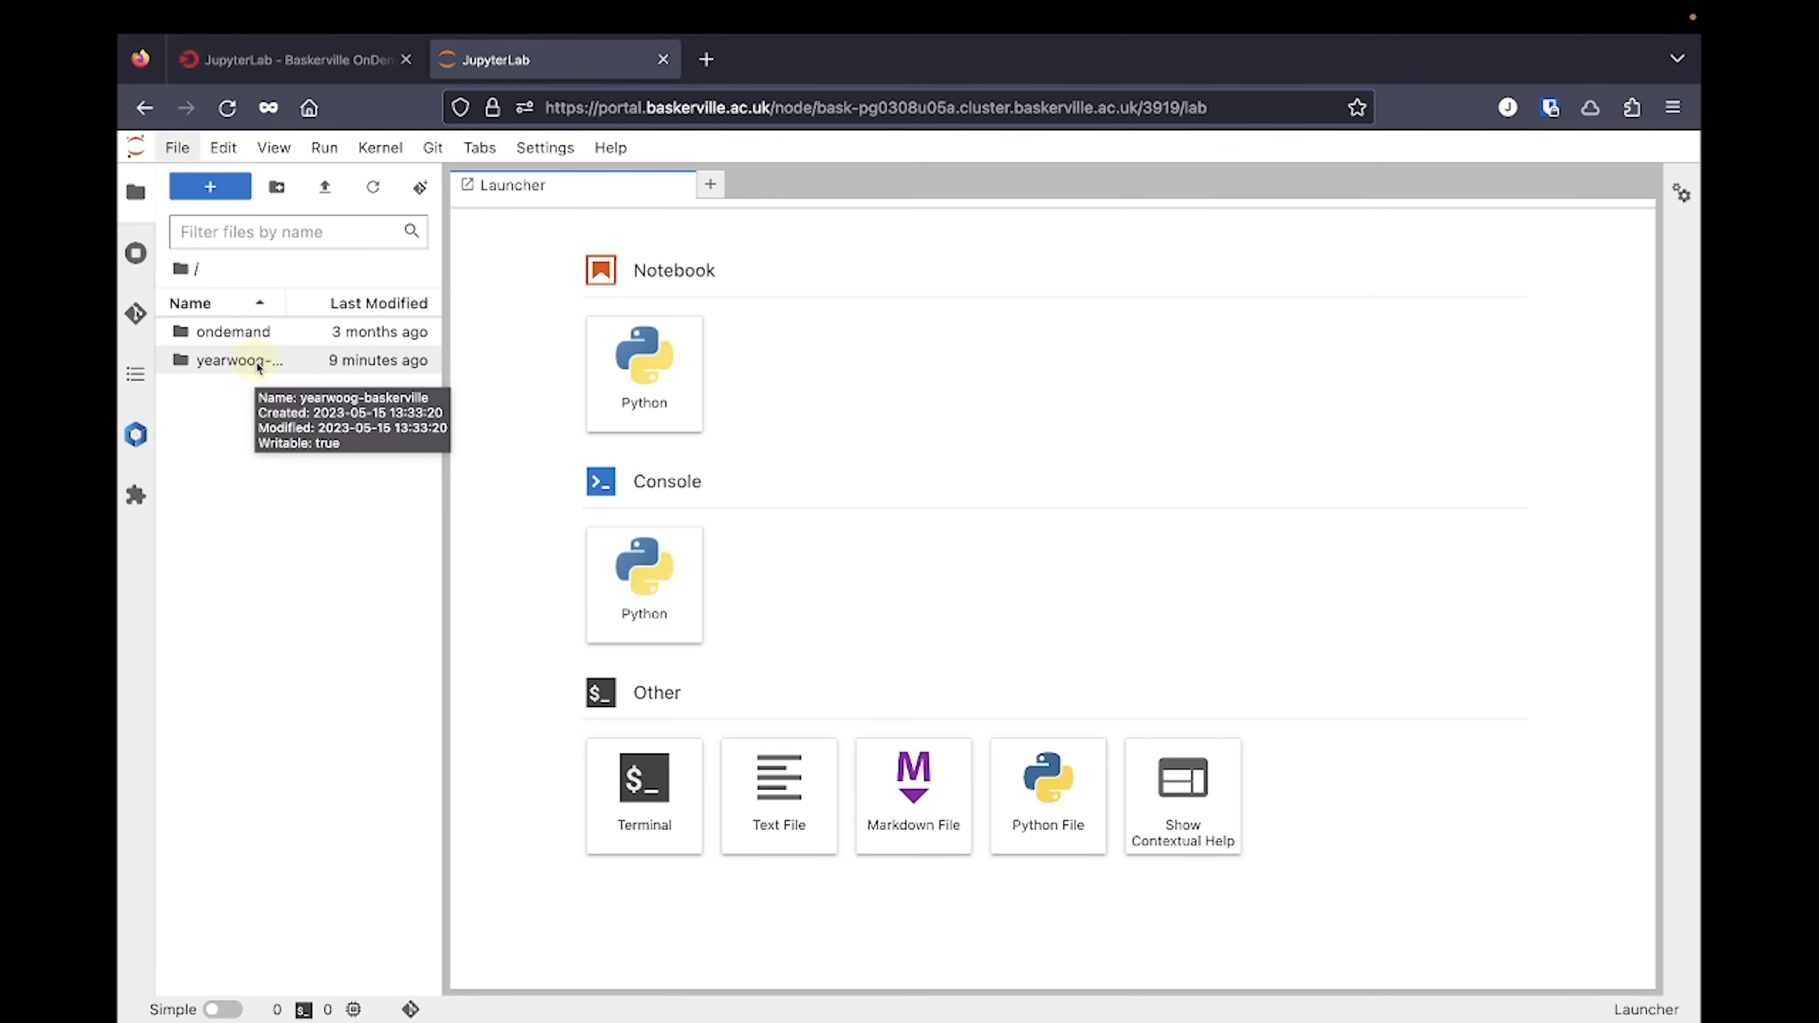
double_click(238, 361)
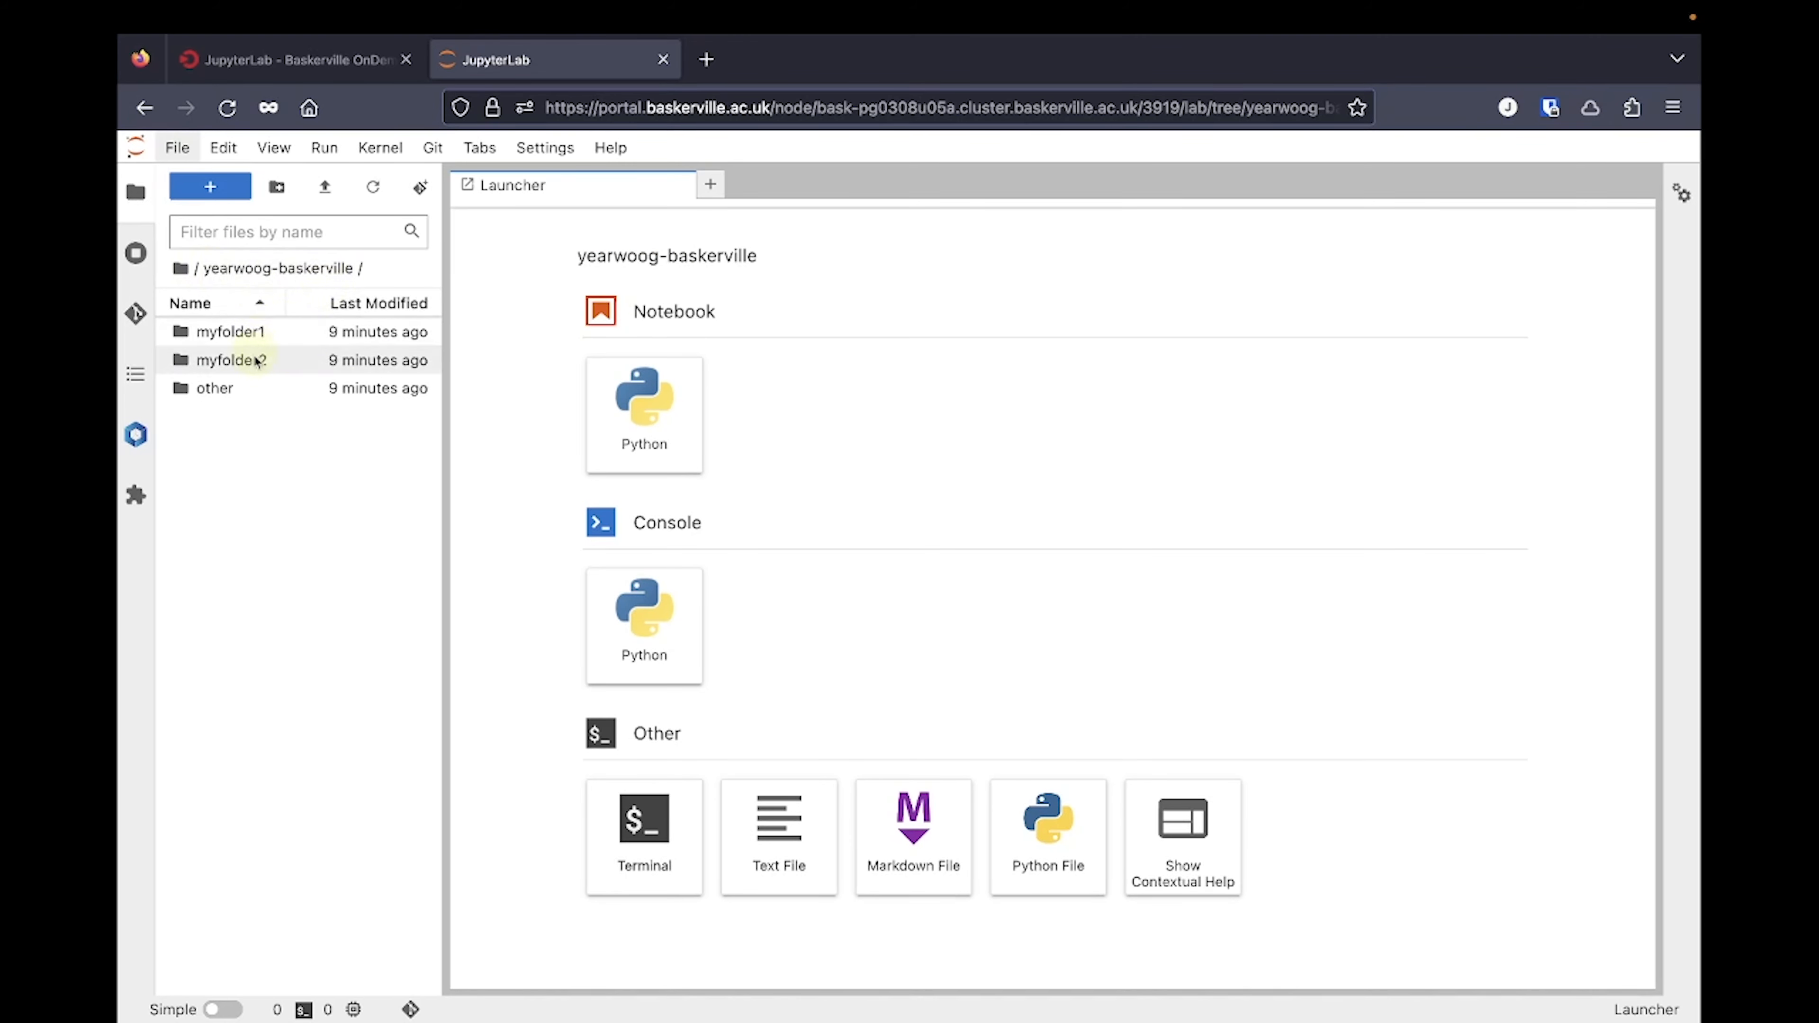
mouse_move(215, 387)
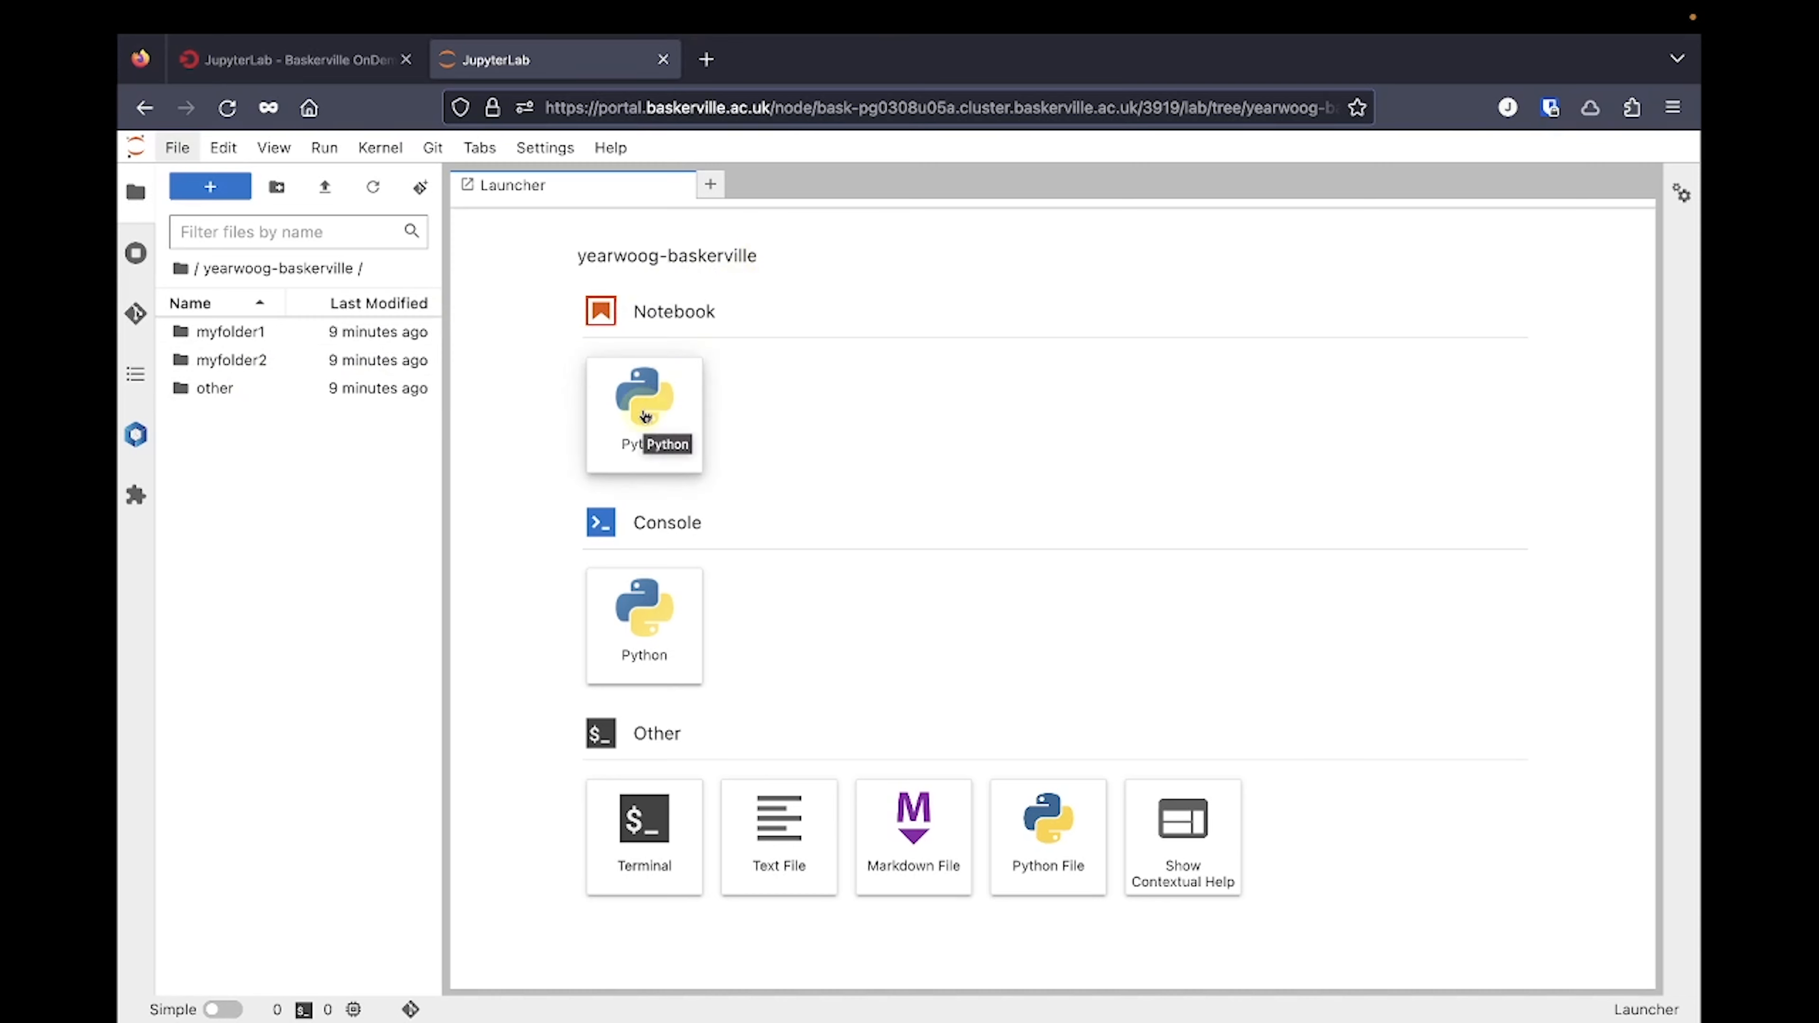
- Create a Python notebook and run a cell printing Hello world!
left_click(644, 412)
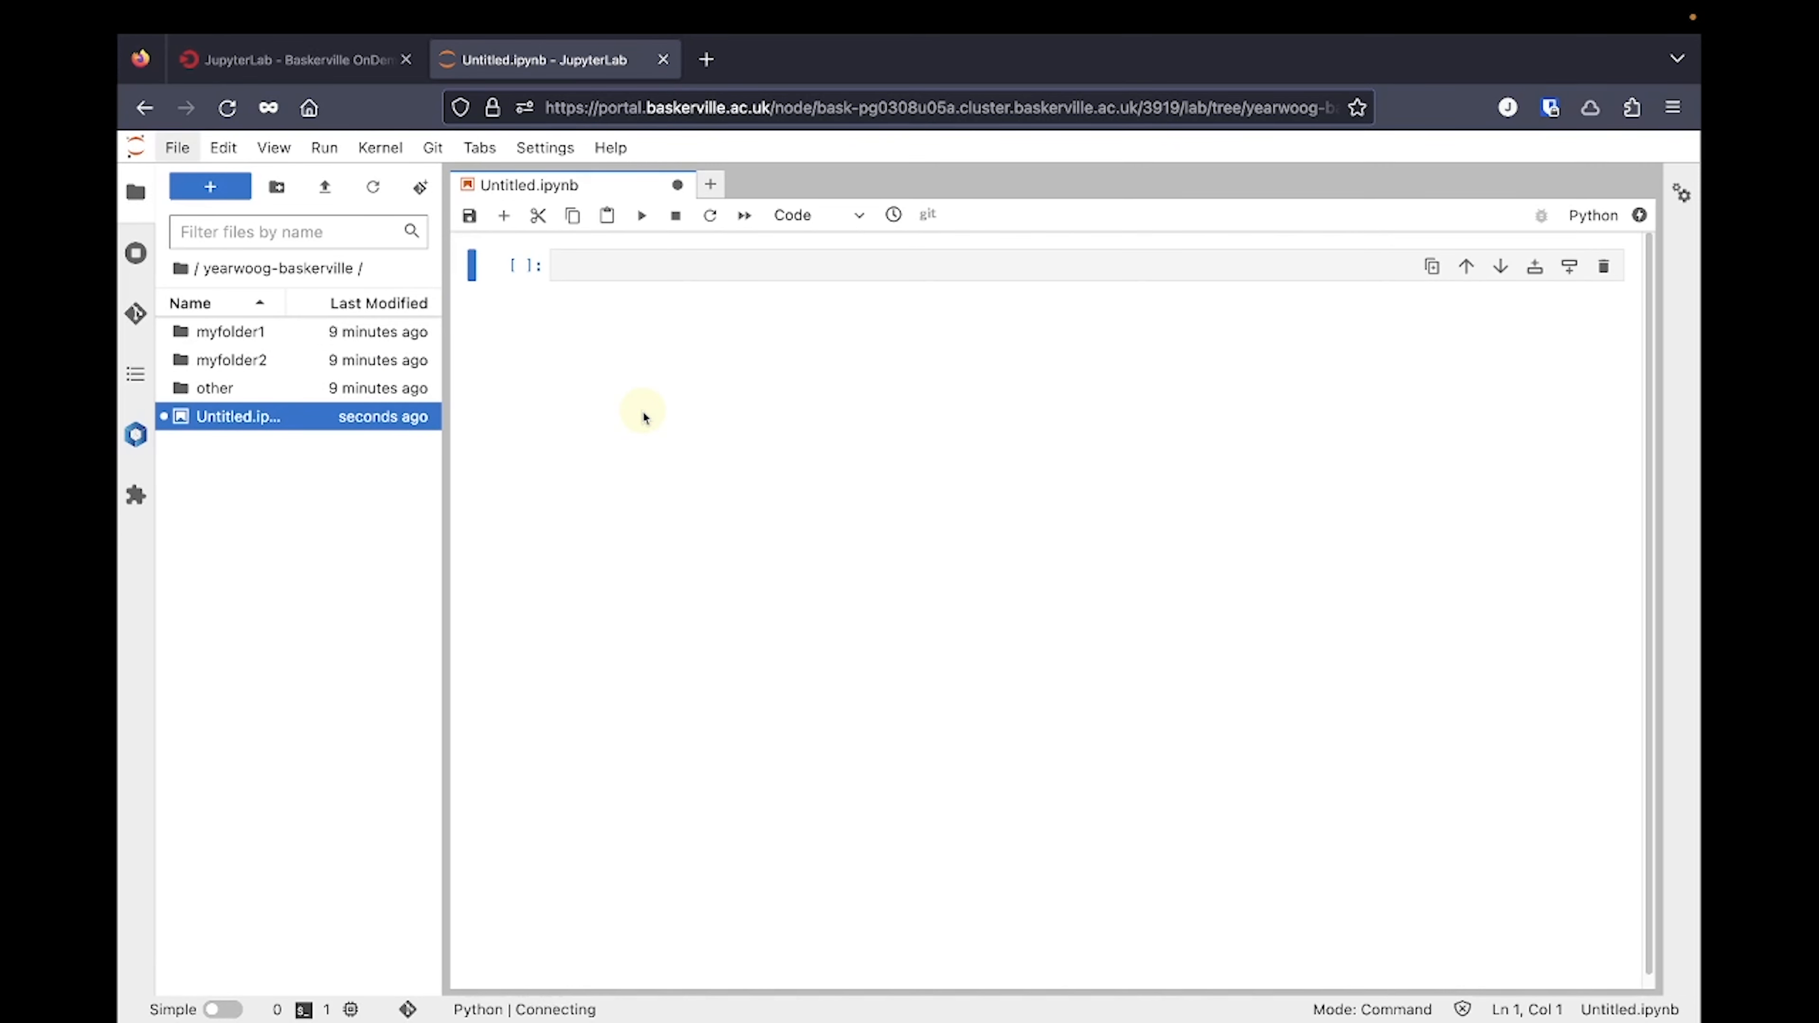
type("print(\"\")")
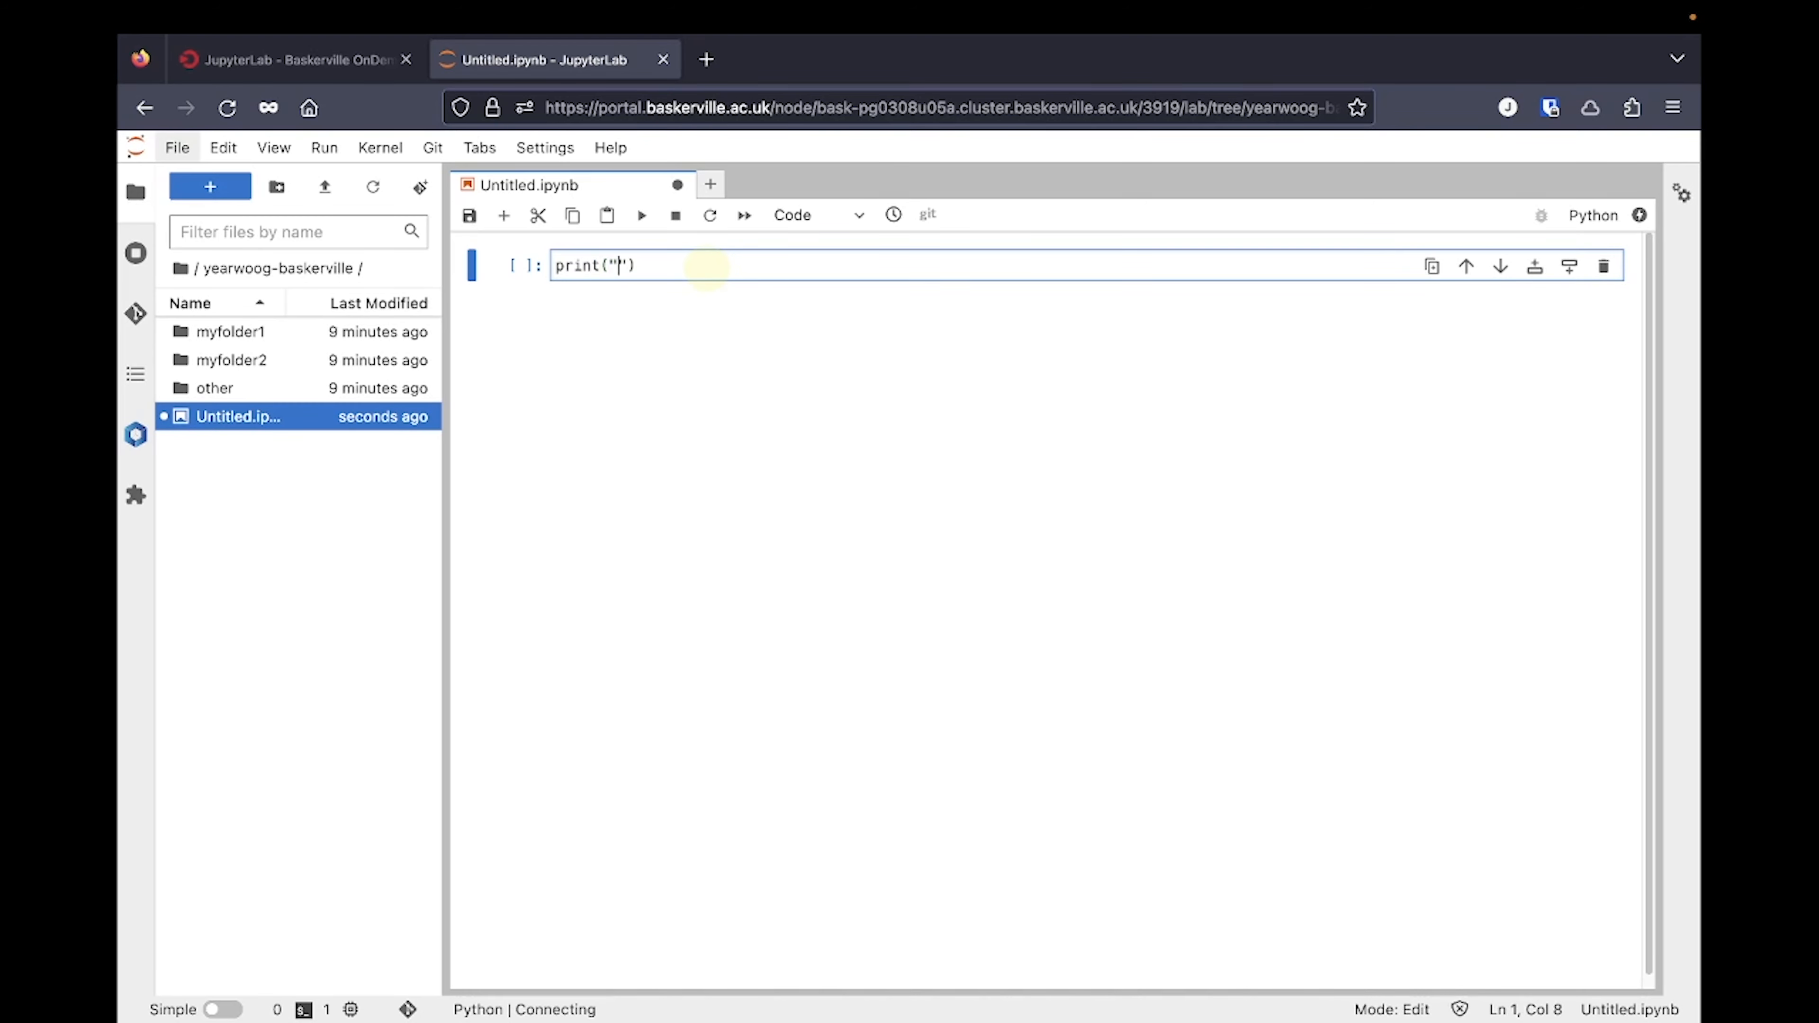
left_click(643, 216)
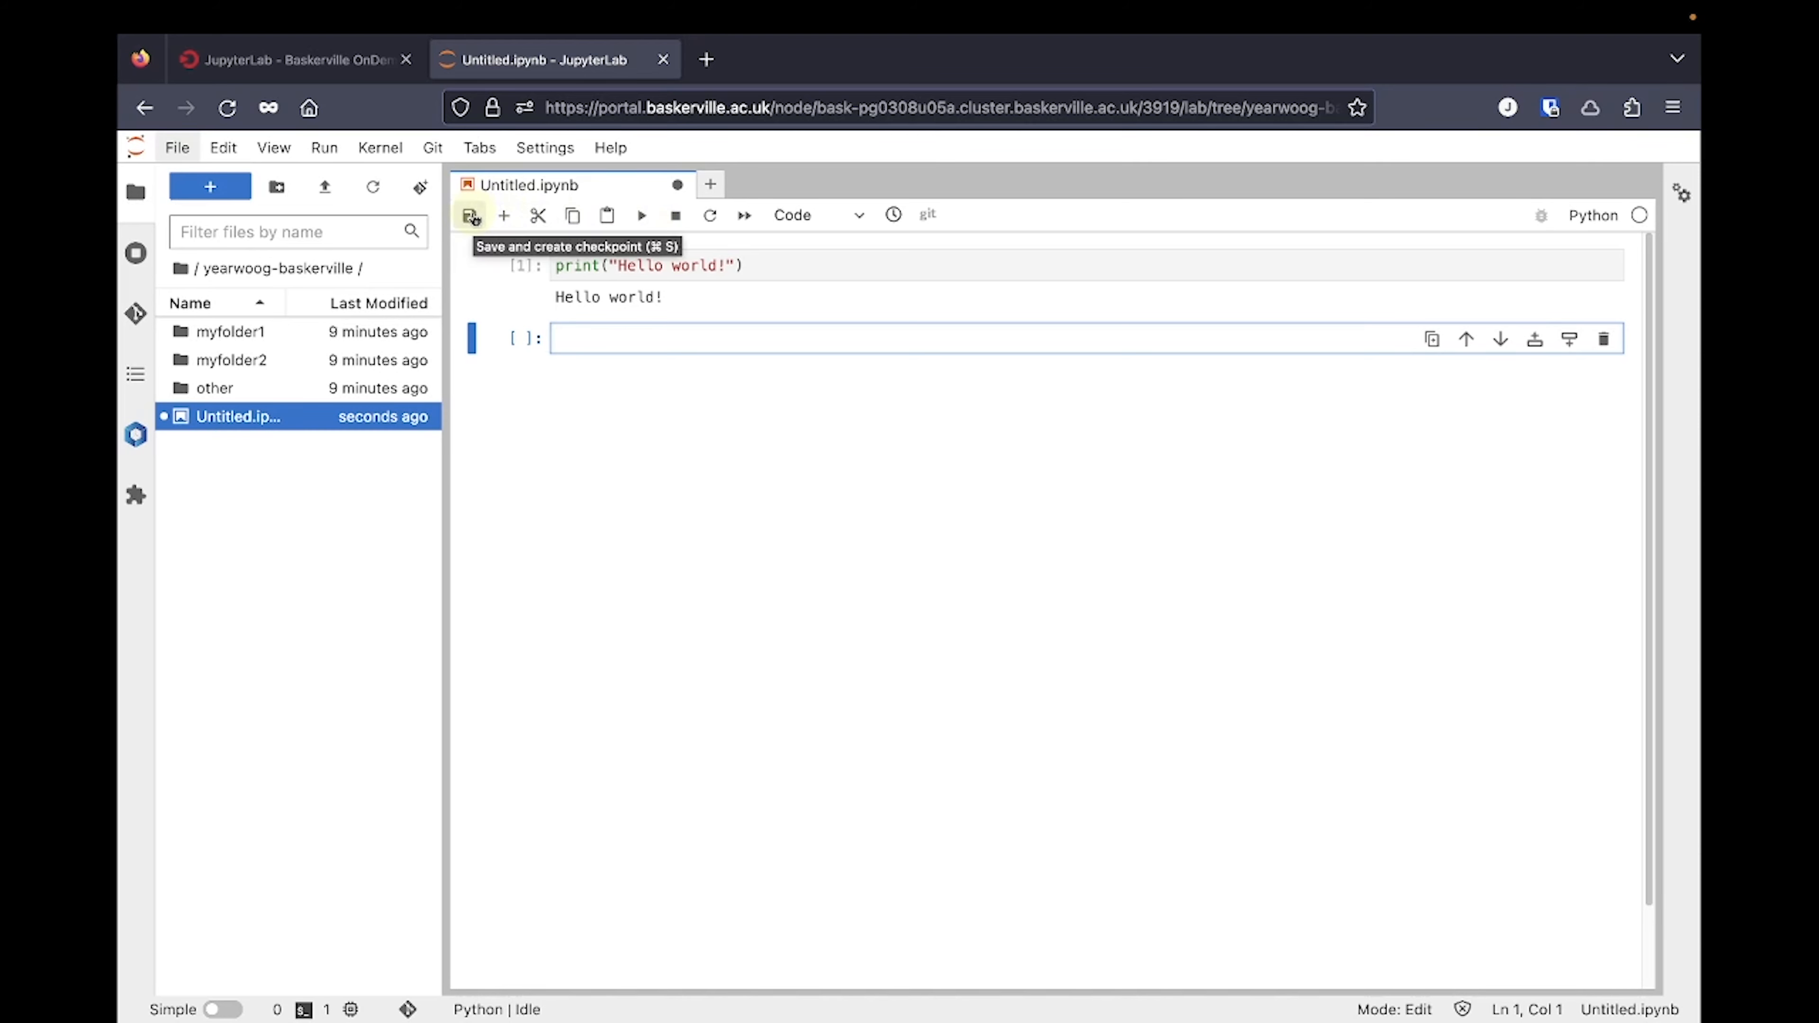
- Save the notebook and rename it to my_notebook.ipynb
left_click(471, 216)
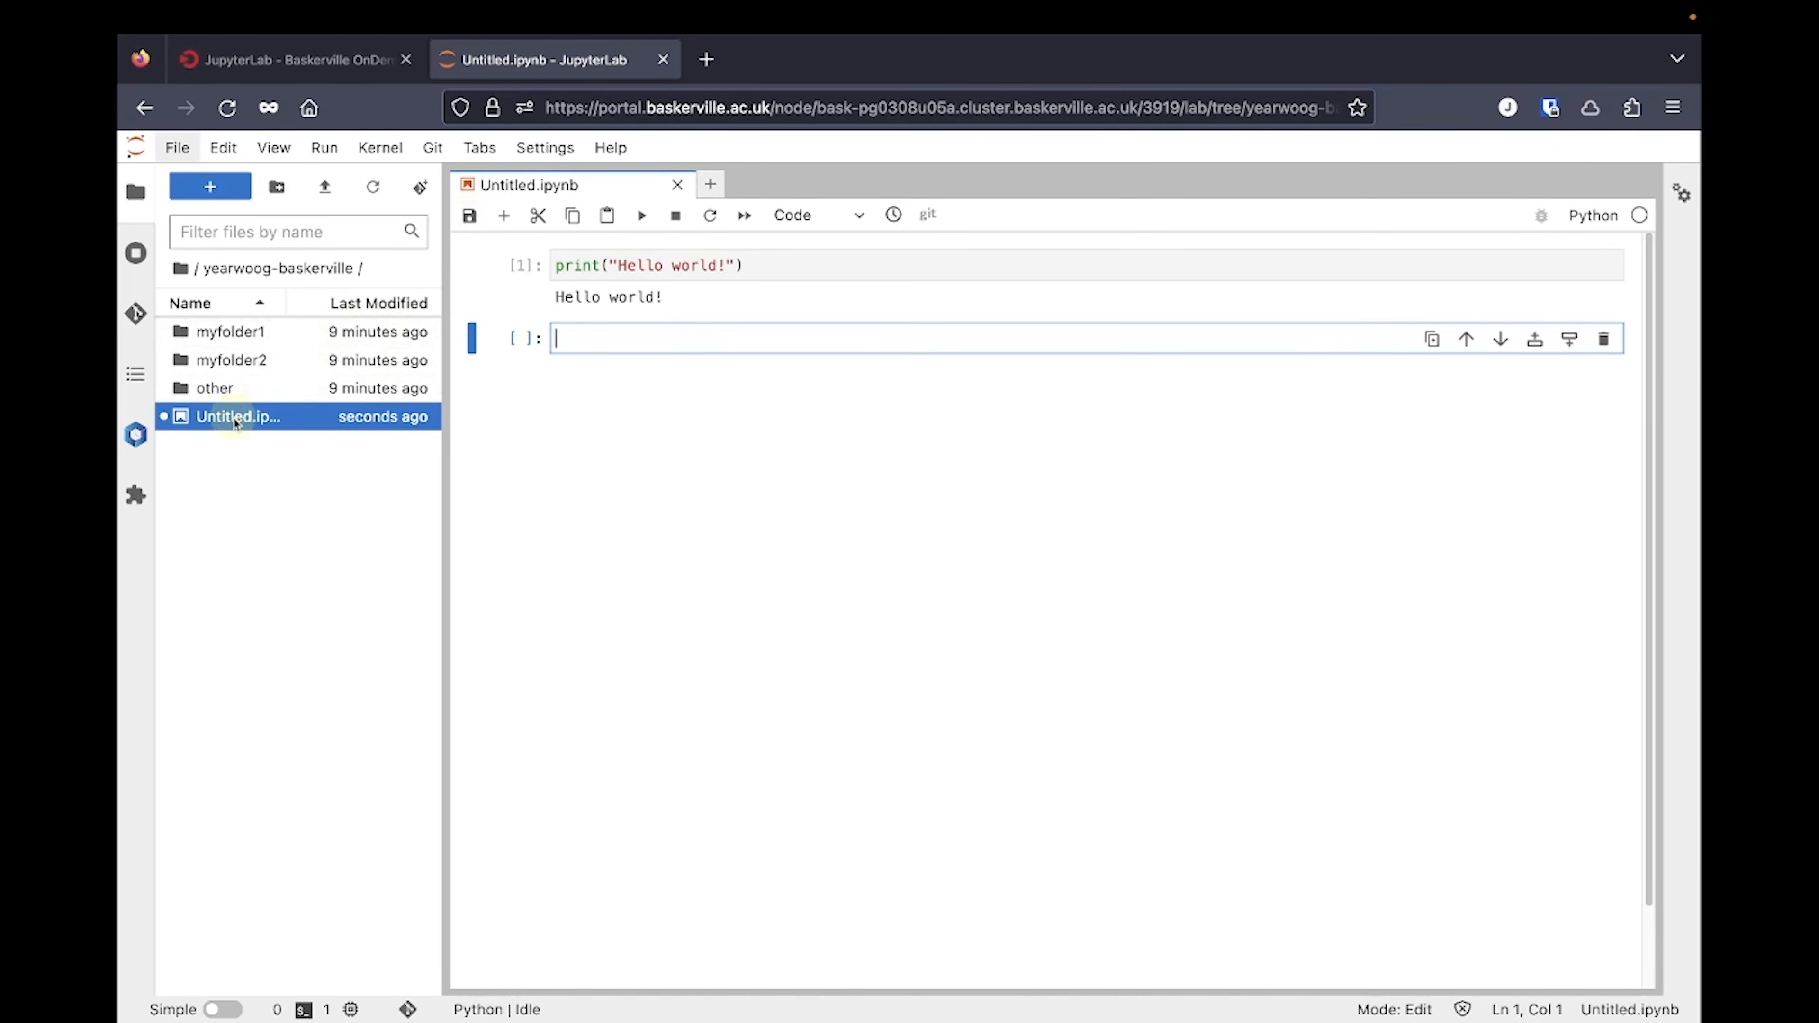
double_click(236, 417)
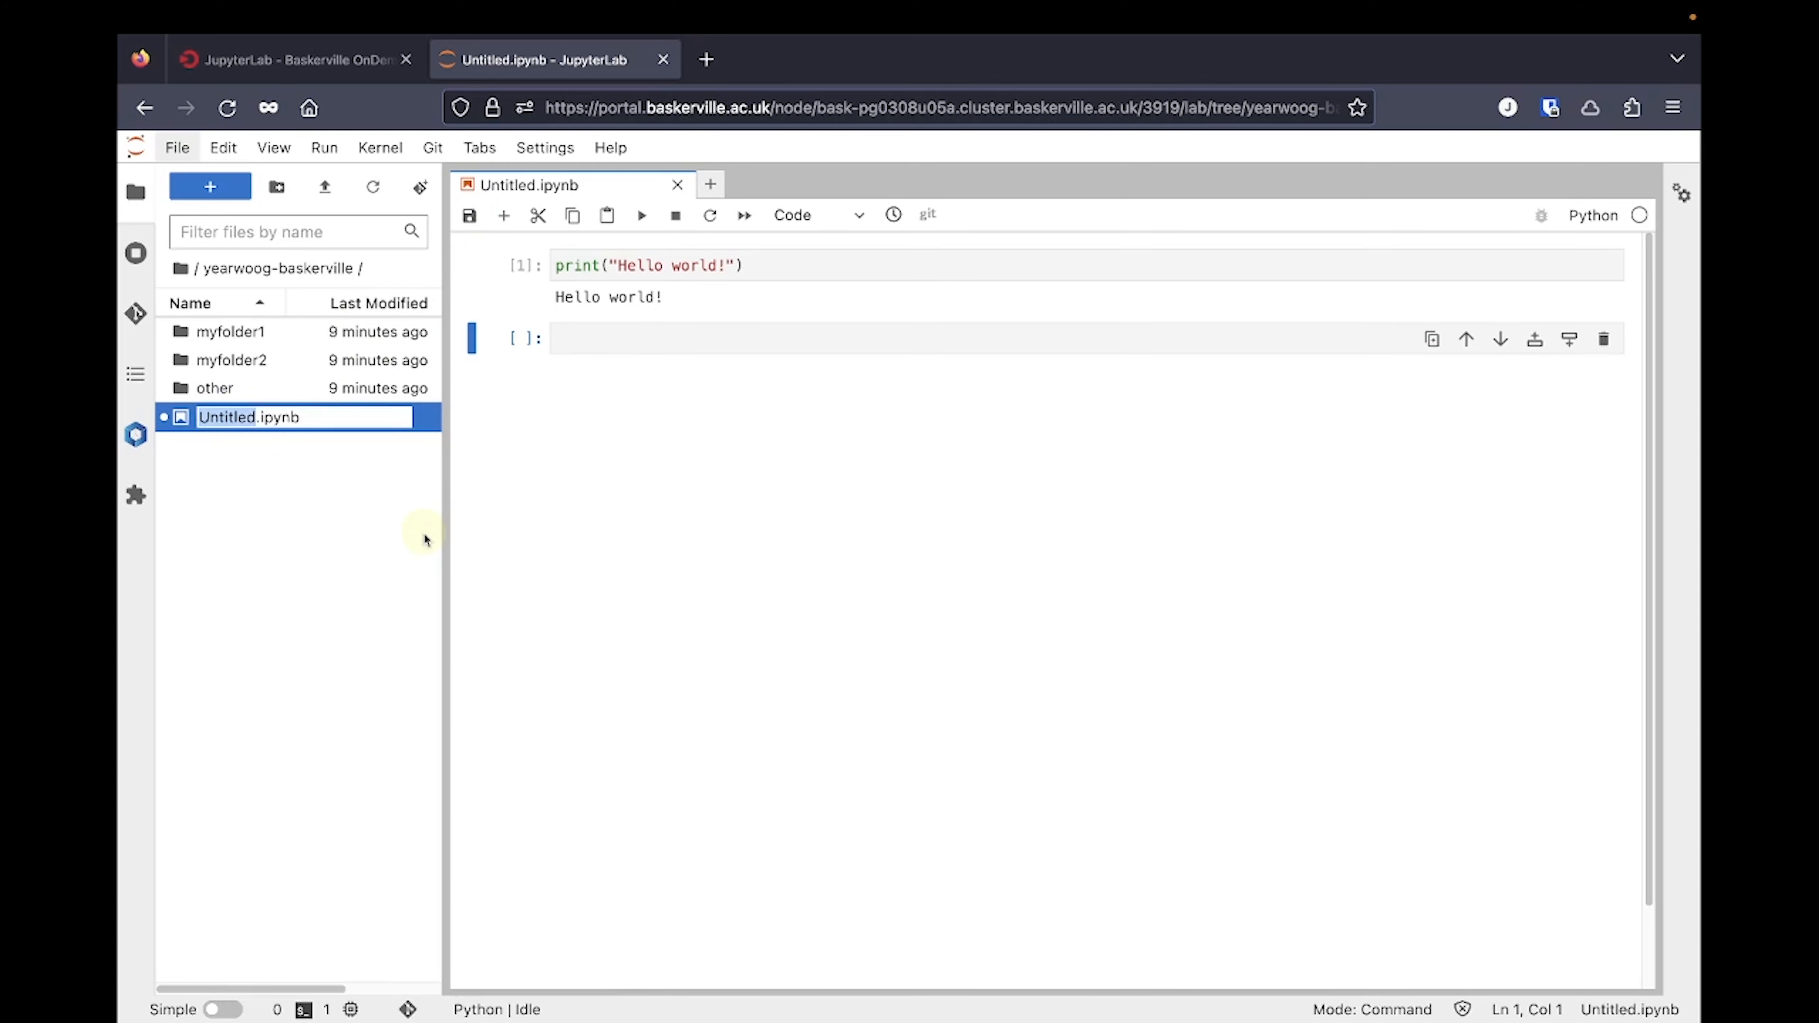
type("my_notebook")
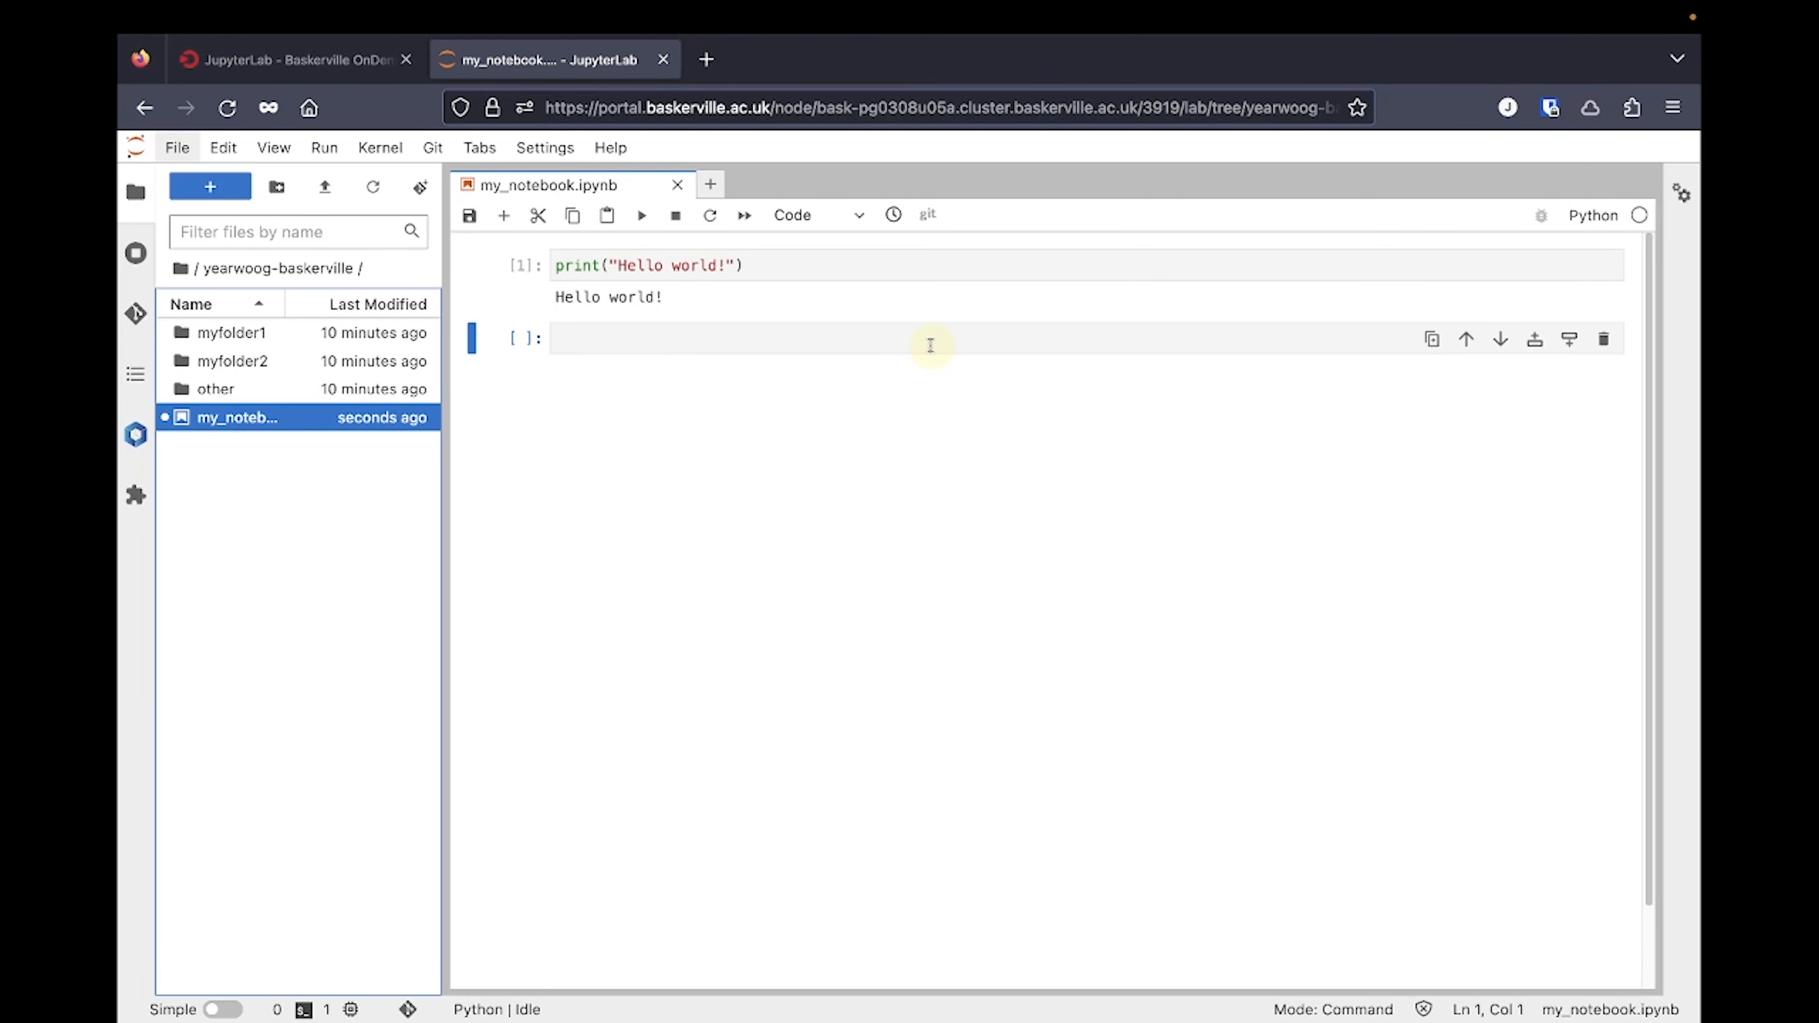
mouse_move(897, 346)
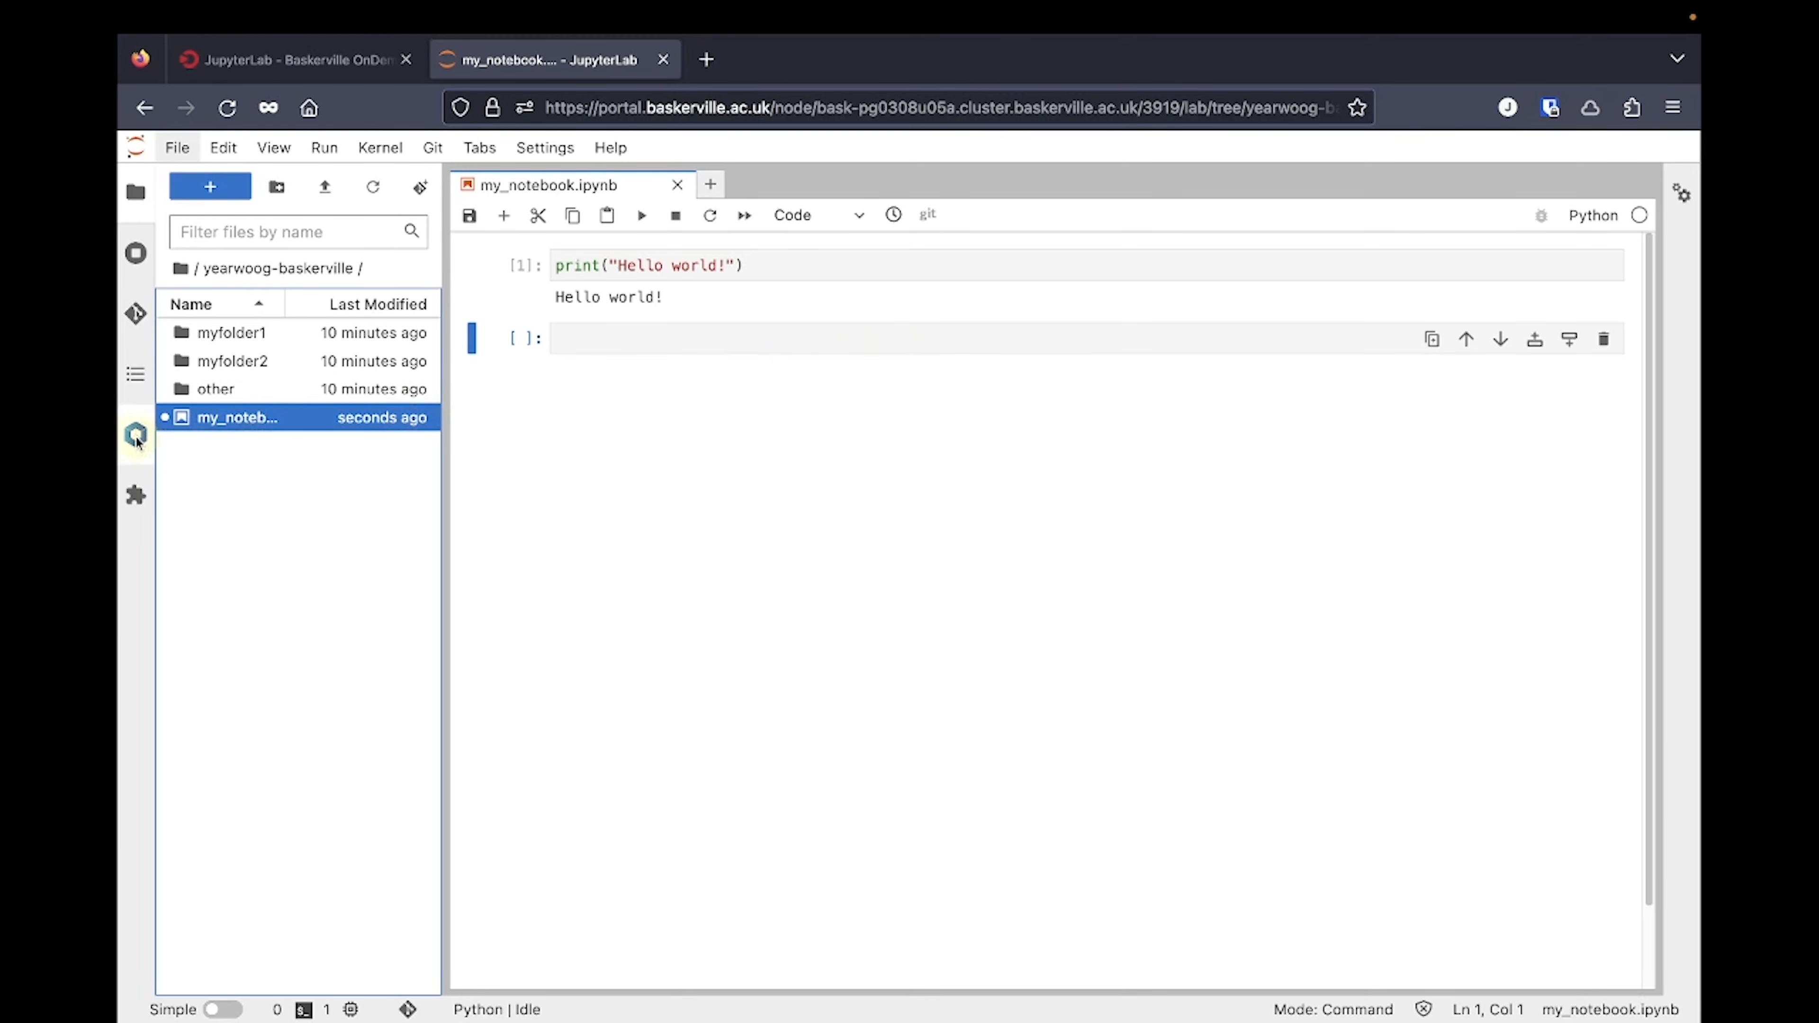
left_click(135, 435)
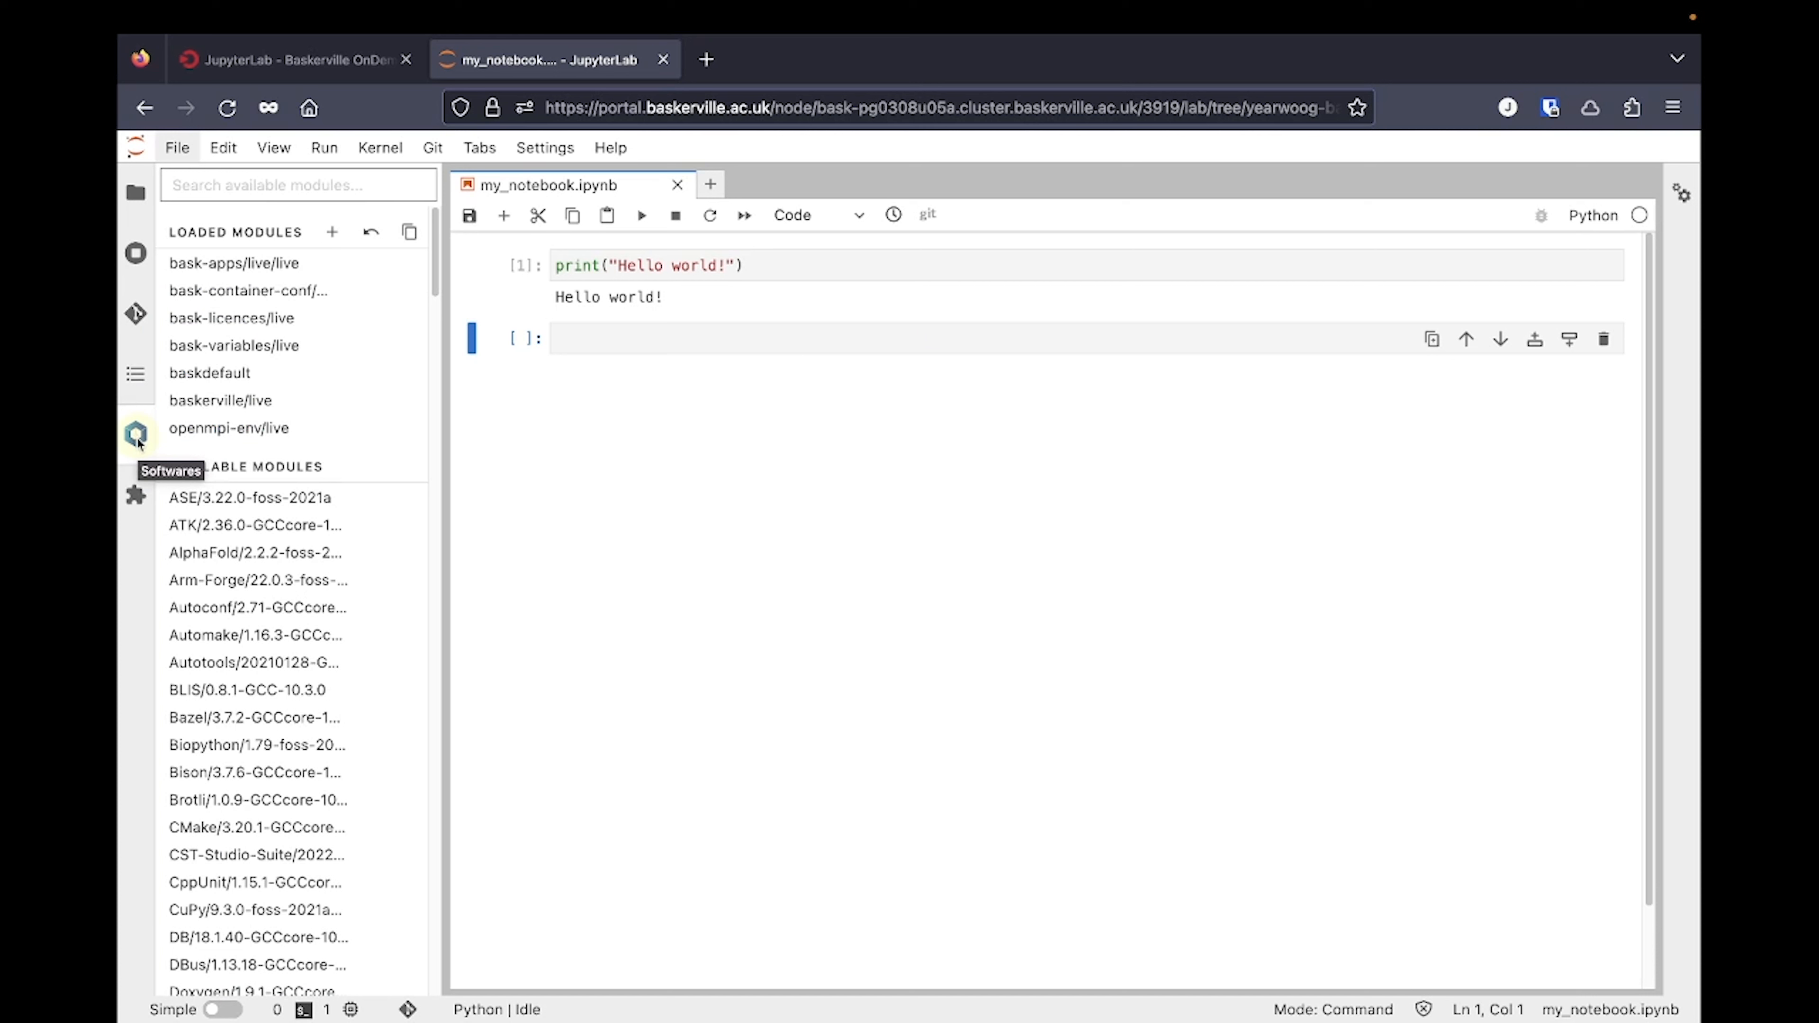
mouse_move(248, 232)
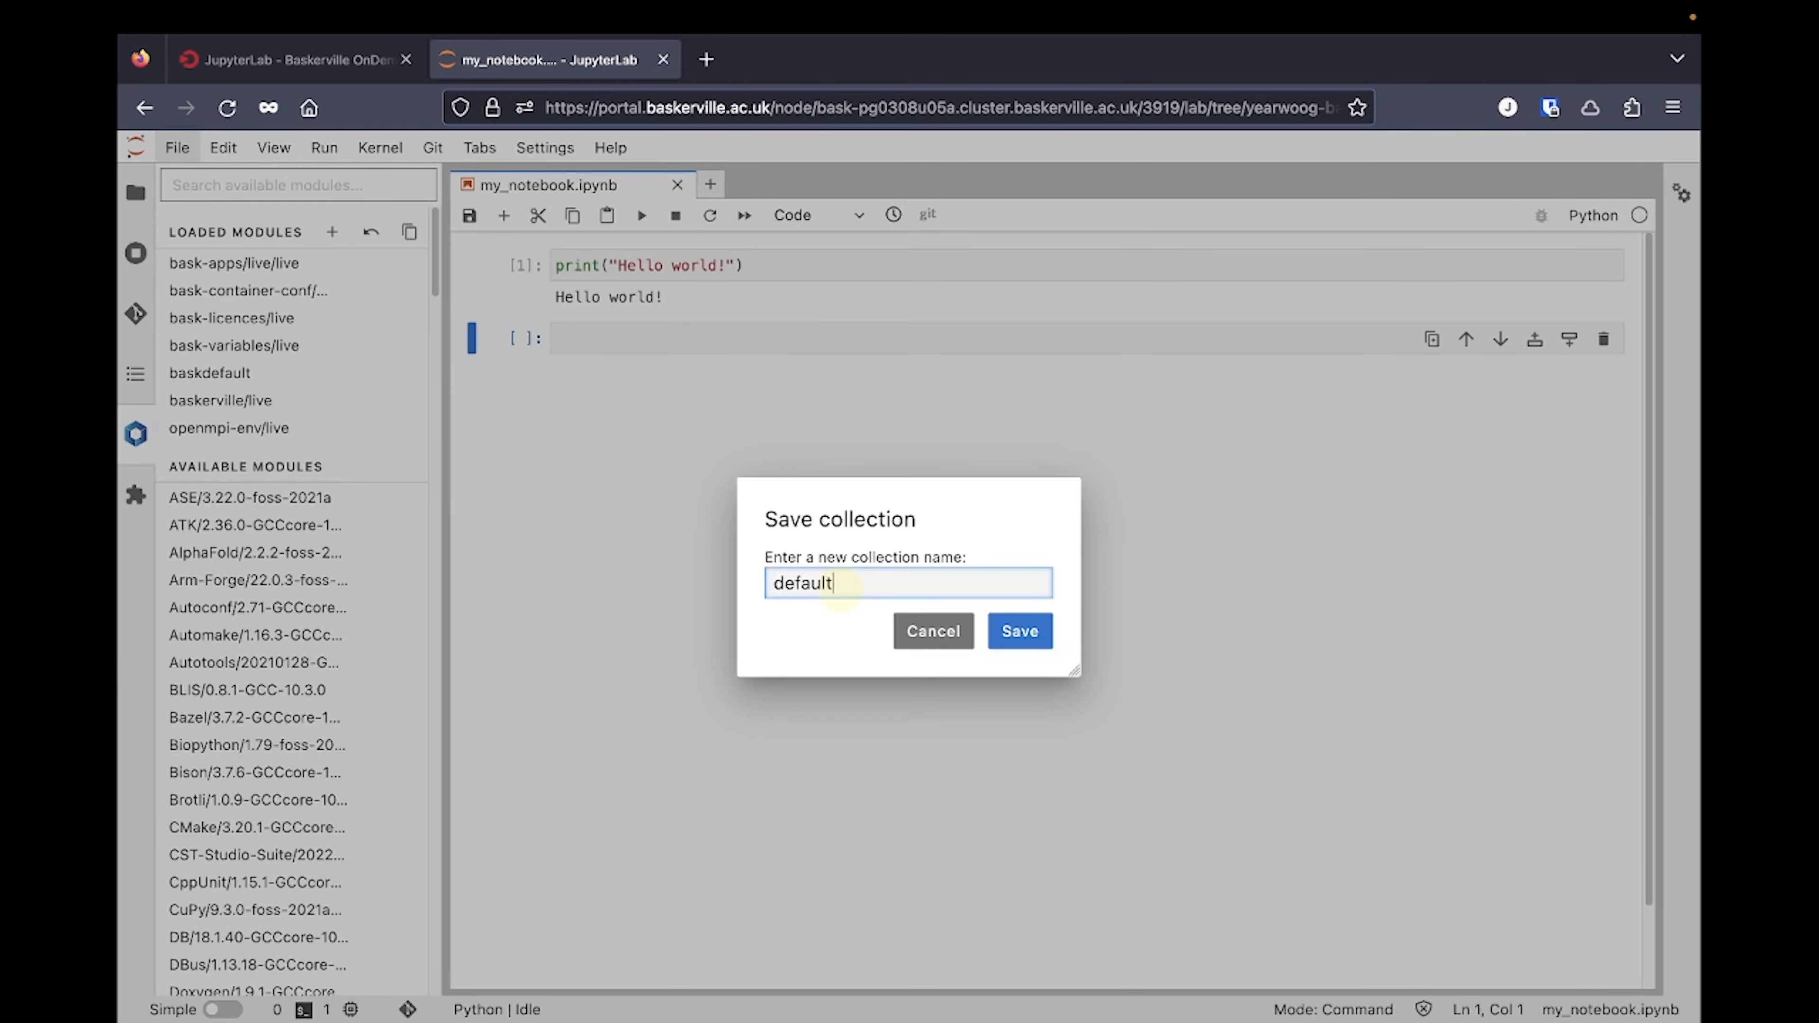
left_click(1017, 630)
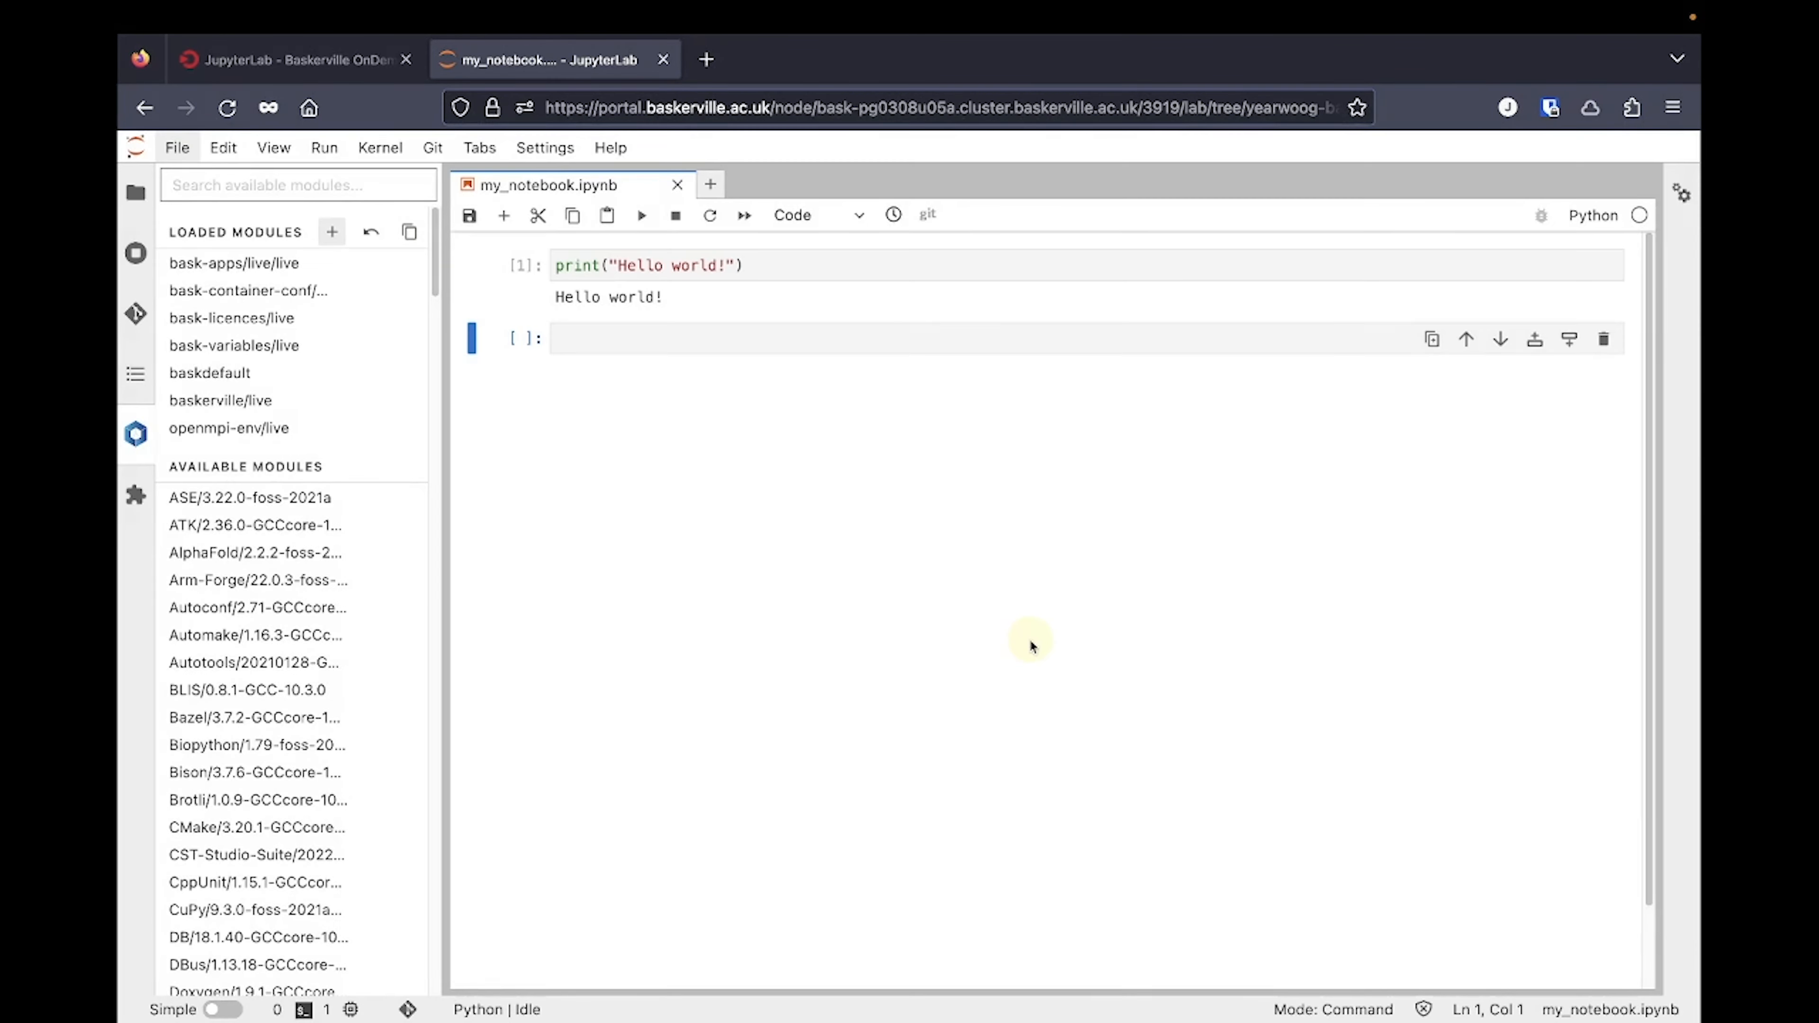
scroll("down", 3)
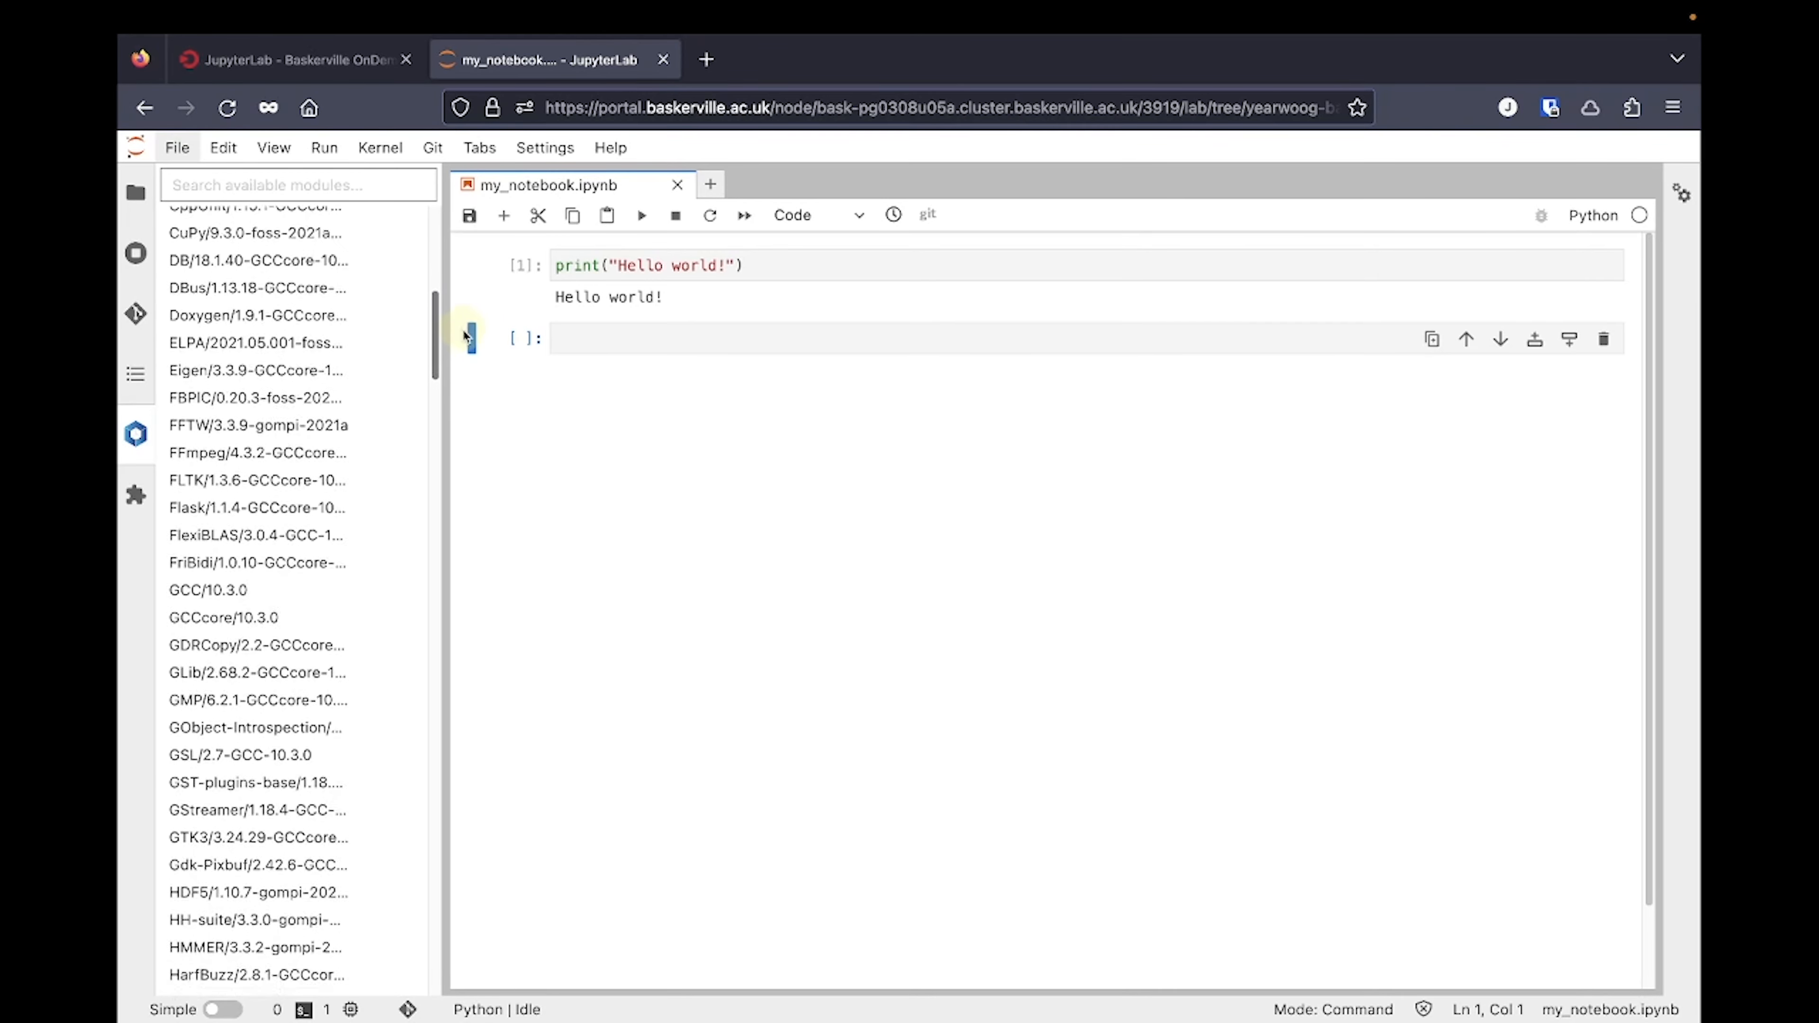
scroll("down", 3)
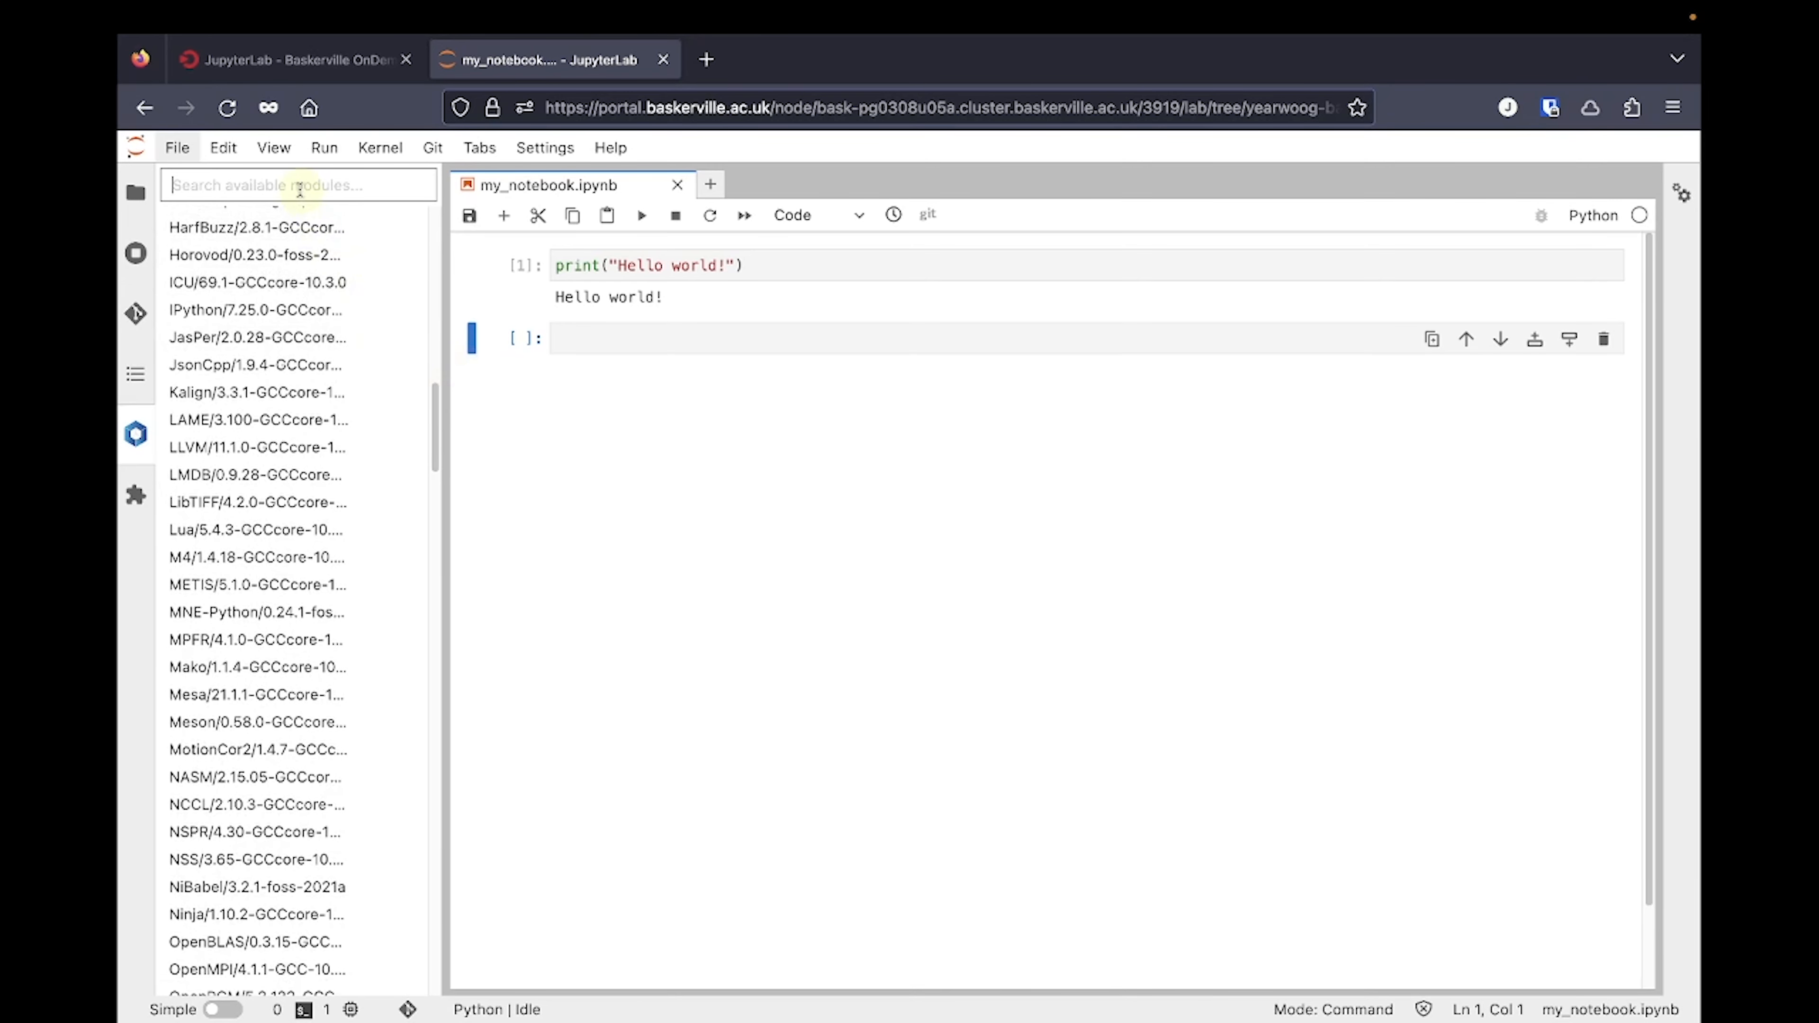
- Find the PyTorch 1.10.0 module and review its details
type("PyTorch")
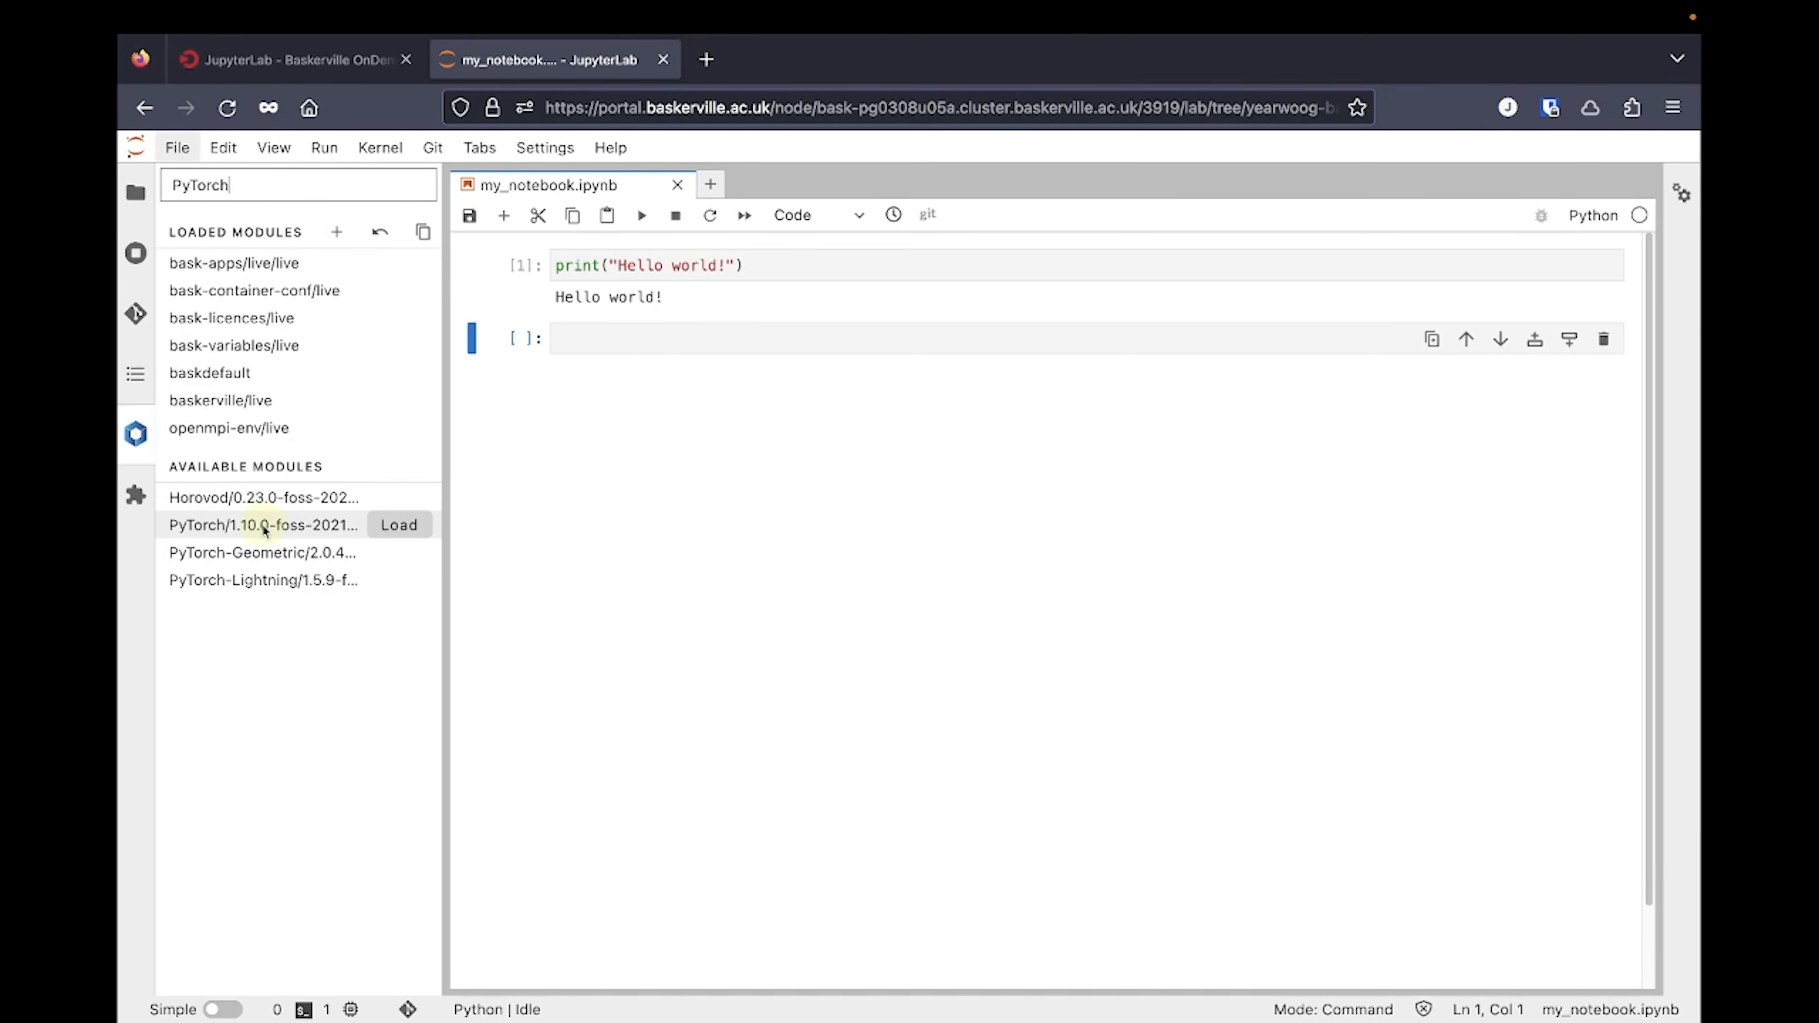
left_click(262, 524)
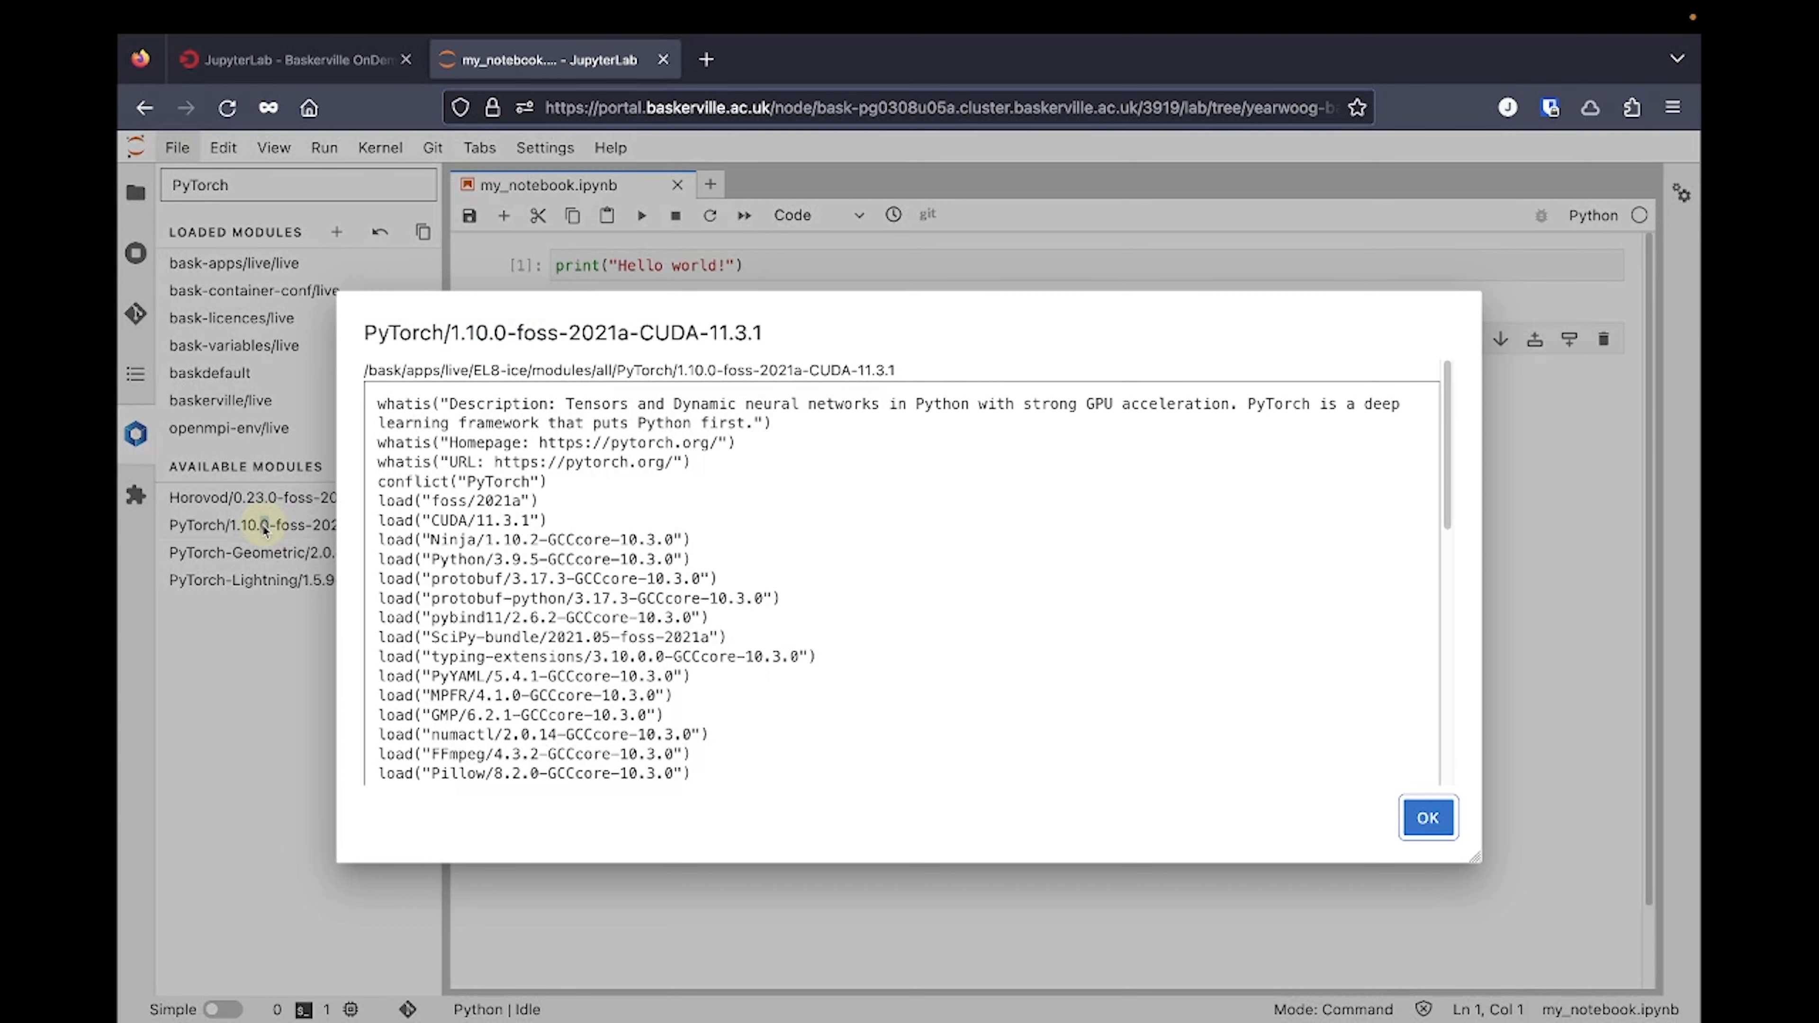
mouse_move(719, 311)
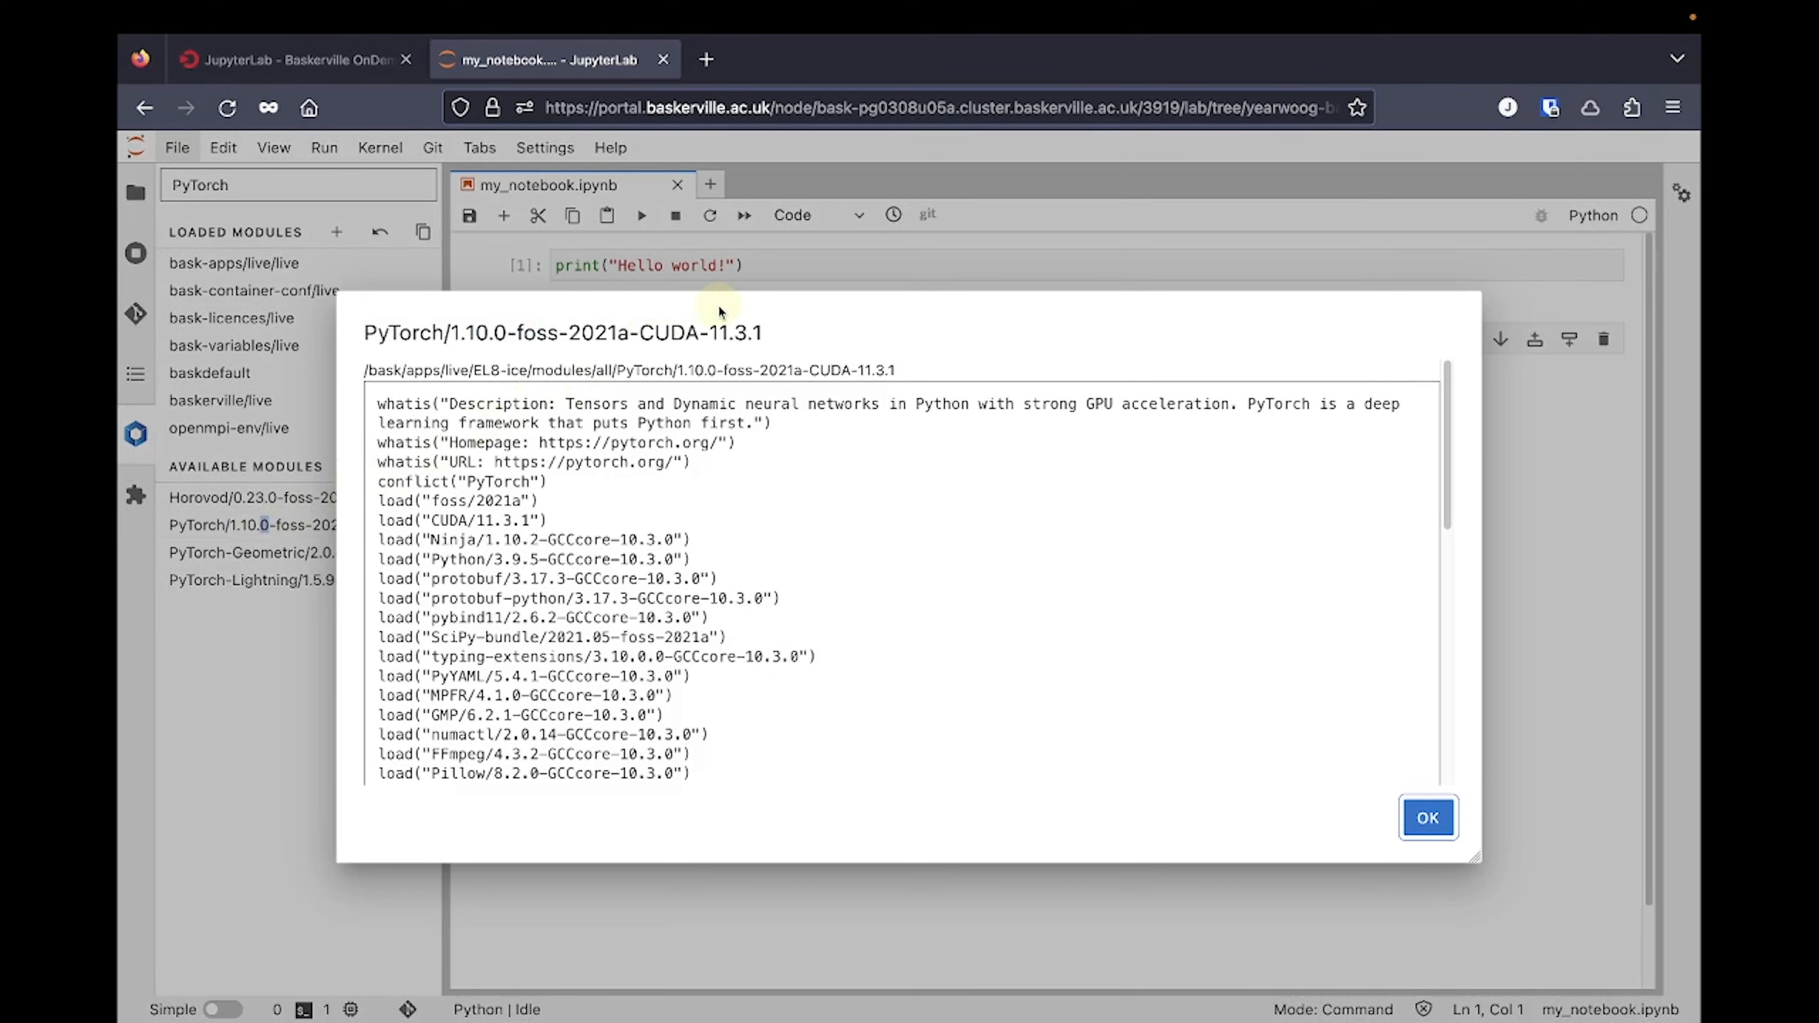
left_click(1427, 818)
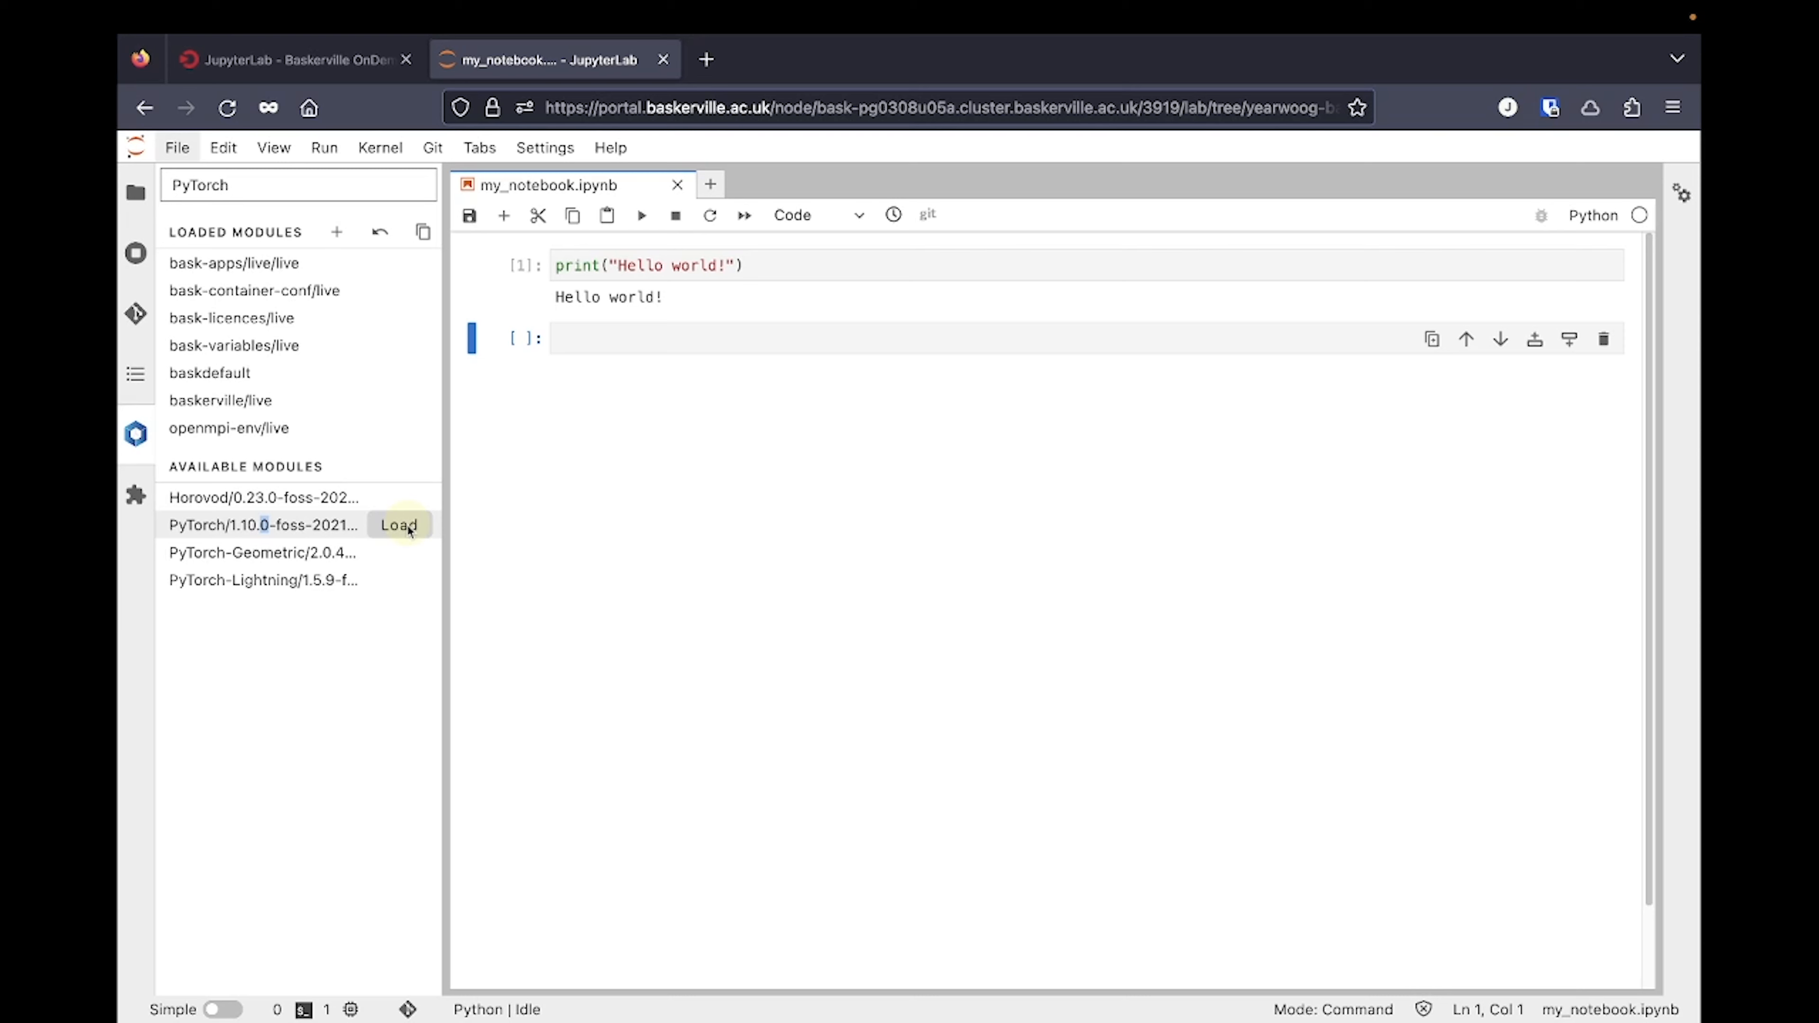
- Load PyTorch 1.10.0 with its dependencies and request a kernel restart
left_click(398, 524)
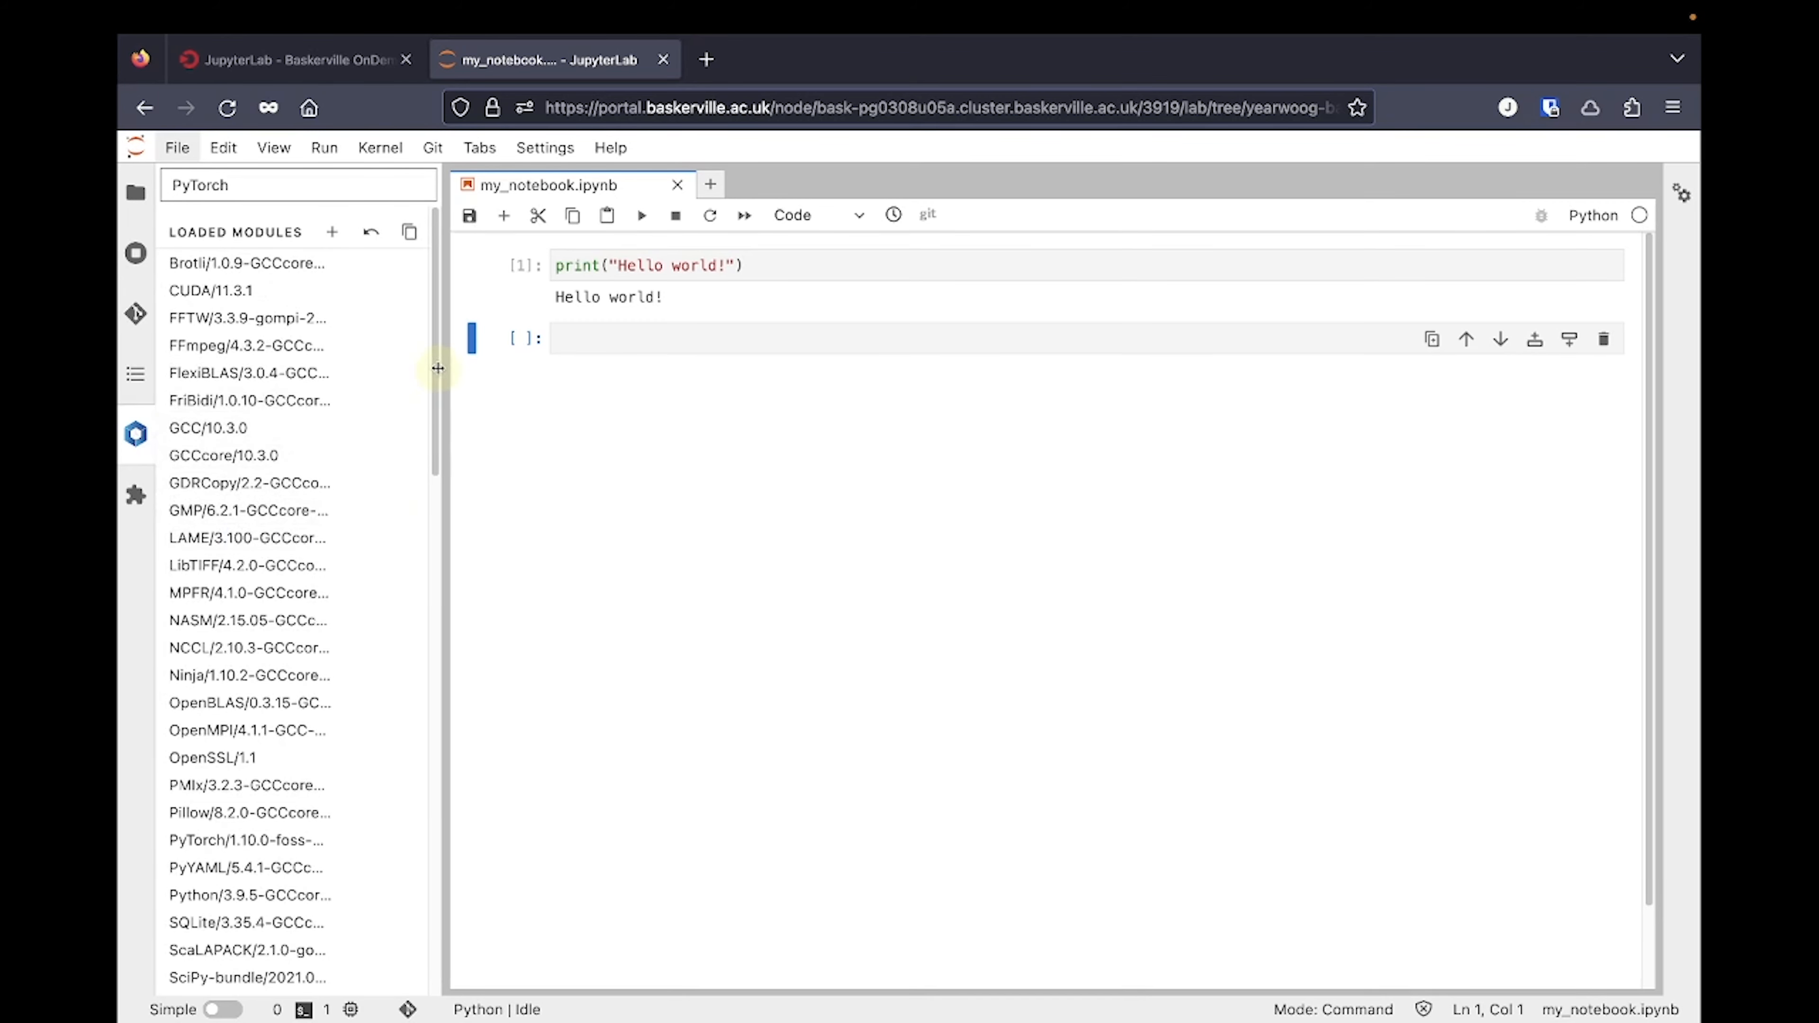
mouse_move(437, 290)
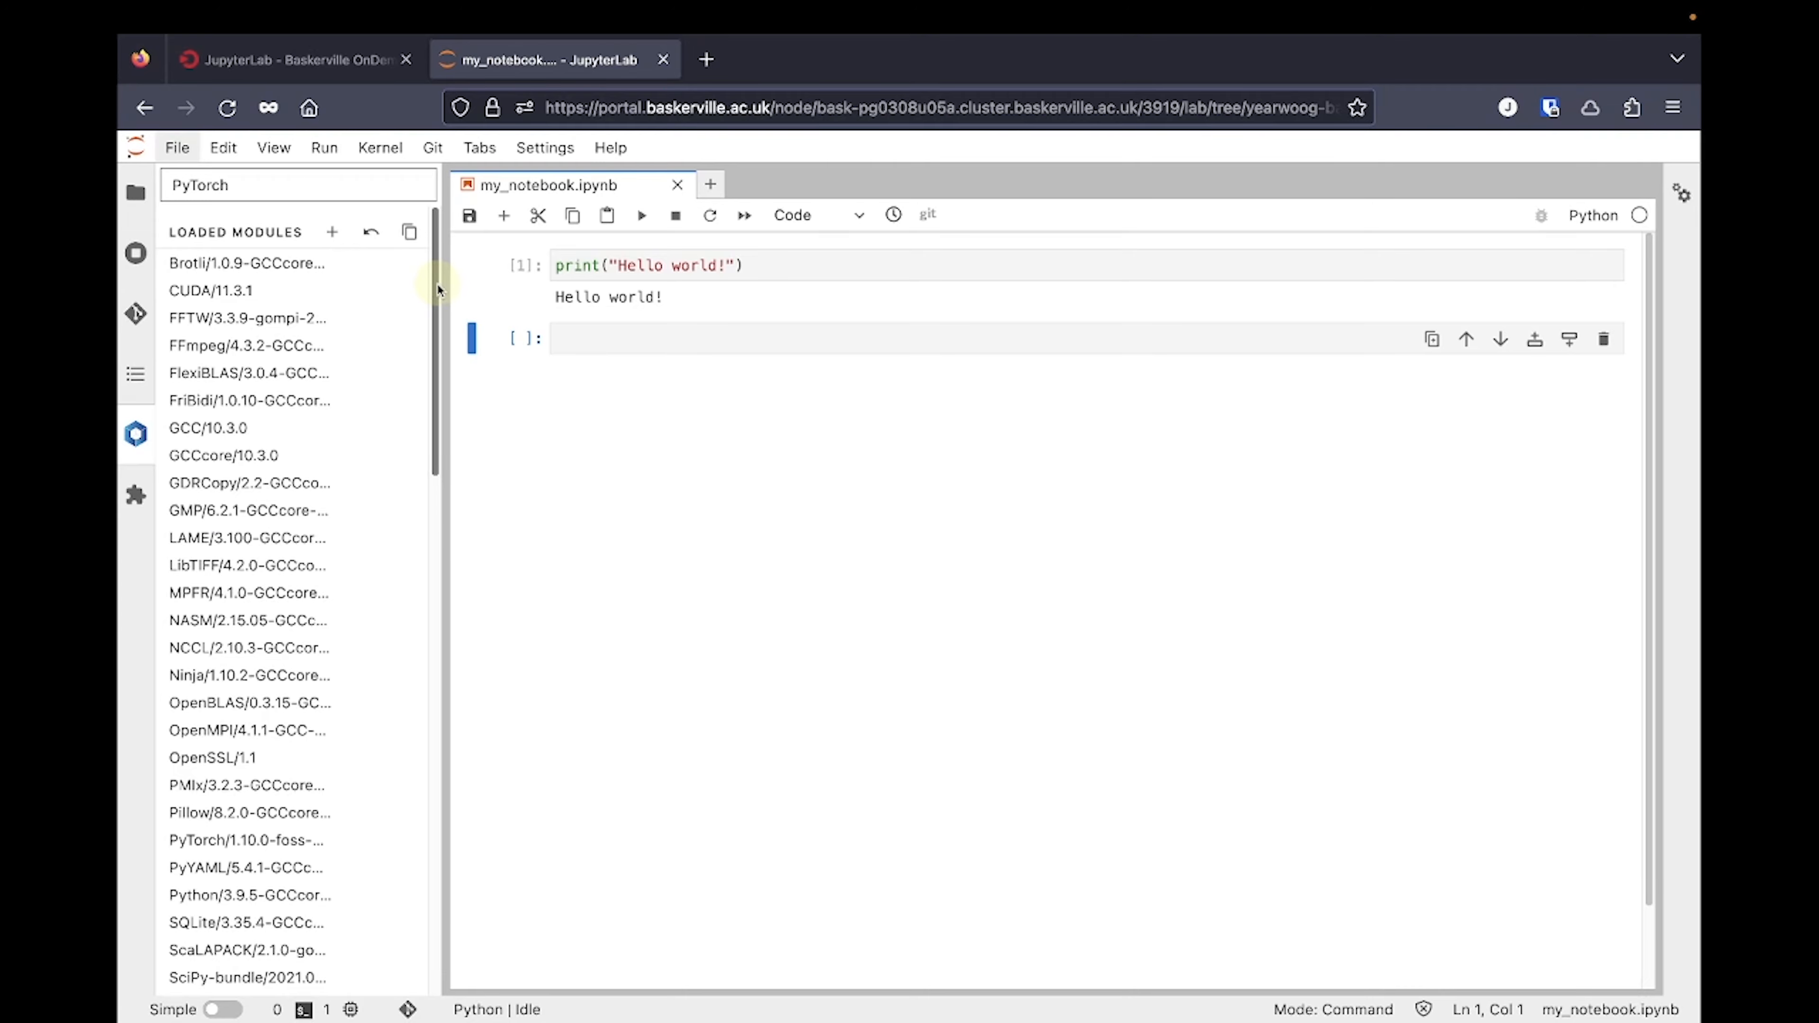
scroll("down", 3)
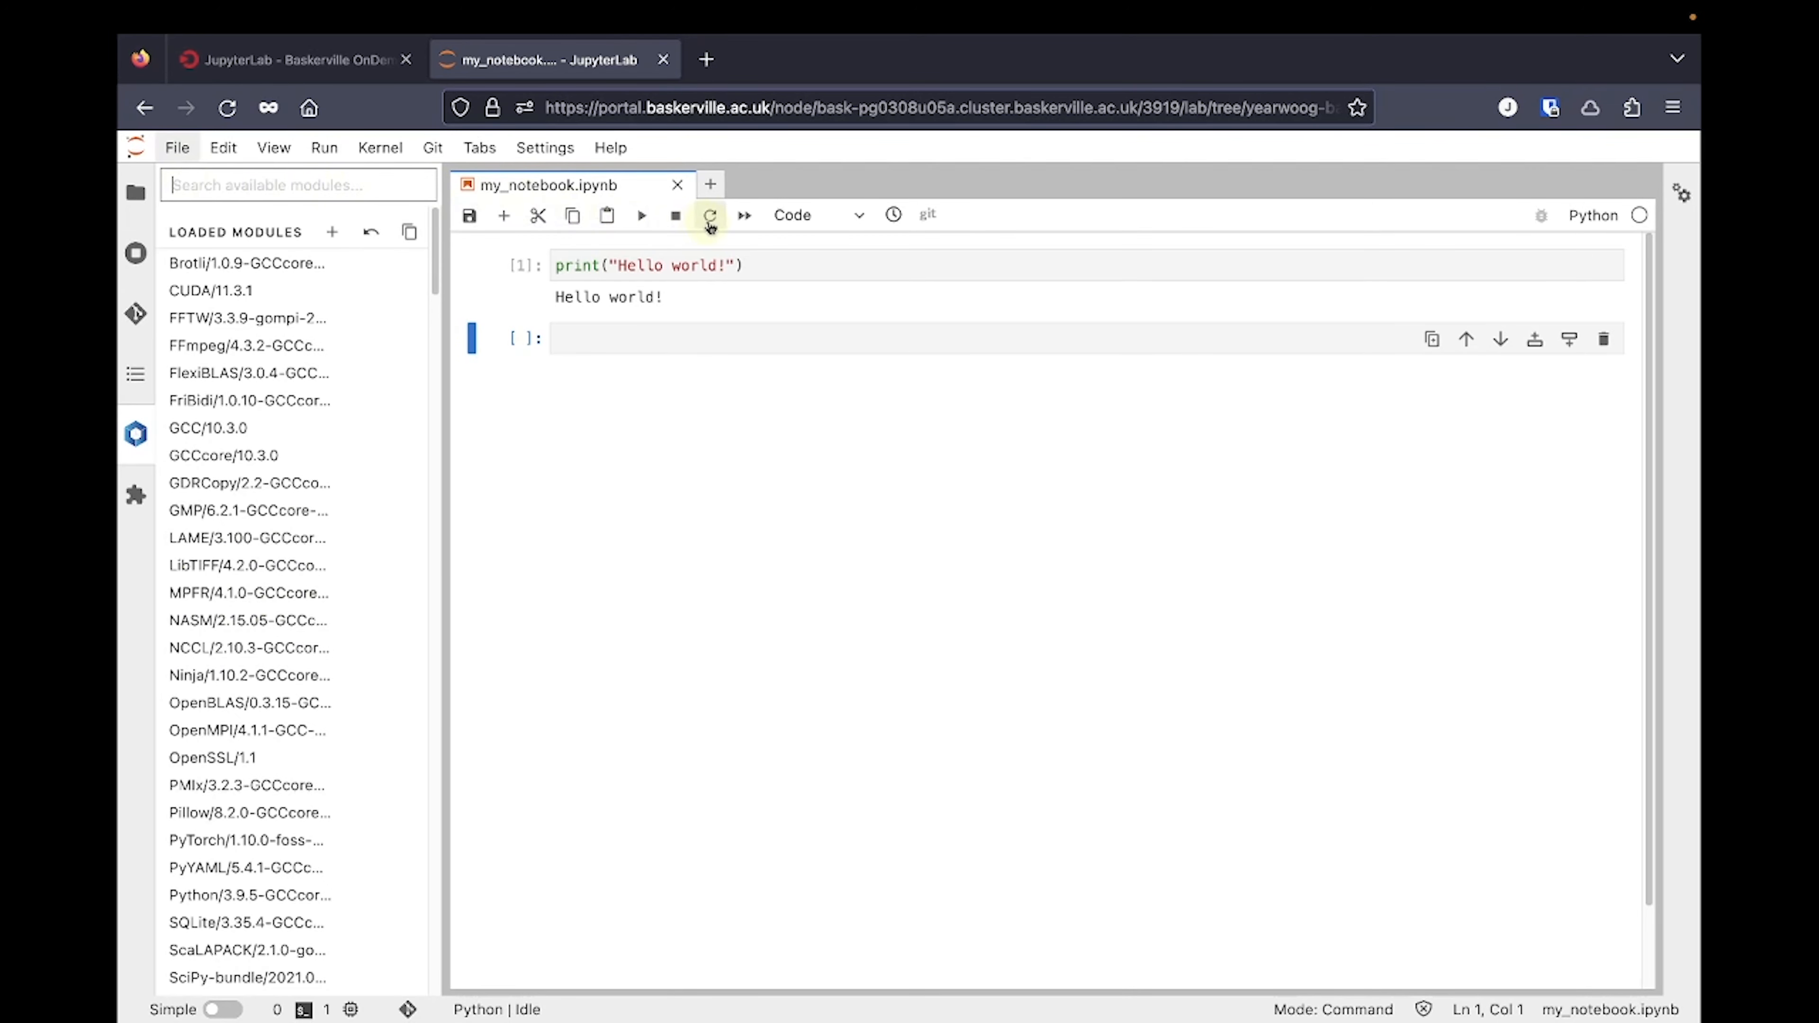
left_click(708, 215)
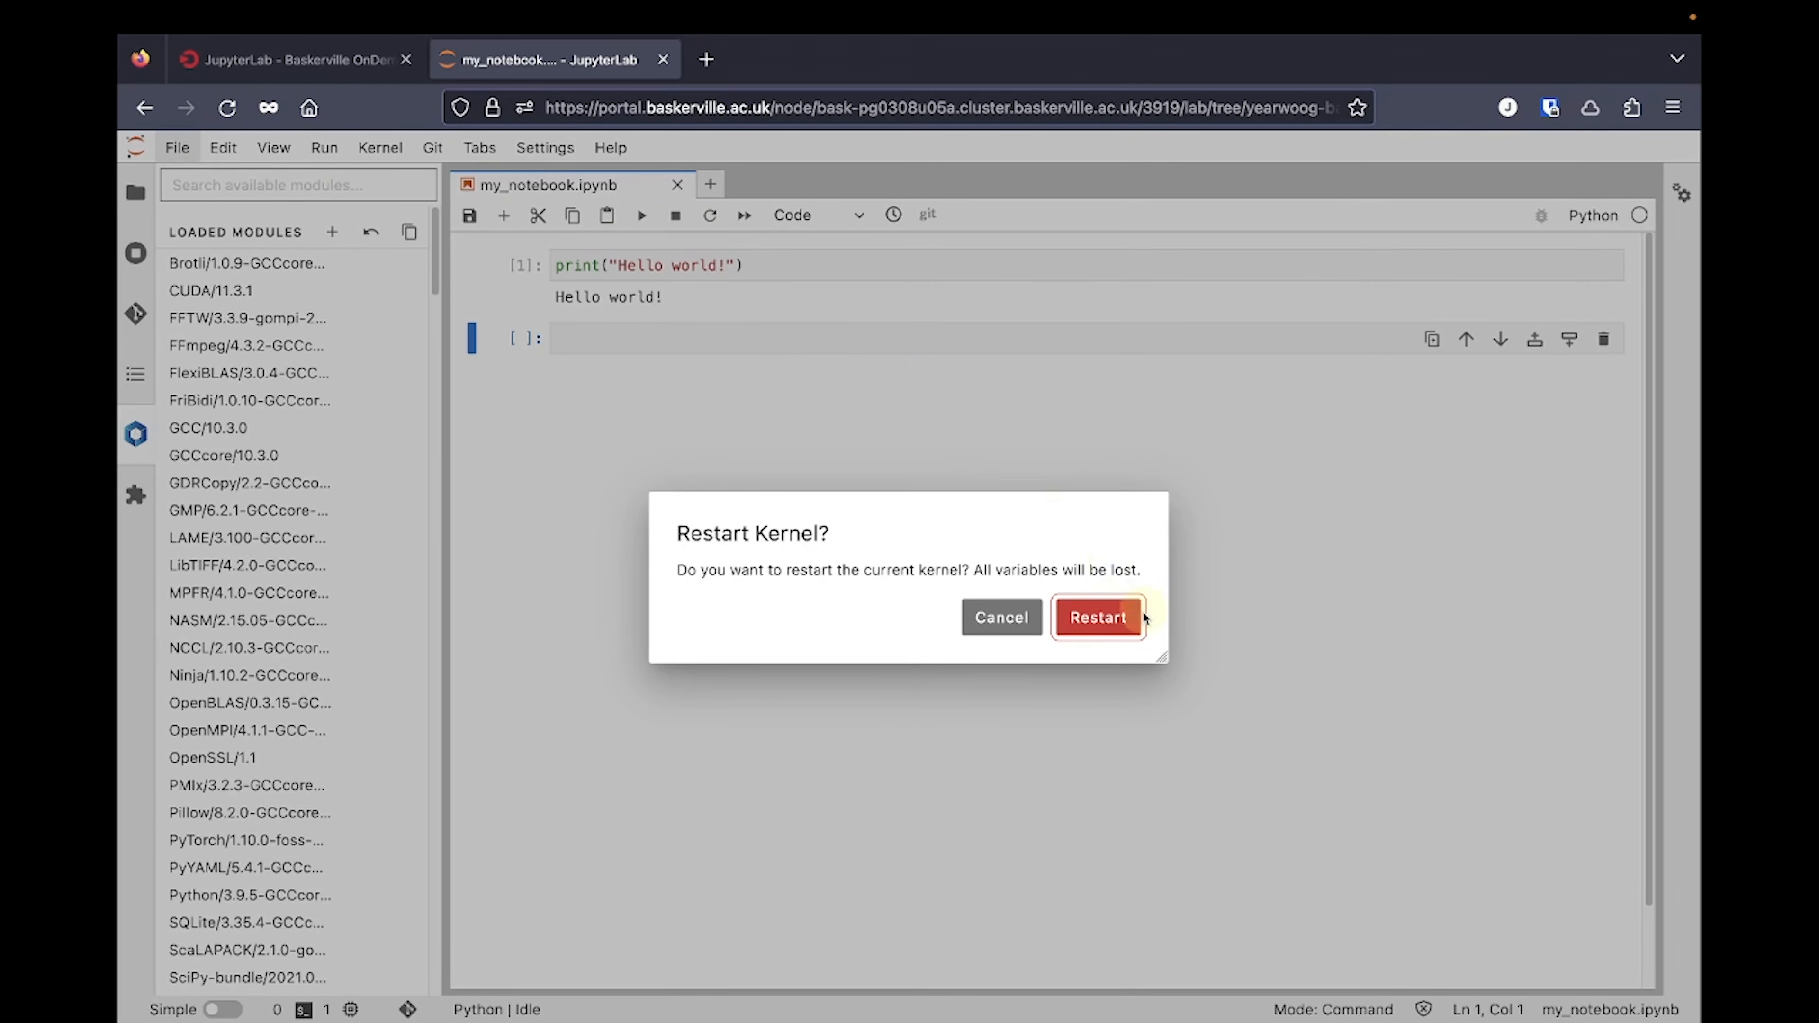
- Confirm the restart, run torch.__version__ to see 1.10.0, then start restoring a collection
left_click(1095, 617)
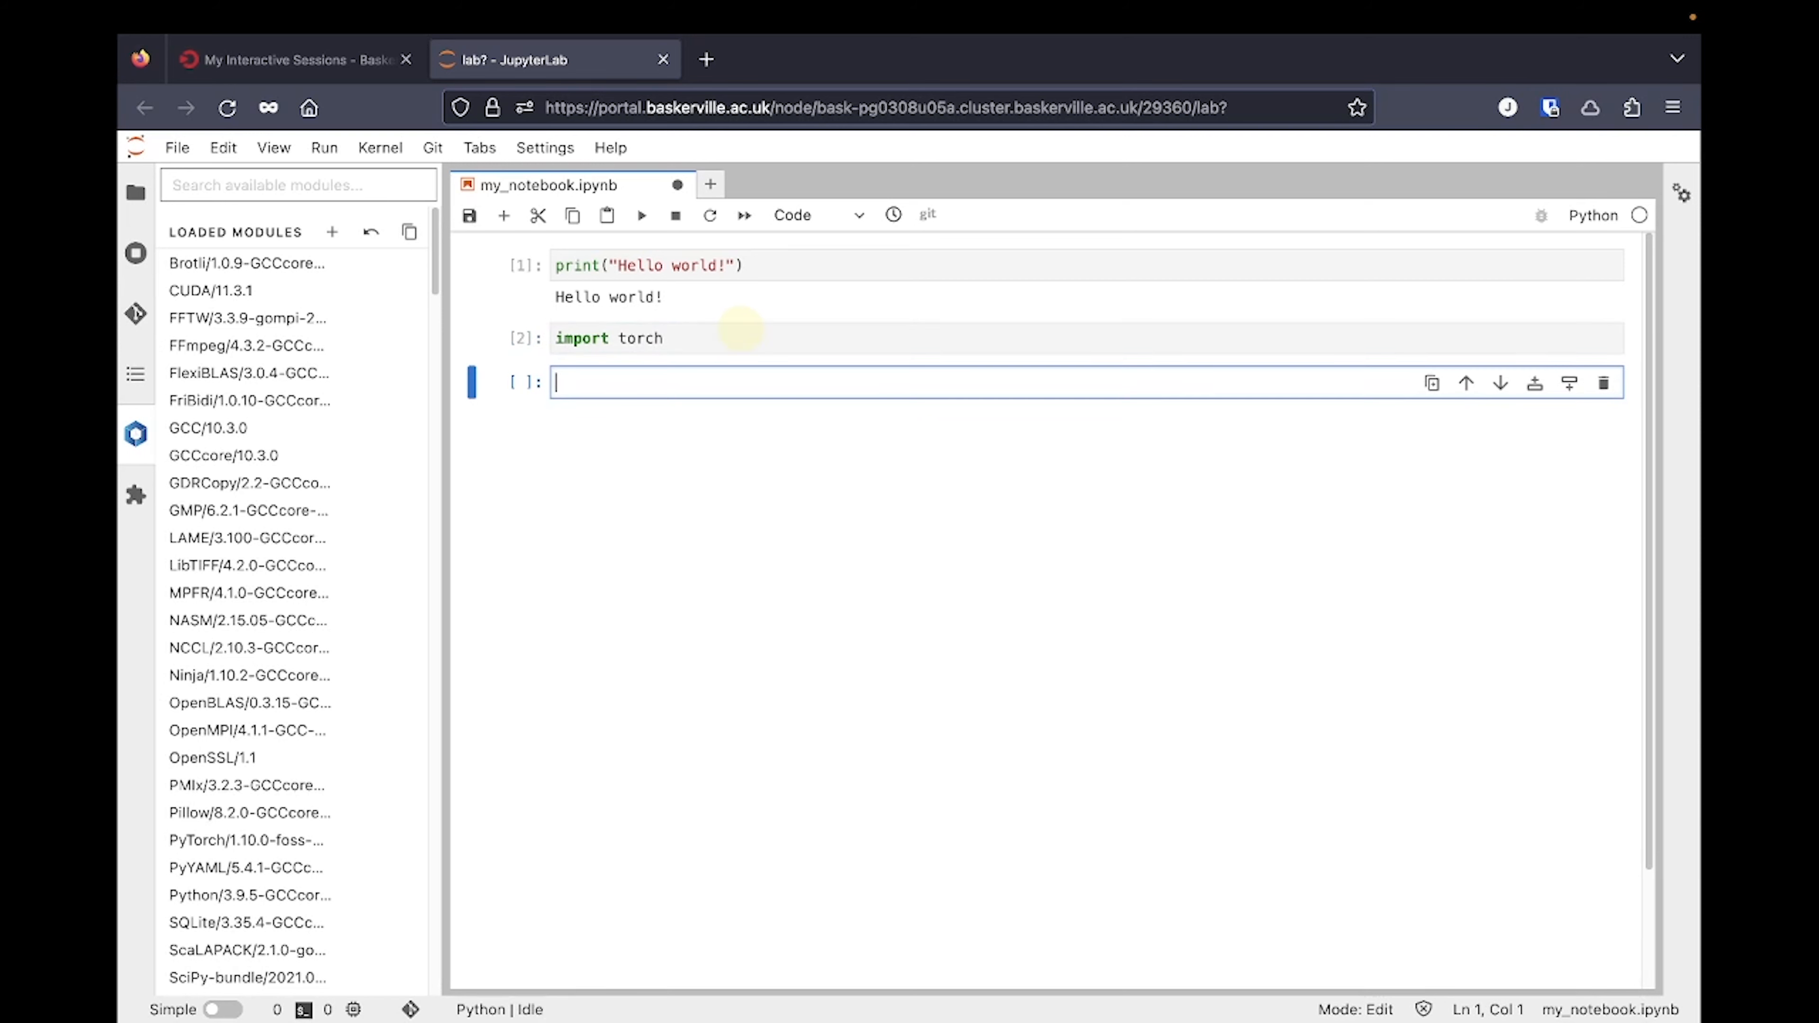
type("torch.__version__")
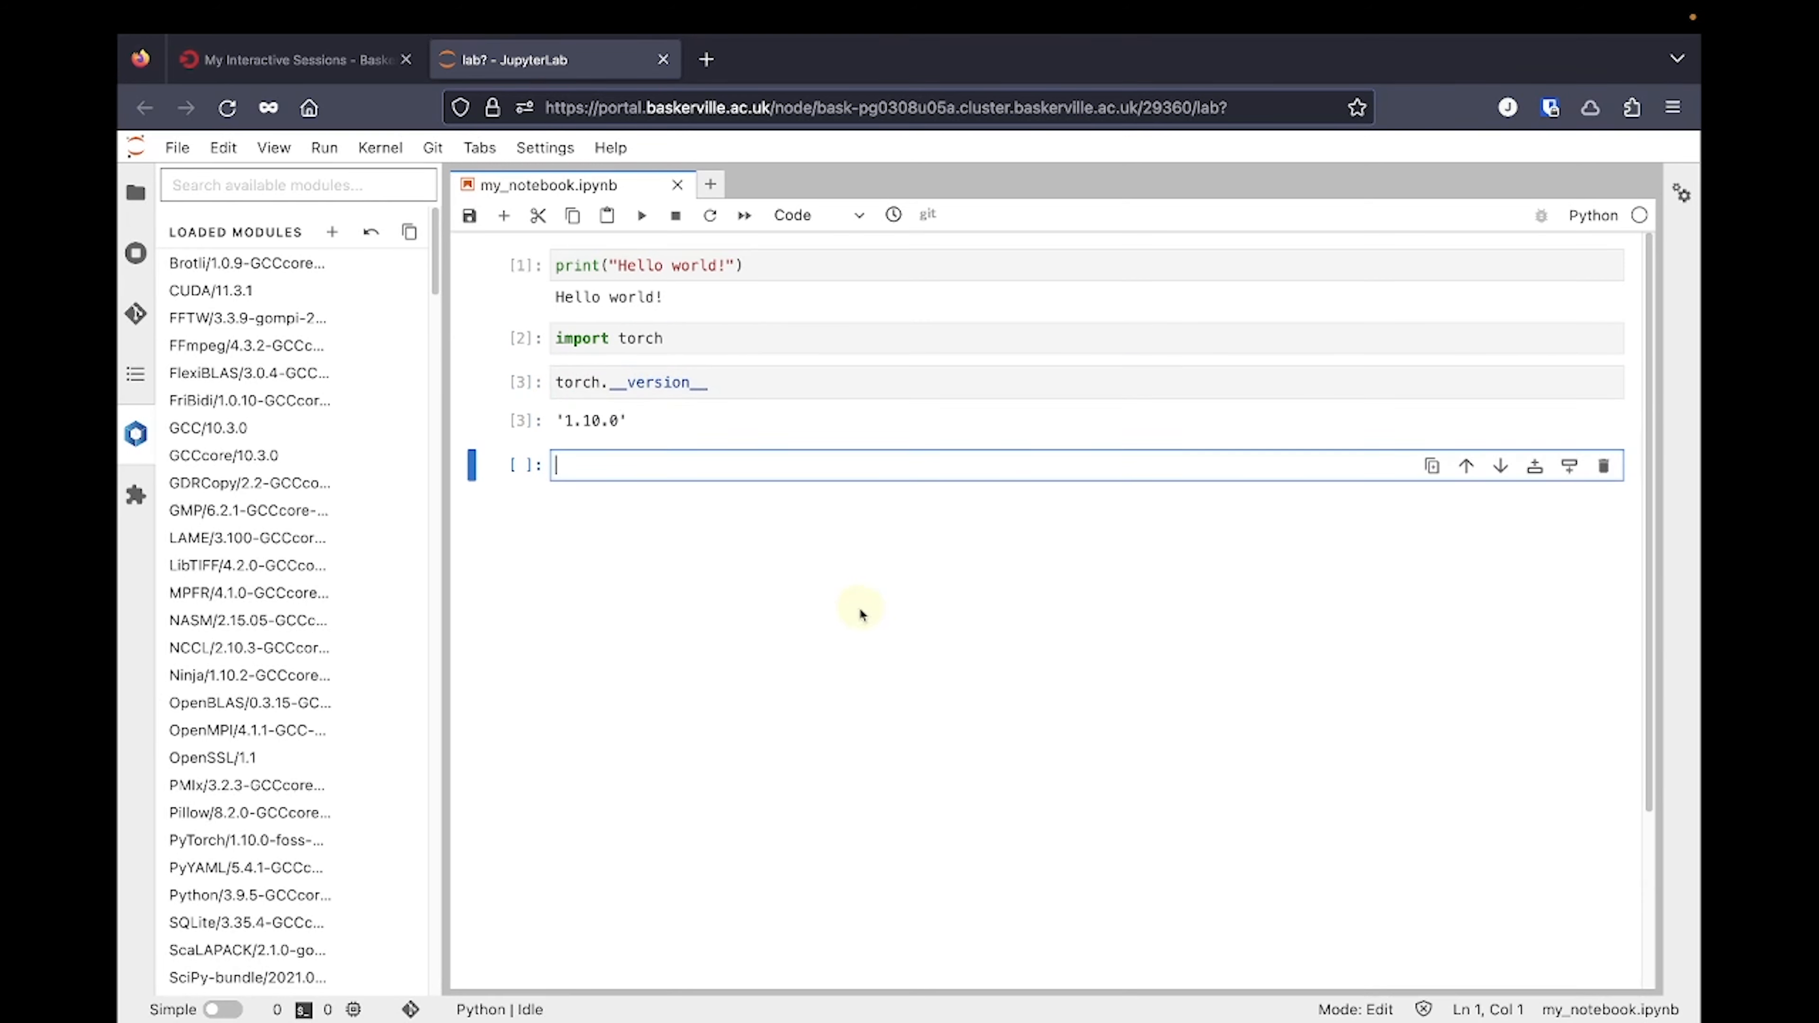
mouse_move(372, 232)
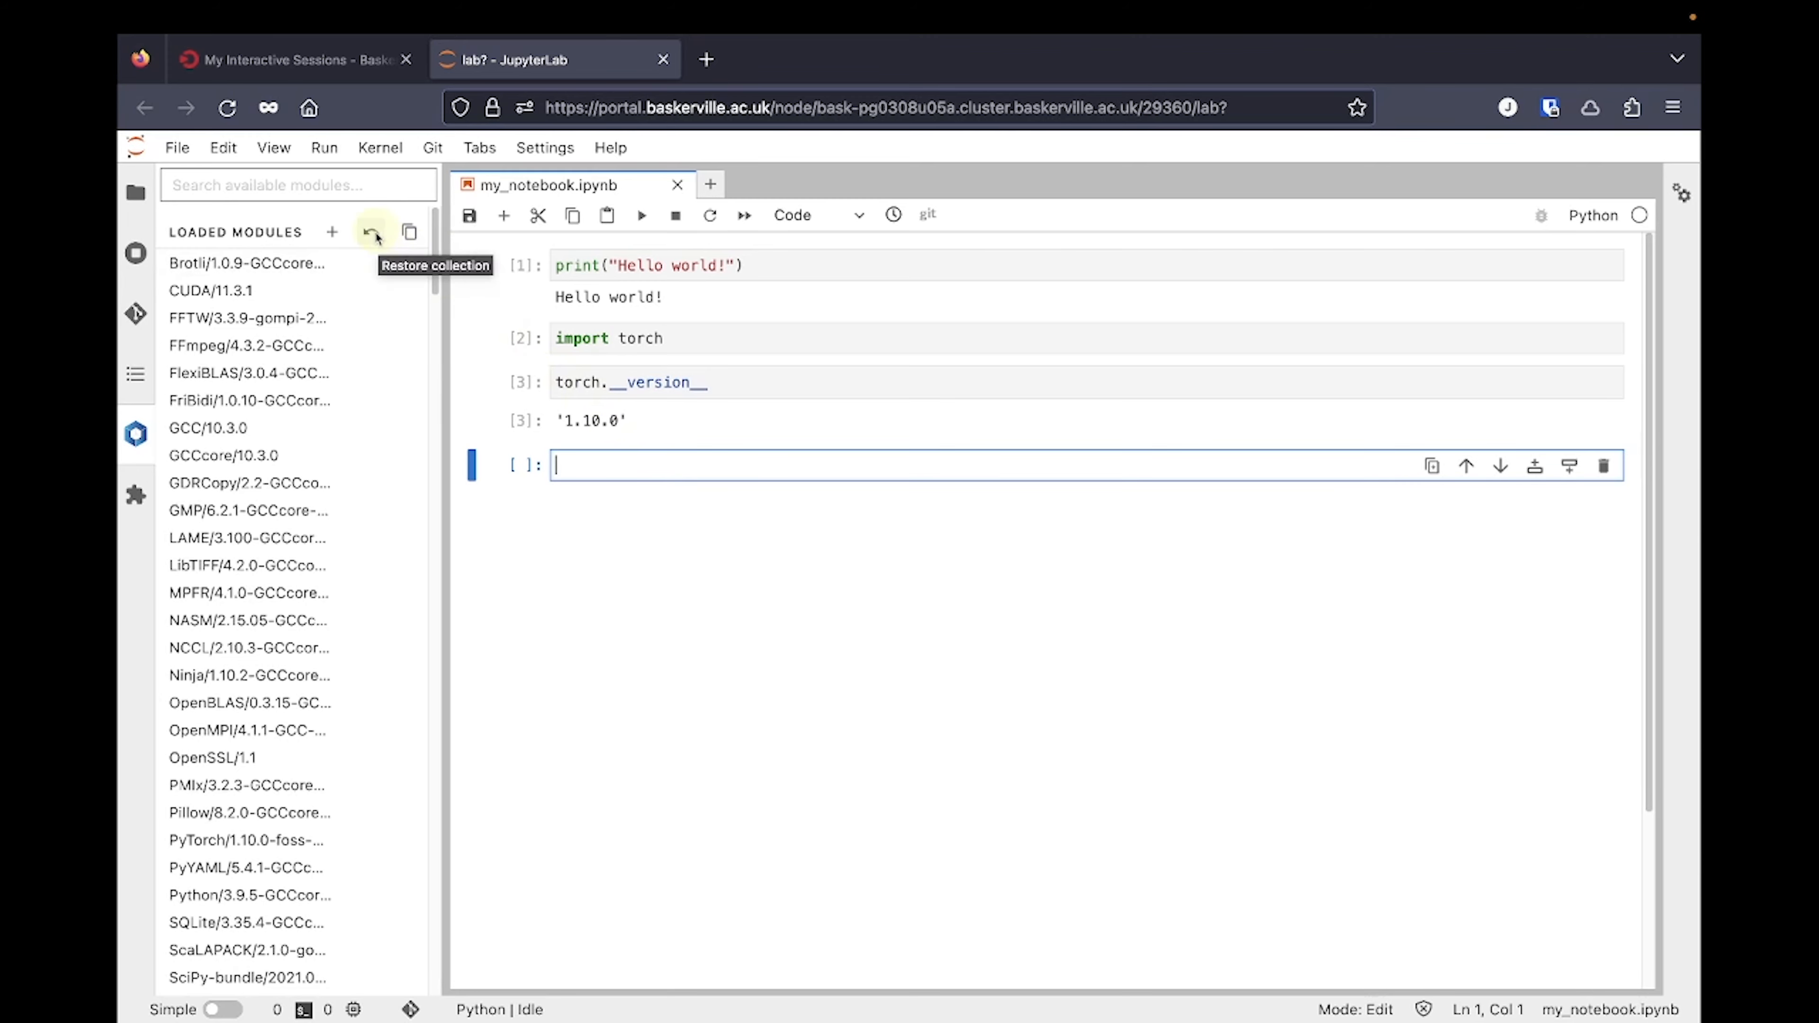
left_click(371, 232)
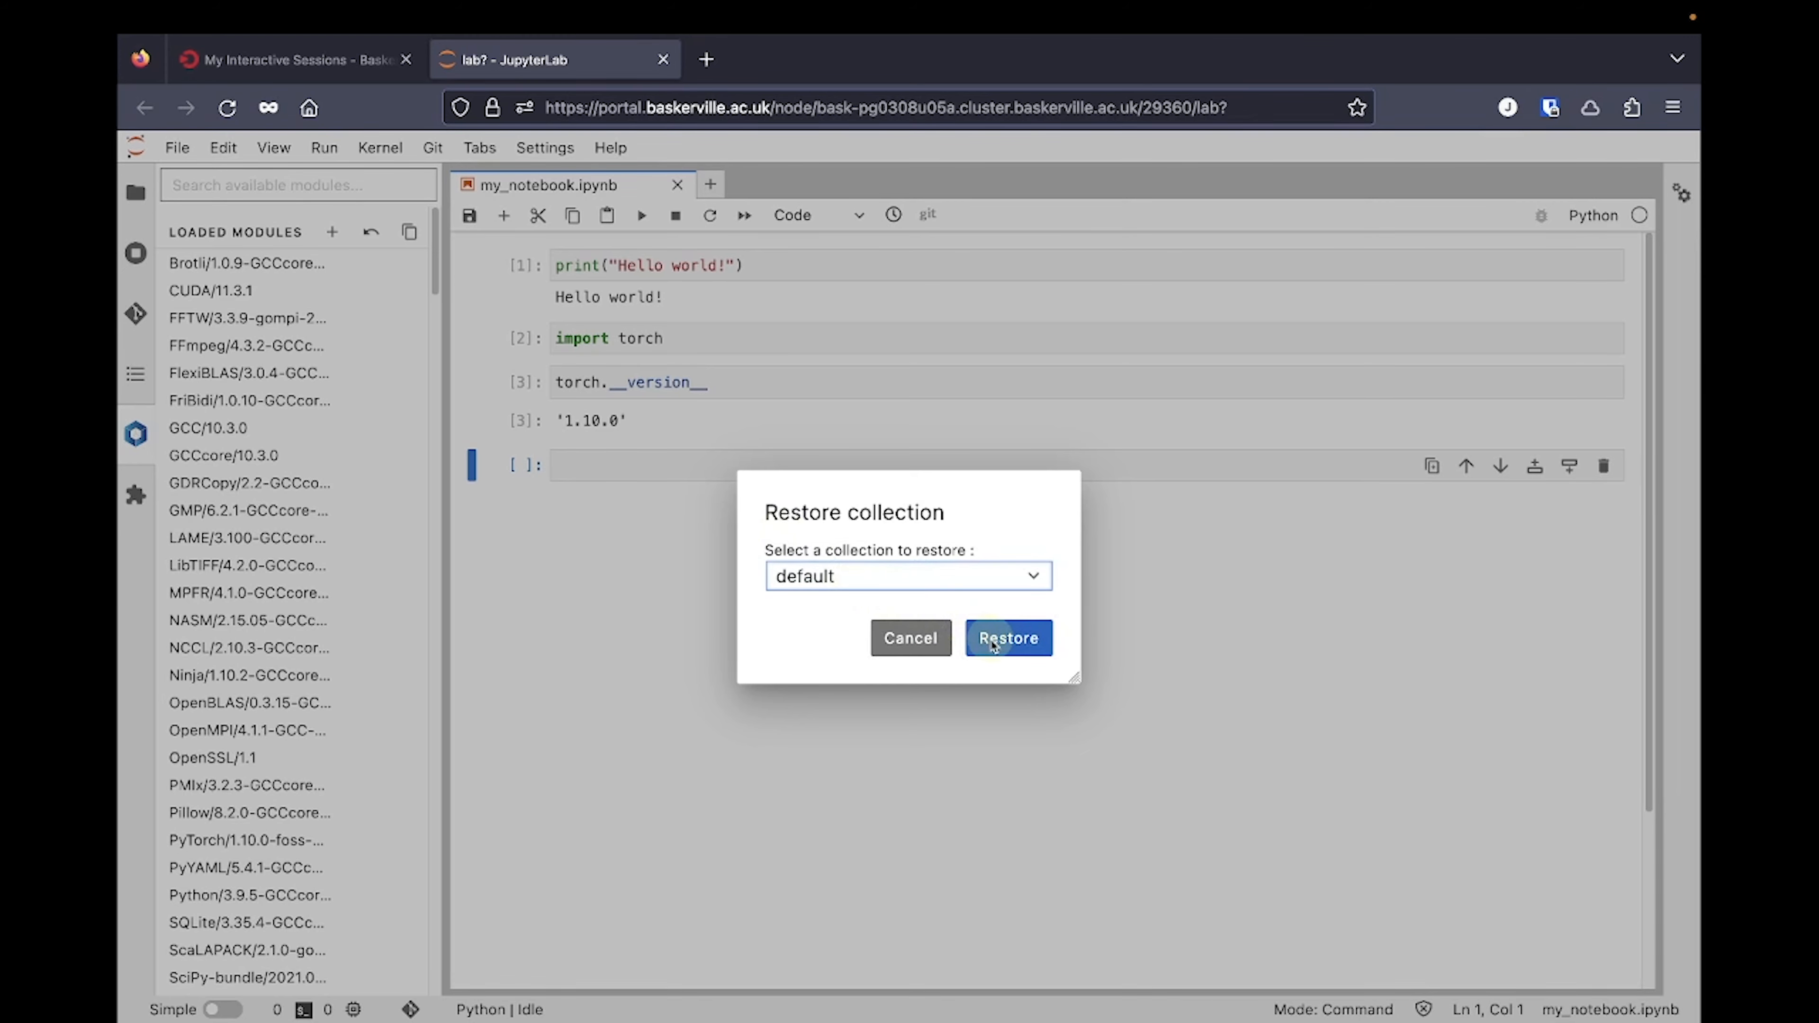
- Restore the default module collection so only base Baskerville modules remain
left_click(1007, 637)
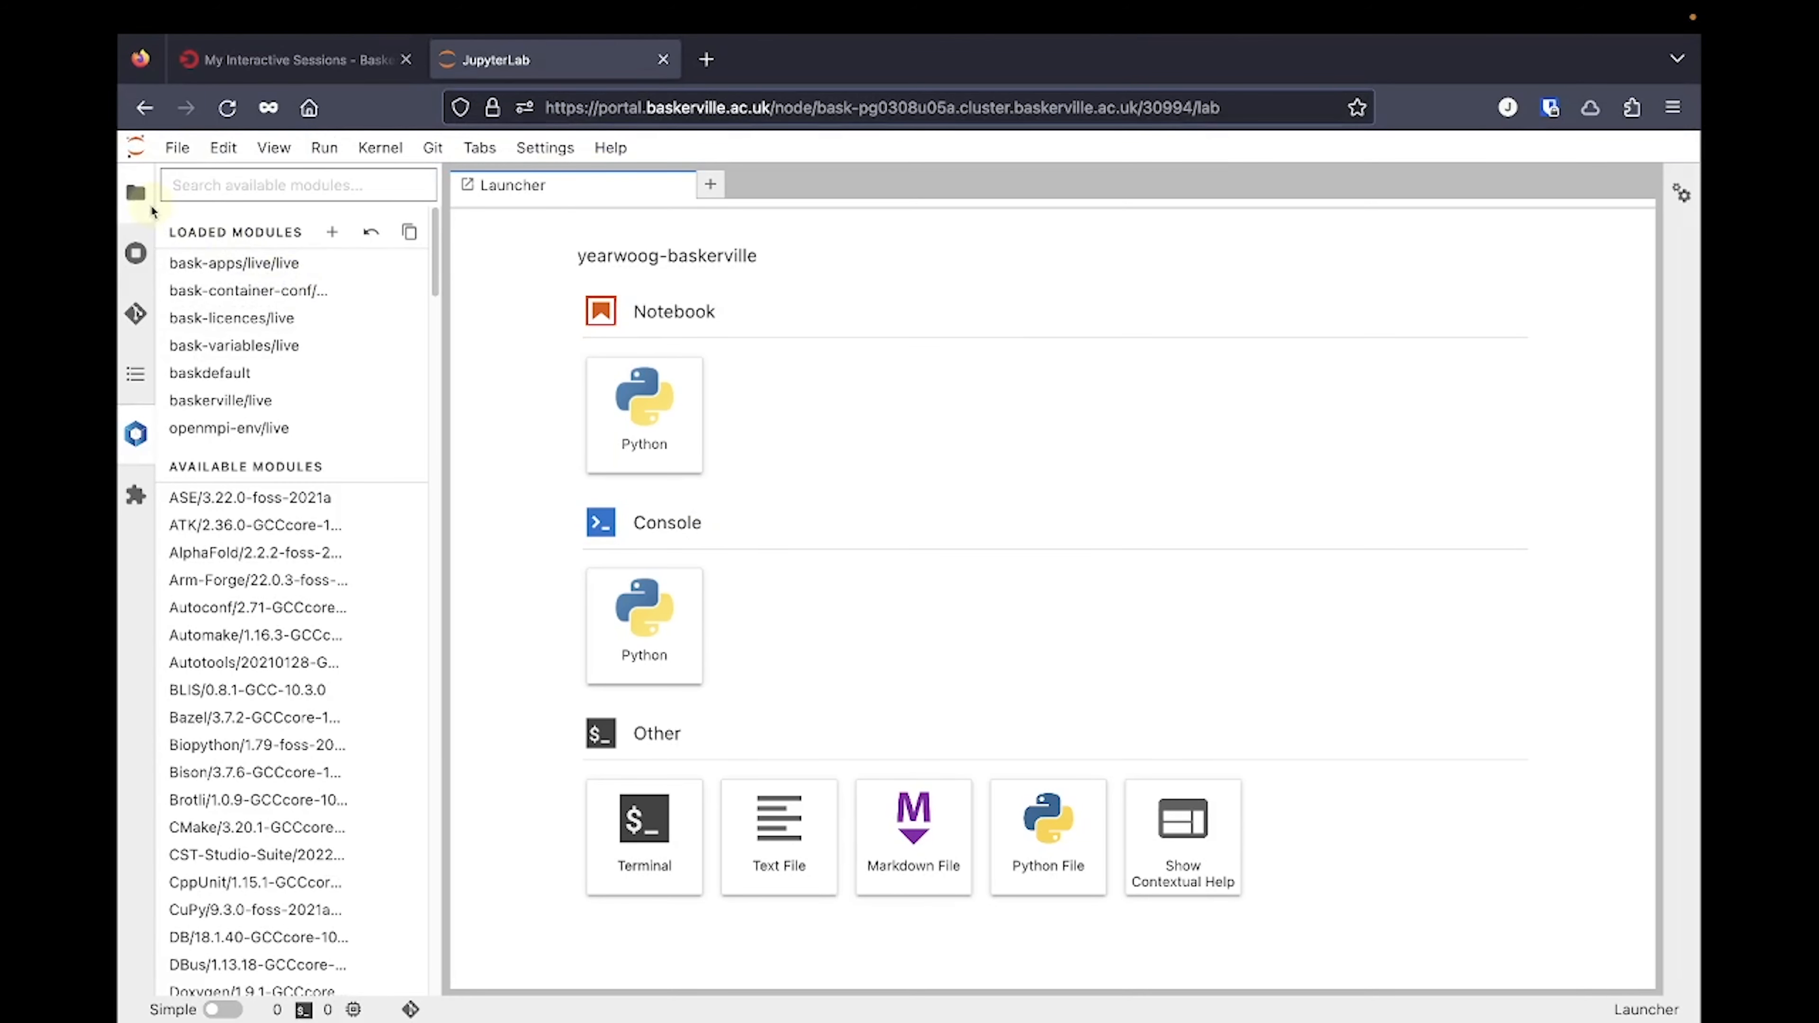
- Show the home folder contents in the file browser beside the Launcher
left_click(136, 192)
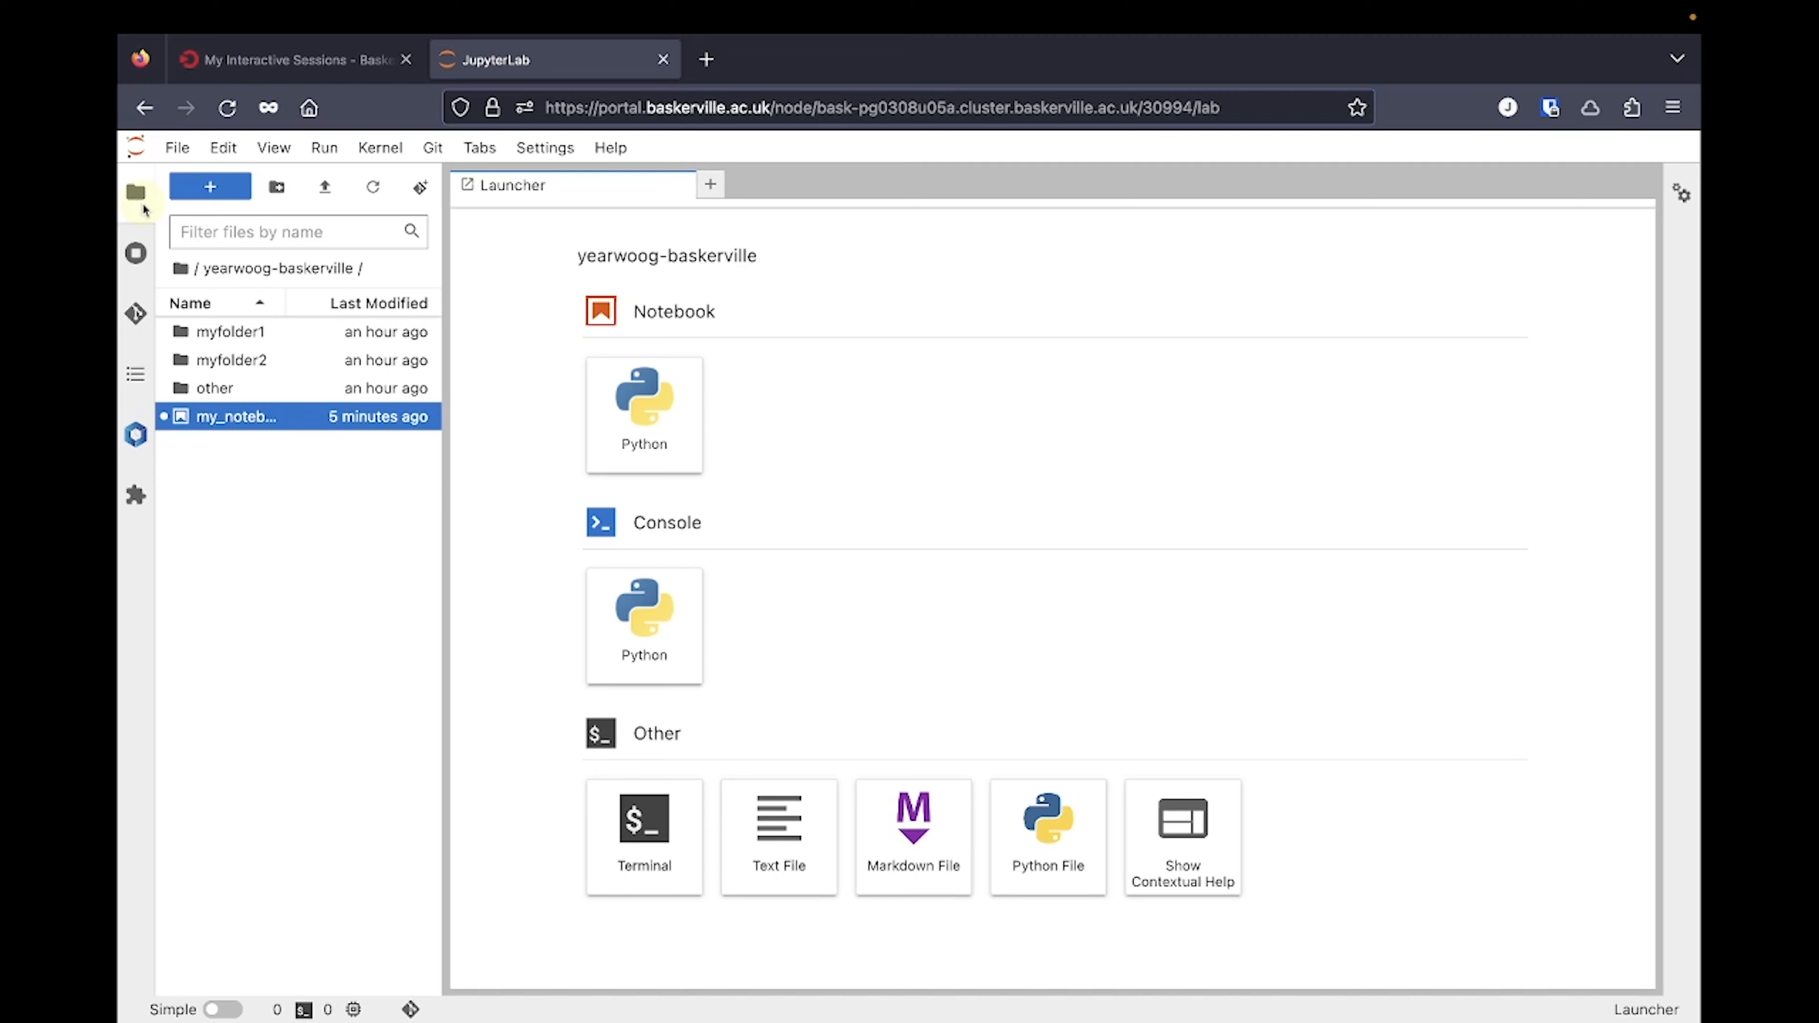
- Create a new file conda_create.sh in the home folder and open it in the editor
right_click(304, 506)
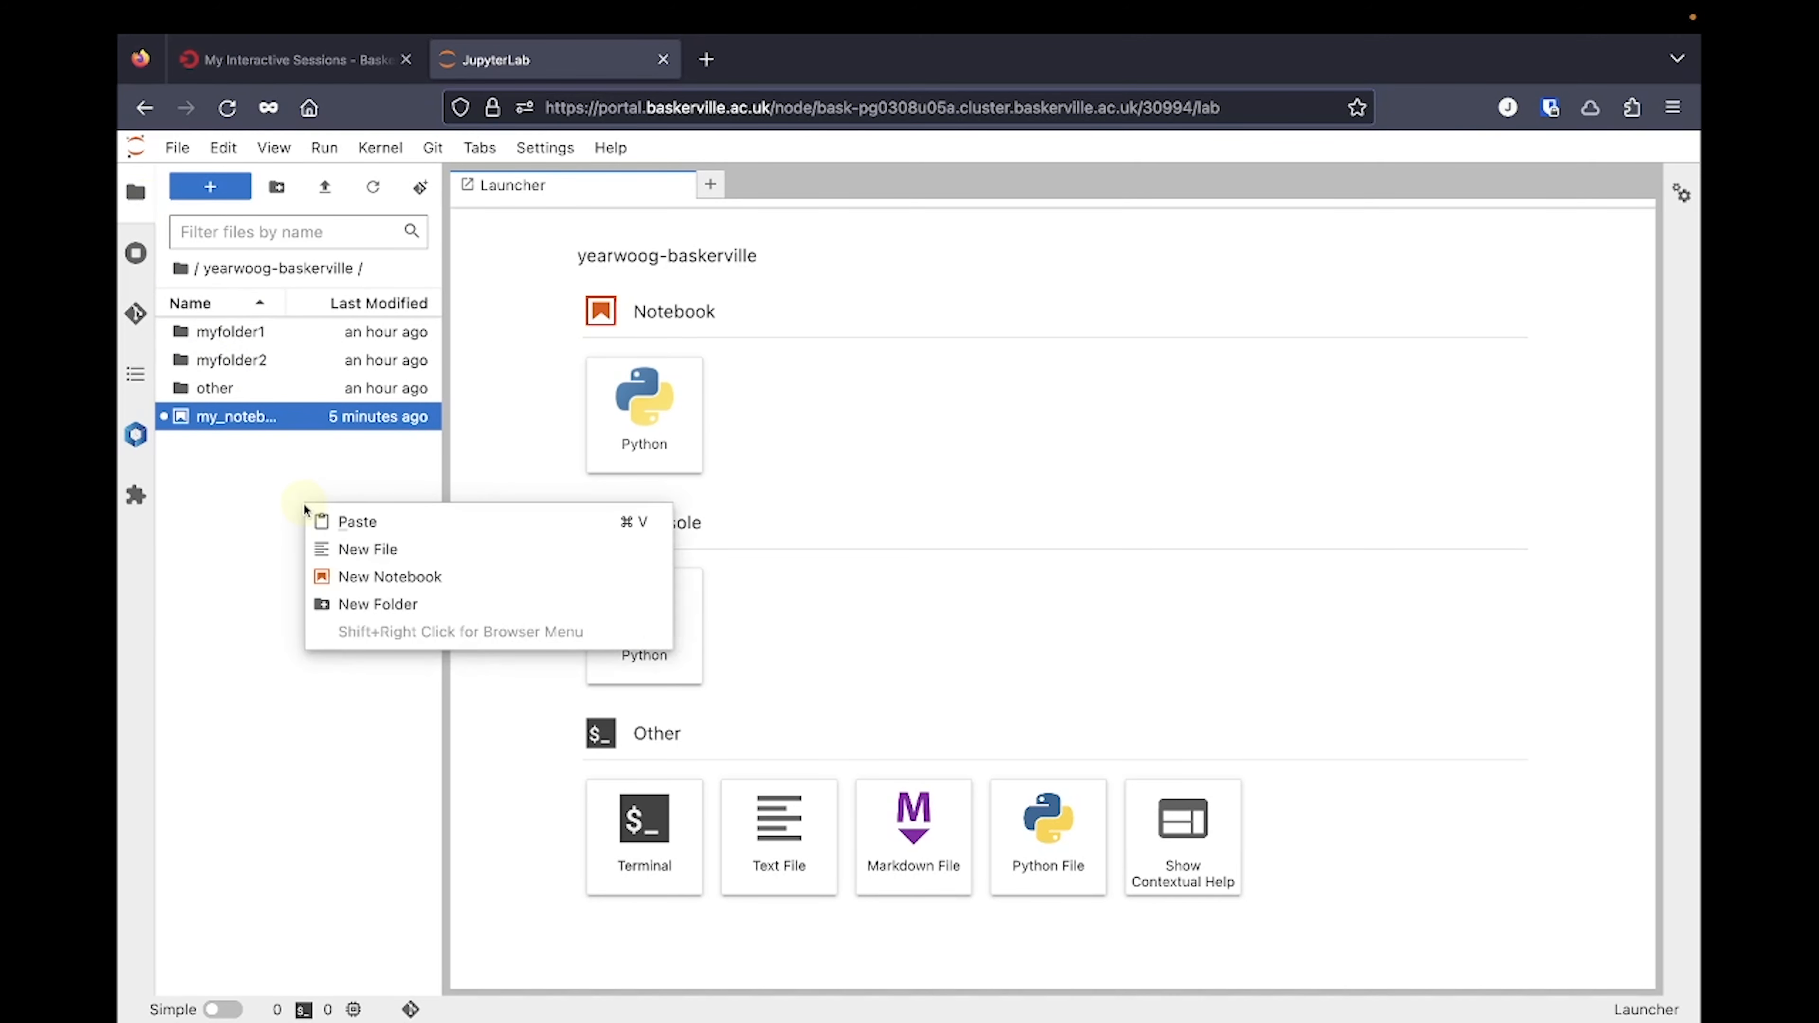
left_click(371, 548)
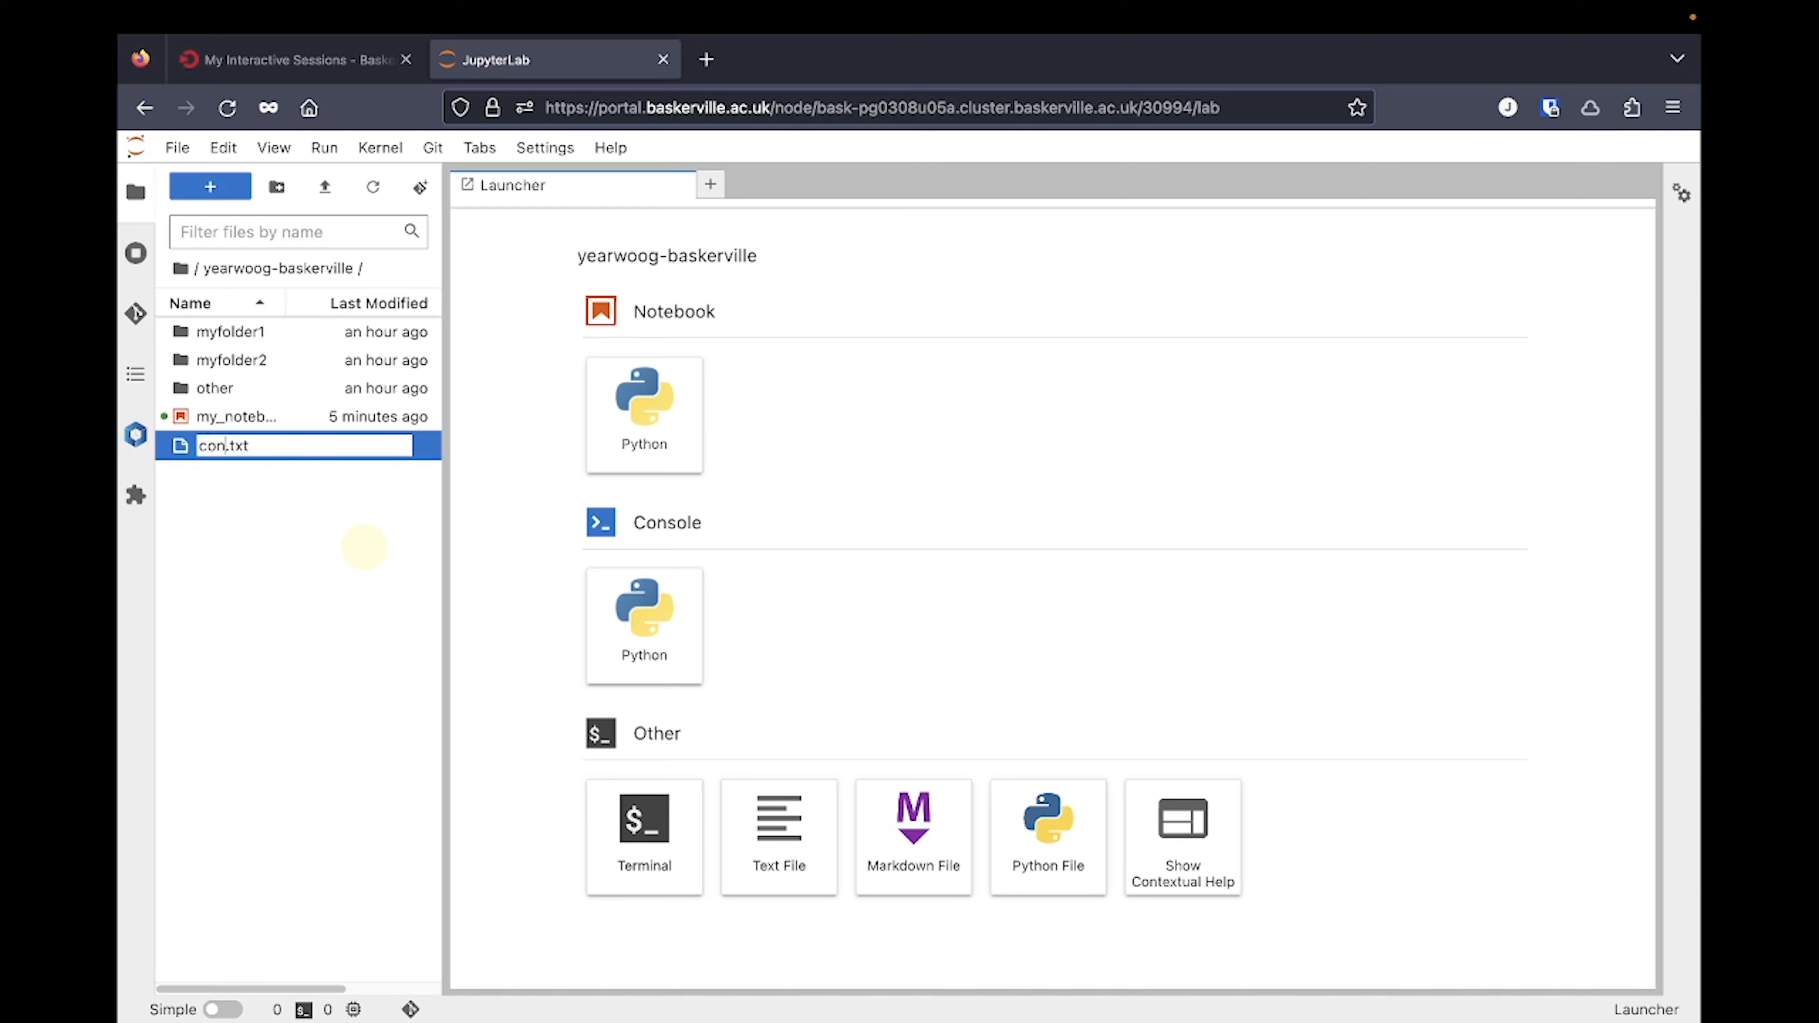
type("conda_create.t")
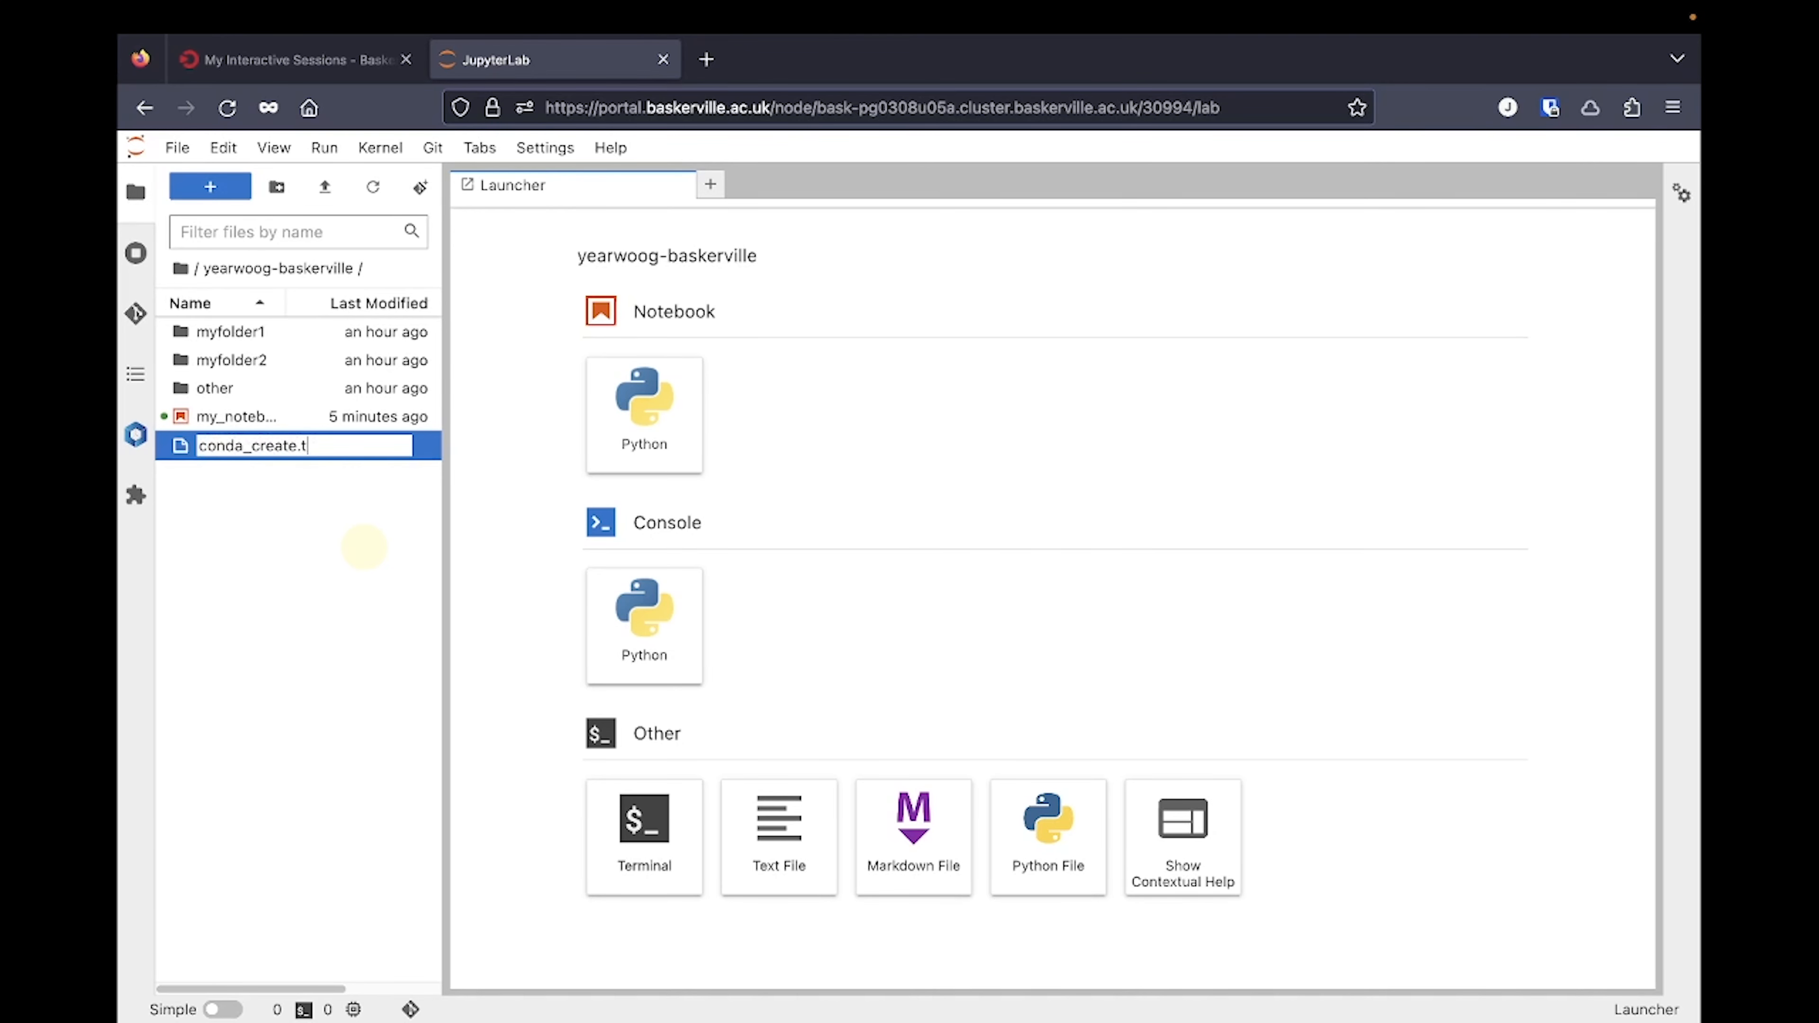
right_click(238, 417)
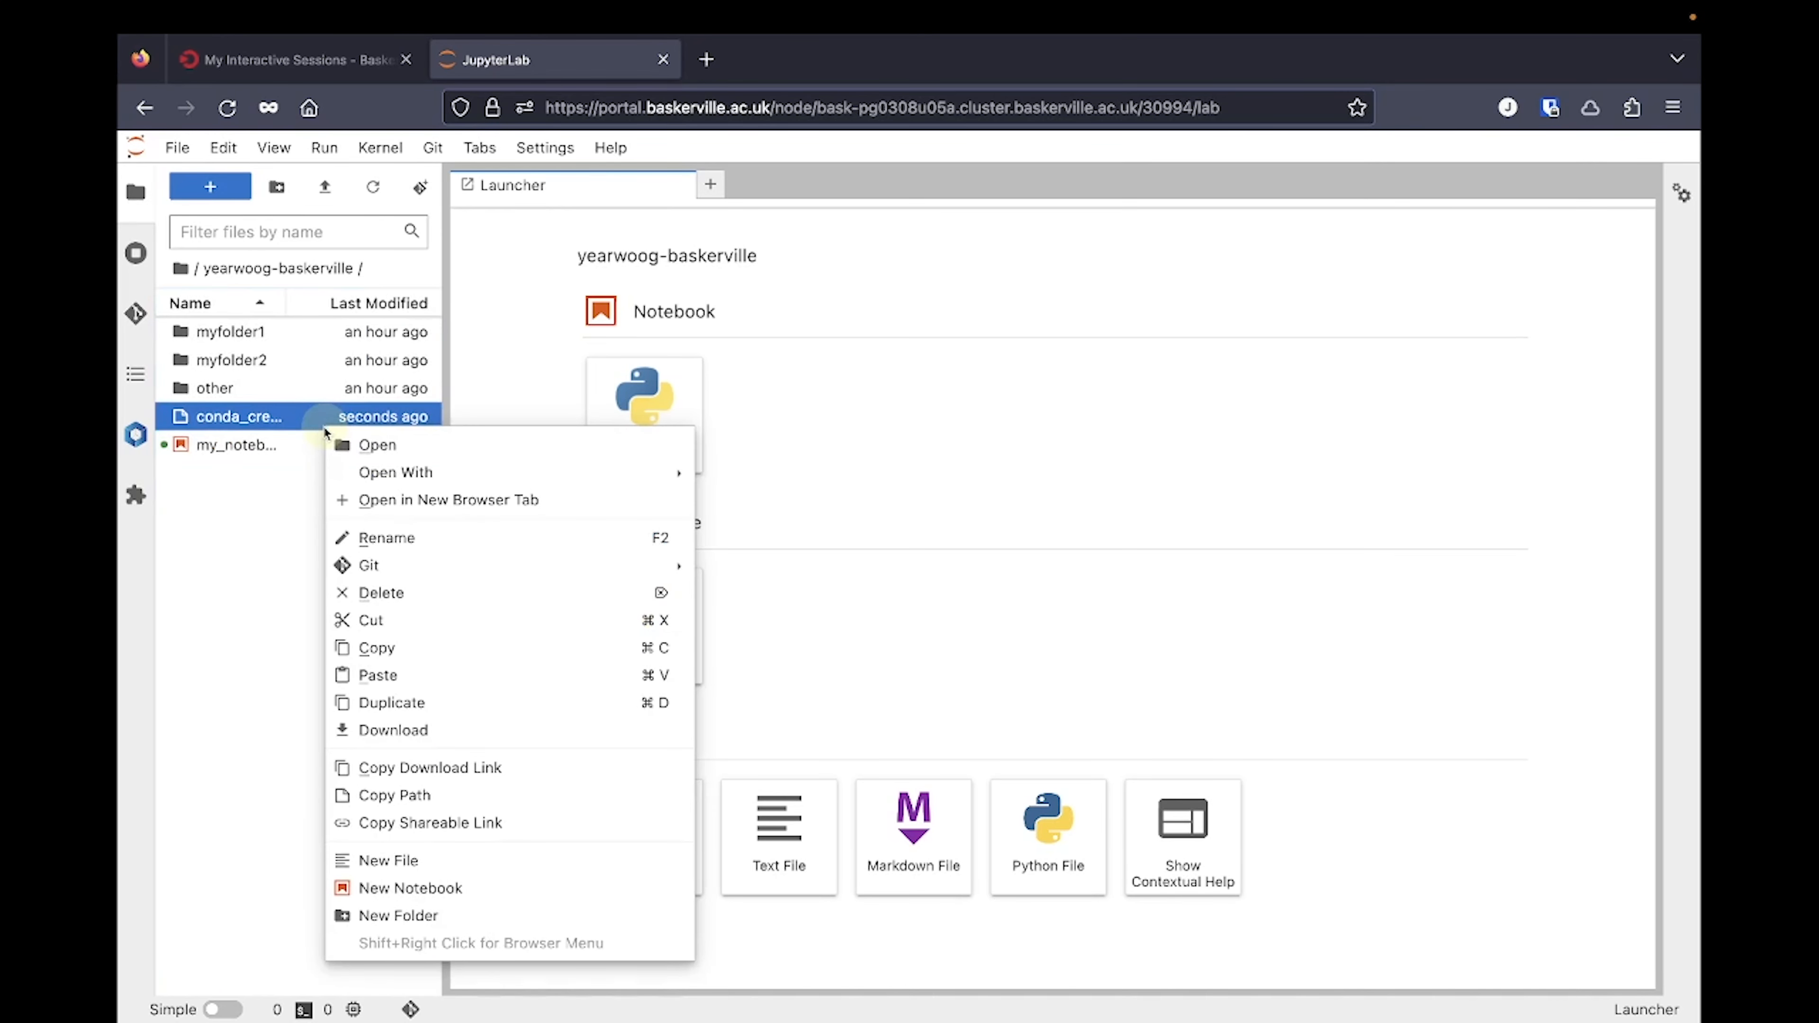
left_click(376, 444)
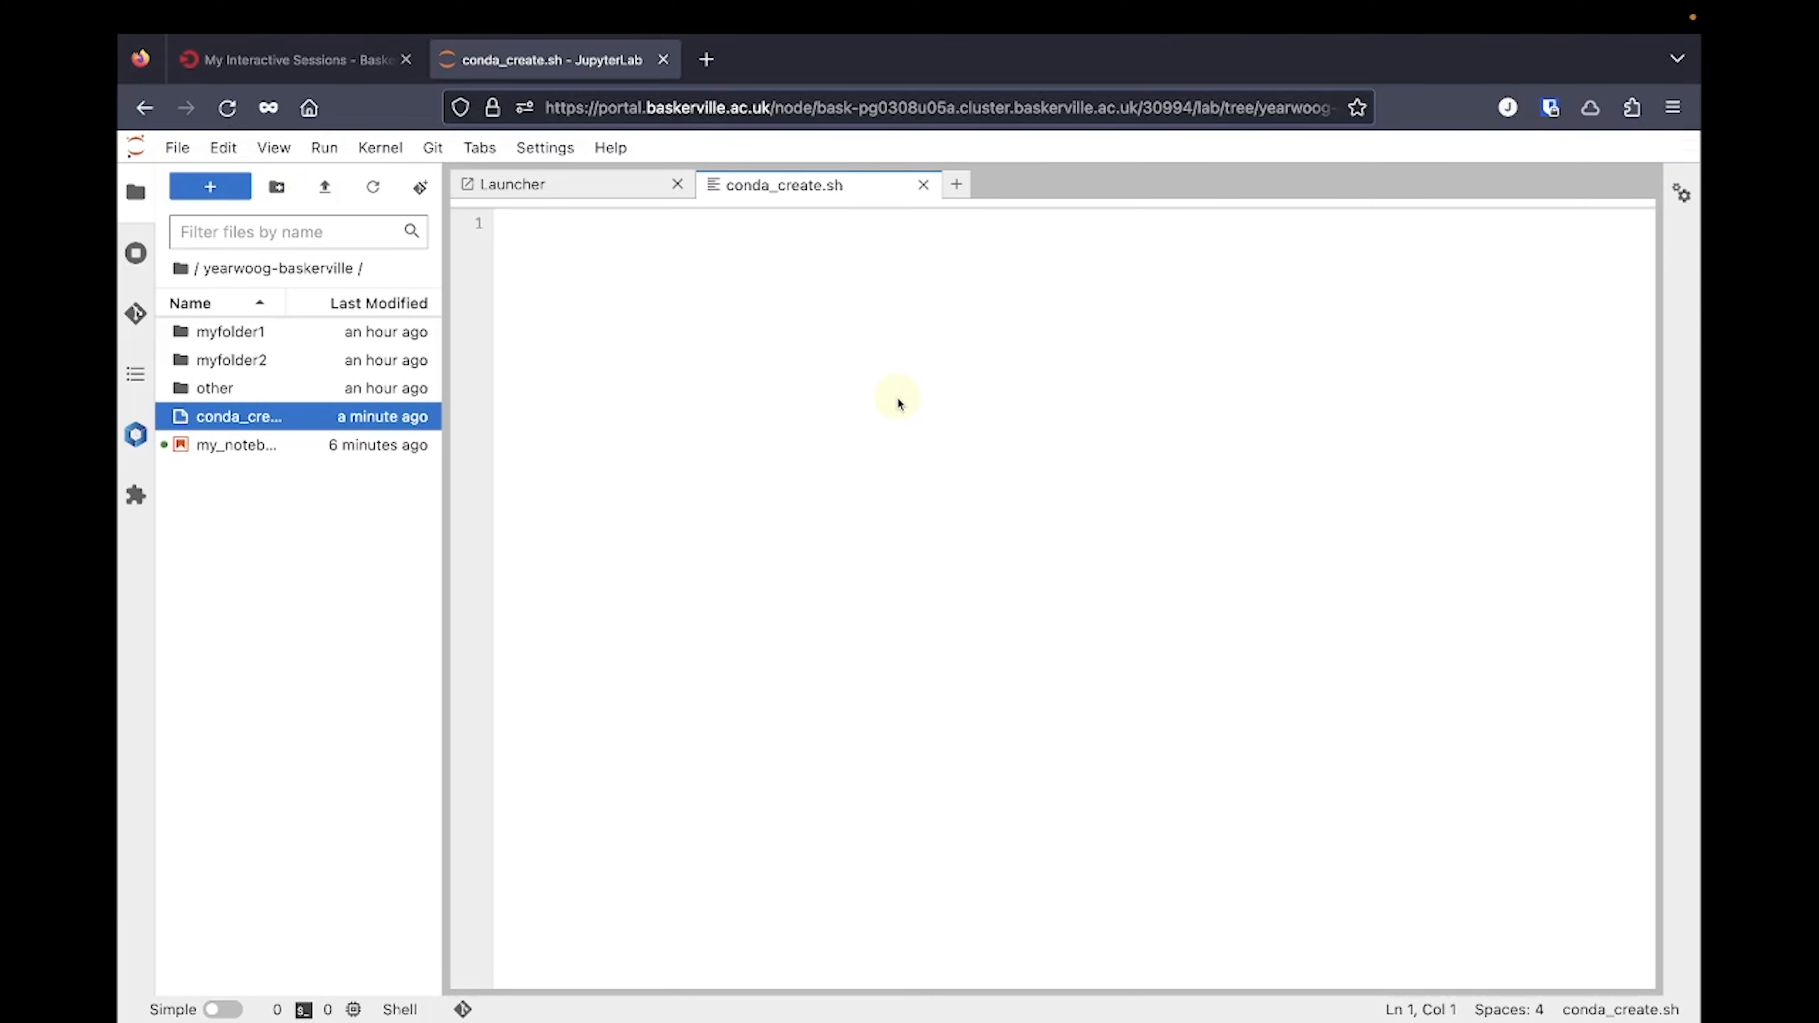
- Write the #!/bin/bash shebang and the #SBATCH --account line
type("#!")
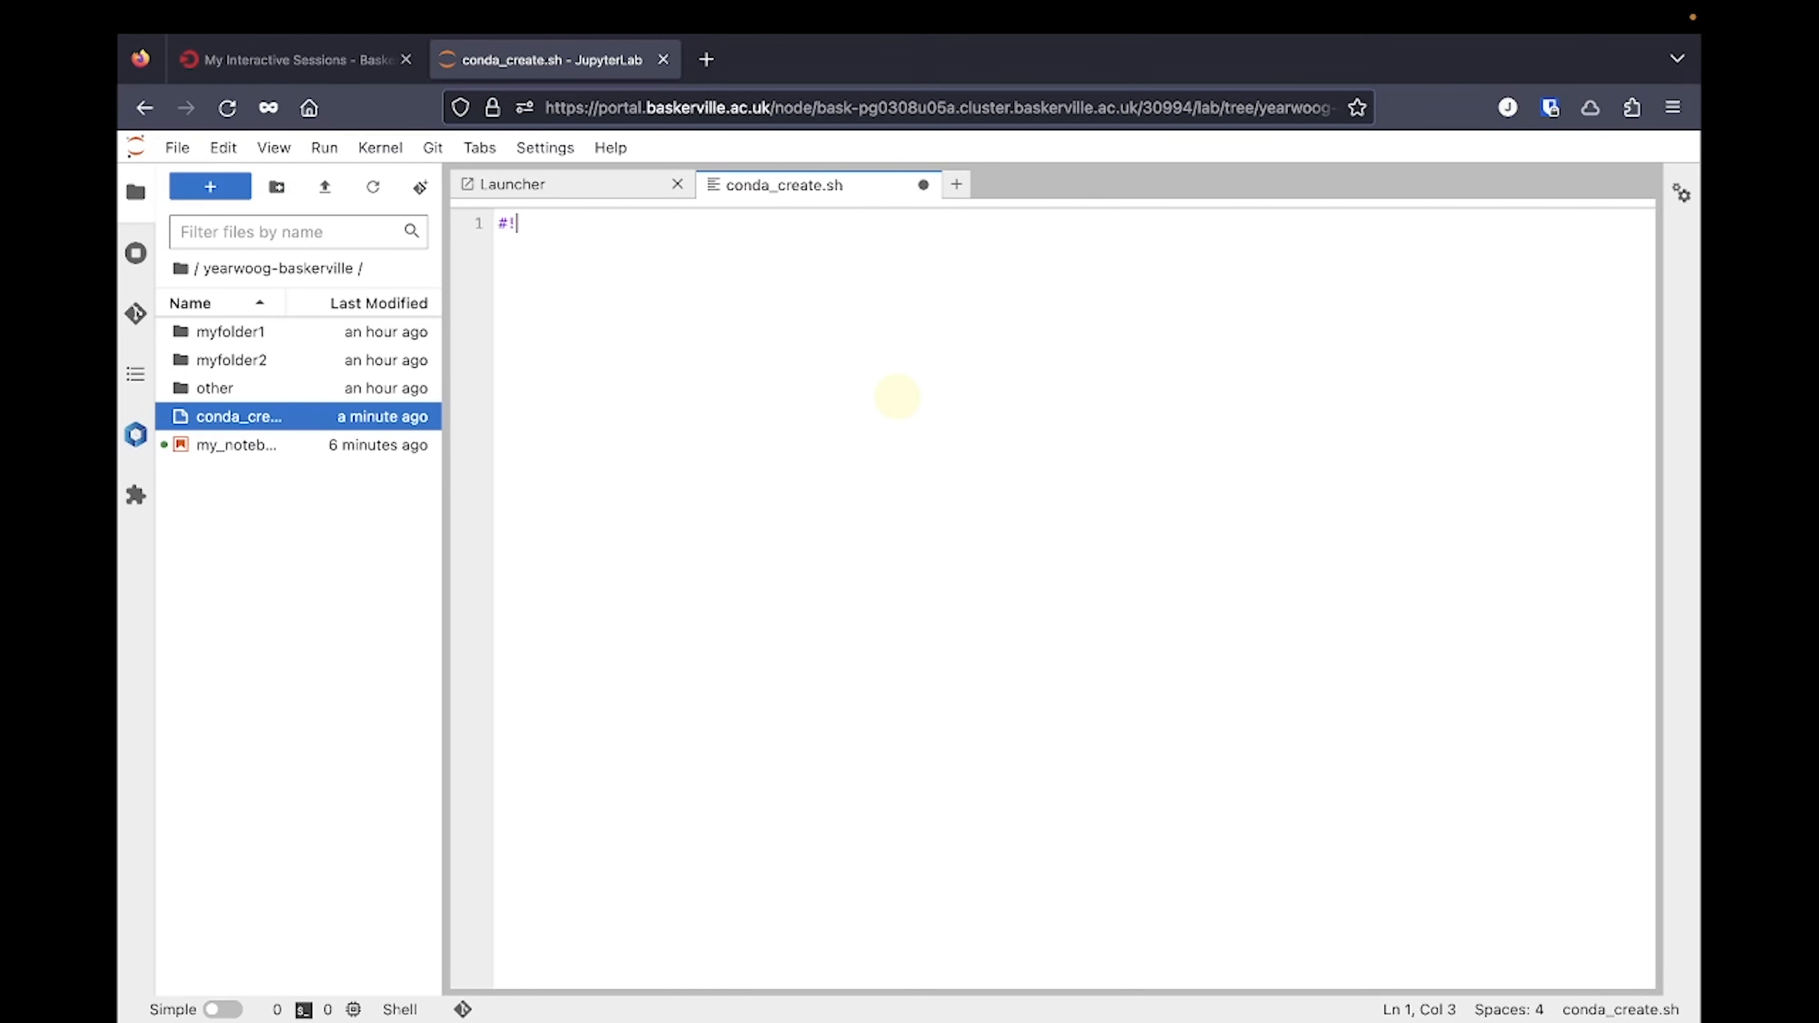
type("/bin/bash")
type("#")
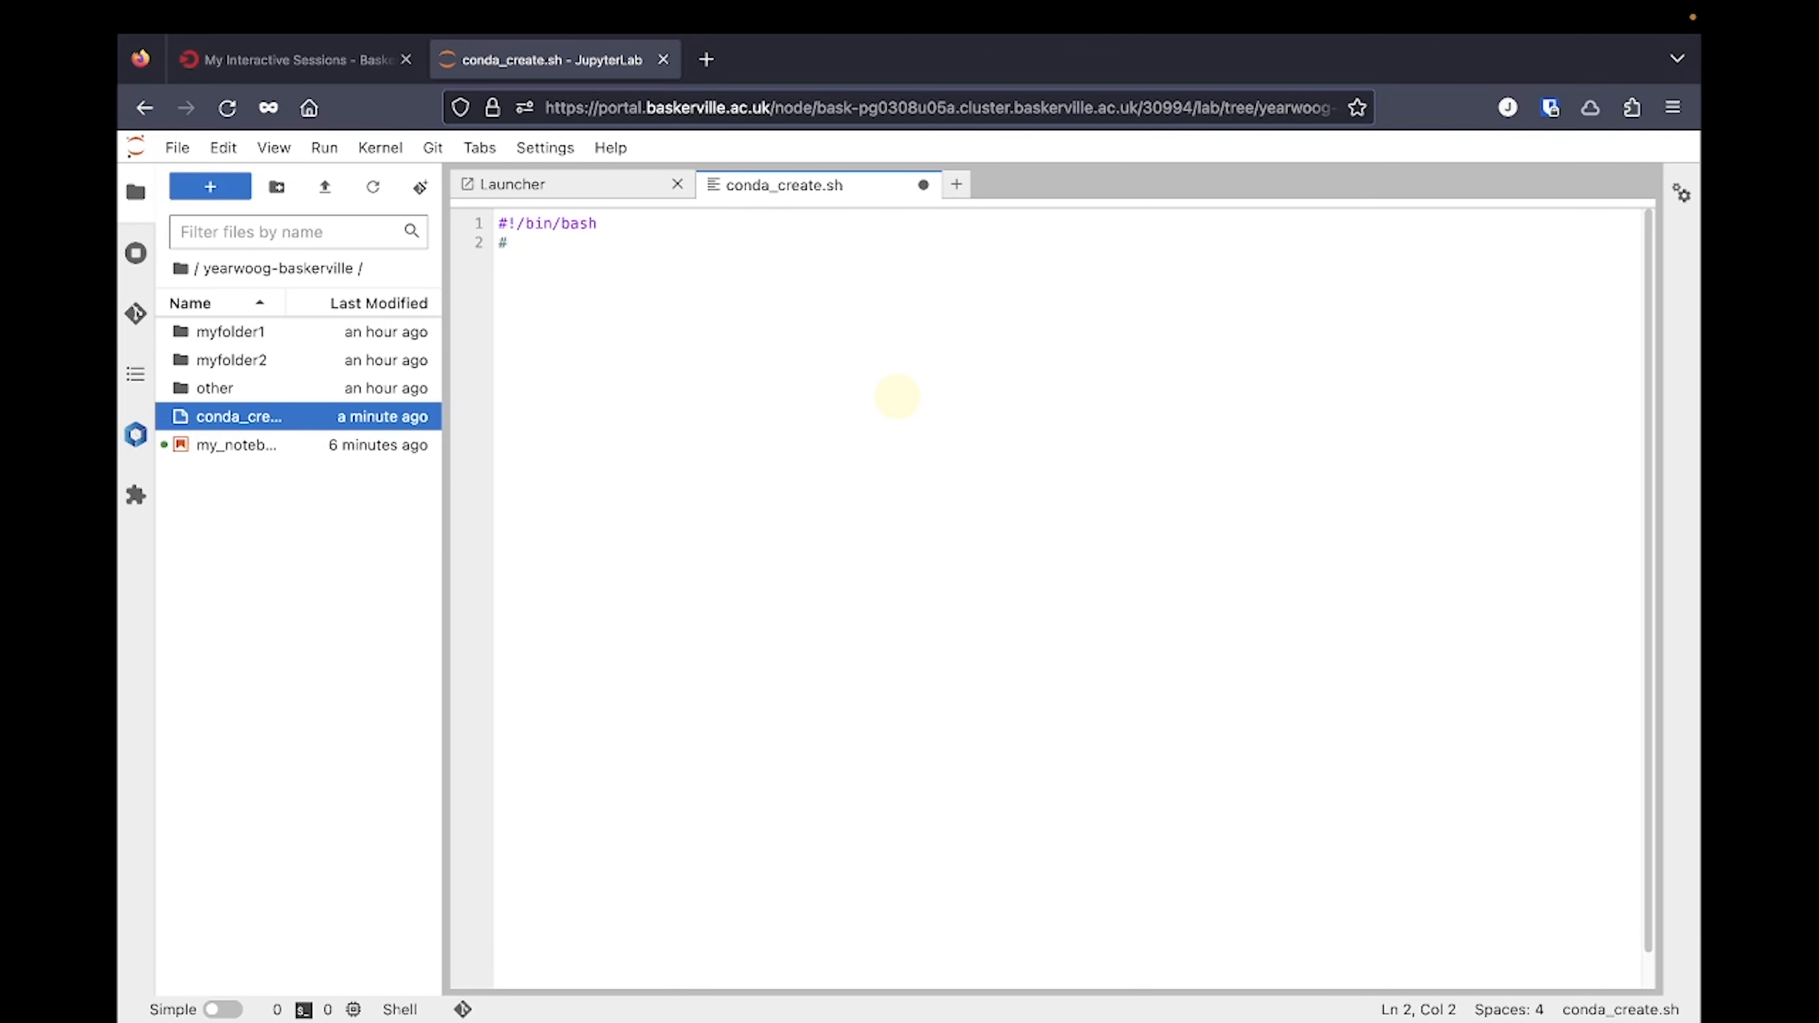
type("SBATCH --a")
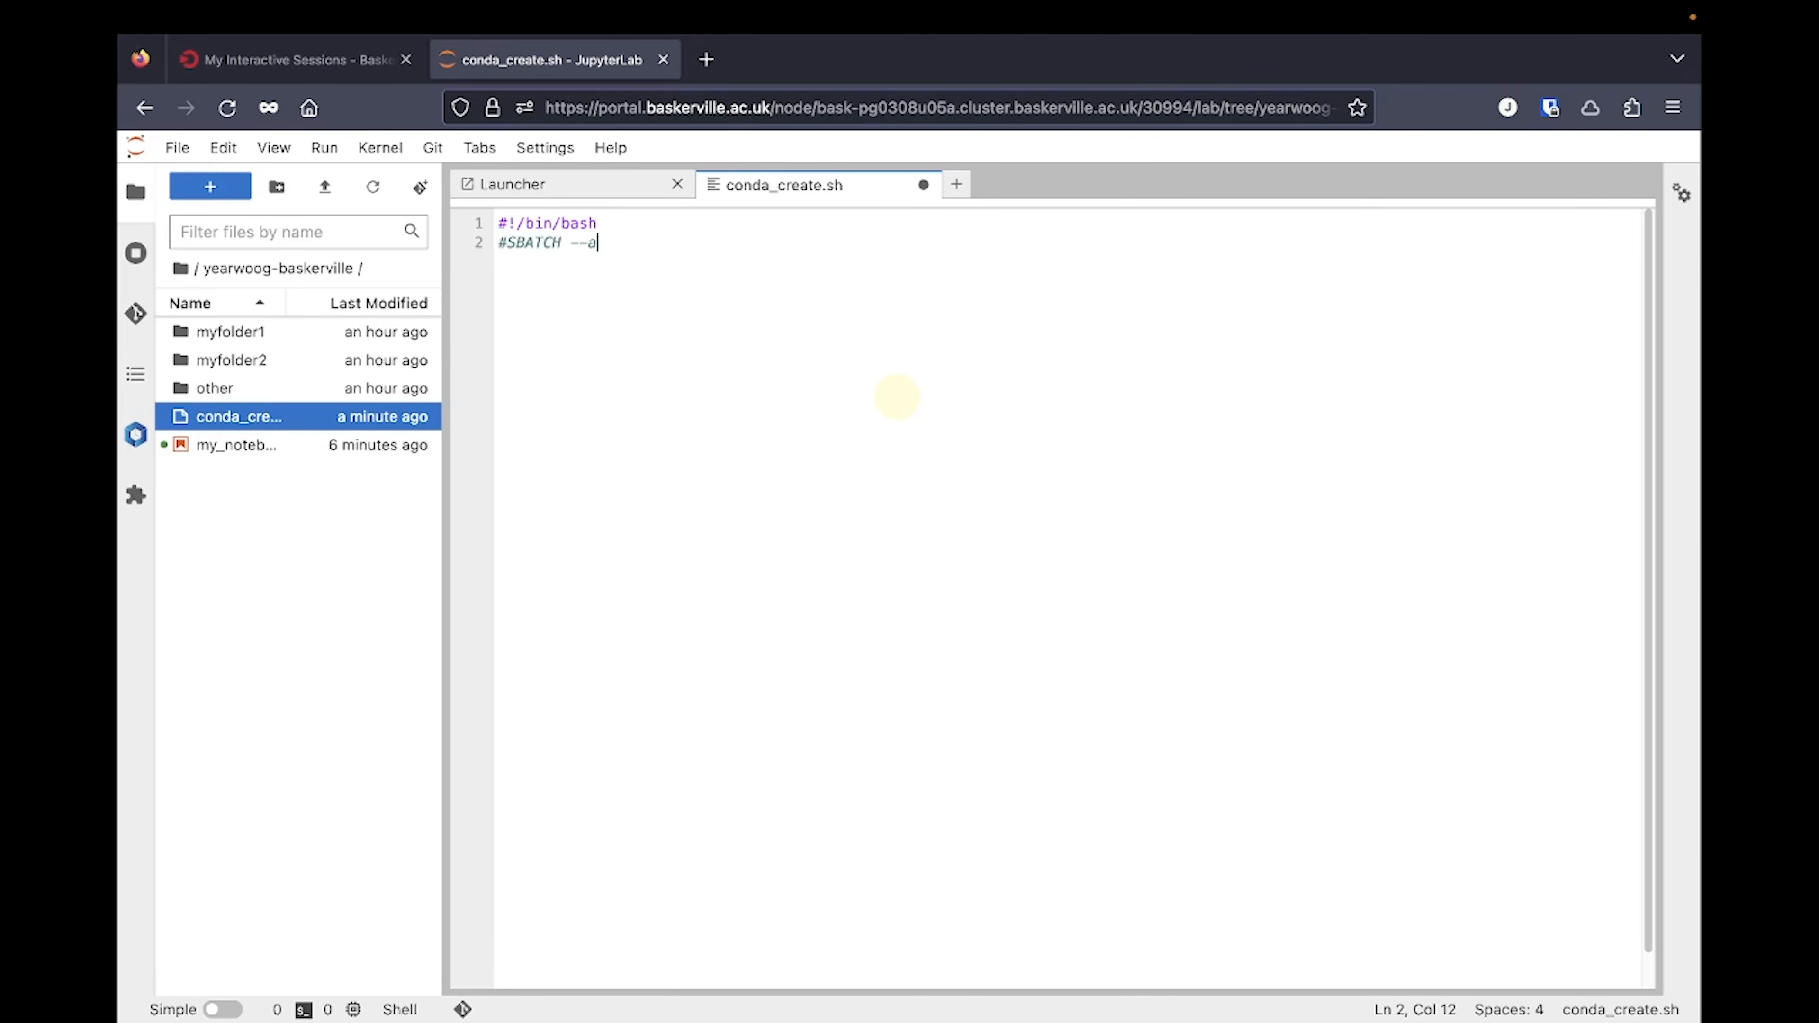
type("ccount yearwoog-baskerville")
type("#SBATCH")
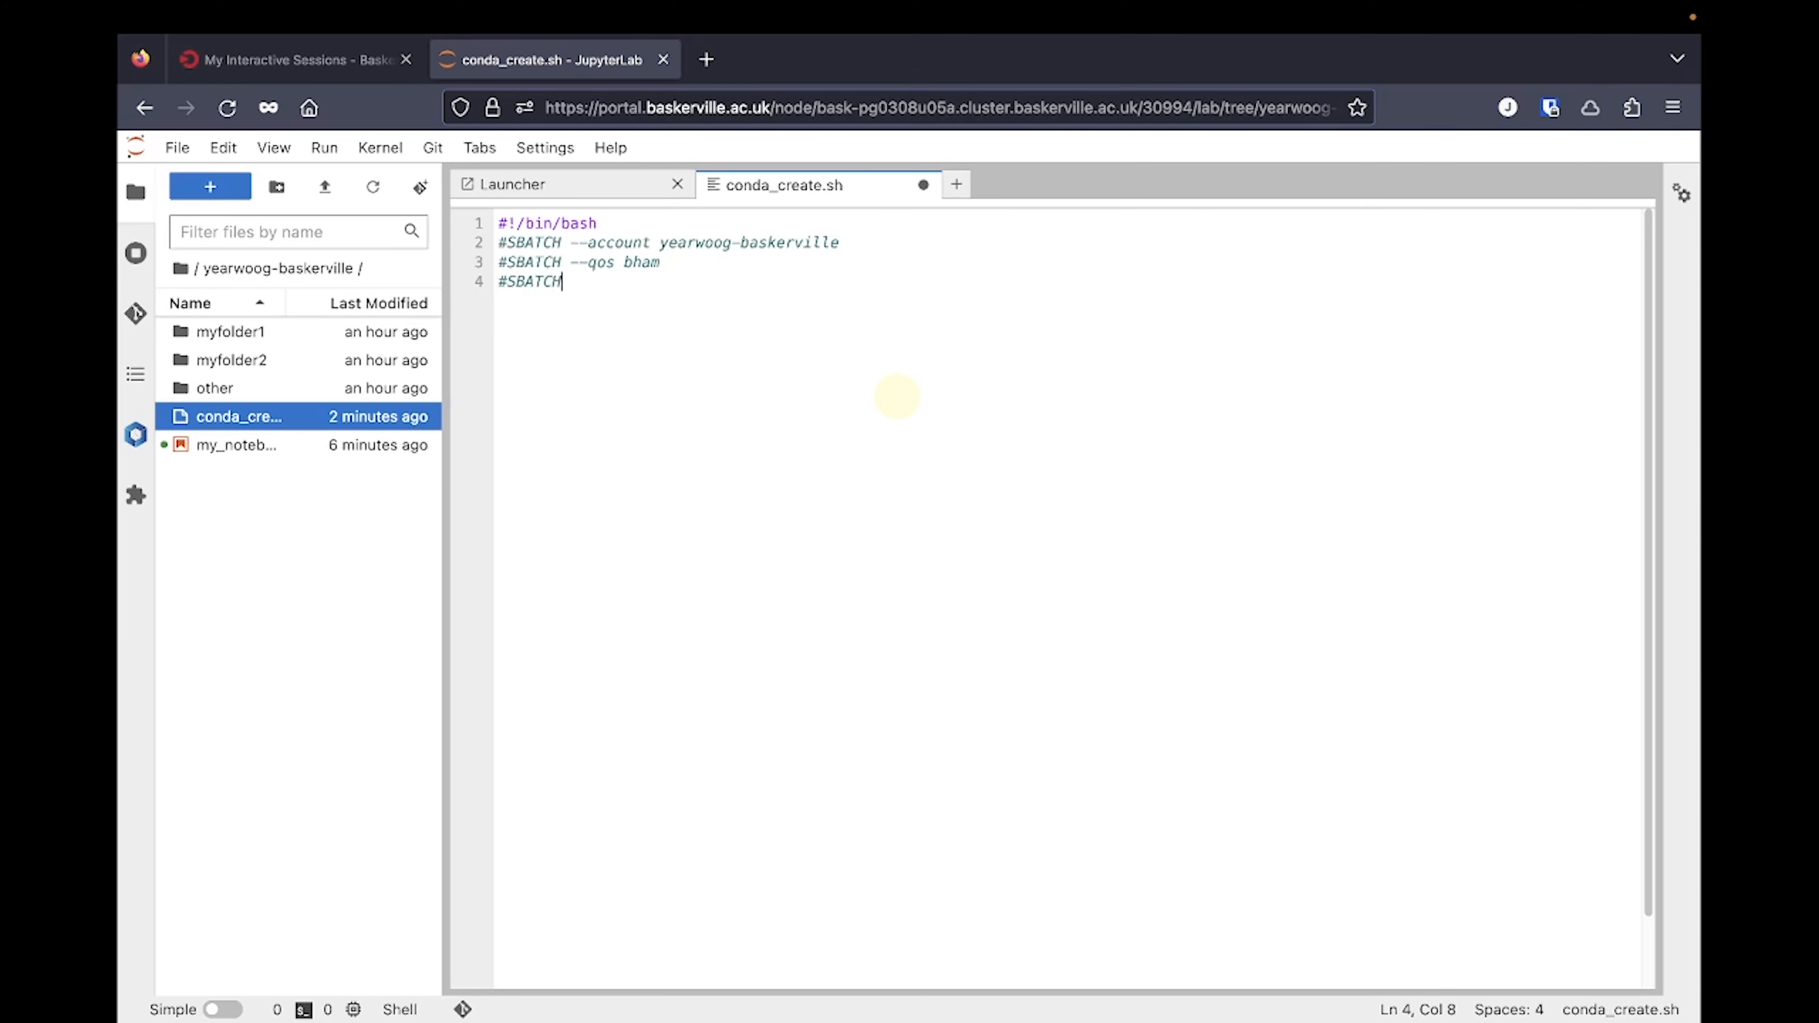
- Add SBATCH lines for --time 1:0:0, nodes, GPUs and --cpus-per-gpu 36
type("--time 1:0:0")
type("#SBATCH --nodes")
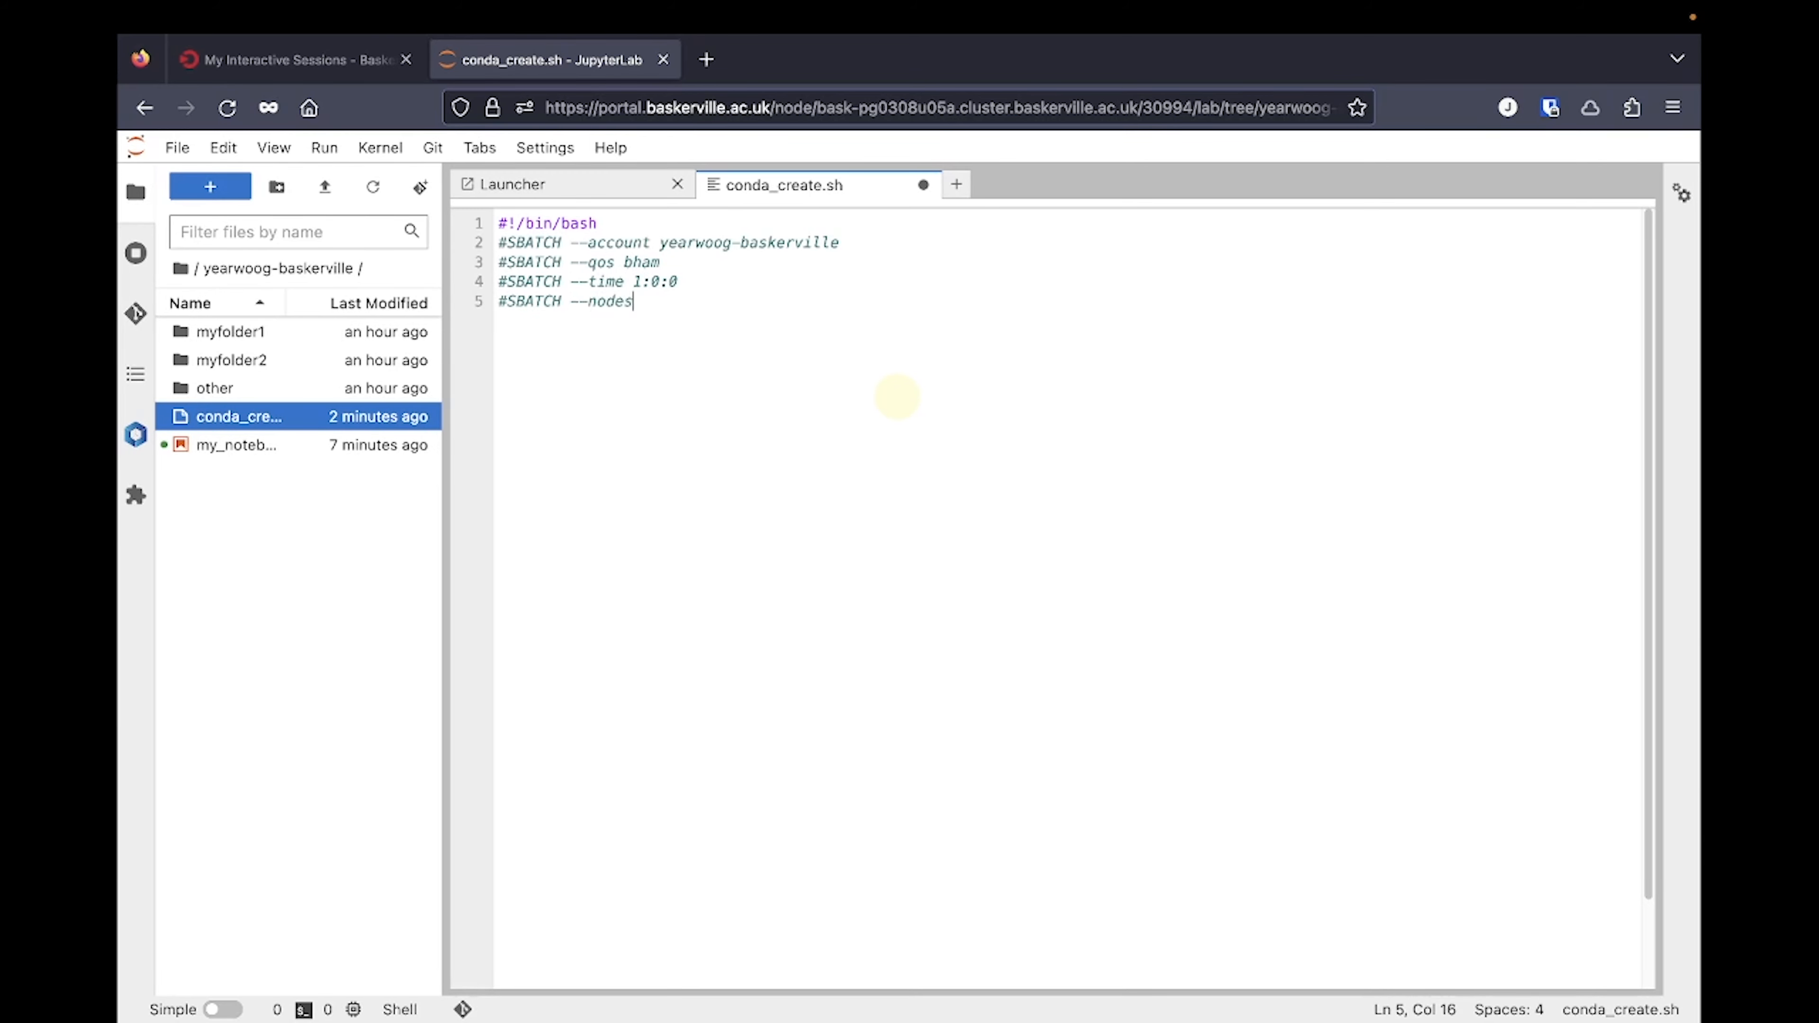
type("1")
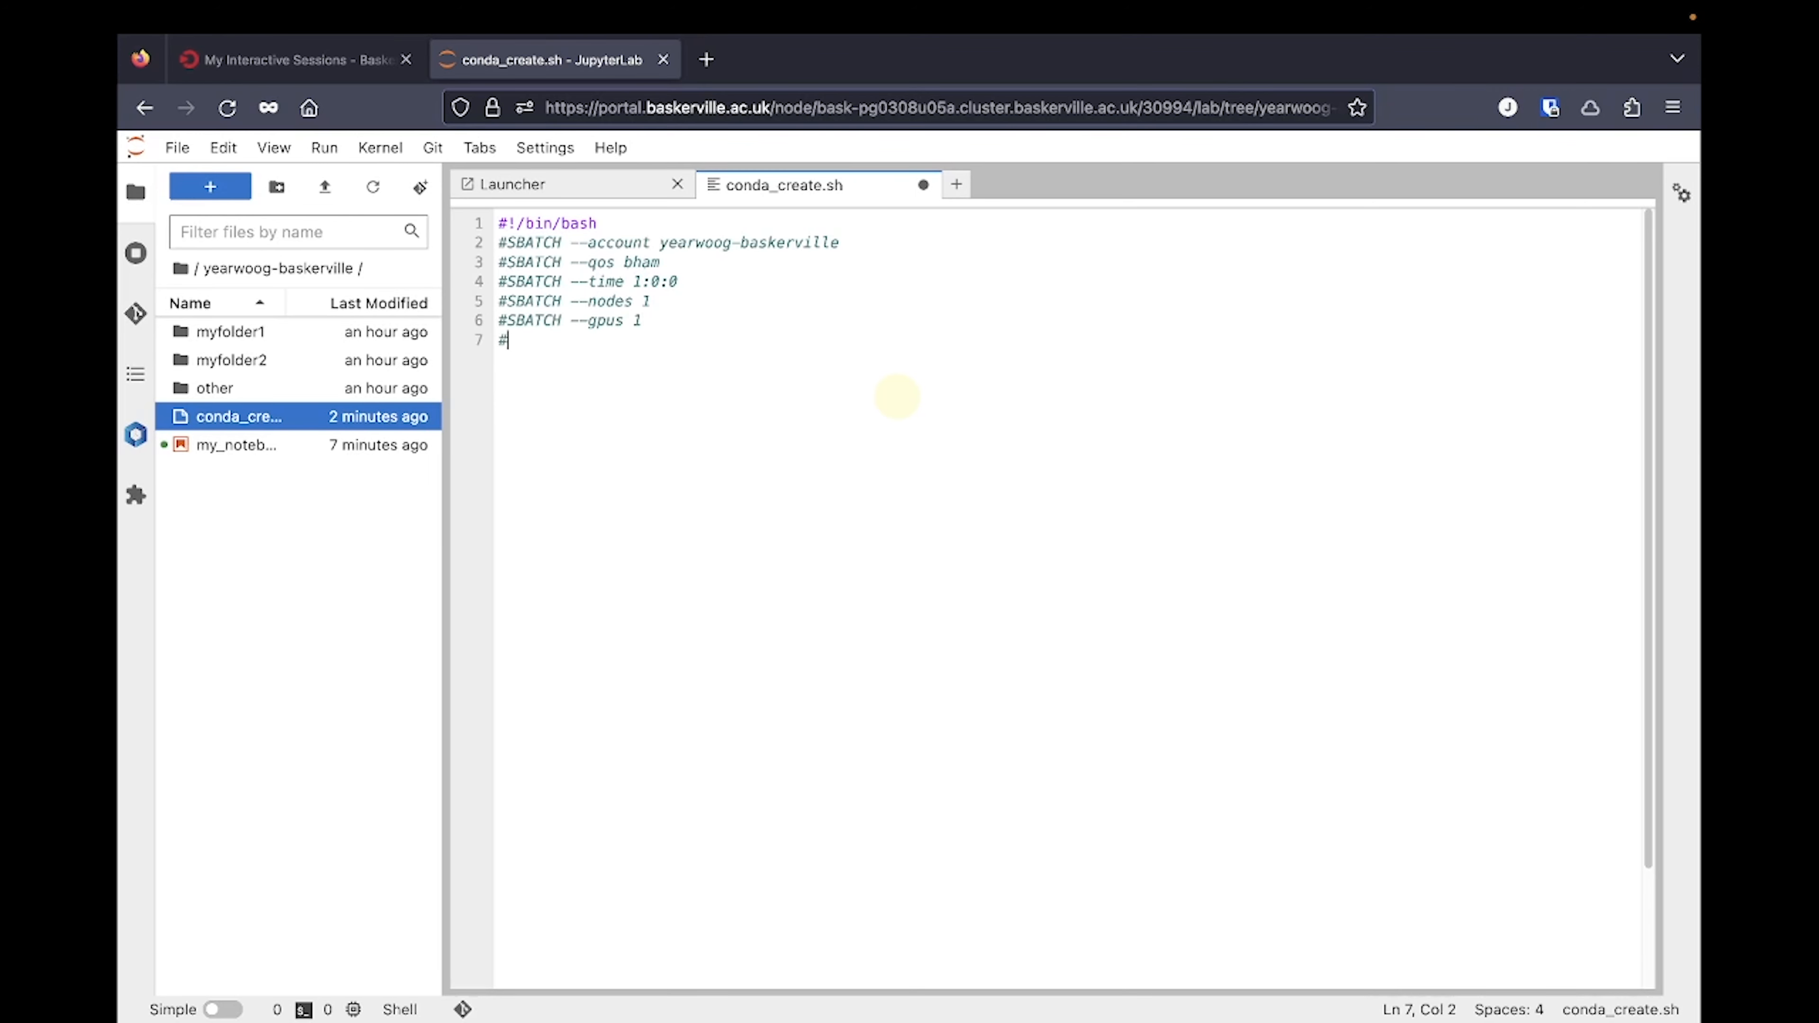
type("SBATCH --cpus-per-gpu 36")
type("# Mod")
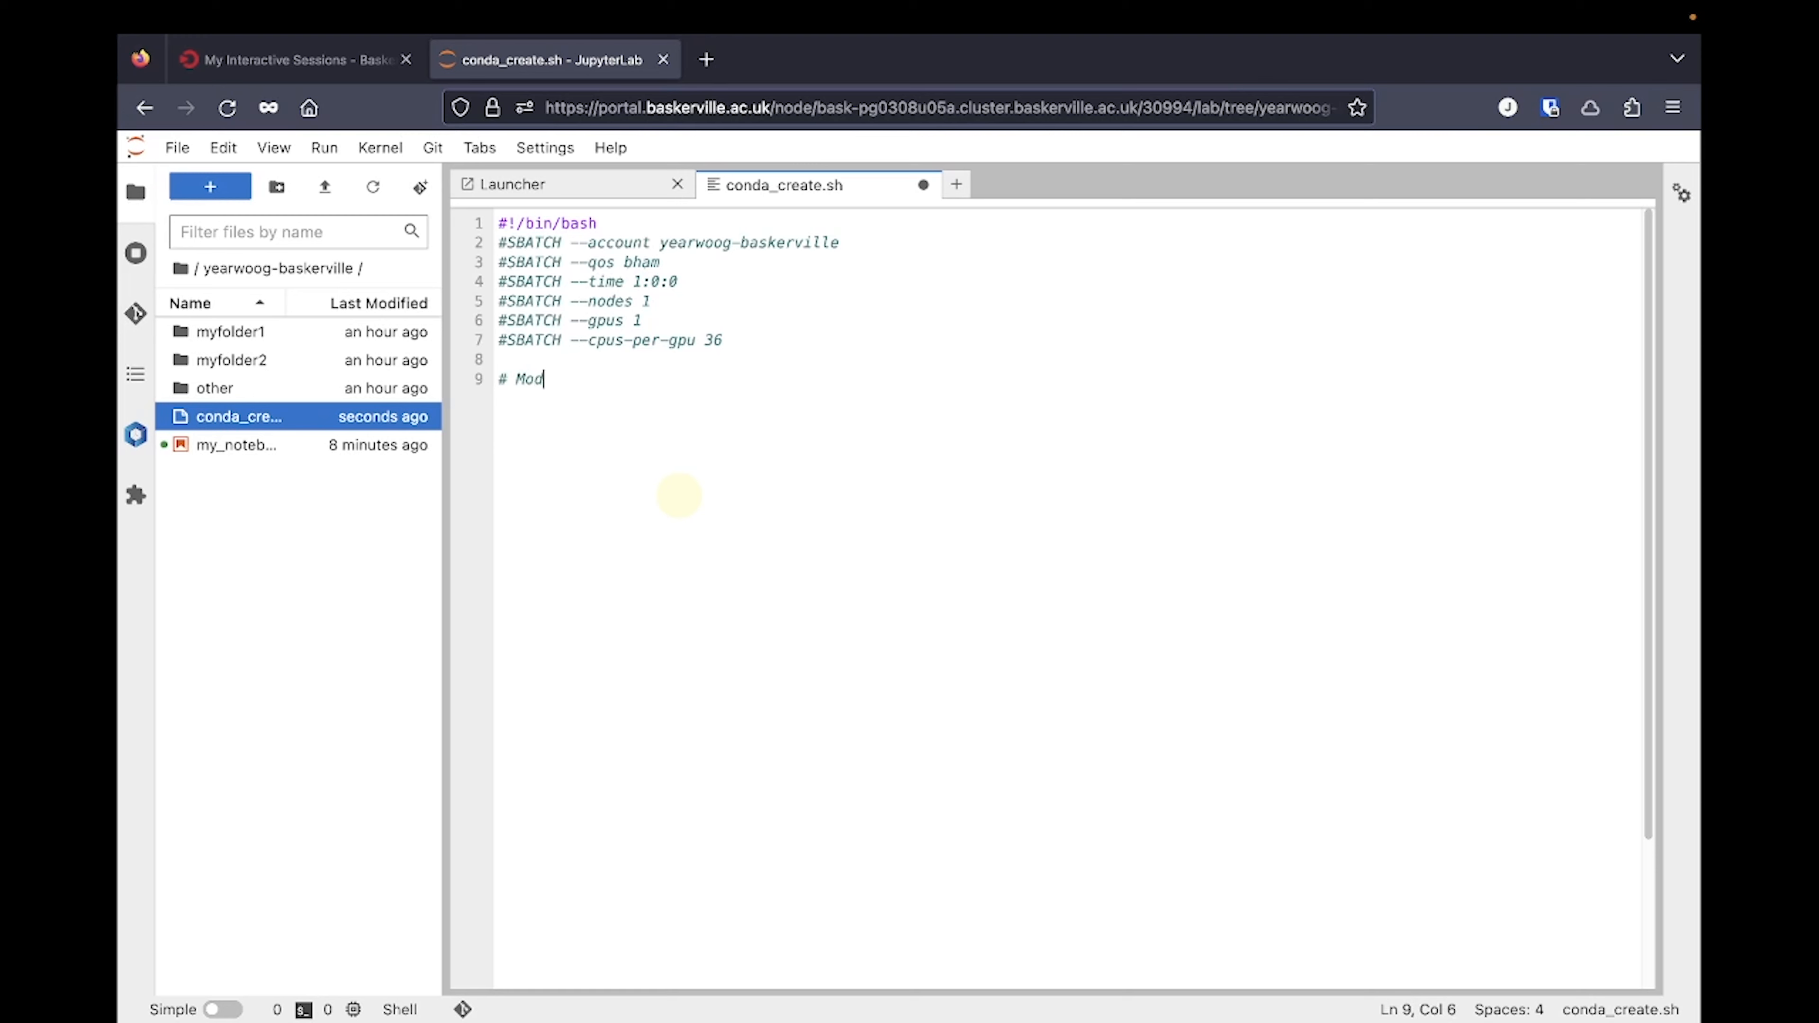
- Add module purge and module load lines for baskerville, bask-apps/live and Miniconda3
type("ule loading")
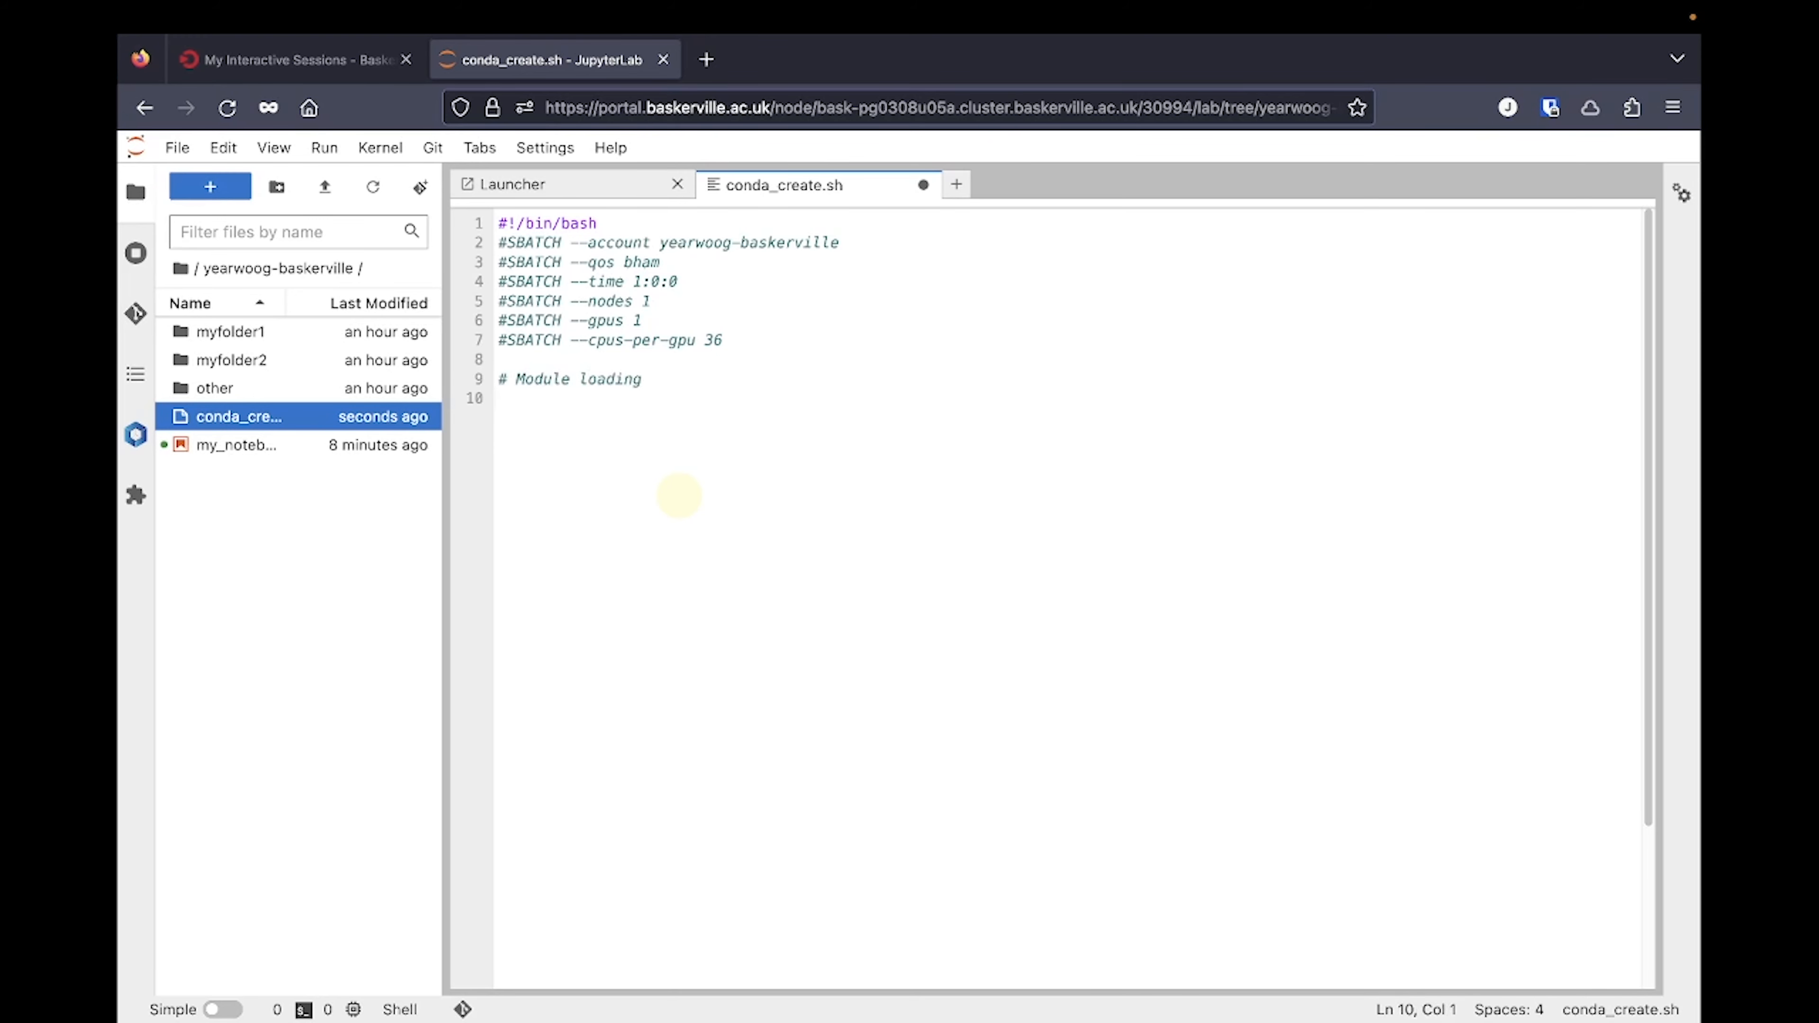
type("module purge")
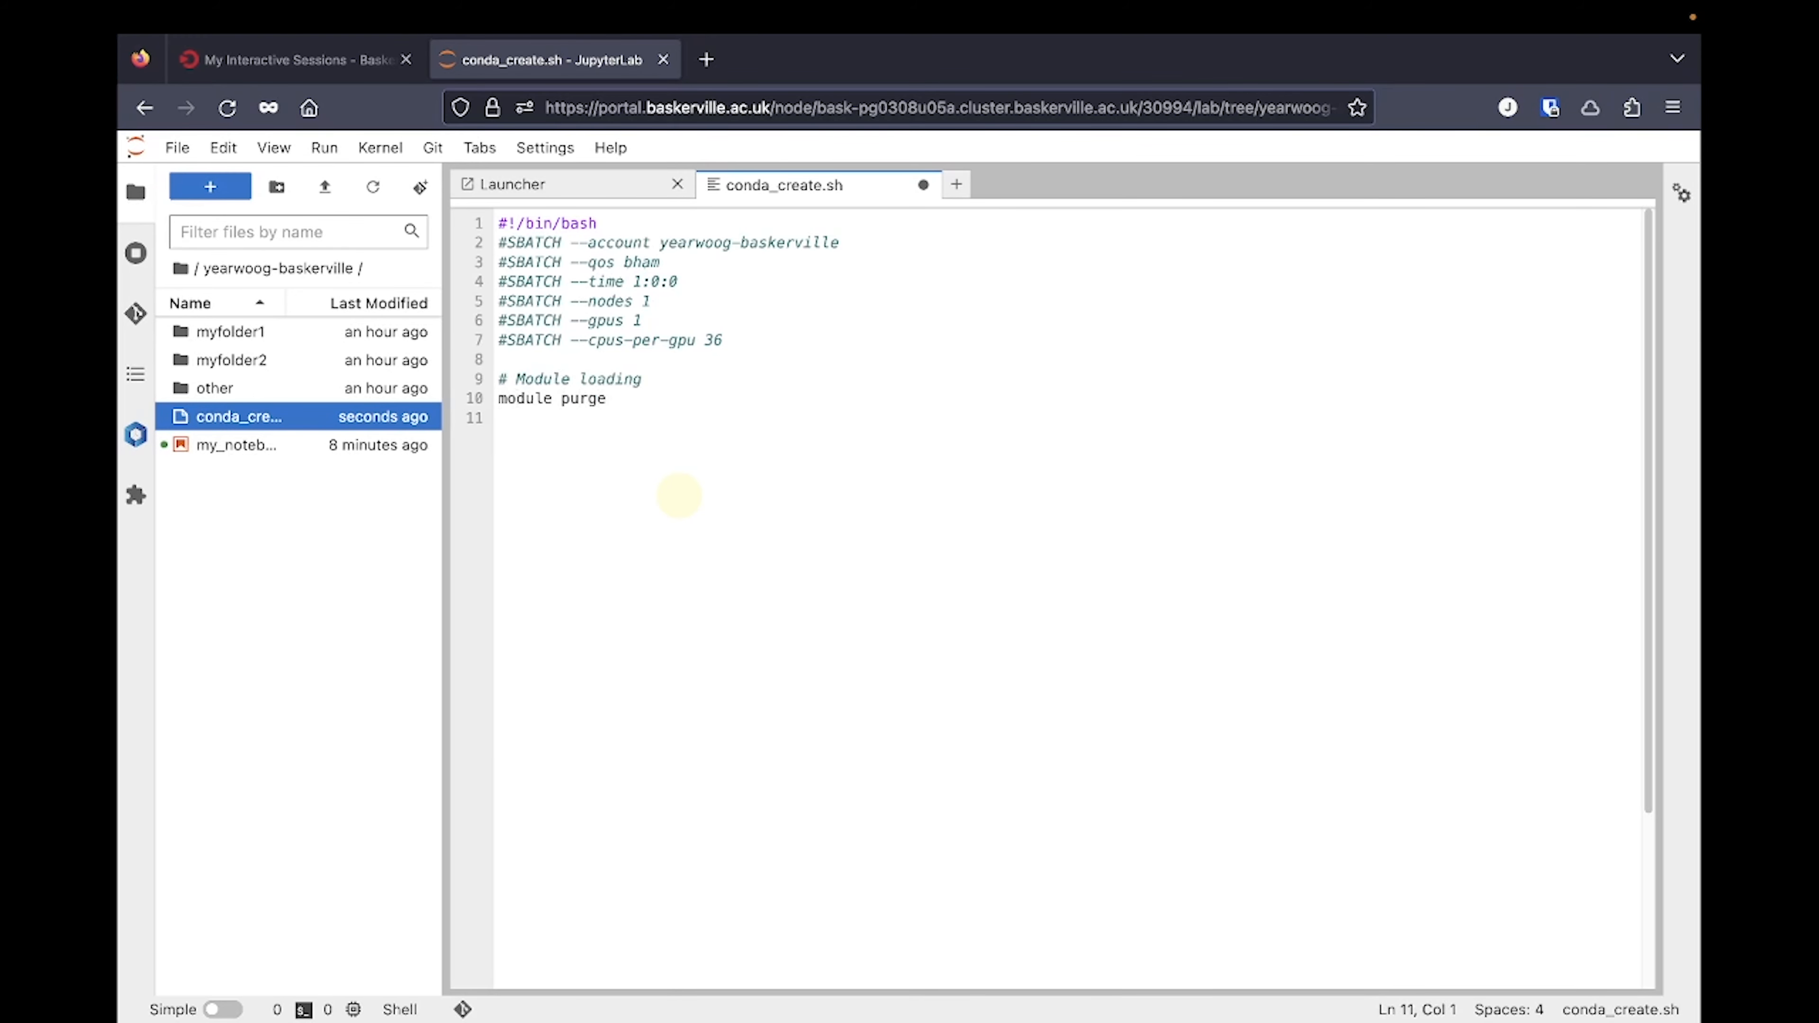
type("module load baskerville")
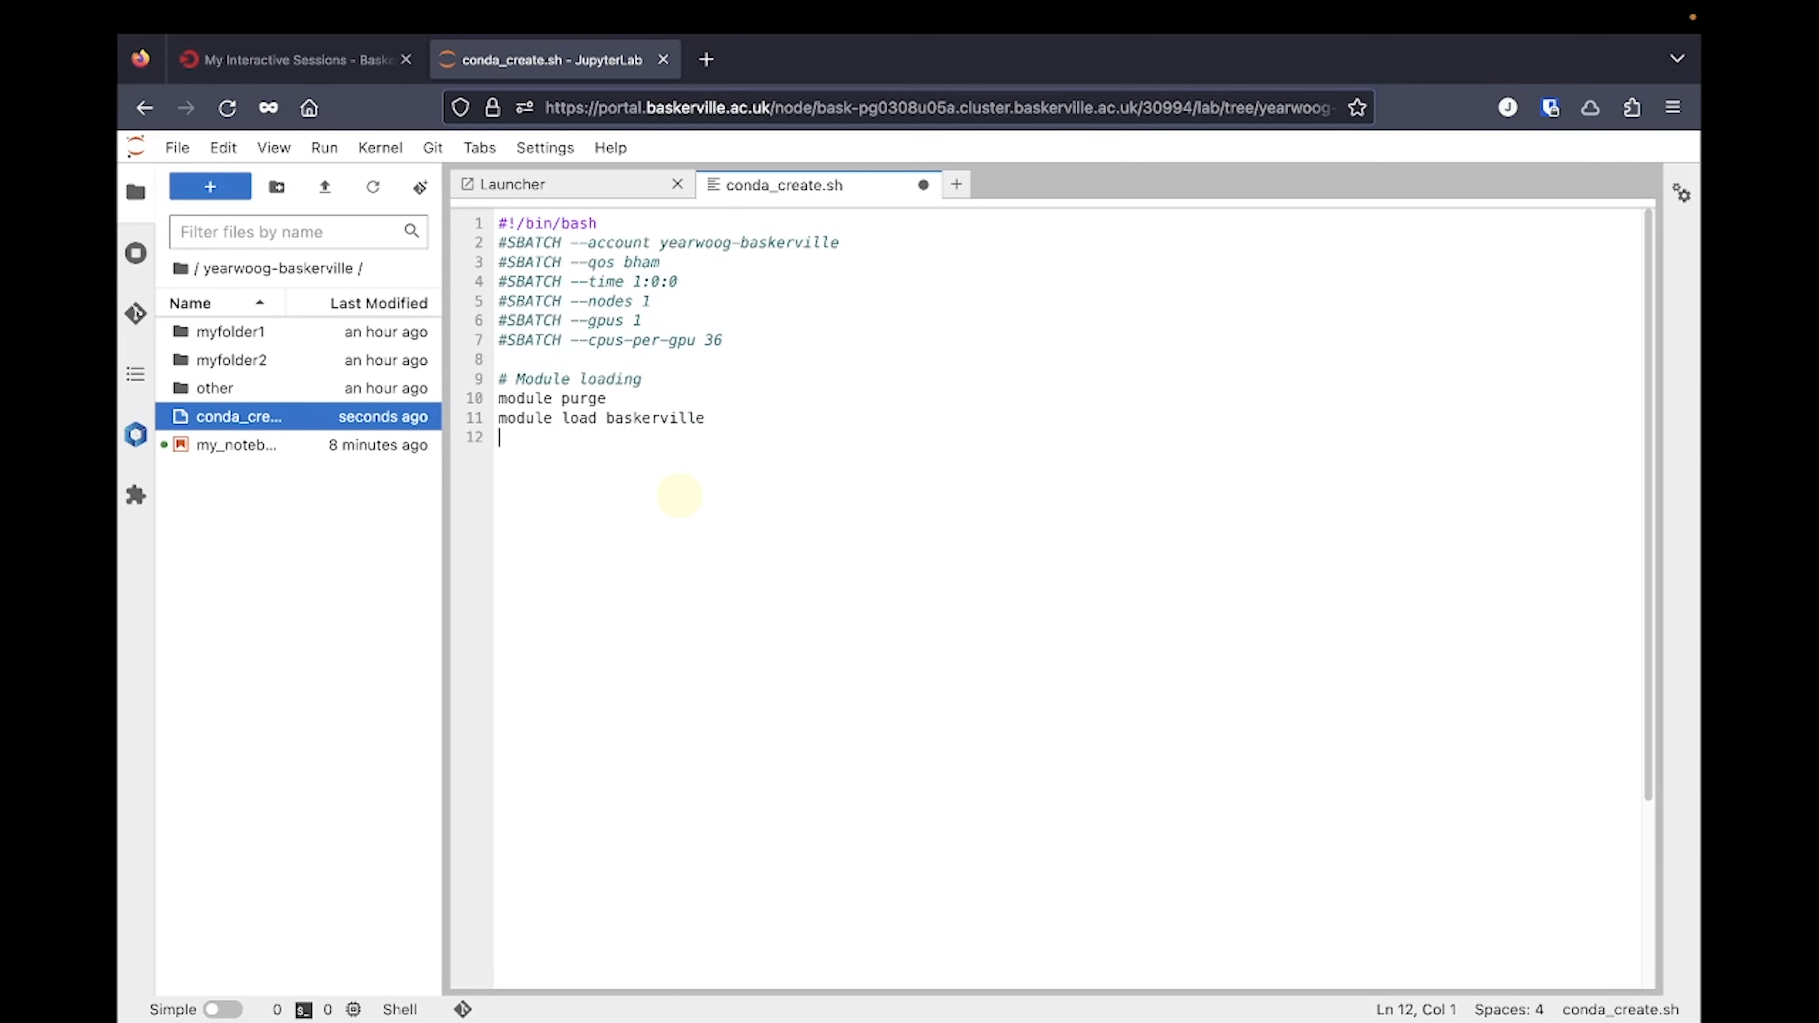
type("module")
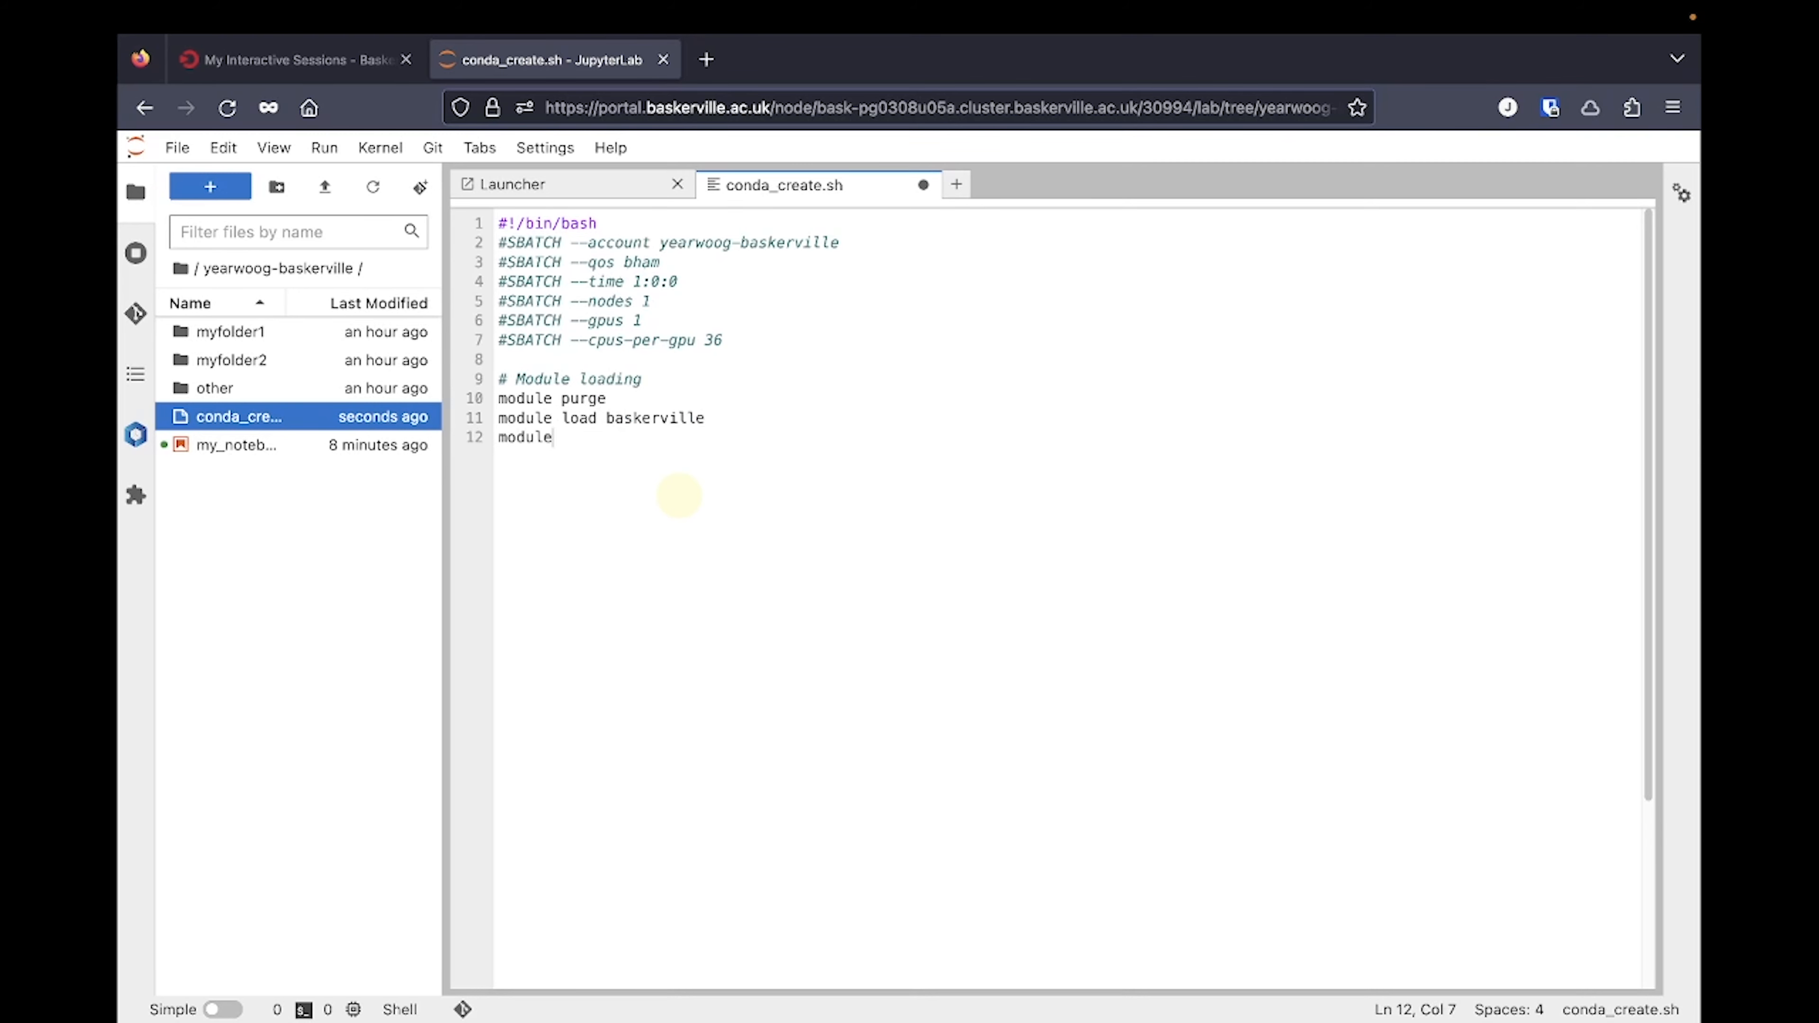
type("load bask-apps/li")
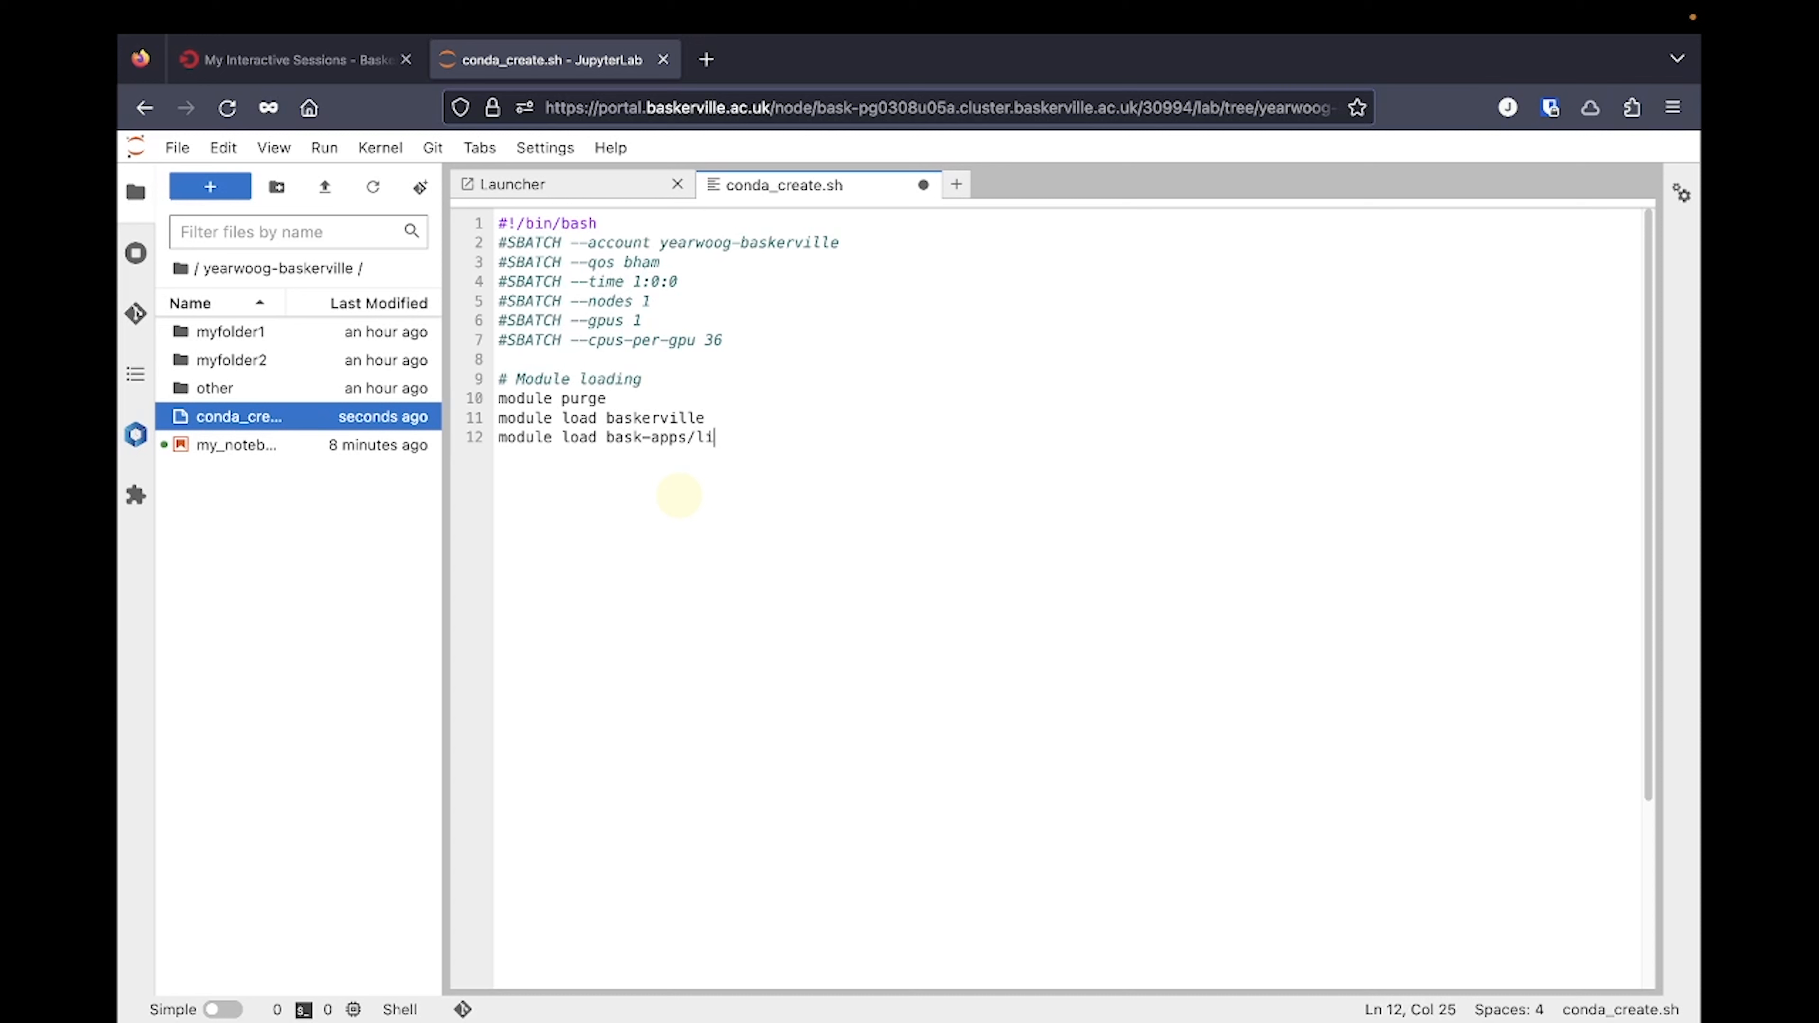
type("ve")
type("module load Mi")
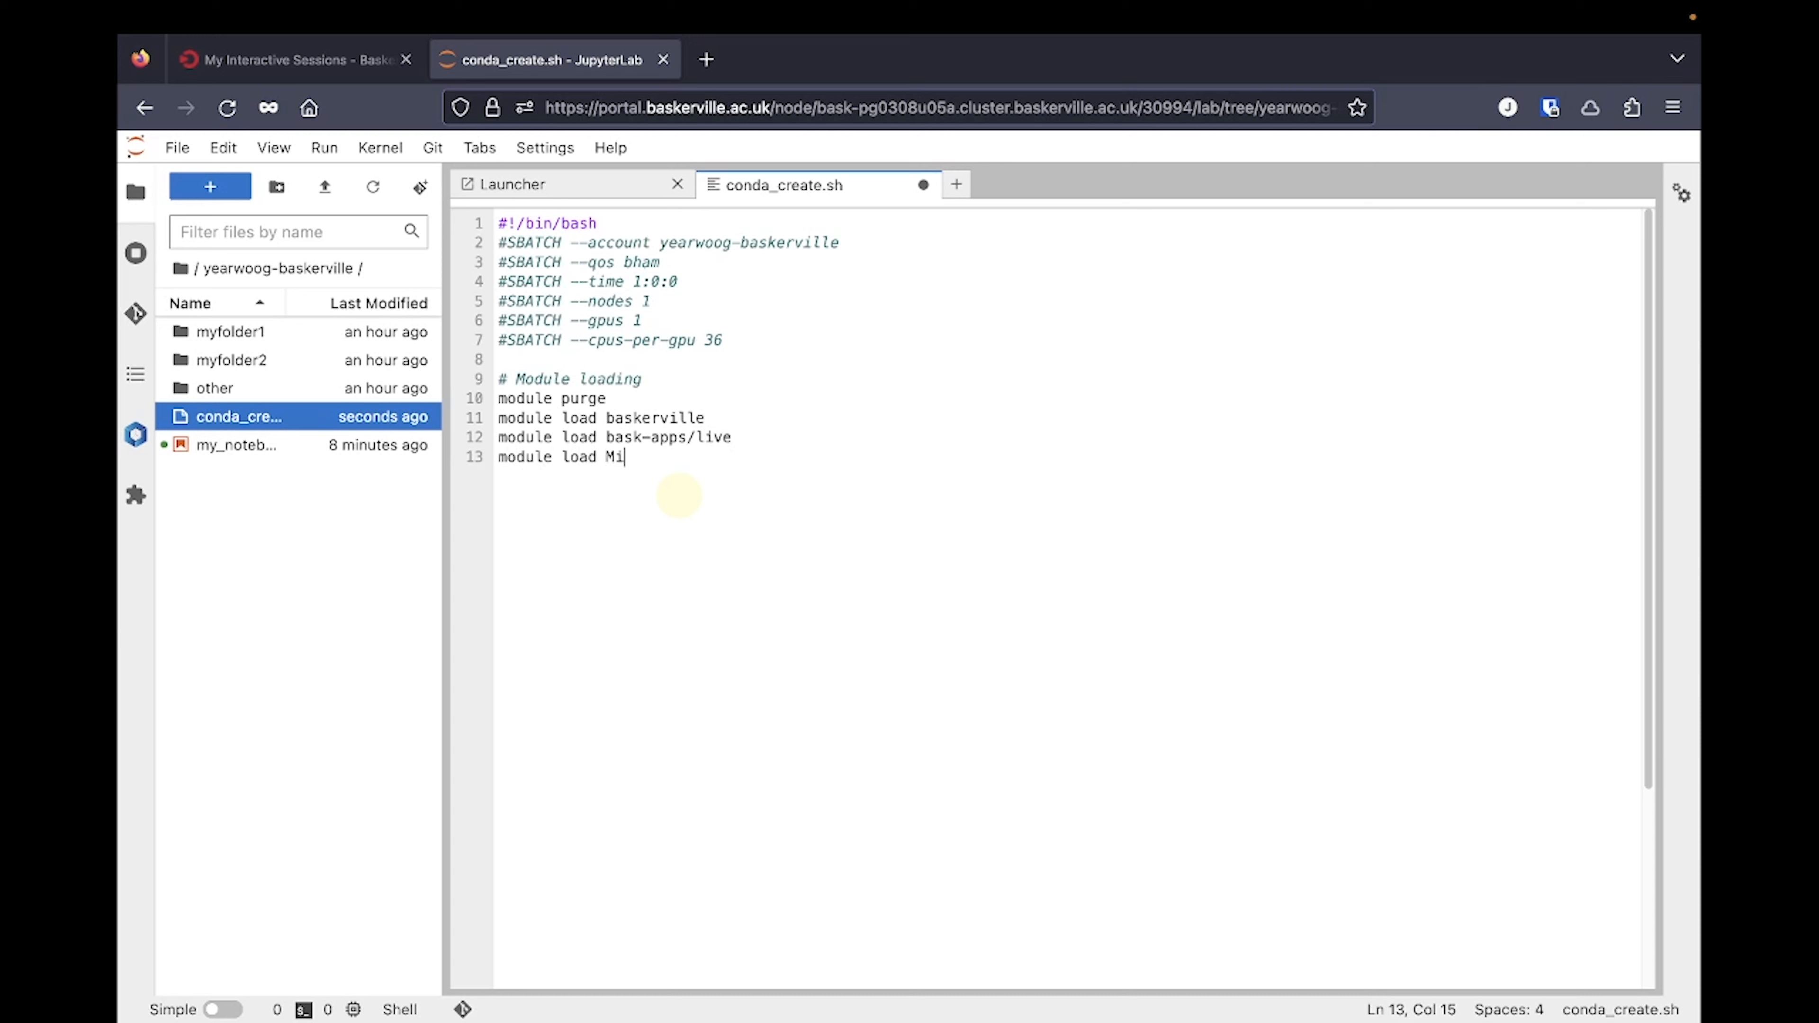
type("niconda3")
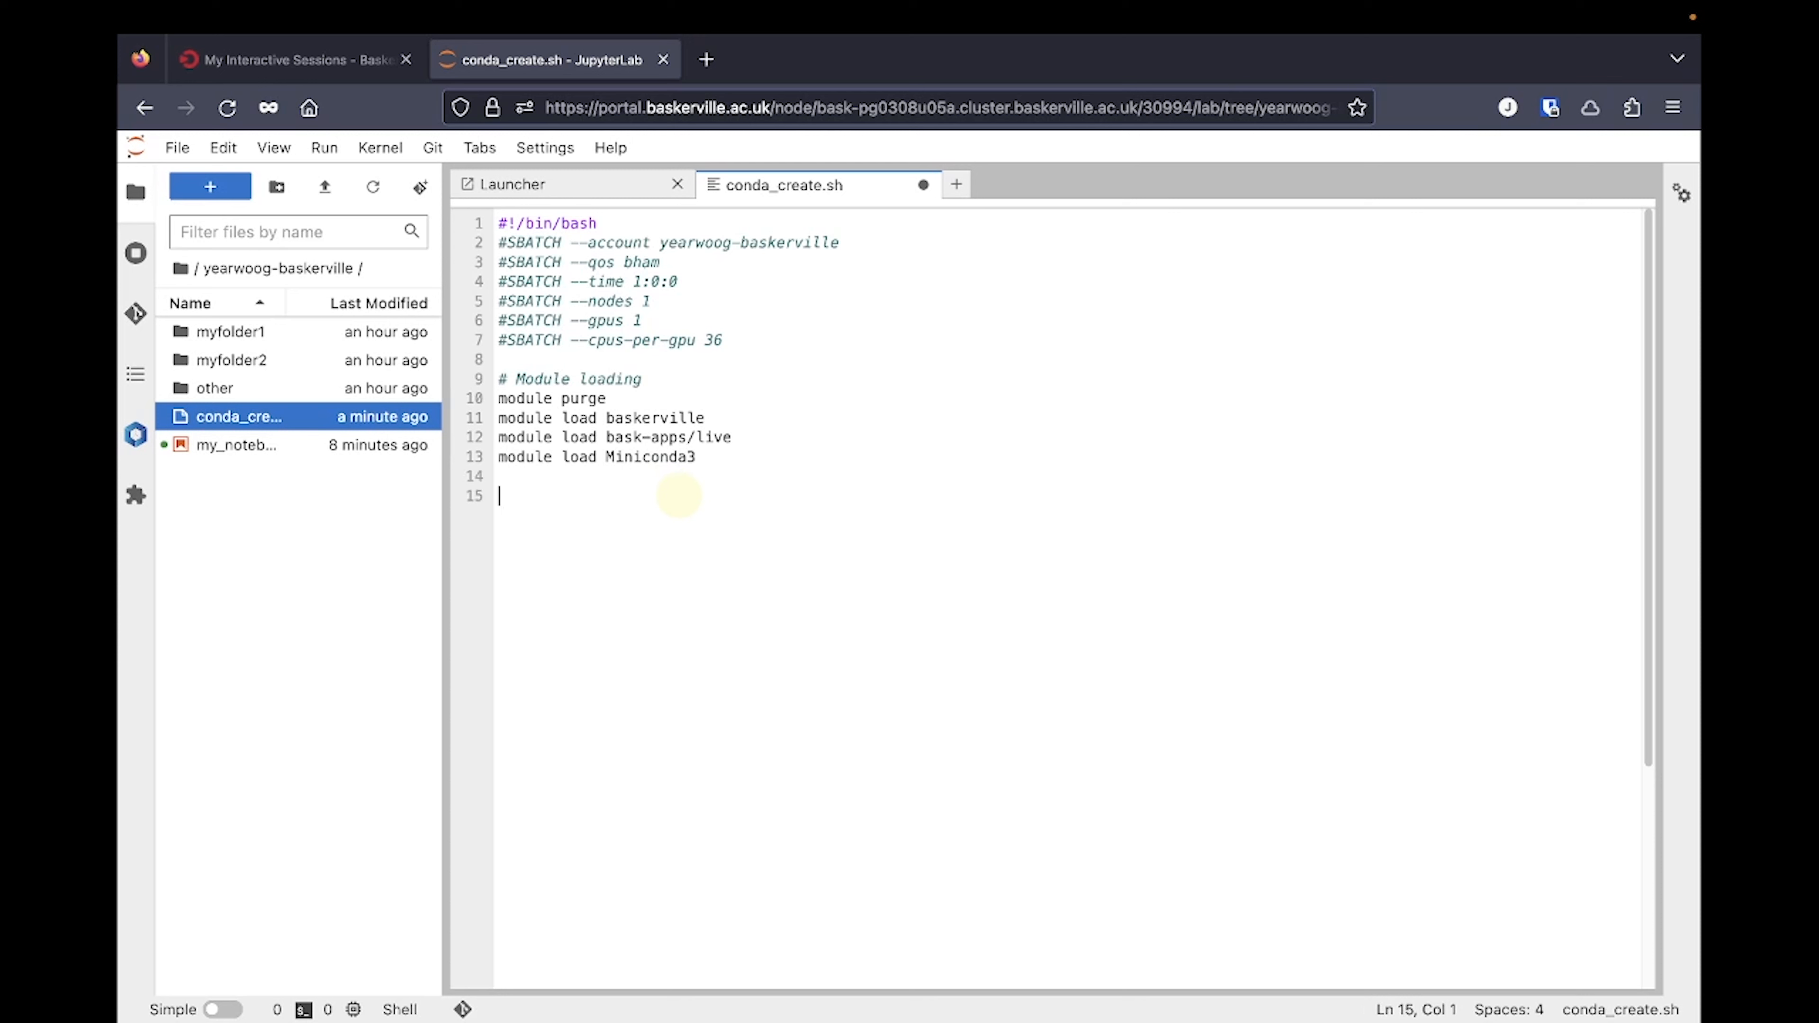
- Add set -e and the eval conda shell.bash hook line to initialise Conda
type("set -e")
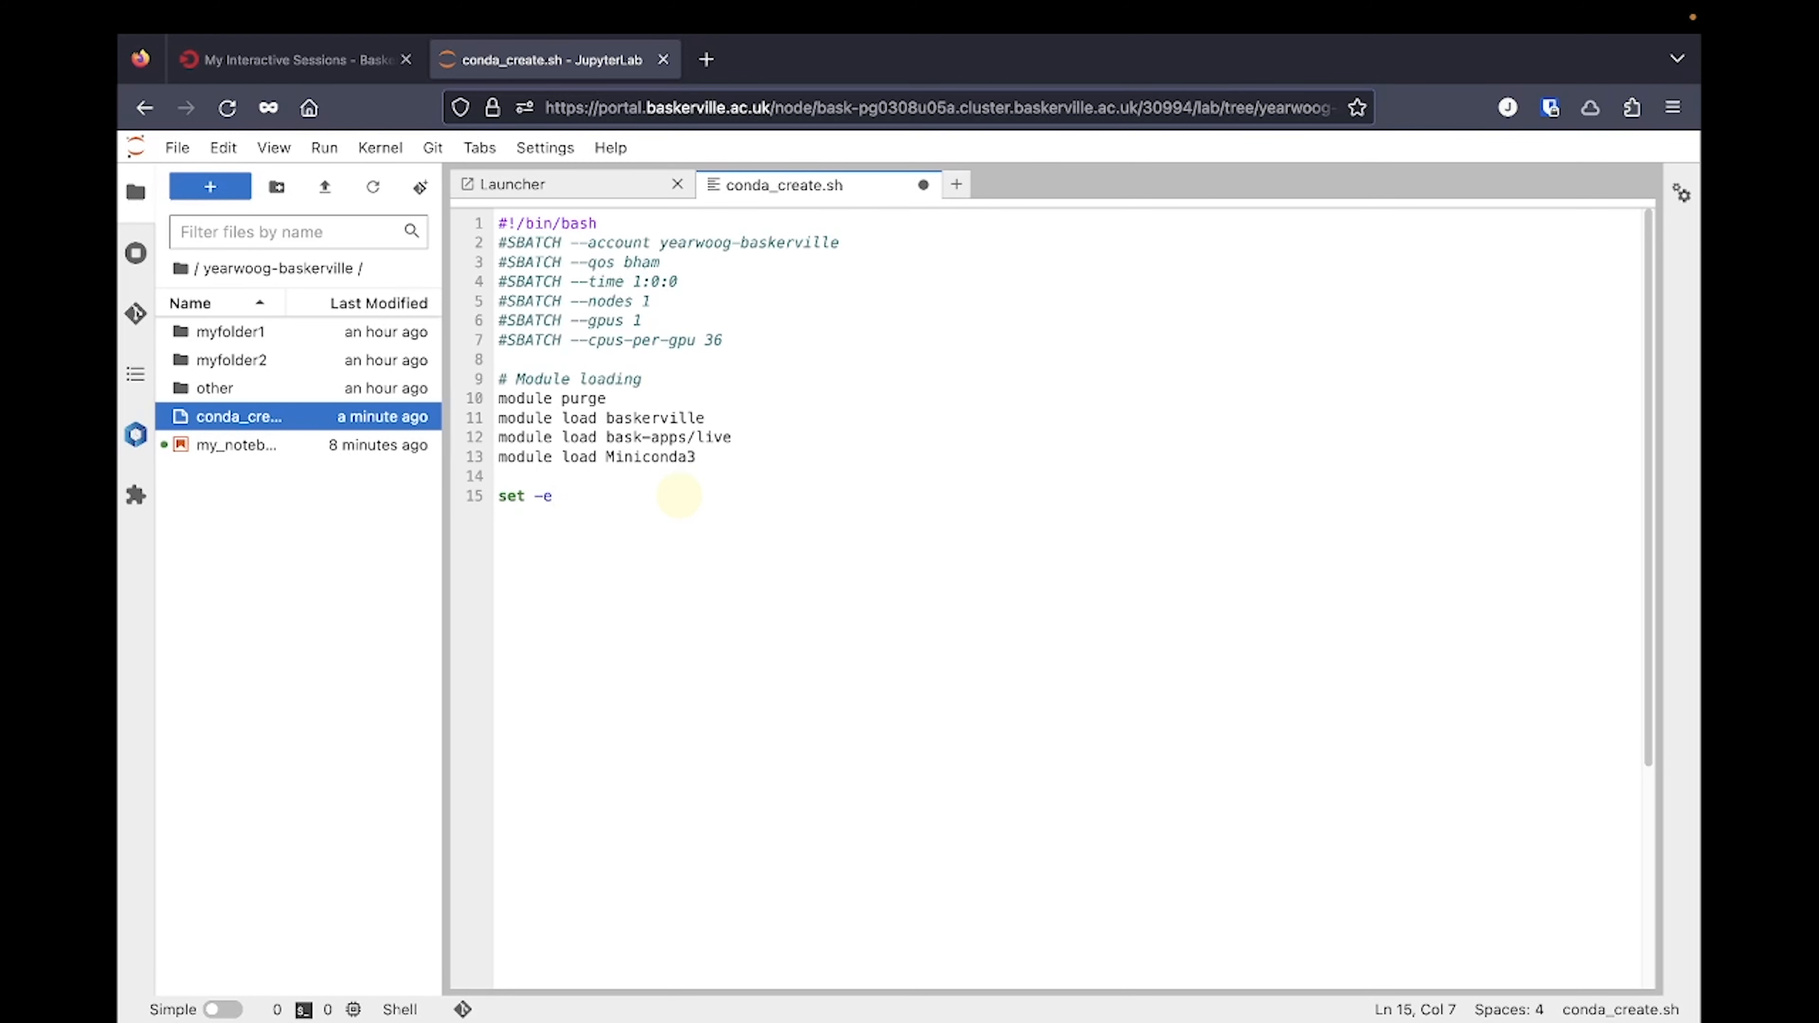
type("eval \"$(${EBROOTMINICONDA3}/bin/conda shell.bash hook)\" # initialise Conda")
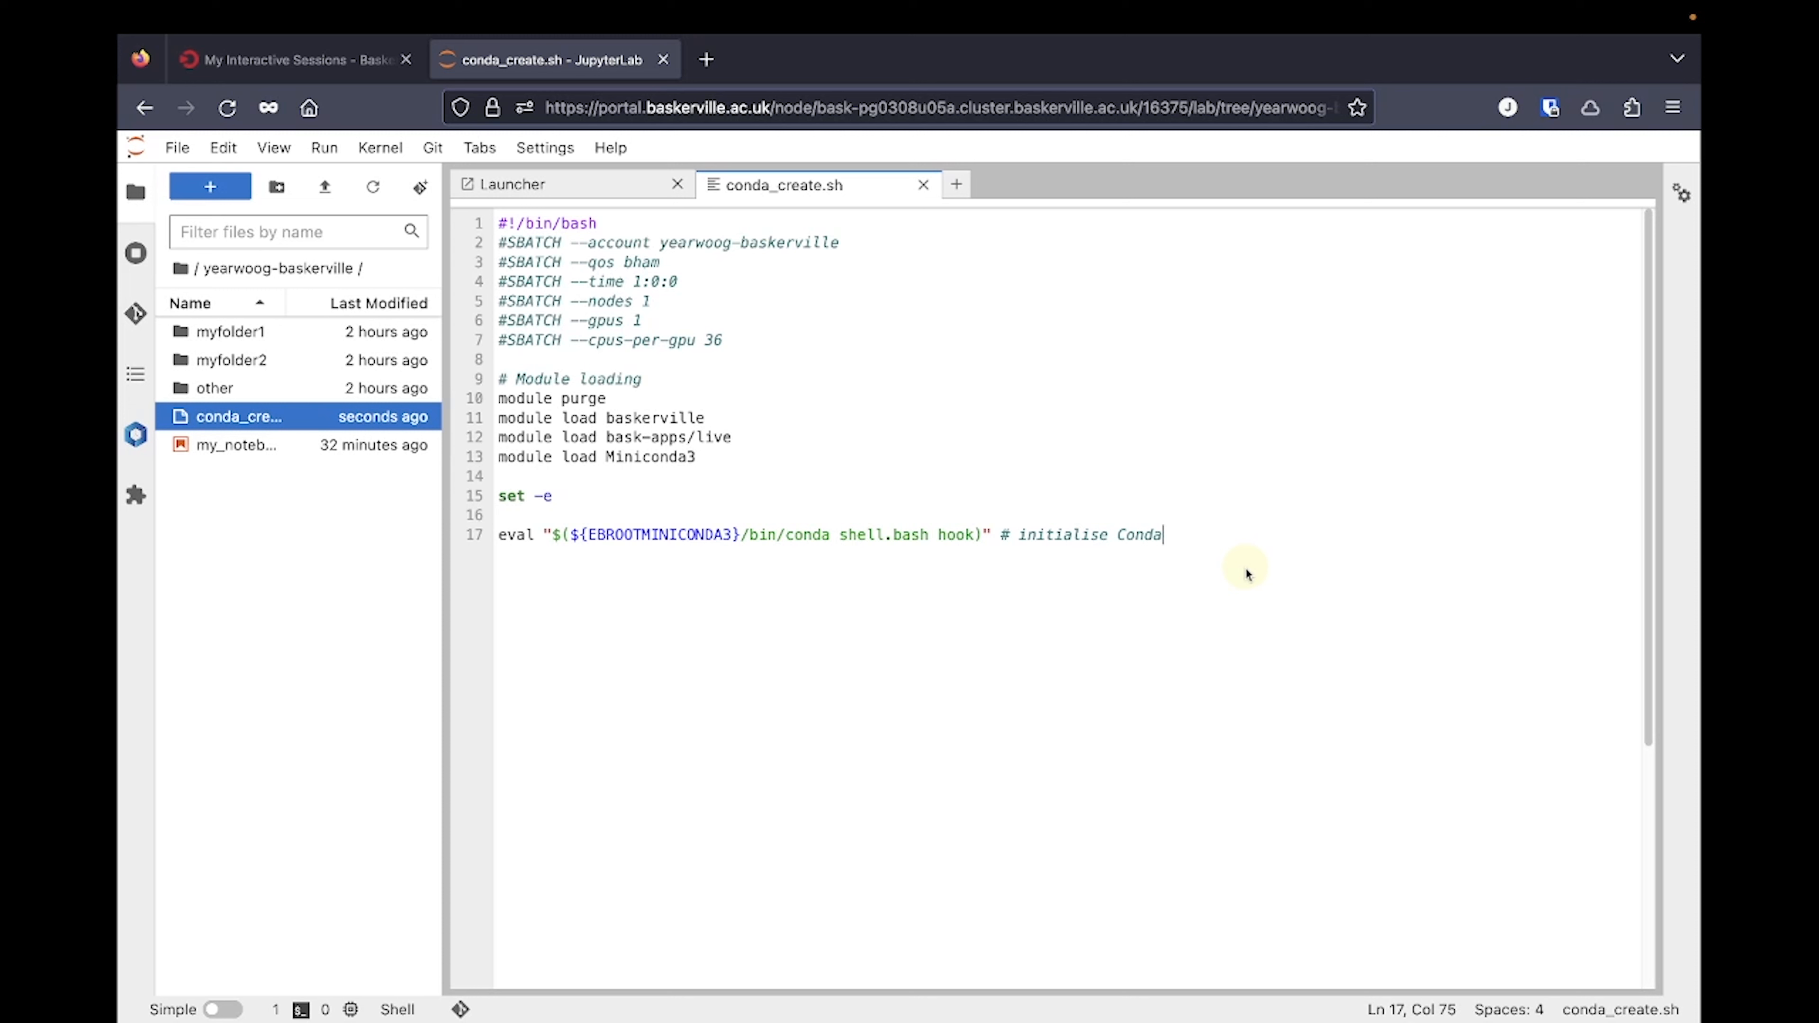
key("Enter")
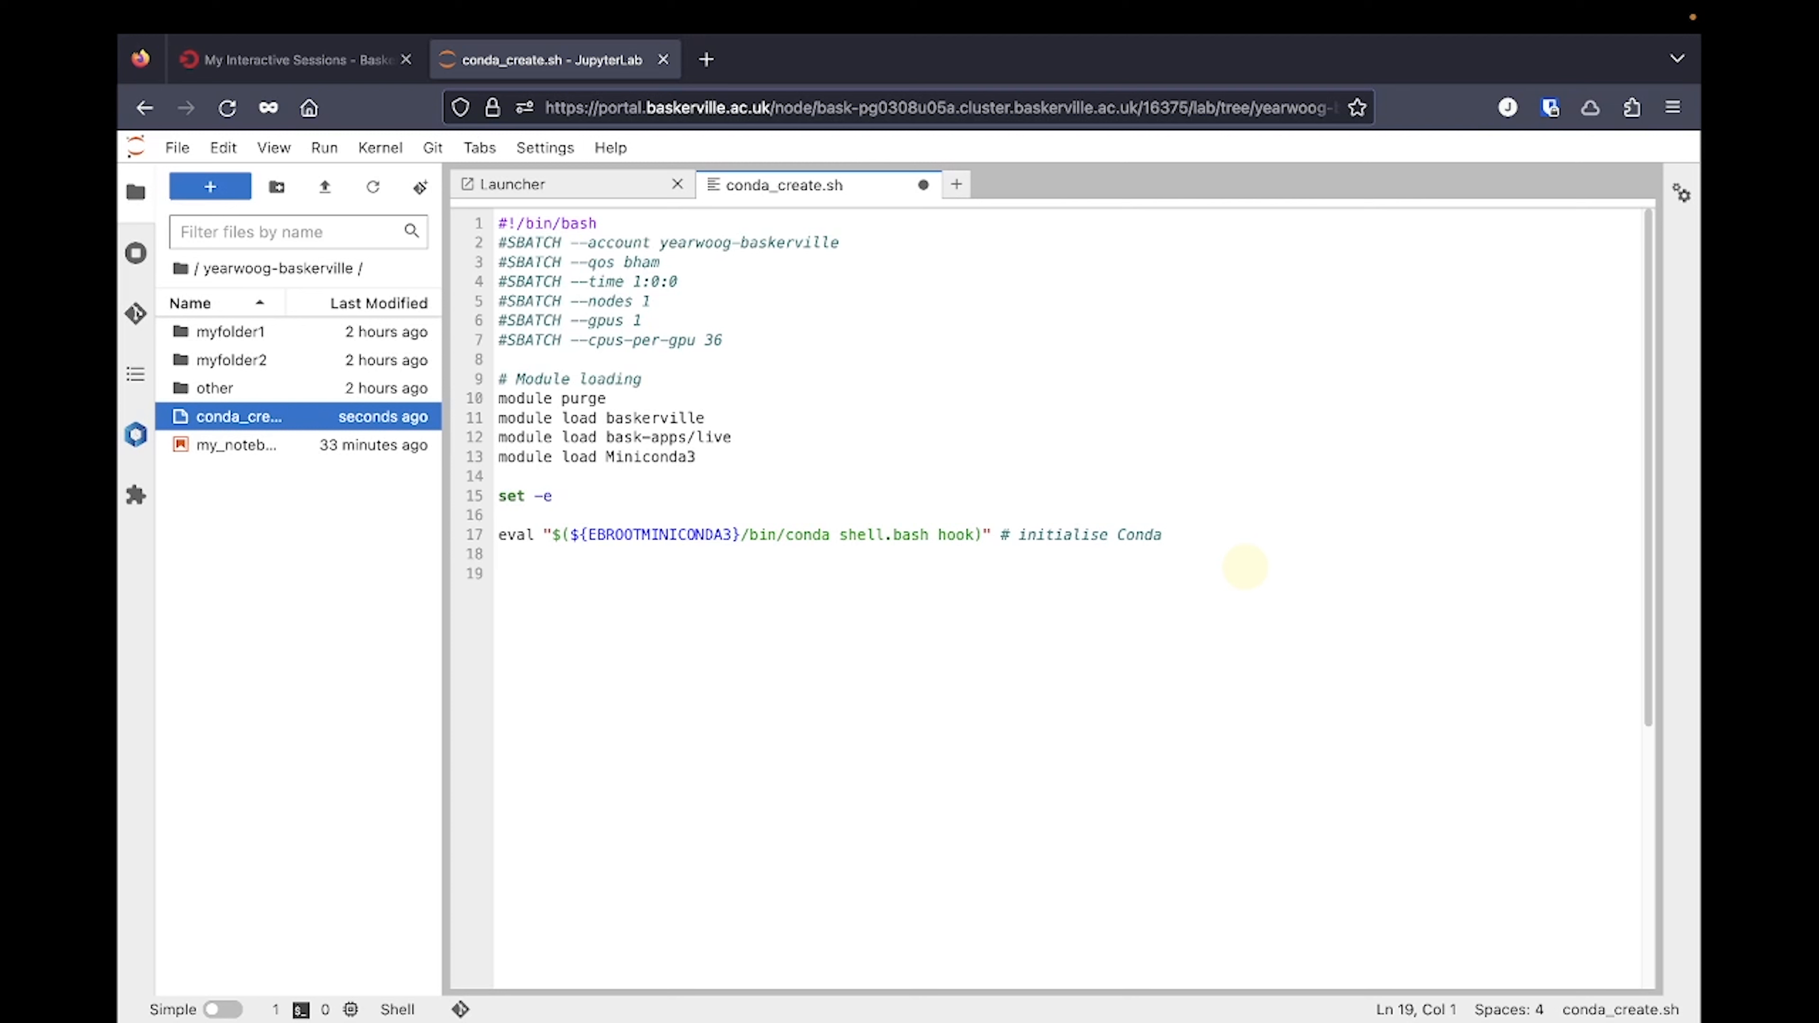
- Export CONDA_ENV_PATH pointing to my_conda_env in the yearwoog-baskerville project folder
type("# Conda environment")
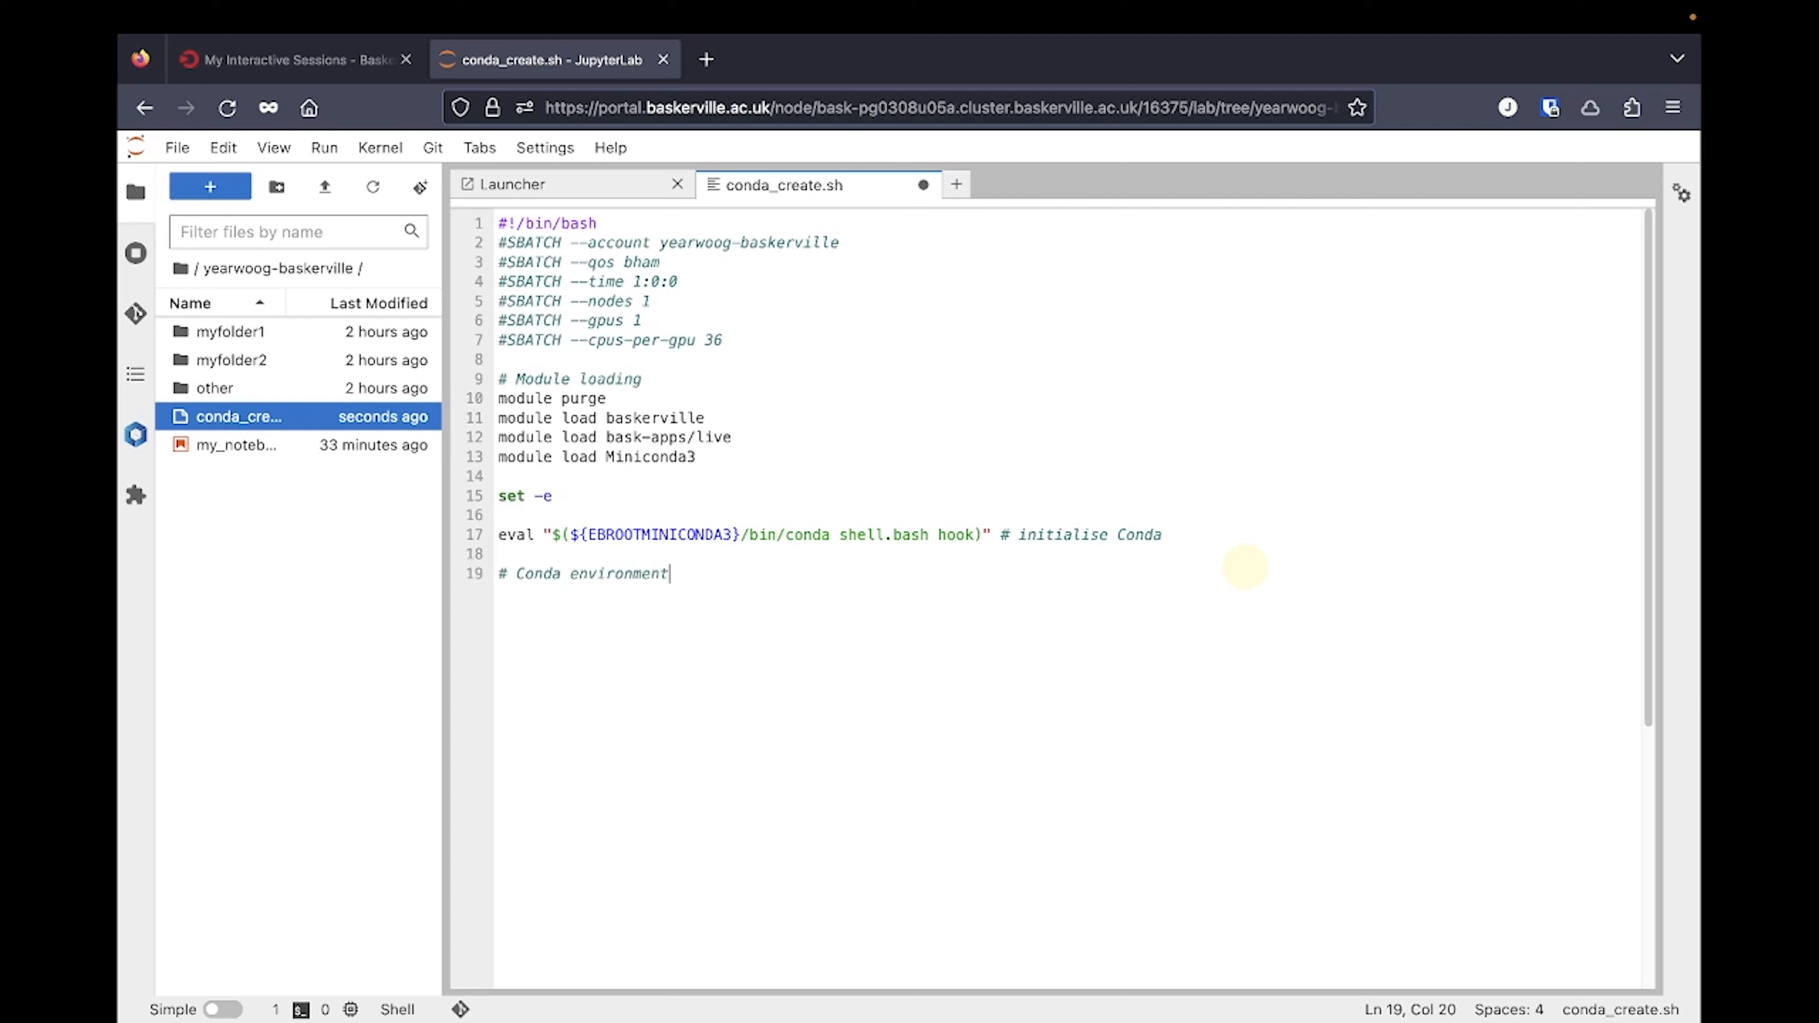
type("export")
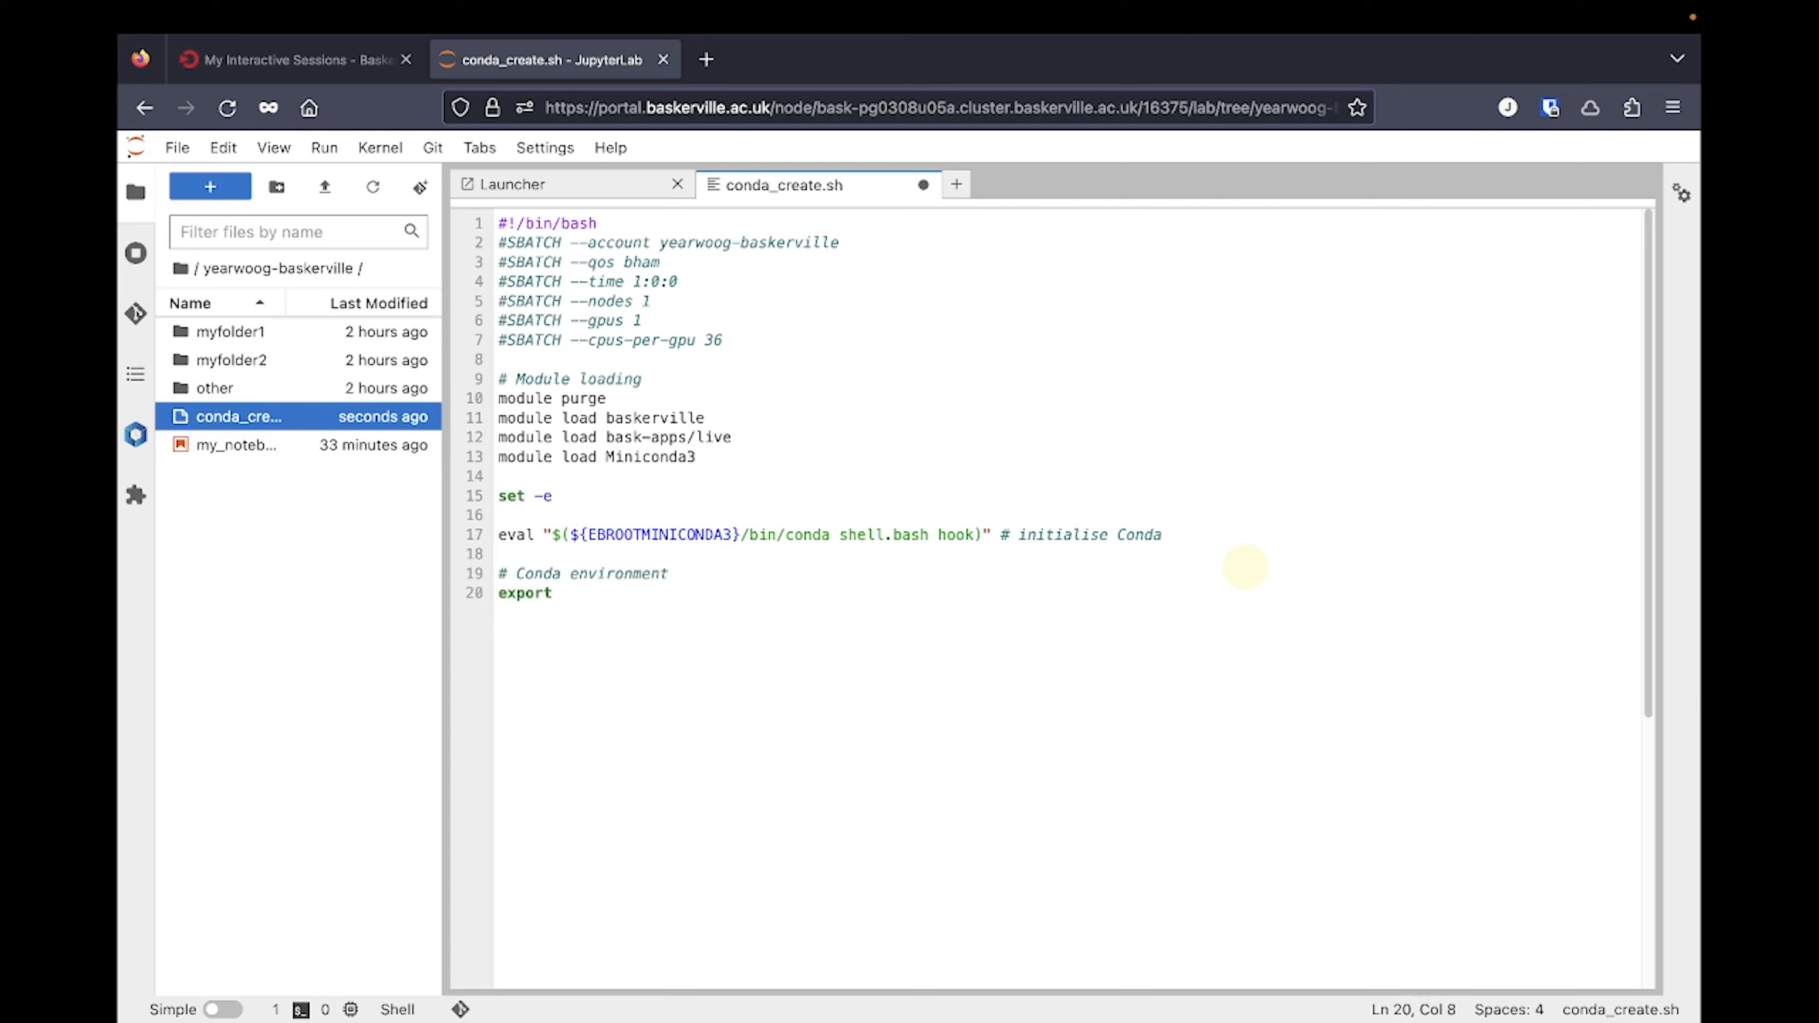
type("CONDAEN")
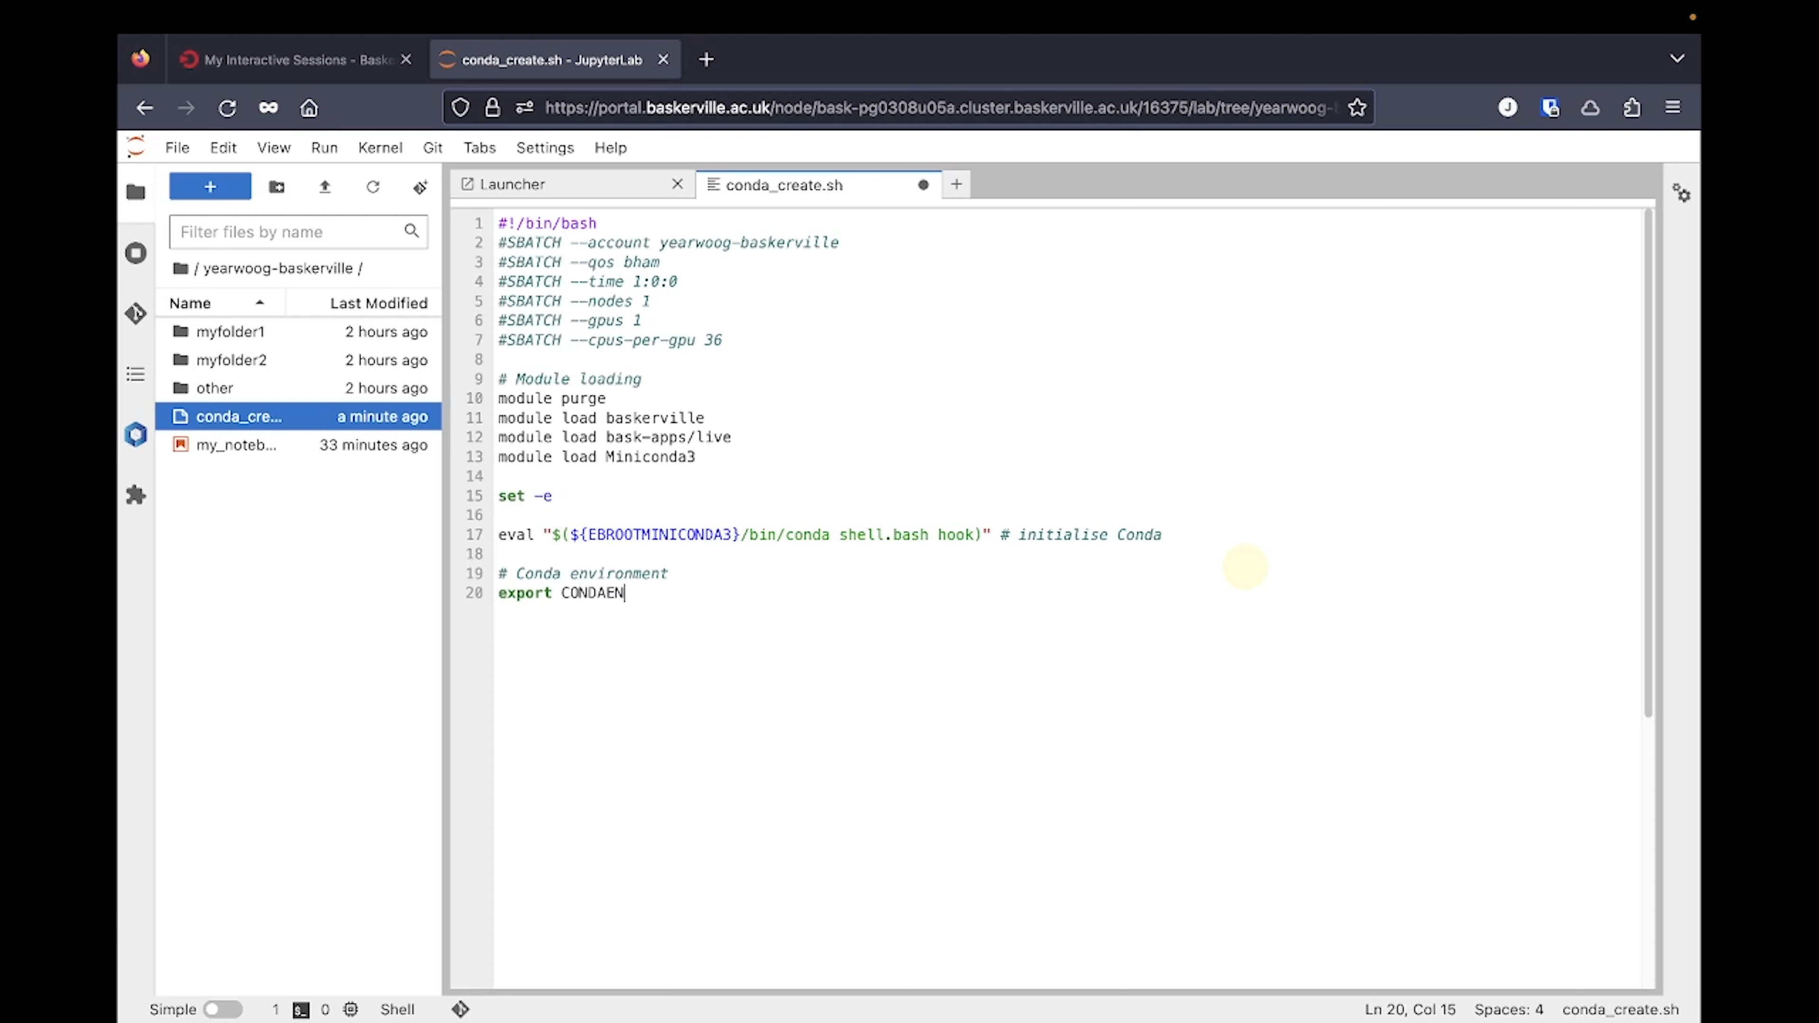
type("V_PATH=\"")
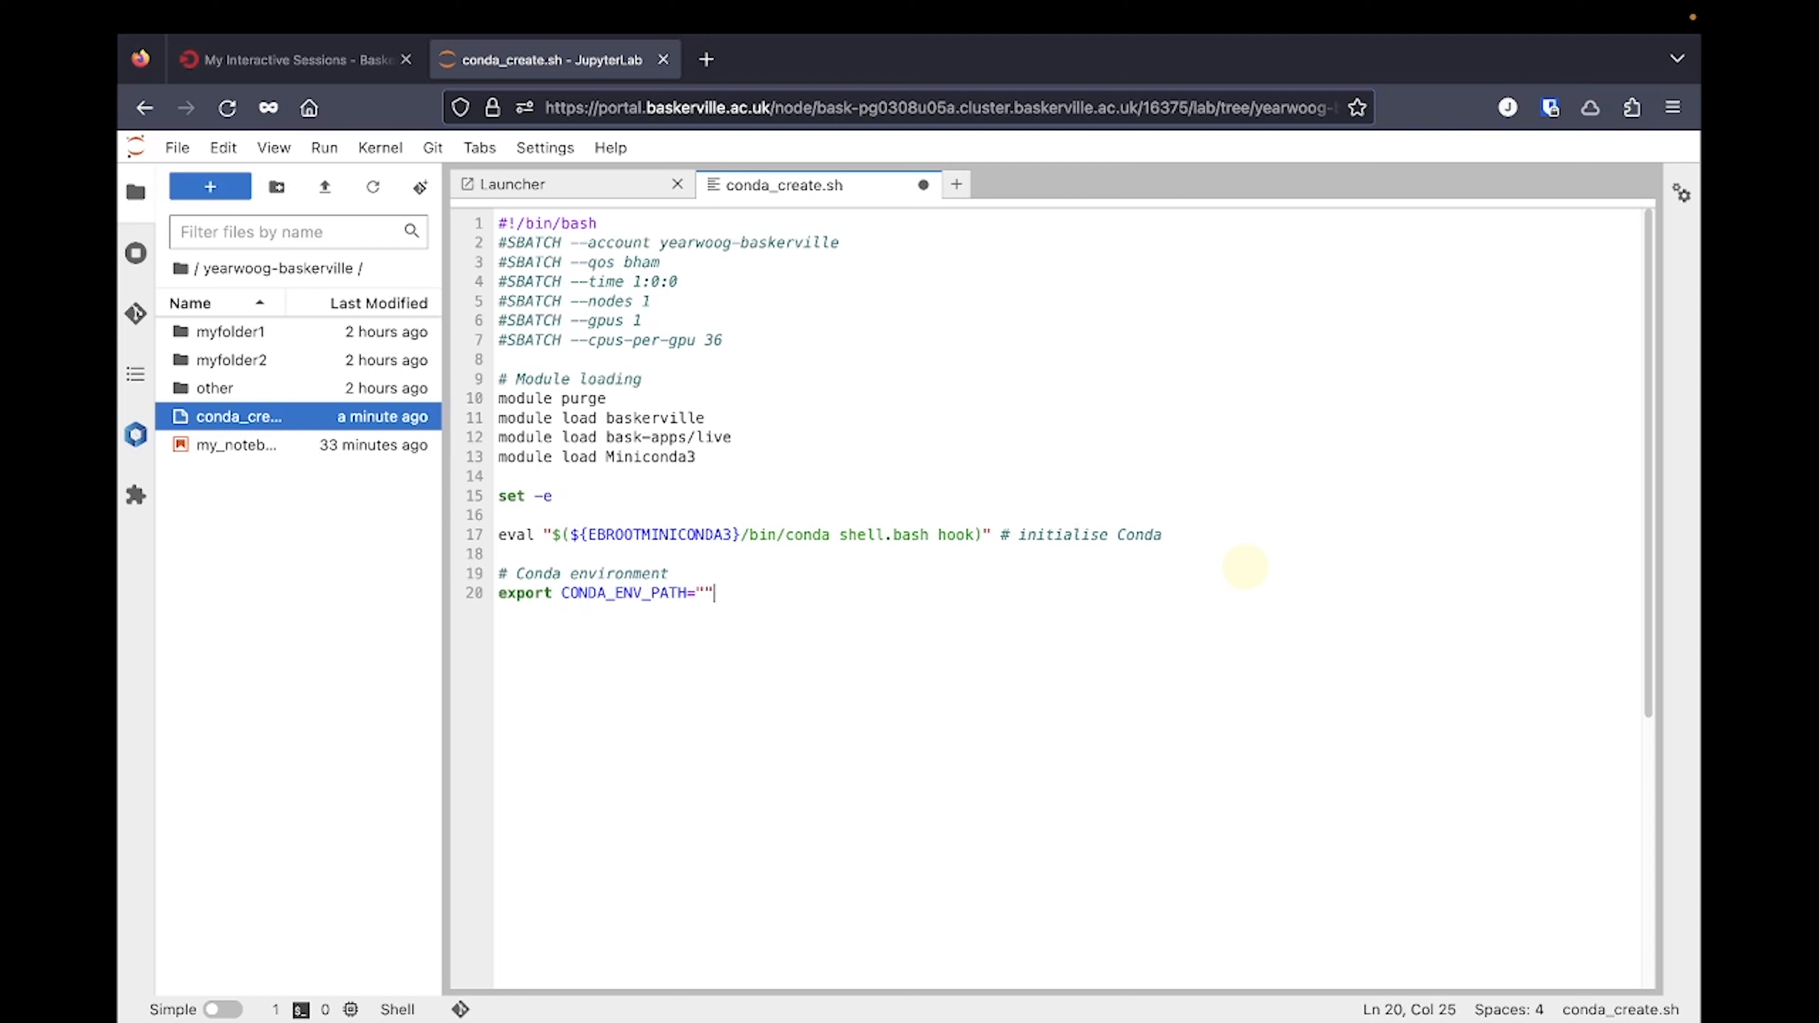
type("/bask/projects/")
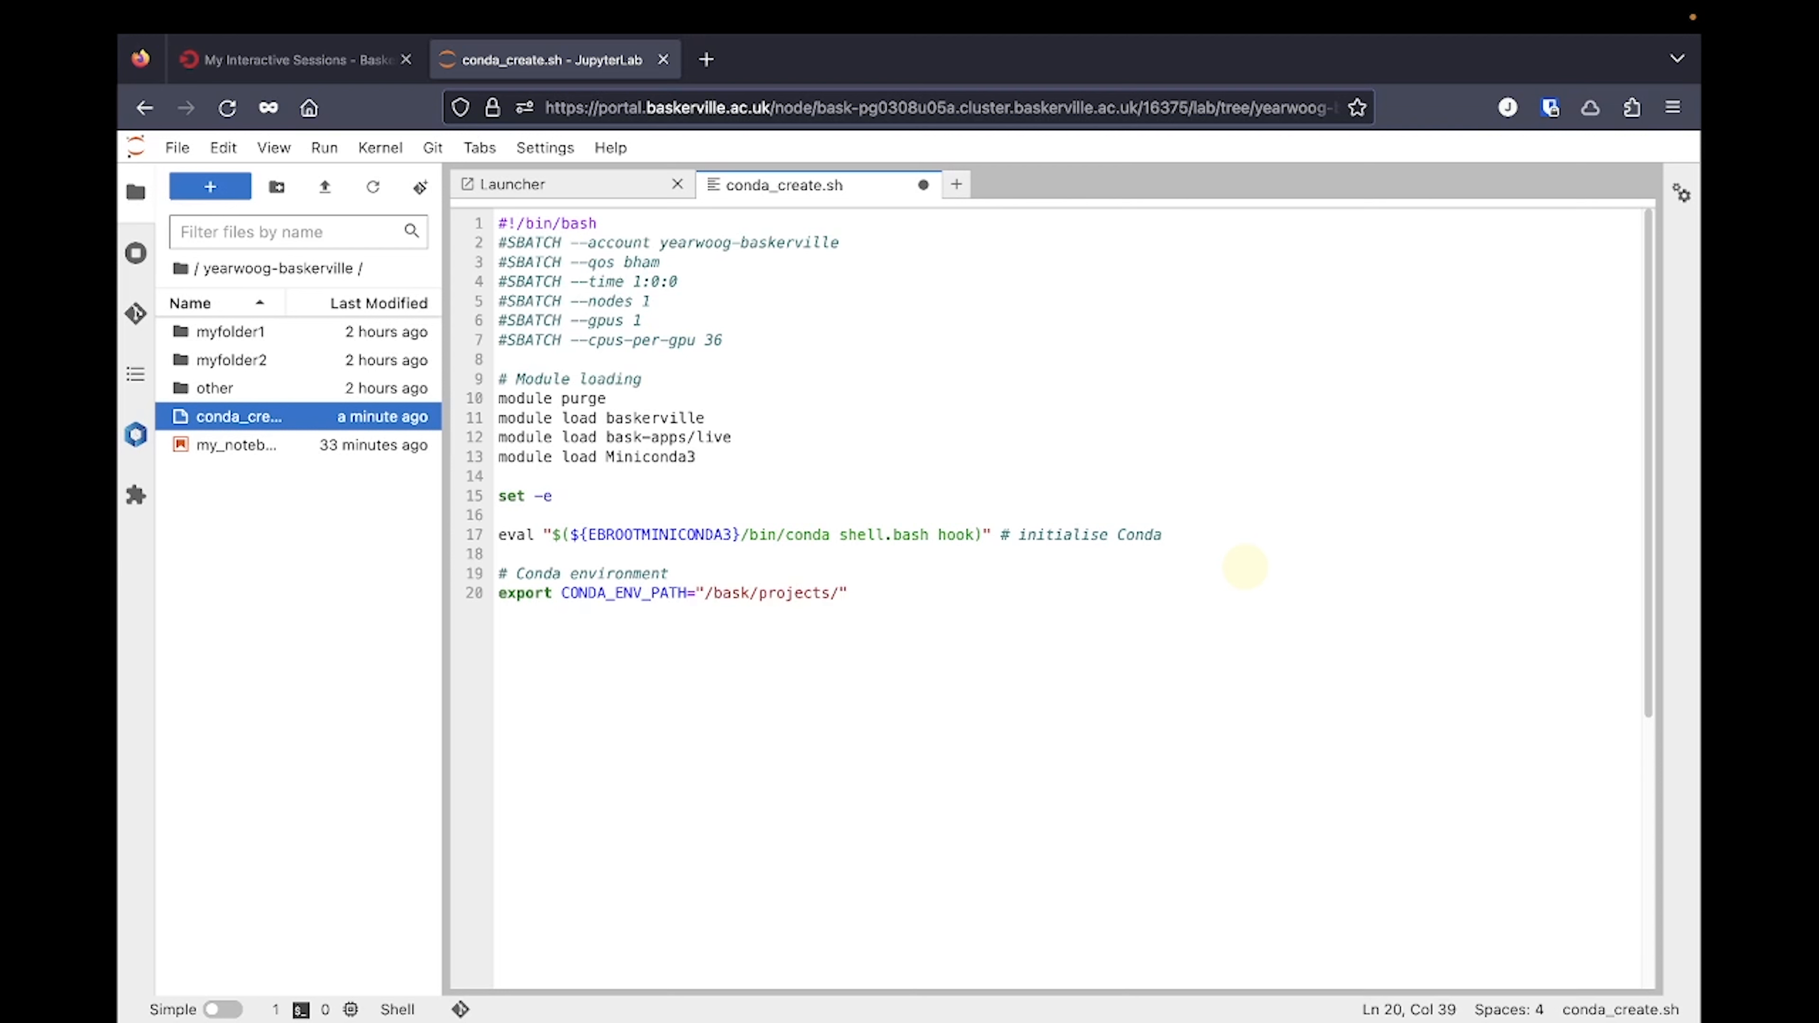
type("y/yearwoog-baskerville/")
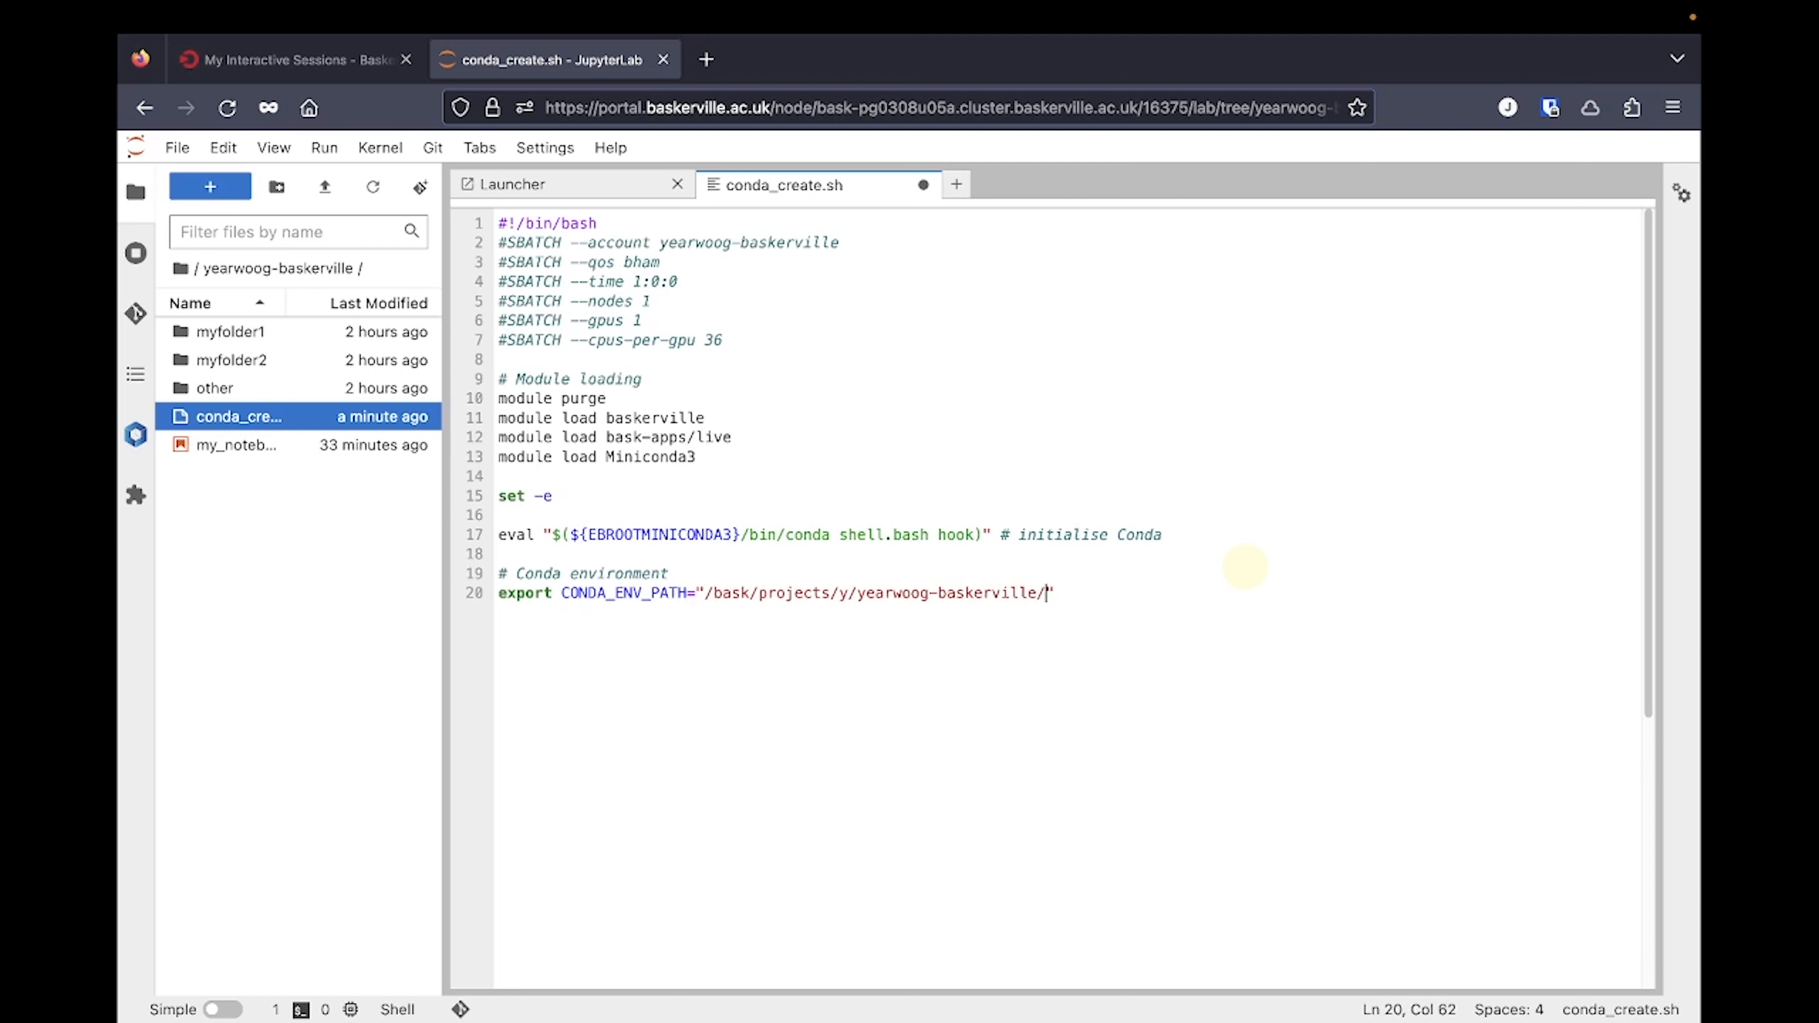
type("my_conda_env\"")
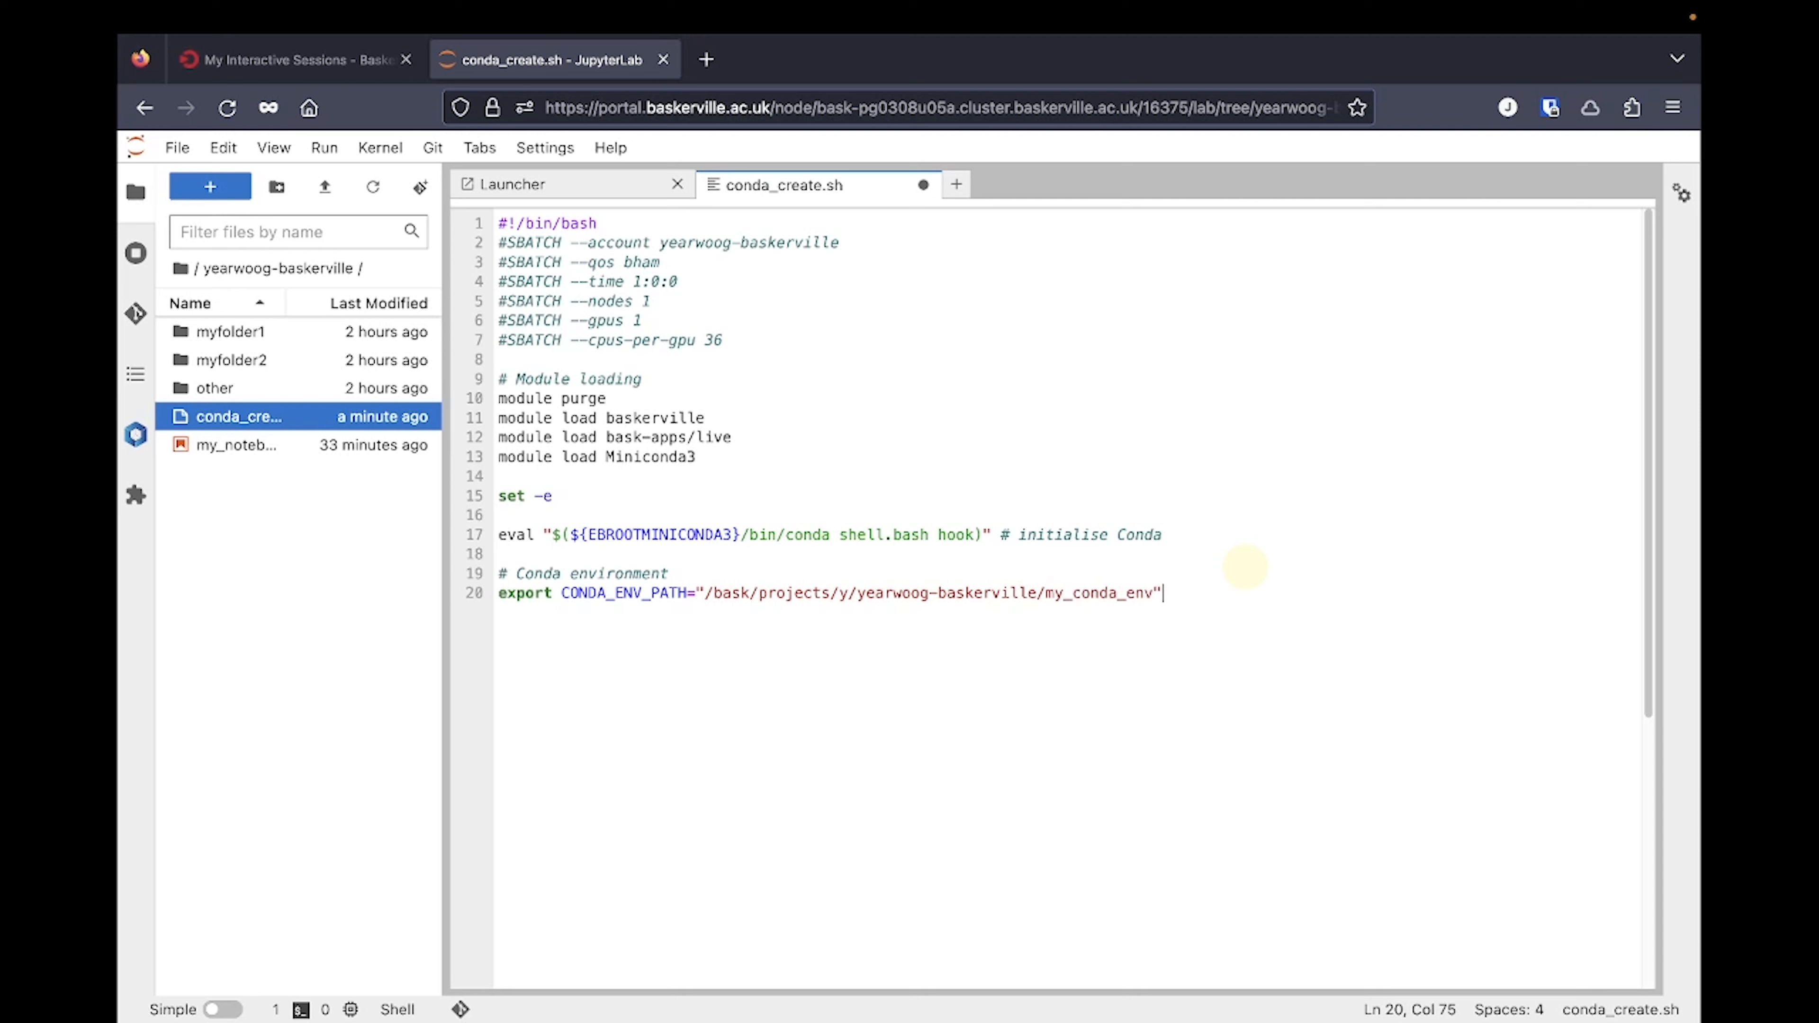
- Export CONDA_PKGS_DIRS as "/tmp"
type("export CONDA_P")
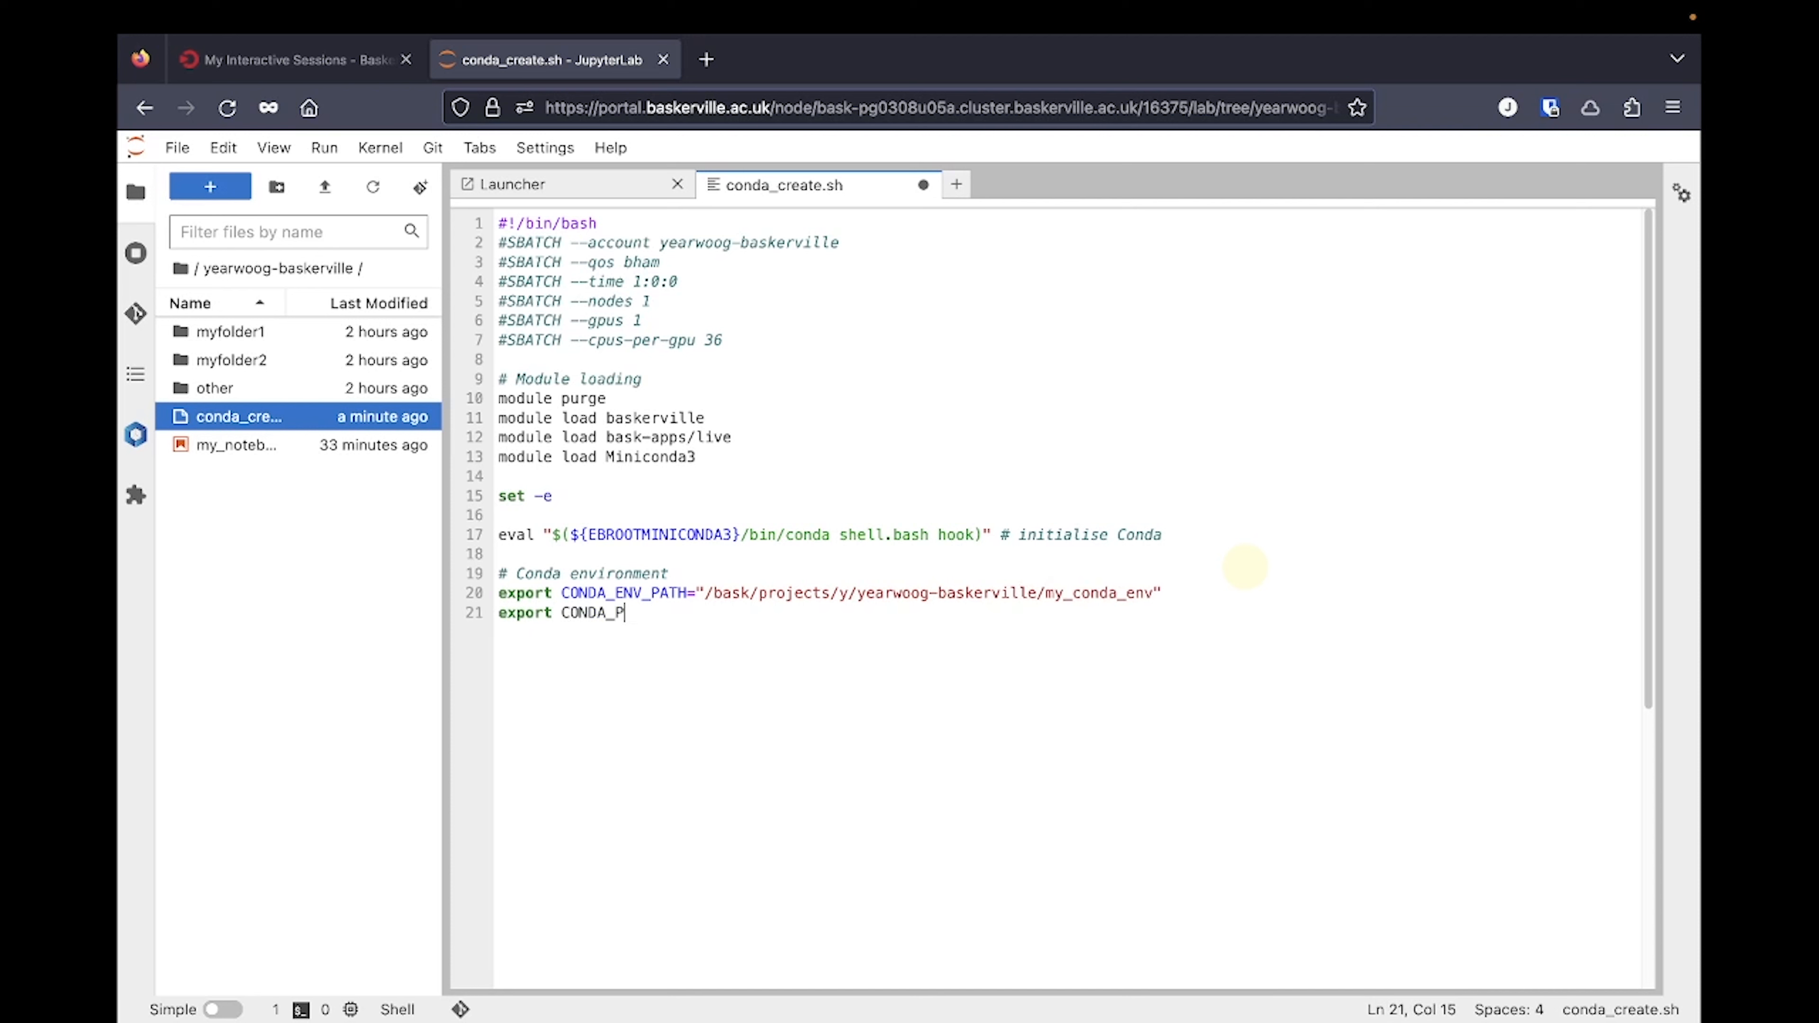
type("KGS_DIRS=")
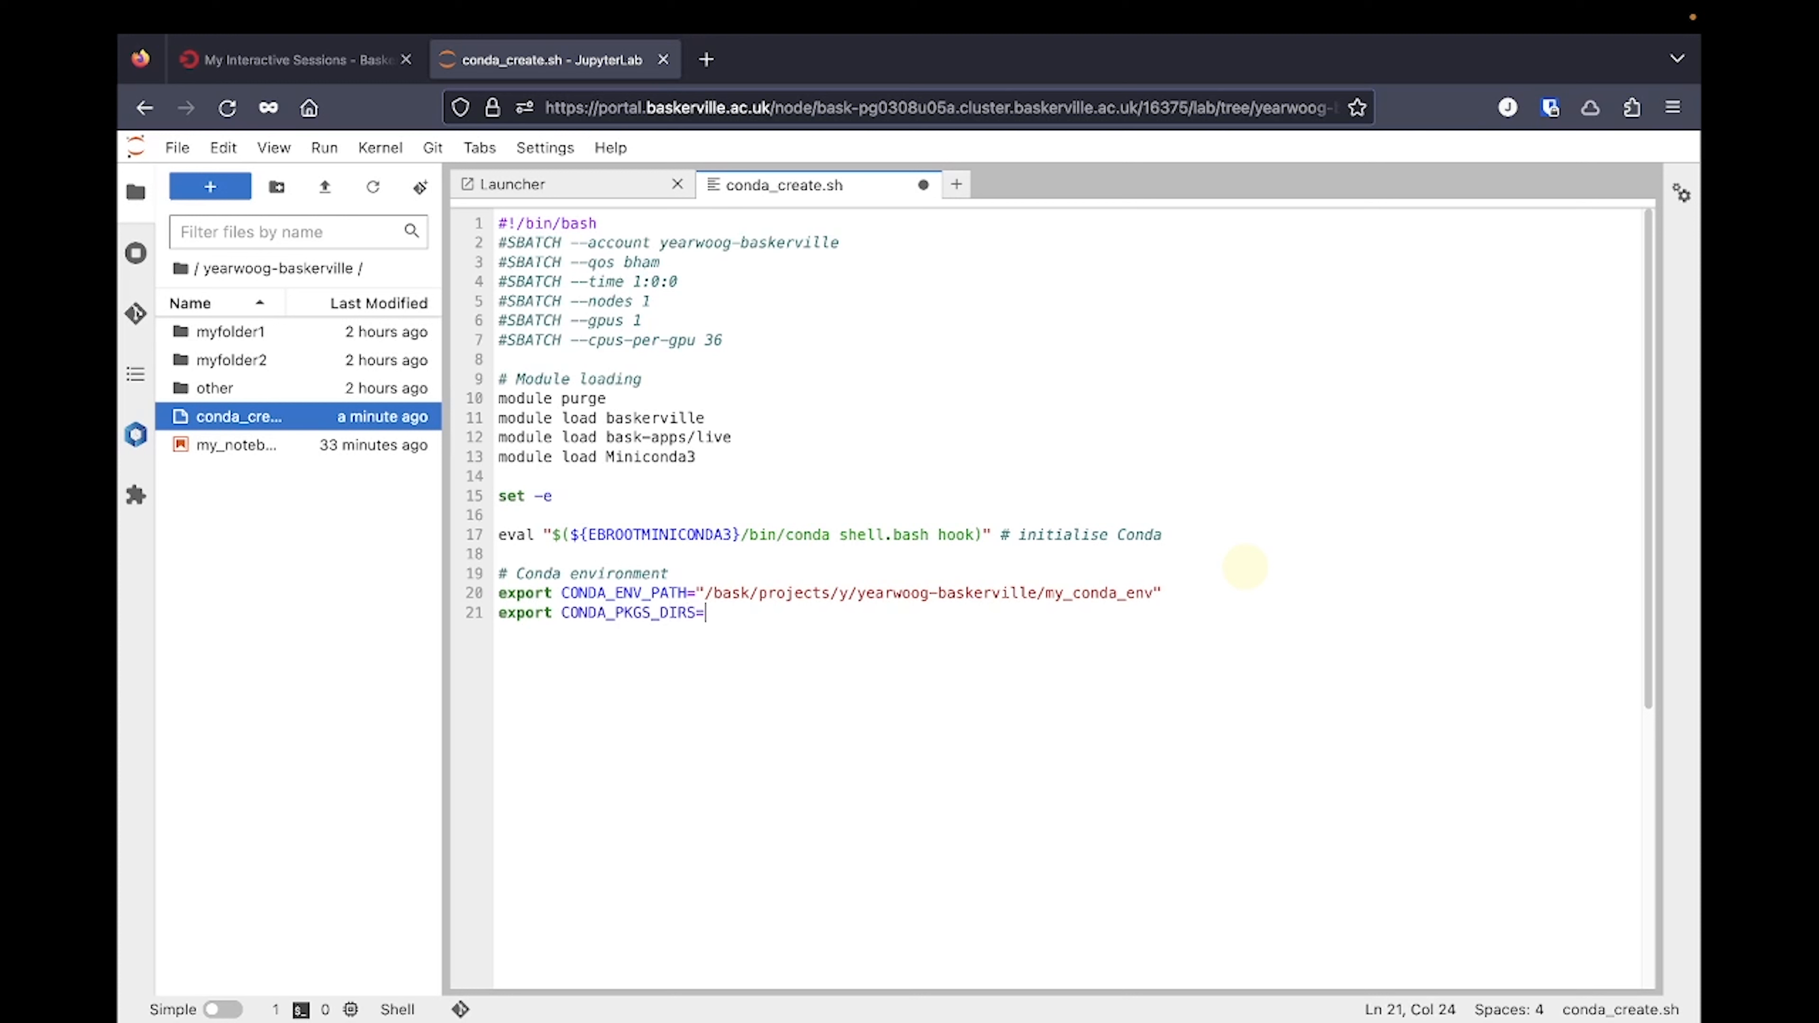
type("\"/\"")
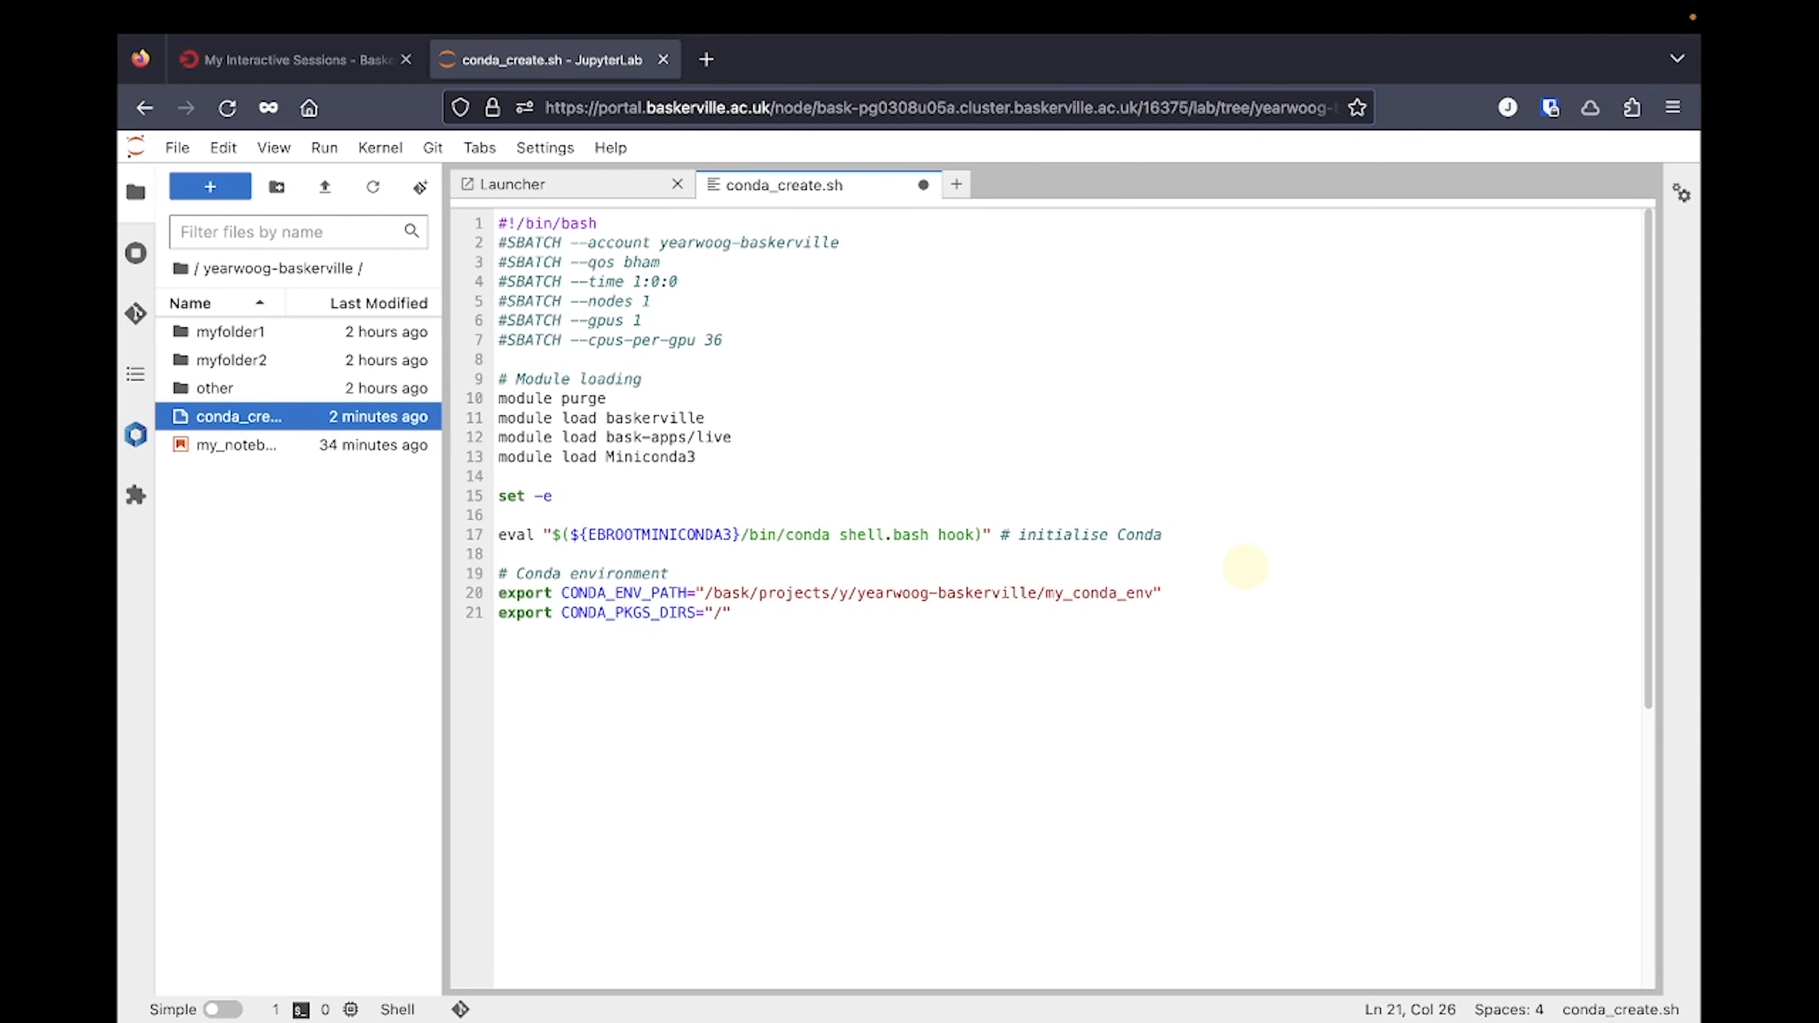
type("tmp")
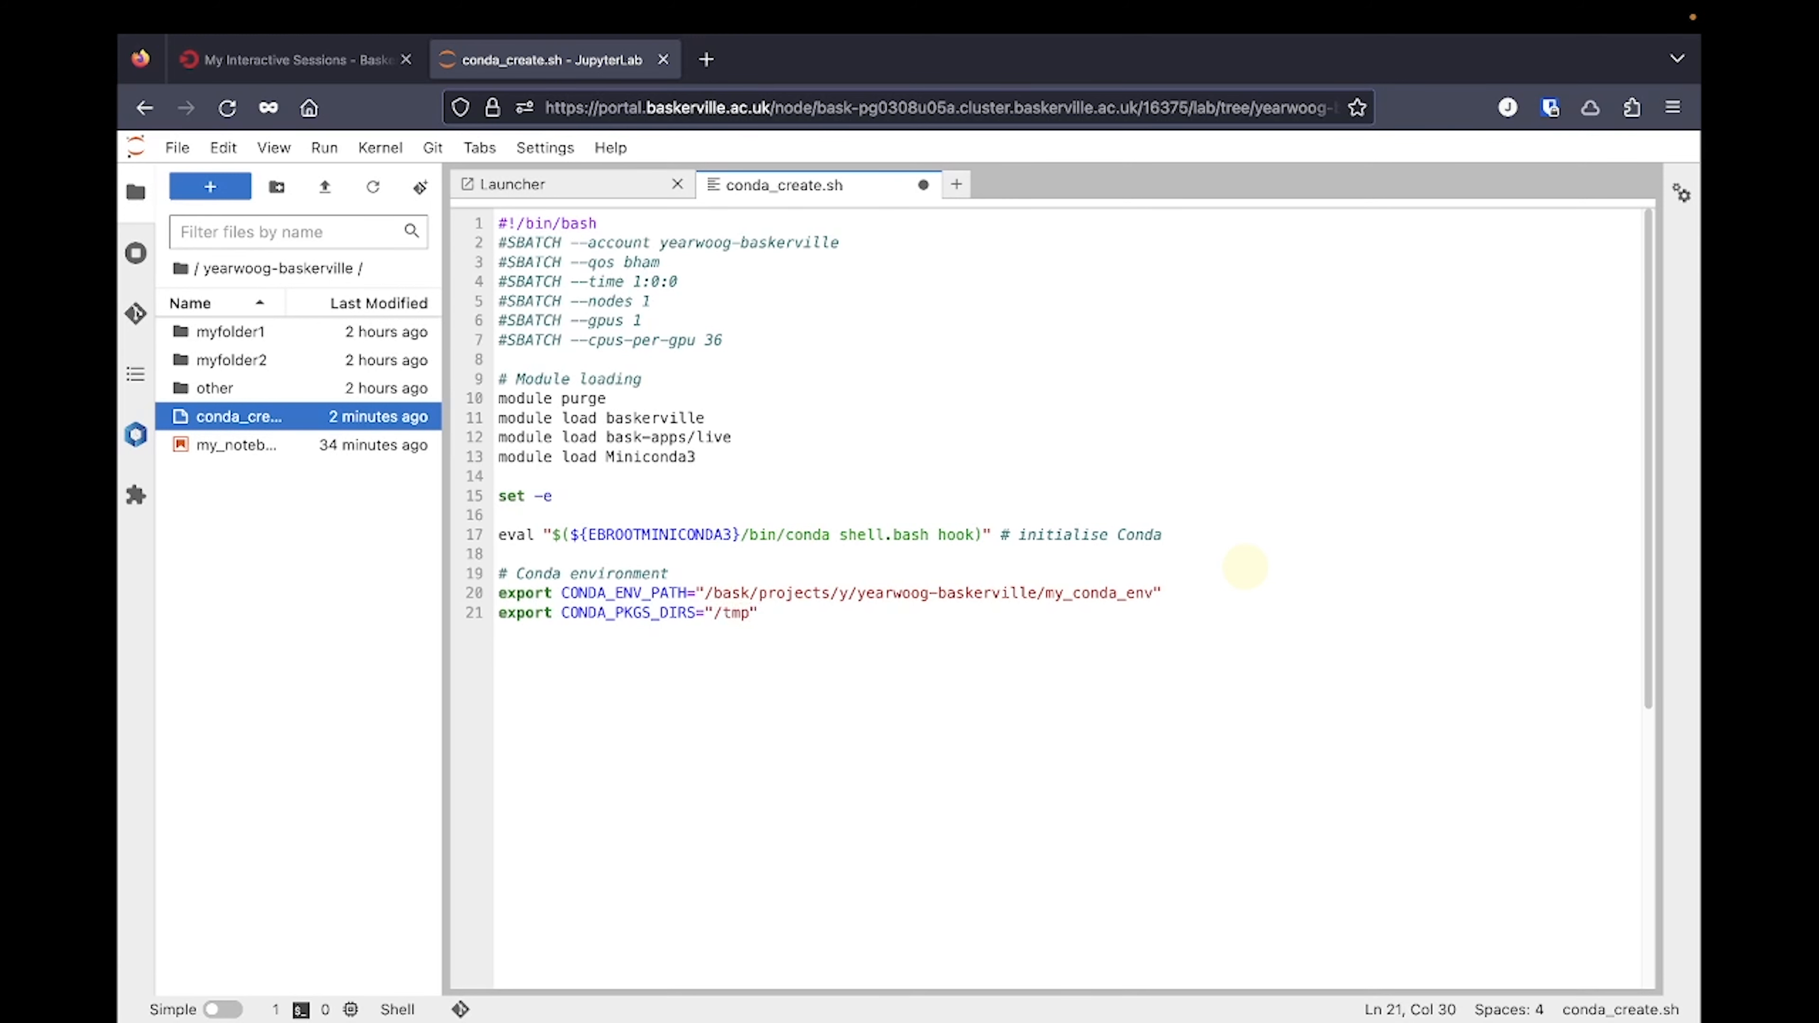
- Add conda create --yes --prefix ${CONDA_ENV_PATH} and conda activate lines
type("conda create --yes --pre")
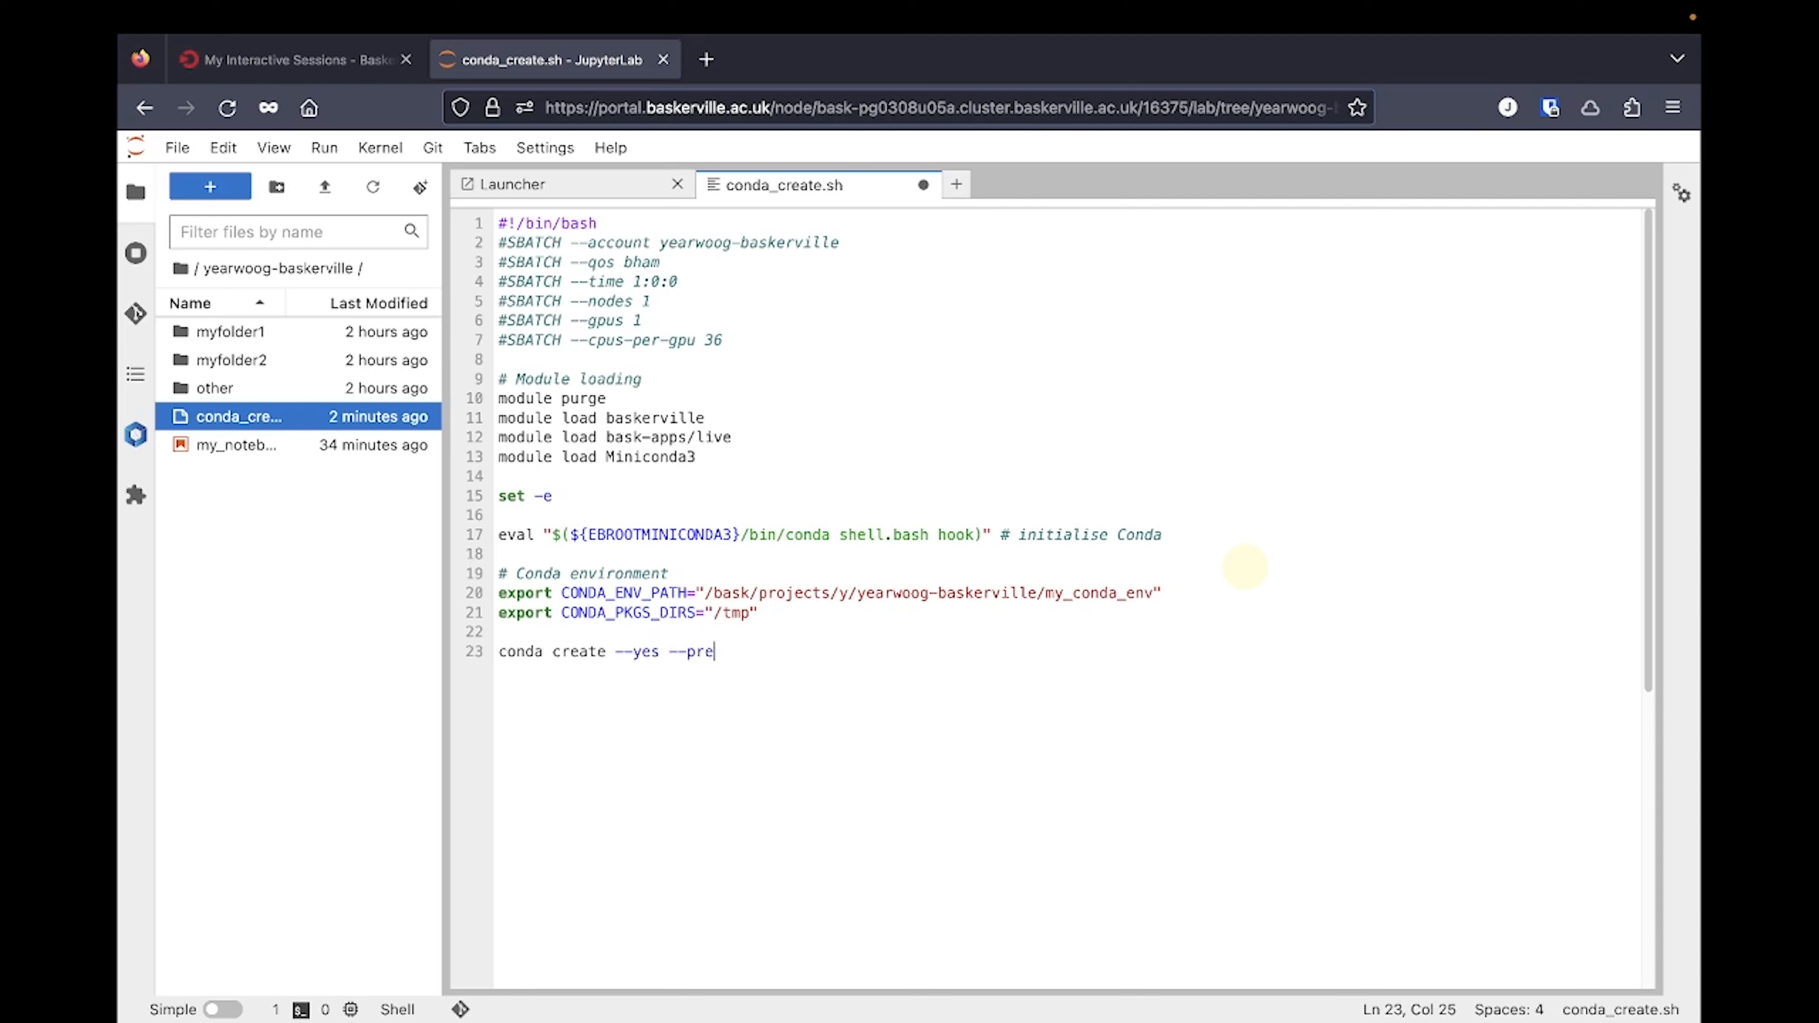
type("fix ${CONDA_ENV_PATH}")
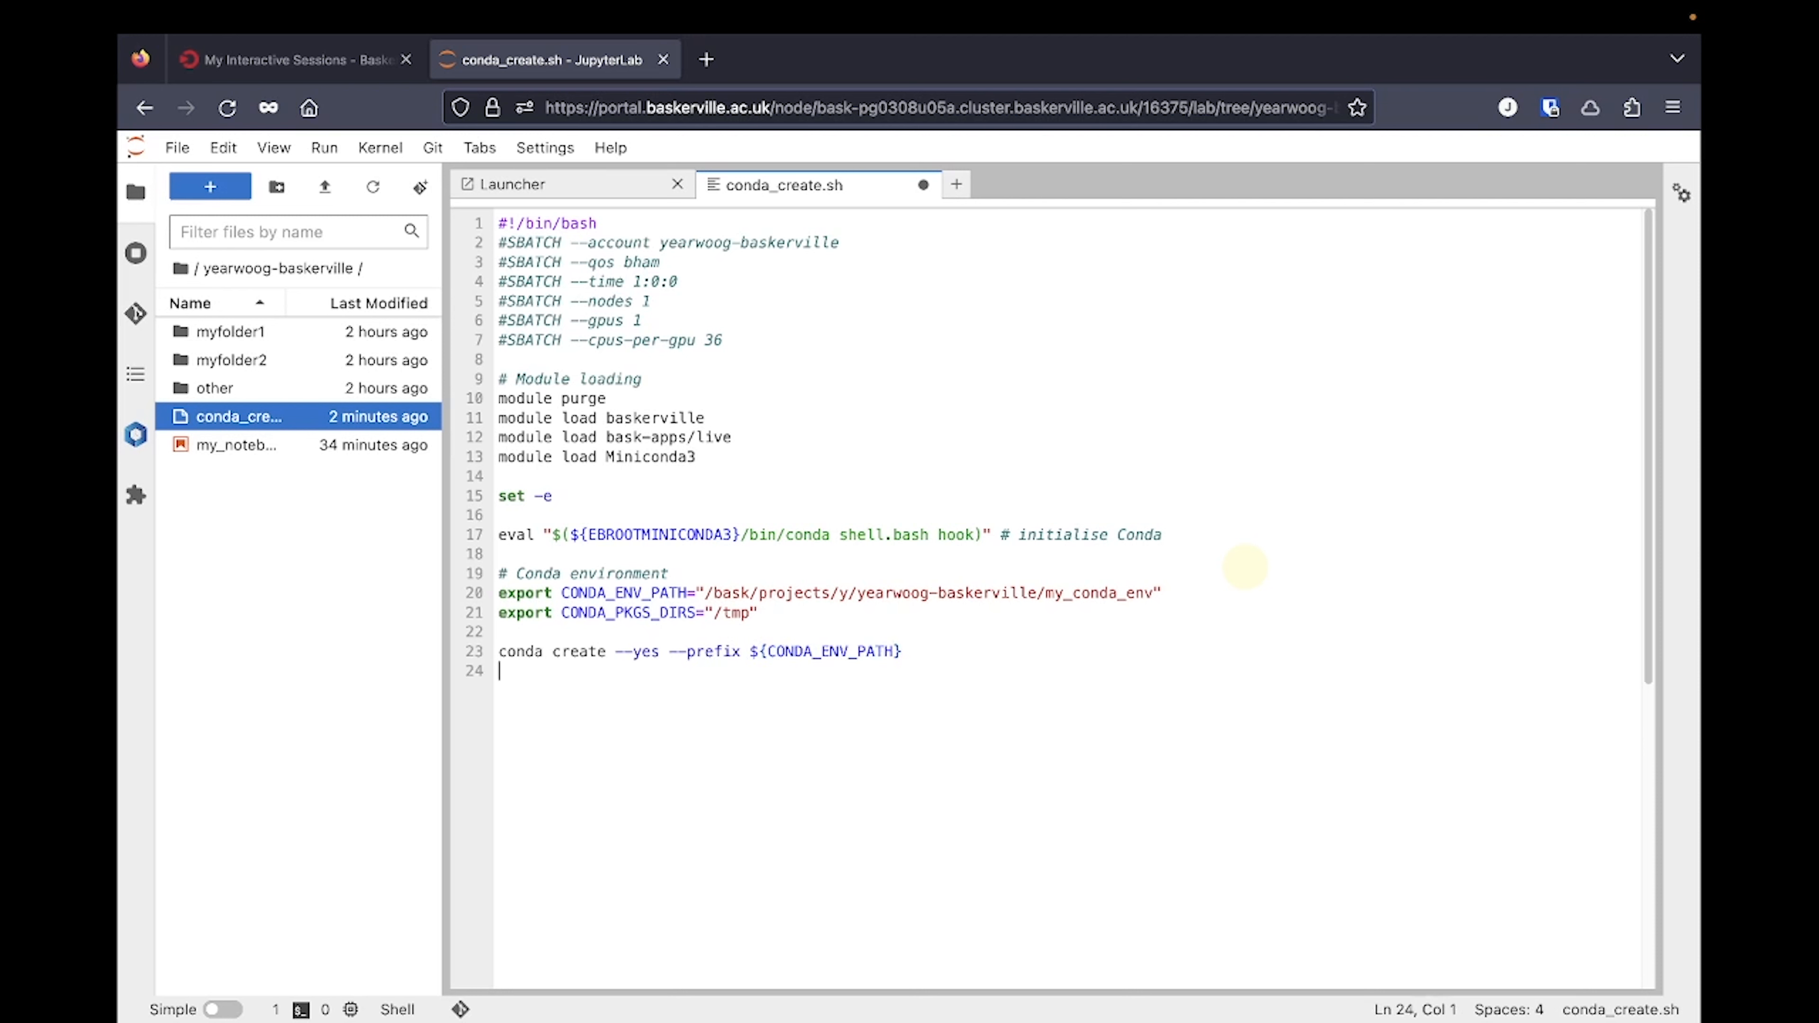
type("conda activate ${CONDA_ENV_PATH")
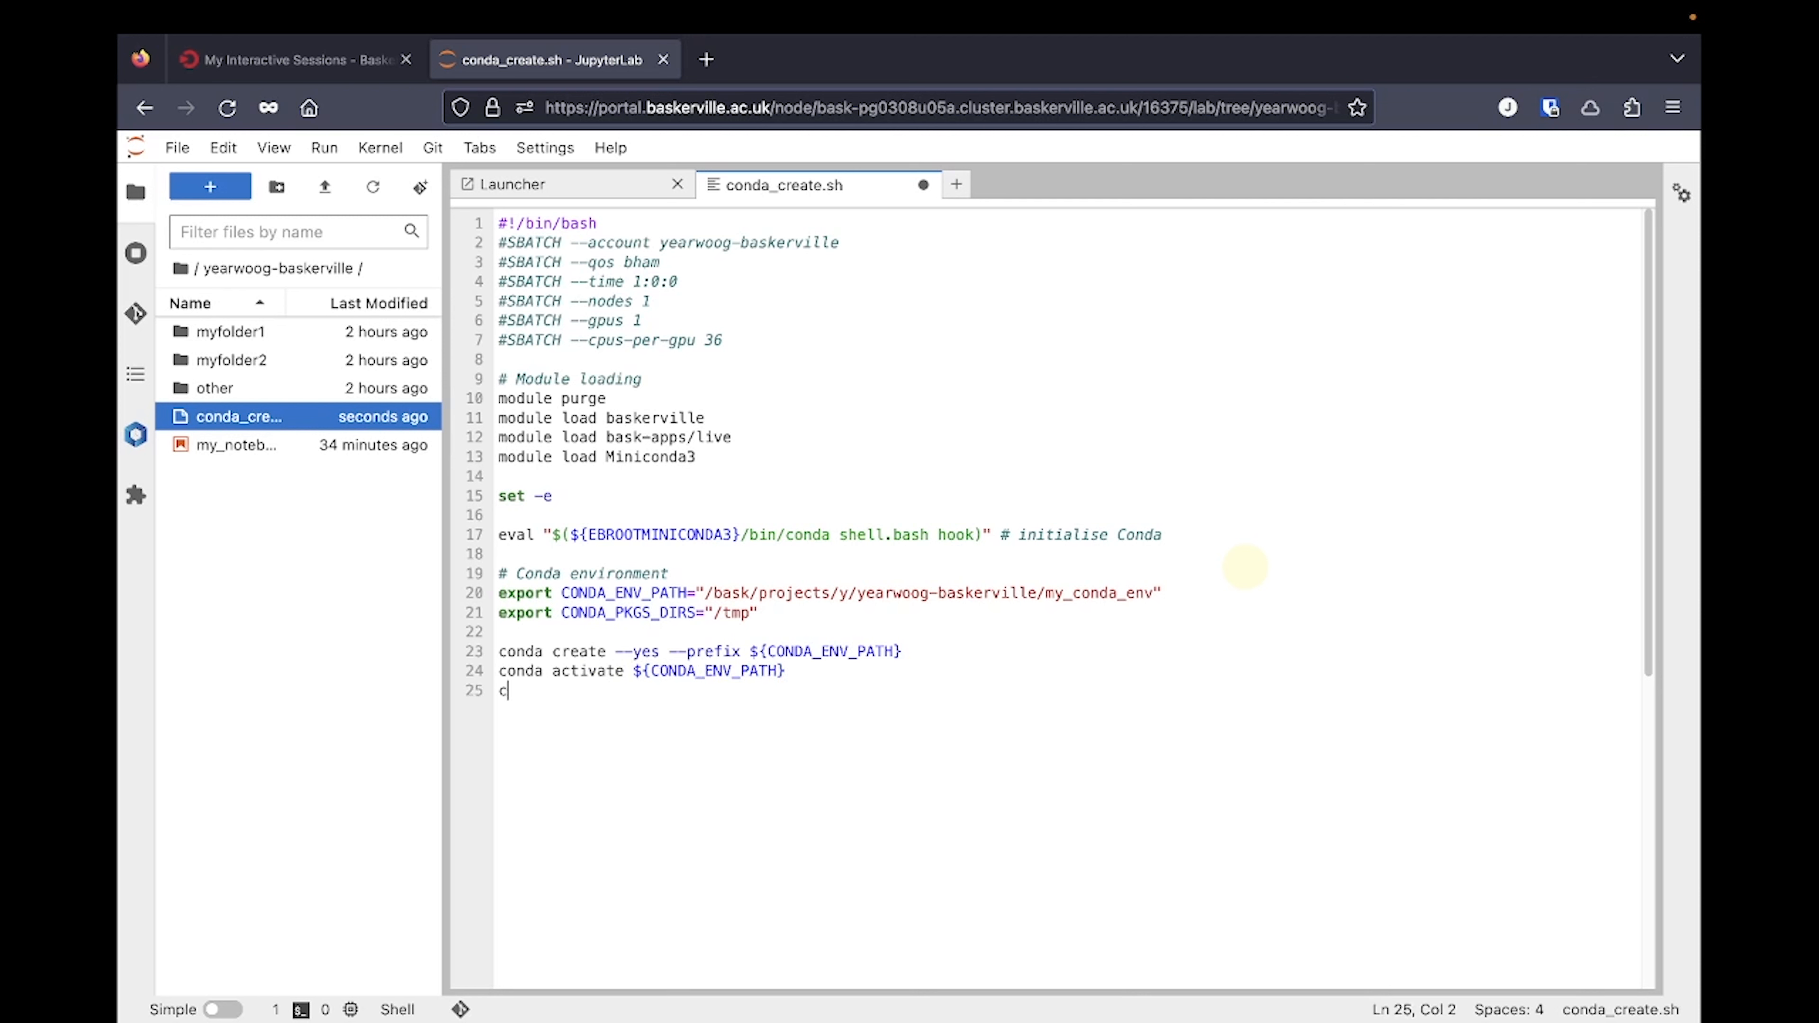
- Add conda install --yes lines for python=3.10 and numpy
type("onda install --")
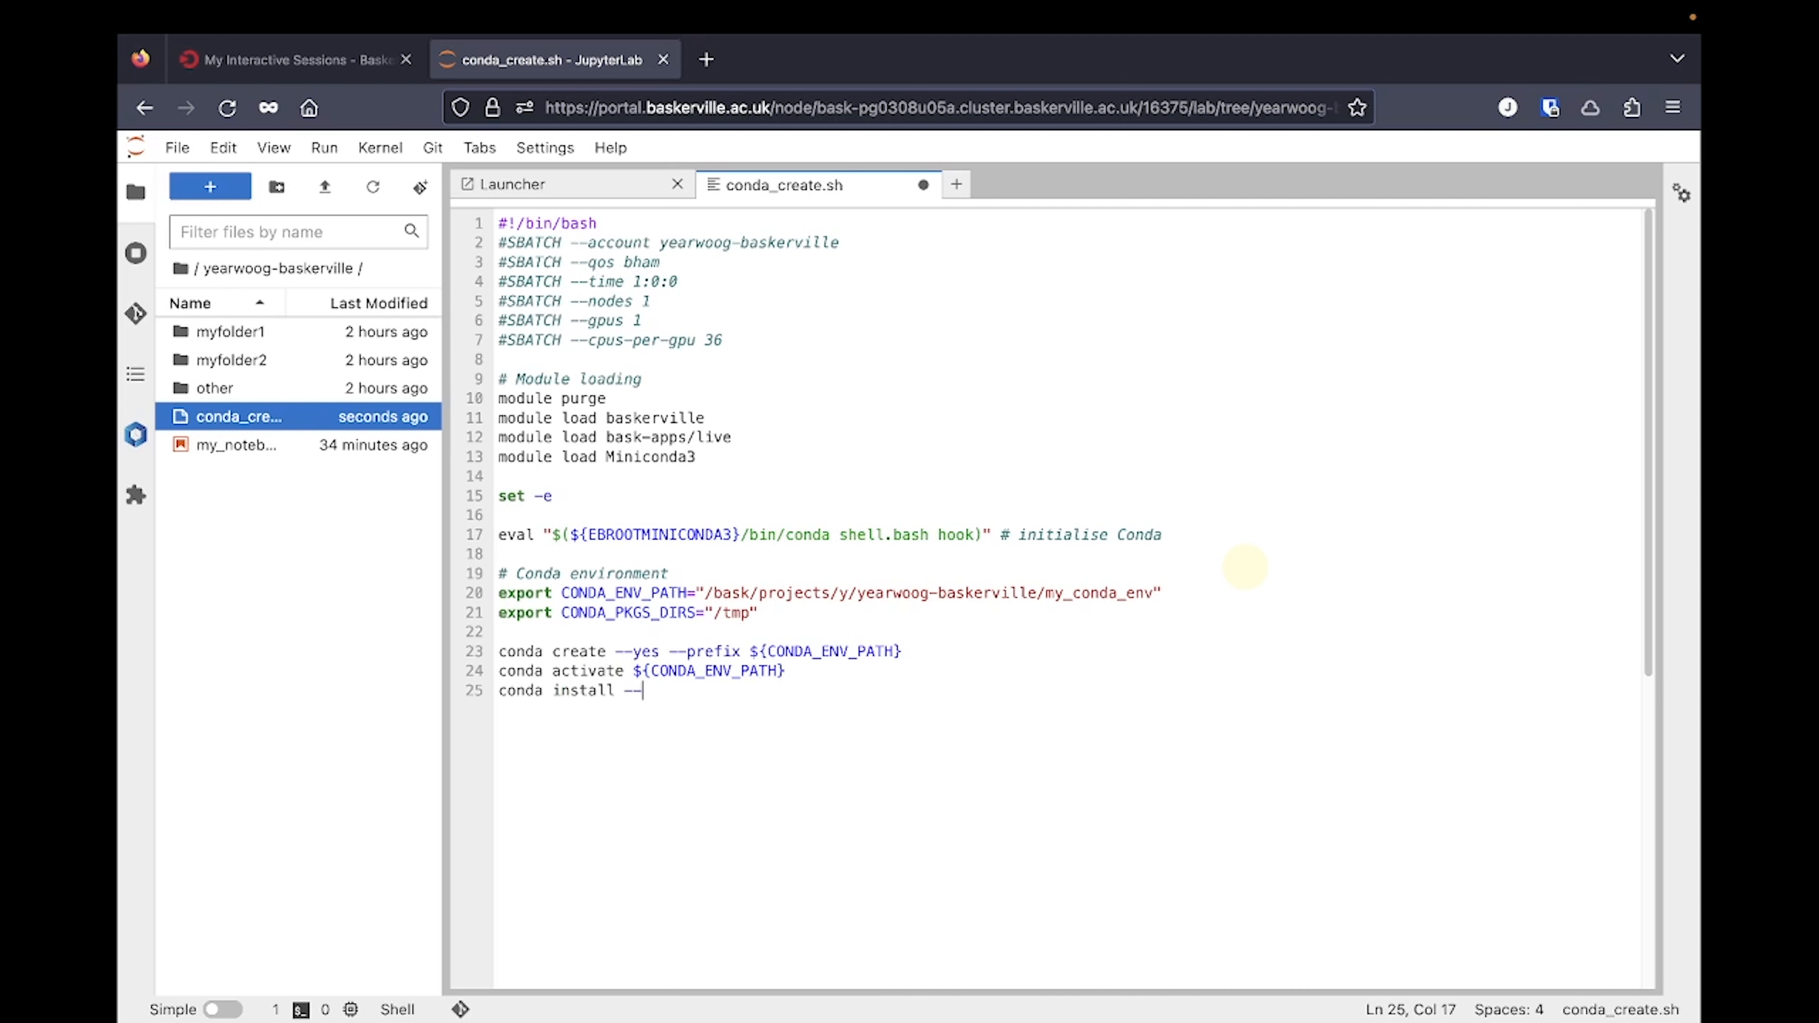
type("yes pytho")
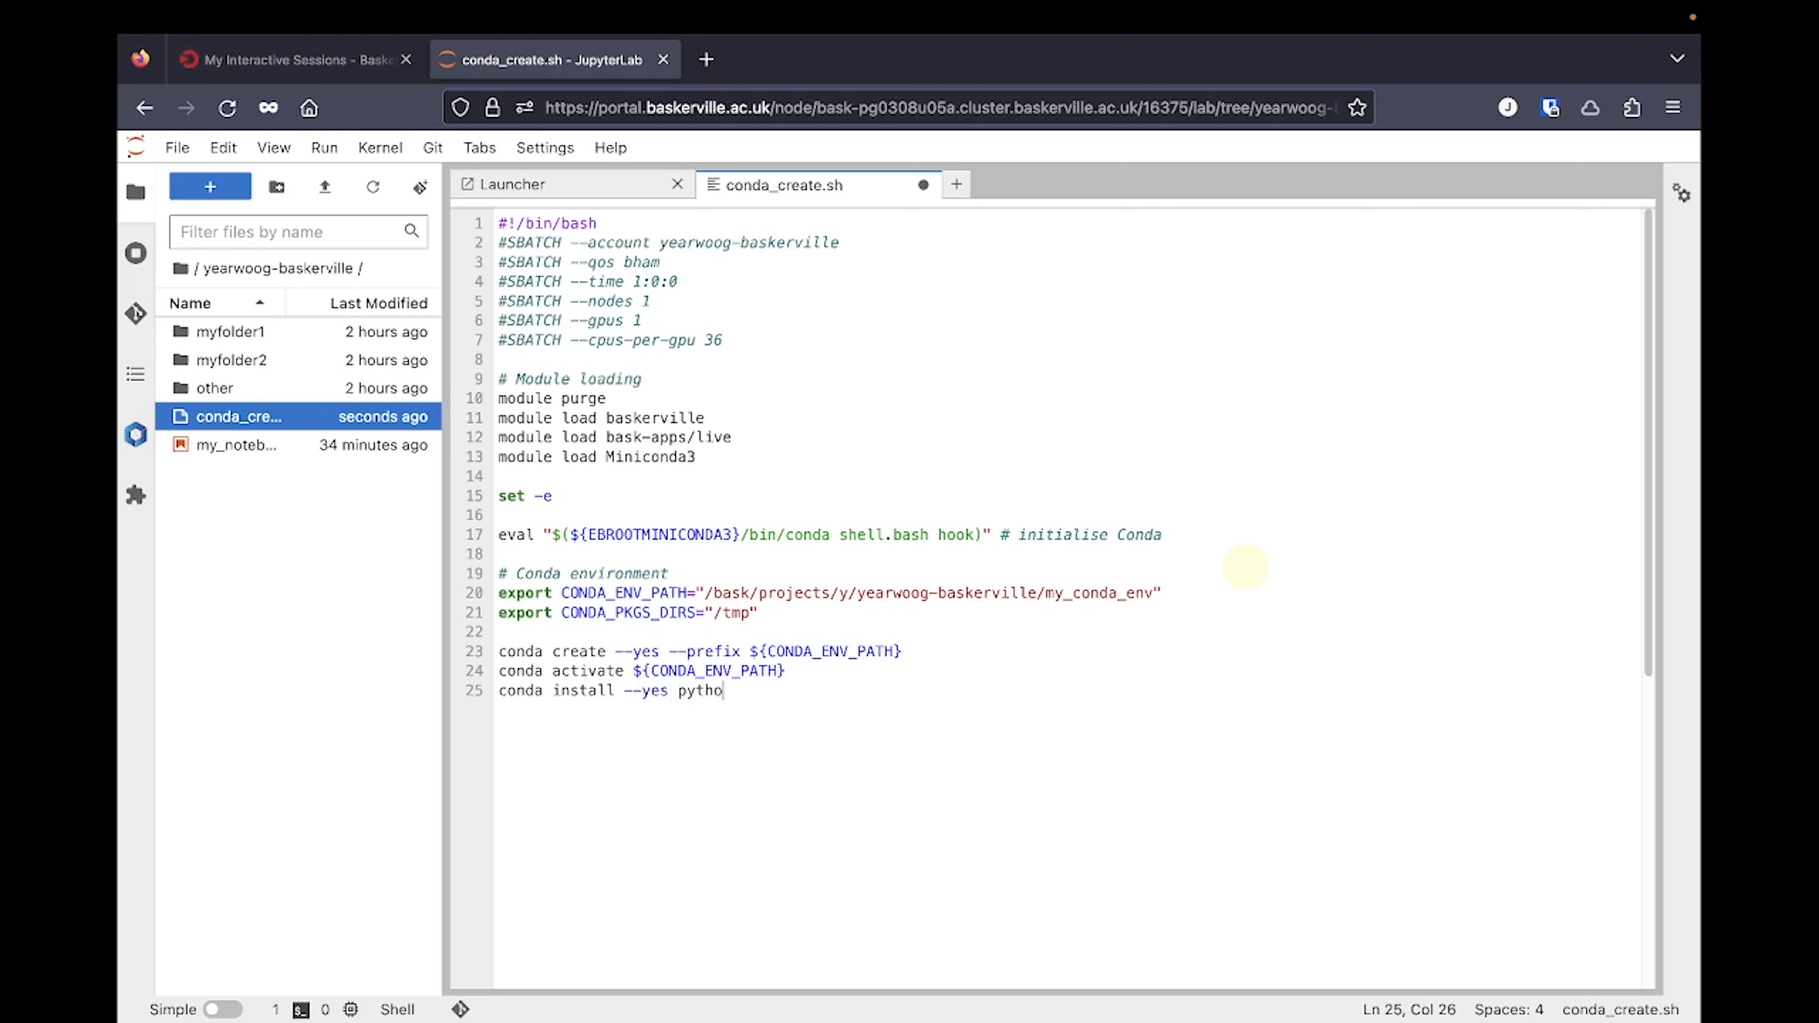
type("n=")
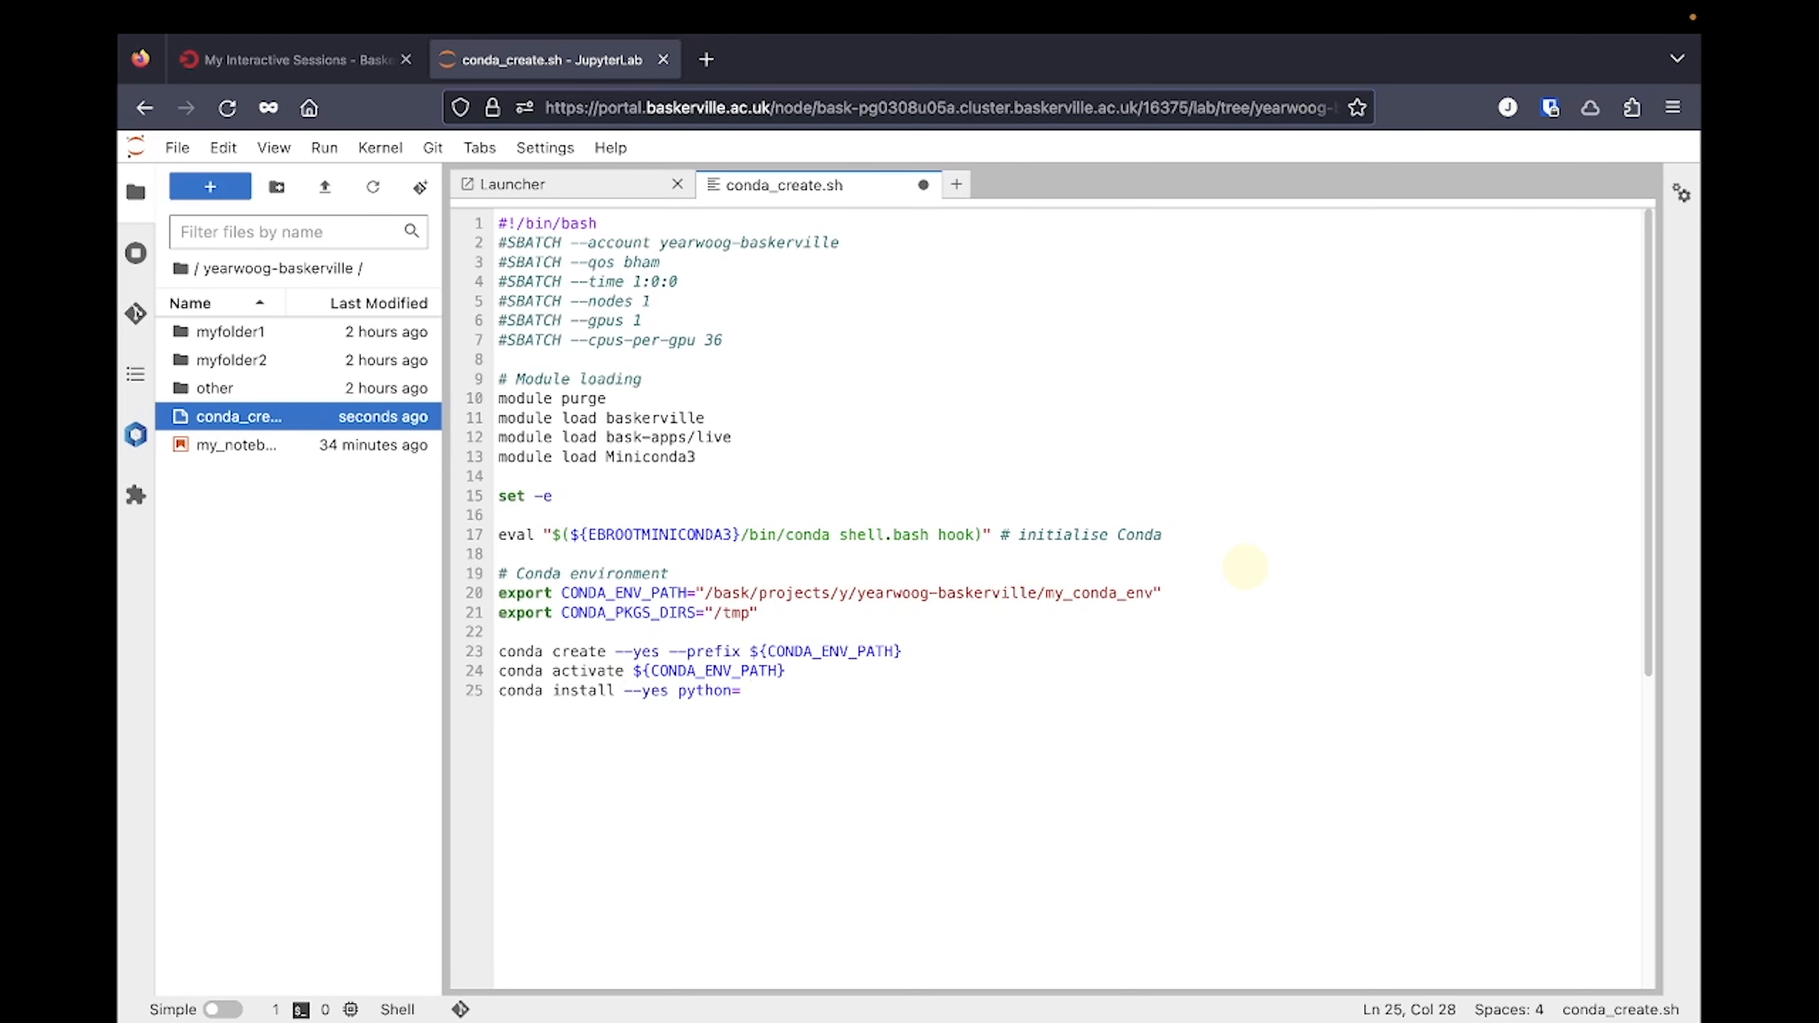
type("3.10")
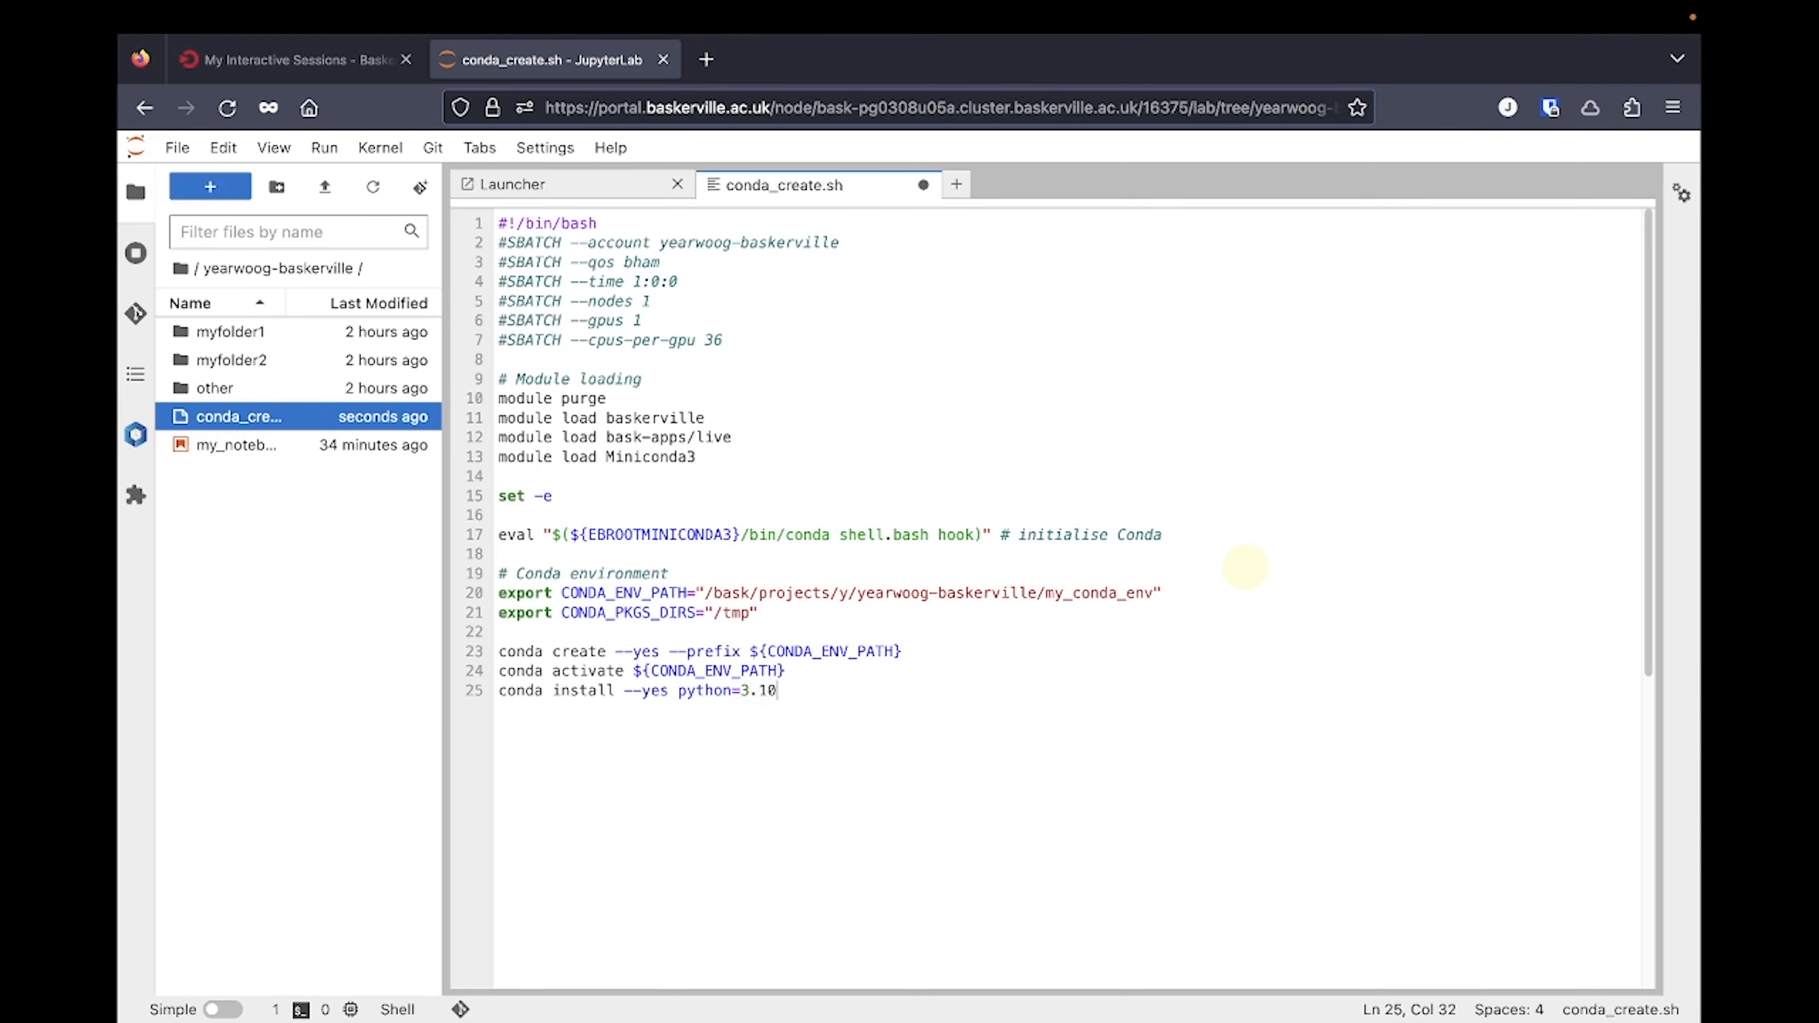
type("co")
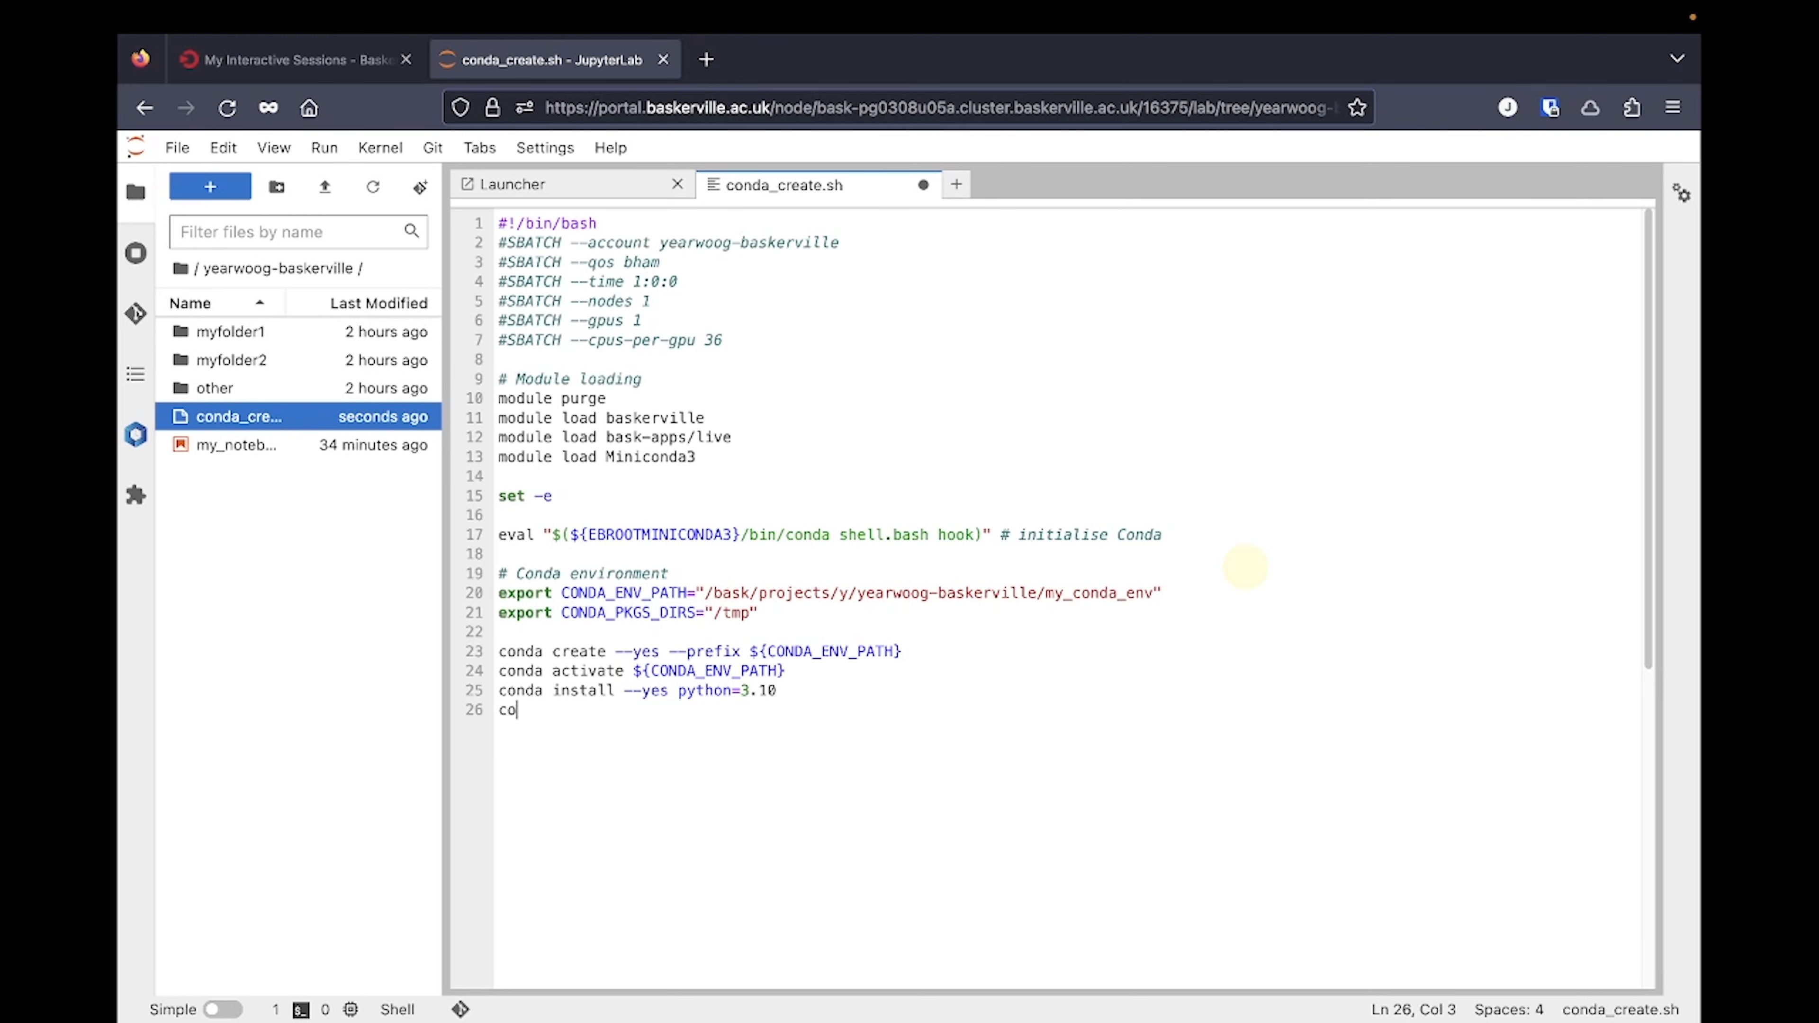
type("nda install --y")
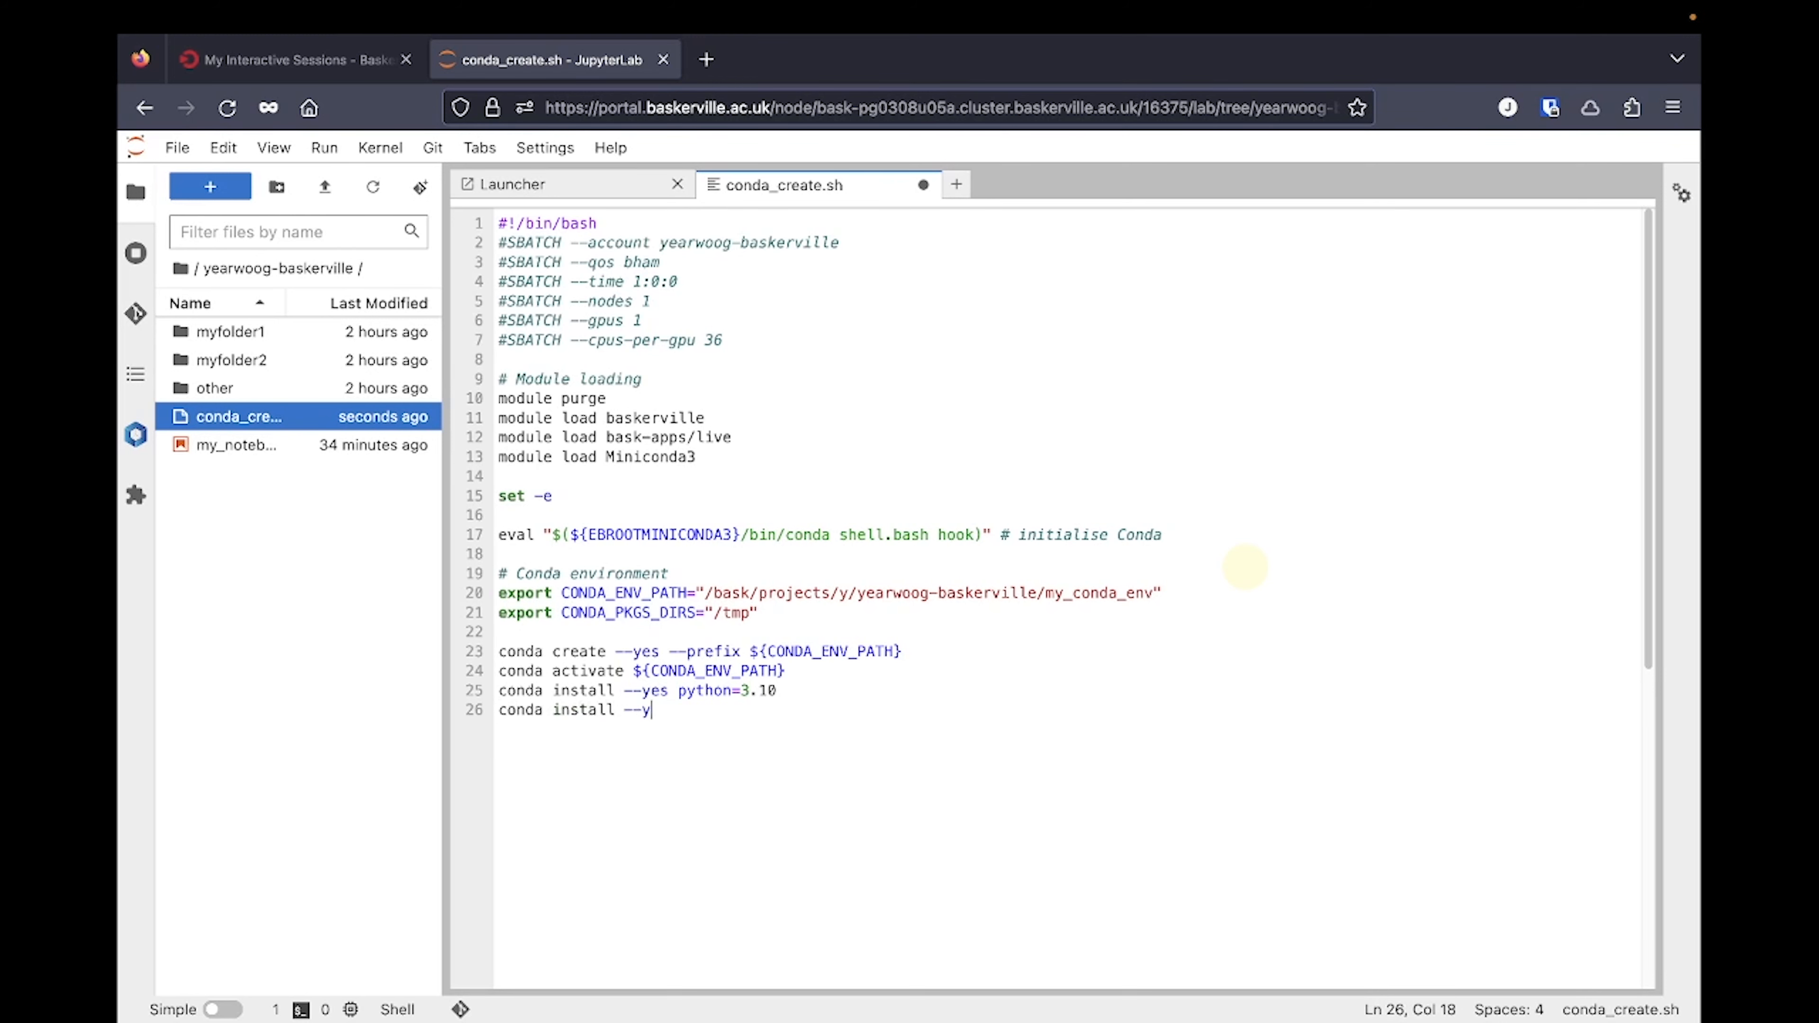
type("es numpy")
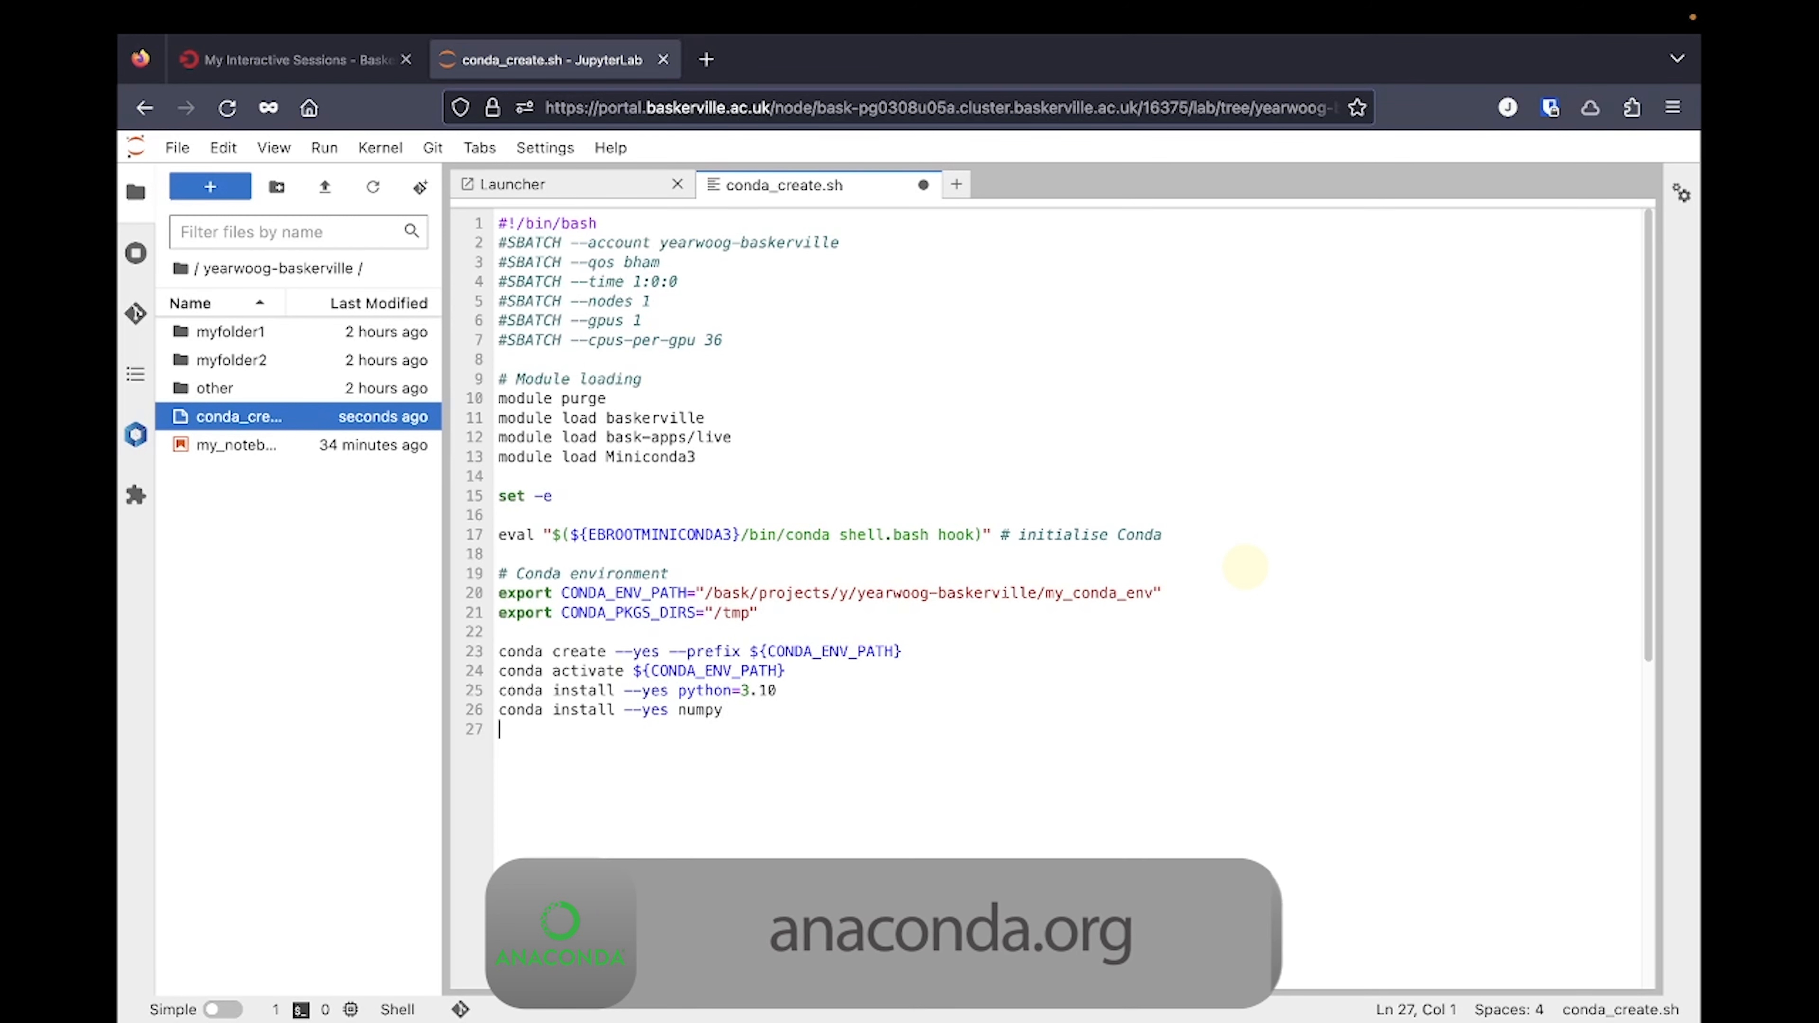
- Save conda_create.sh and return to the Launcher
left_click(177, 148)
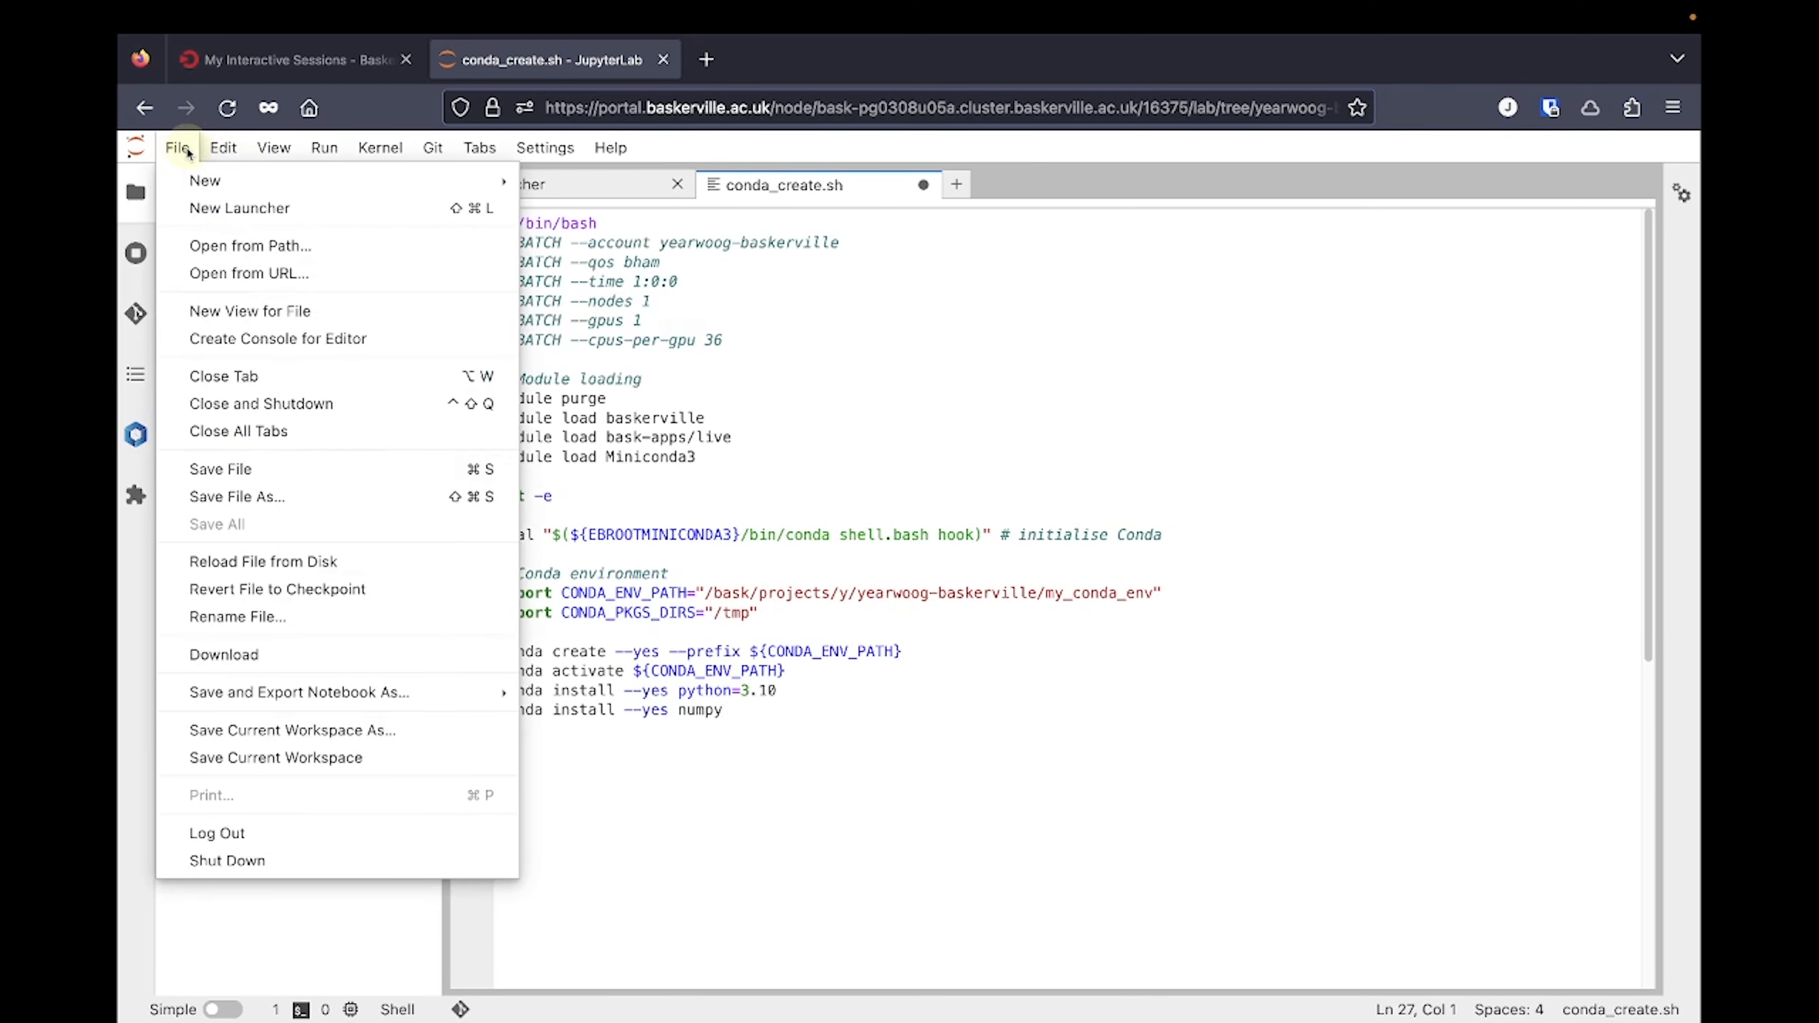
left_click(221, 469)
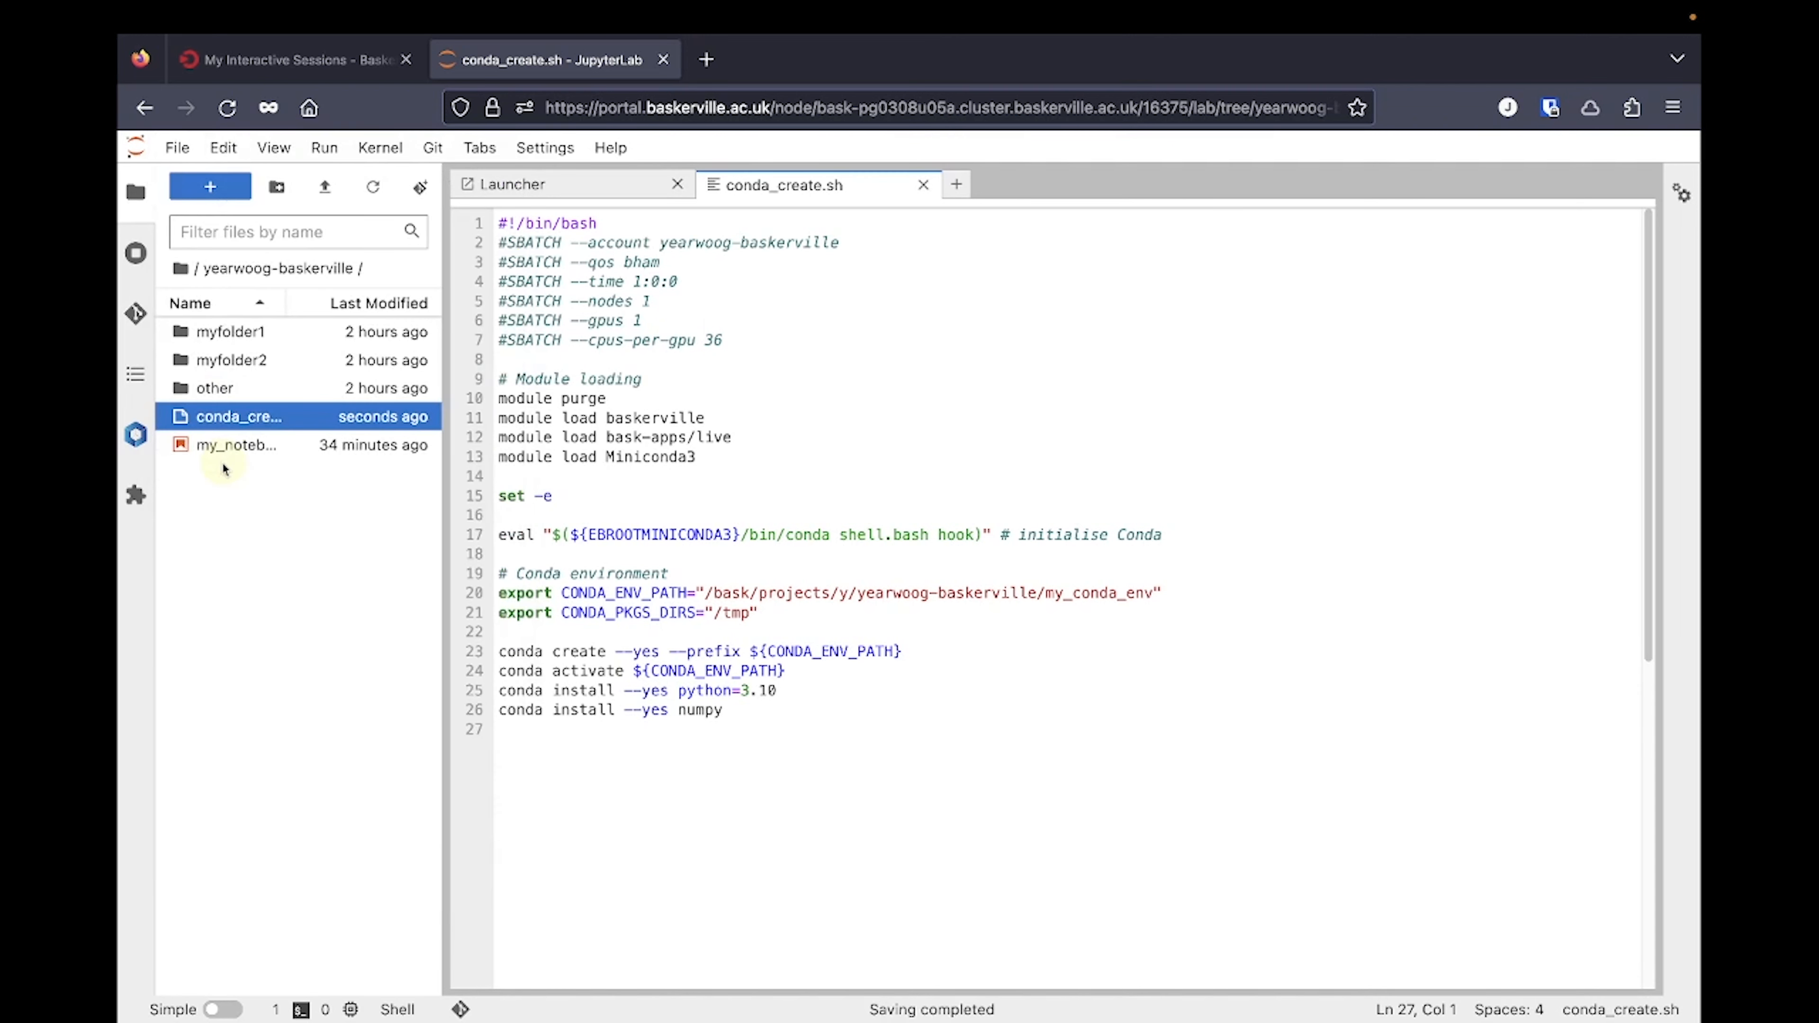
left_click(522, 185)
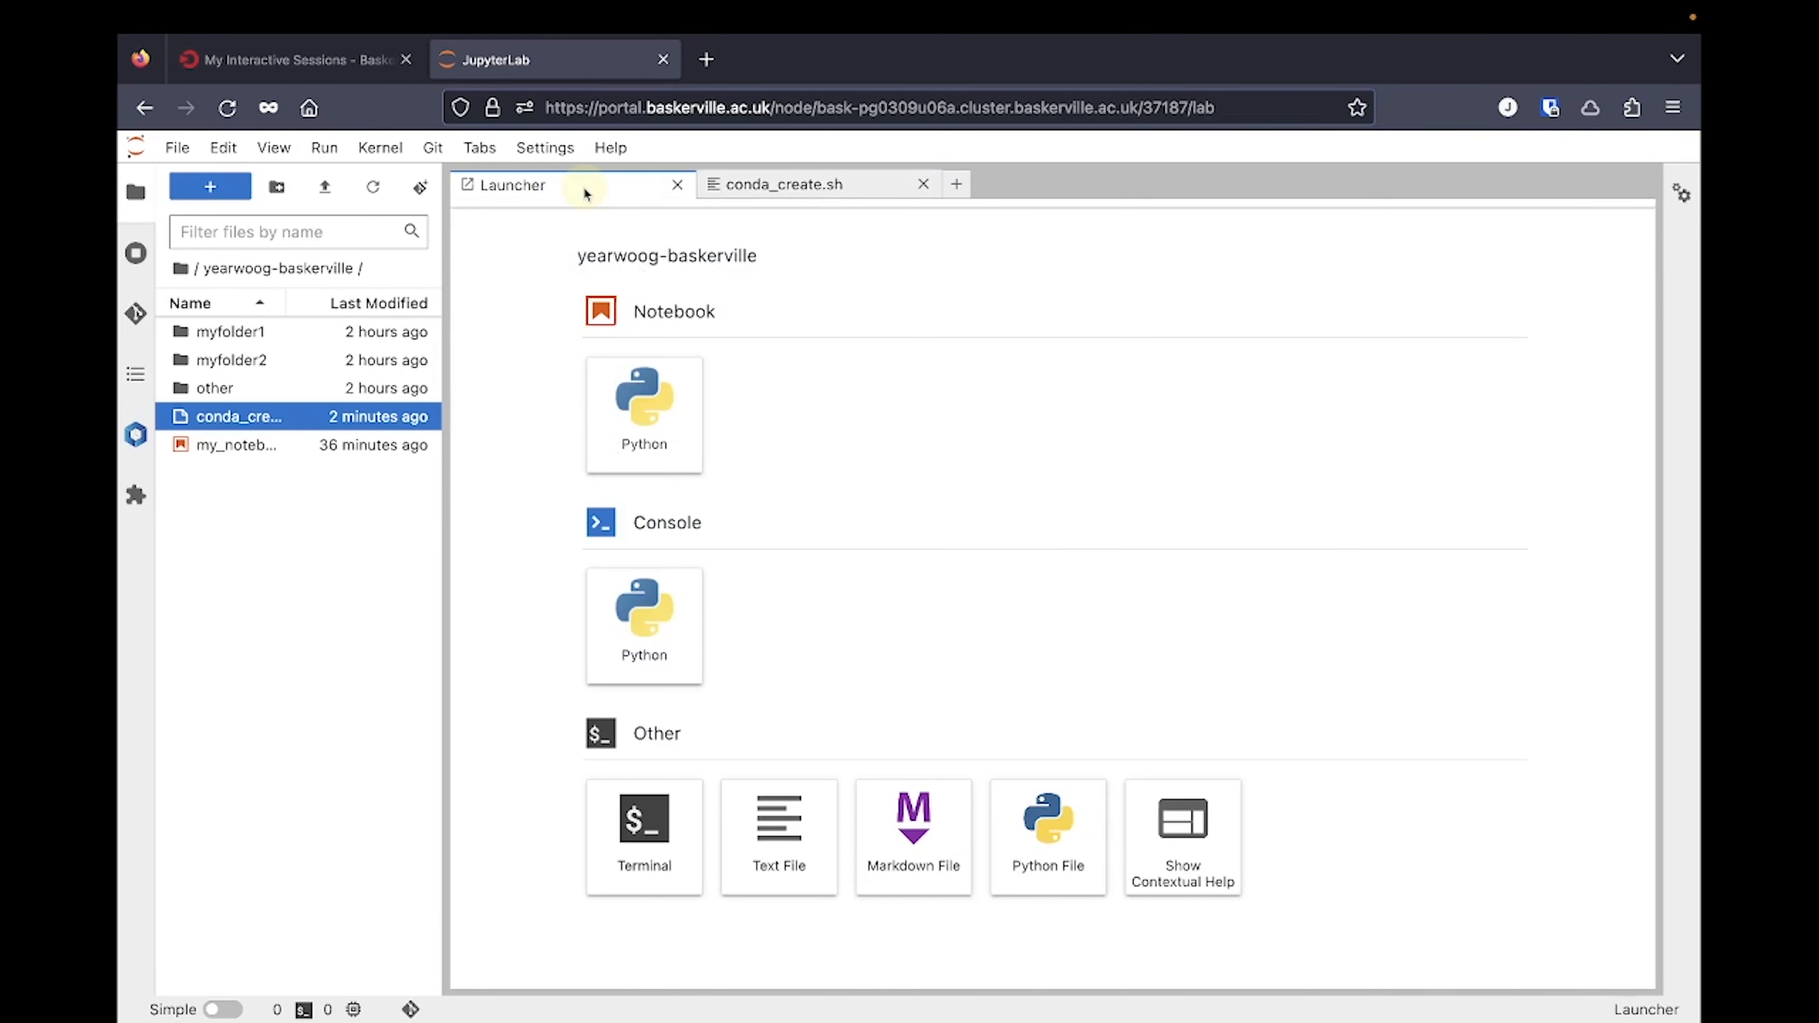
- In a new terminal, submit conda_create.sh with sbatch and check the queue with squeue
left_click(644, 837)
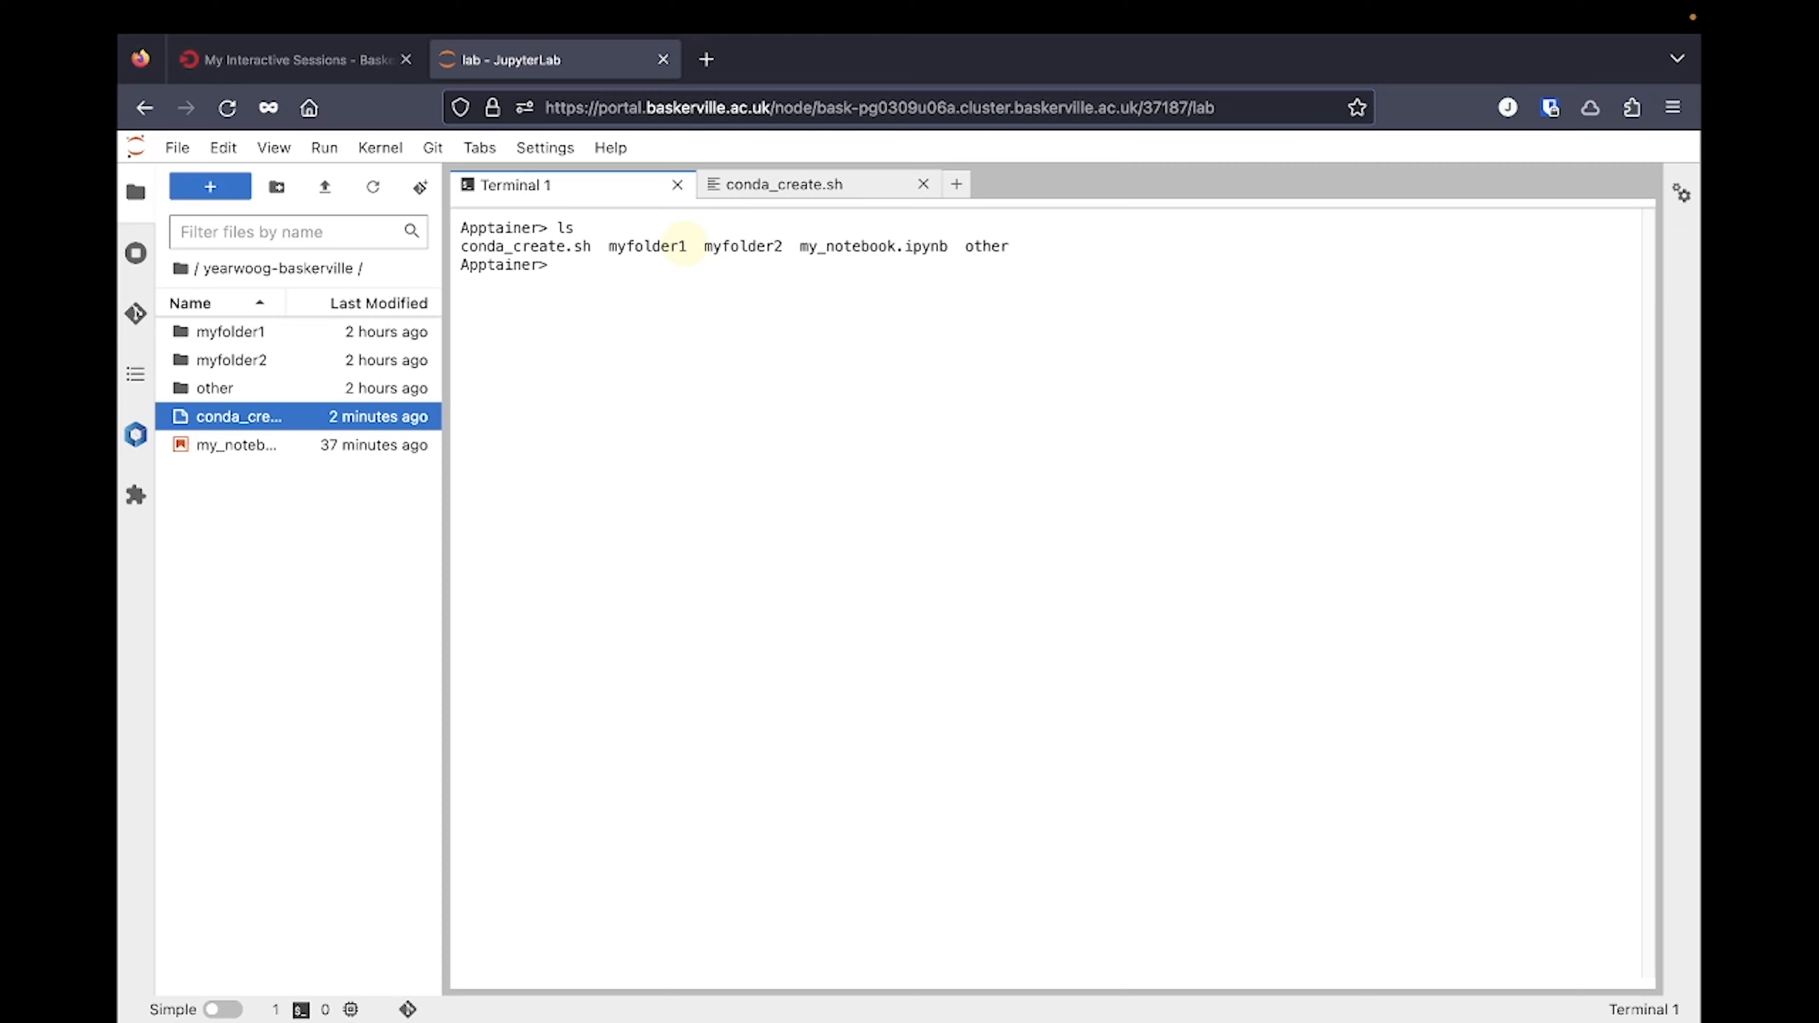
type("sbatch conda_create.sh")
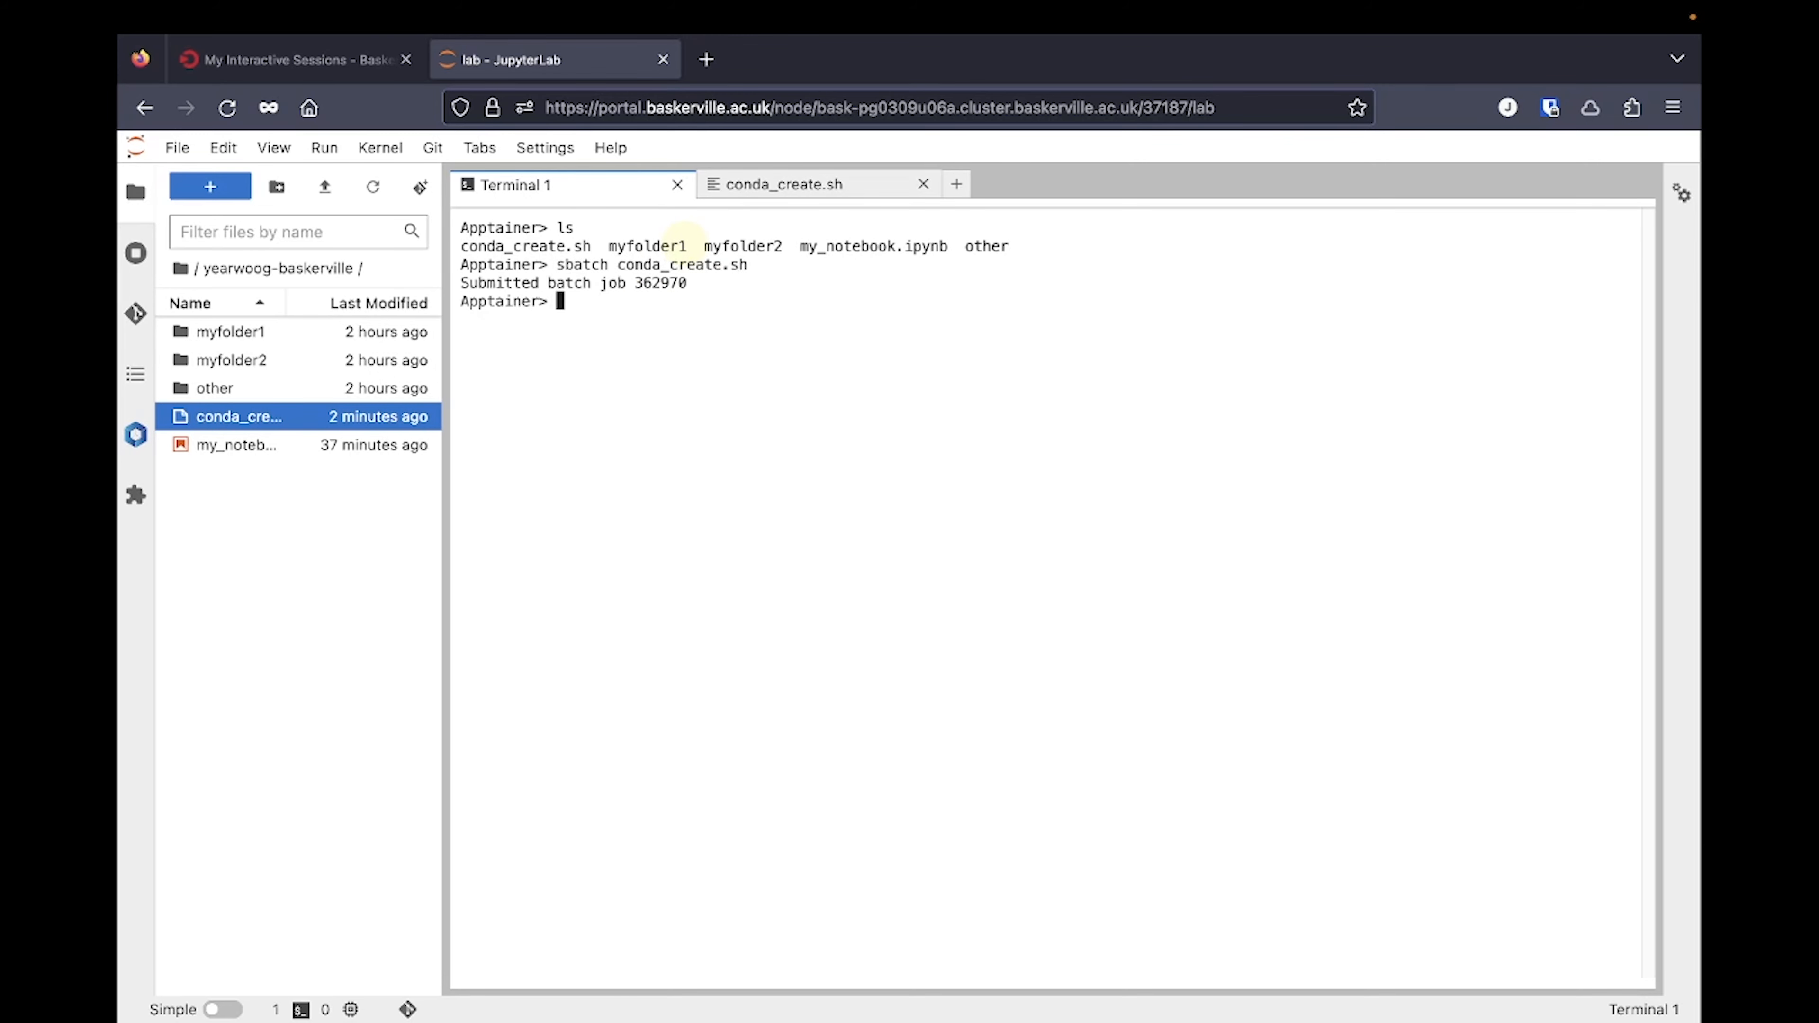
type("squeue")
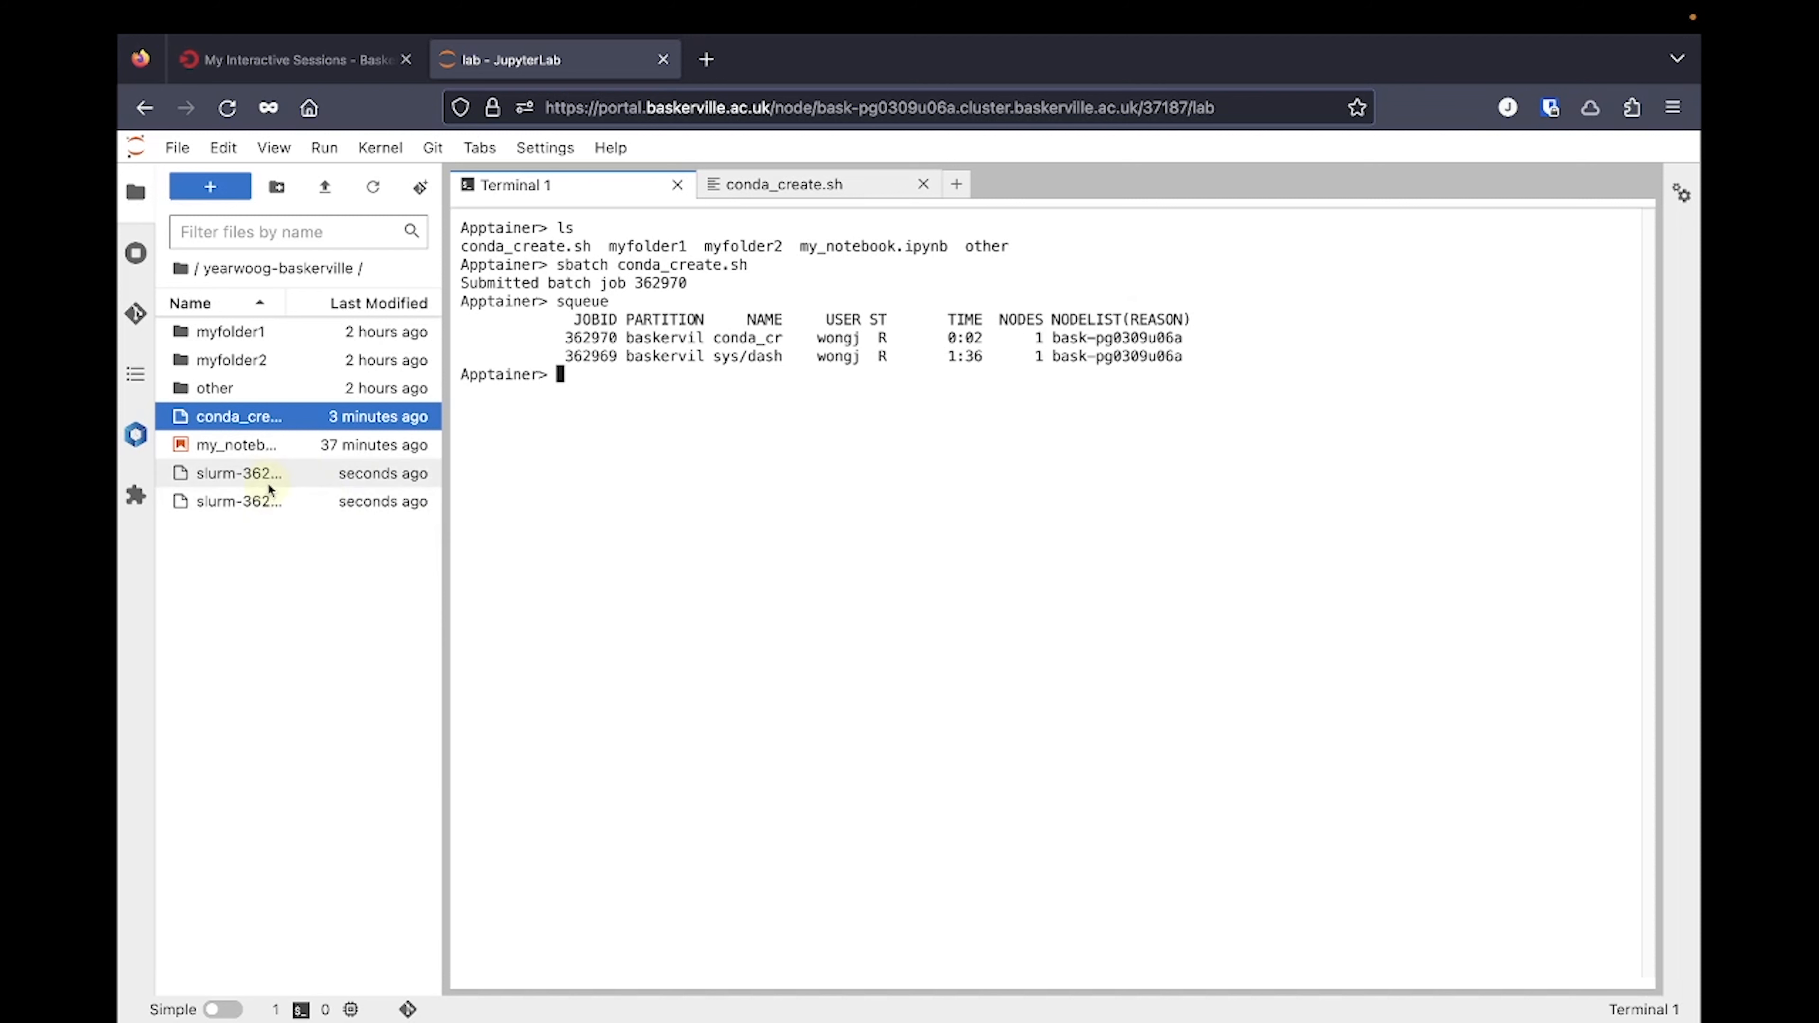
mouse_move(238, 474)
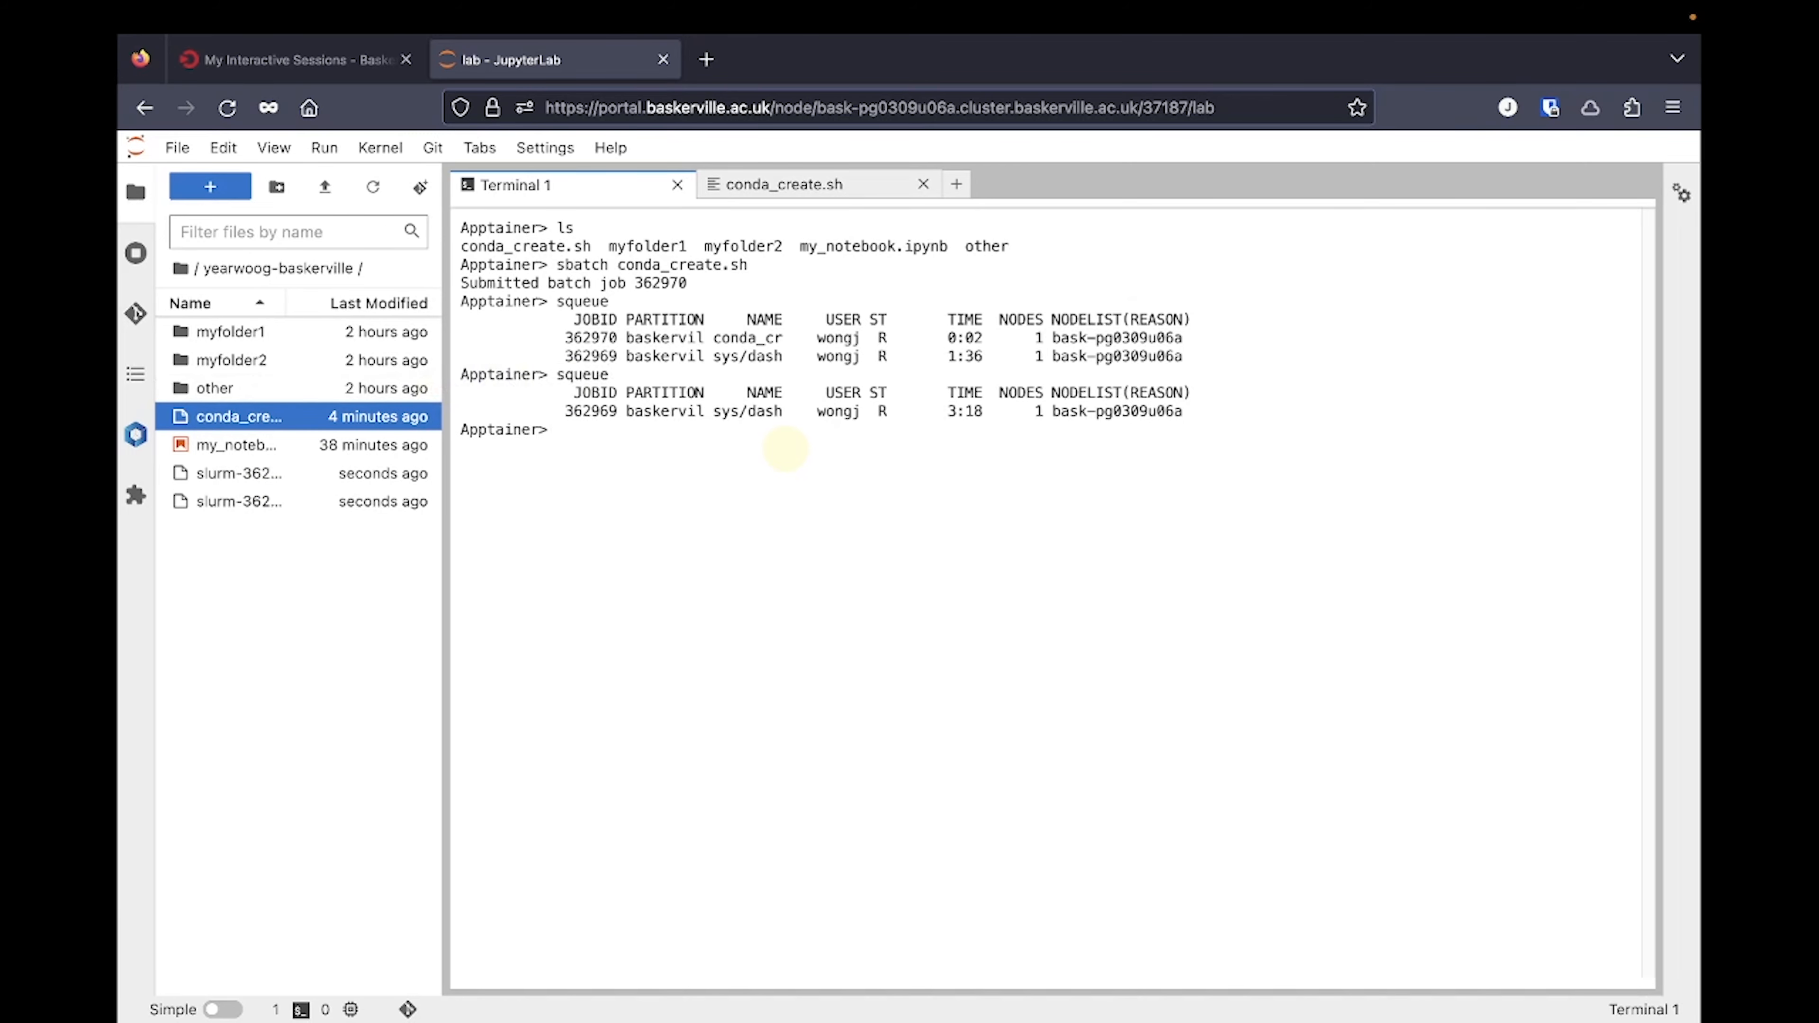
- View the end of slurm-362970.out showing numpy 1.24.3 installed and transactions done
double_click(238, 471)
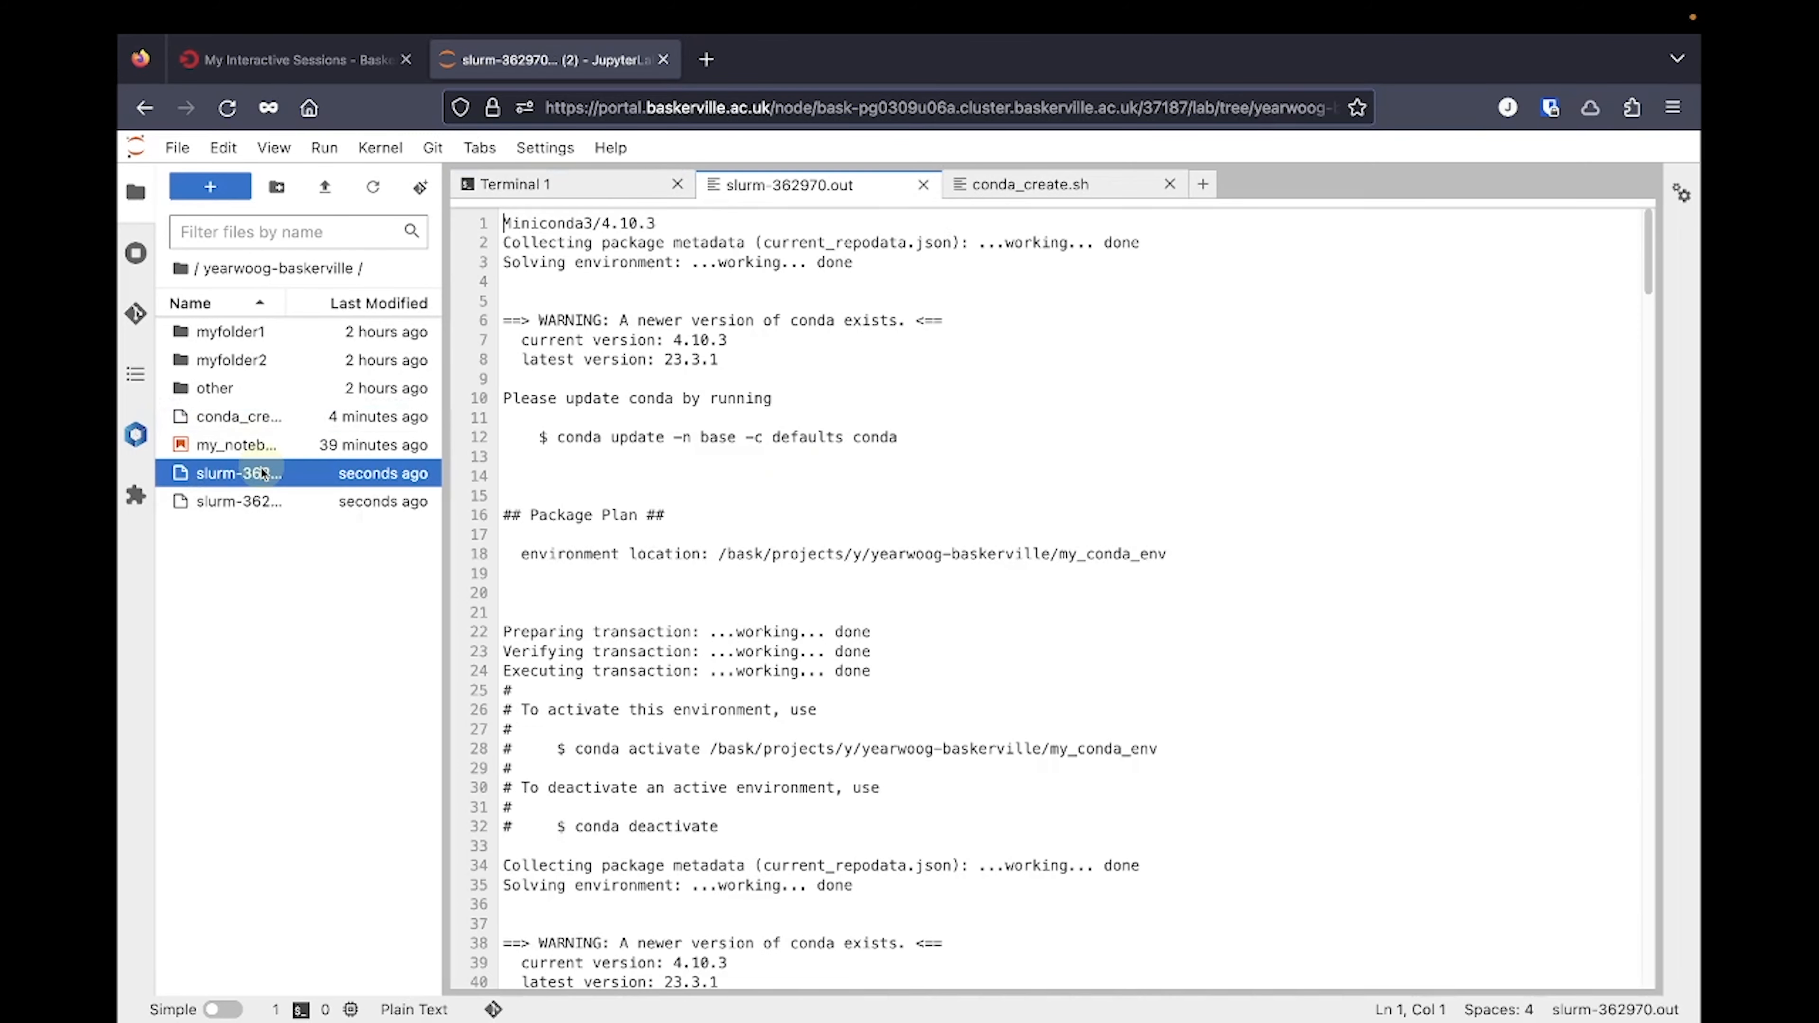
scroll("down", 3)
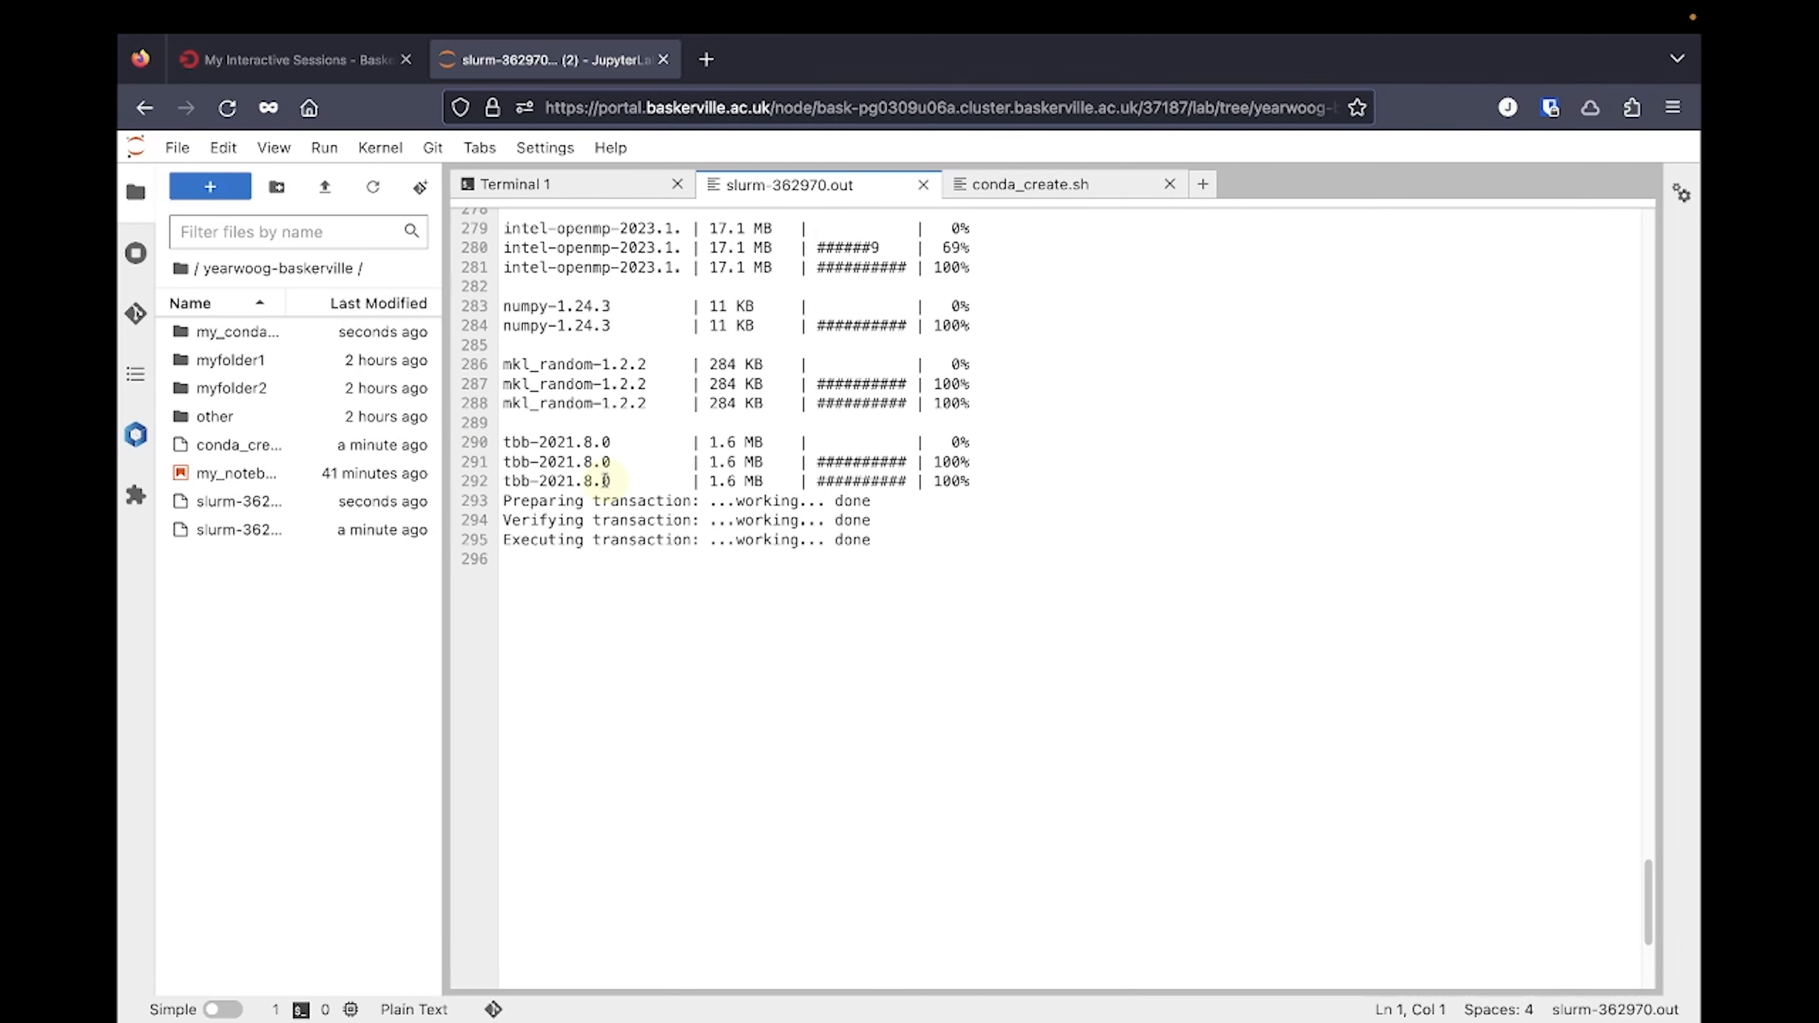
- Shut down JupyterLab and relaunch it from OnDemand with 'Show Conda Environments' ticked
left_click(176, 148)
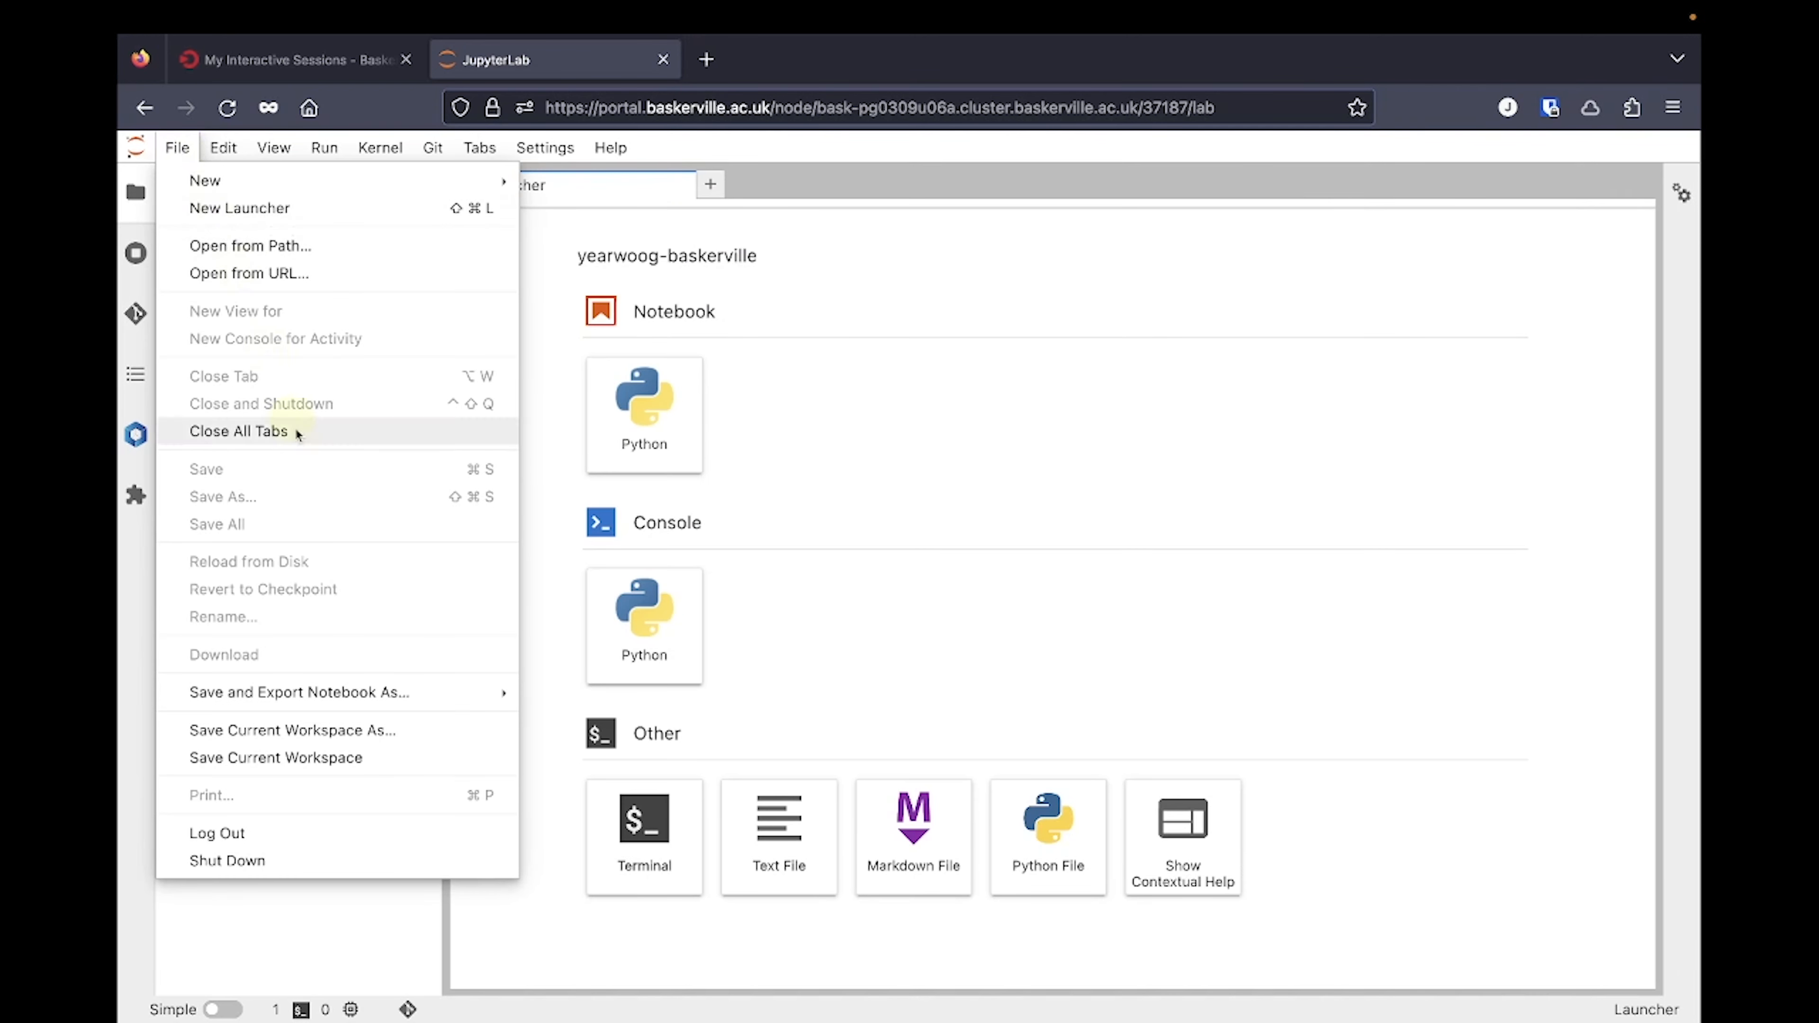
left_click(228, 859)
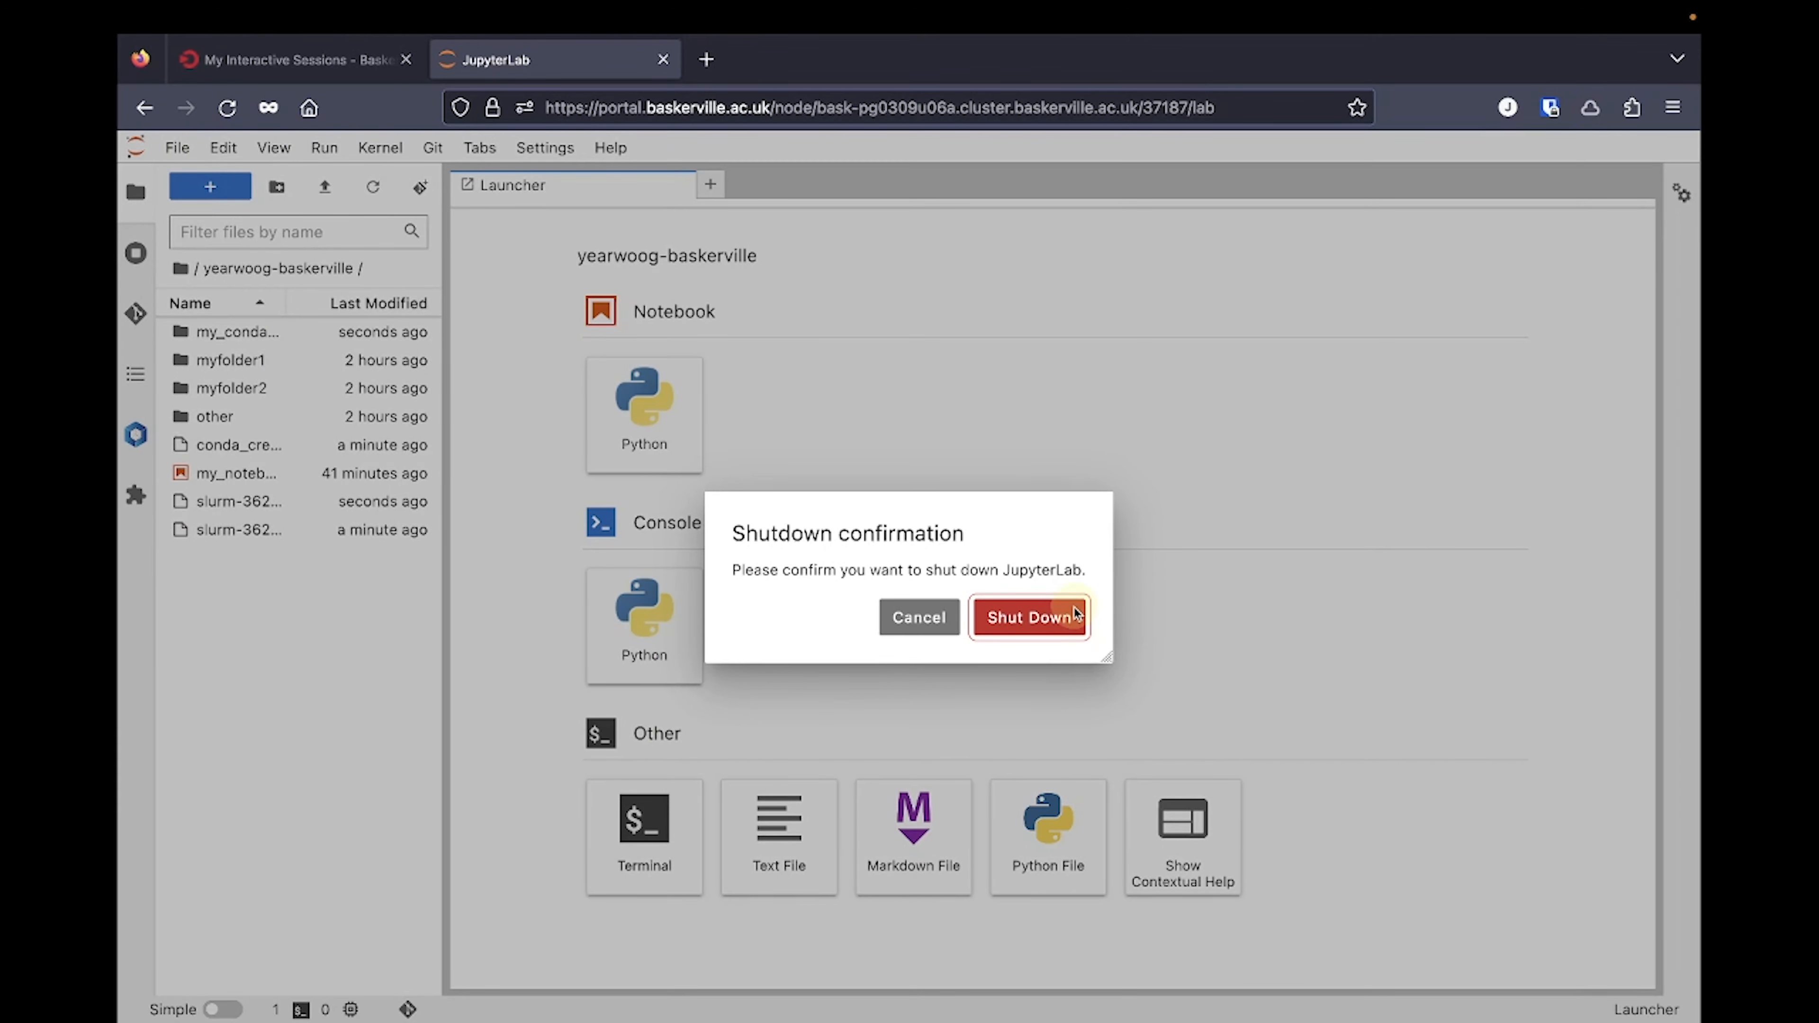
left_click(1027, 617)
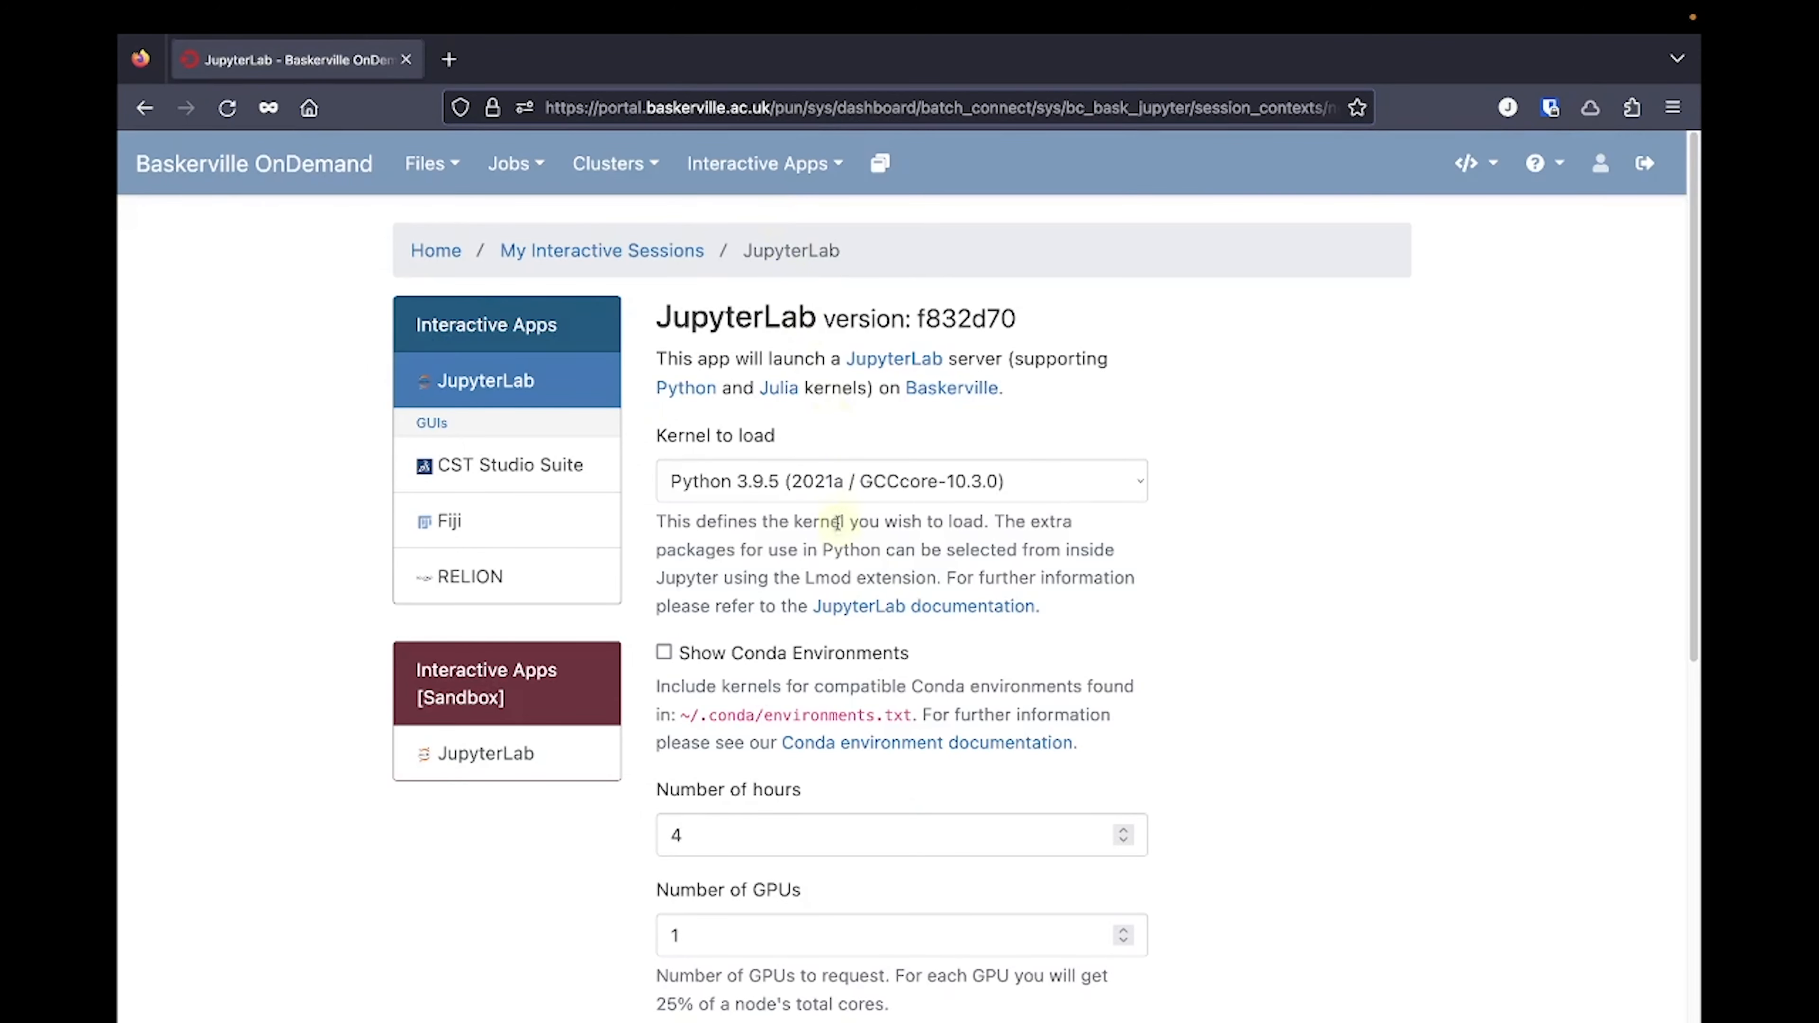
scroll("down", 3)
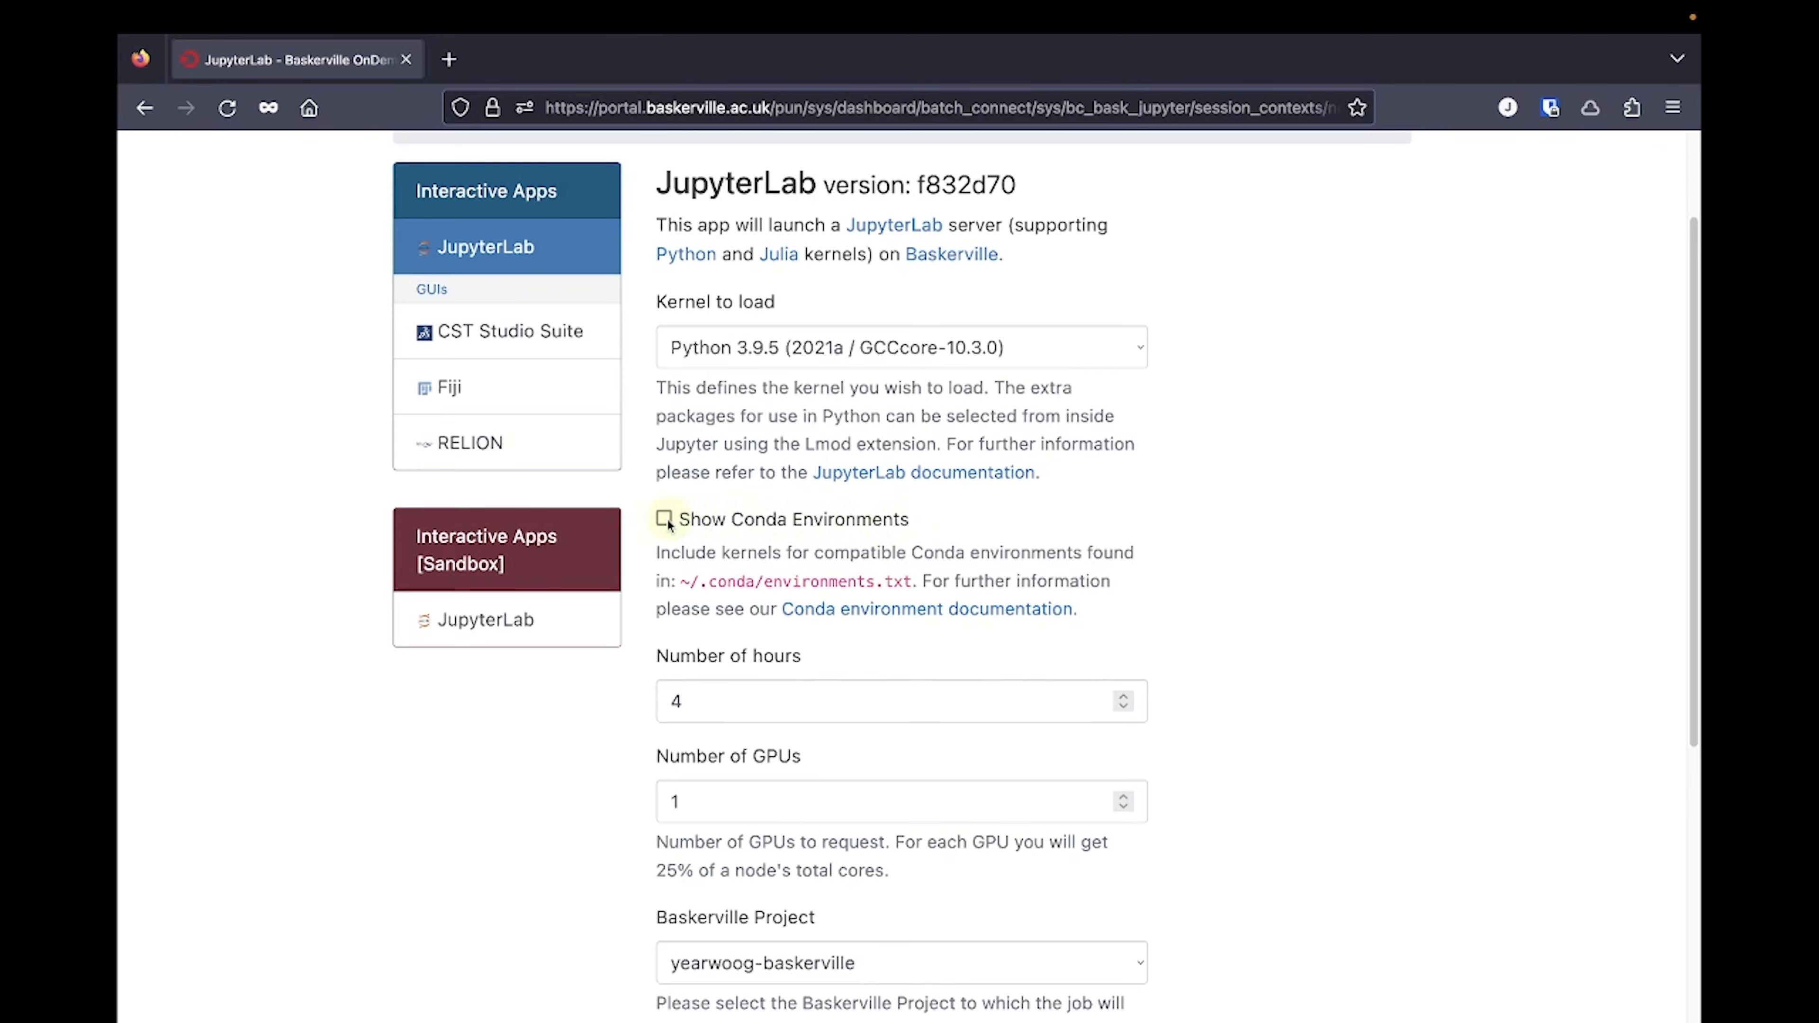
scroll("down", 3)
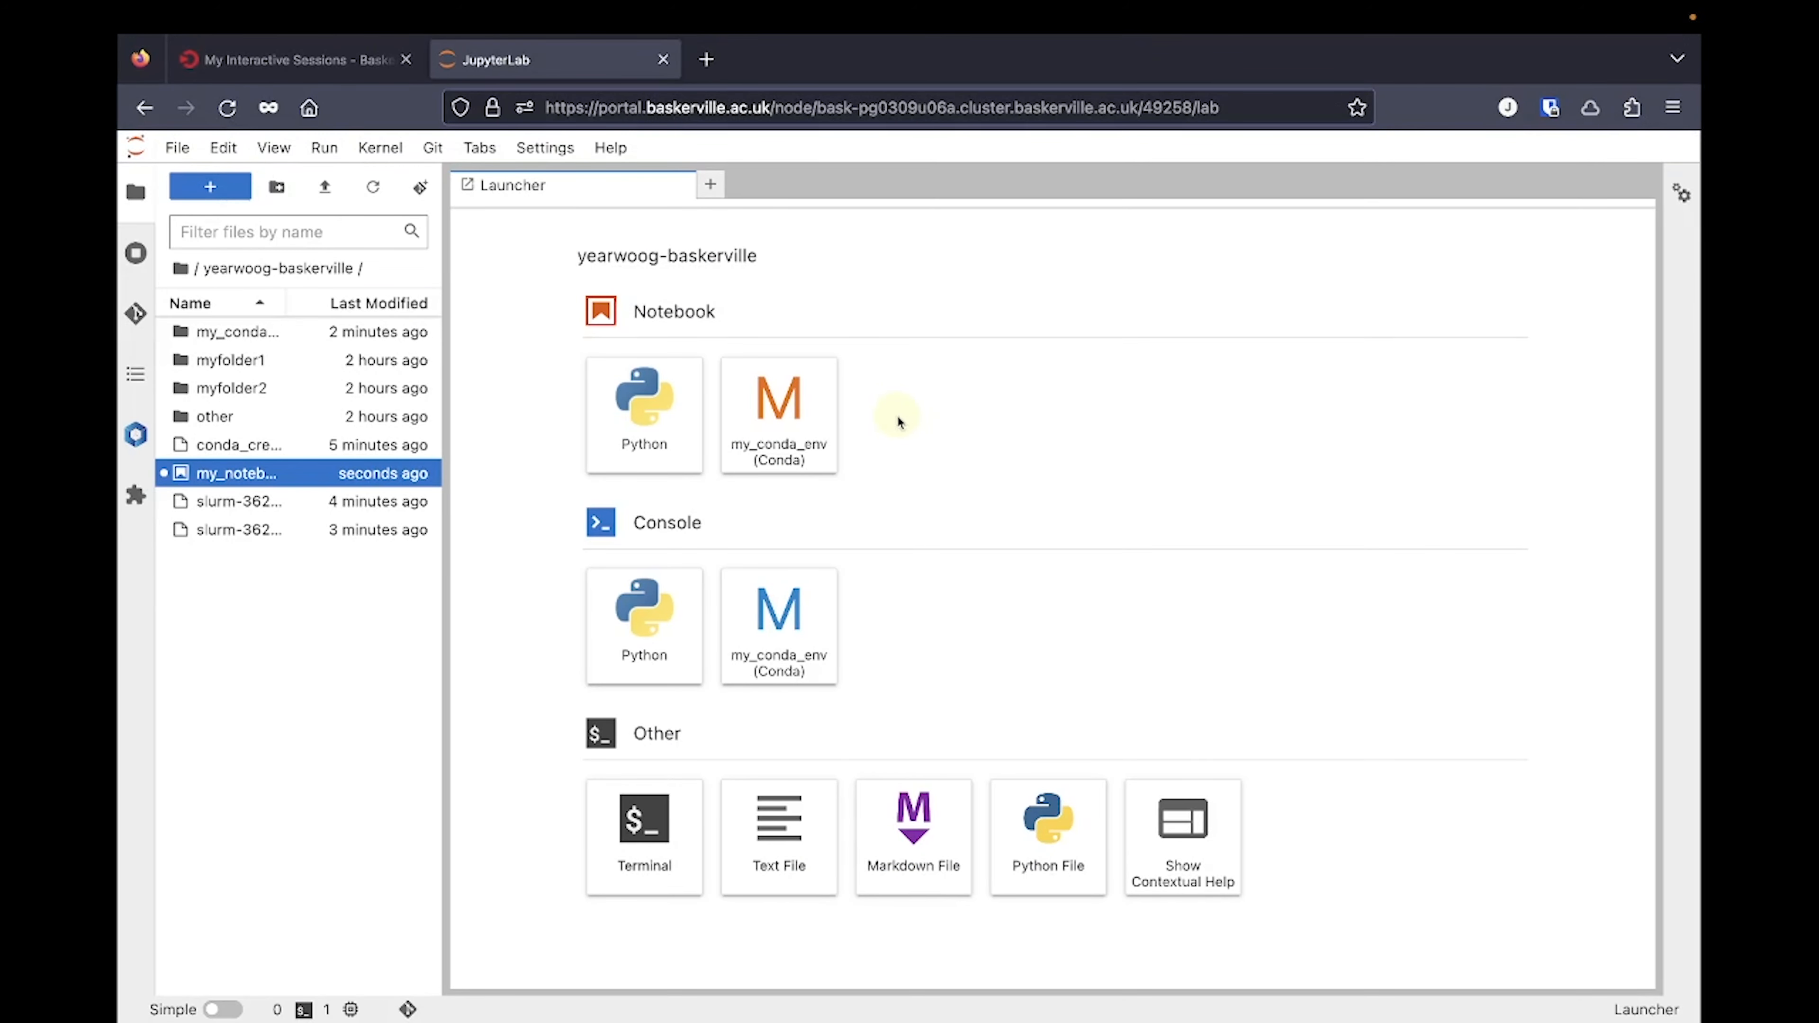
mouse_move(847, 476)
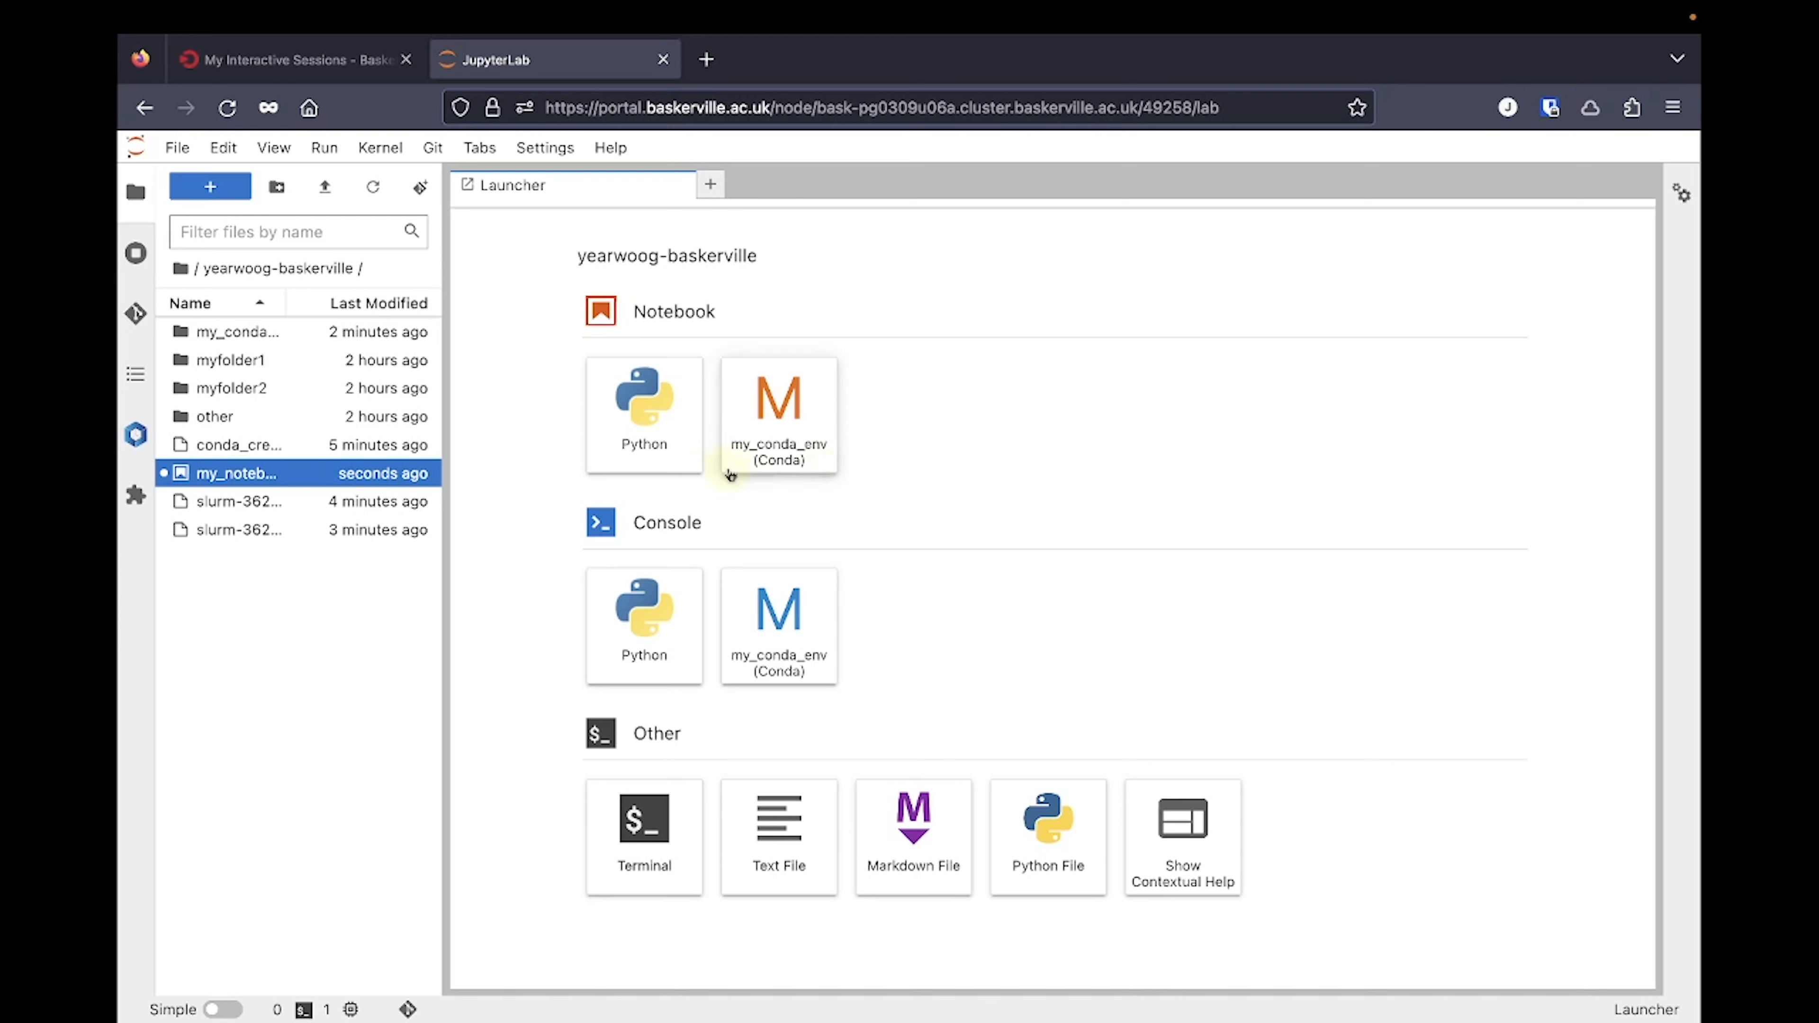
- Reopen my_notebook.ipynb in the relaunched JupyterLab session
double_click(236, 473)
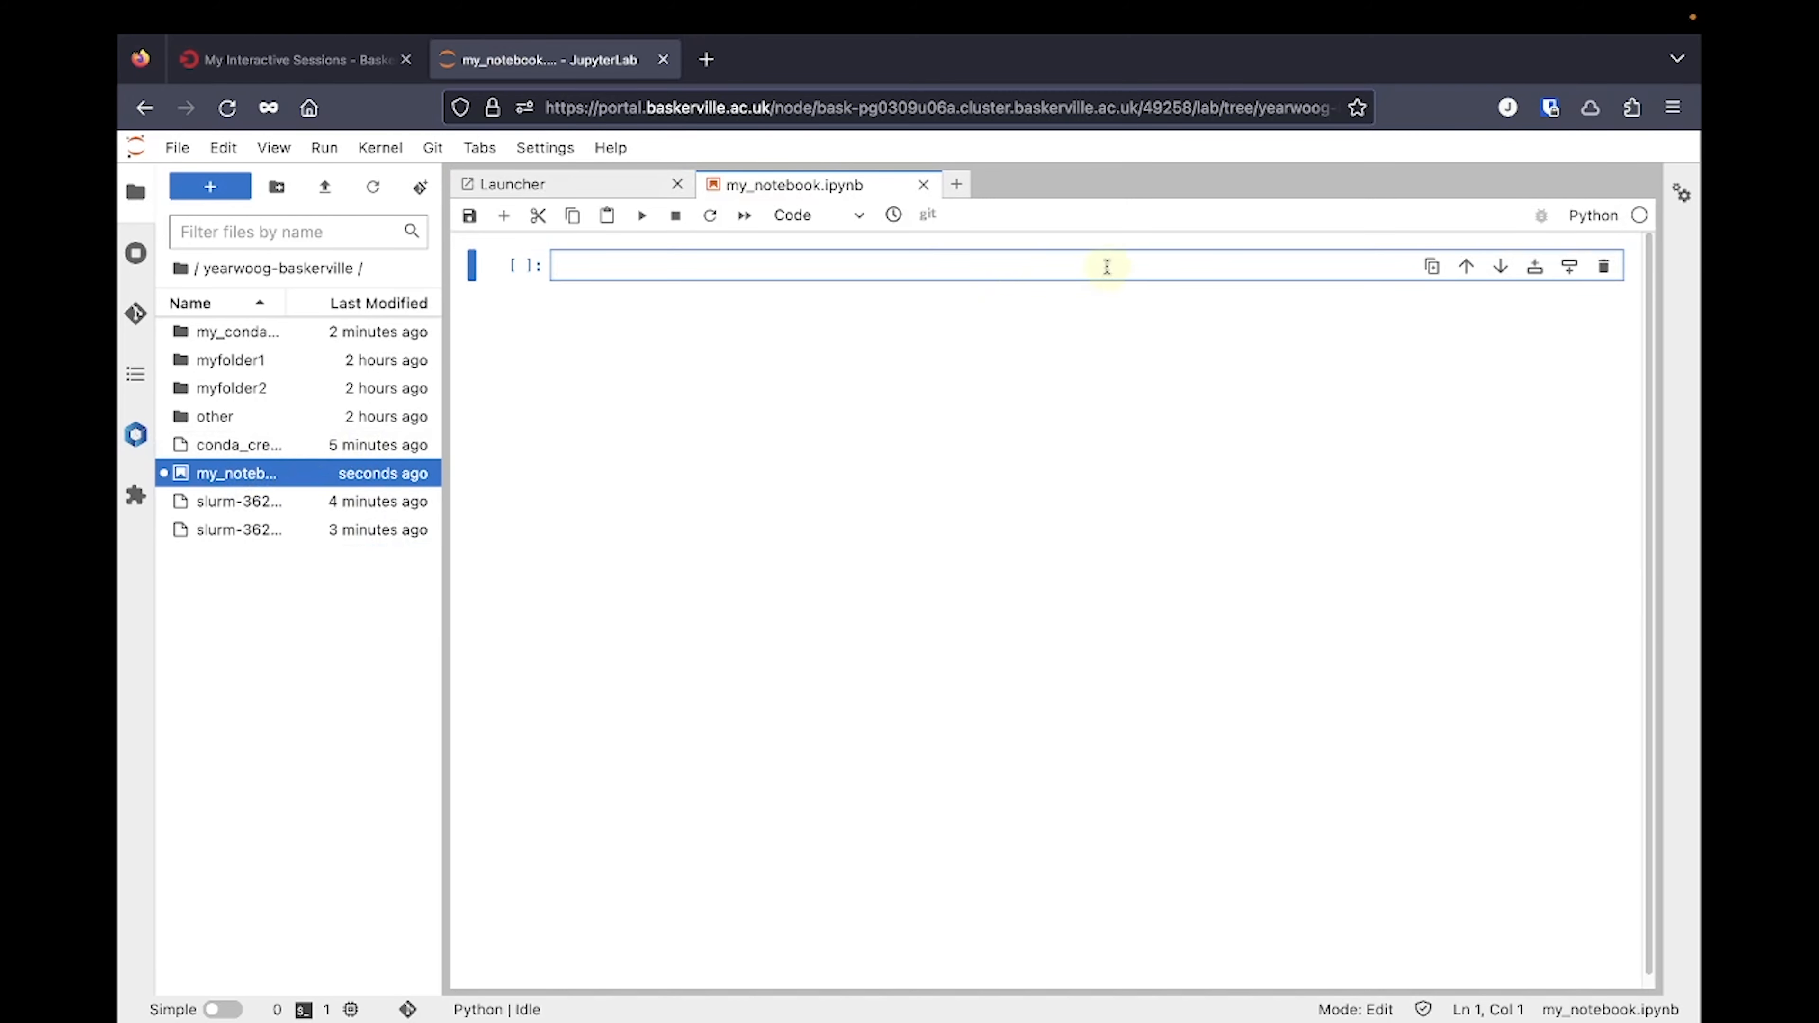
- Select the my_conda_env (Conda) kernel and run 'import numpy' to check it loads from that environment
left_click(1593, 216)
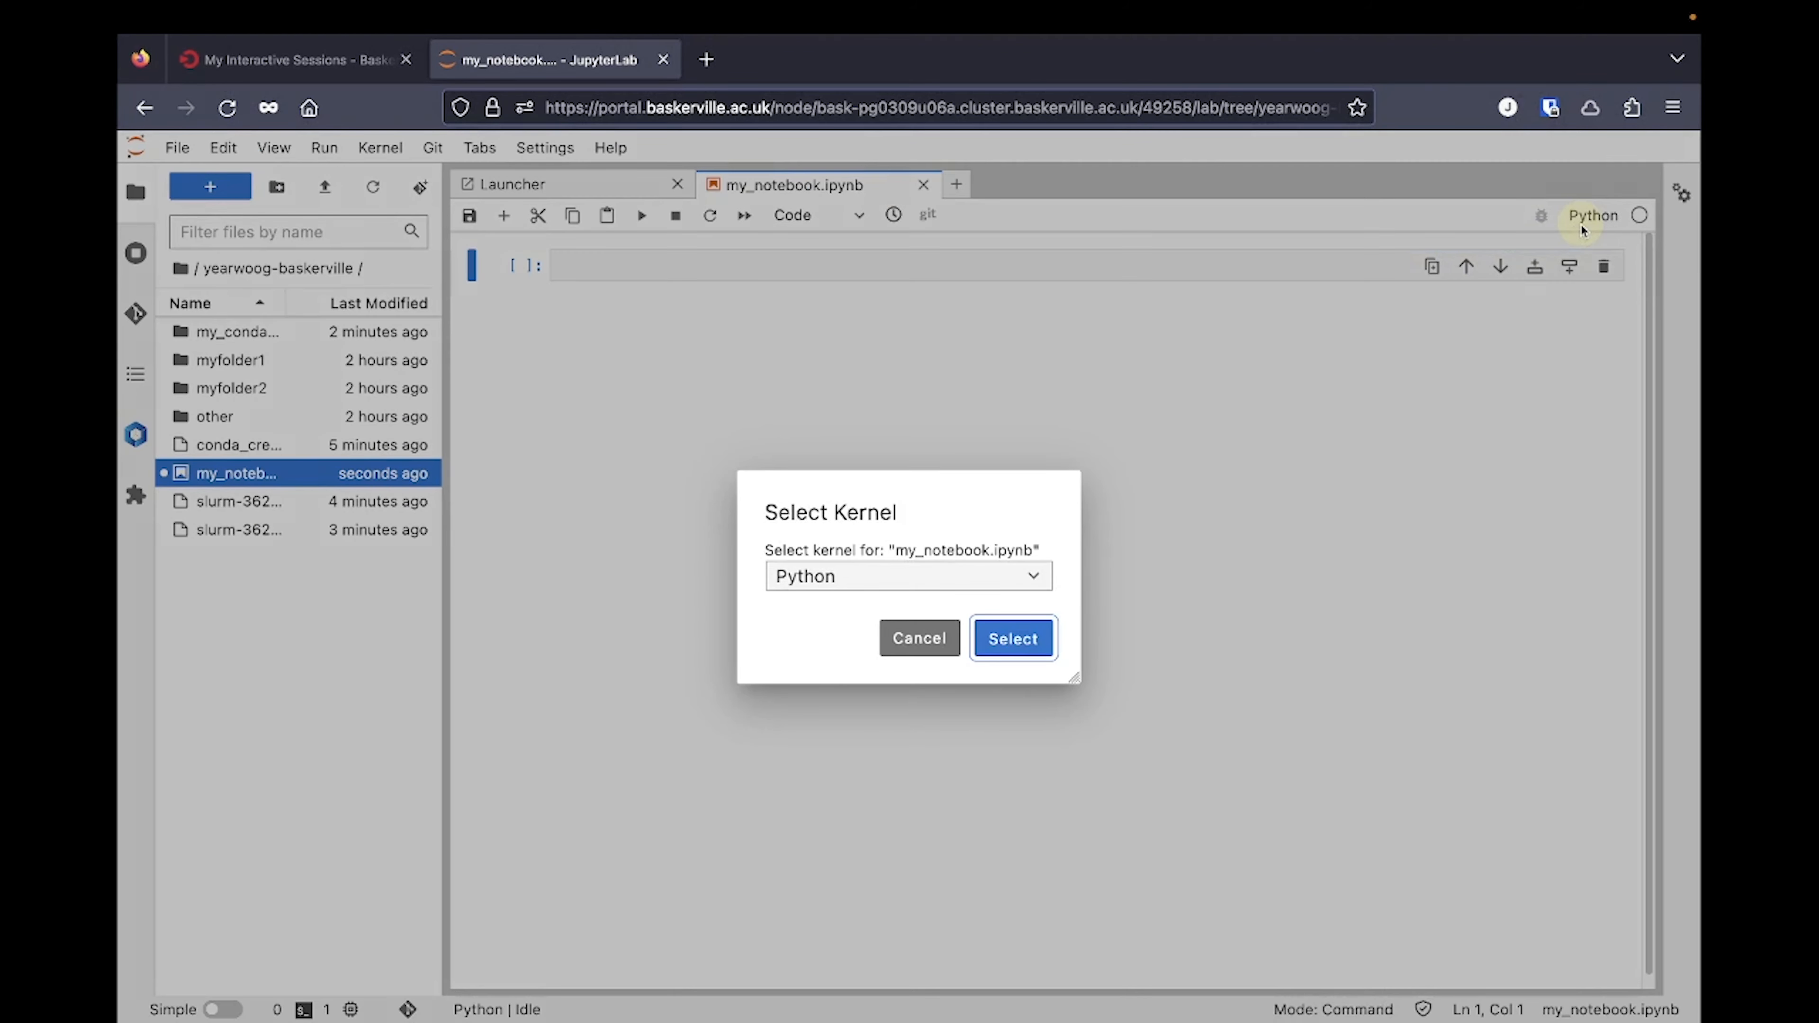
mouse_move(965, 577)
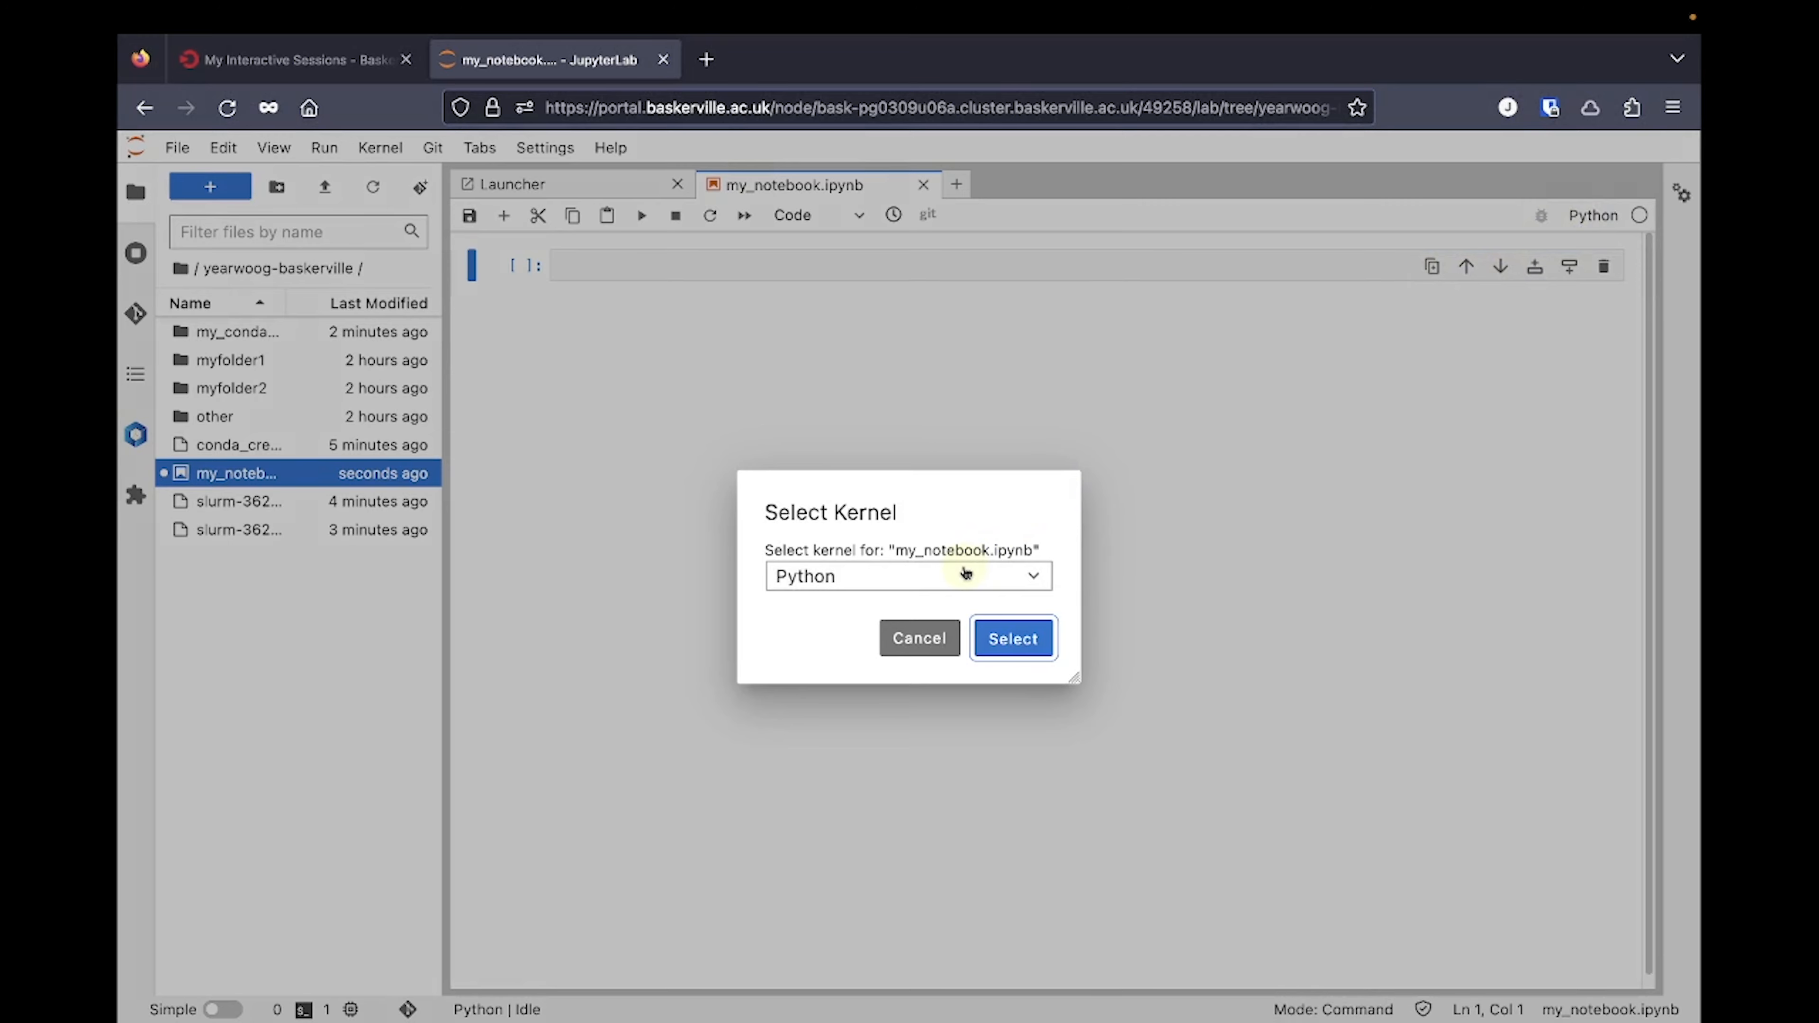
left_click(909, 577)
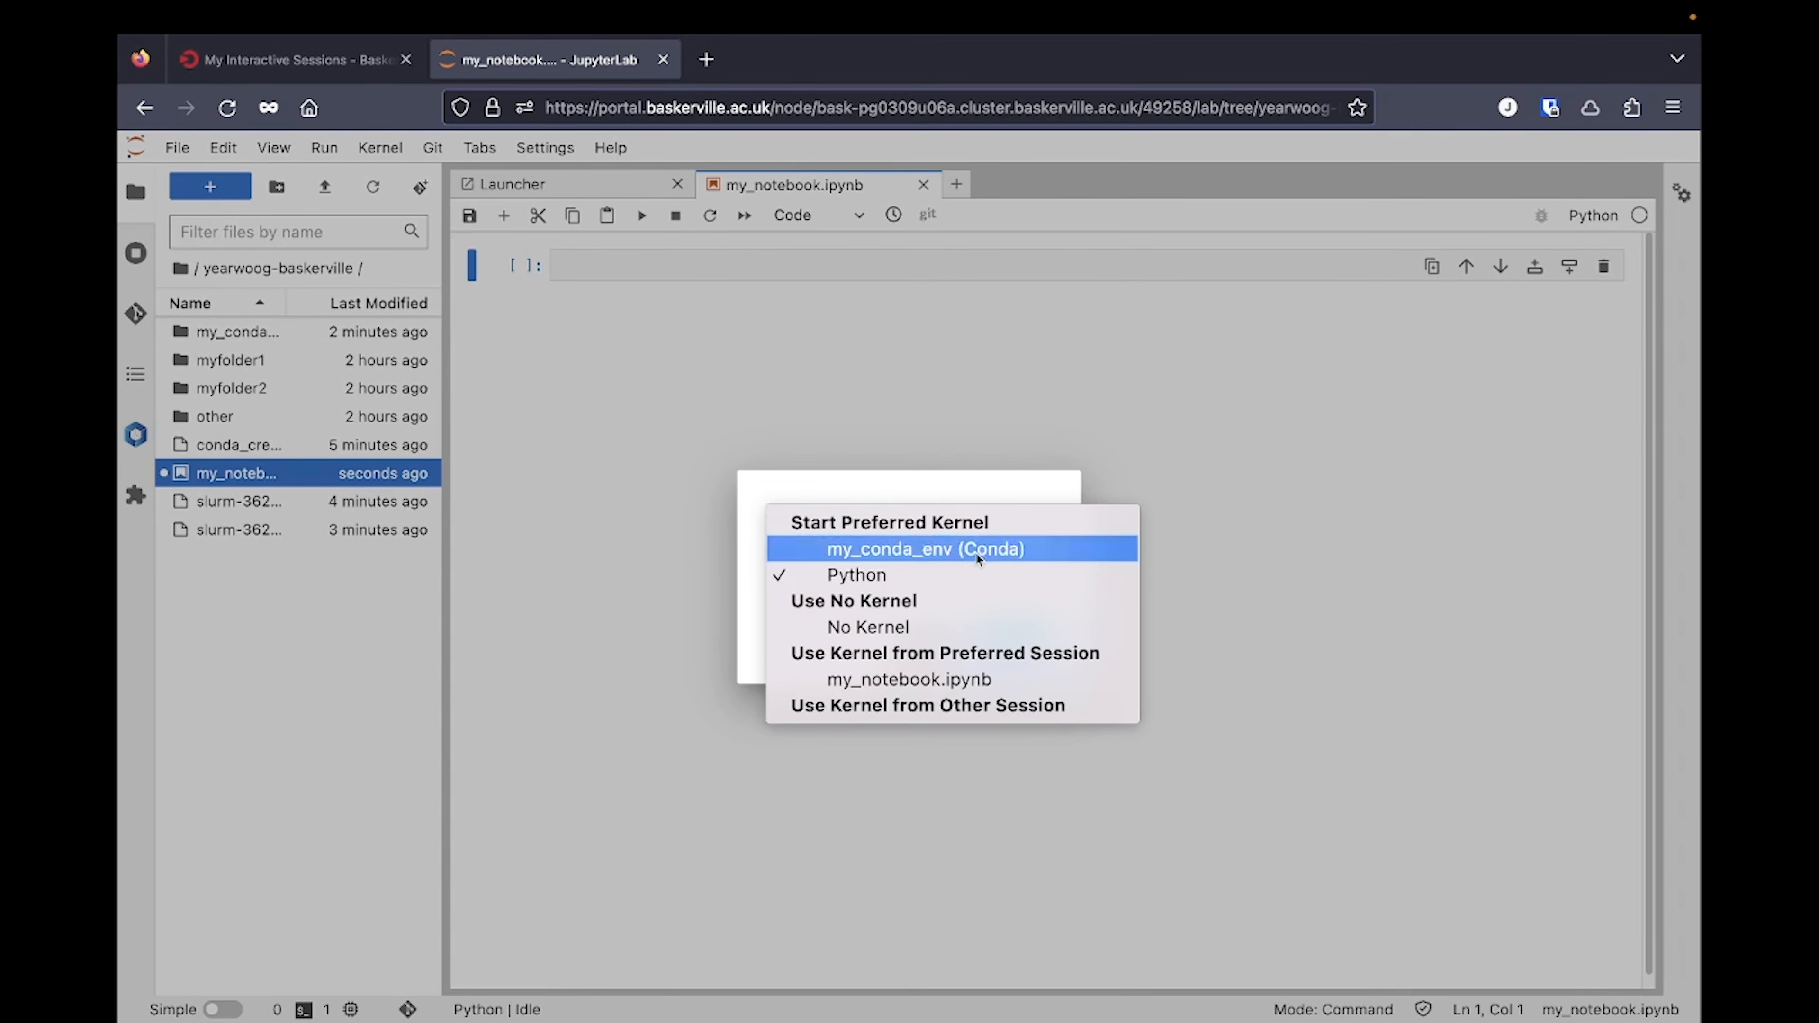
left_click(924, 548)
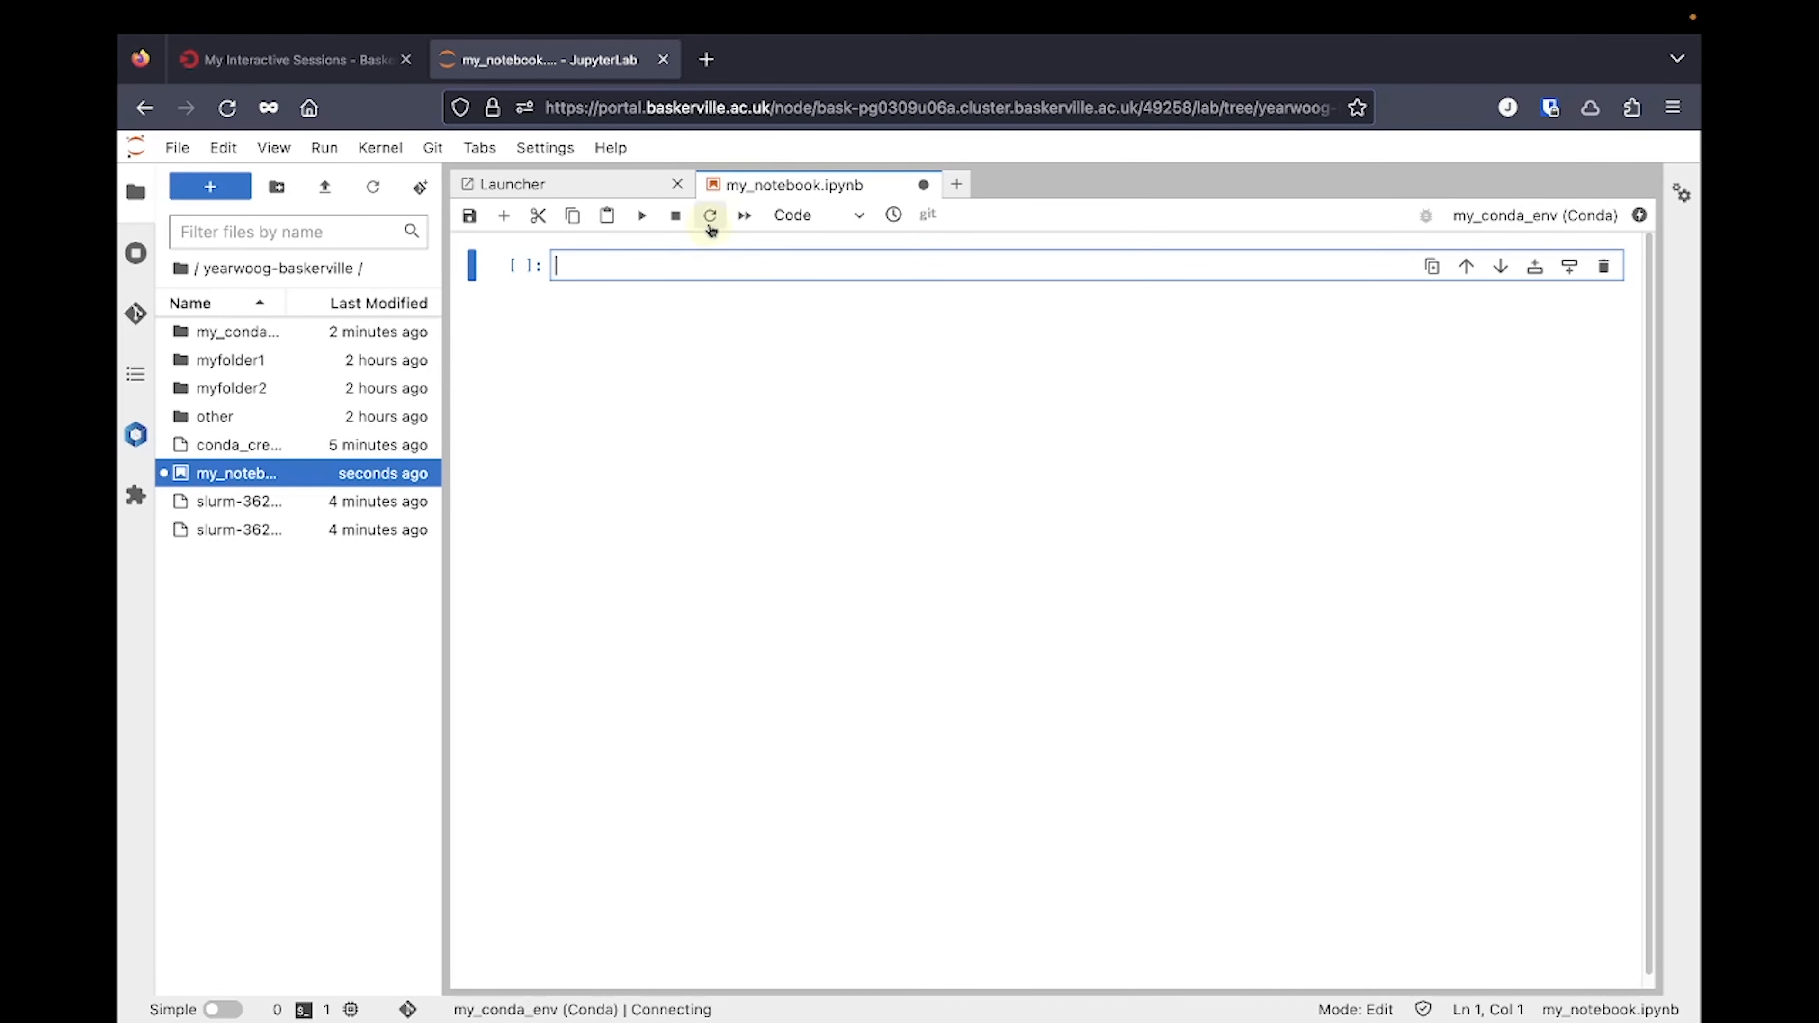
type("import numpy")
type("numpy.__file__")
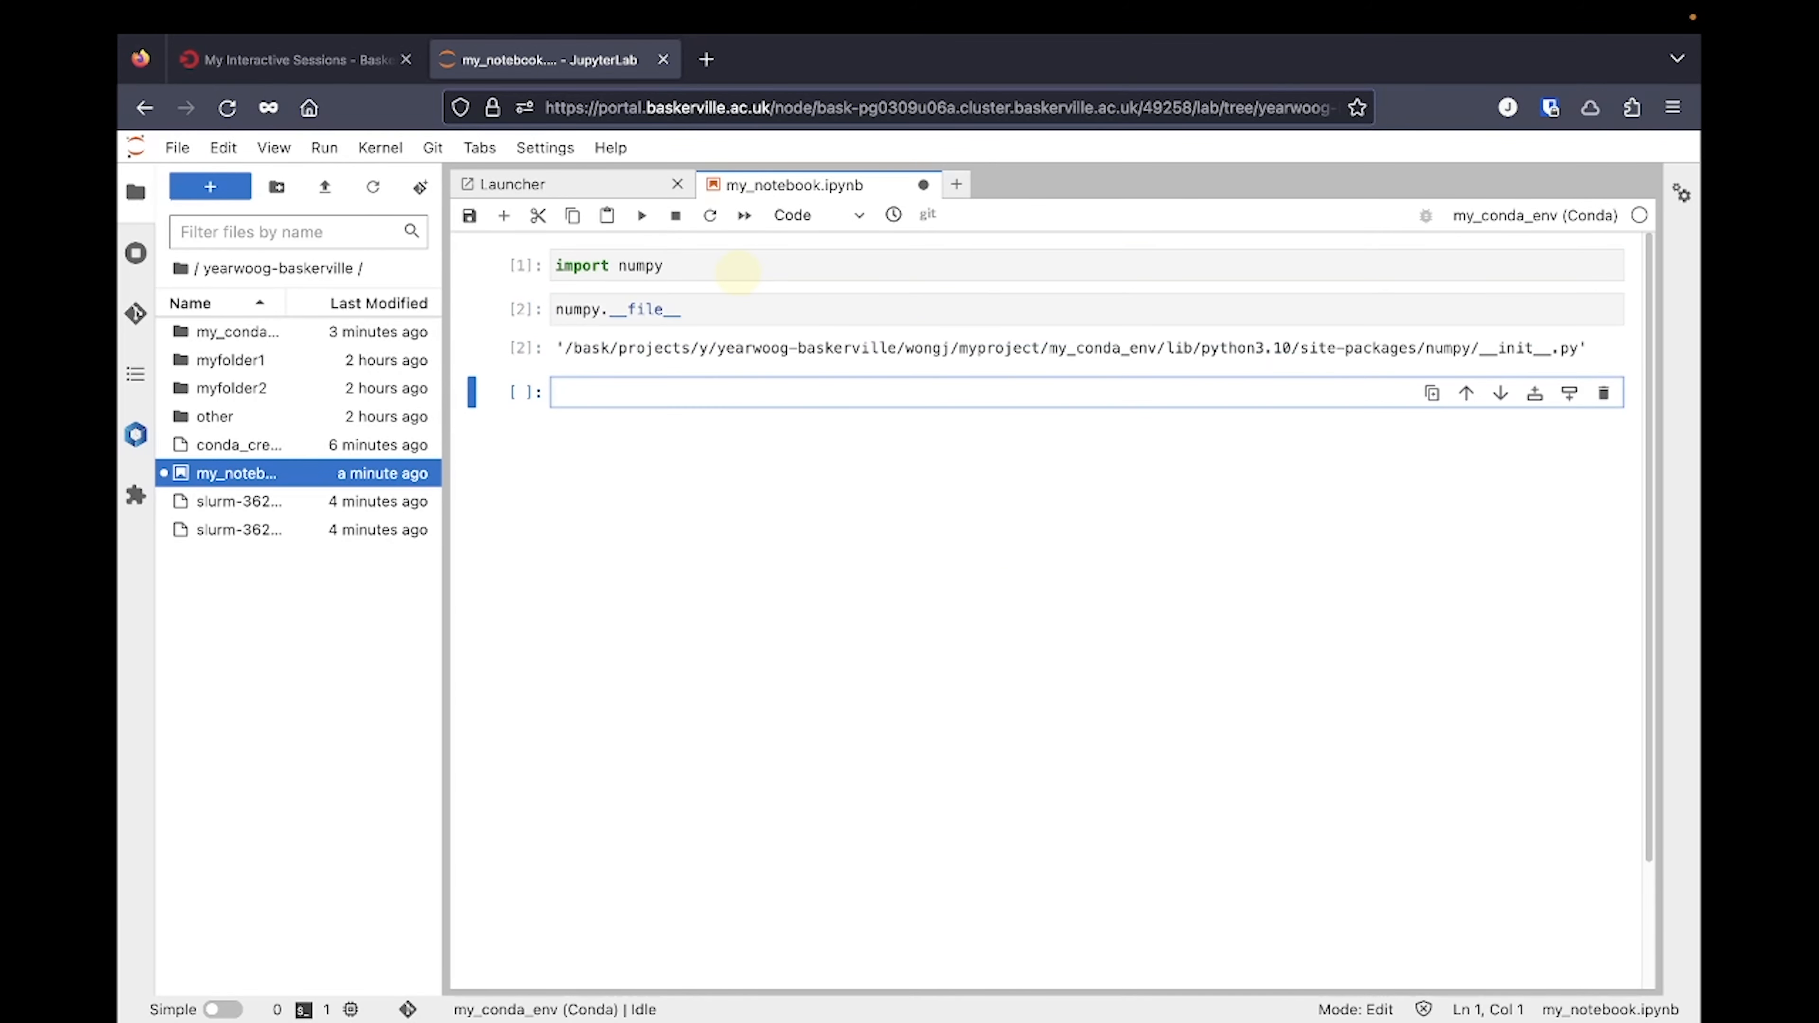
mouse_move(1042, 351)
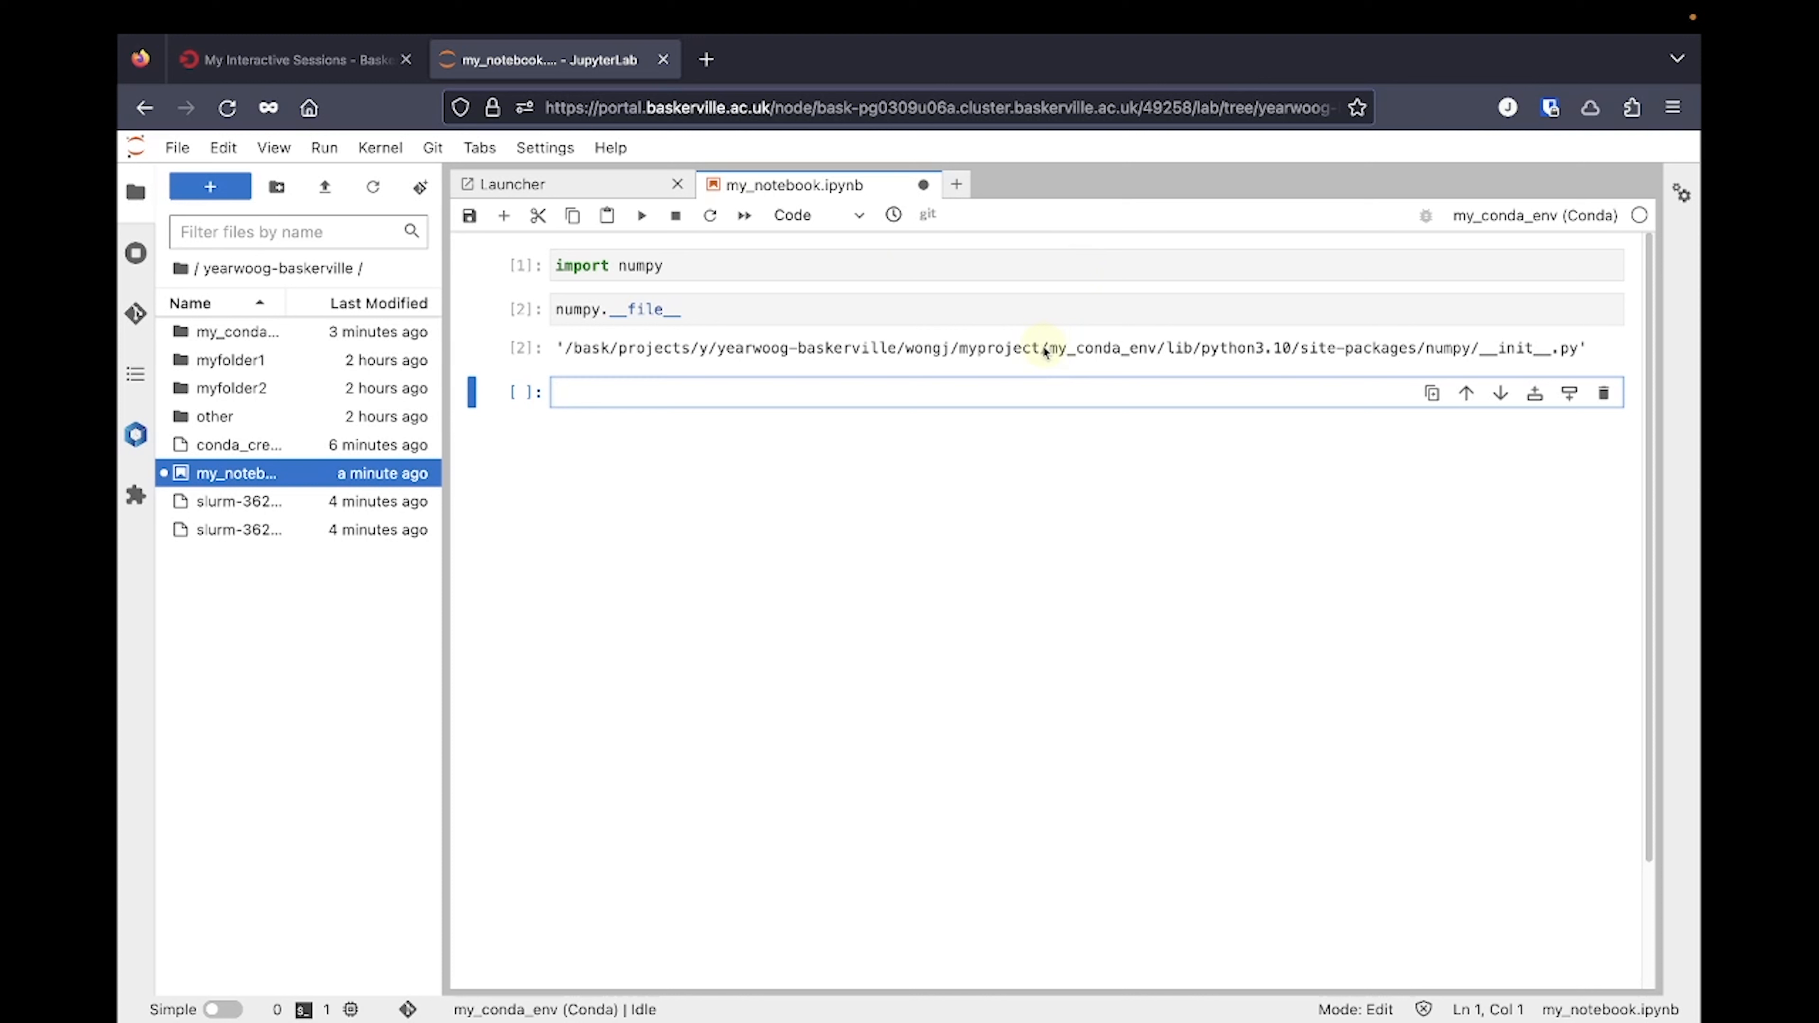
- Start a new terminal from the Launcher and reopen conda_create.sh beside it
left_click(513, 184)
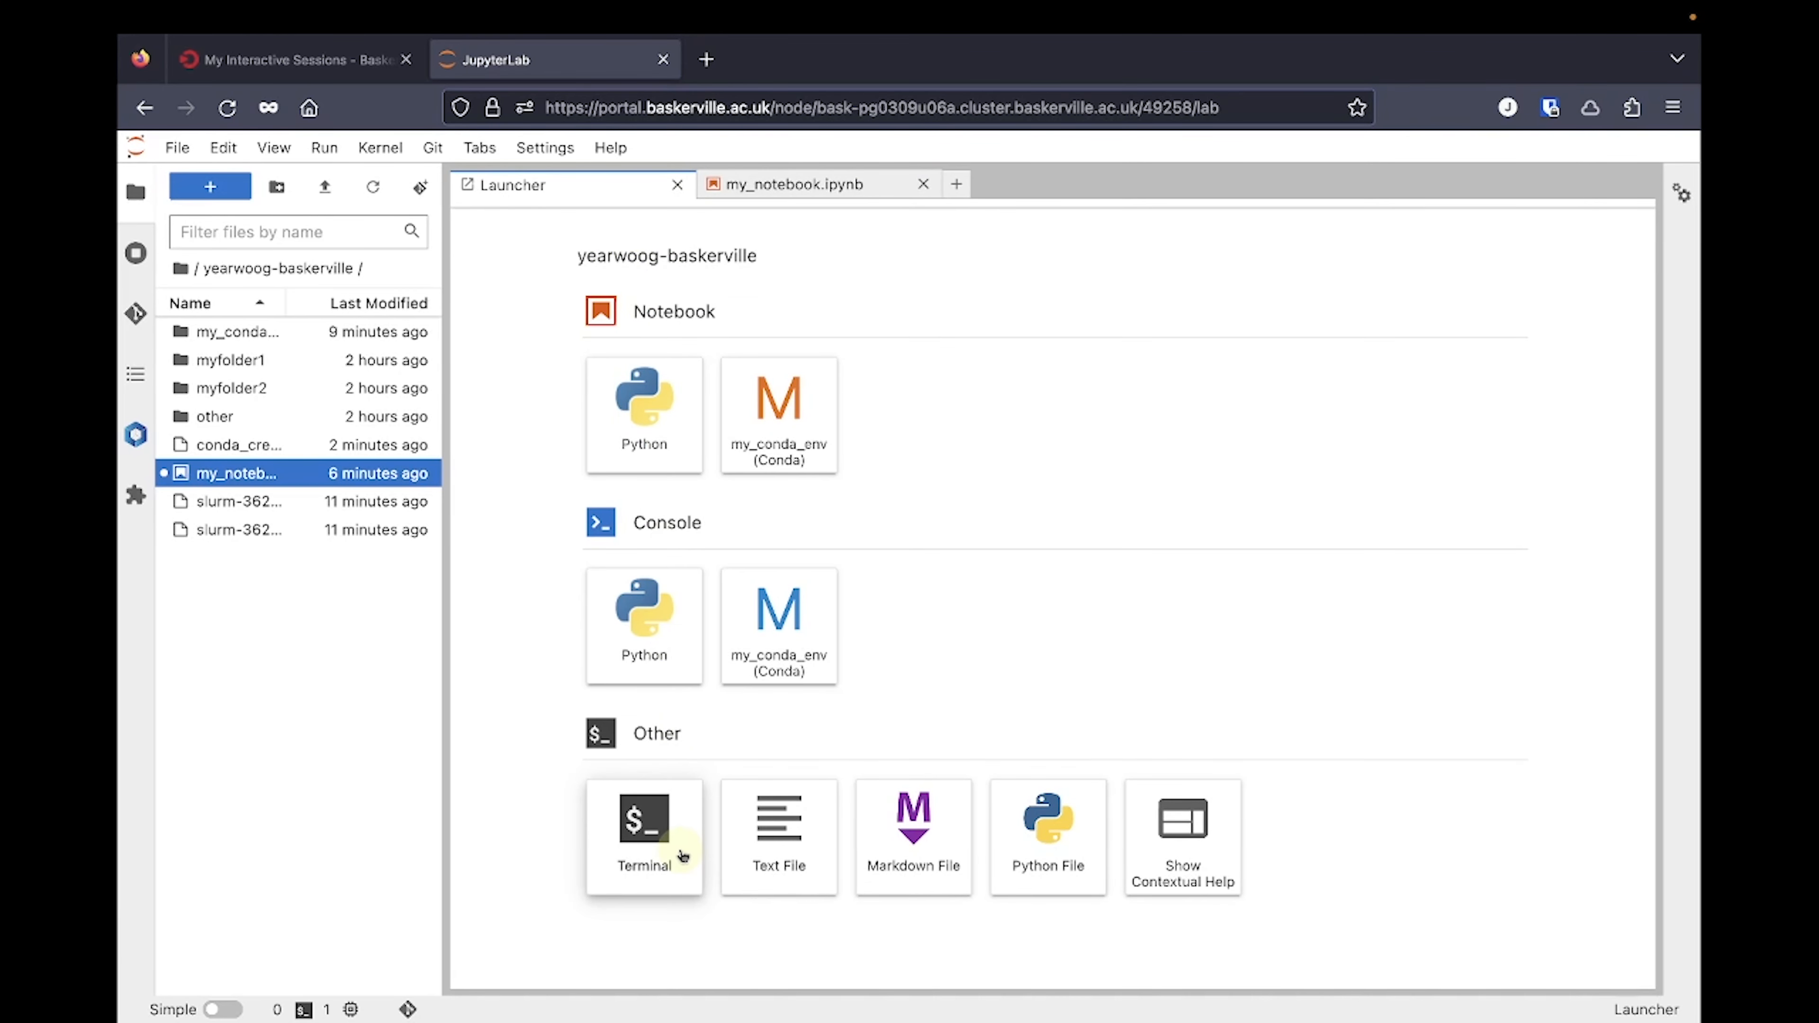
left_click(644, 836)
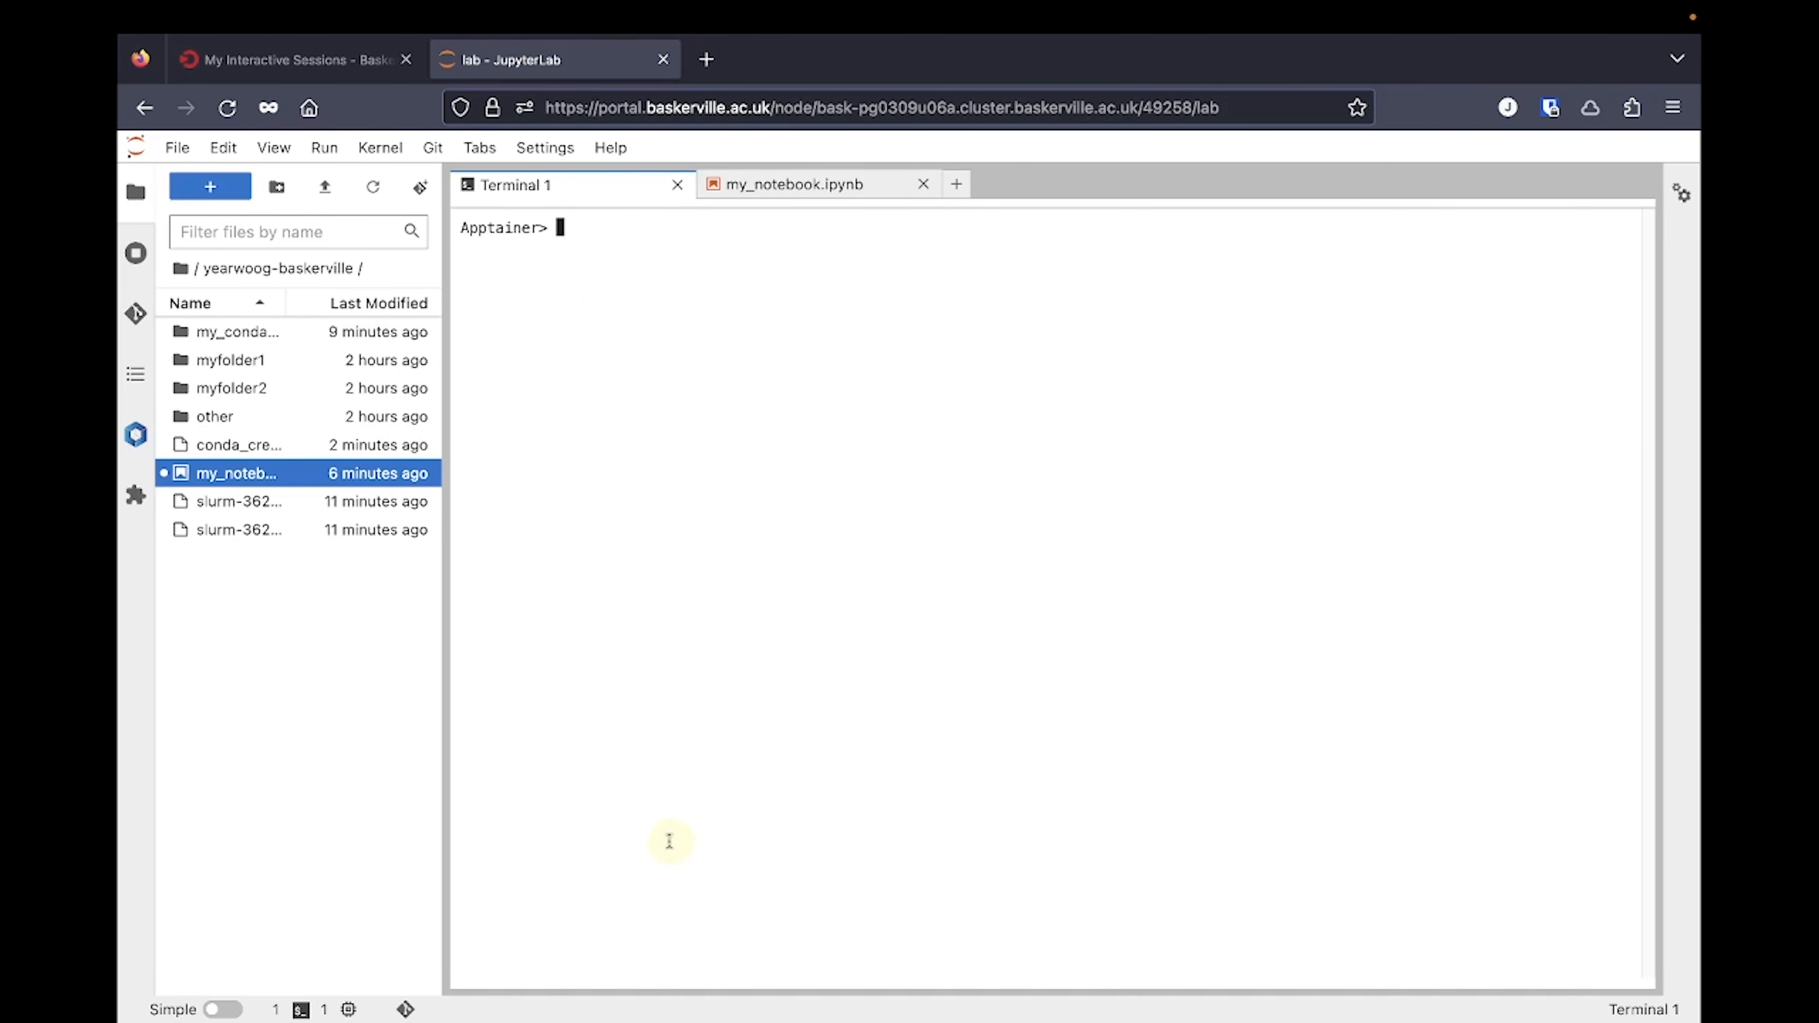
double_click(238, 444)
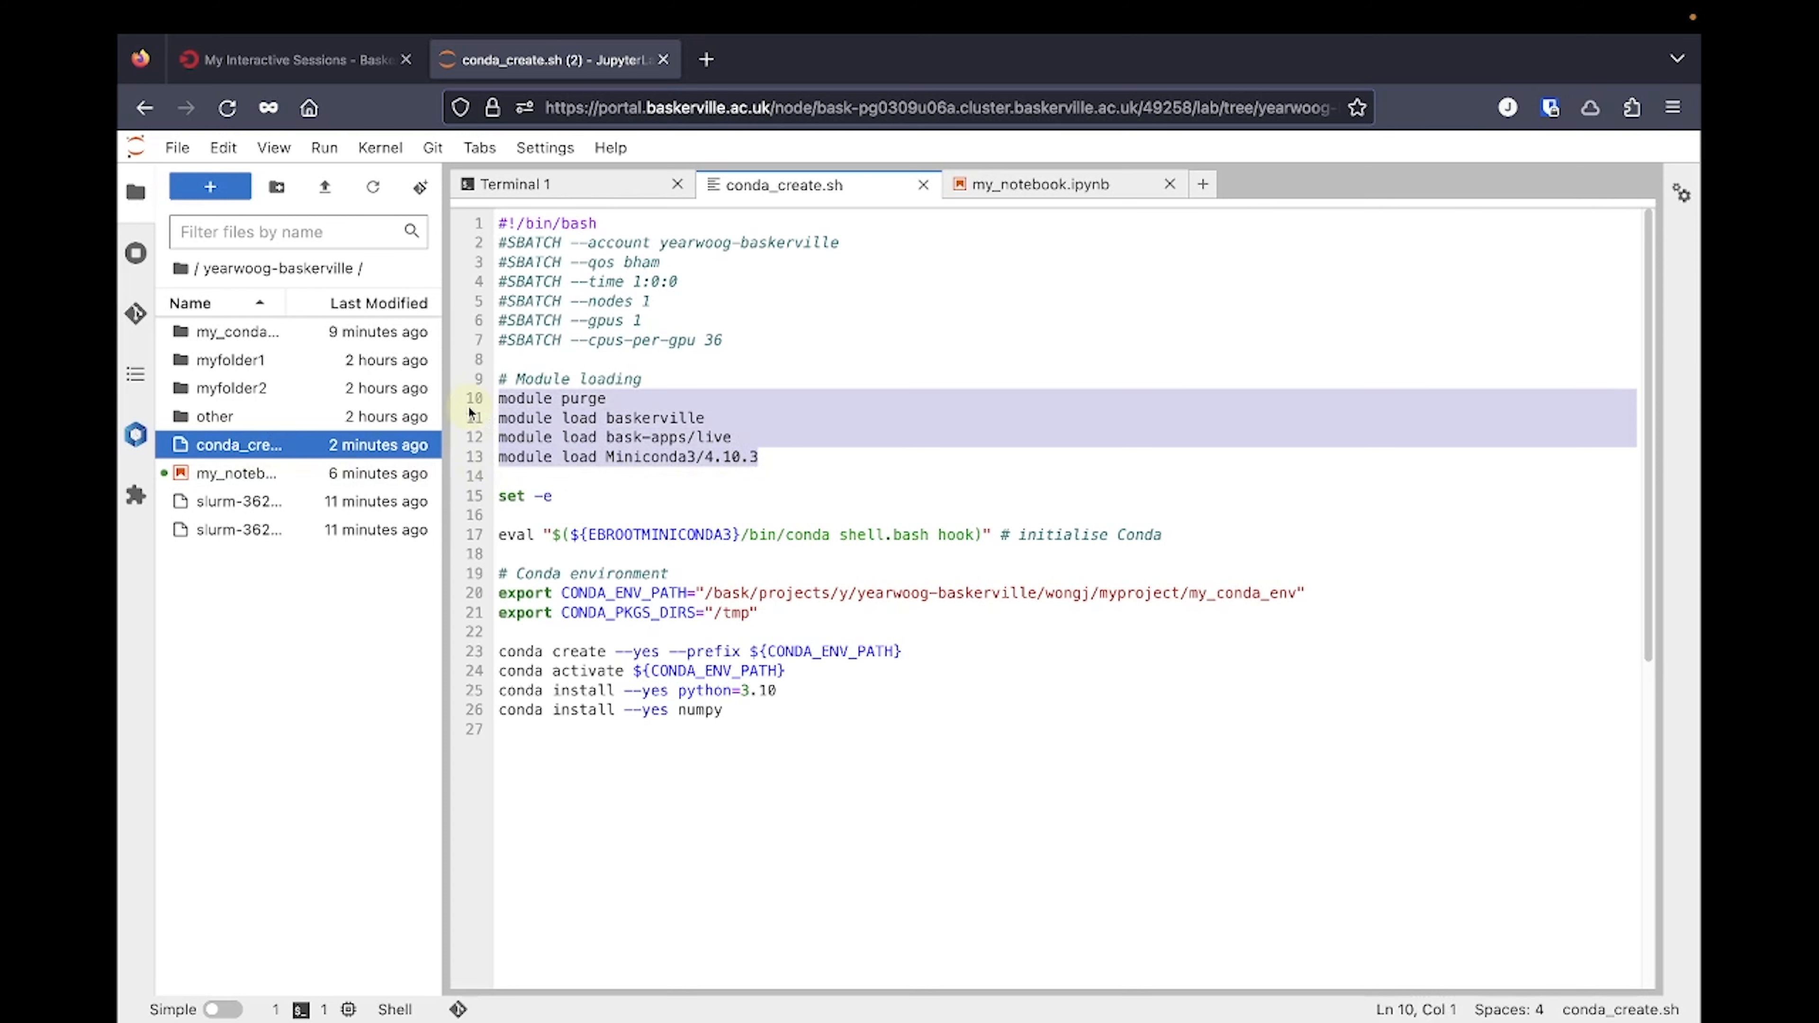
- Paste the module, eval and export lines from conda_create.sh into Terminal 1 and activate my_conda_env
left_click(513, 185)
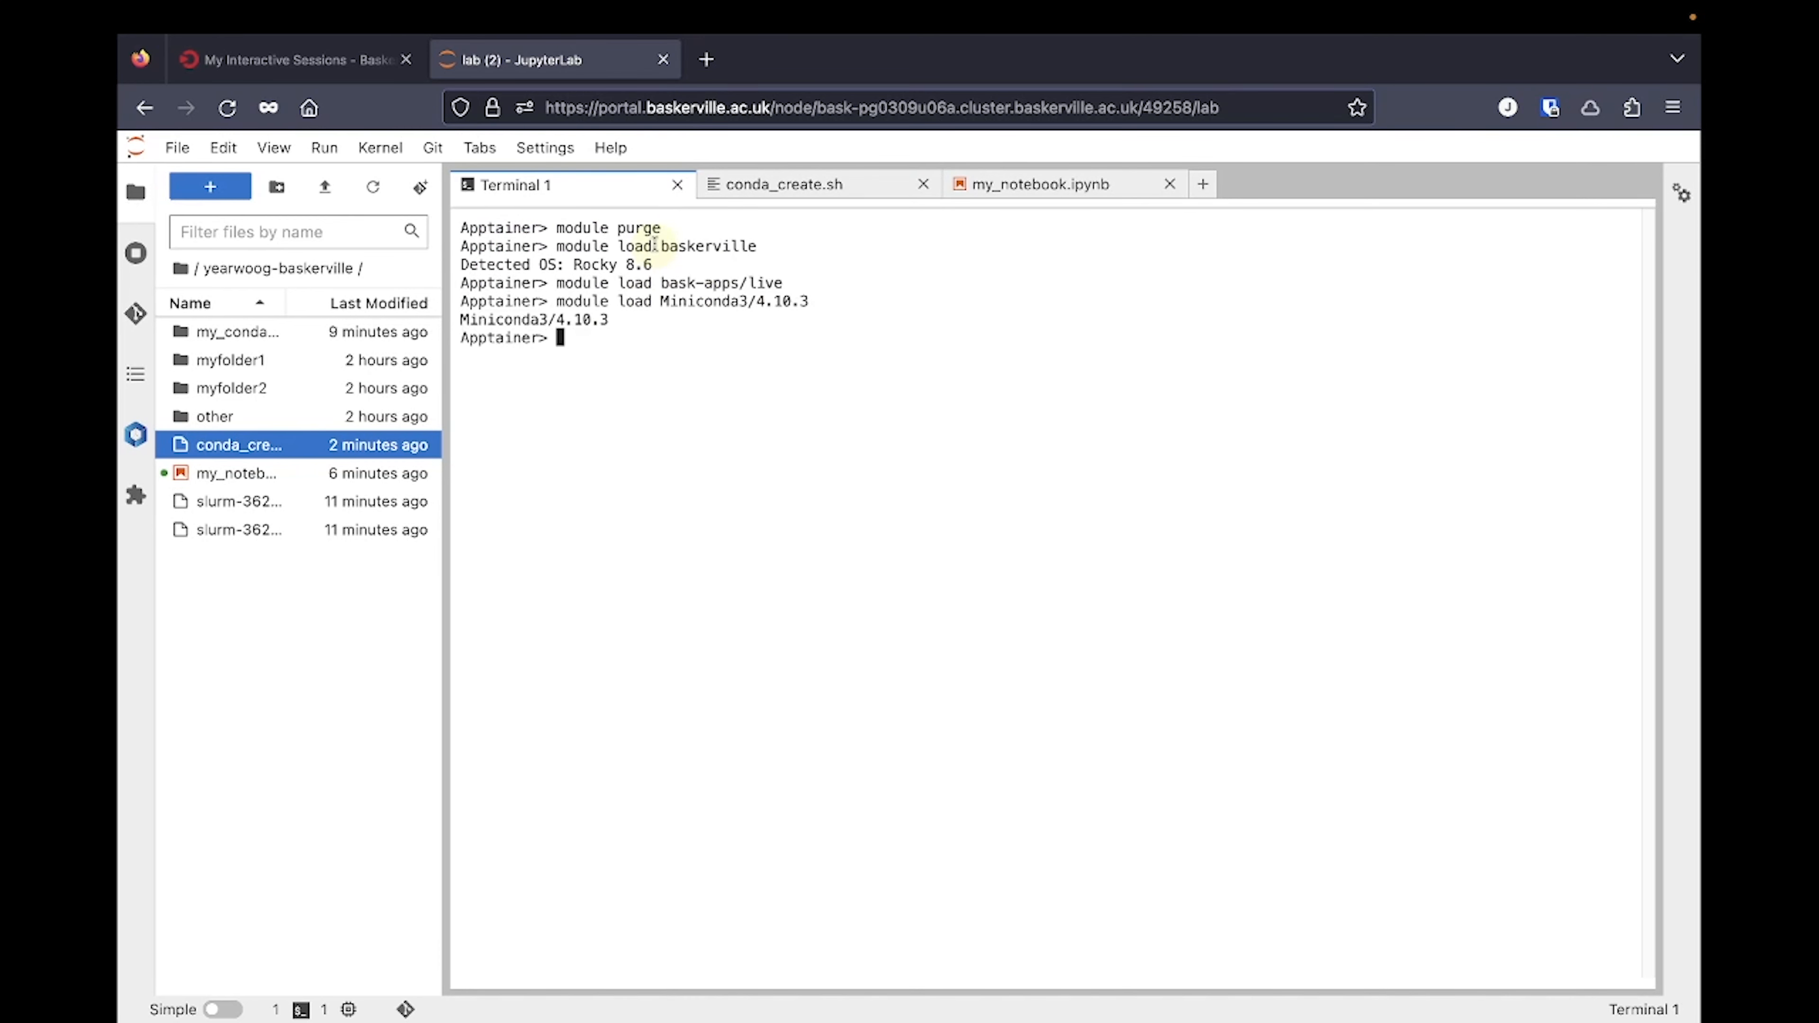
left_click(784, 185)
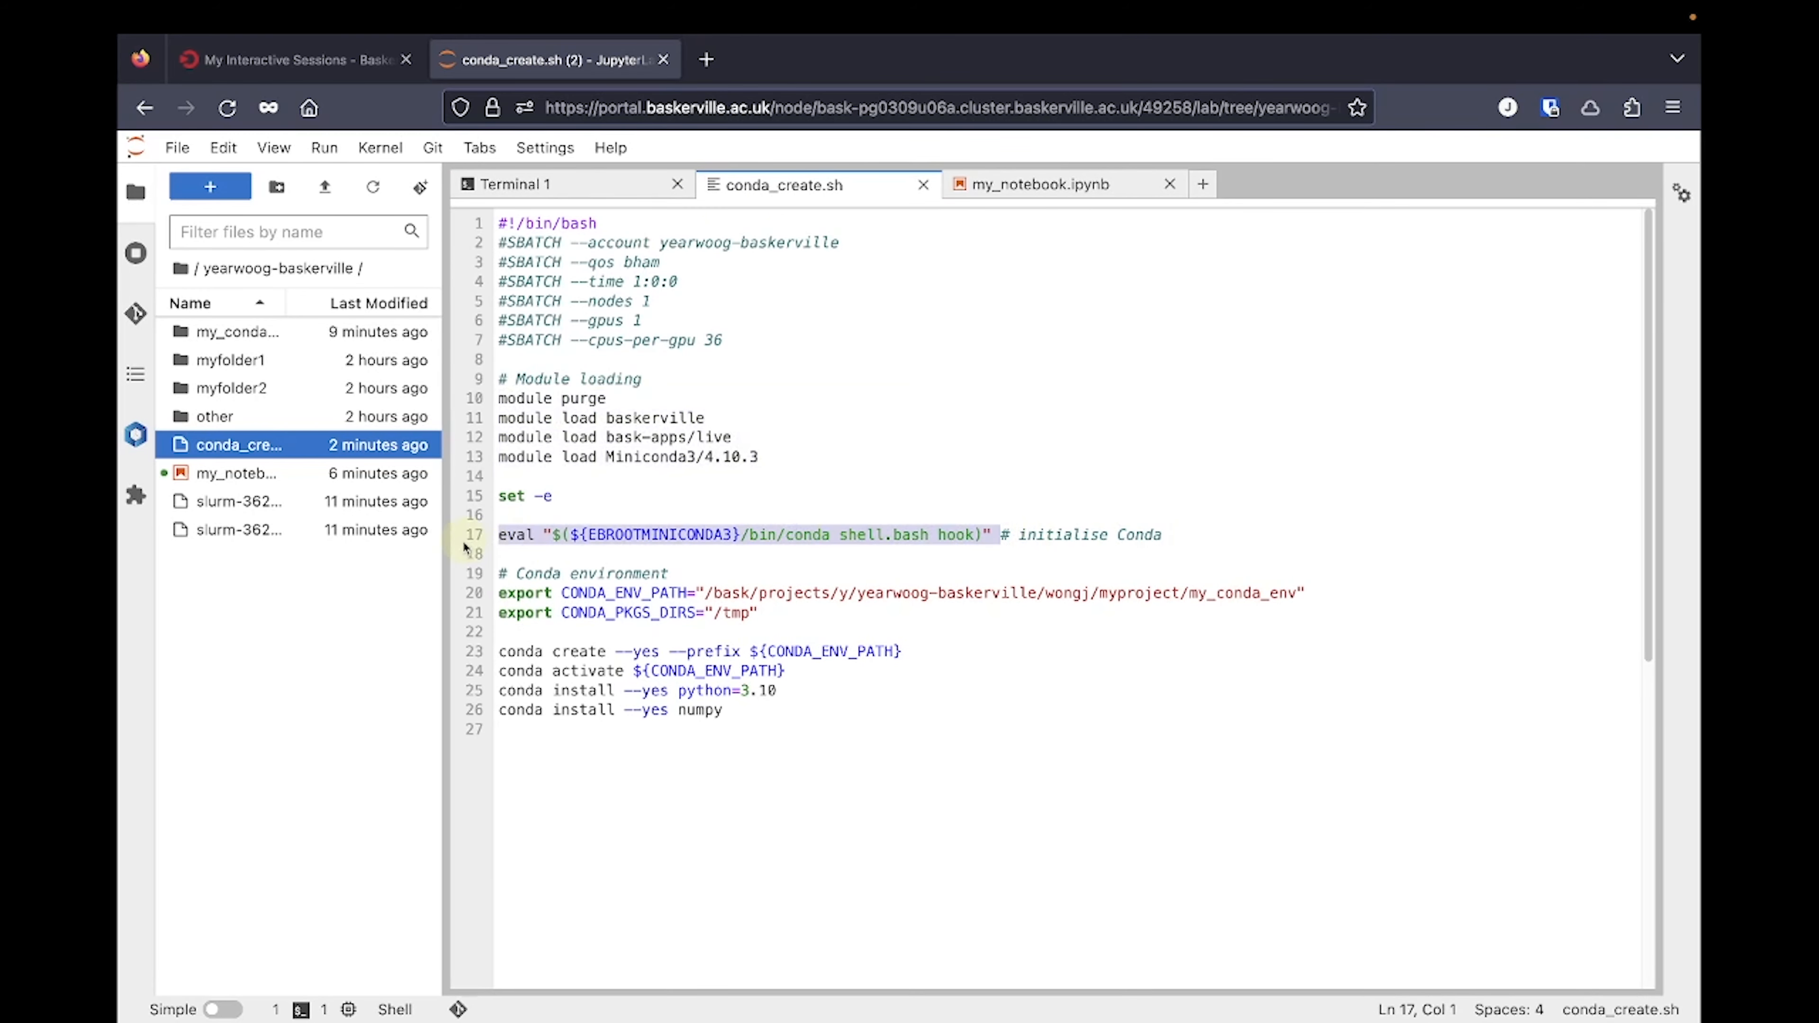
left_click(516, 185)
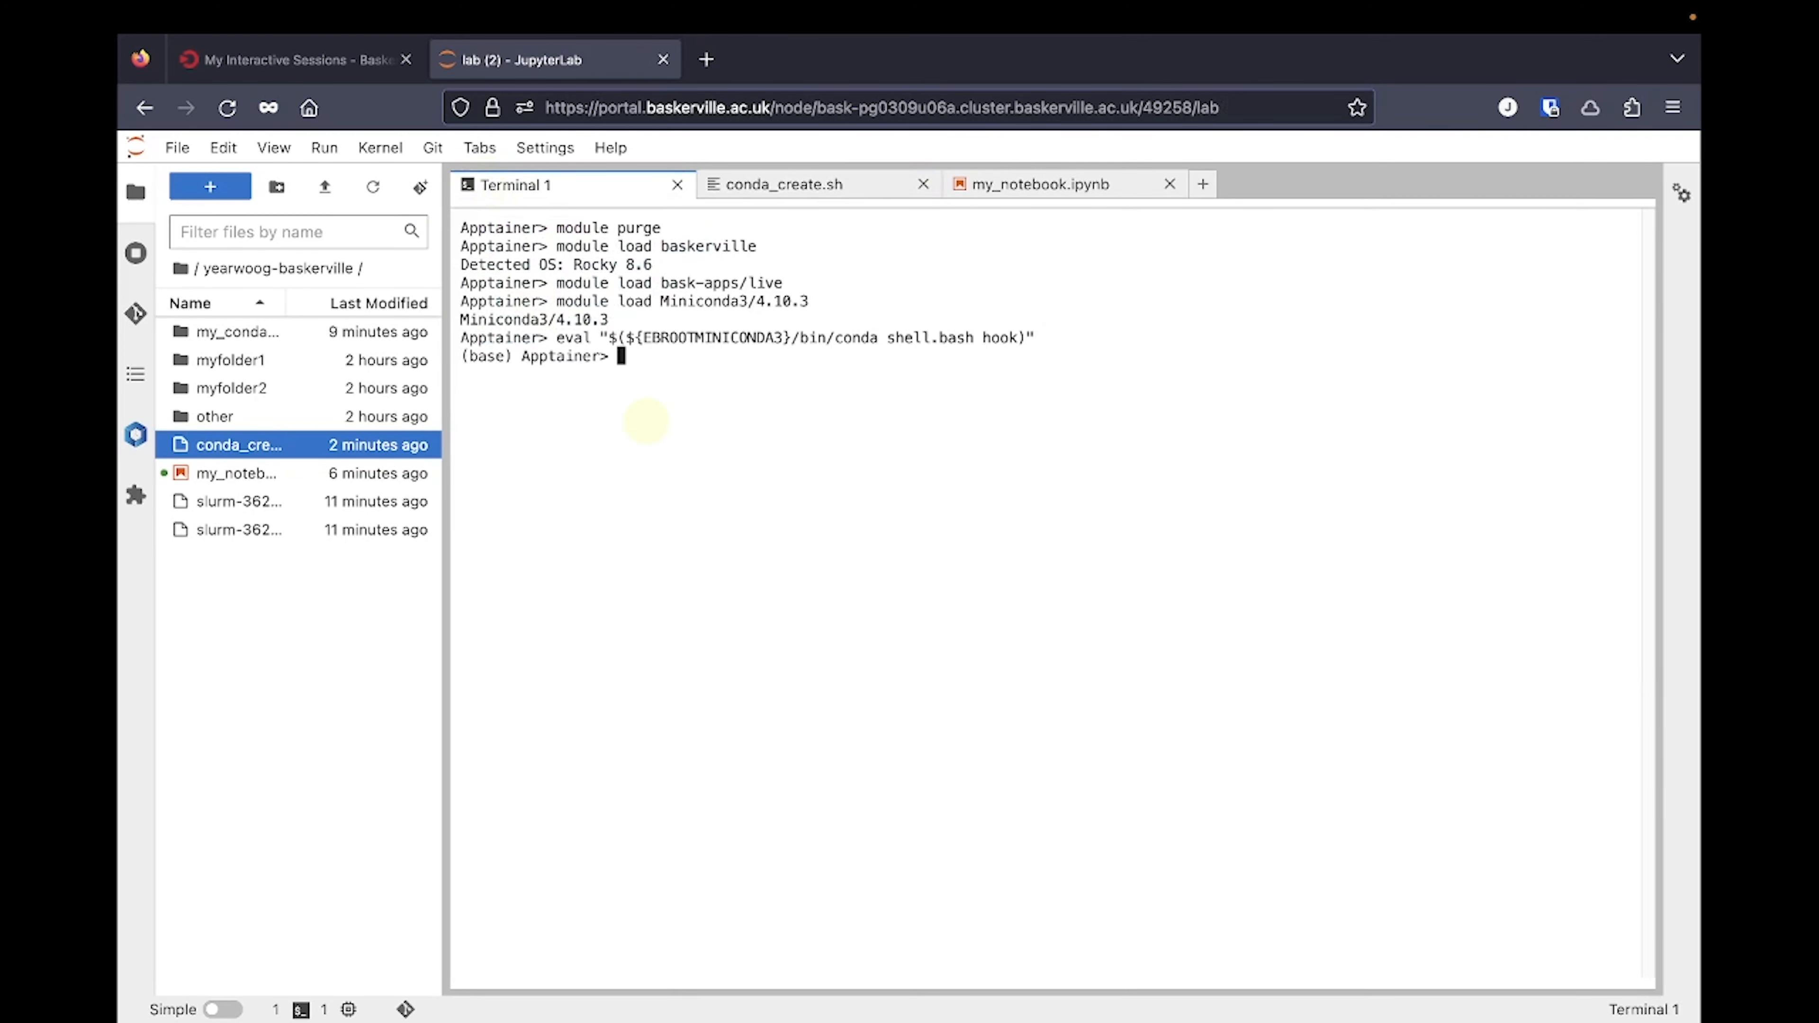
left_click(780, 185)
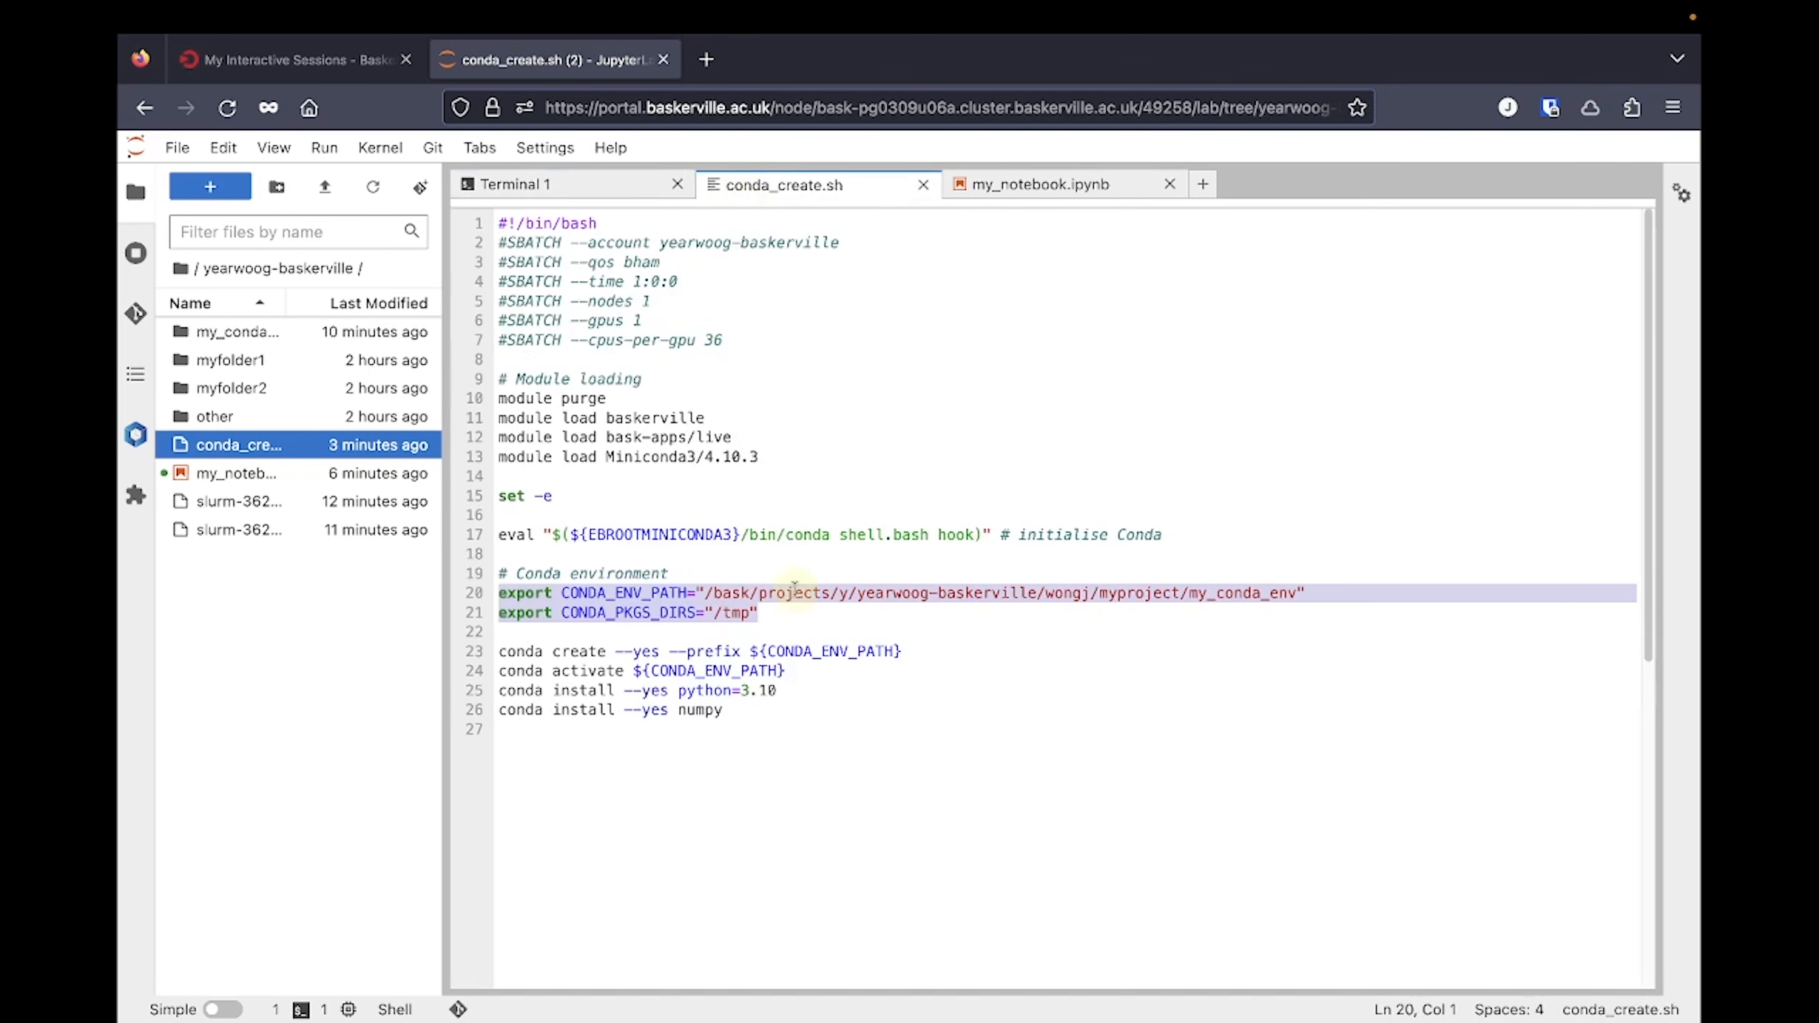
left_click(514, 185)
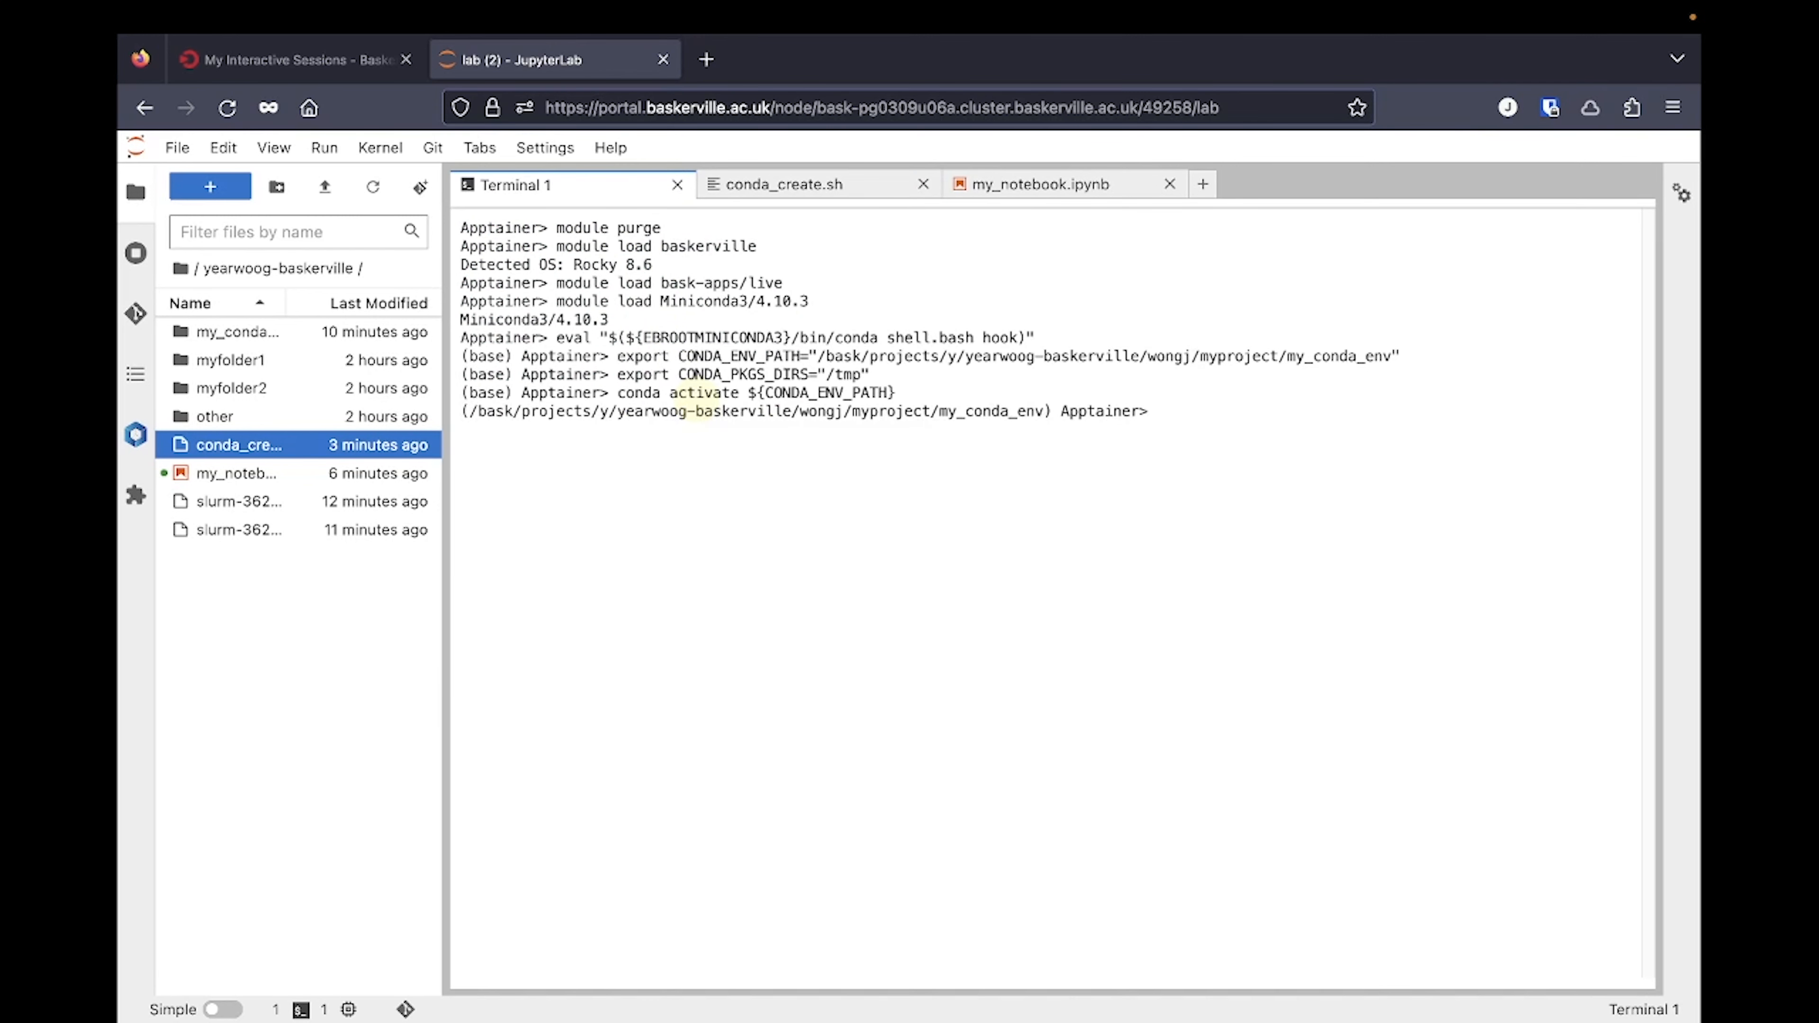
- Run 'conda install --yes pandas' in the terminal, then 'import pandas' in my_notebook
type("conda install --yes pandas")
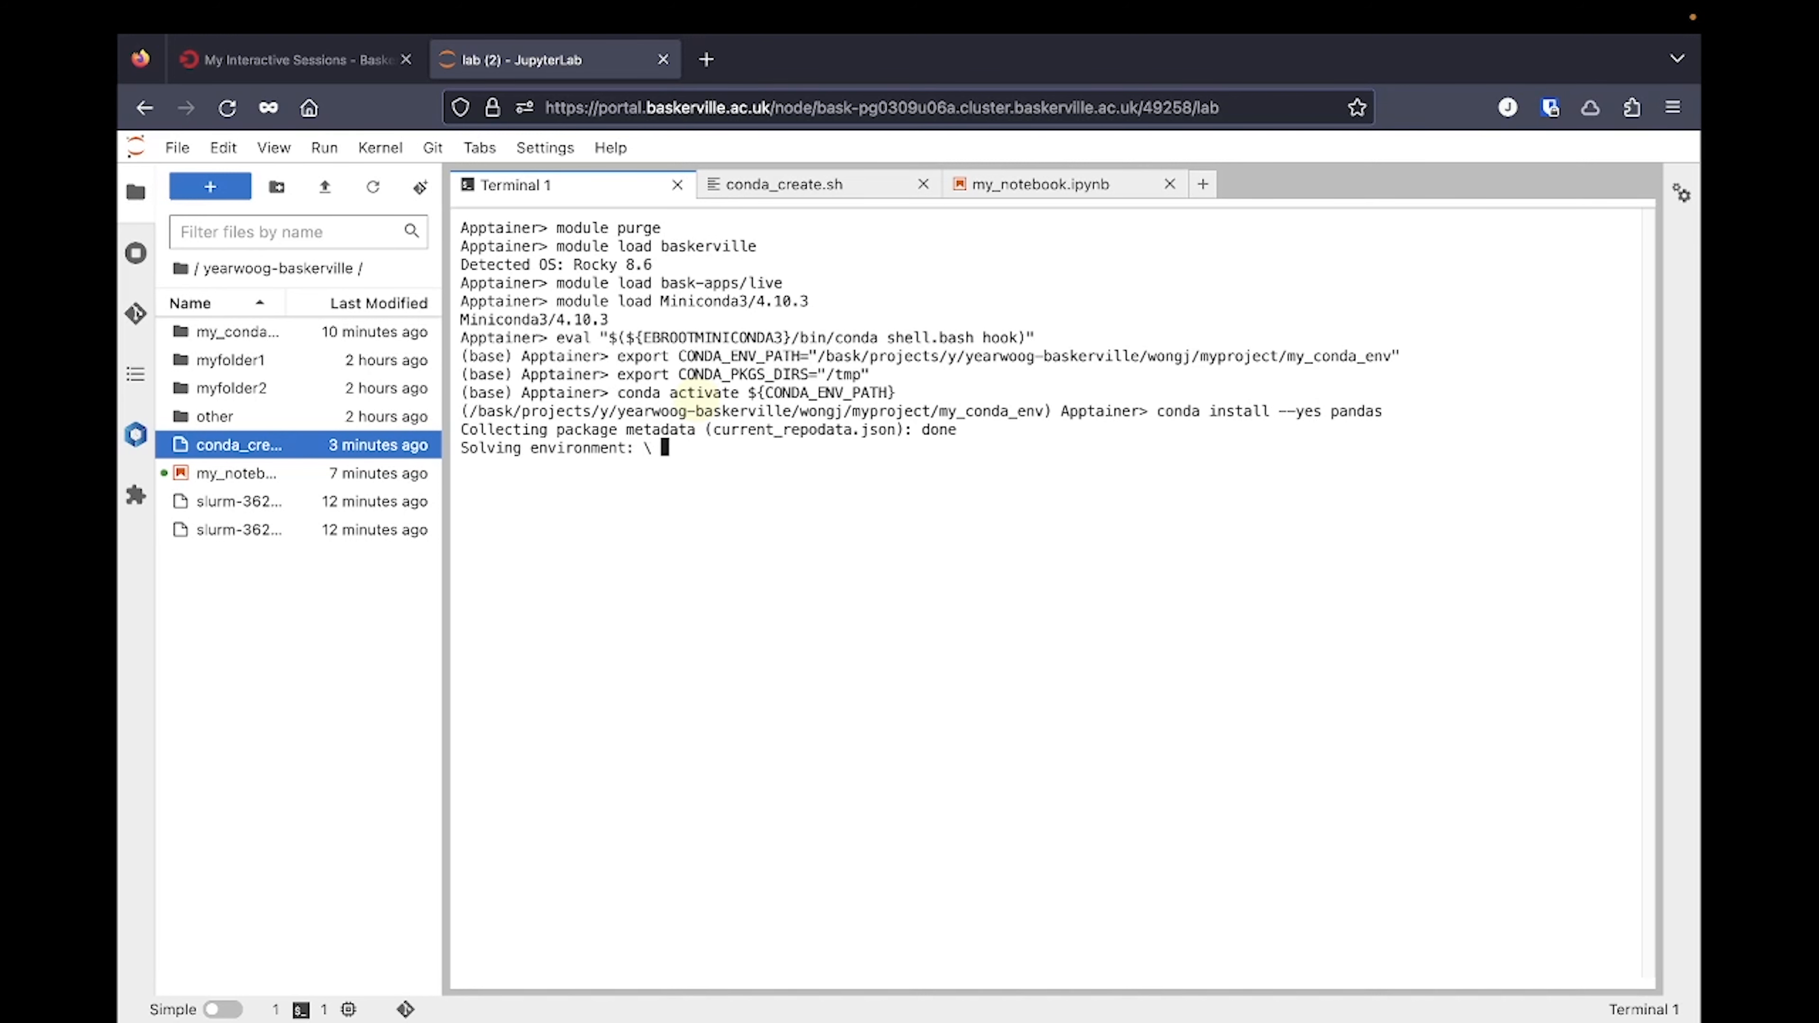
left_click(1037, 185)
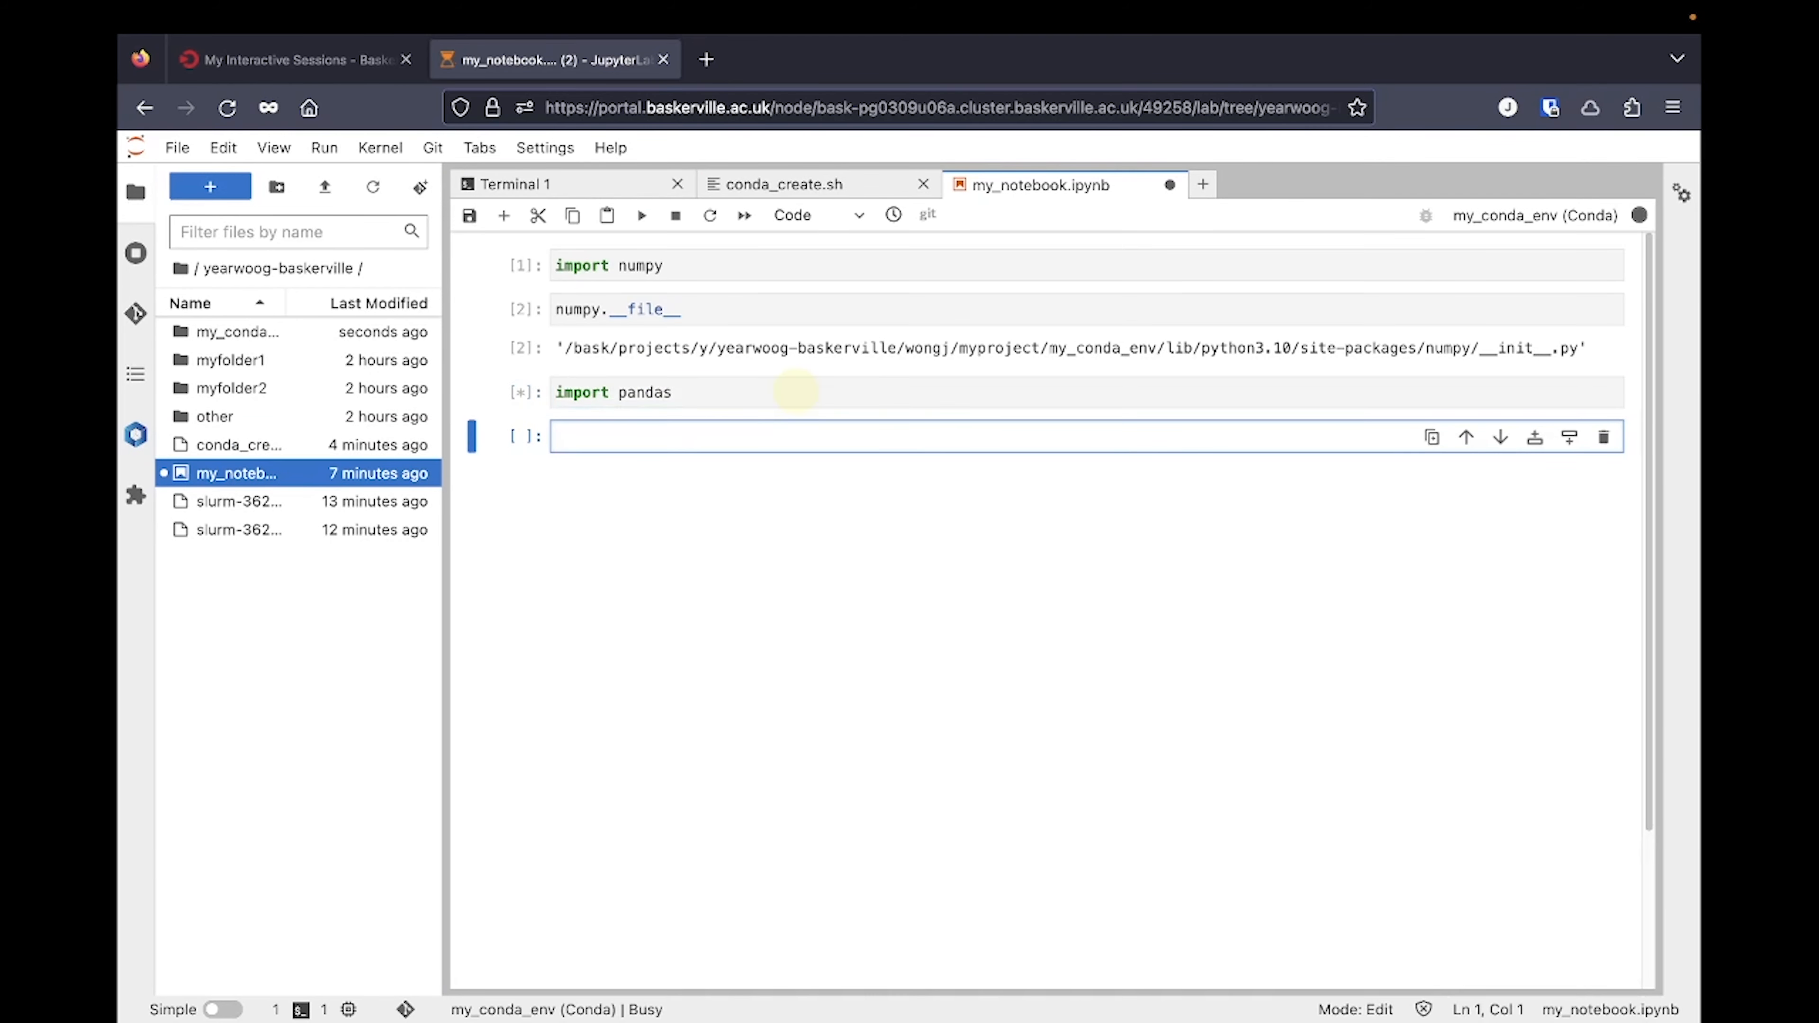
type("pandas")
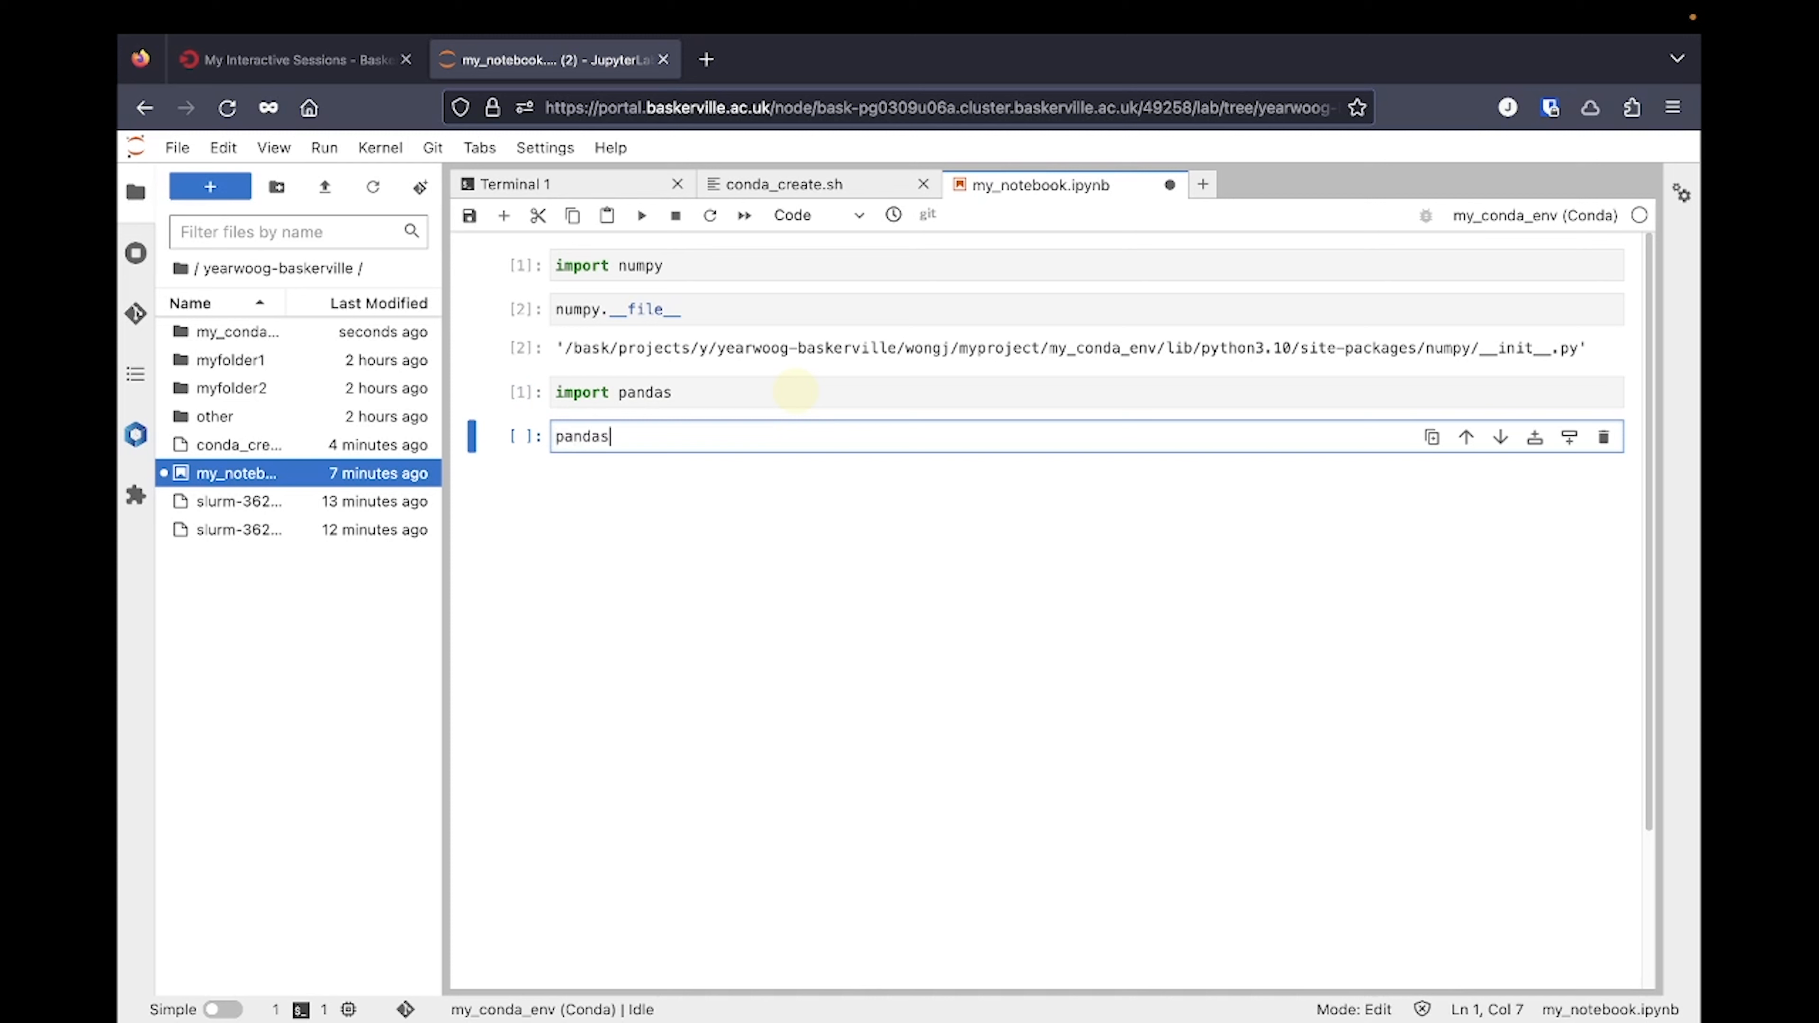